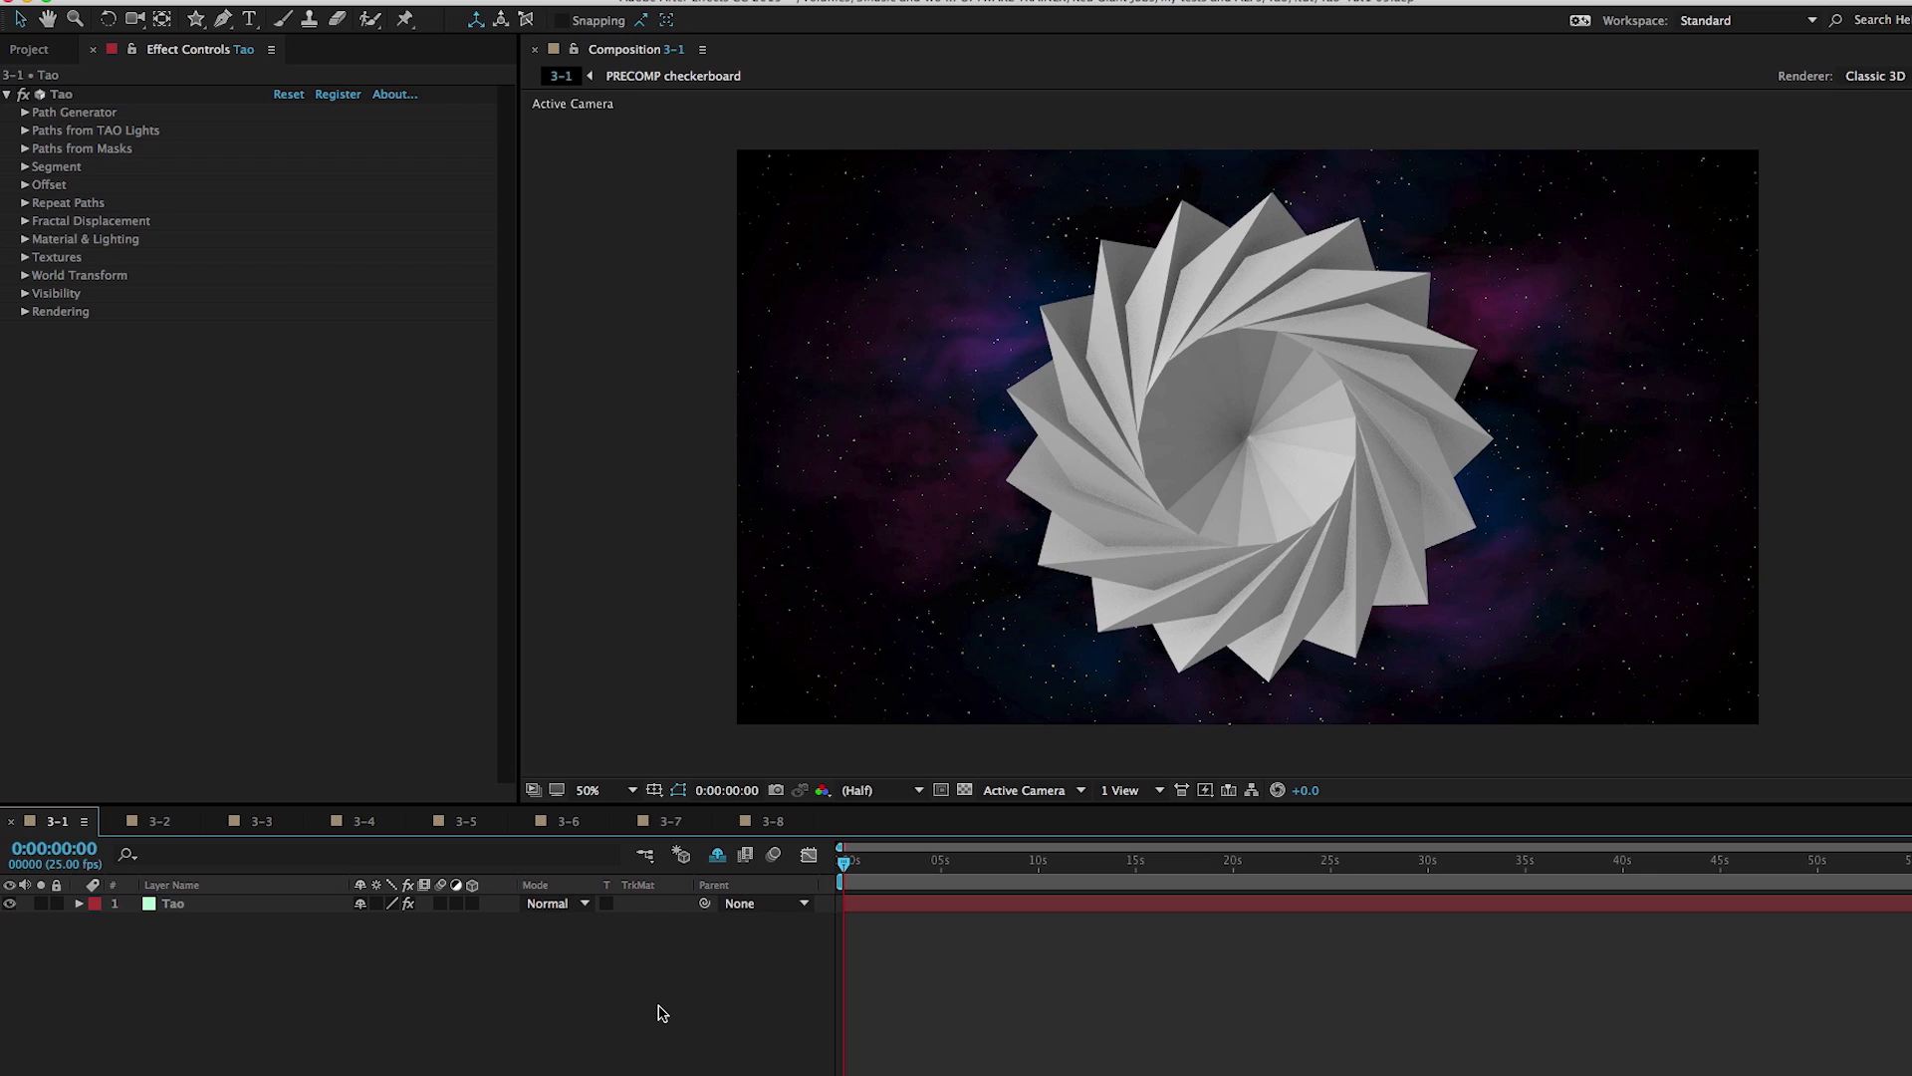
Set the Tao layer's material colour to hue 180 (green)
left_click(173, 902)
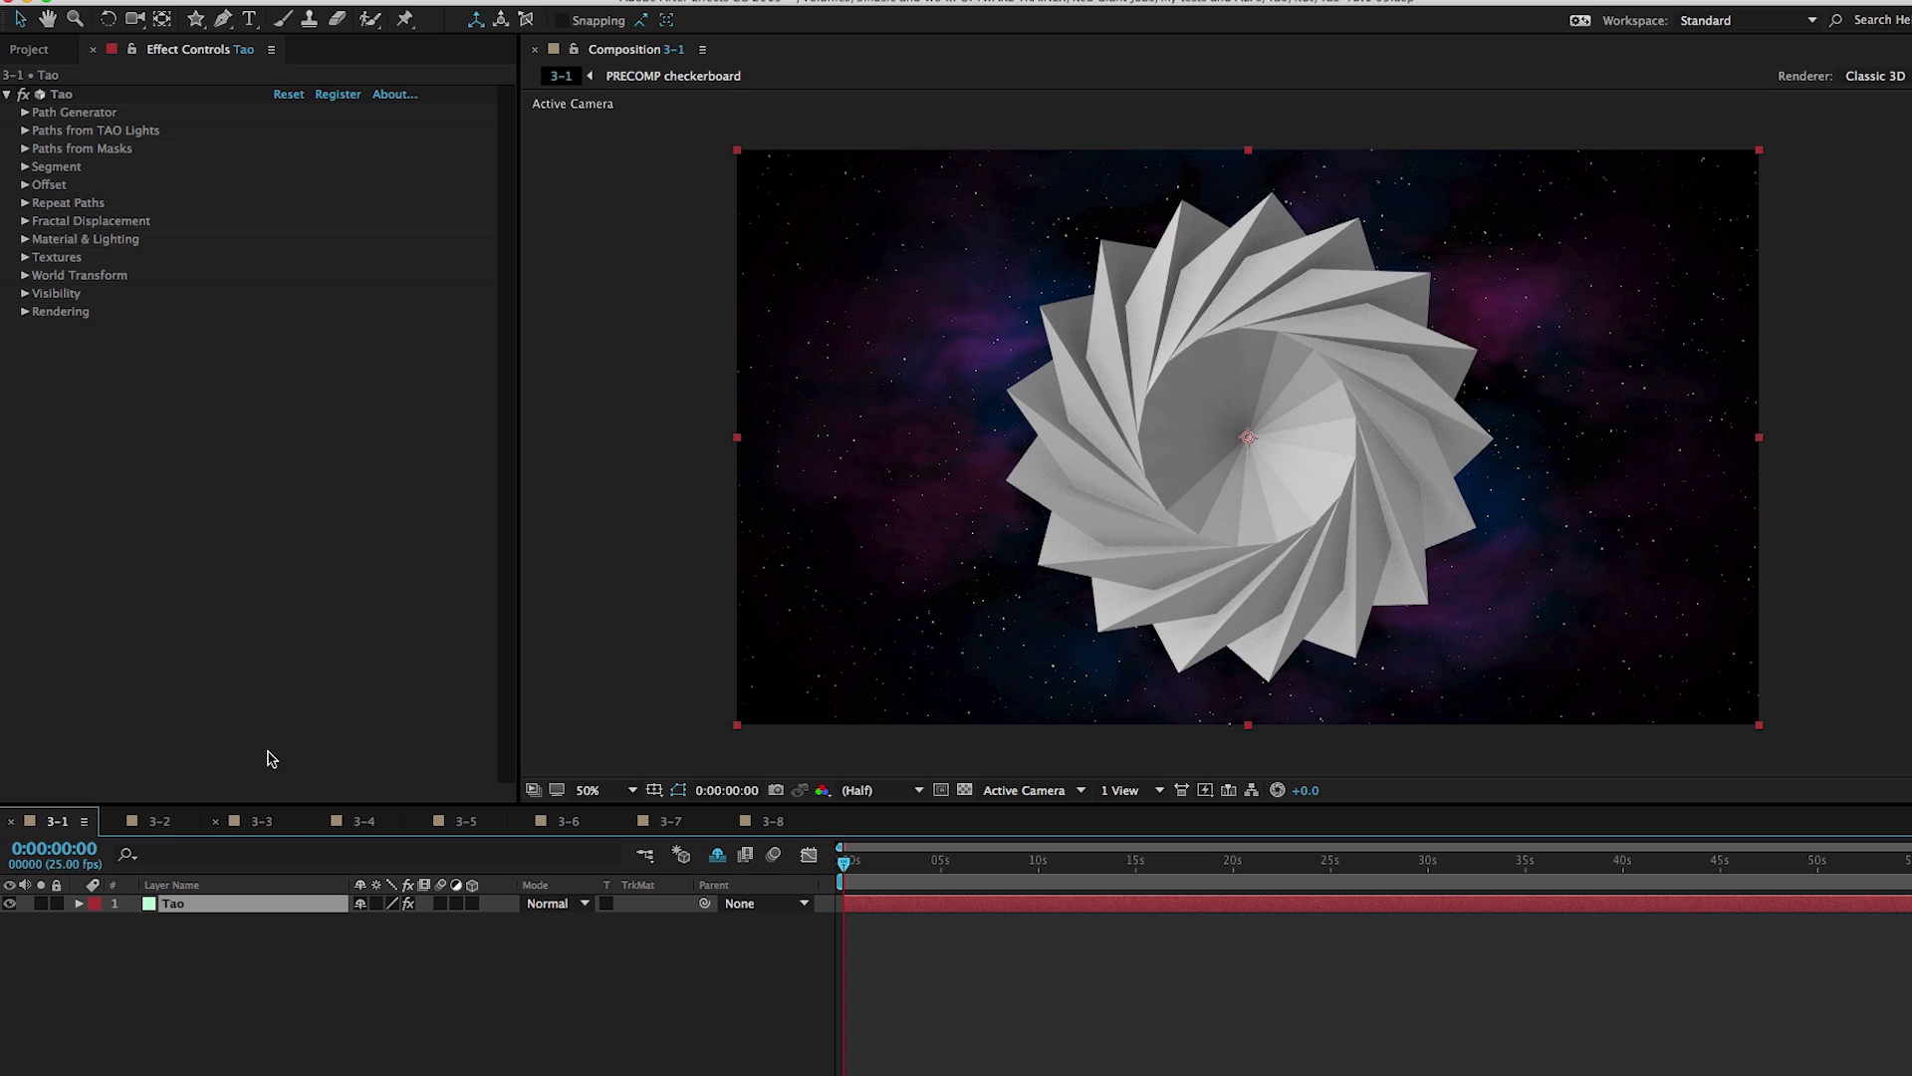
mouse_move(48, 177)
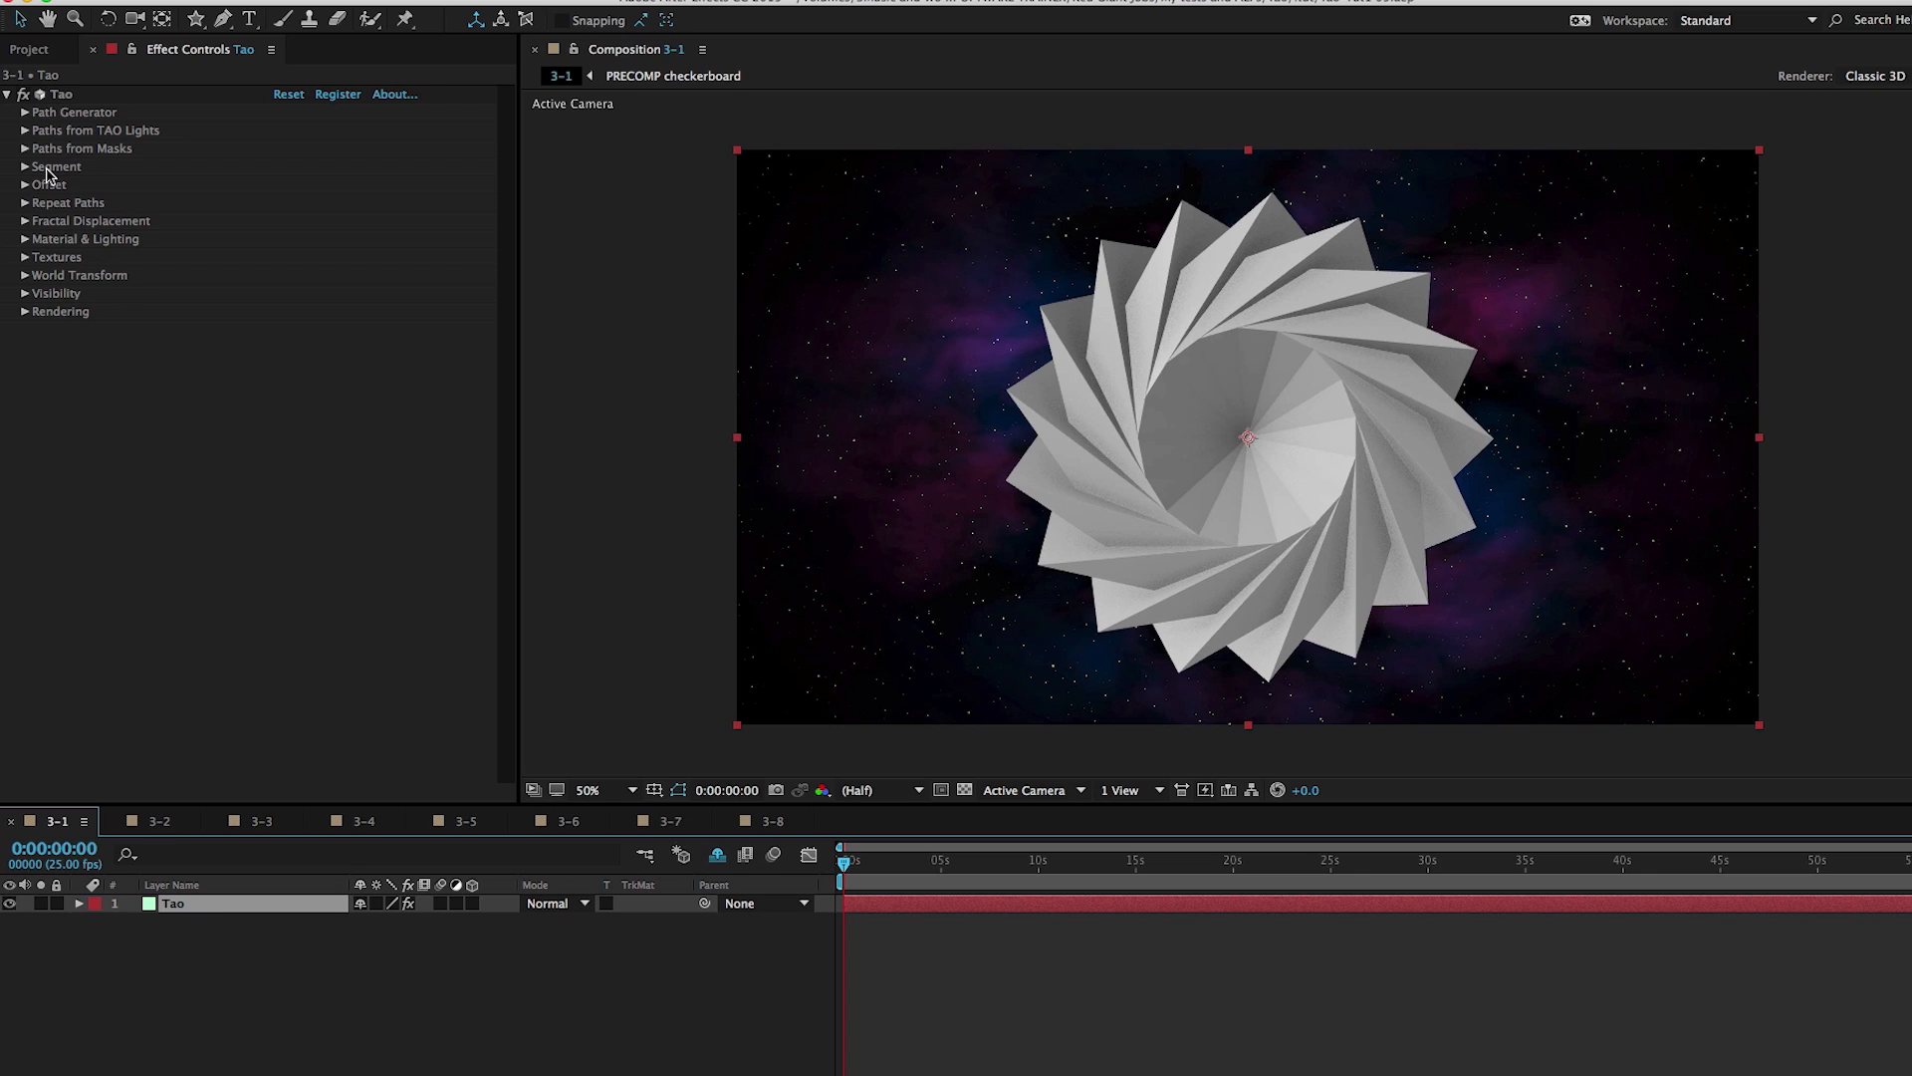
mouse_move(107, 239)
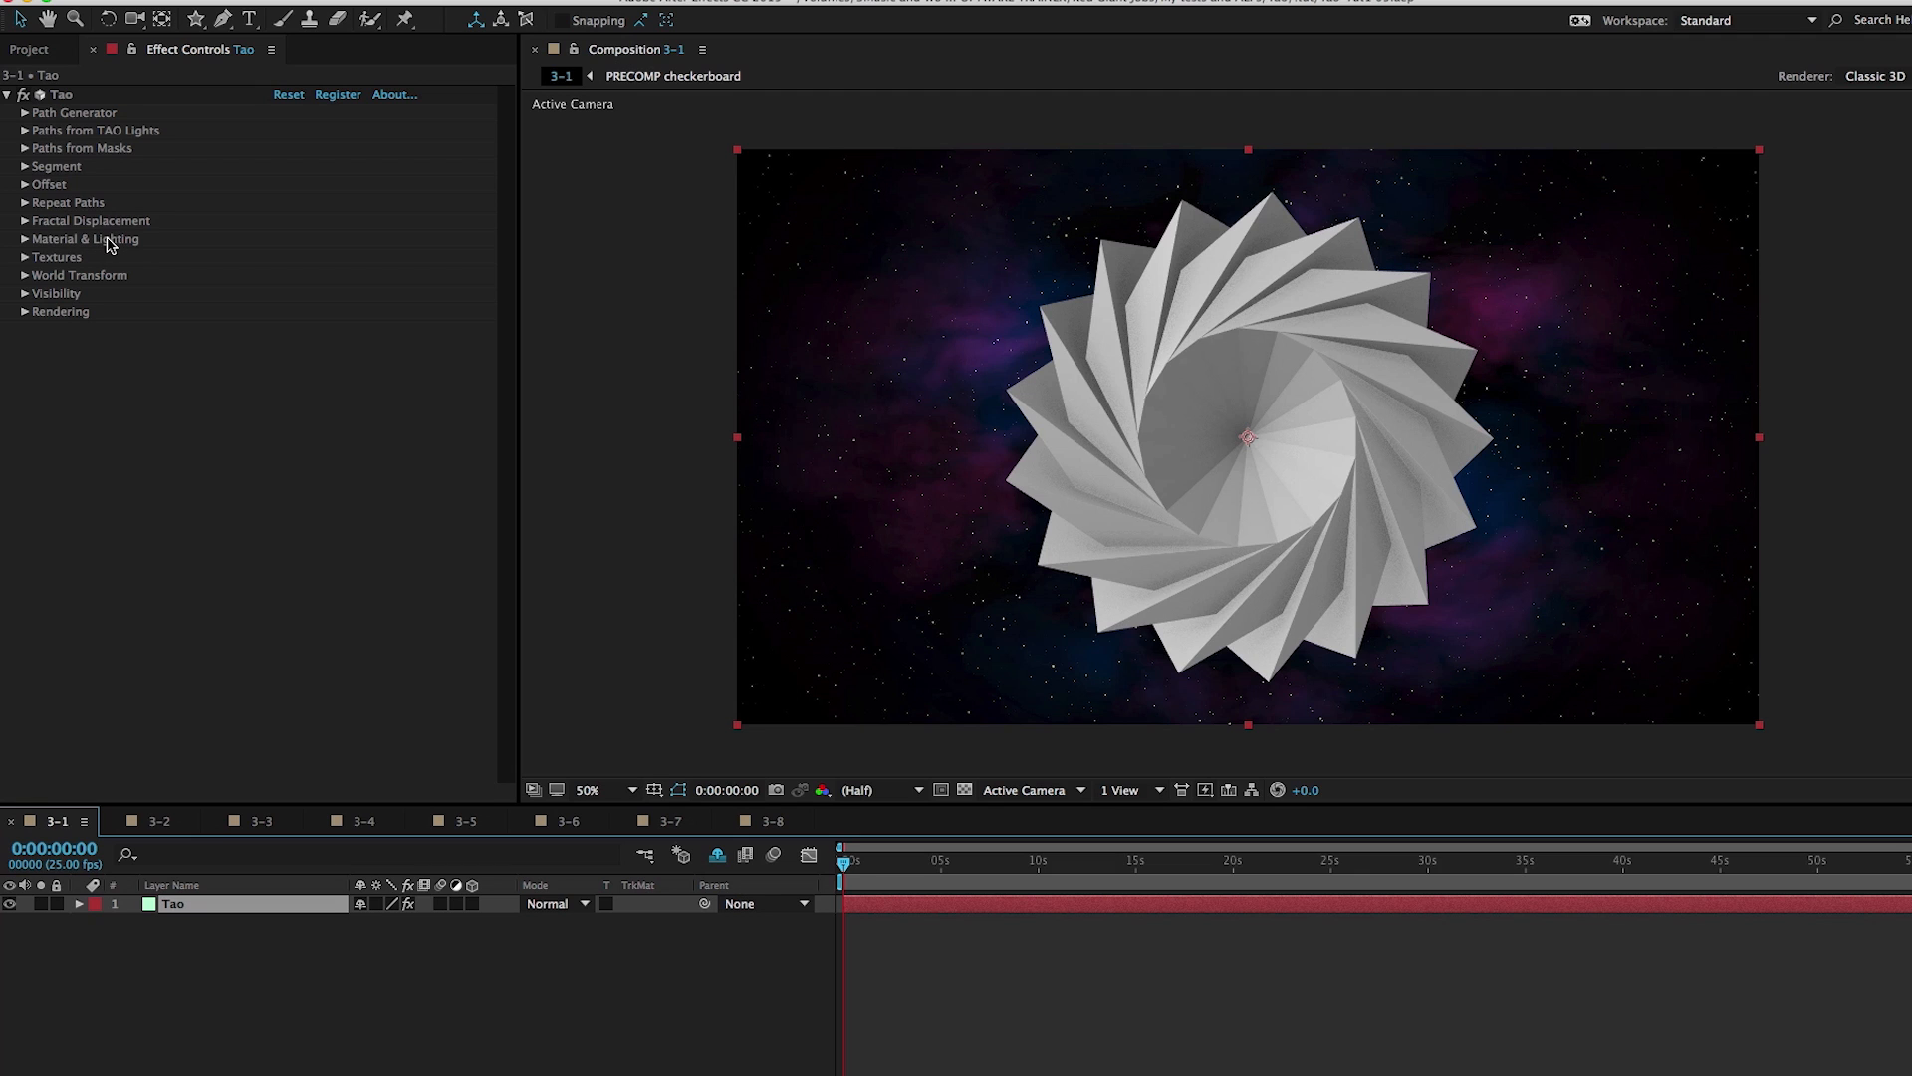
left_click(23, 238)
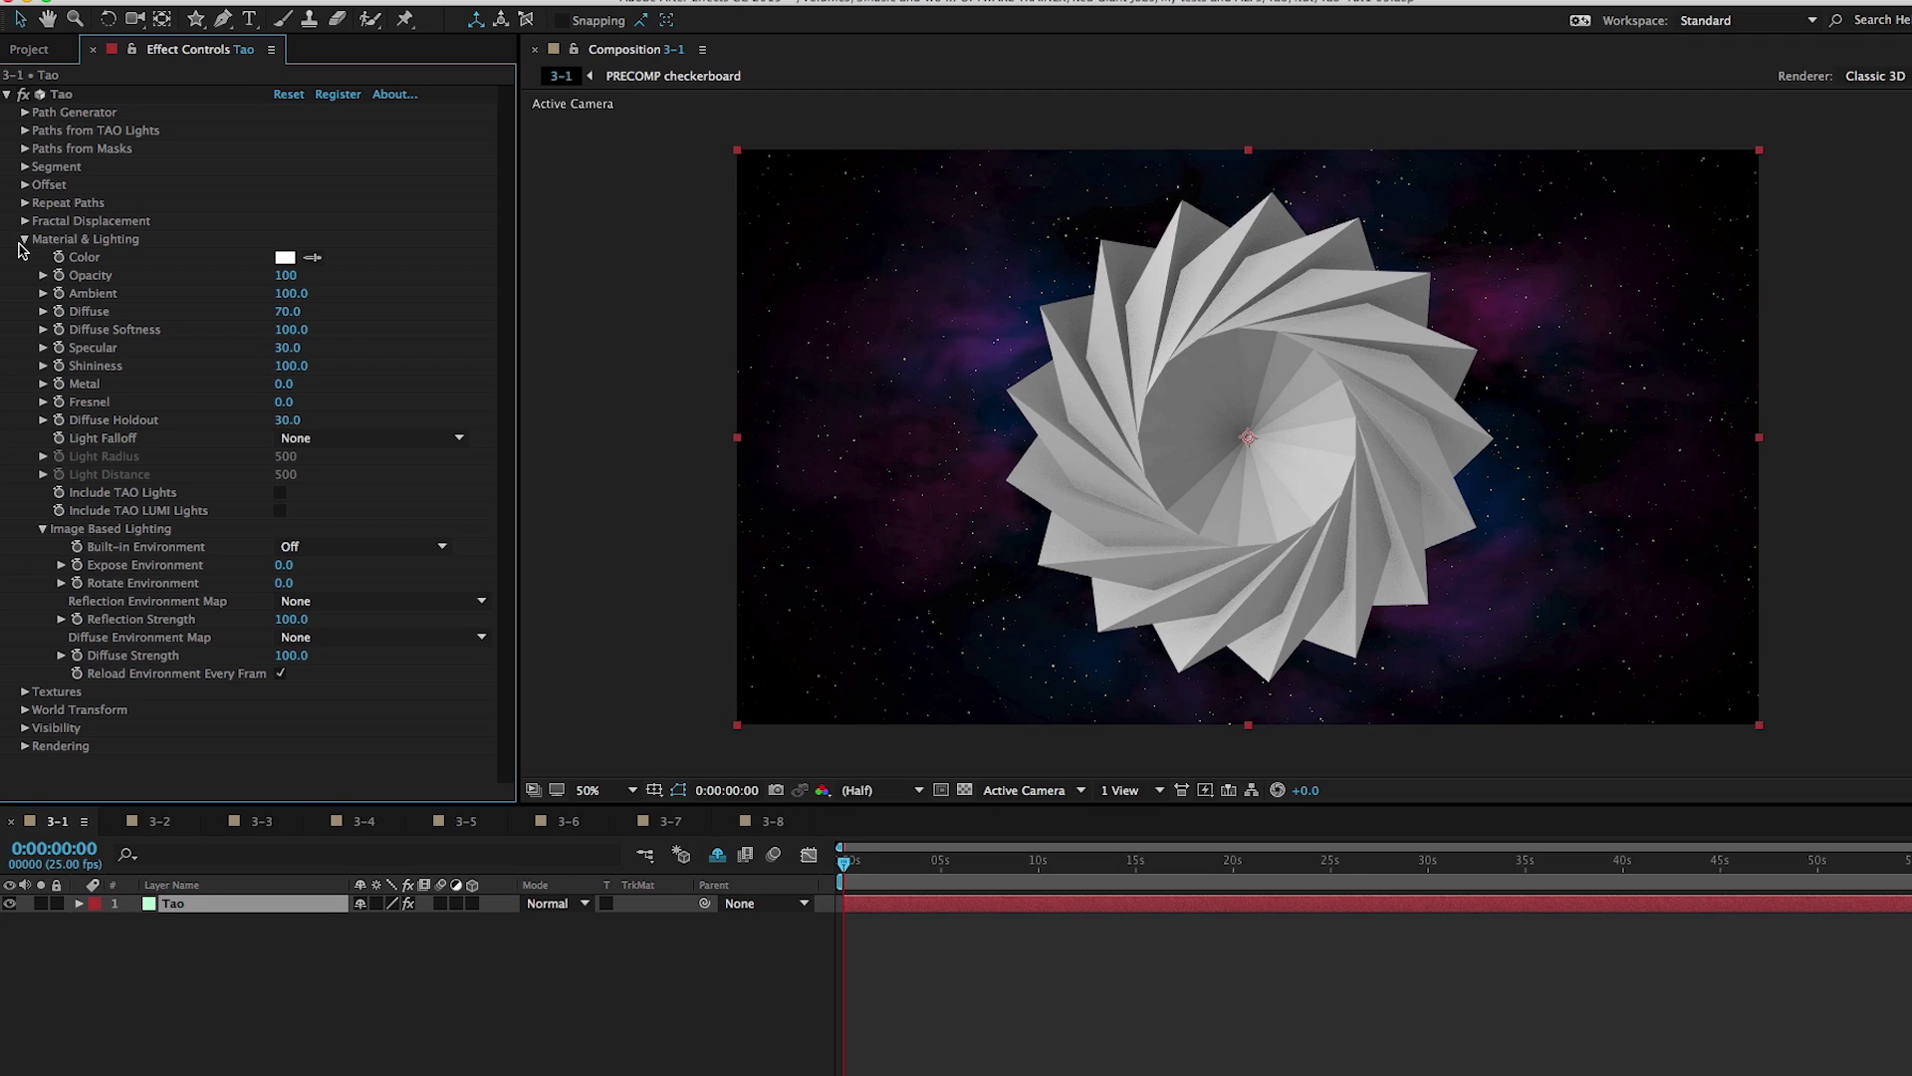
mouse_move(222, 263)
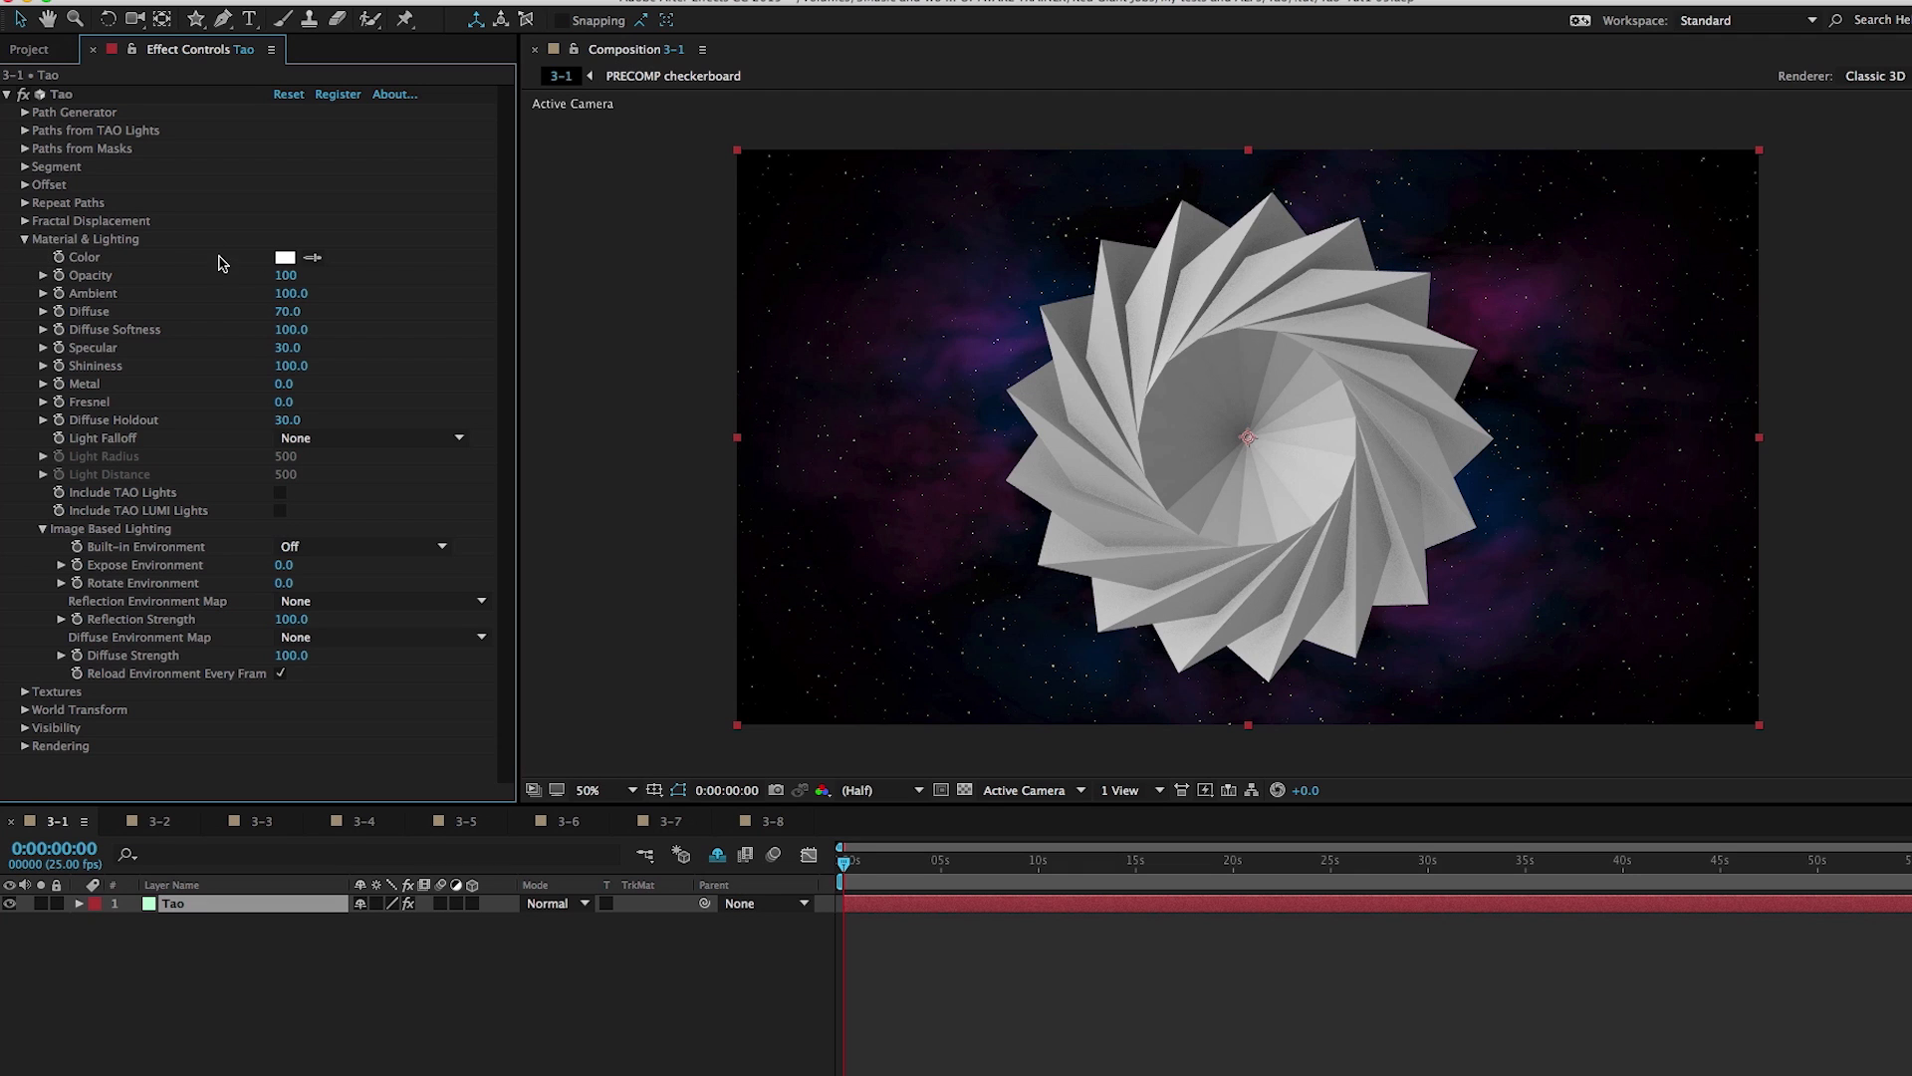
left_click(286, 256)
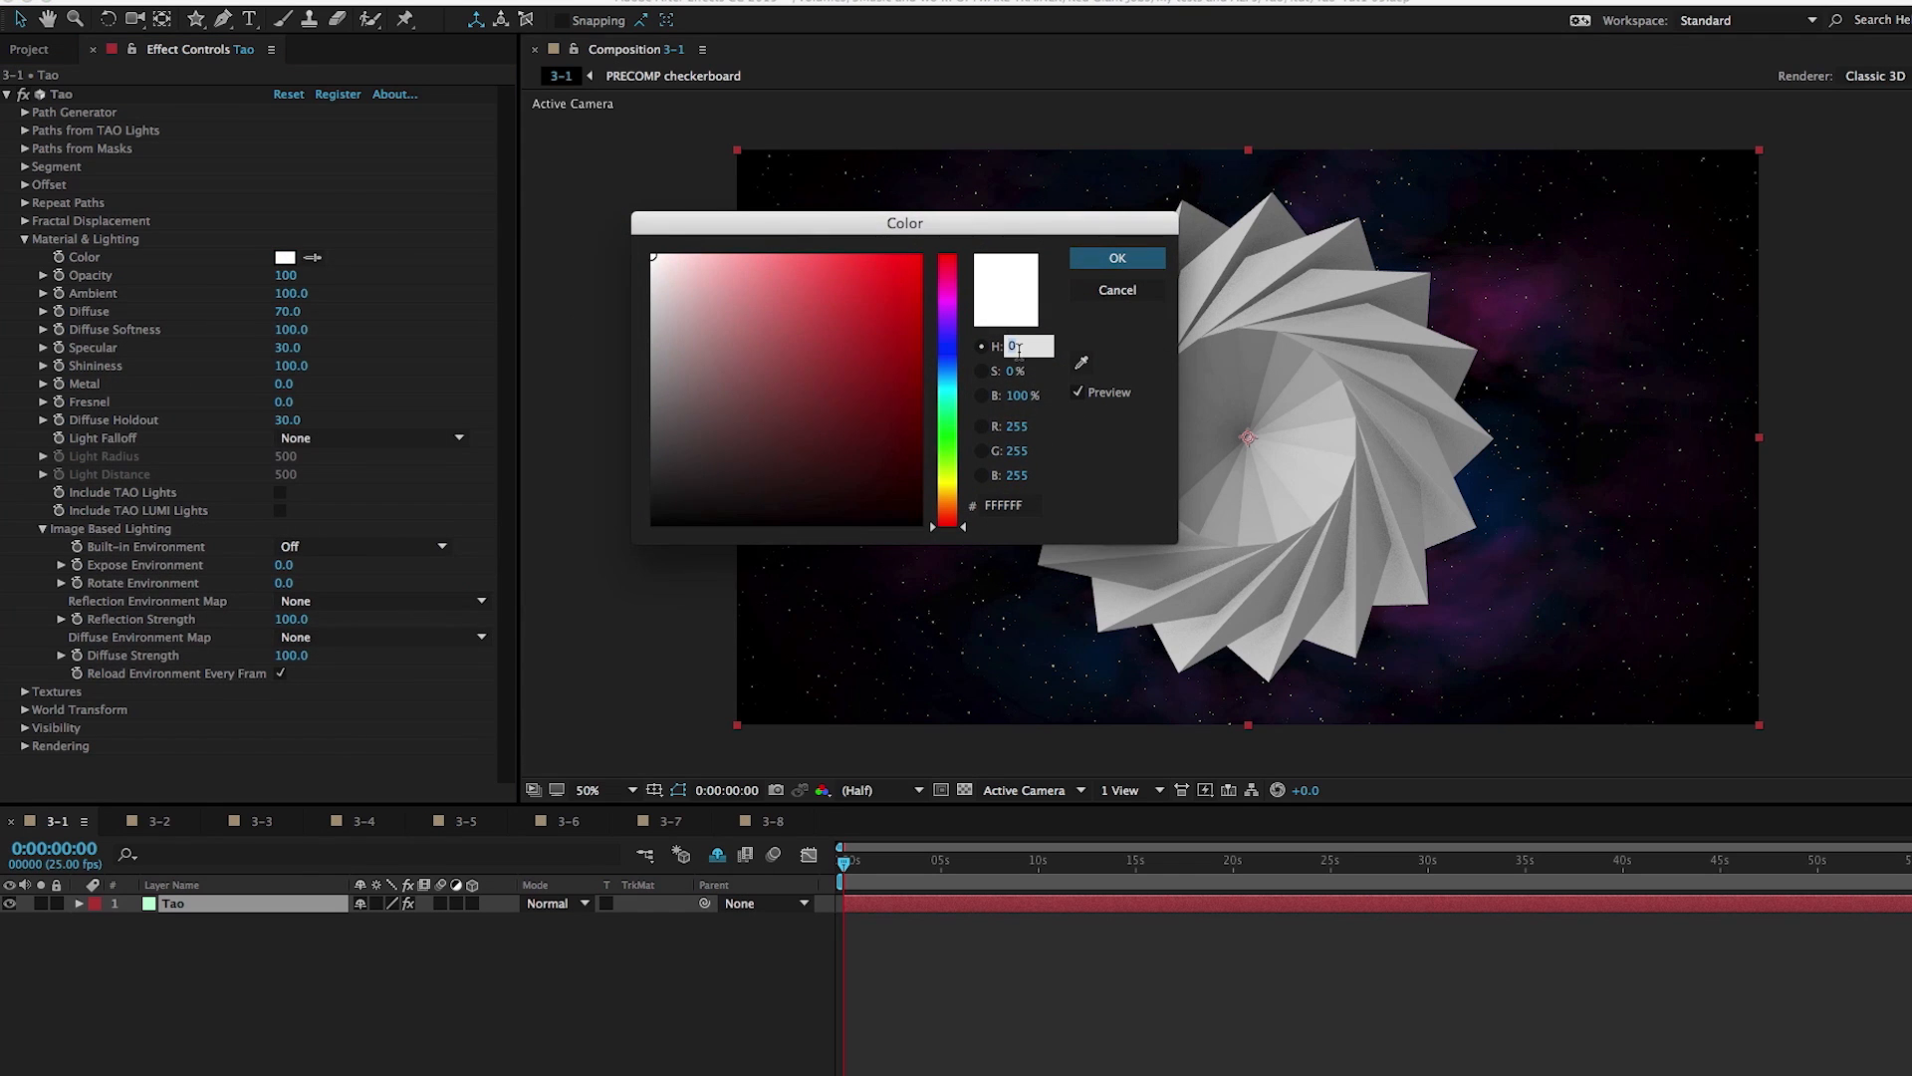
type("180")
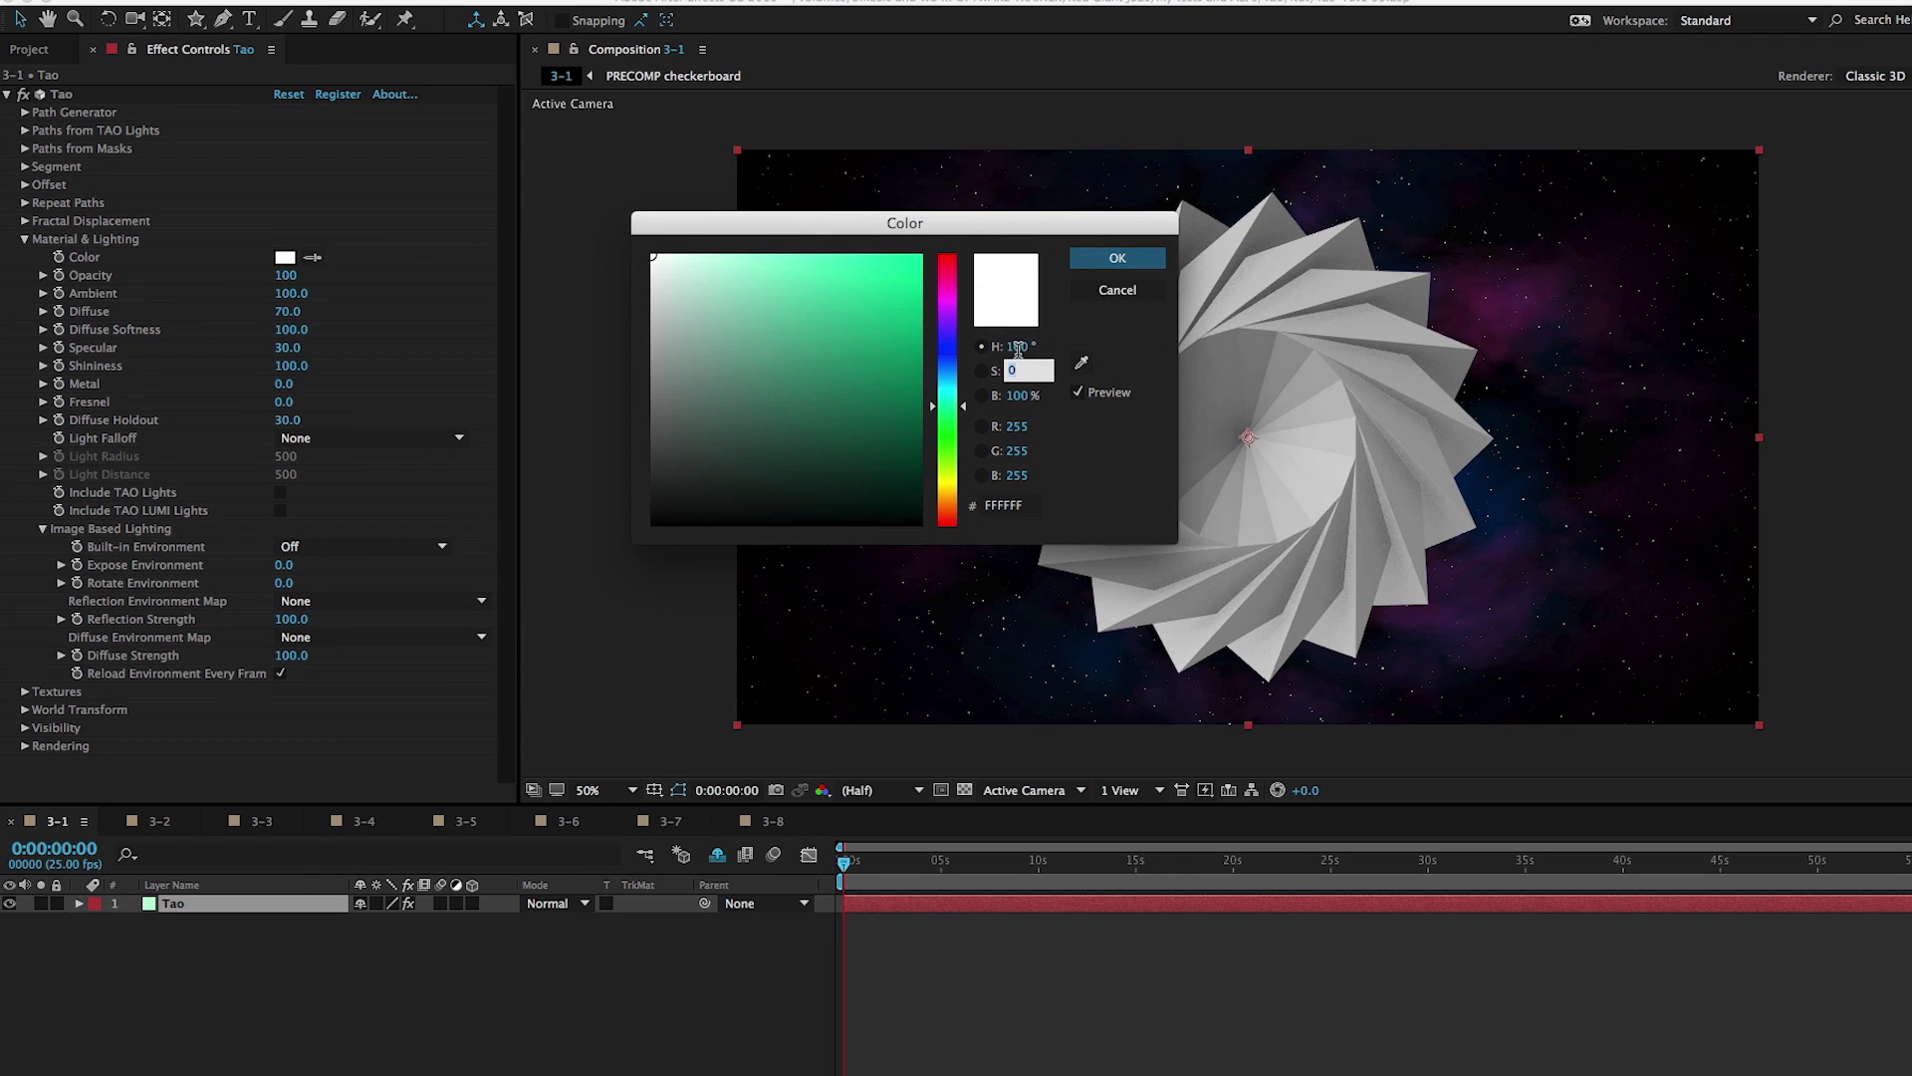
left_click(1115, 257)
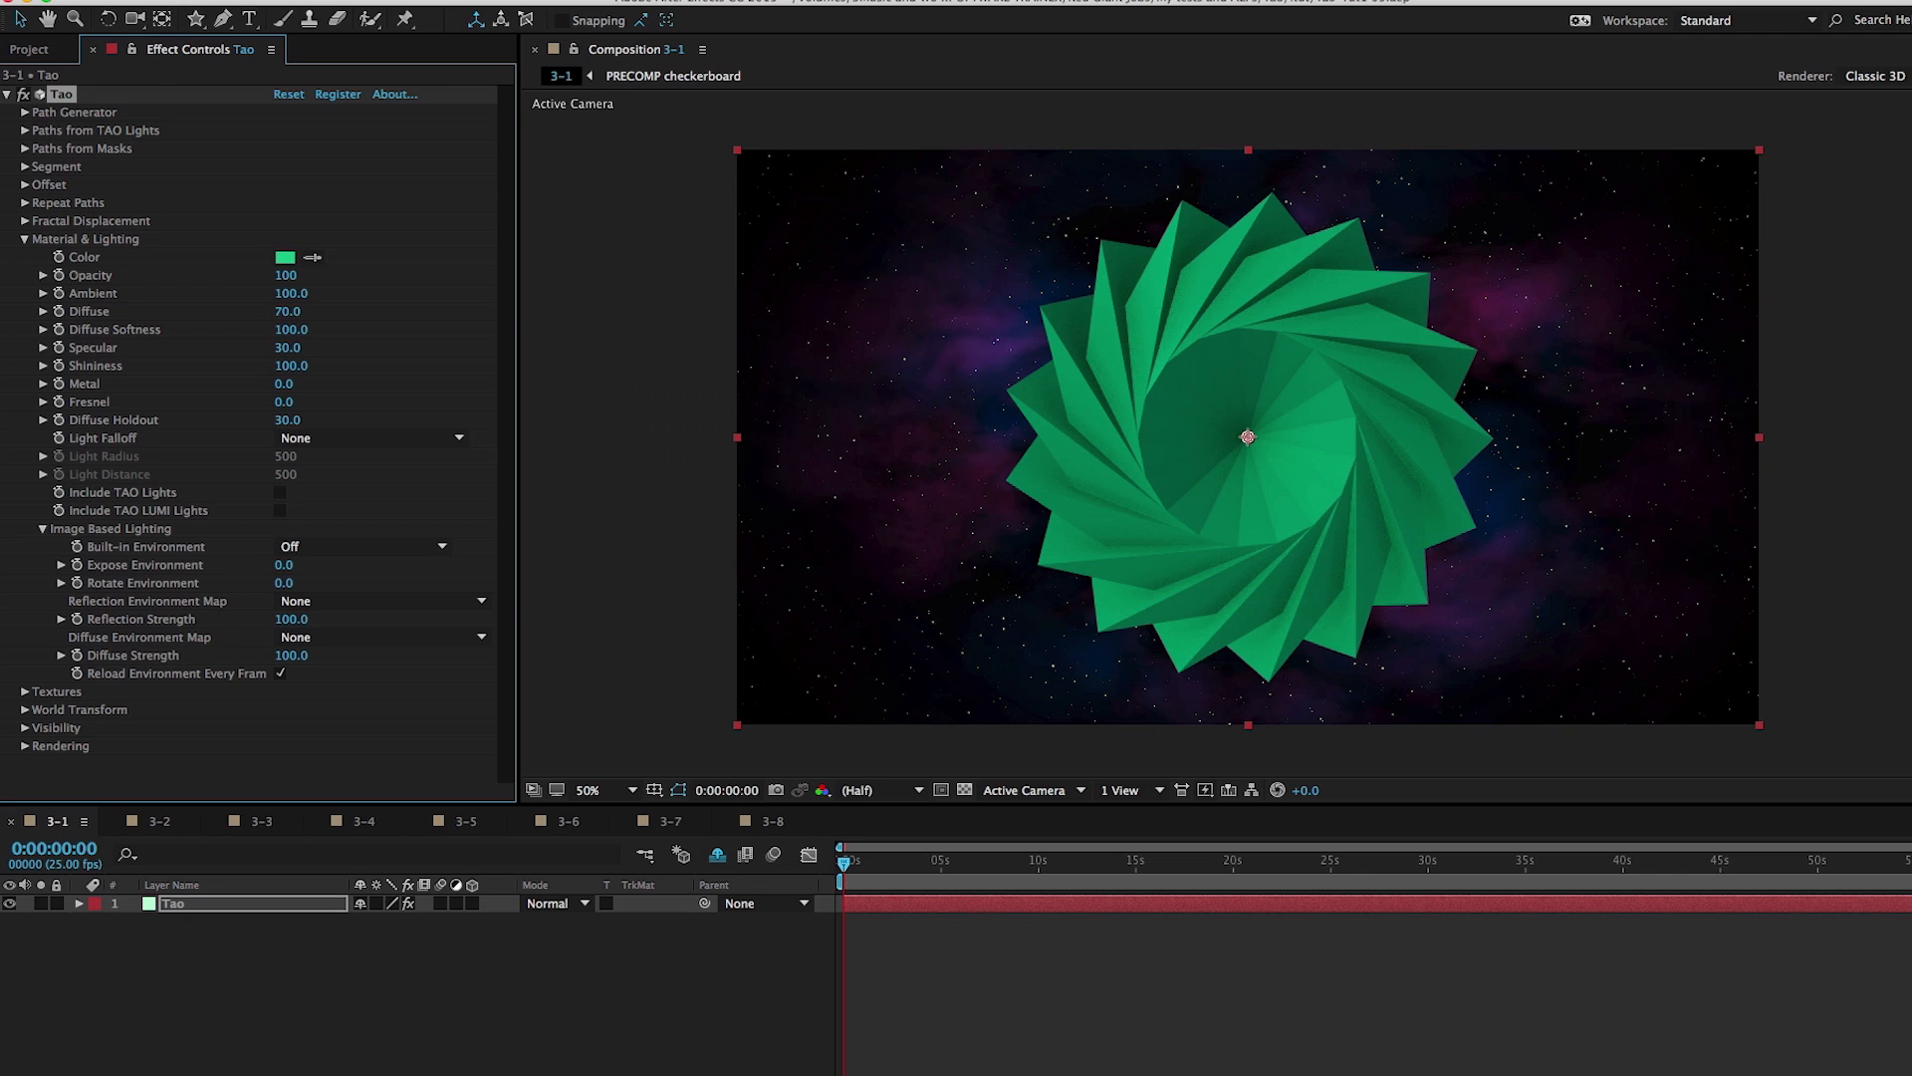
mouse_move(1210, 336)
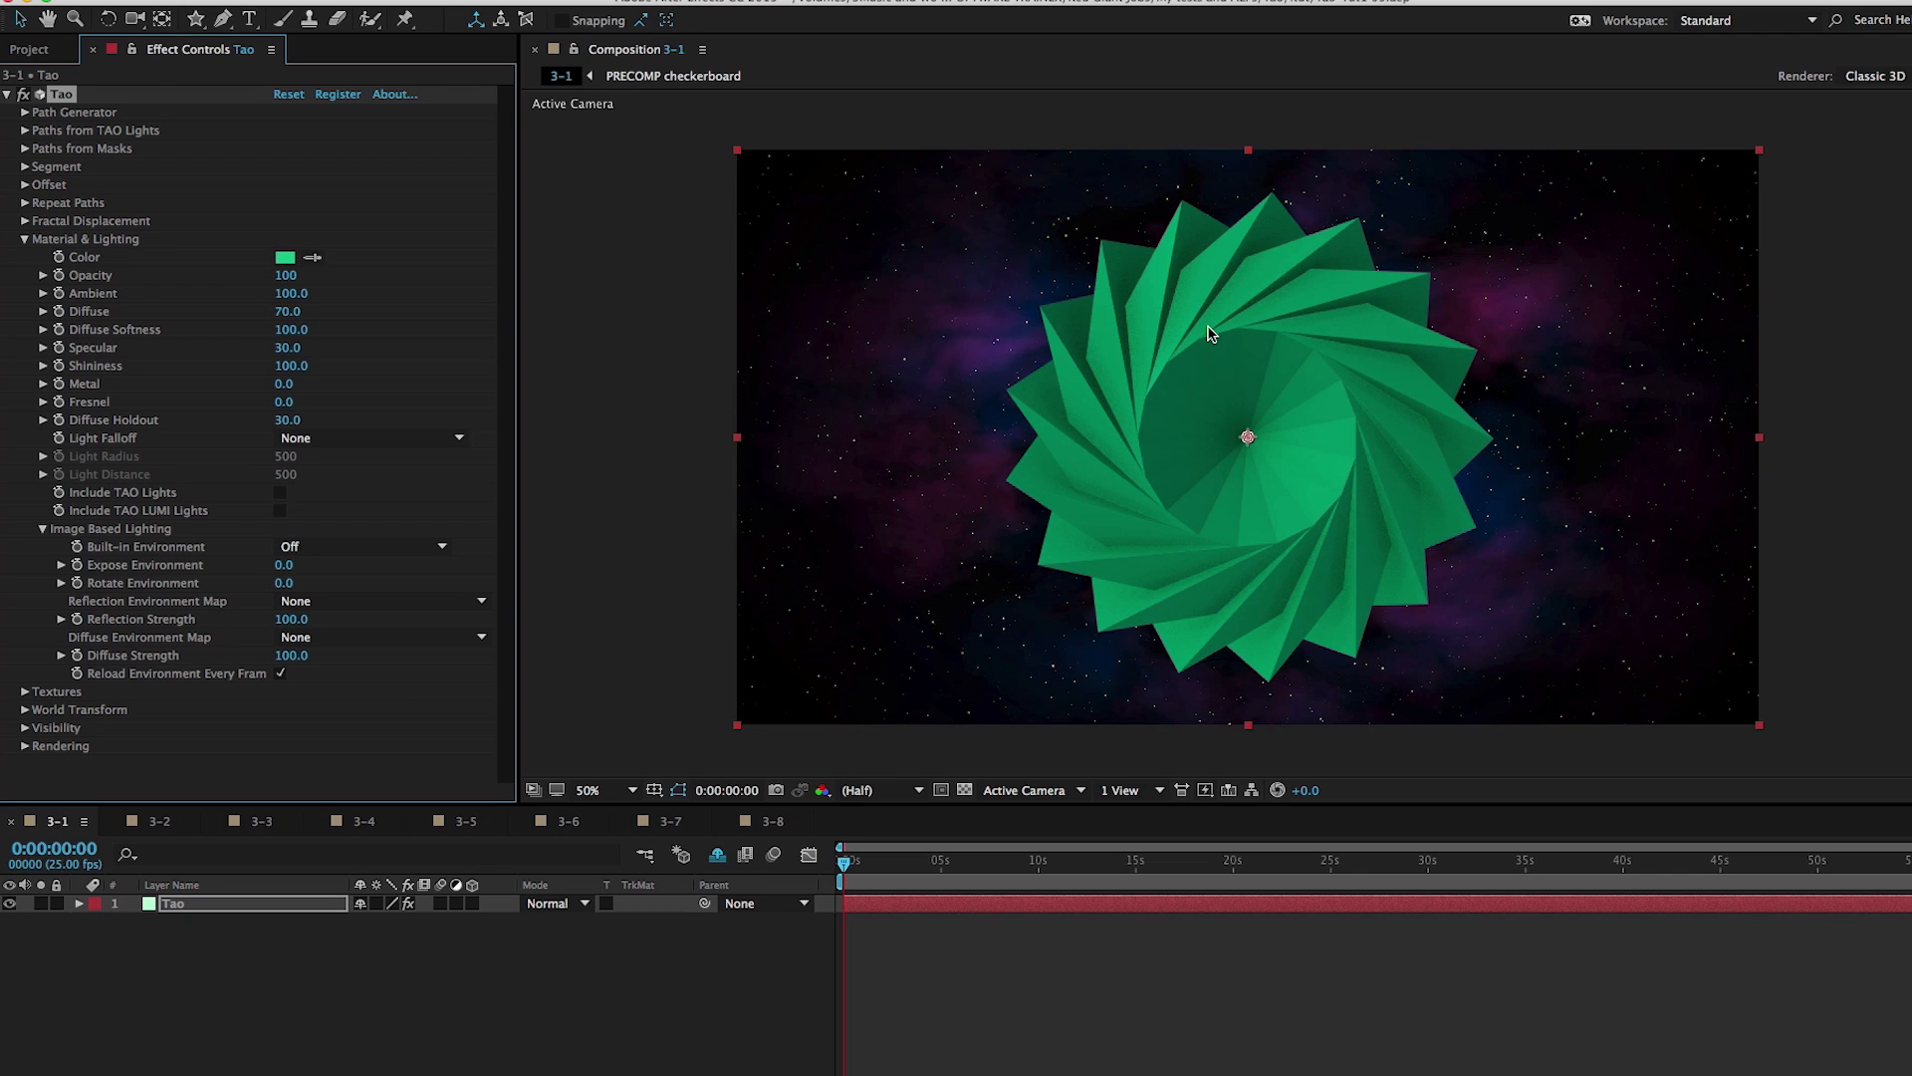
mouse_move(86, 274)
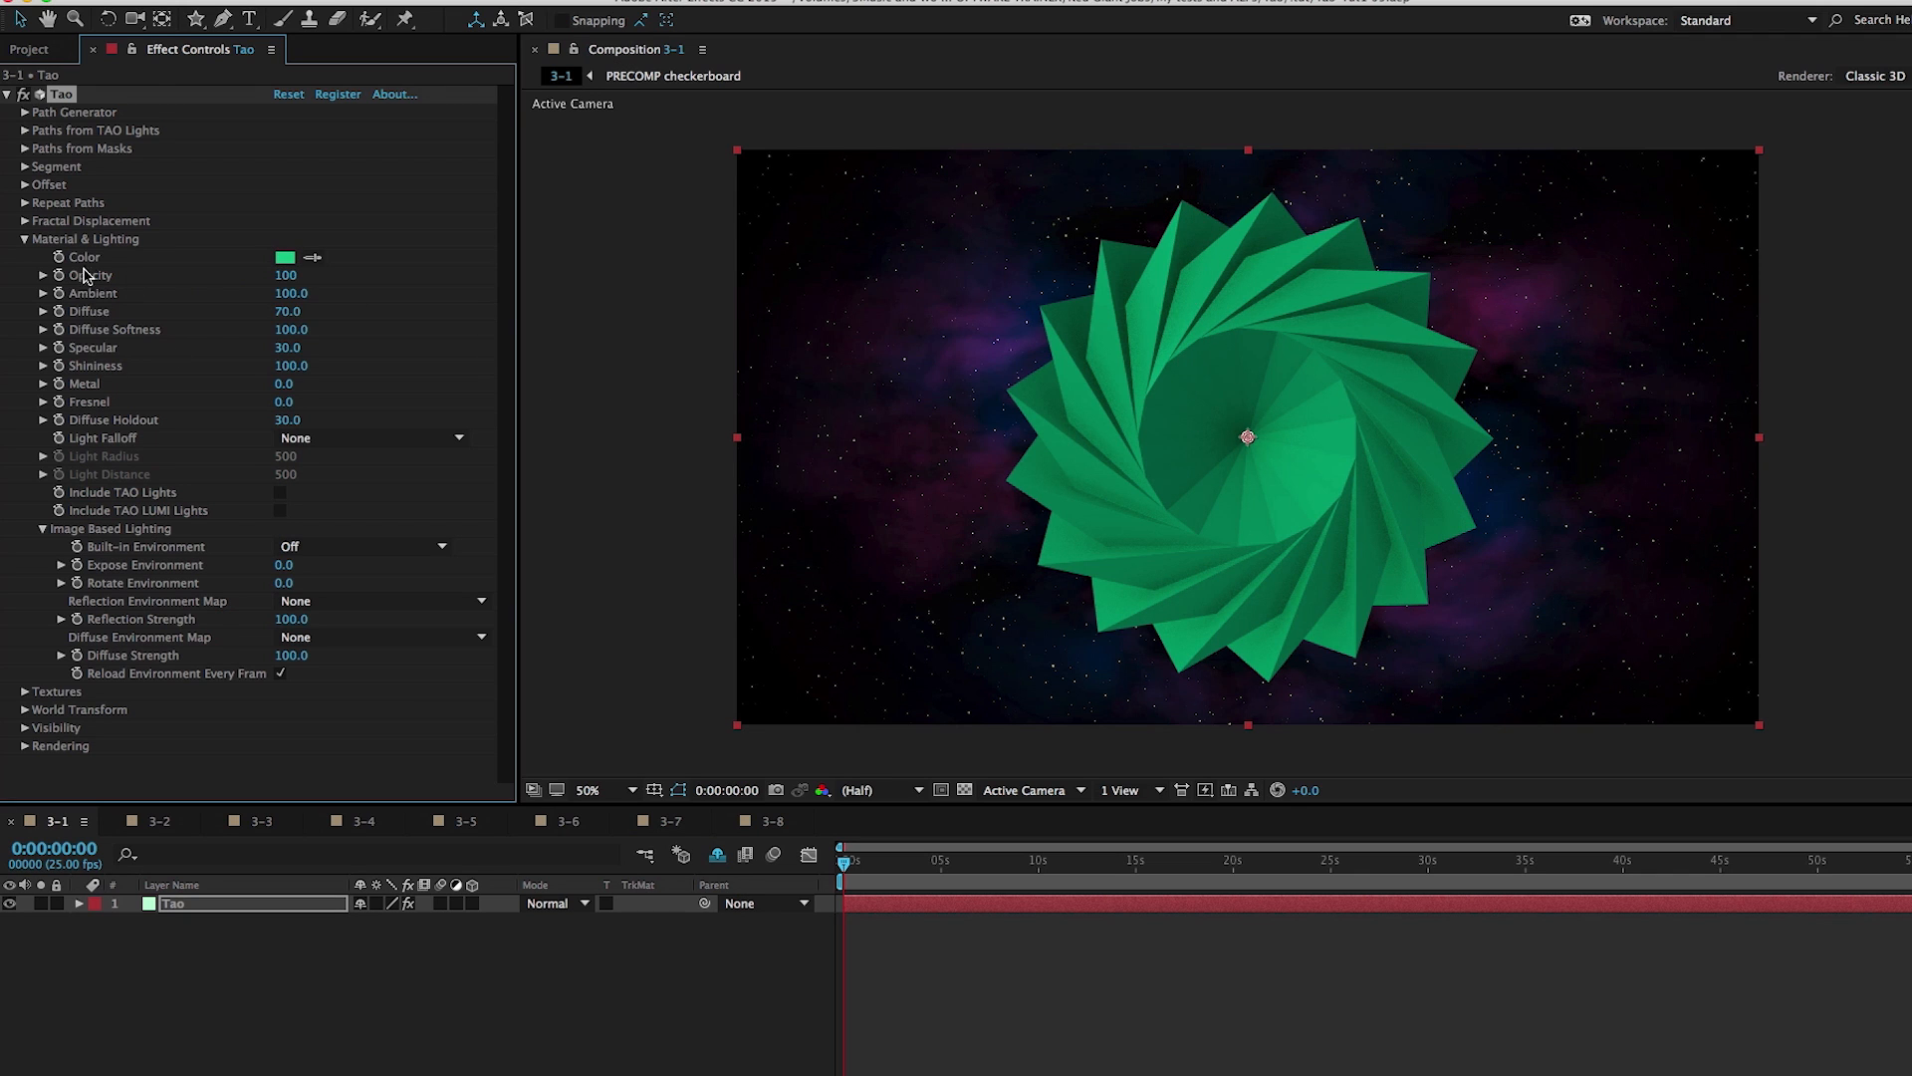
mouse_move(146, 266)
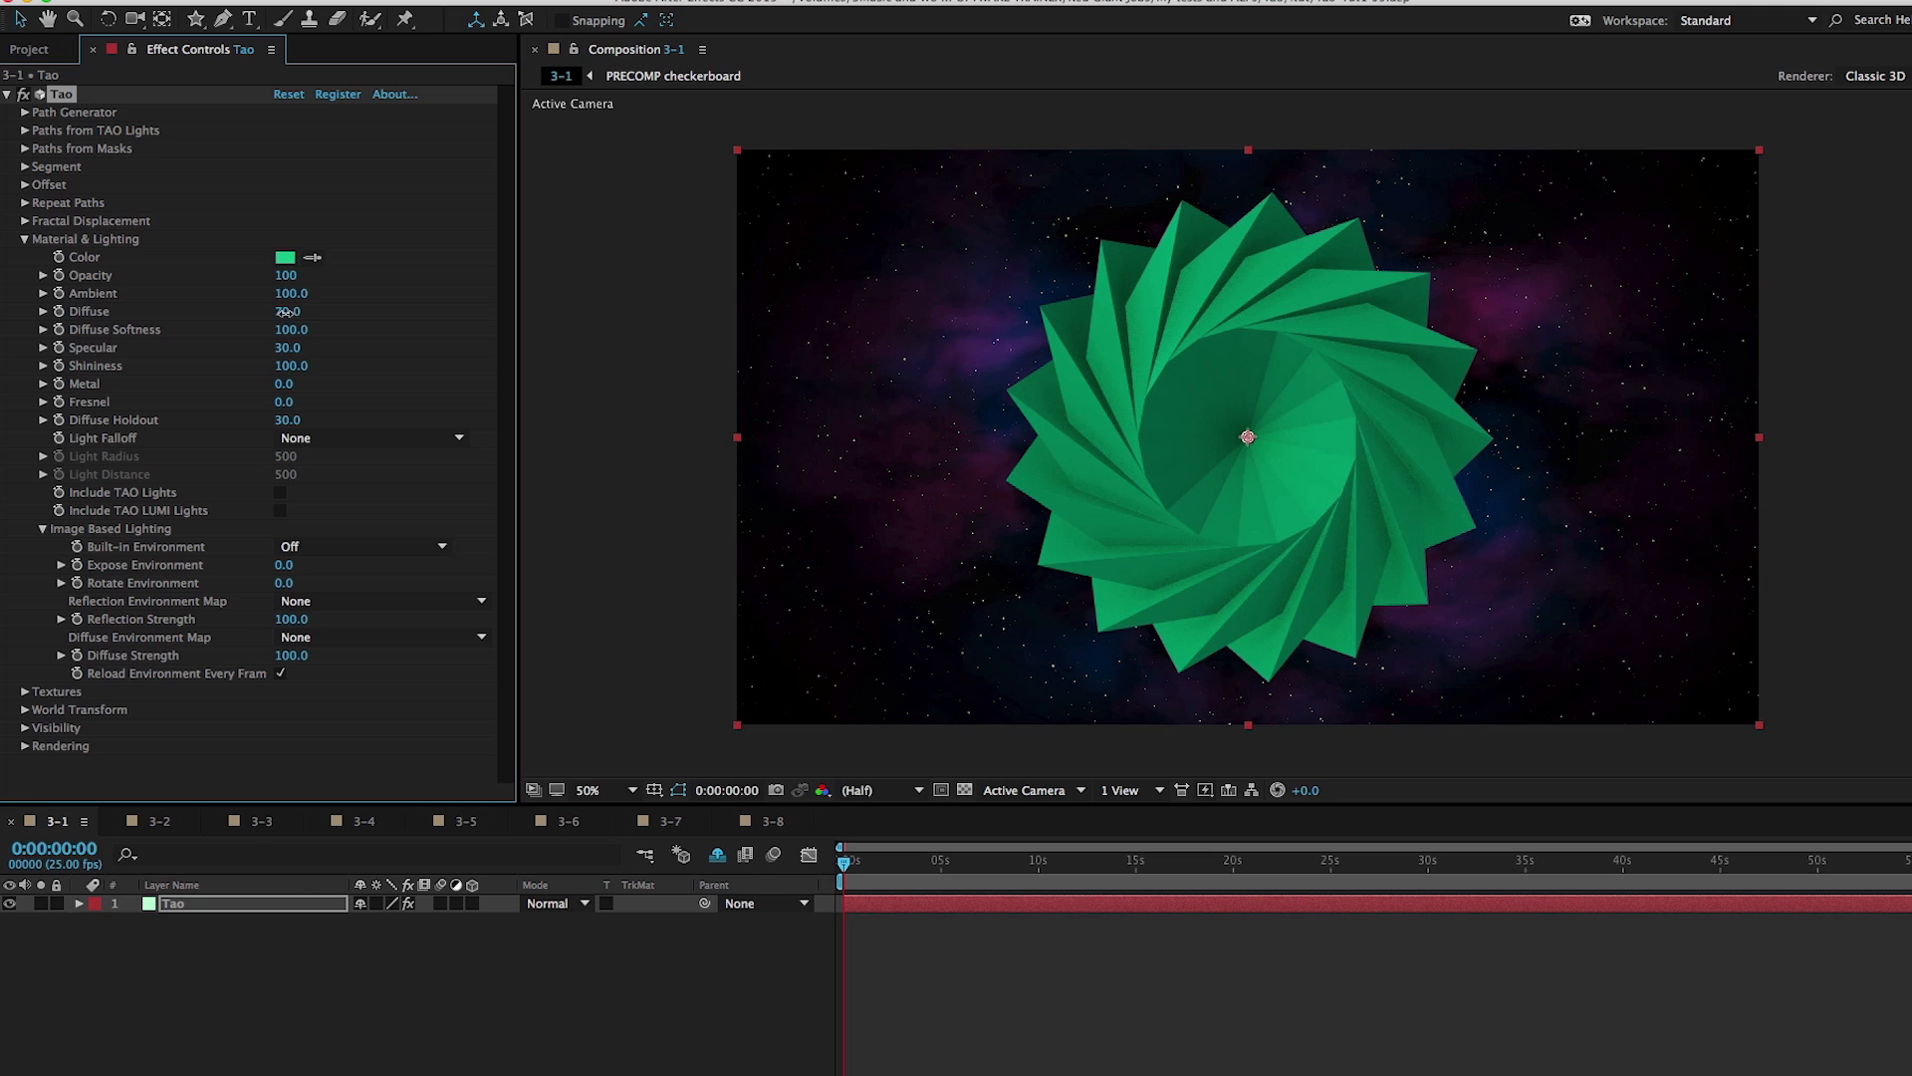
Scrub the Tao material's Diffuse up to 115 and Specular to about 103
left_click_drag(290, 311, 340, 311)
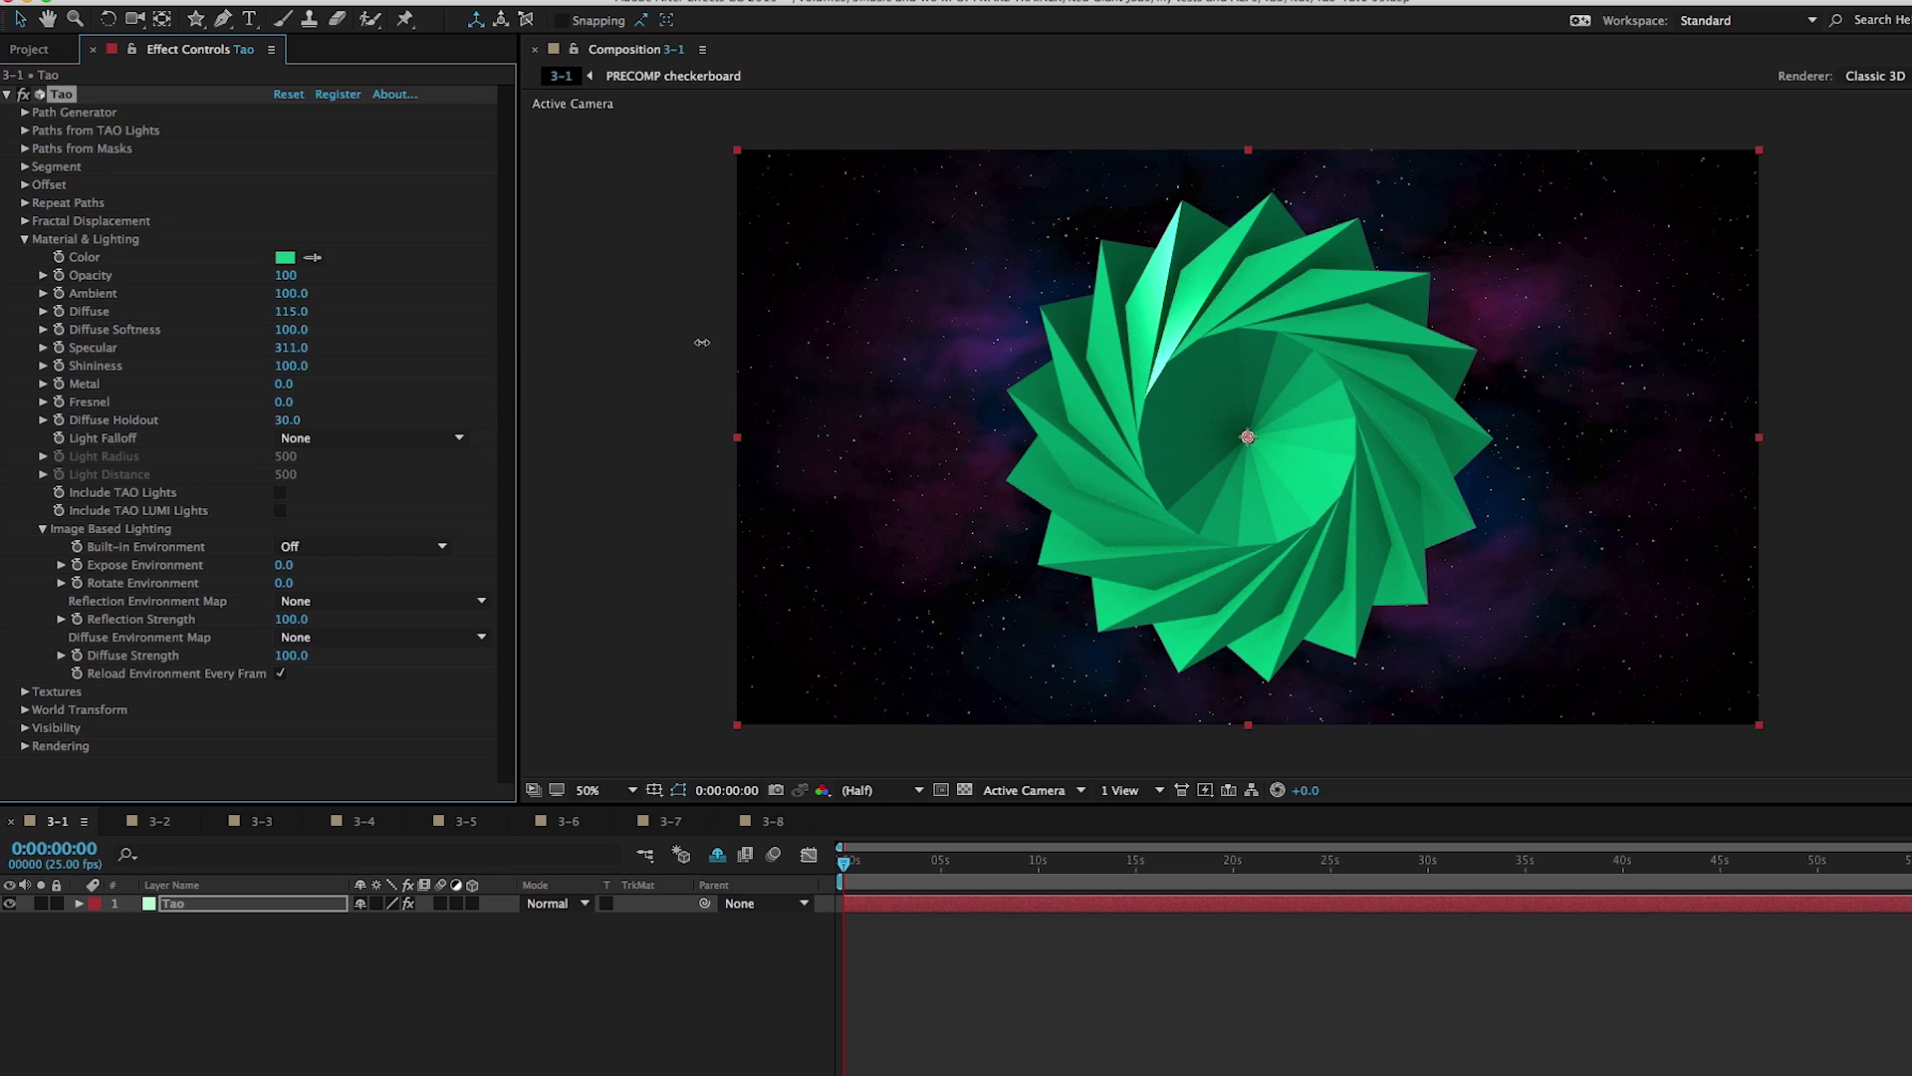
left_click(290, 354)
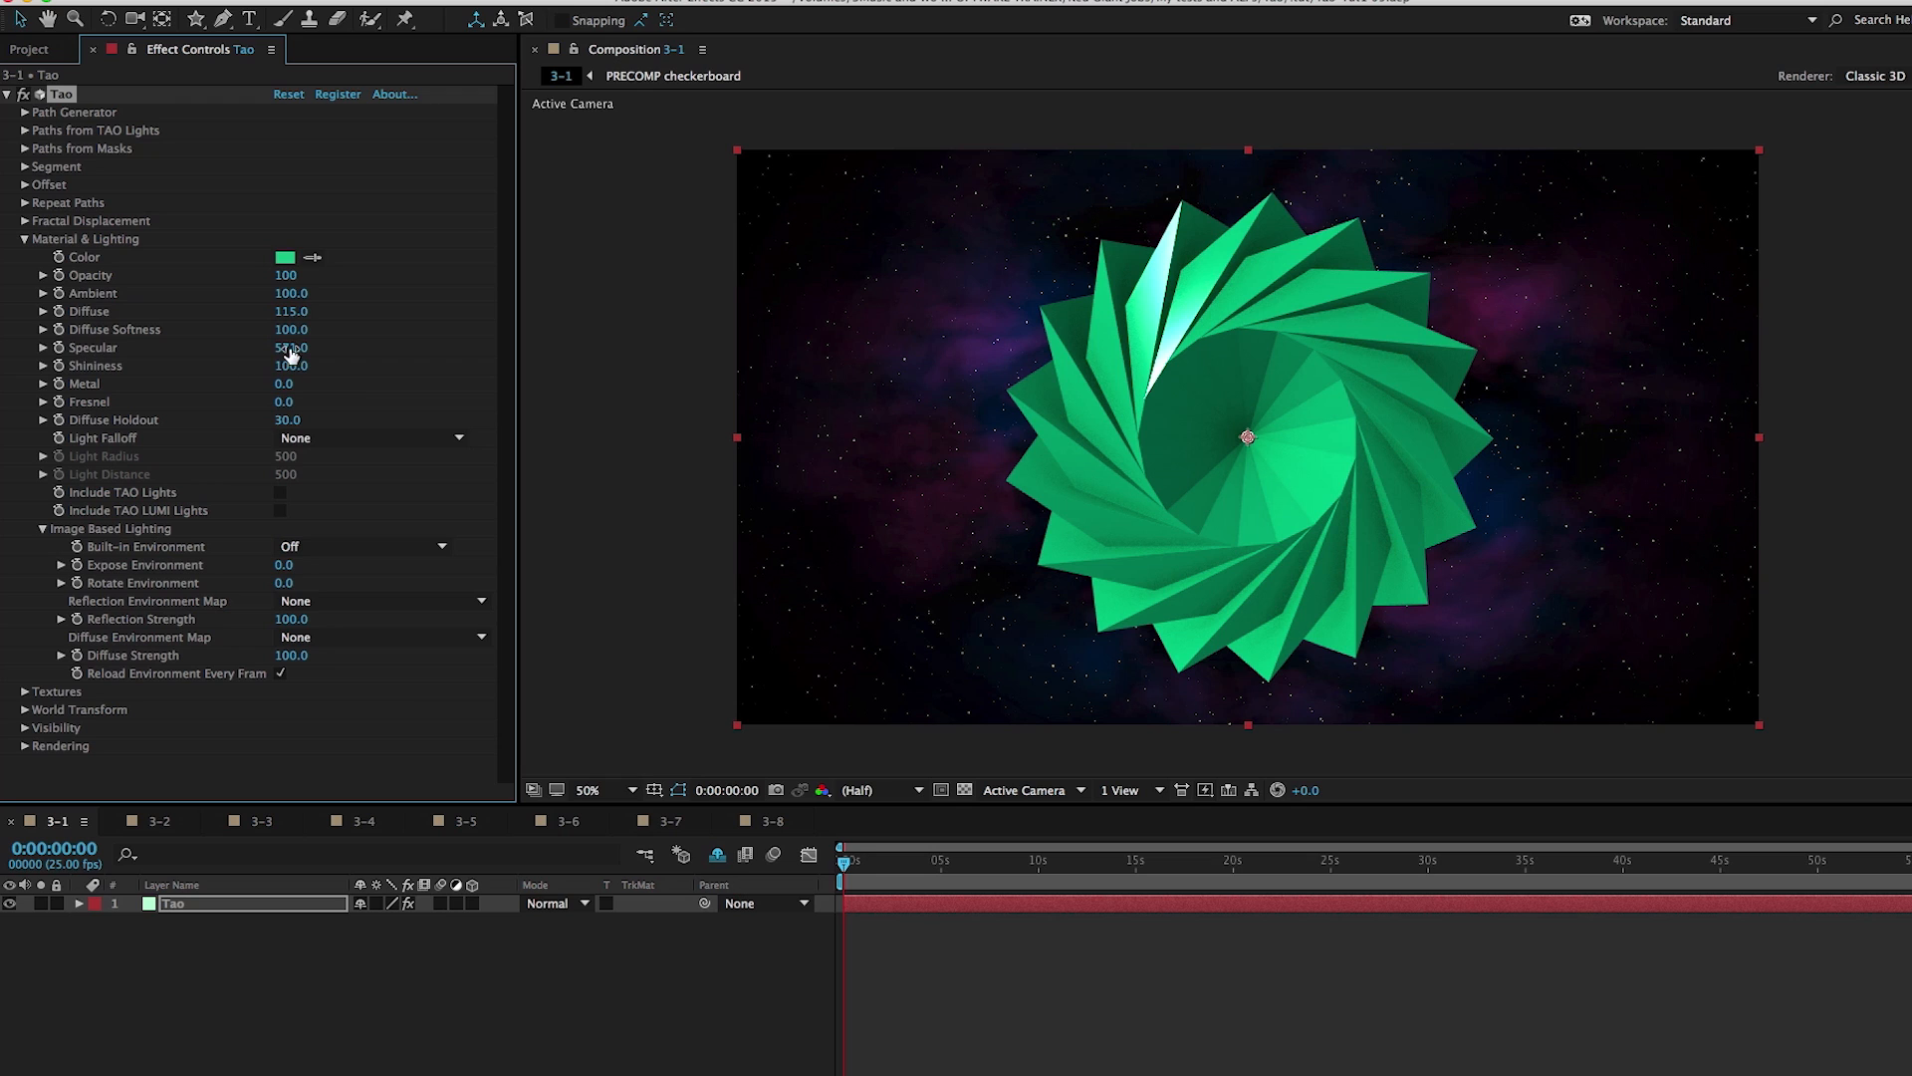
left_click_drag(290, 346, 311, 346)
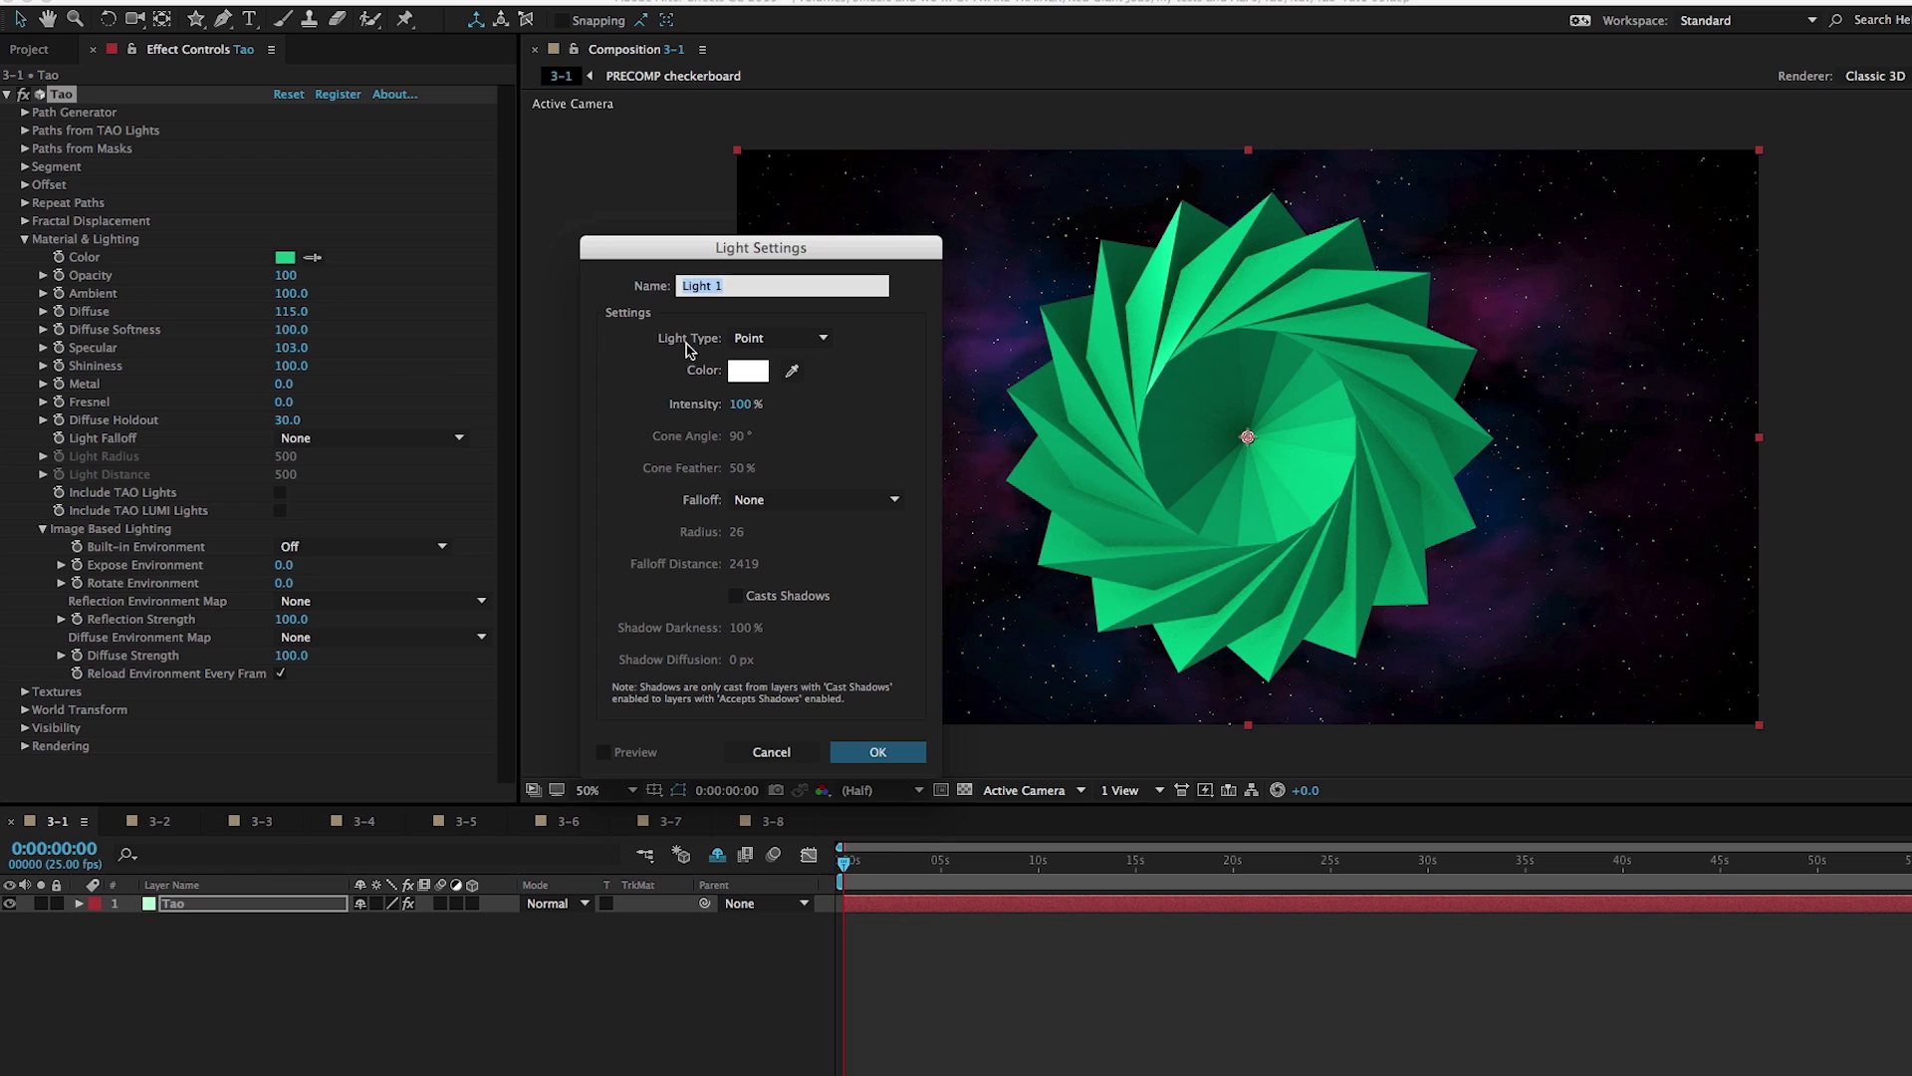
mouse_move(900, 717)
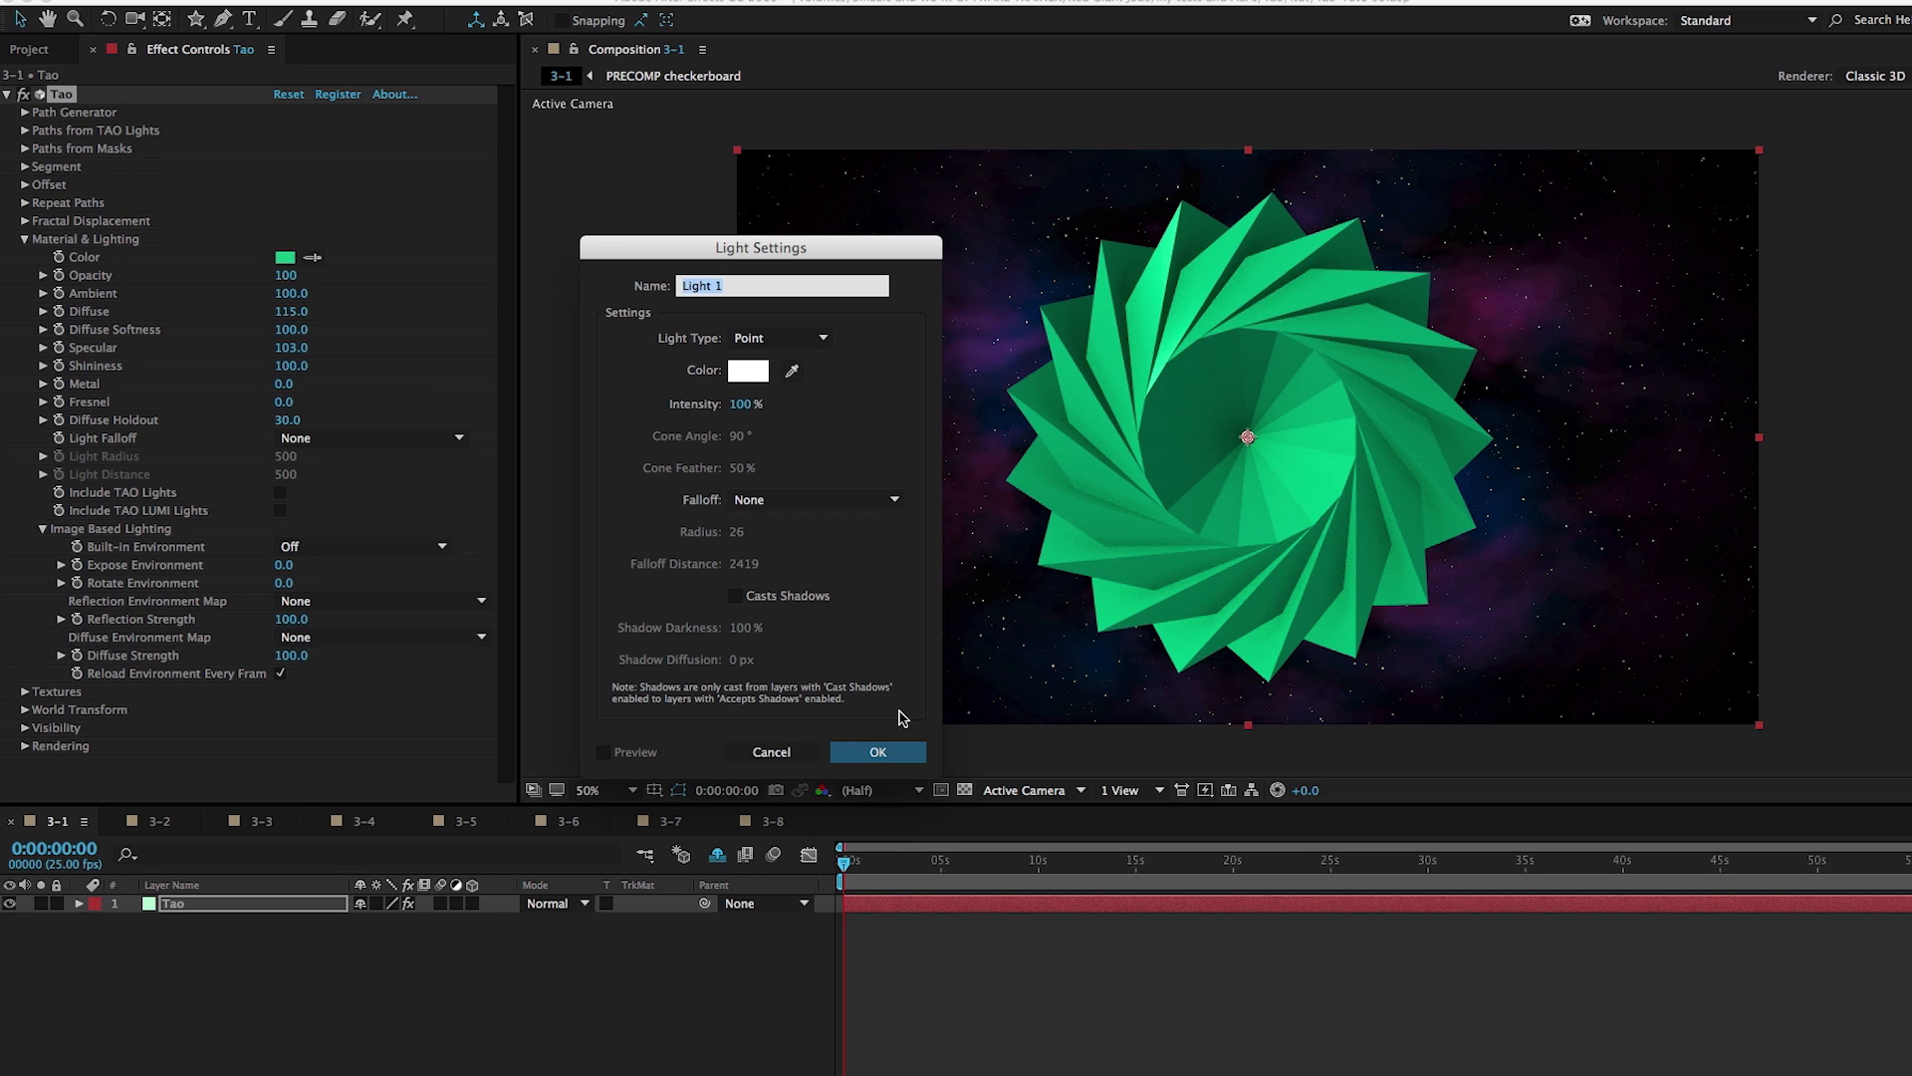
Accept the default Point light settings to create Light 1
left_click(877, 751)
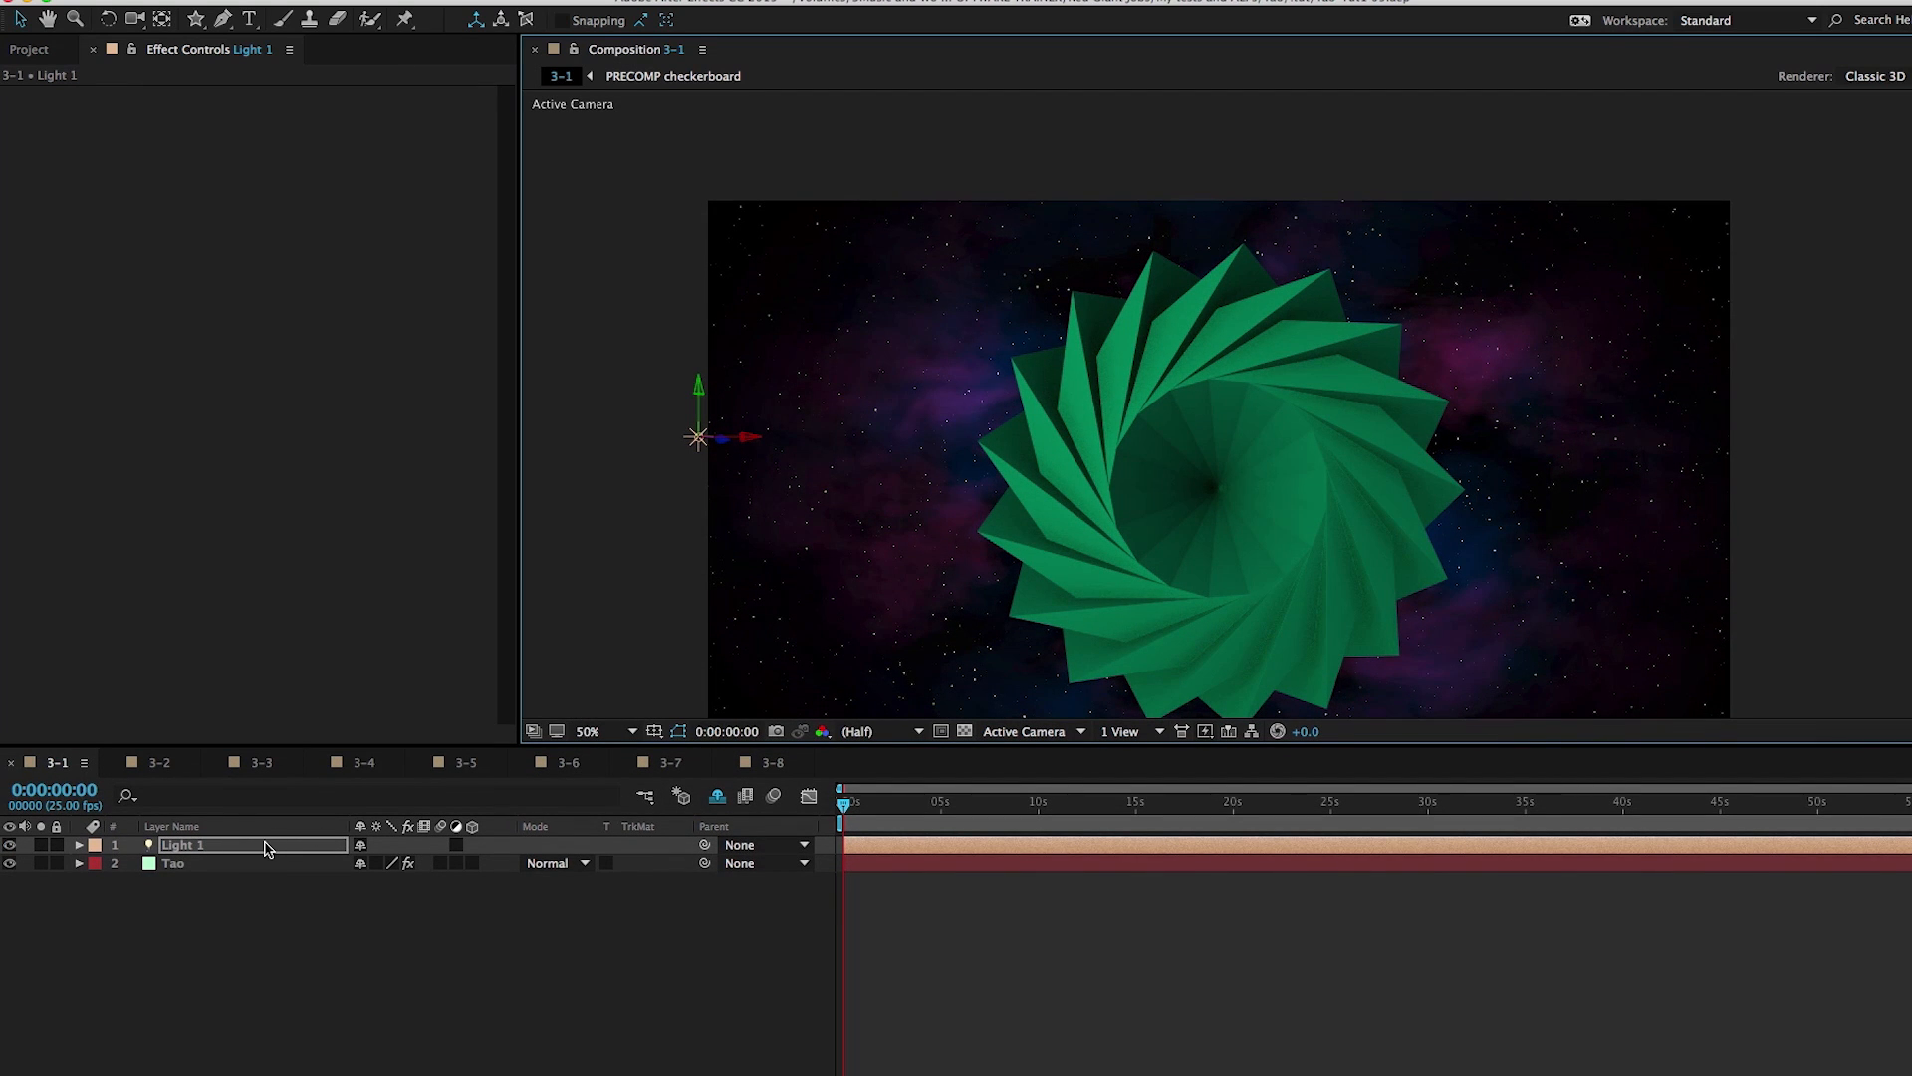
mouse_move(306, 858)
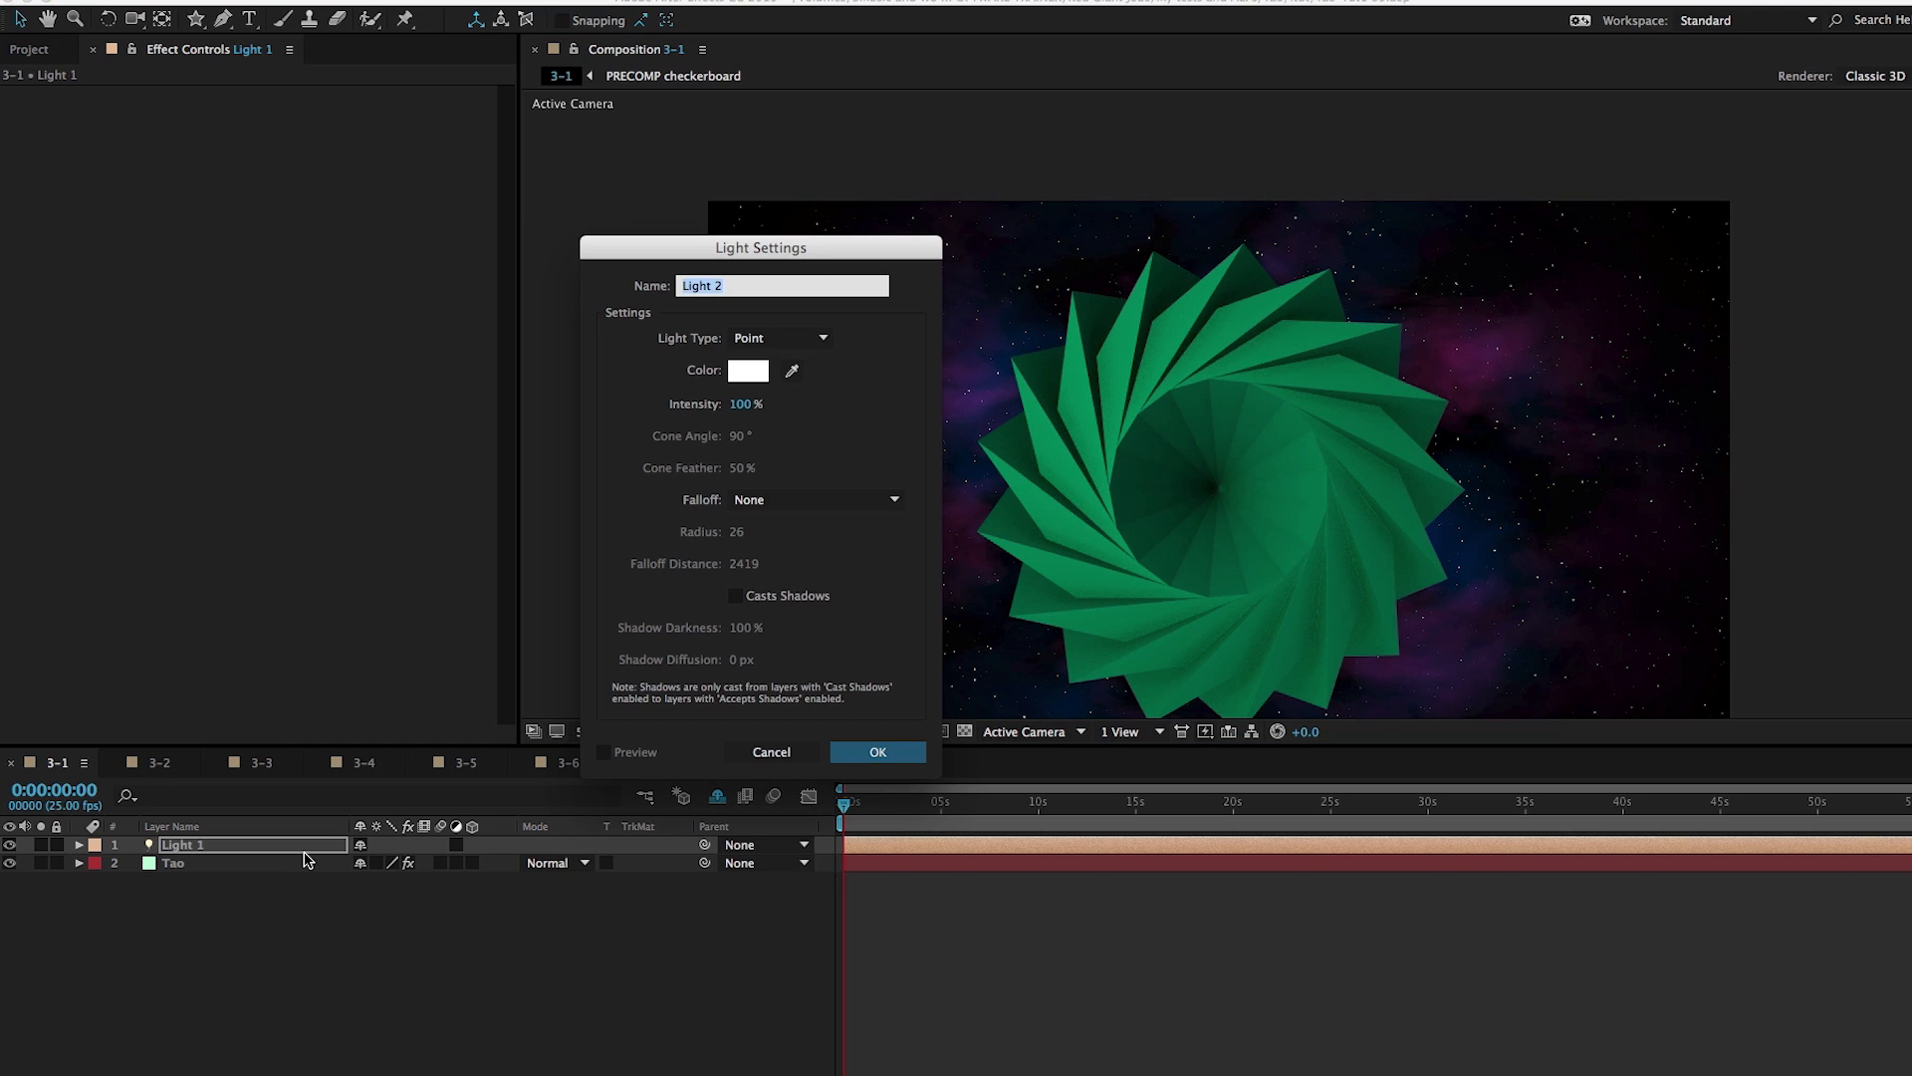
Create a cyan point light named TAO LUMI
type("TAO")
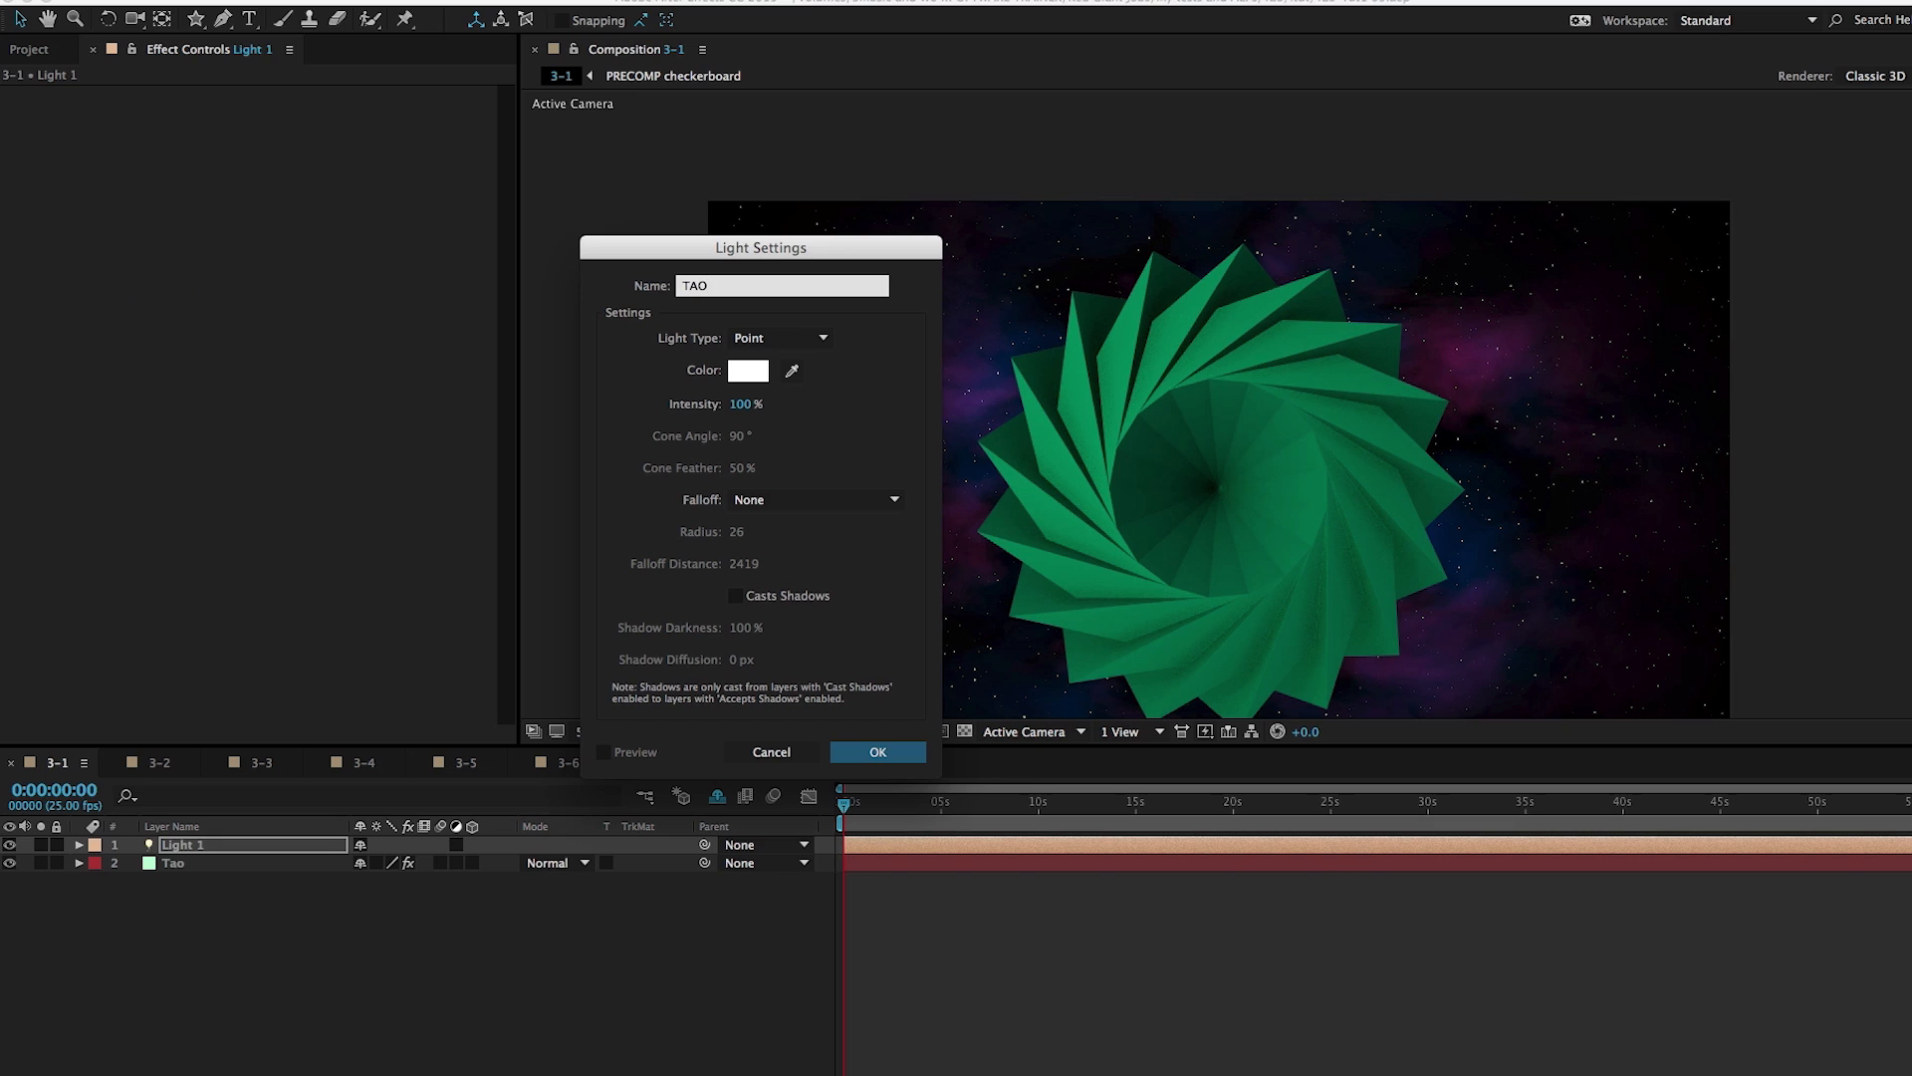
type("LUMI")
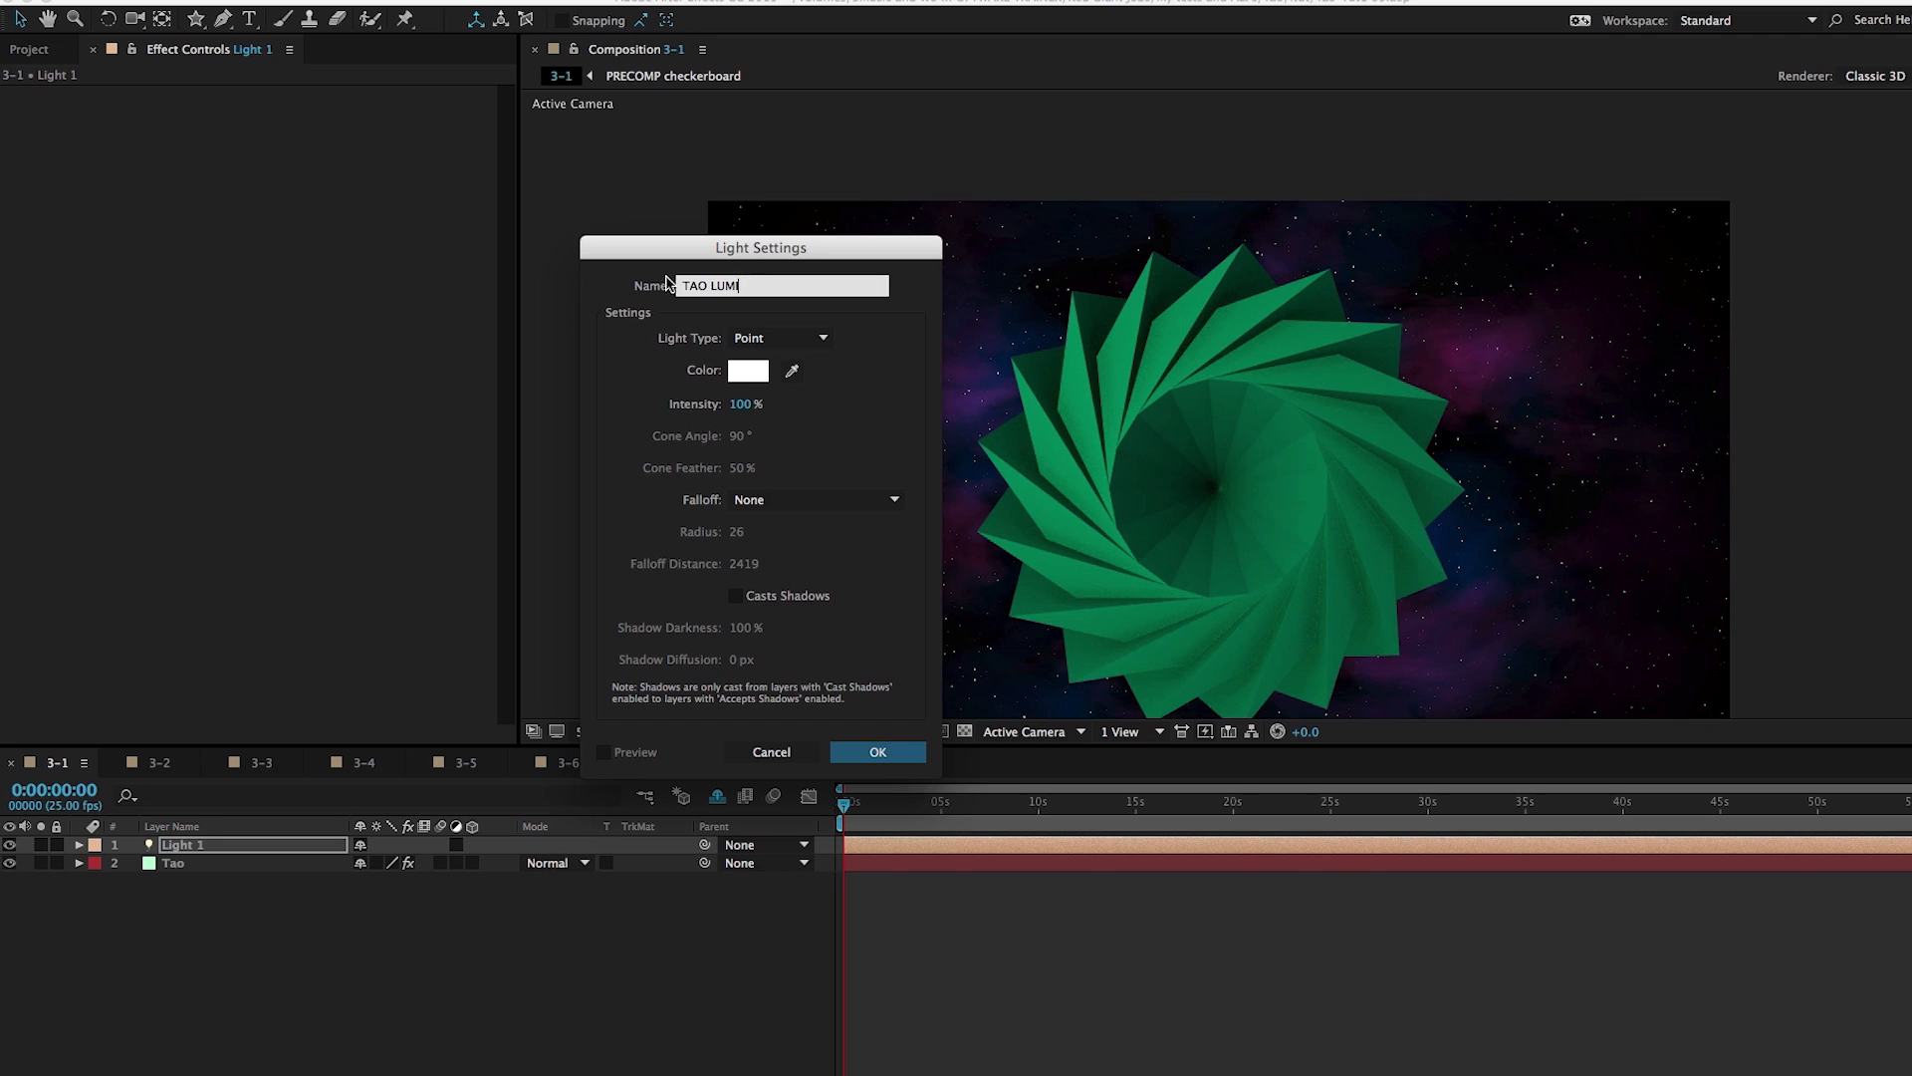
left_click(748, 370)
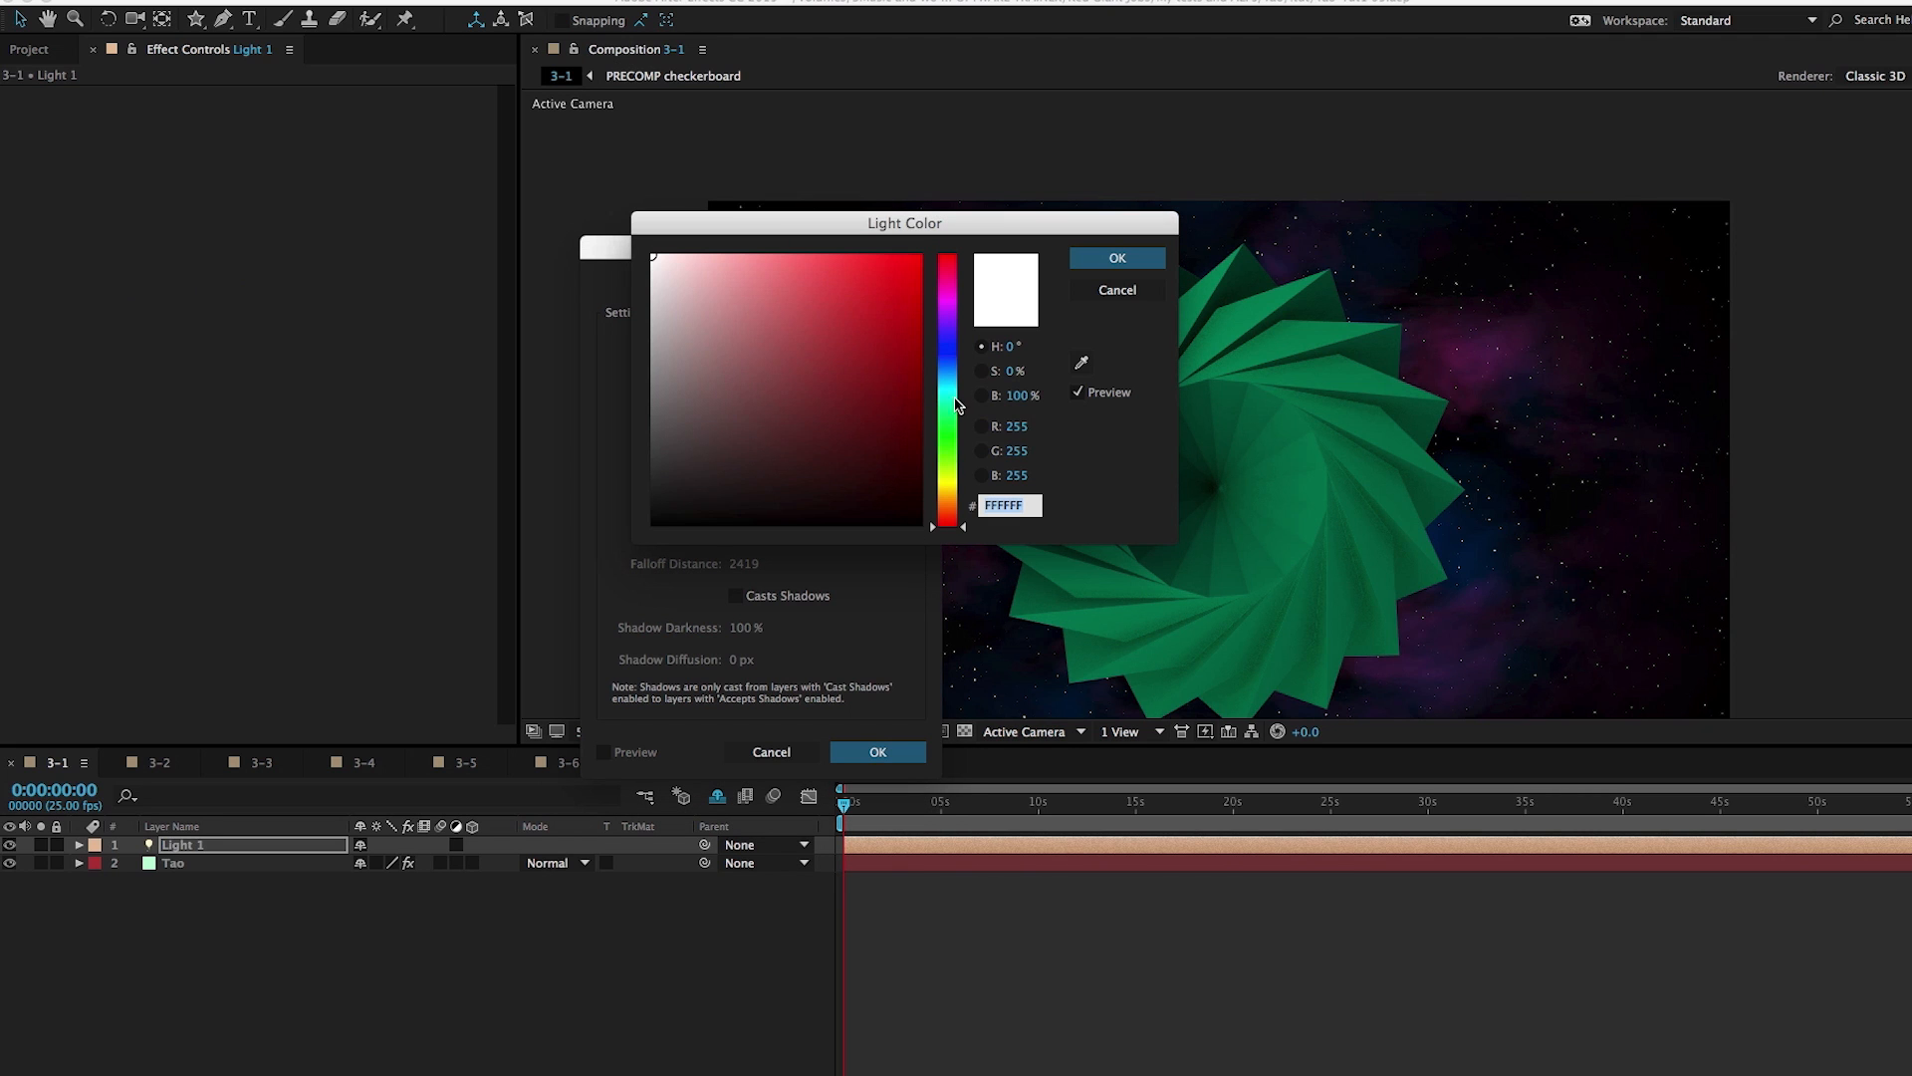
left_click(1114, 257)
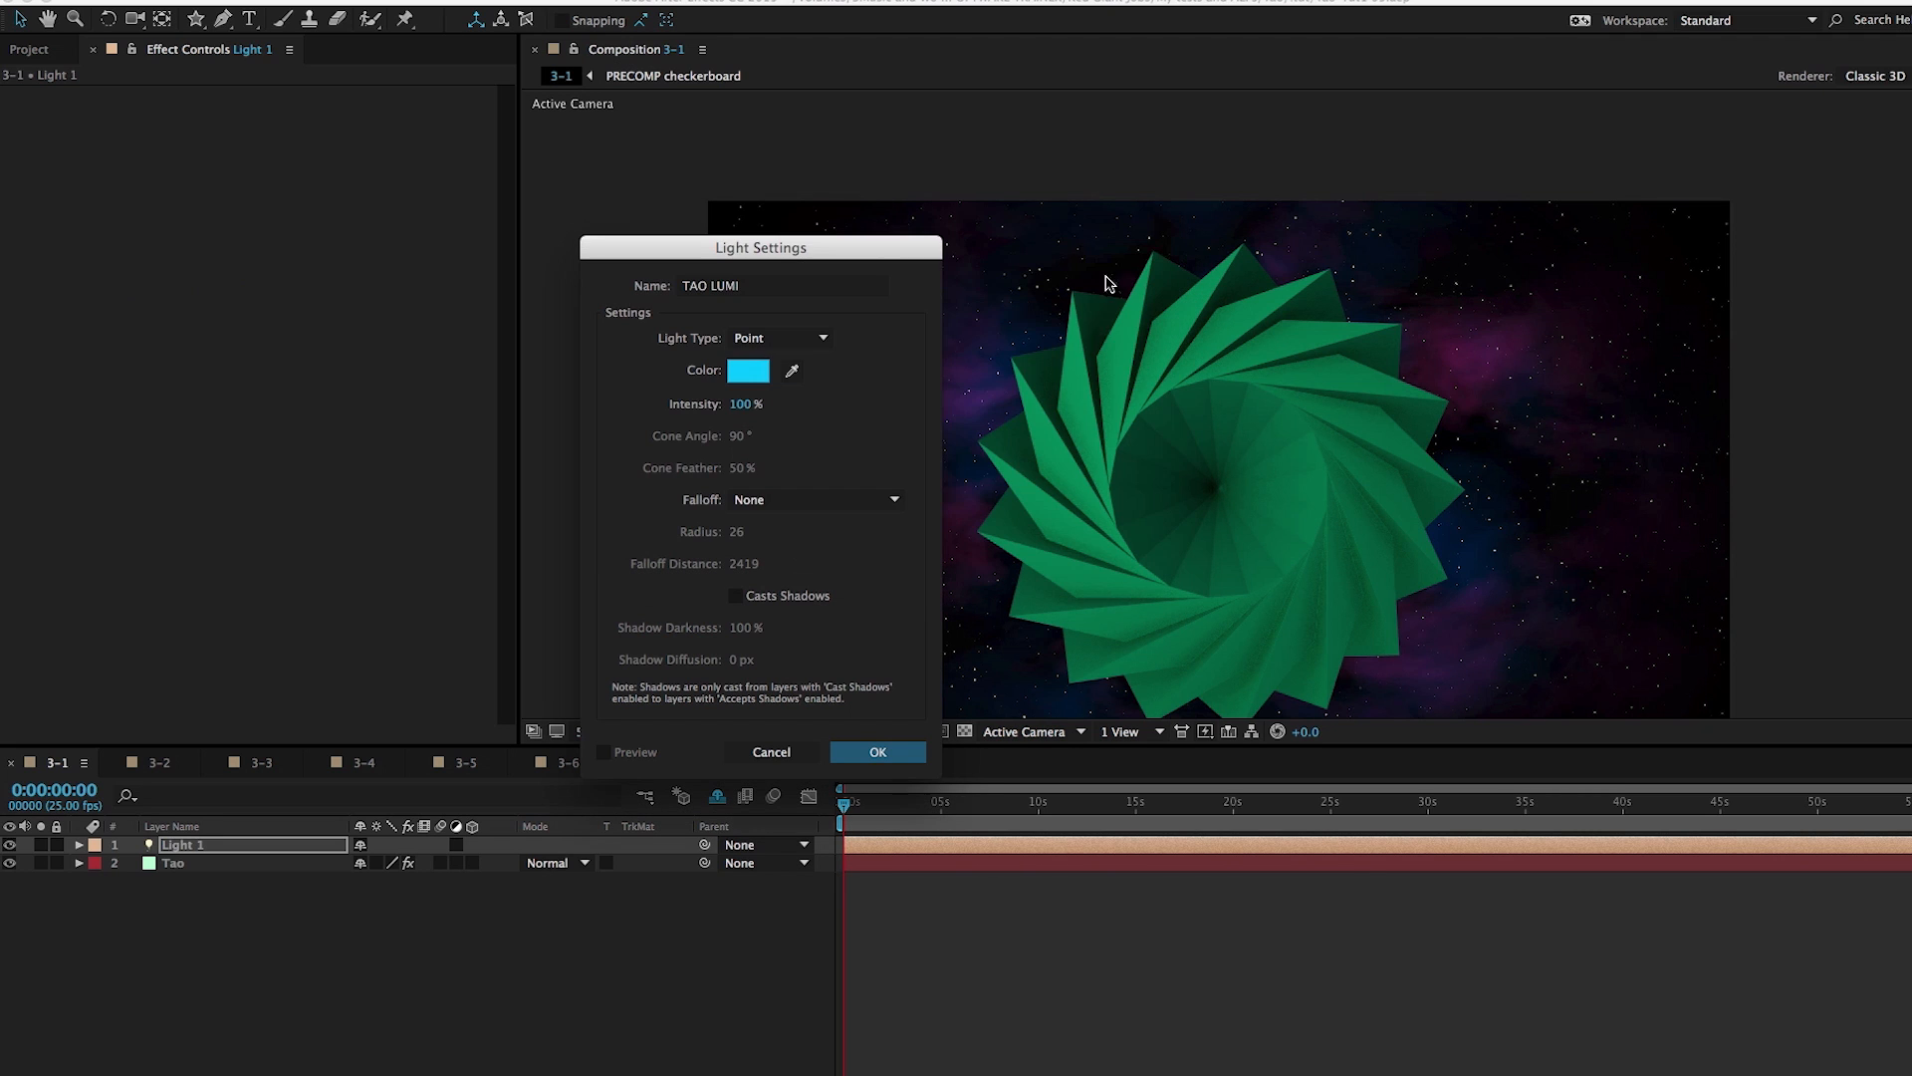
left_click(877, 750)
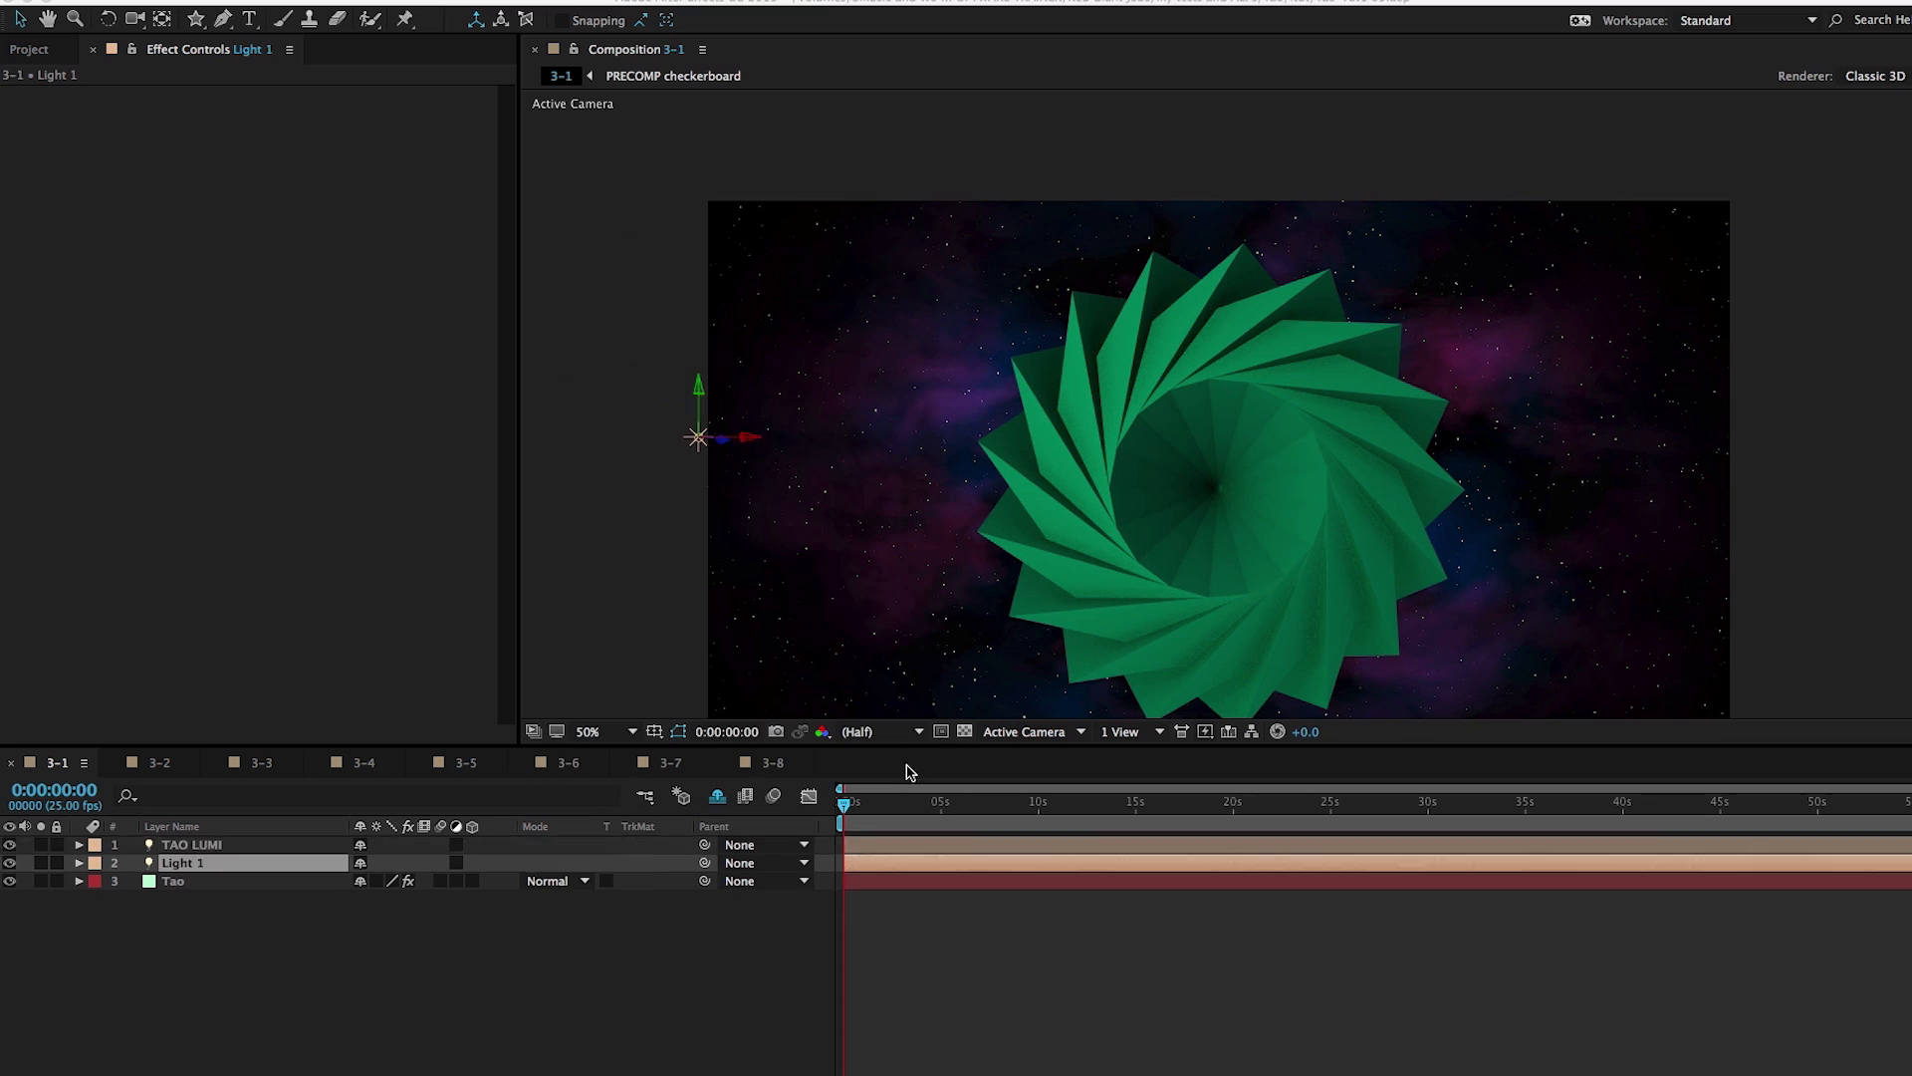
Position TAO LUMI over the shape's left side
left_click(191, 844)
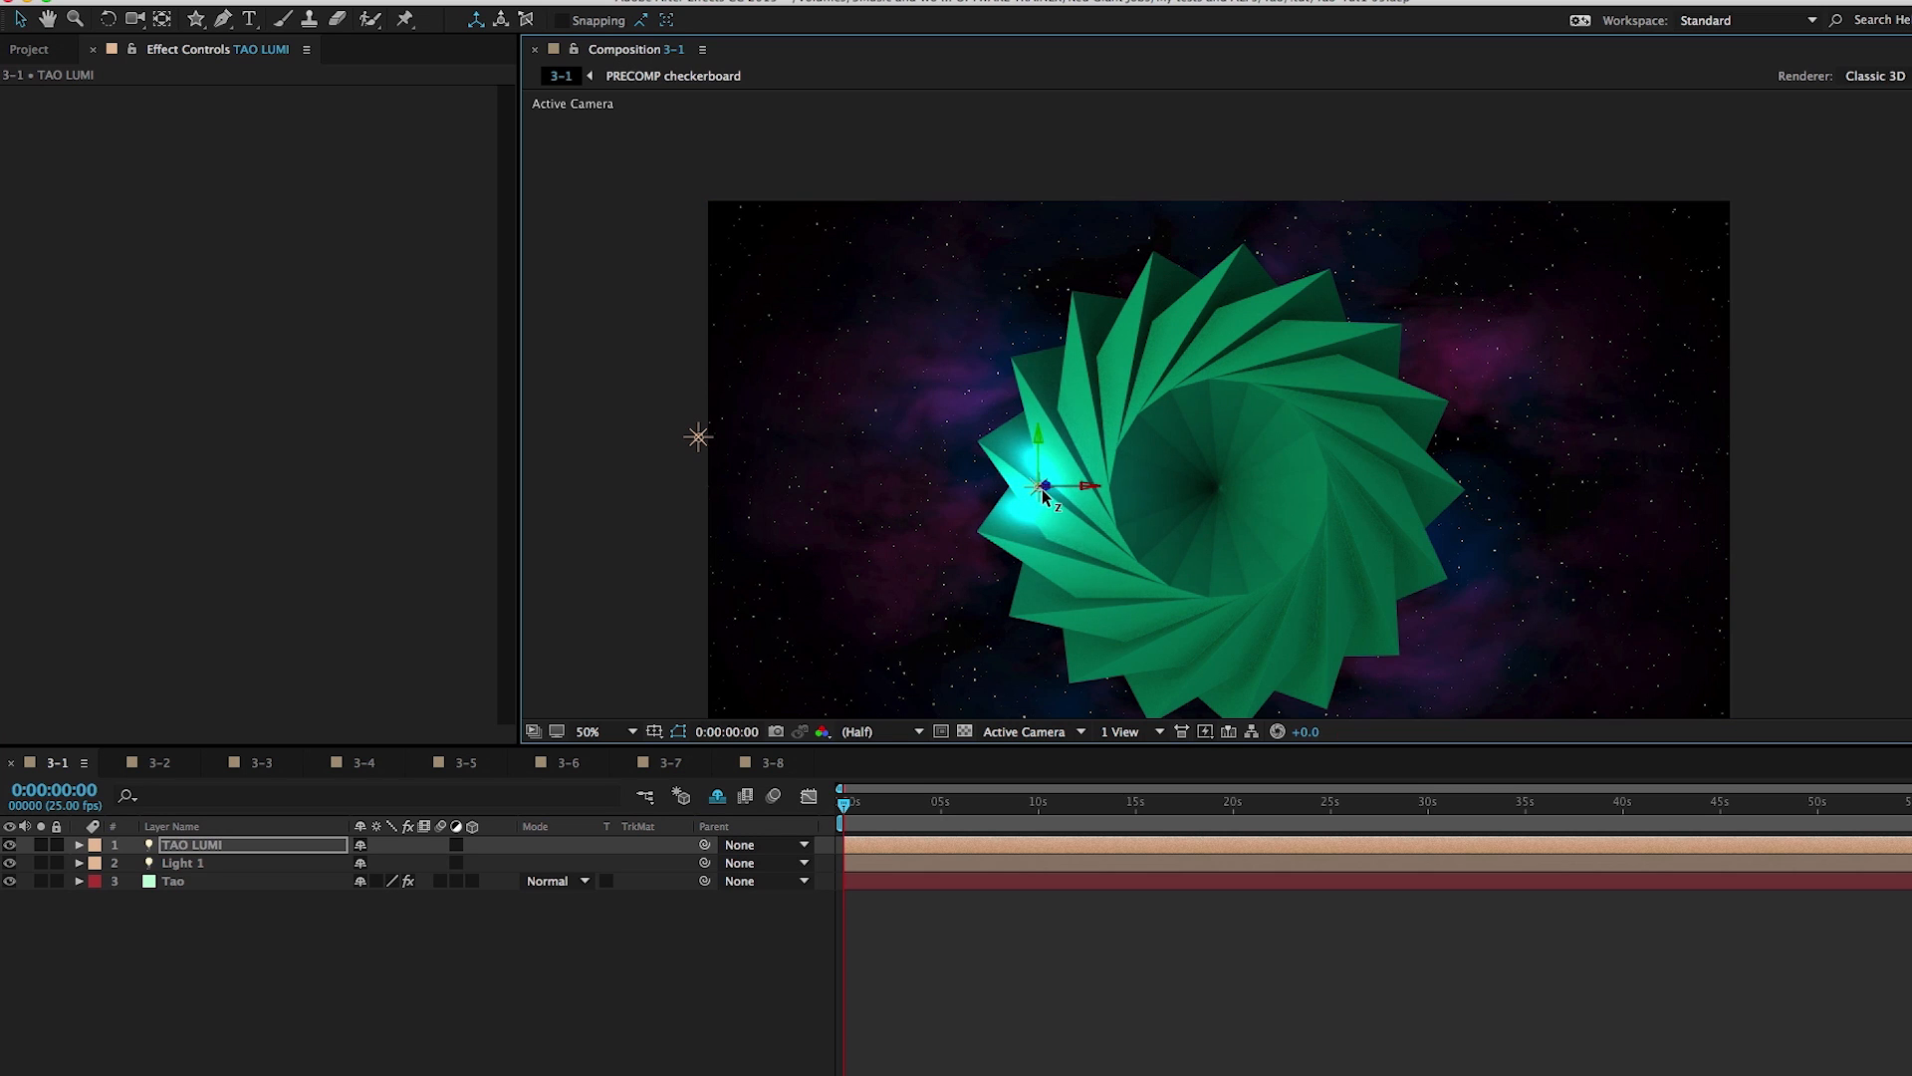
left_click(233, 844)
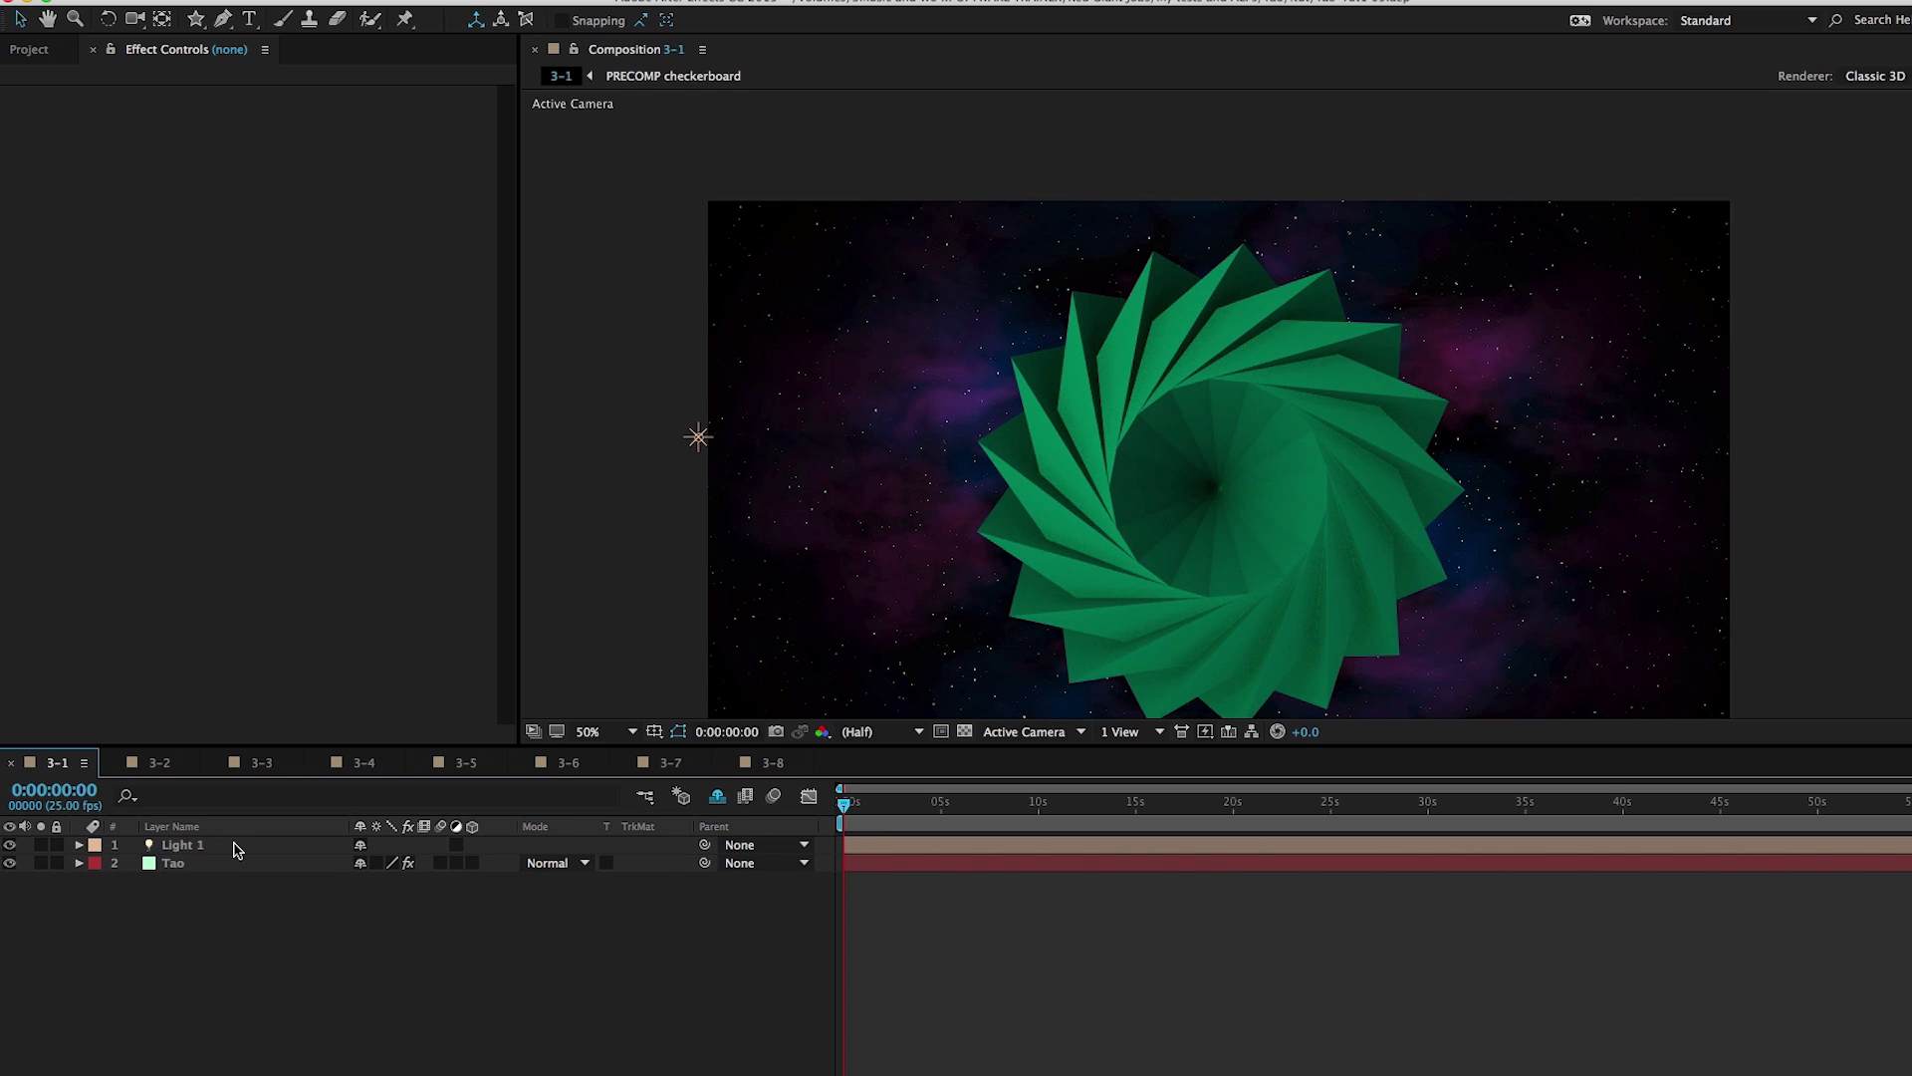
Try Sunset Field environment lighting on the Tao star, turn it off, and switch to comp 3-2
left_click(175, 862)
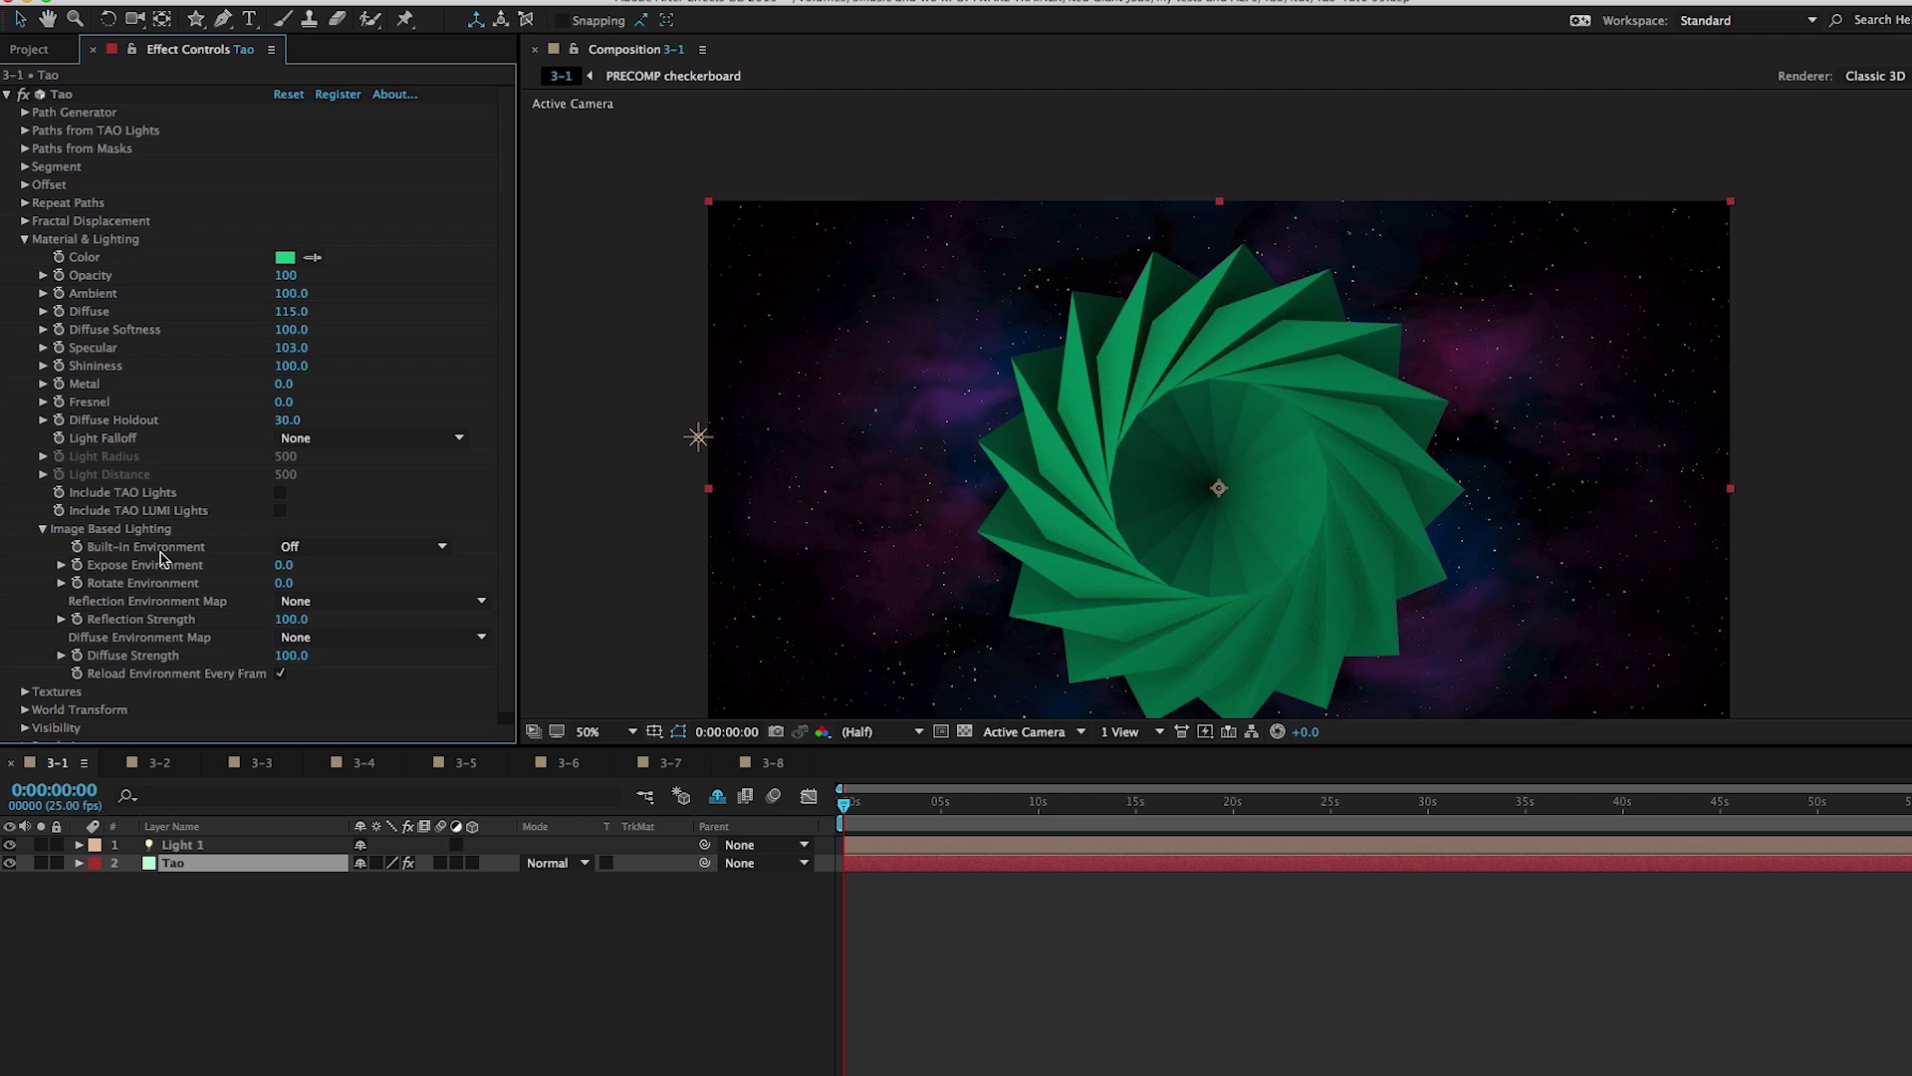
mouse_move(164, 559)
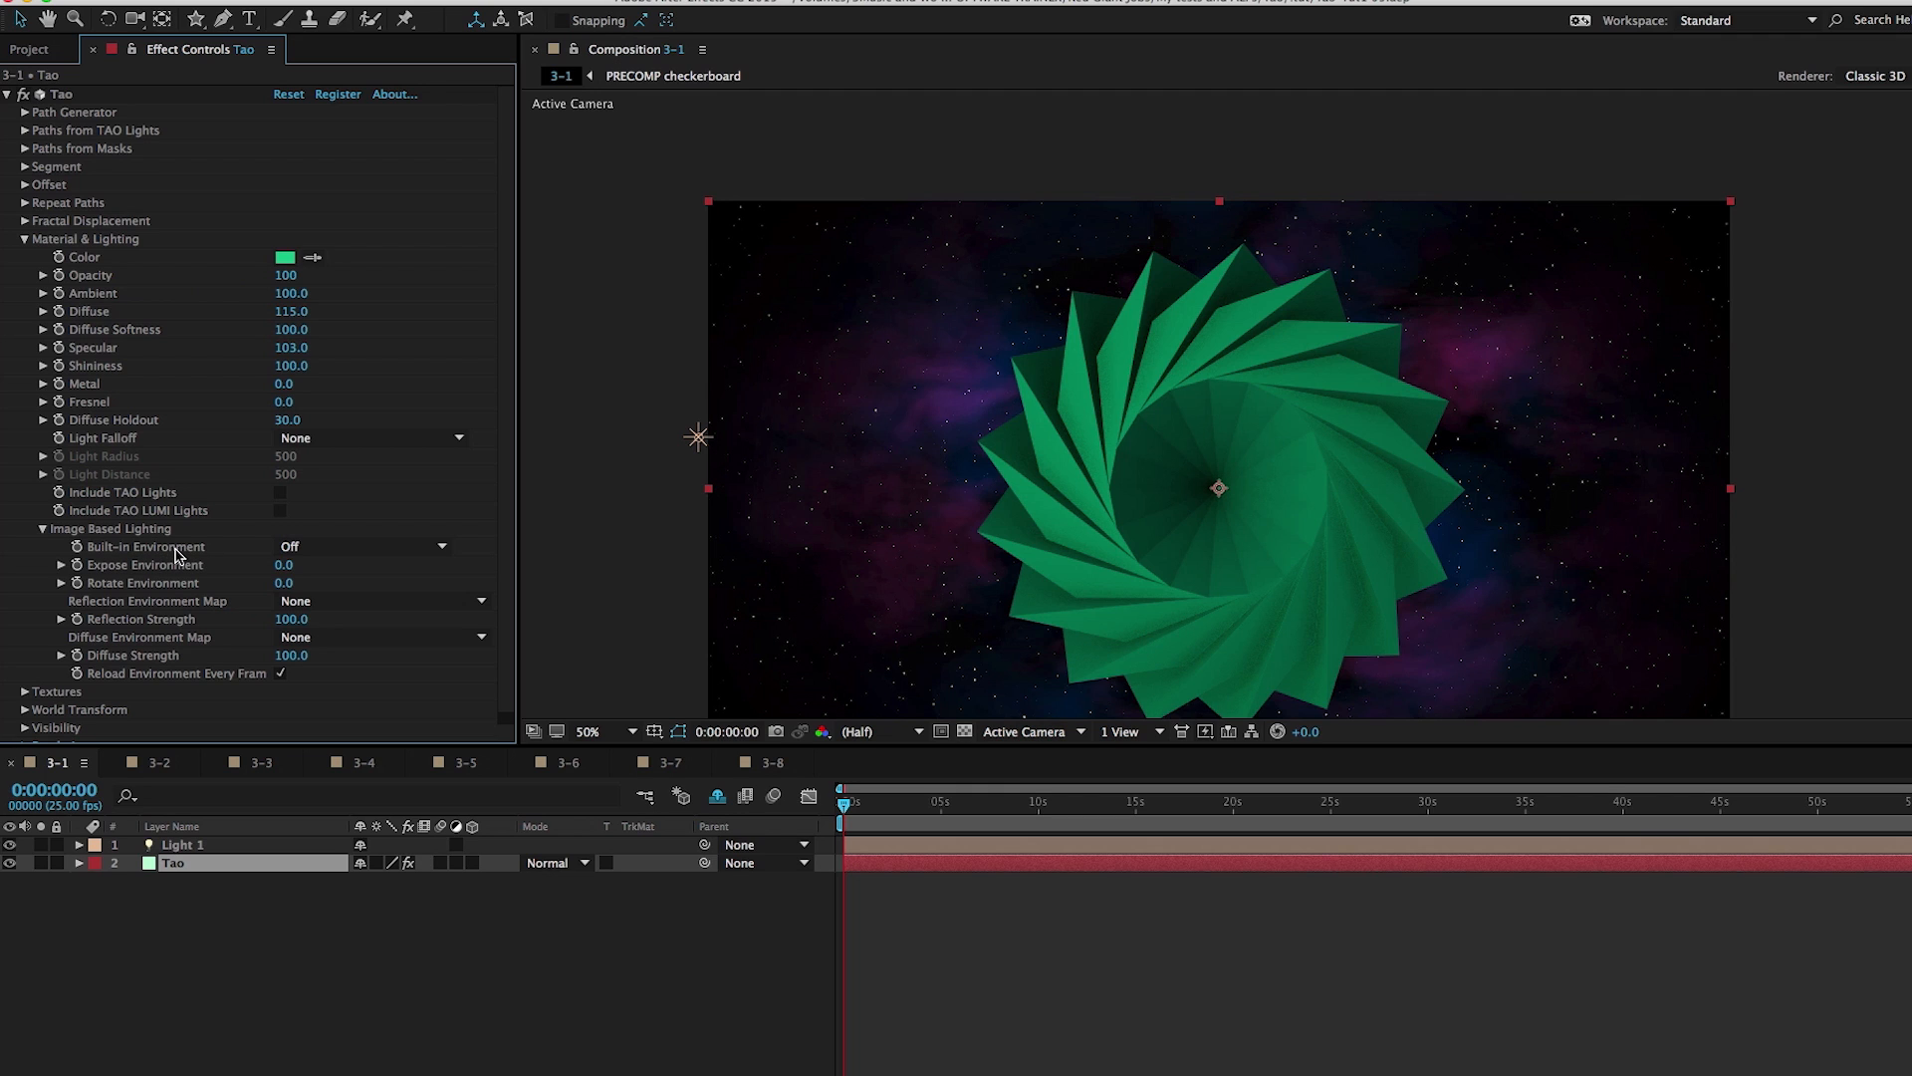
mouse_move(1101, 420)
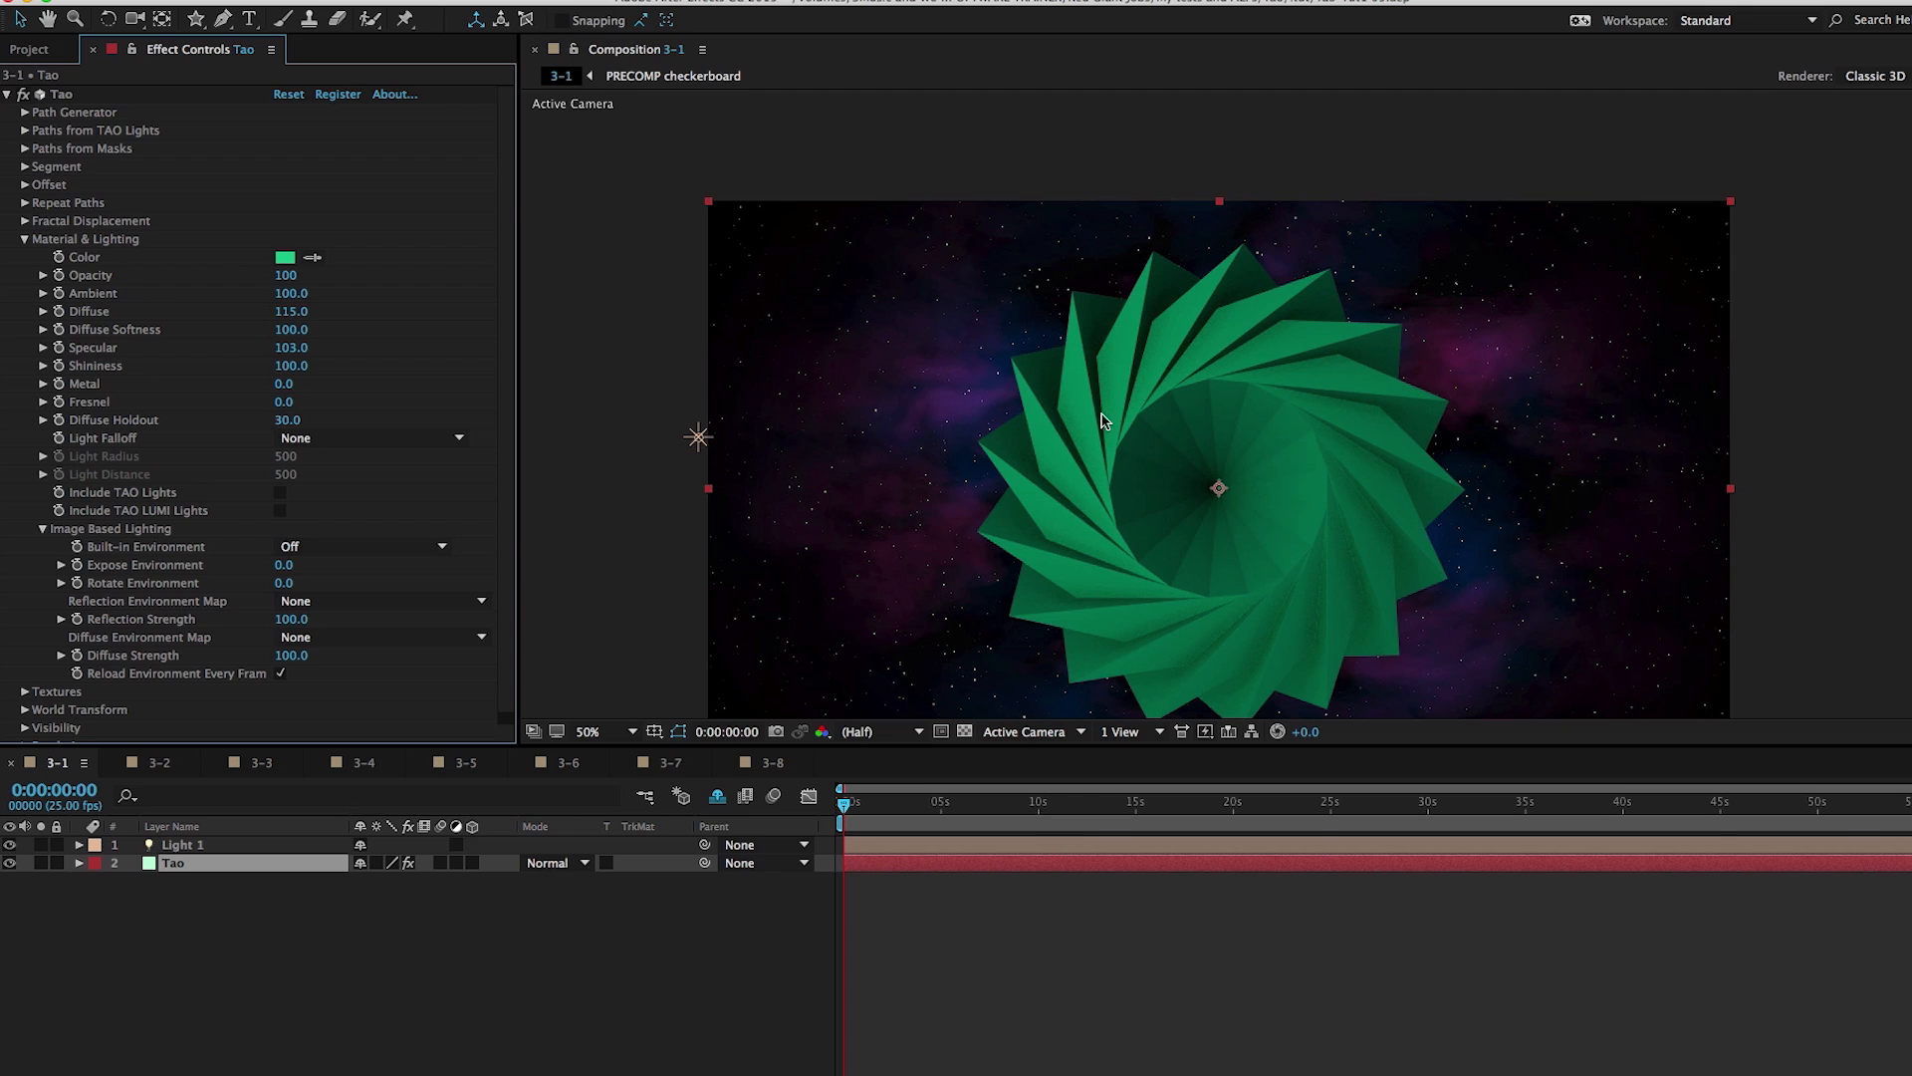
mouse_move(1381, 349)
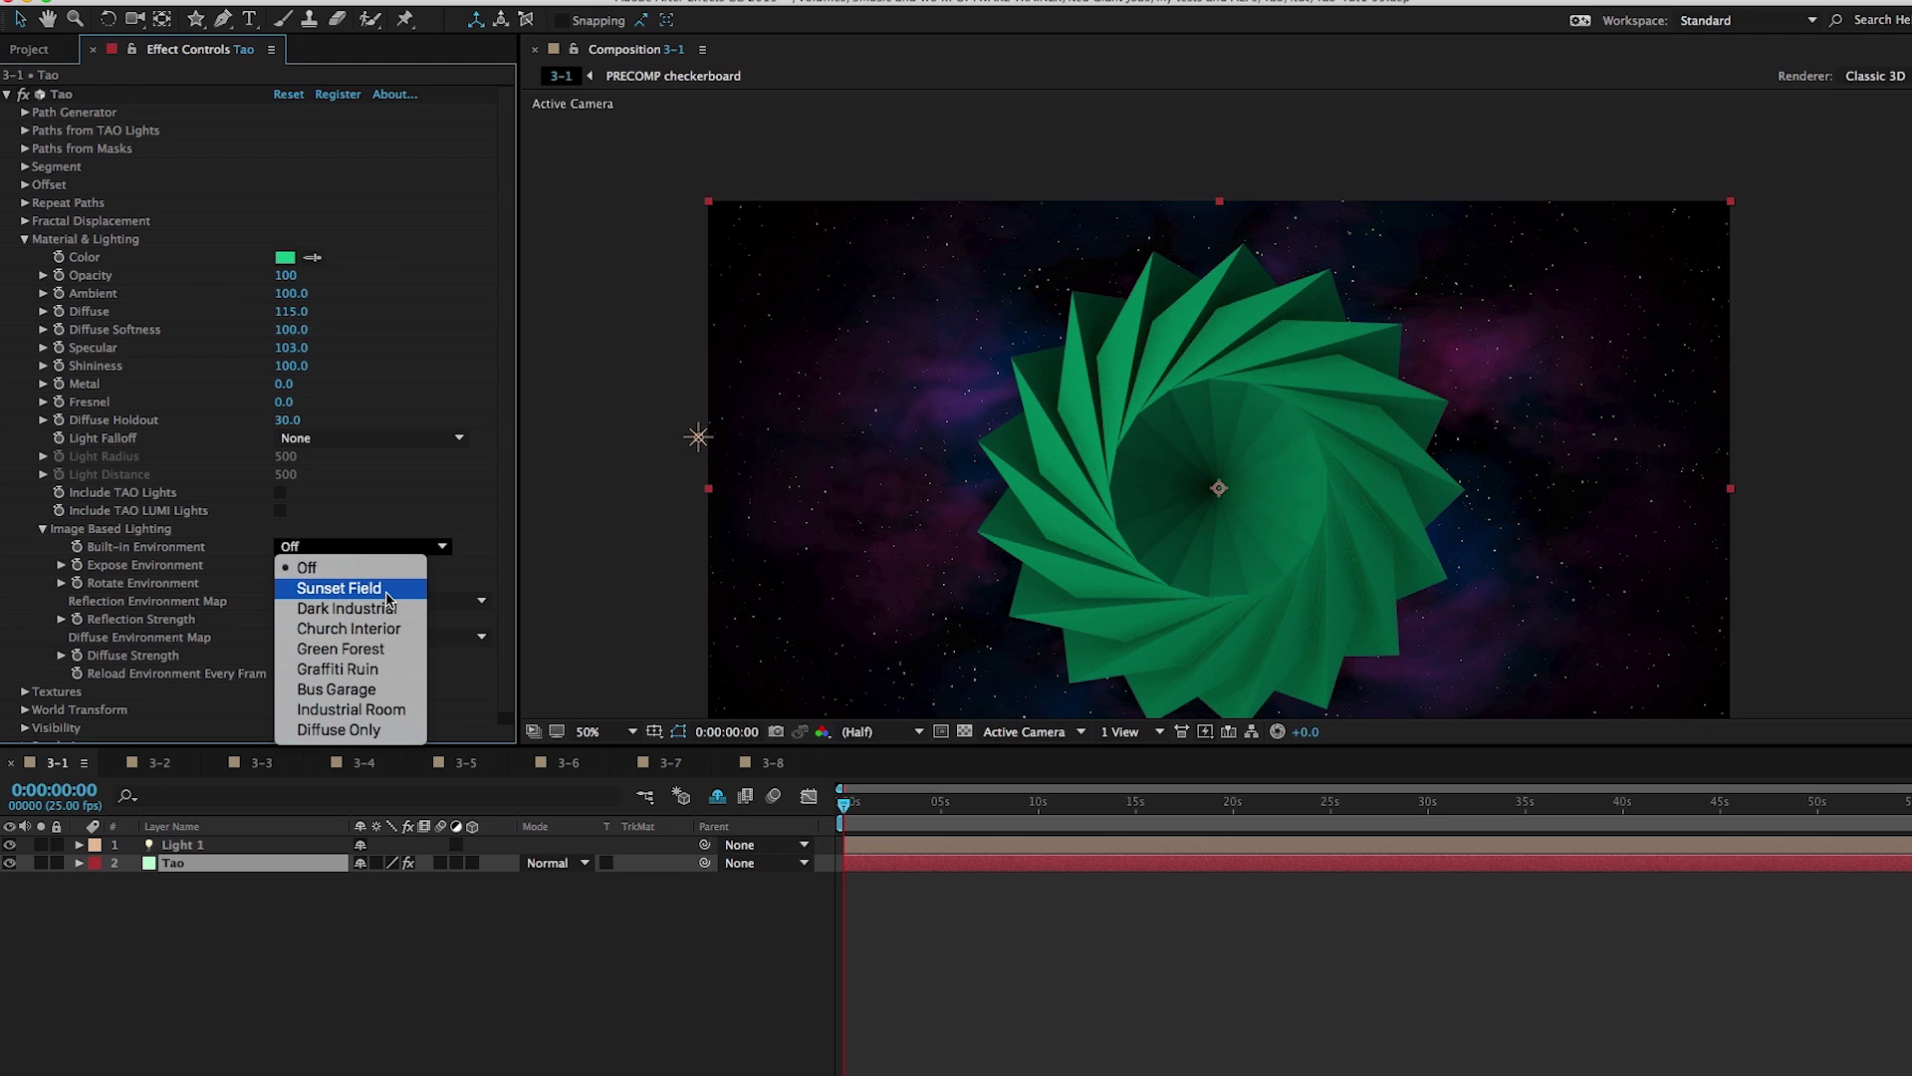
left_click(337, 587)
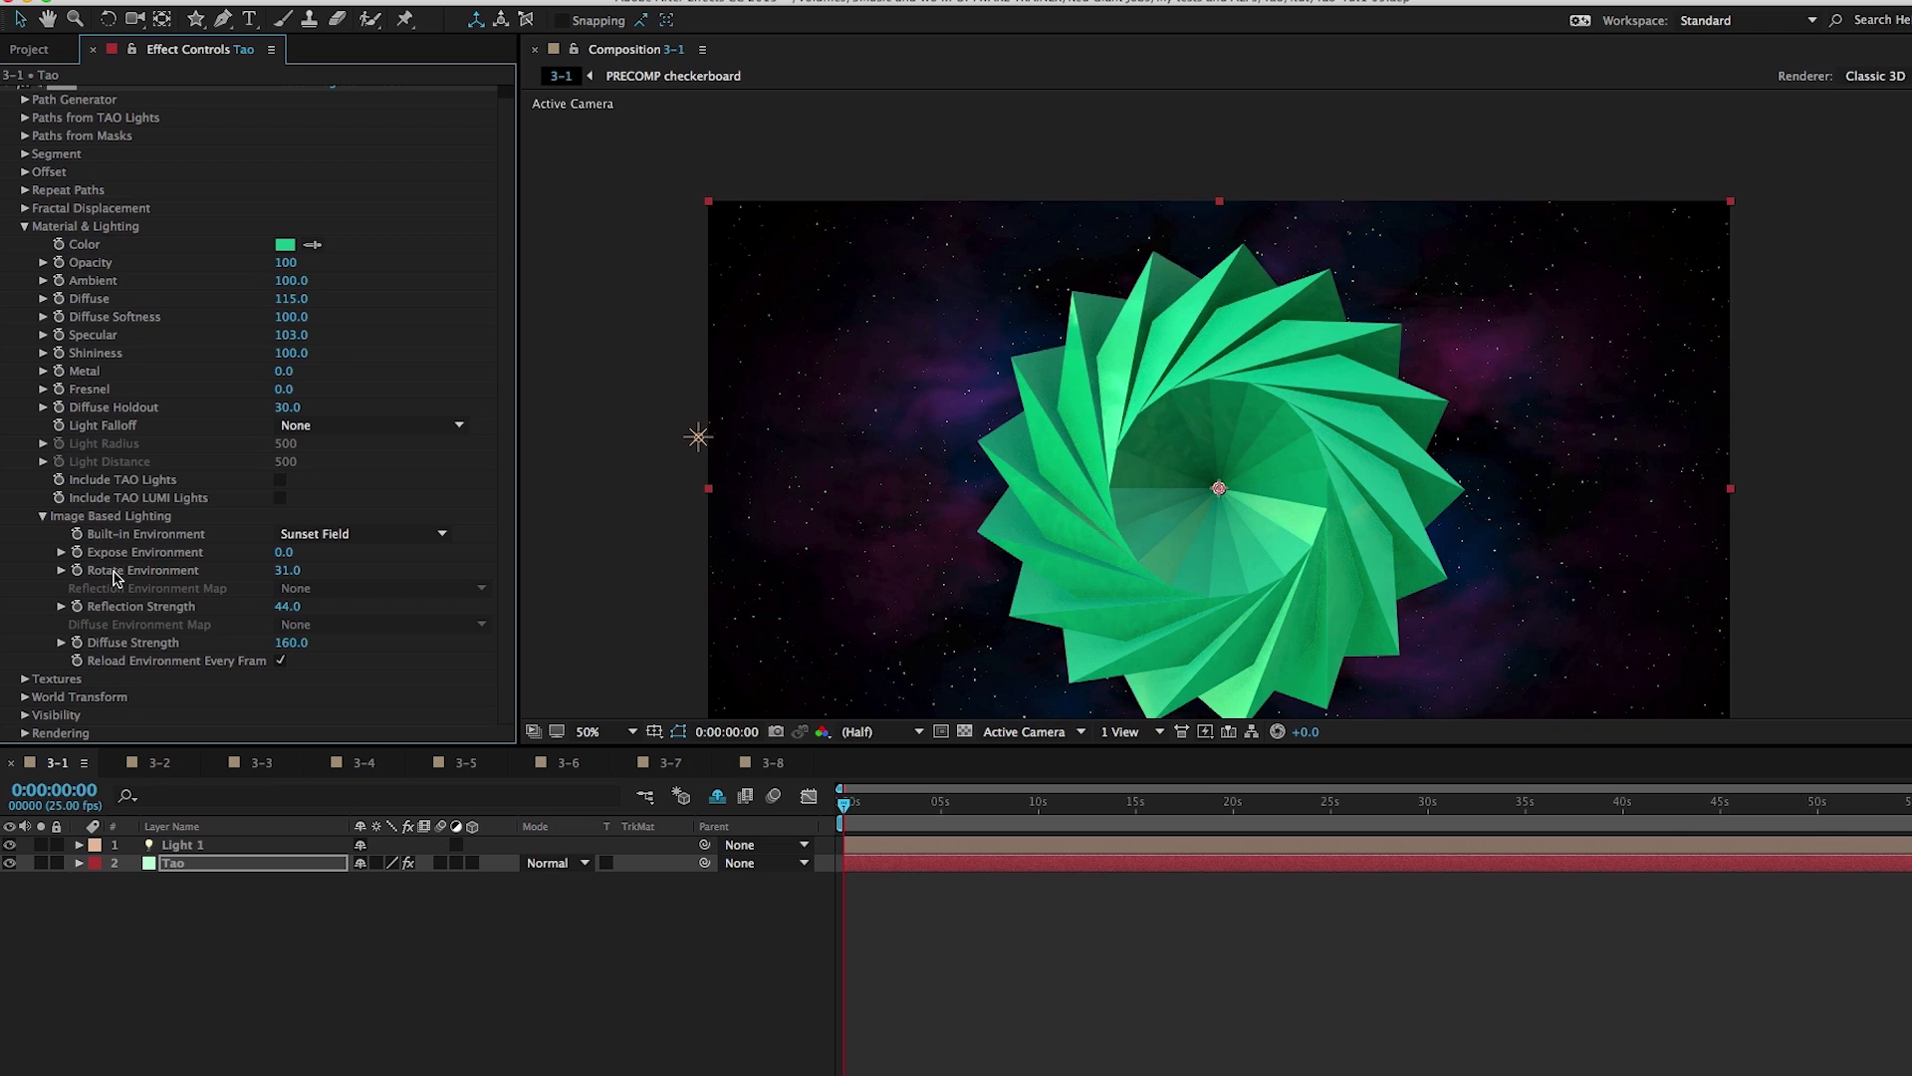
mouse_move(1155, 419)
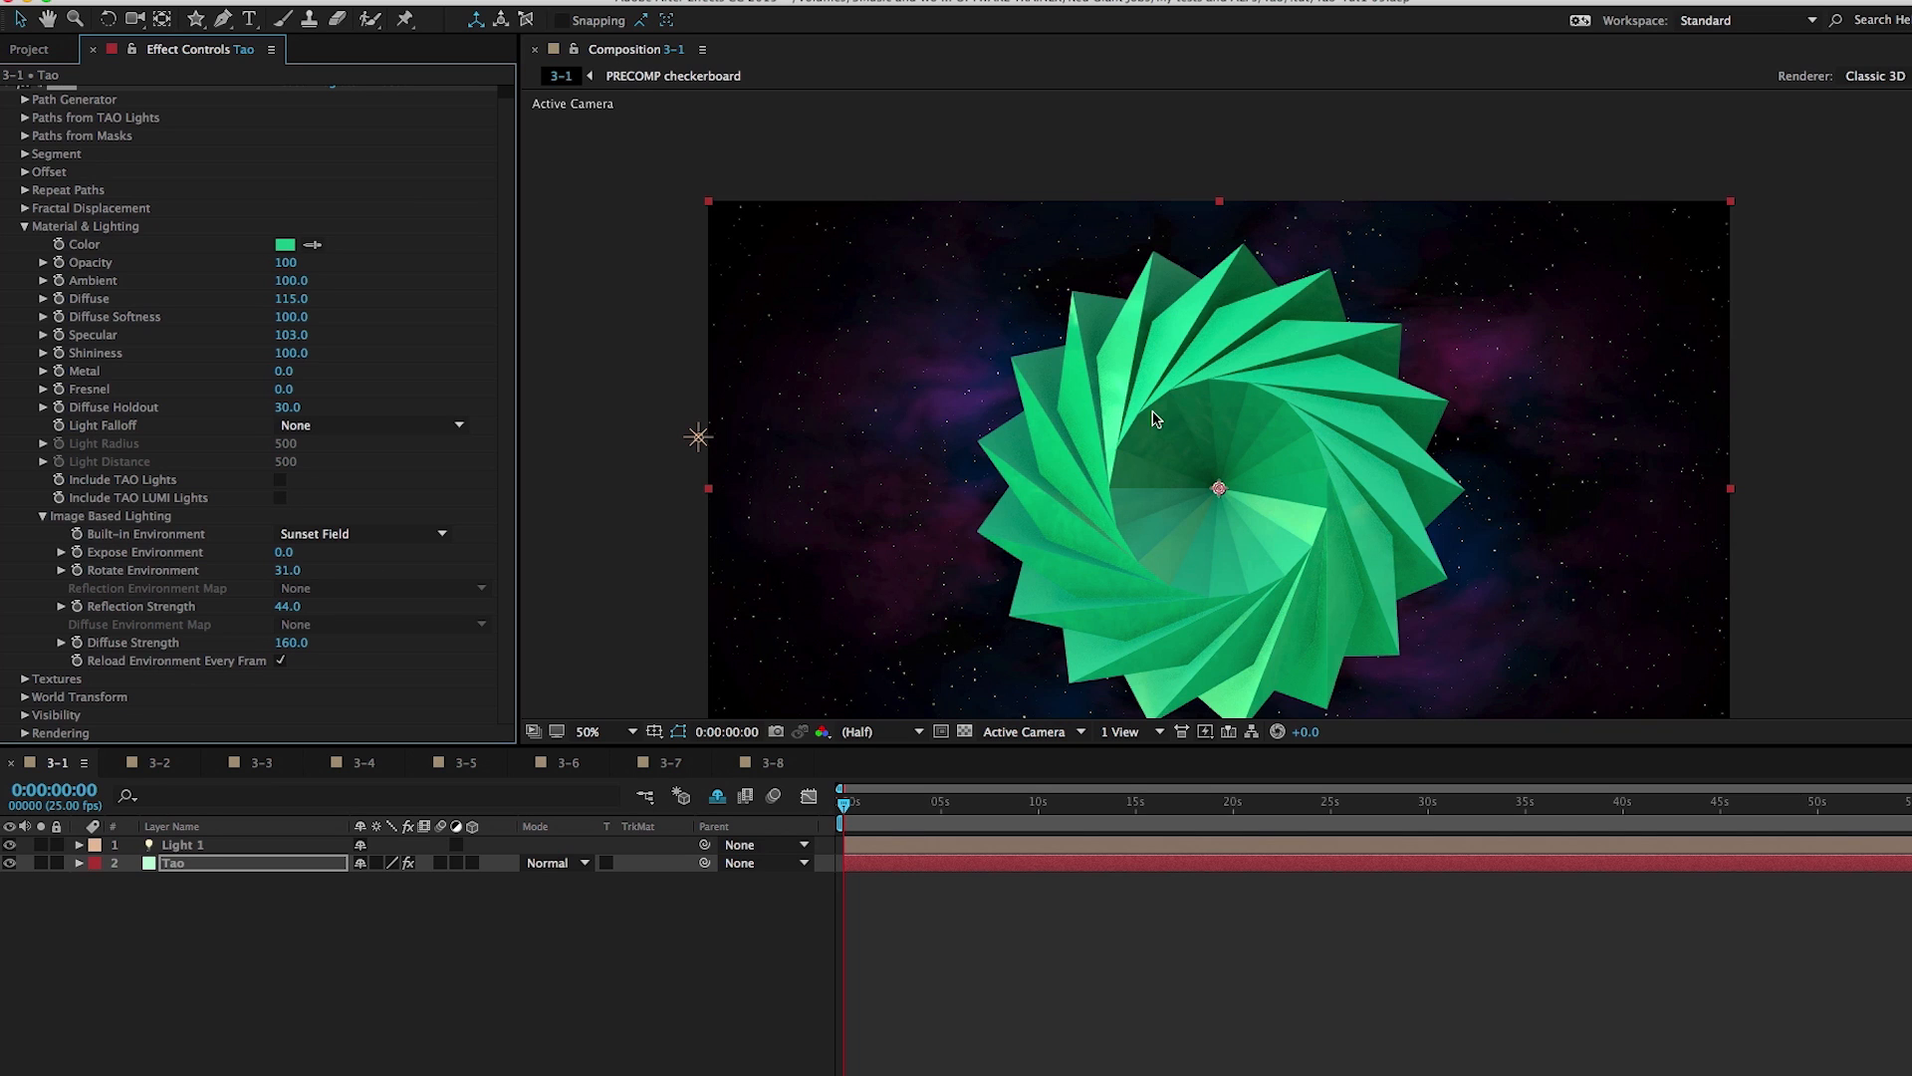
mouse_move(1238, 566)
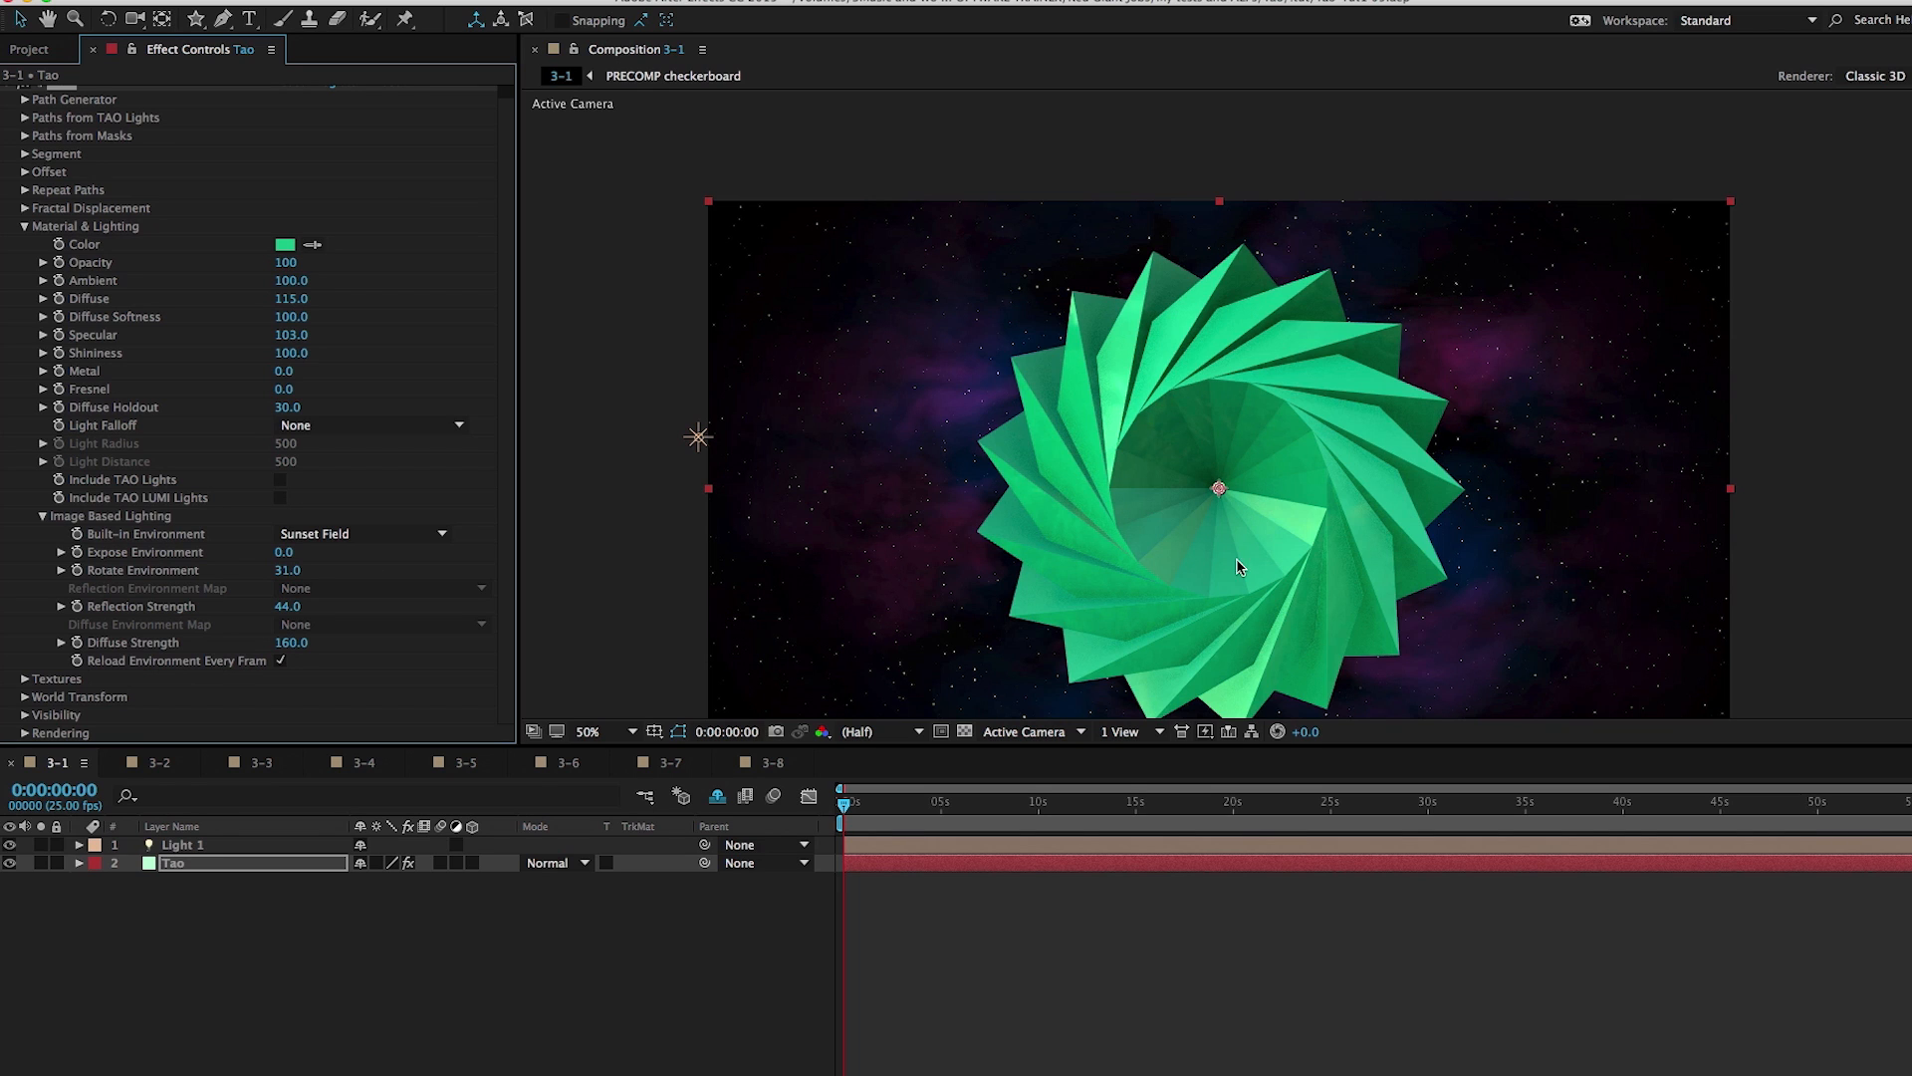
mouse_move(1077, 419)
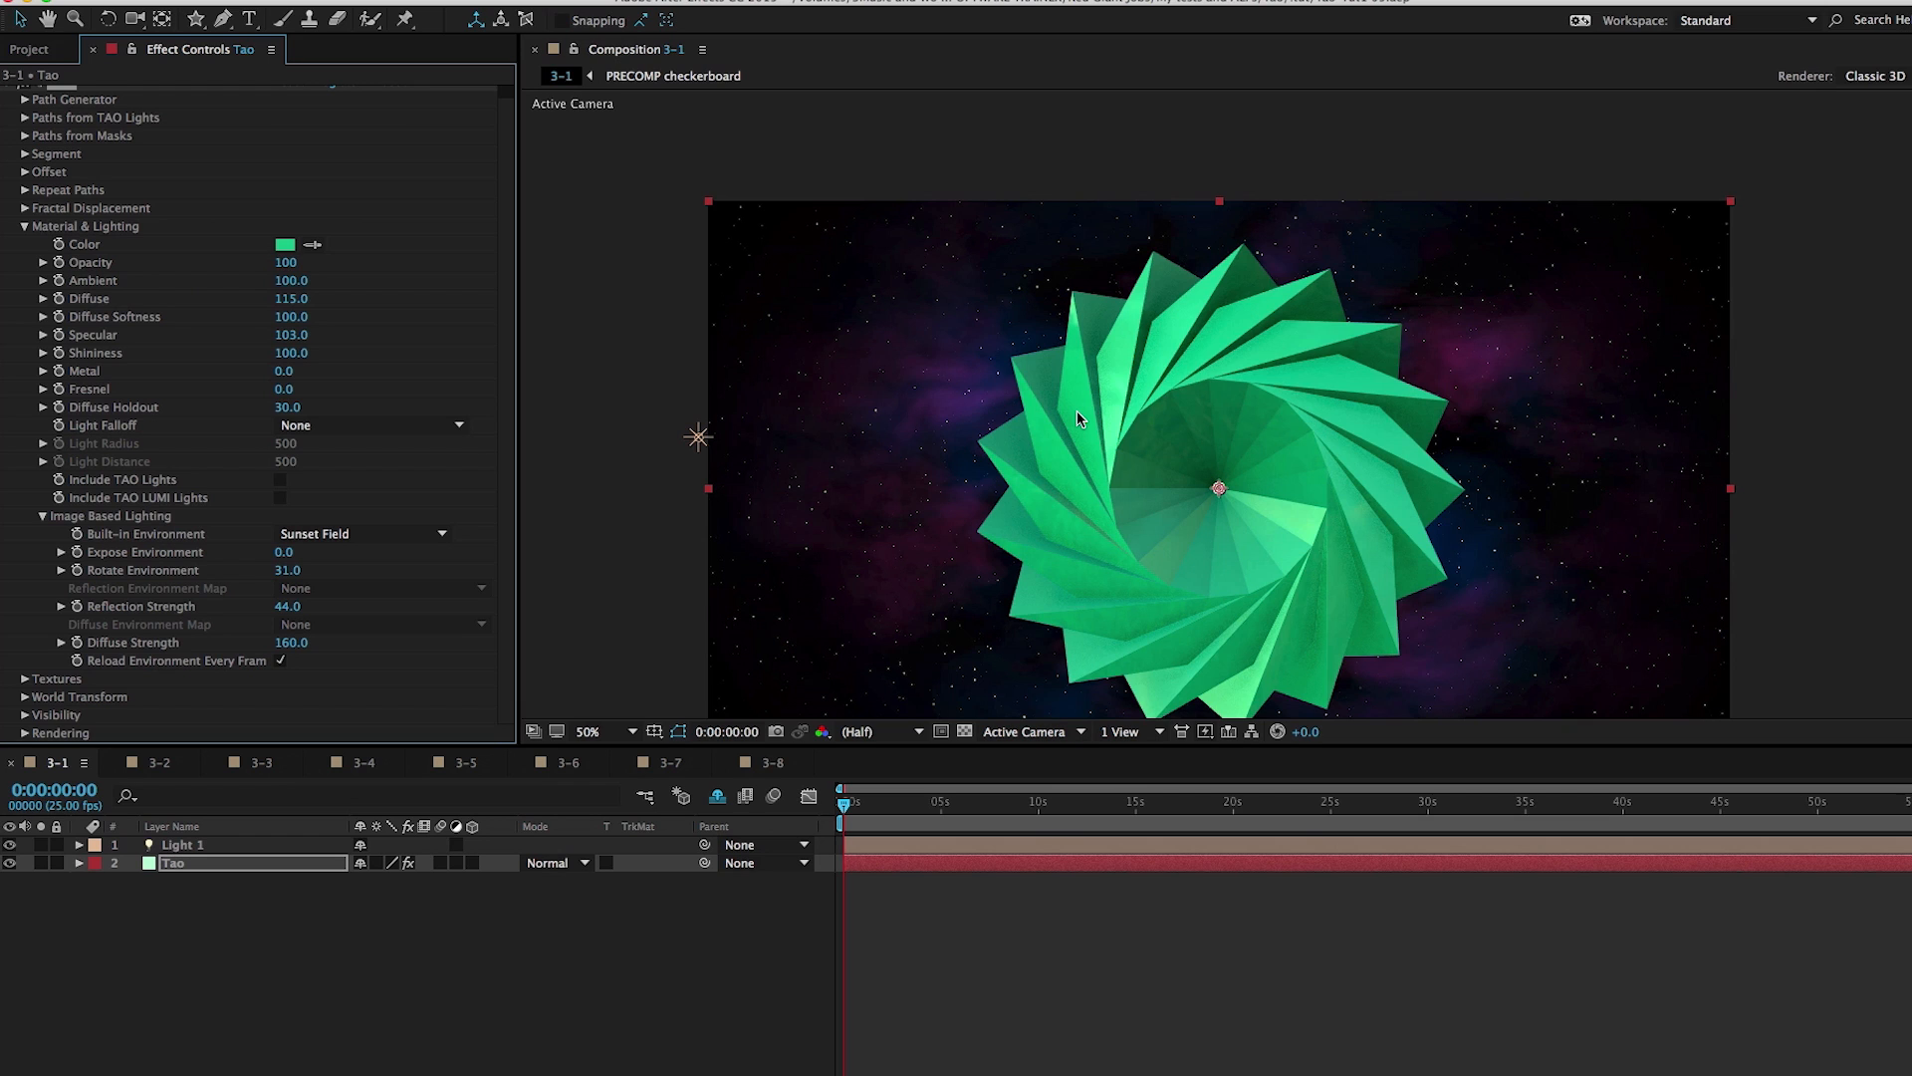
mouse_move(348, 607)
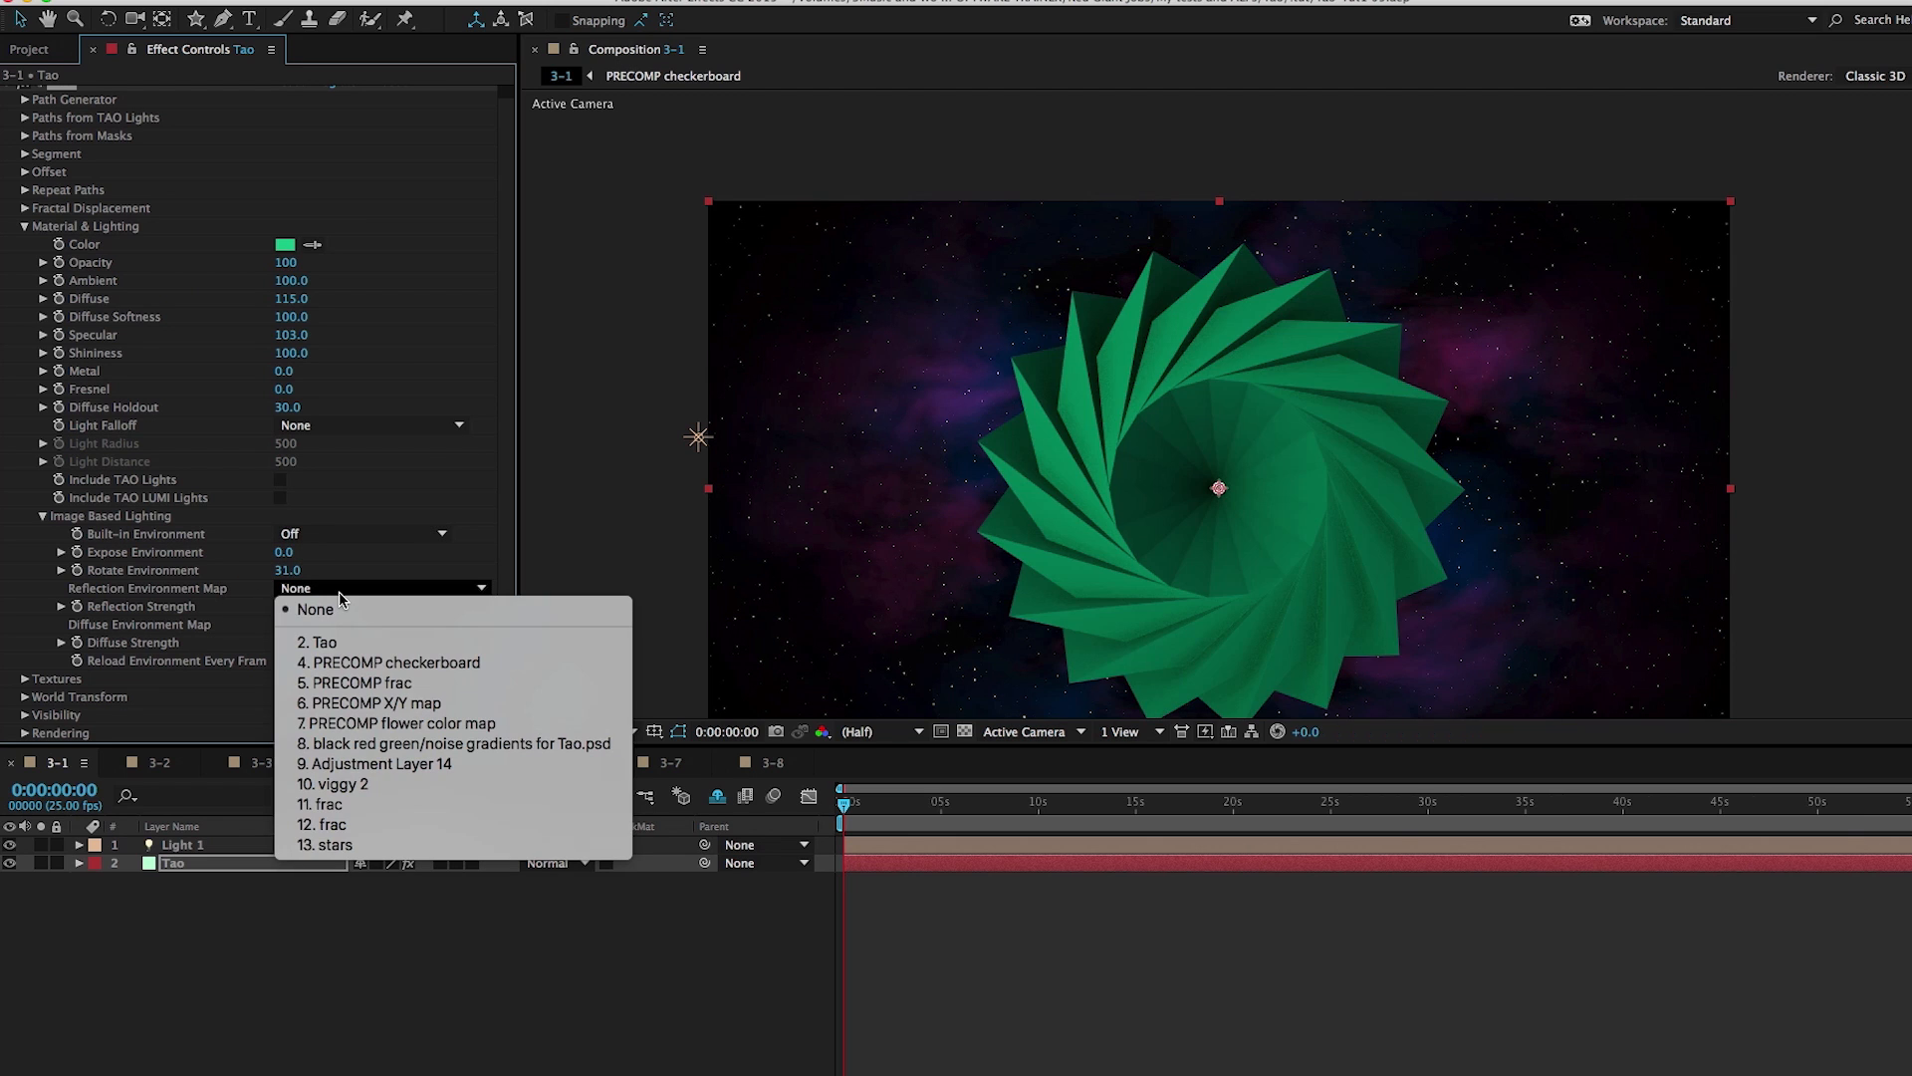
left_click(314, 609)
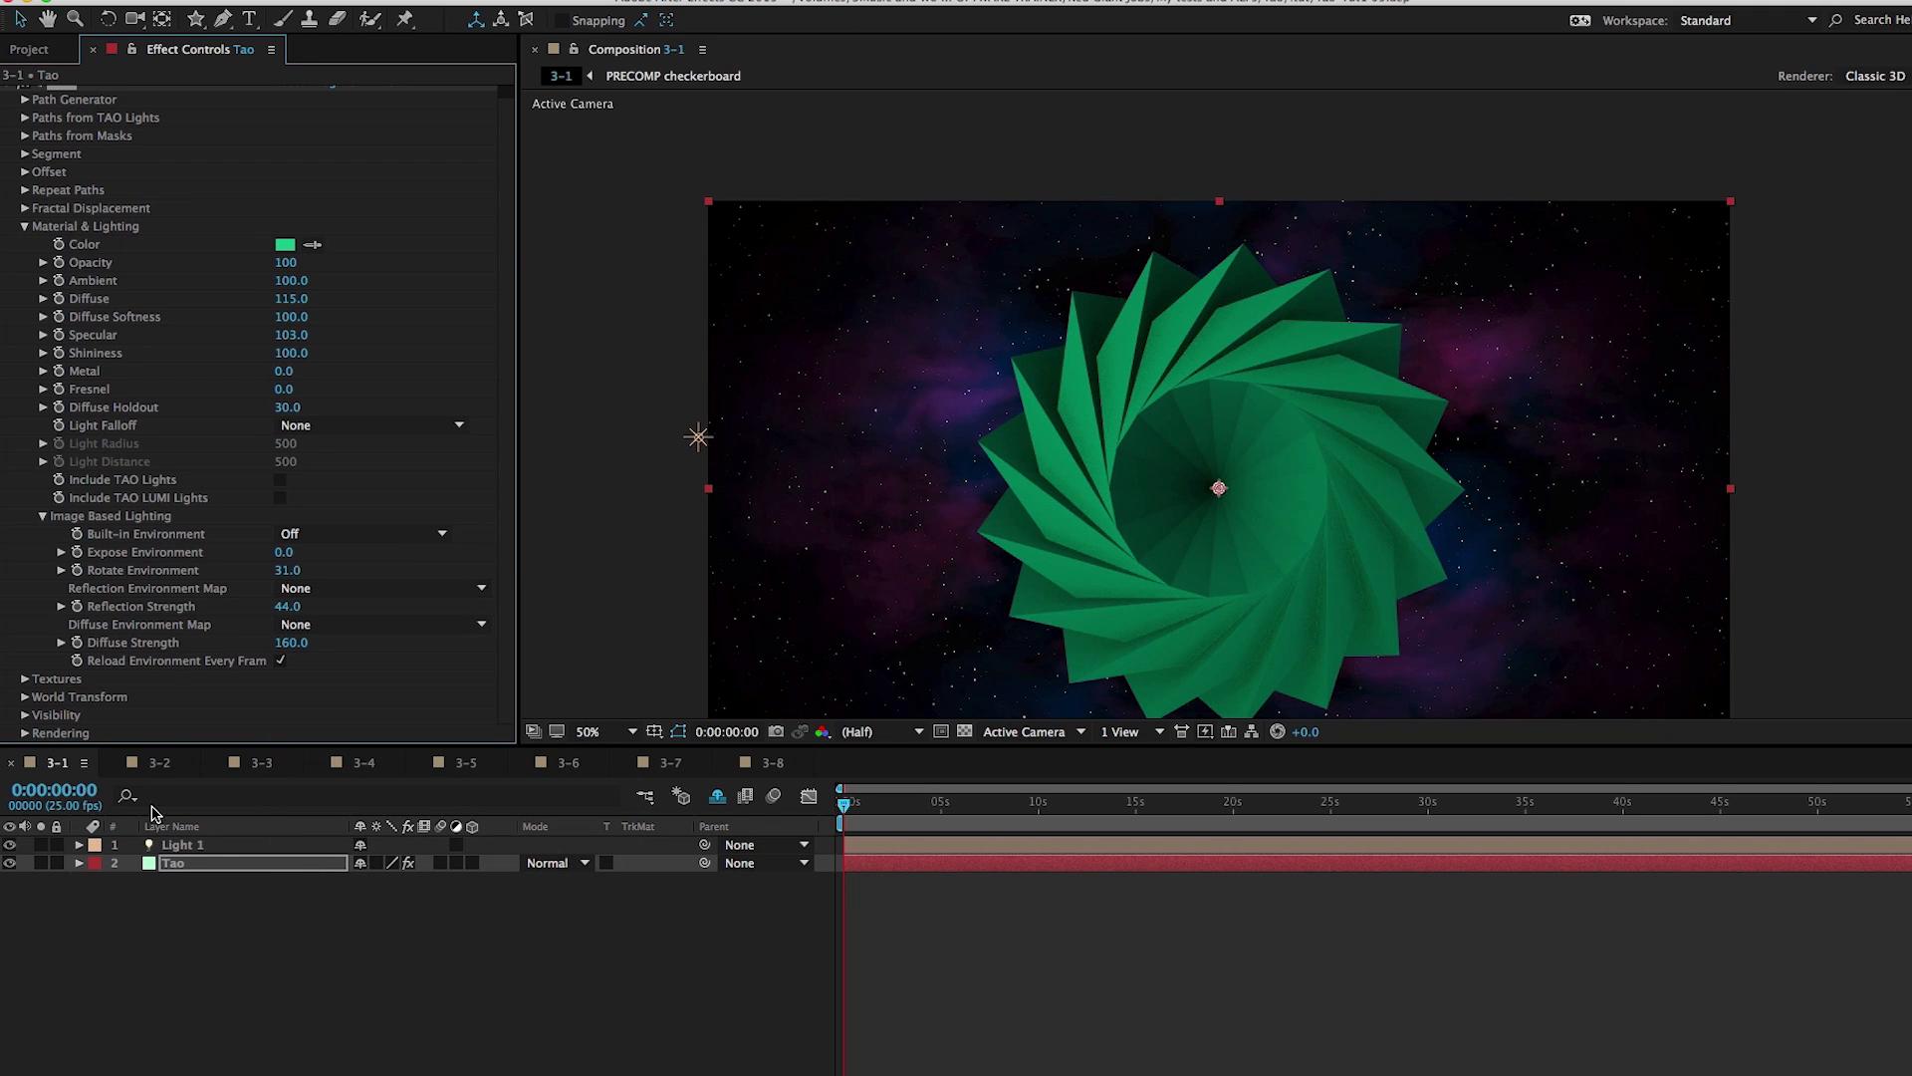
left_click(158, 761)
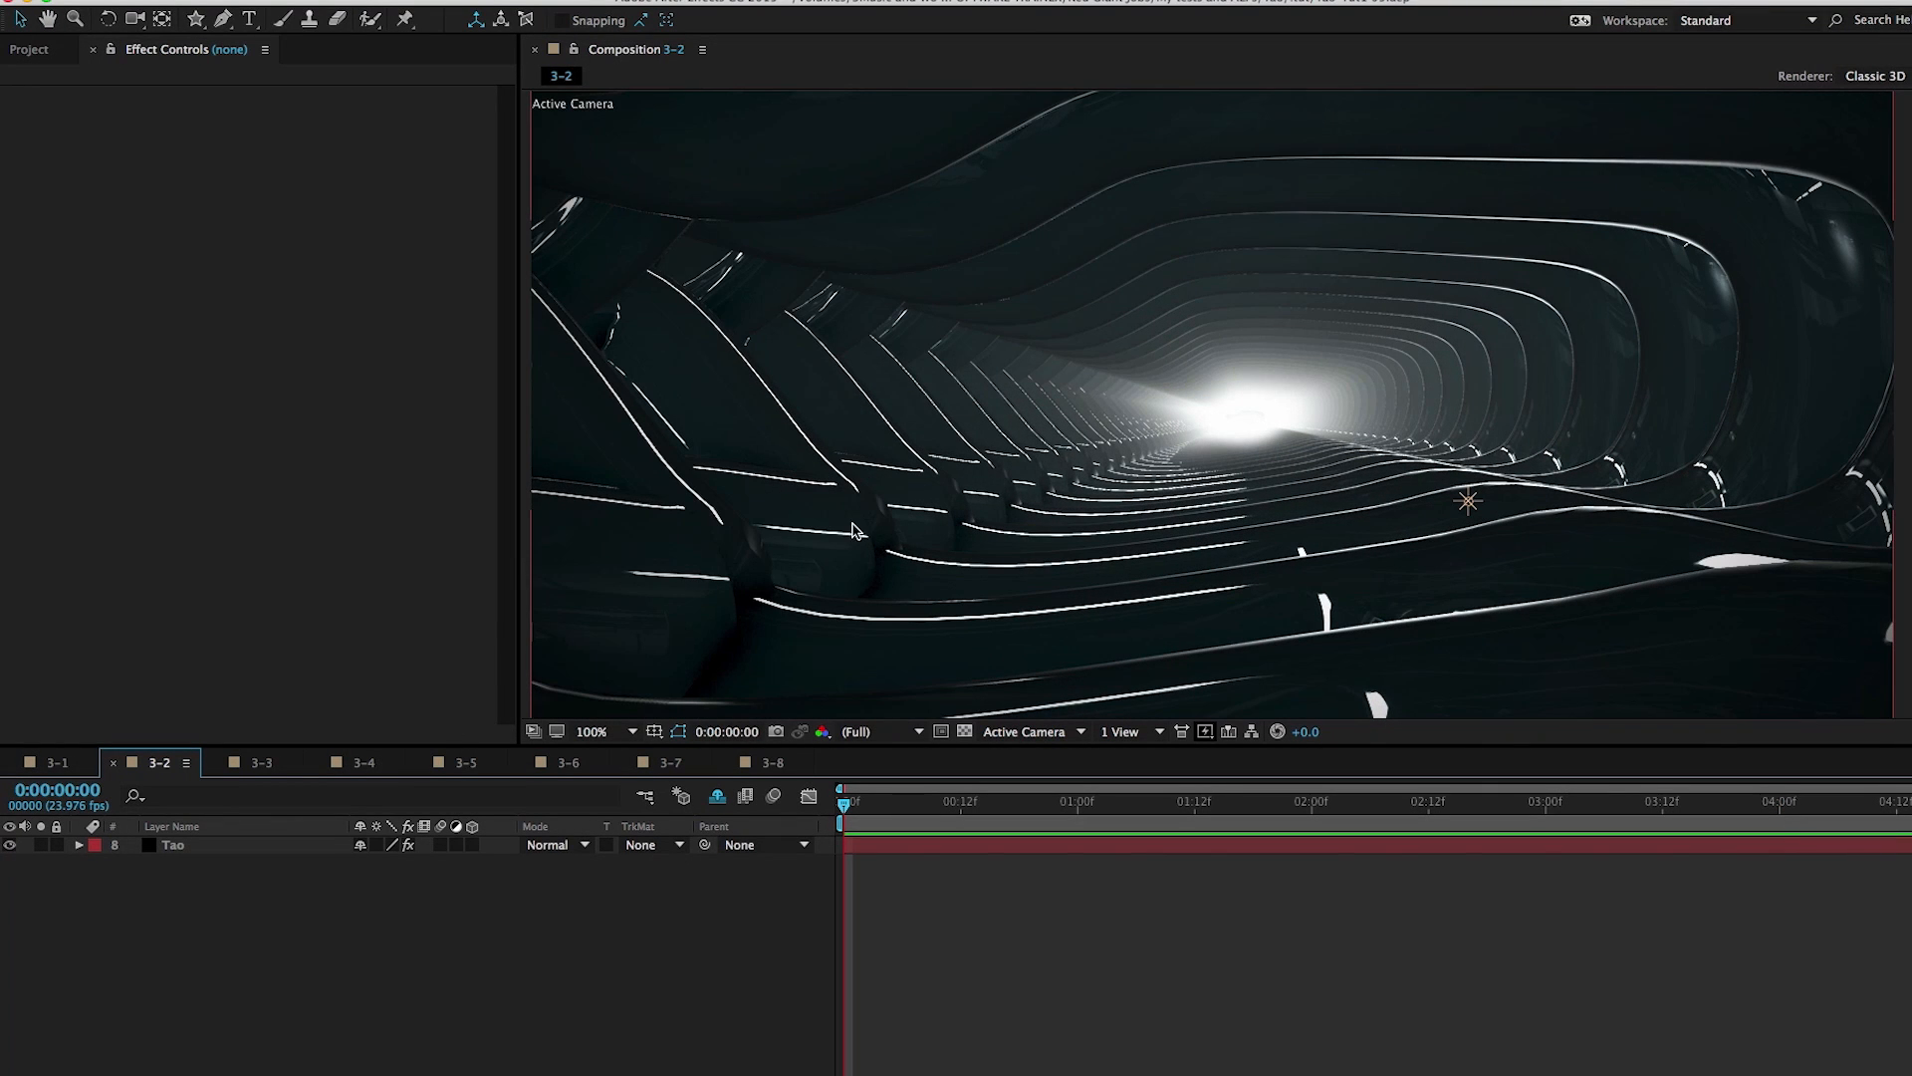
mouse_move(207, 865)
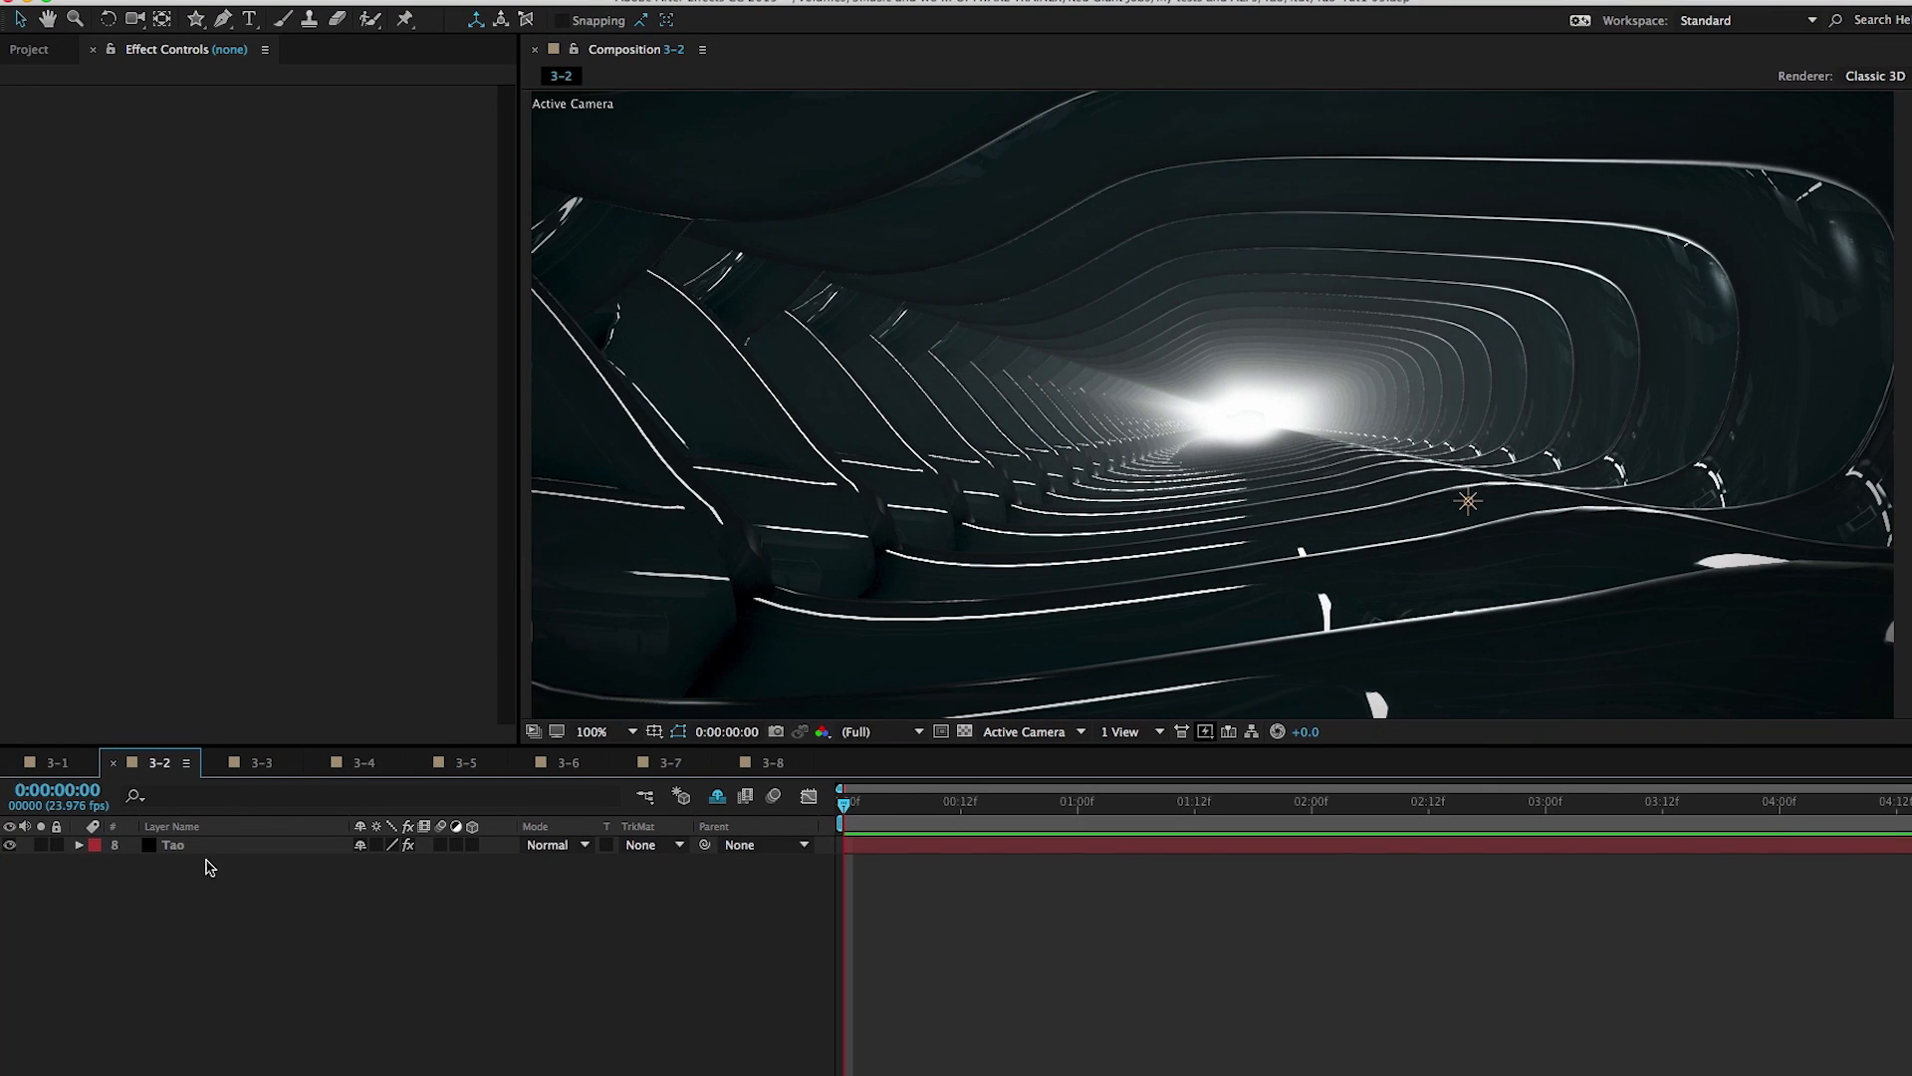
Compare the tunnel with environment Off, then restore Dark Industrial and collapse Material & Lighting
left_click(172, 843)
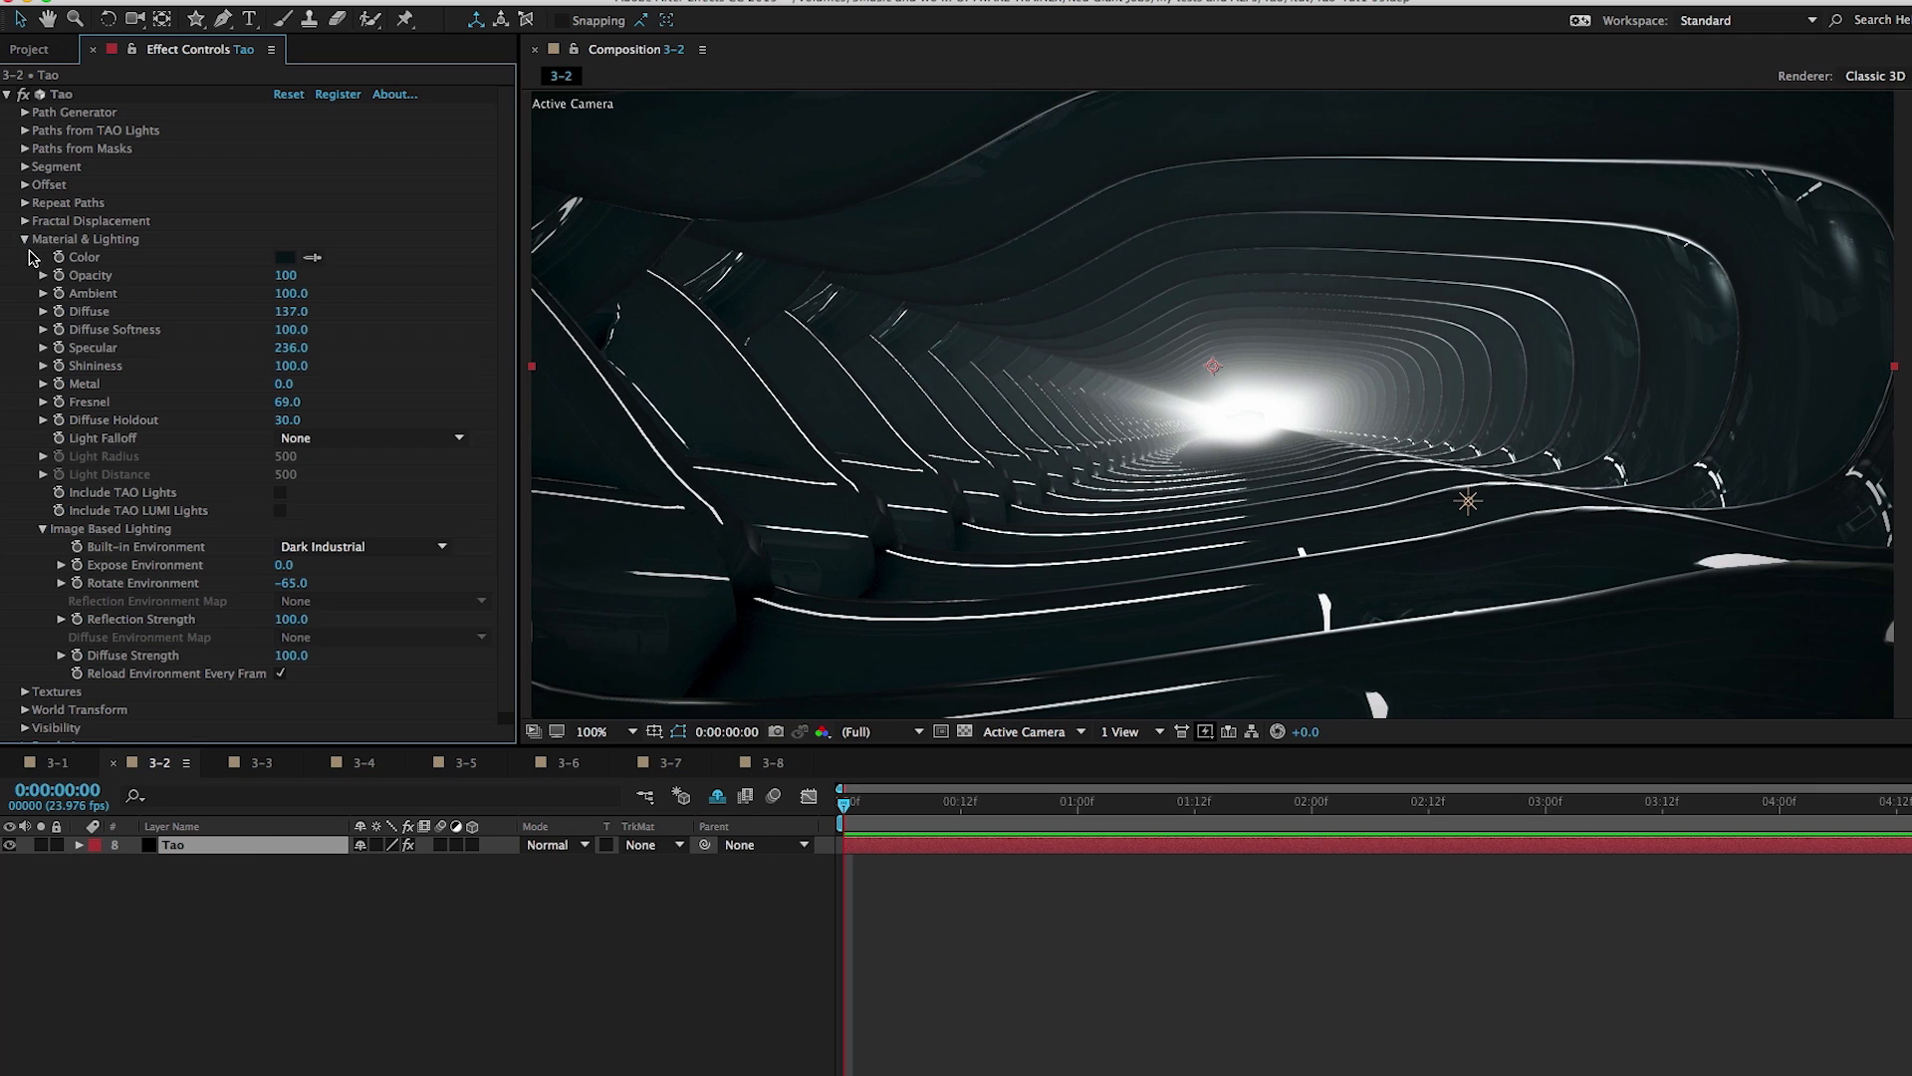
mouse_move(170, 542)
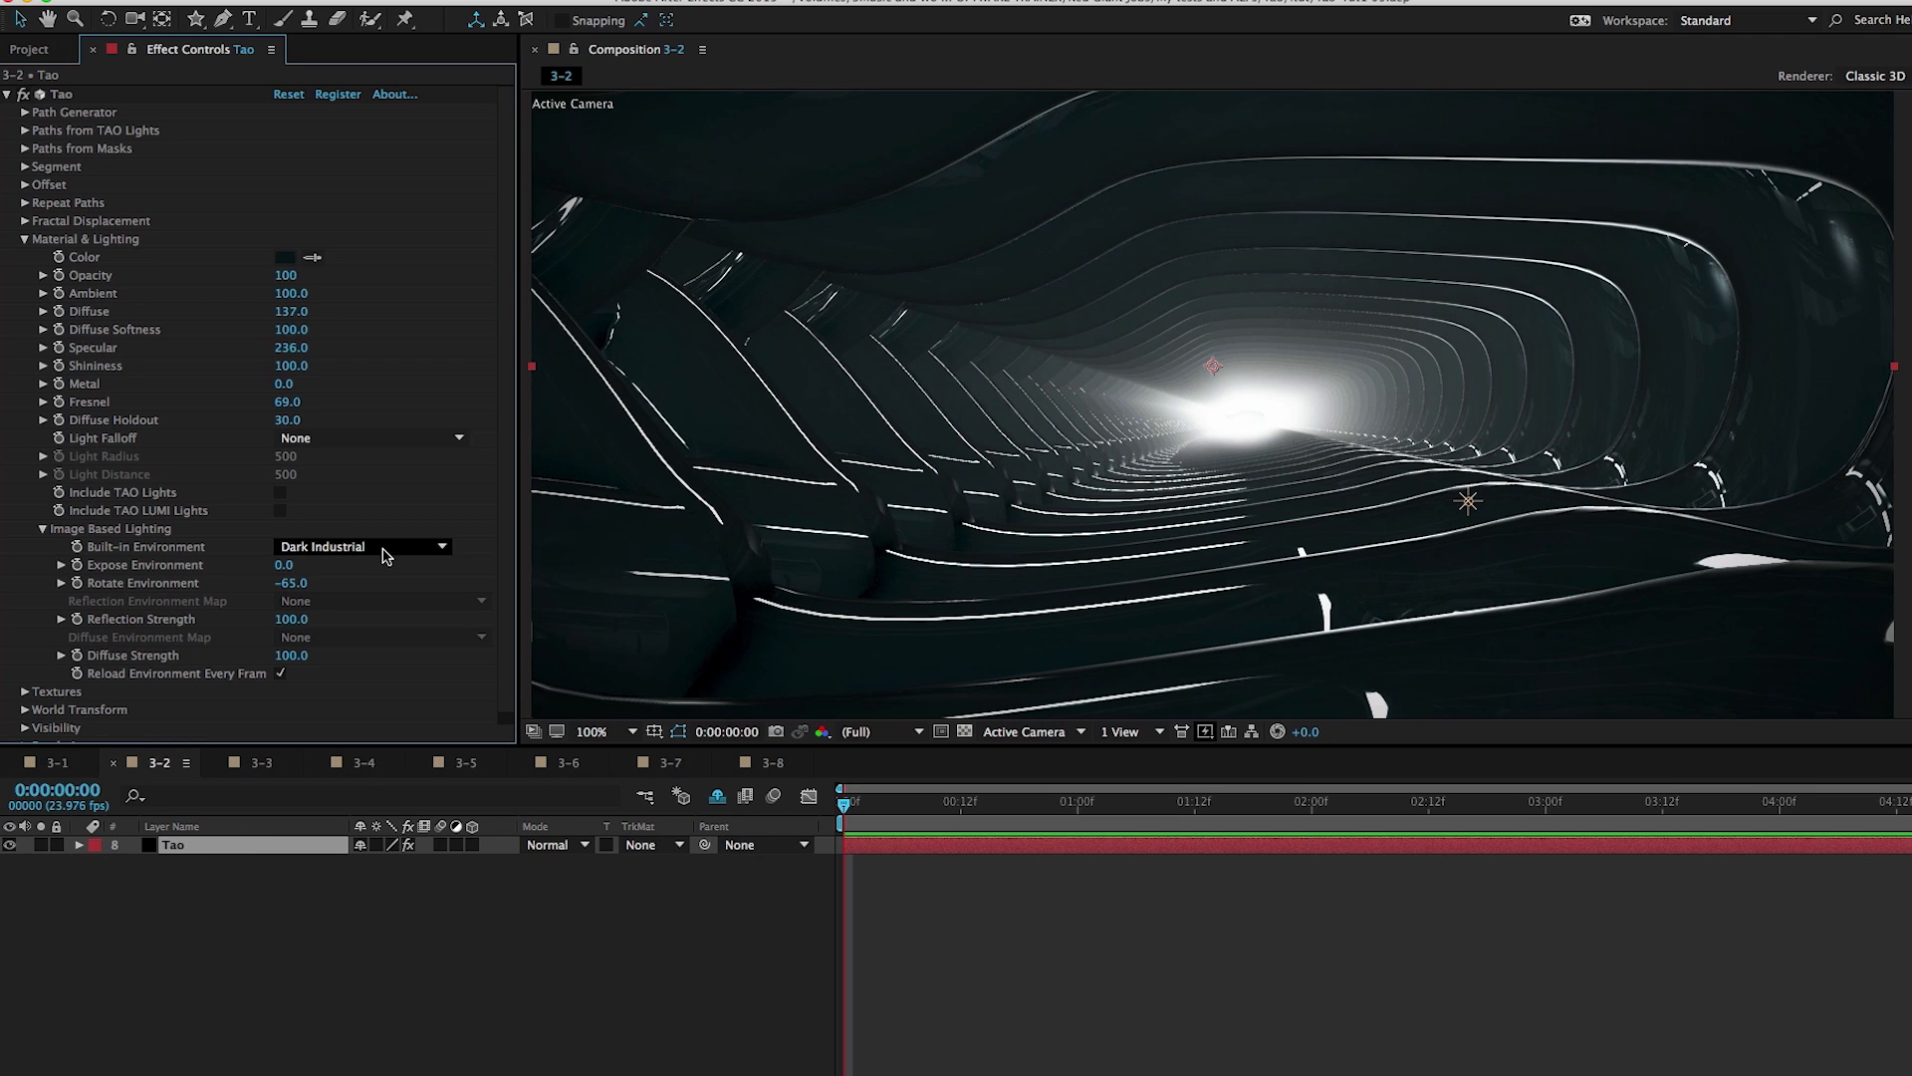
left_click(363, 544)
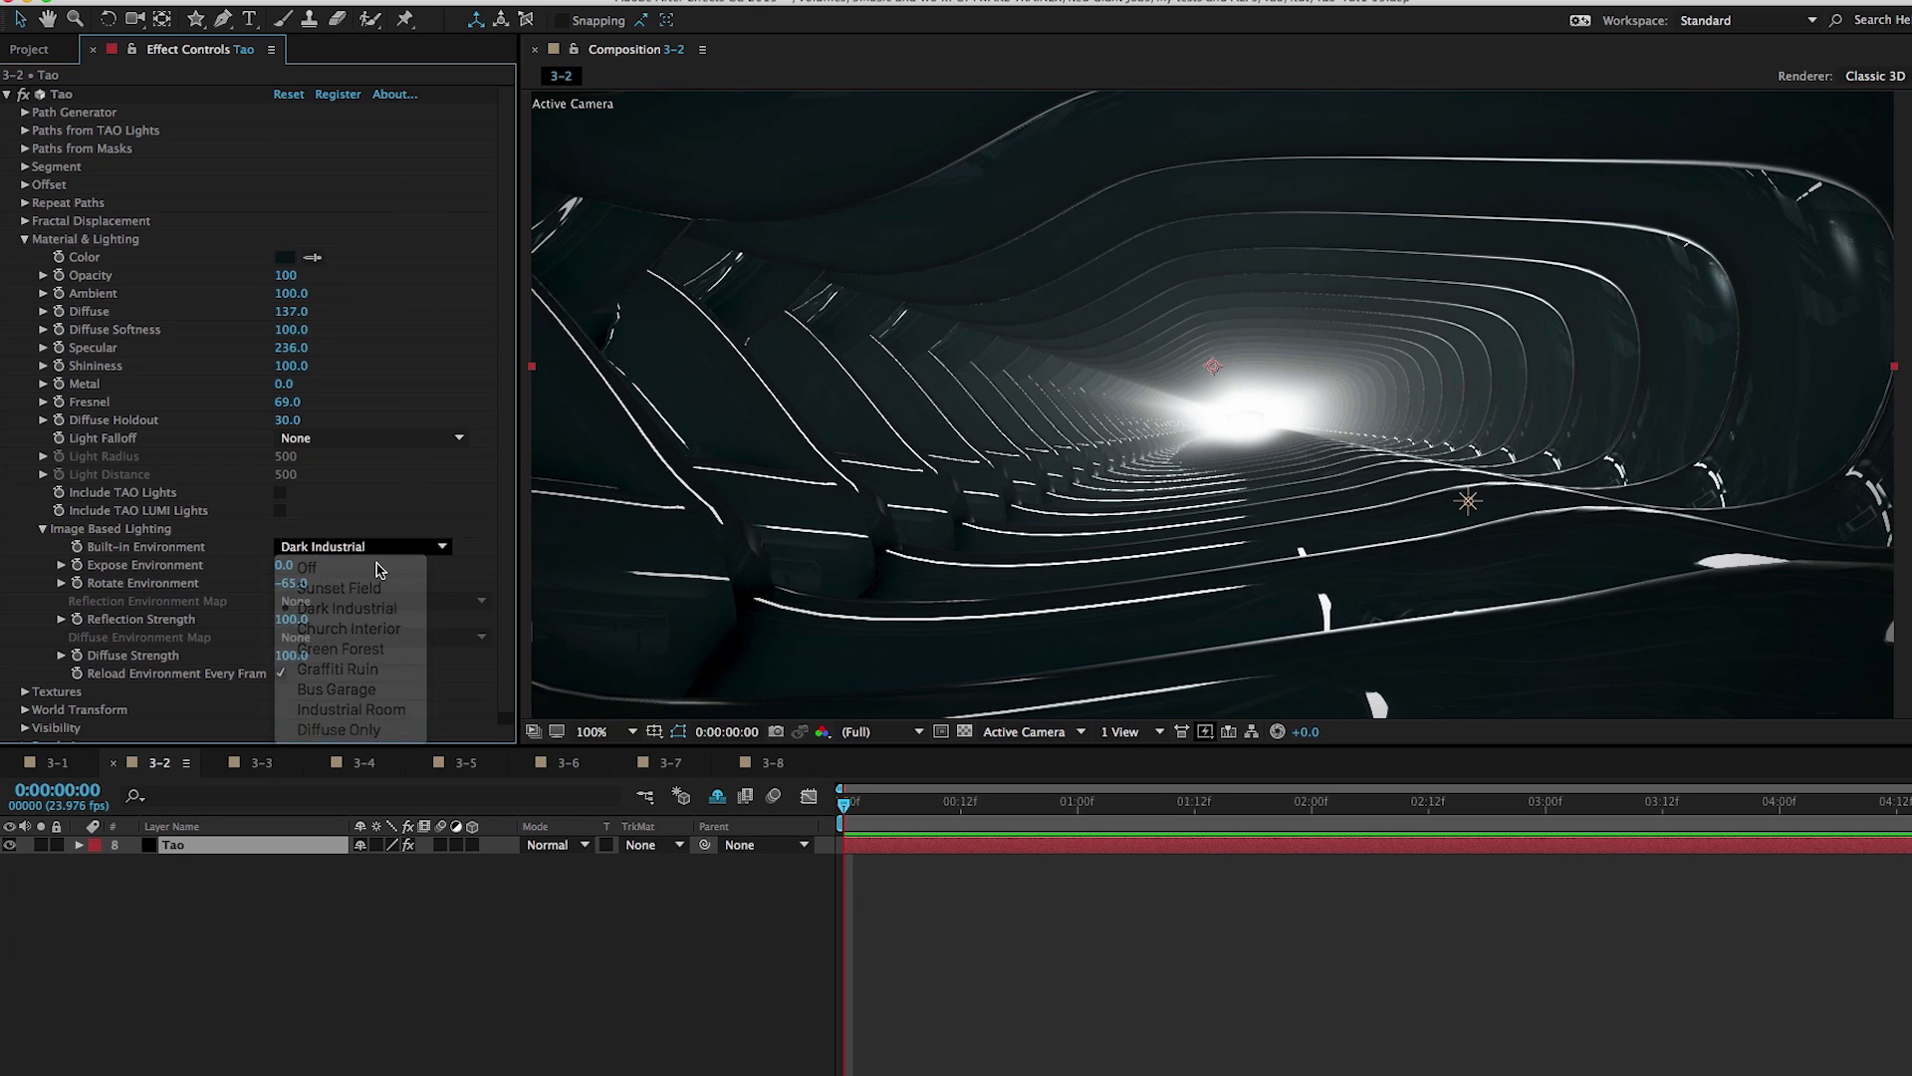
left_click(305, 566)
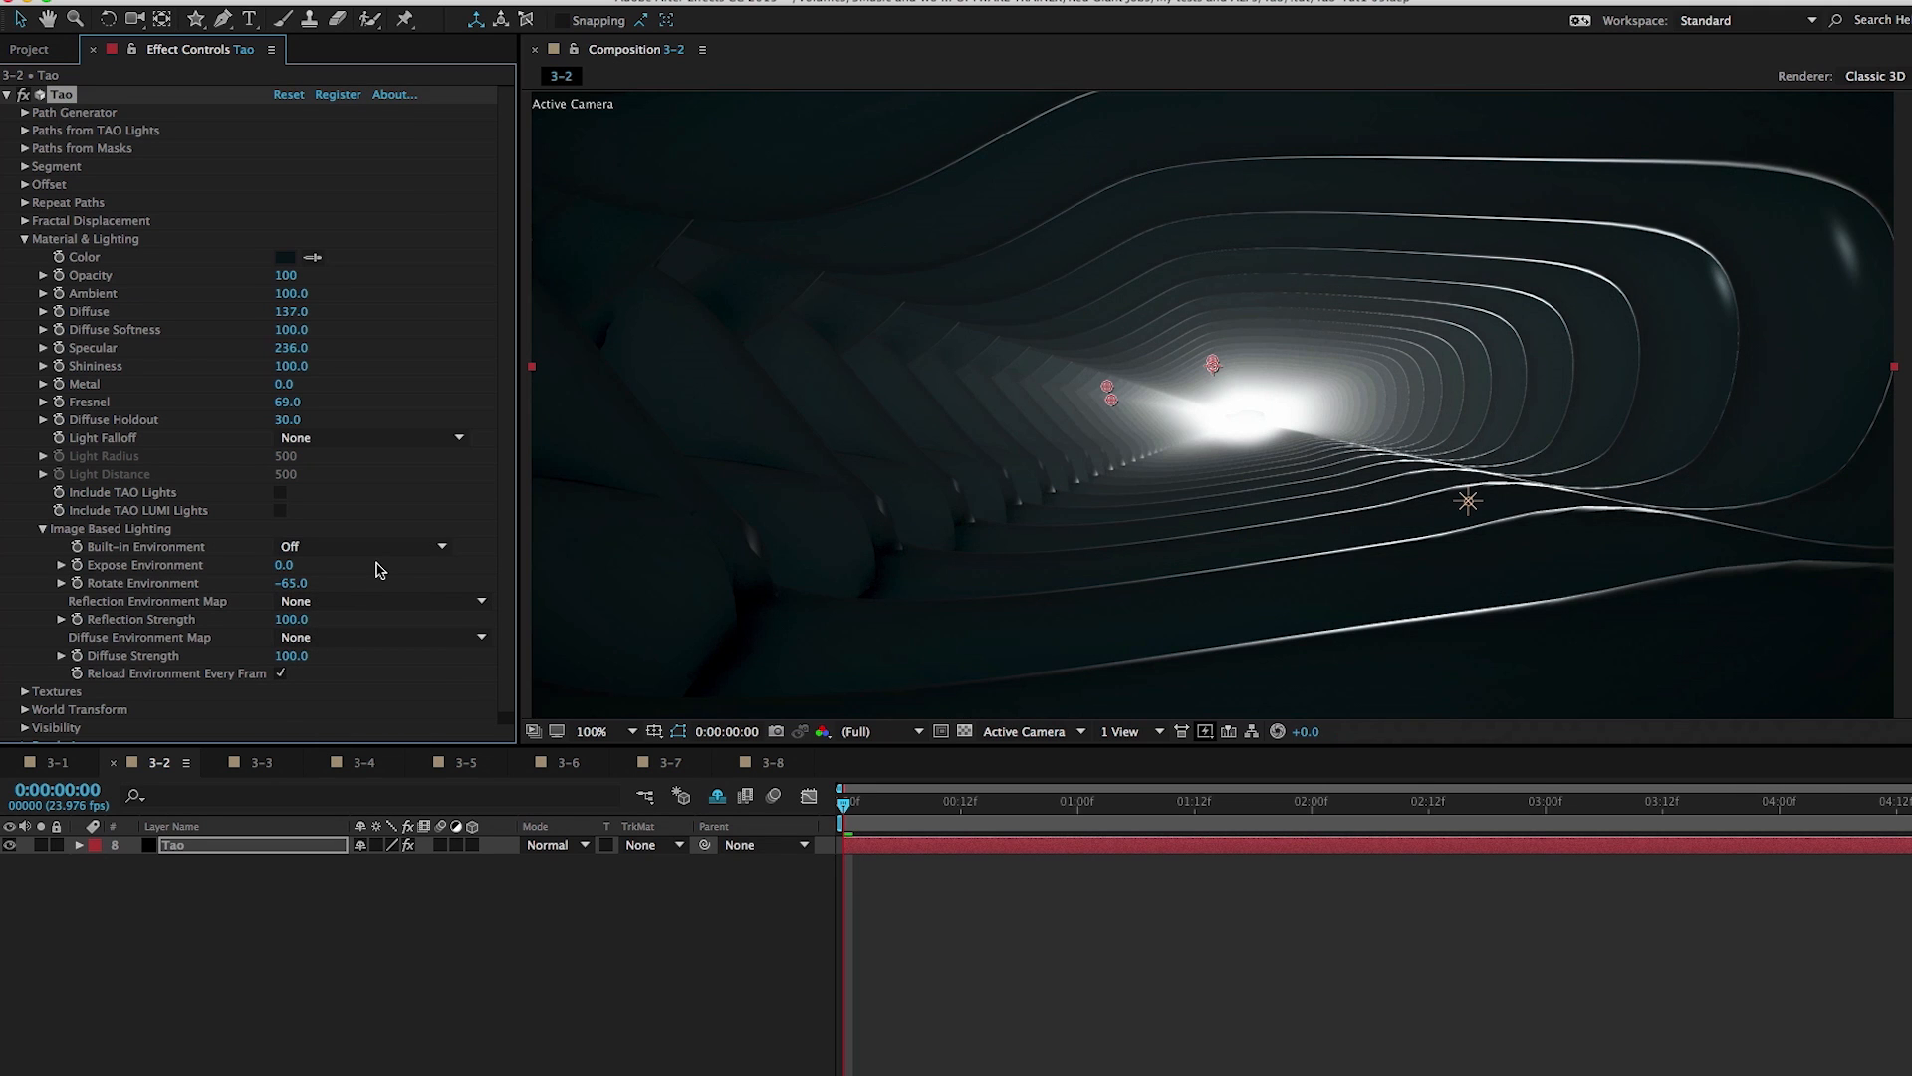
mouse_move(1586, 336)
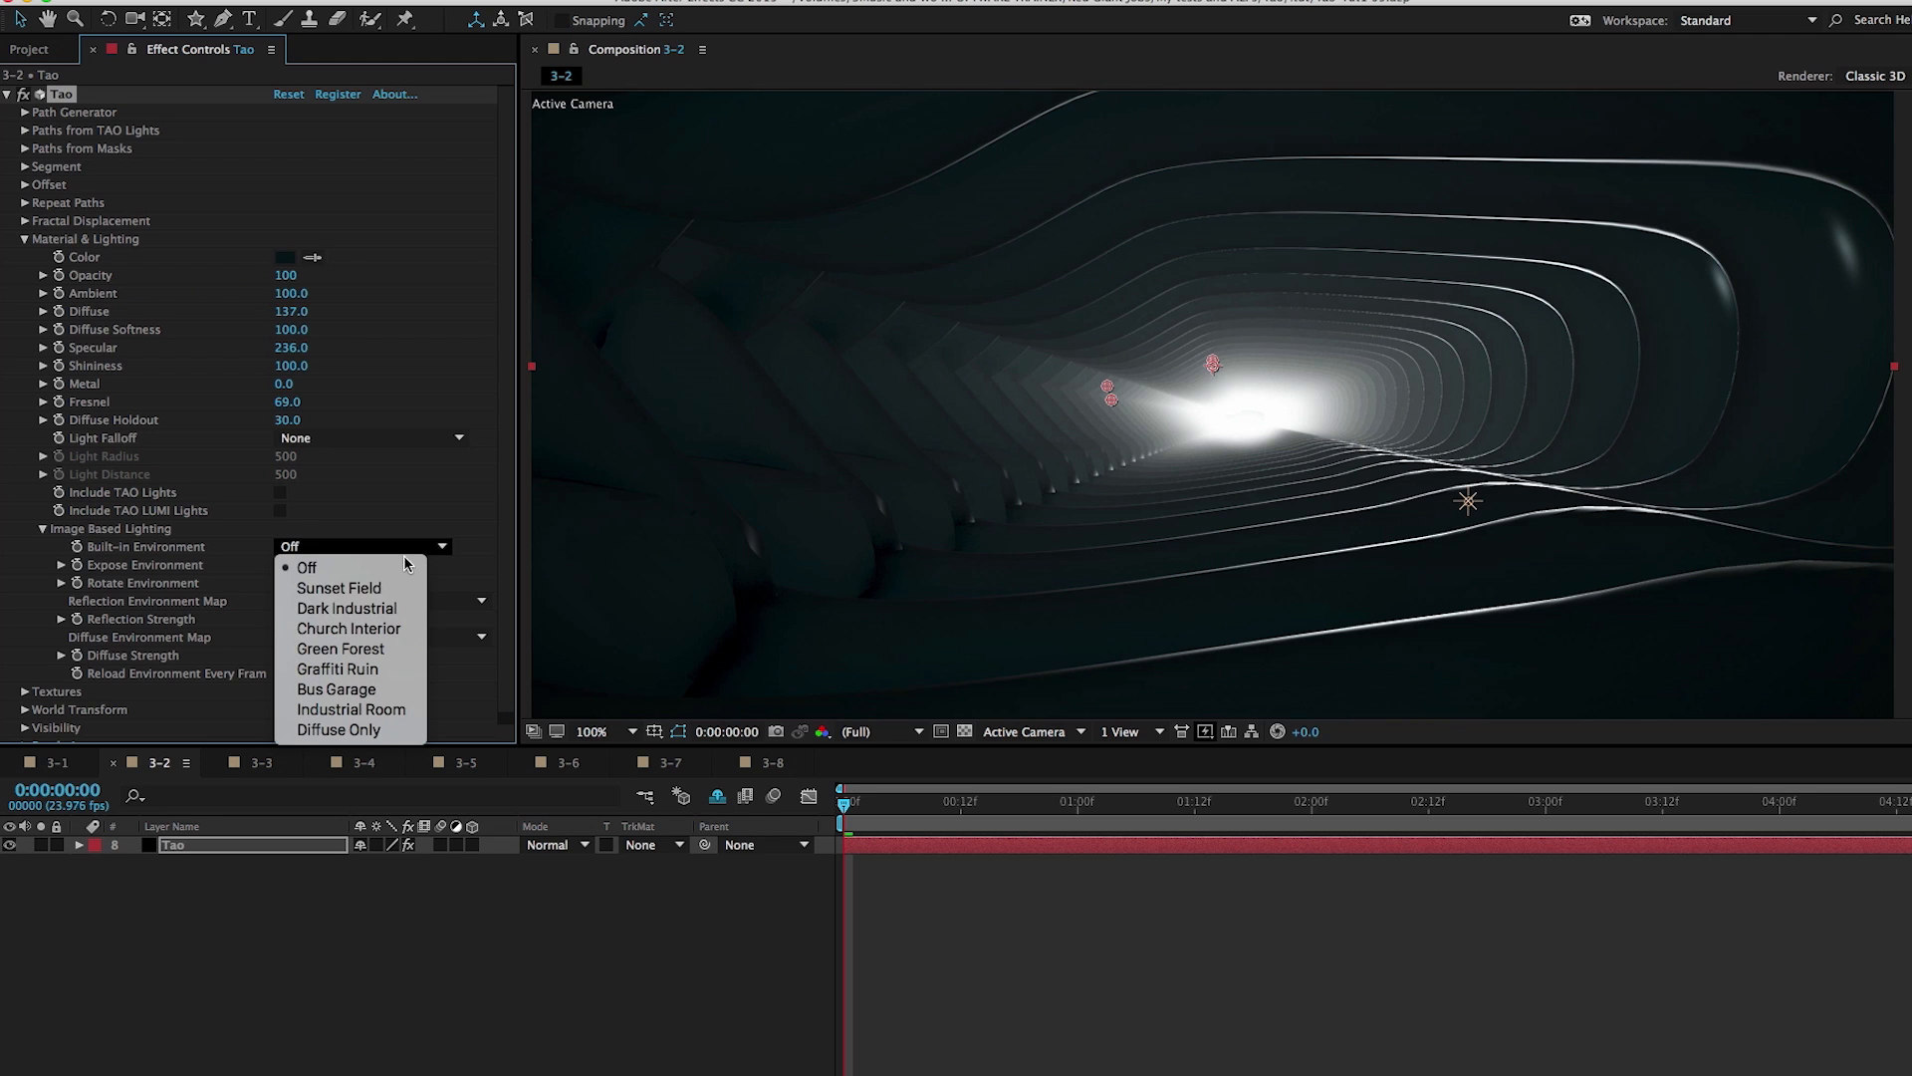
left_click(345, 608)
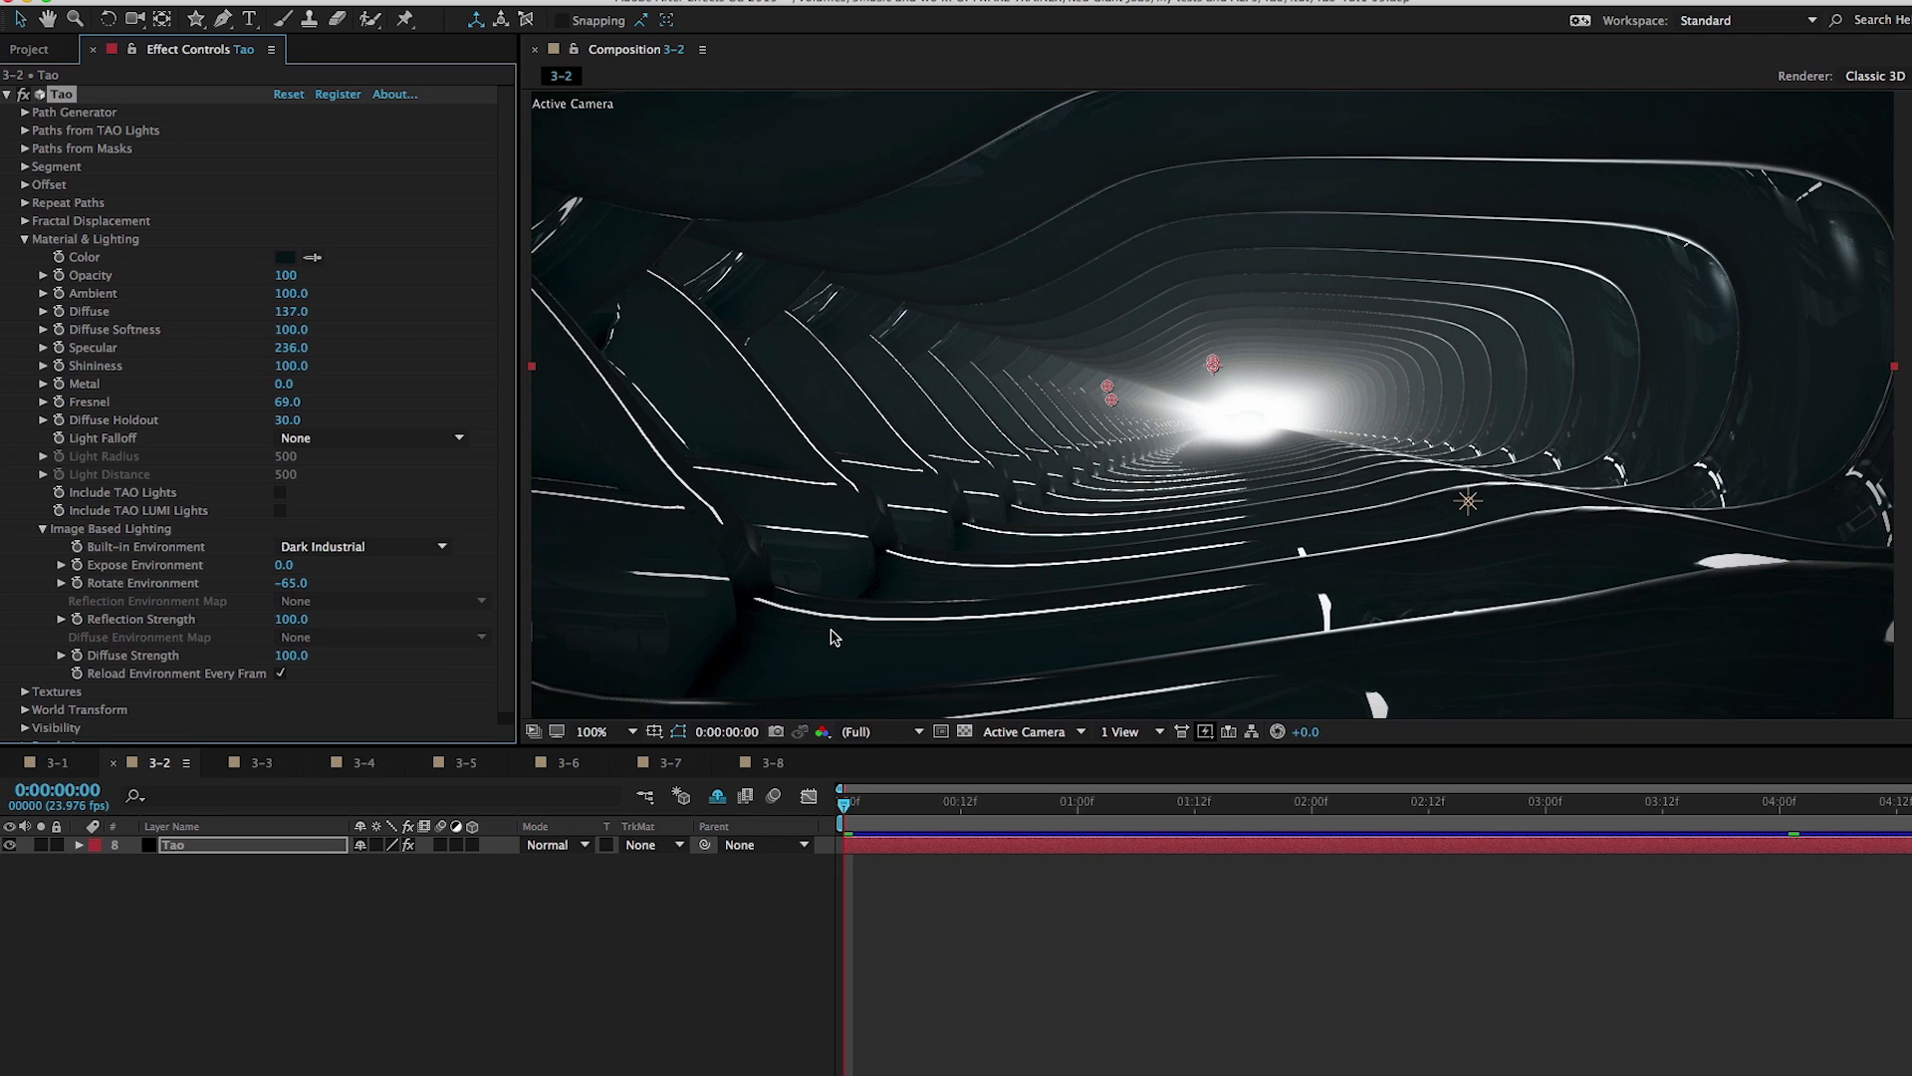
mouse_move(717, 827)
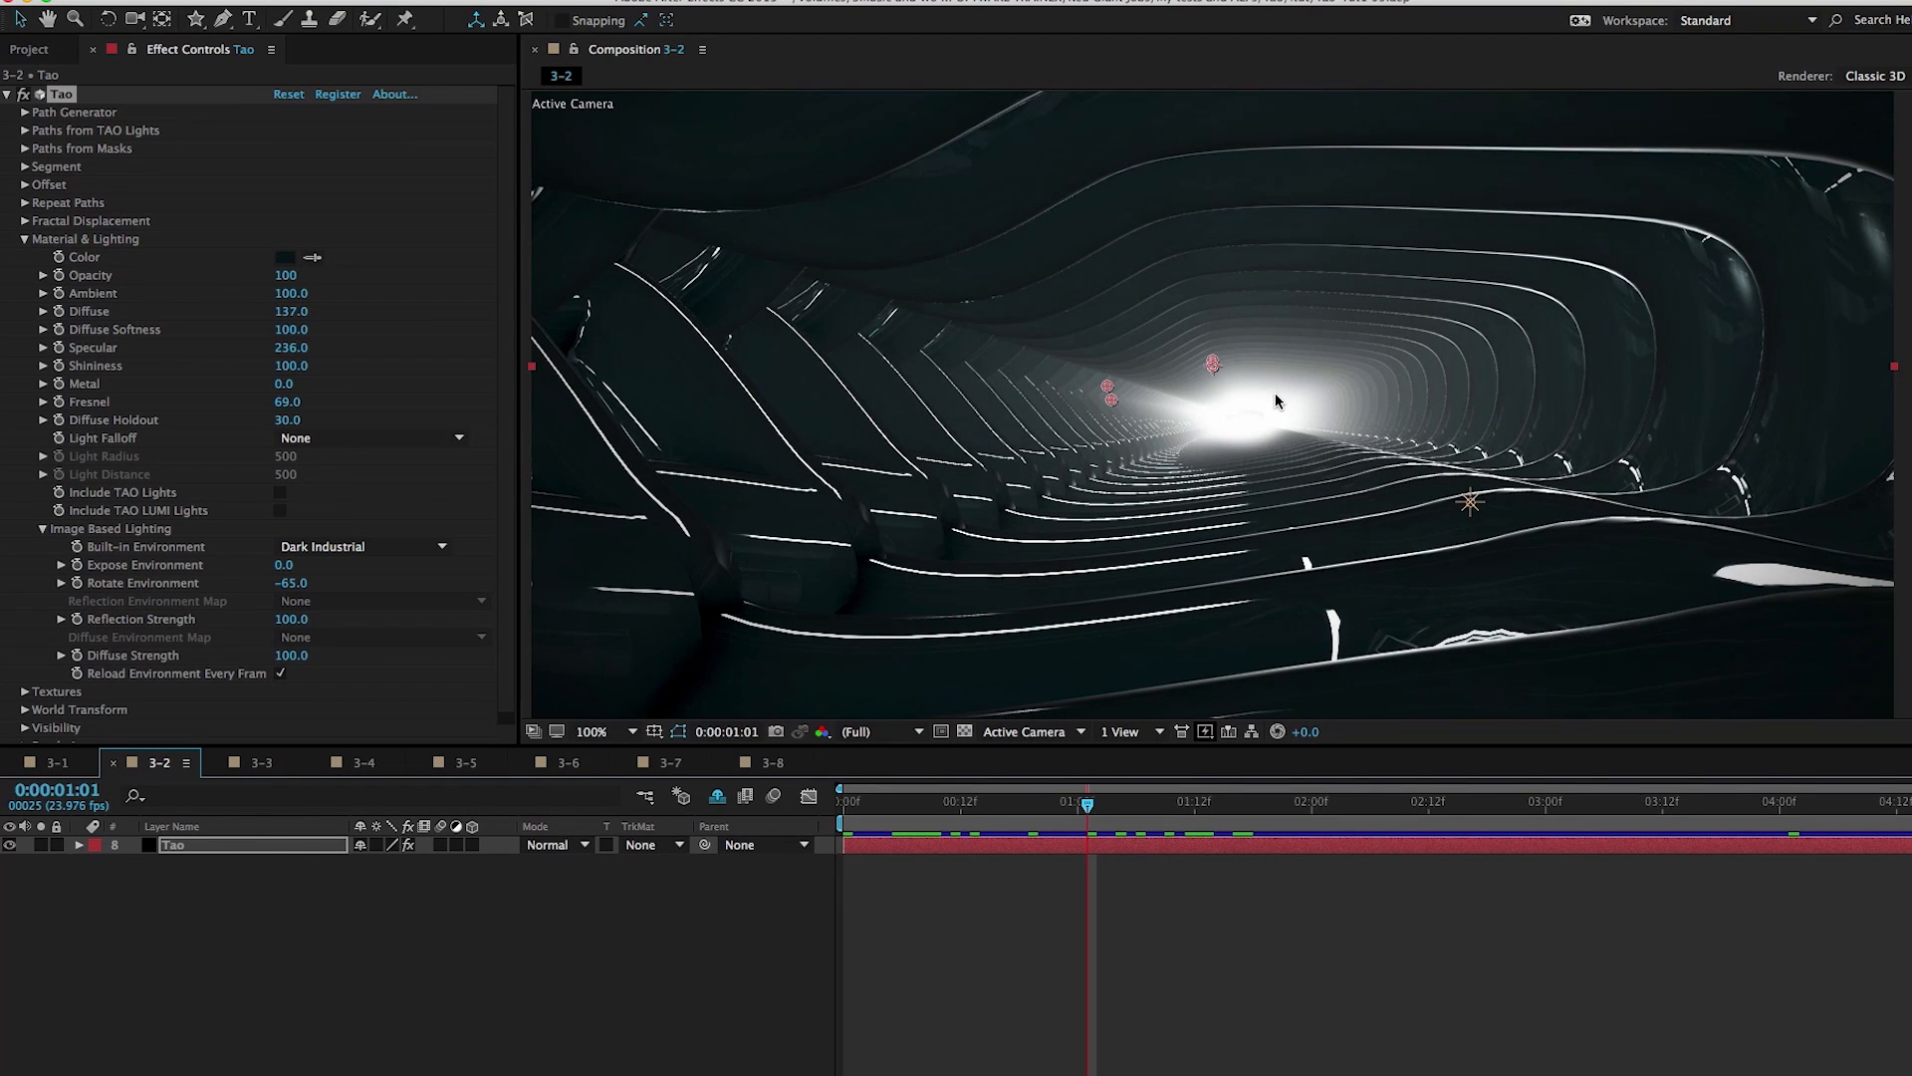
left_click(24, 239)
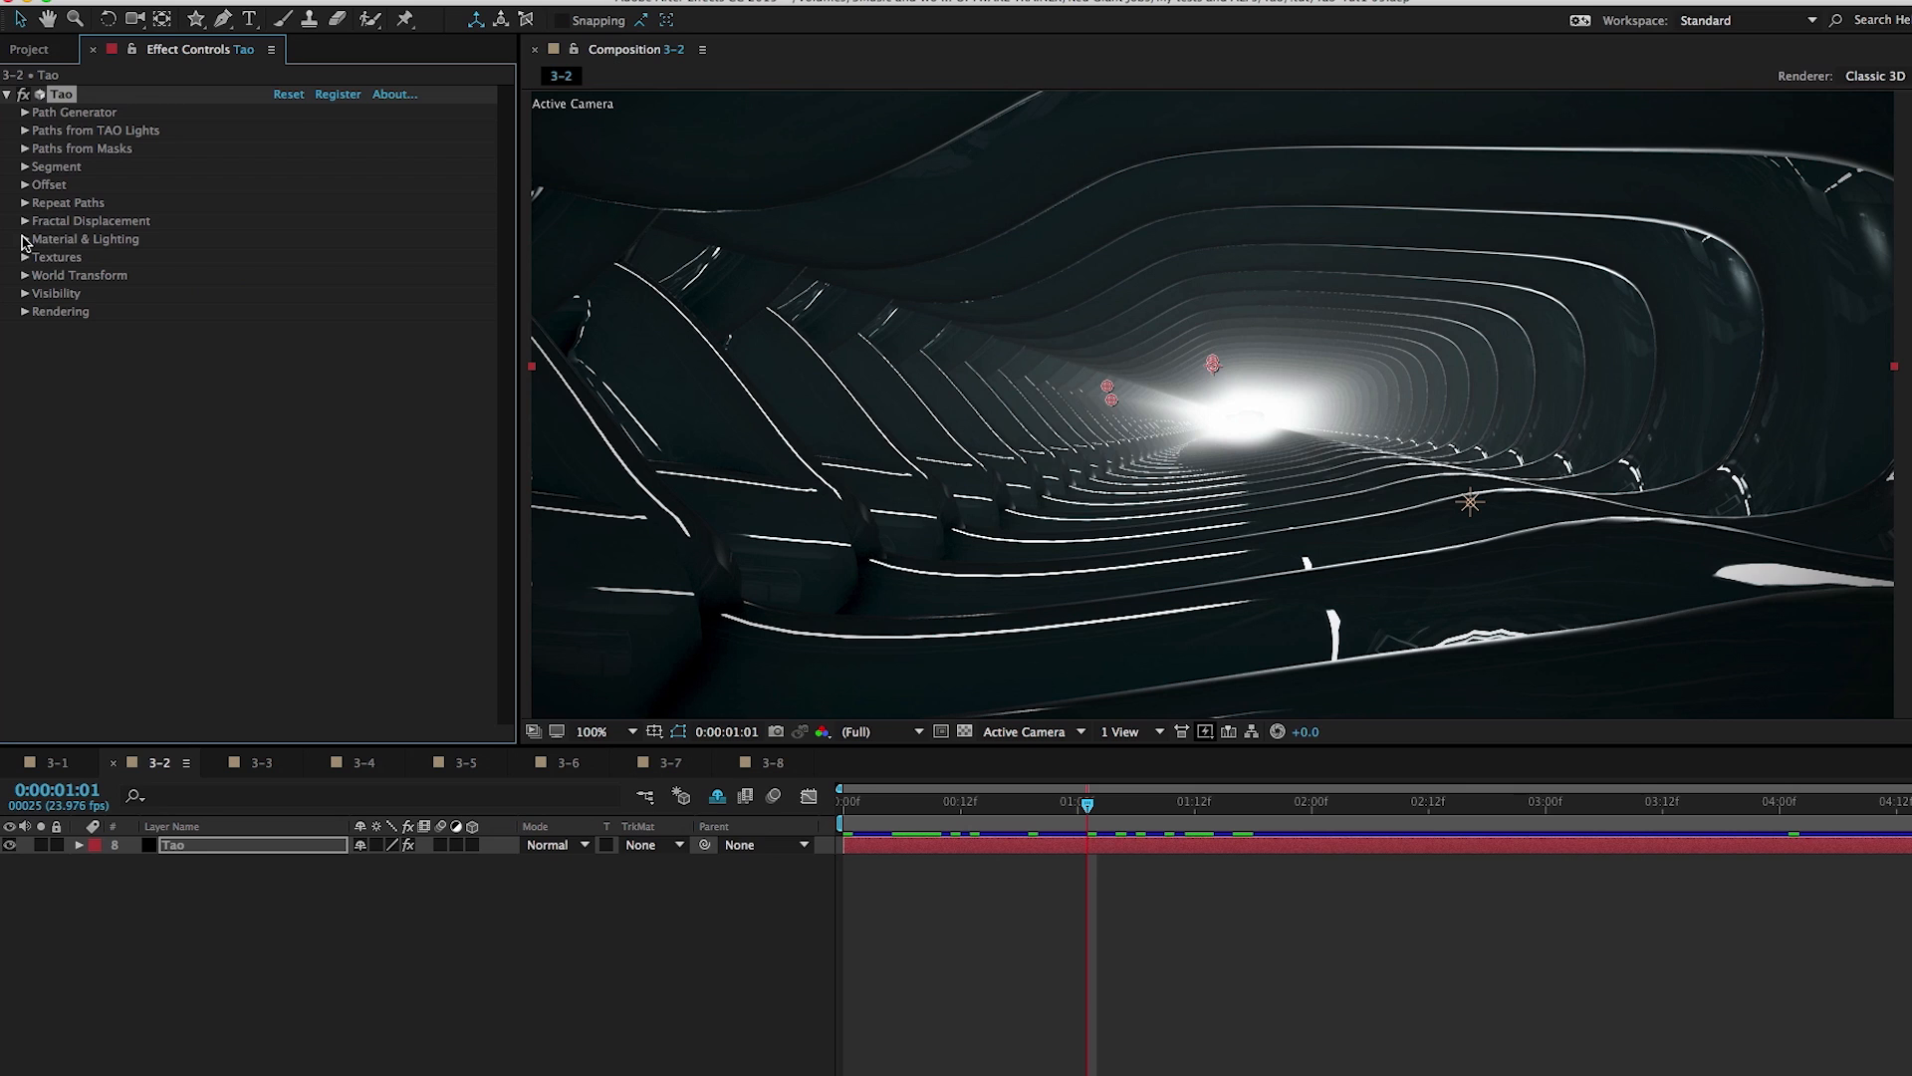
Expand Tao Visibility and change Fog Start to 2000
left_click(24, 293)
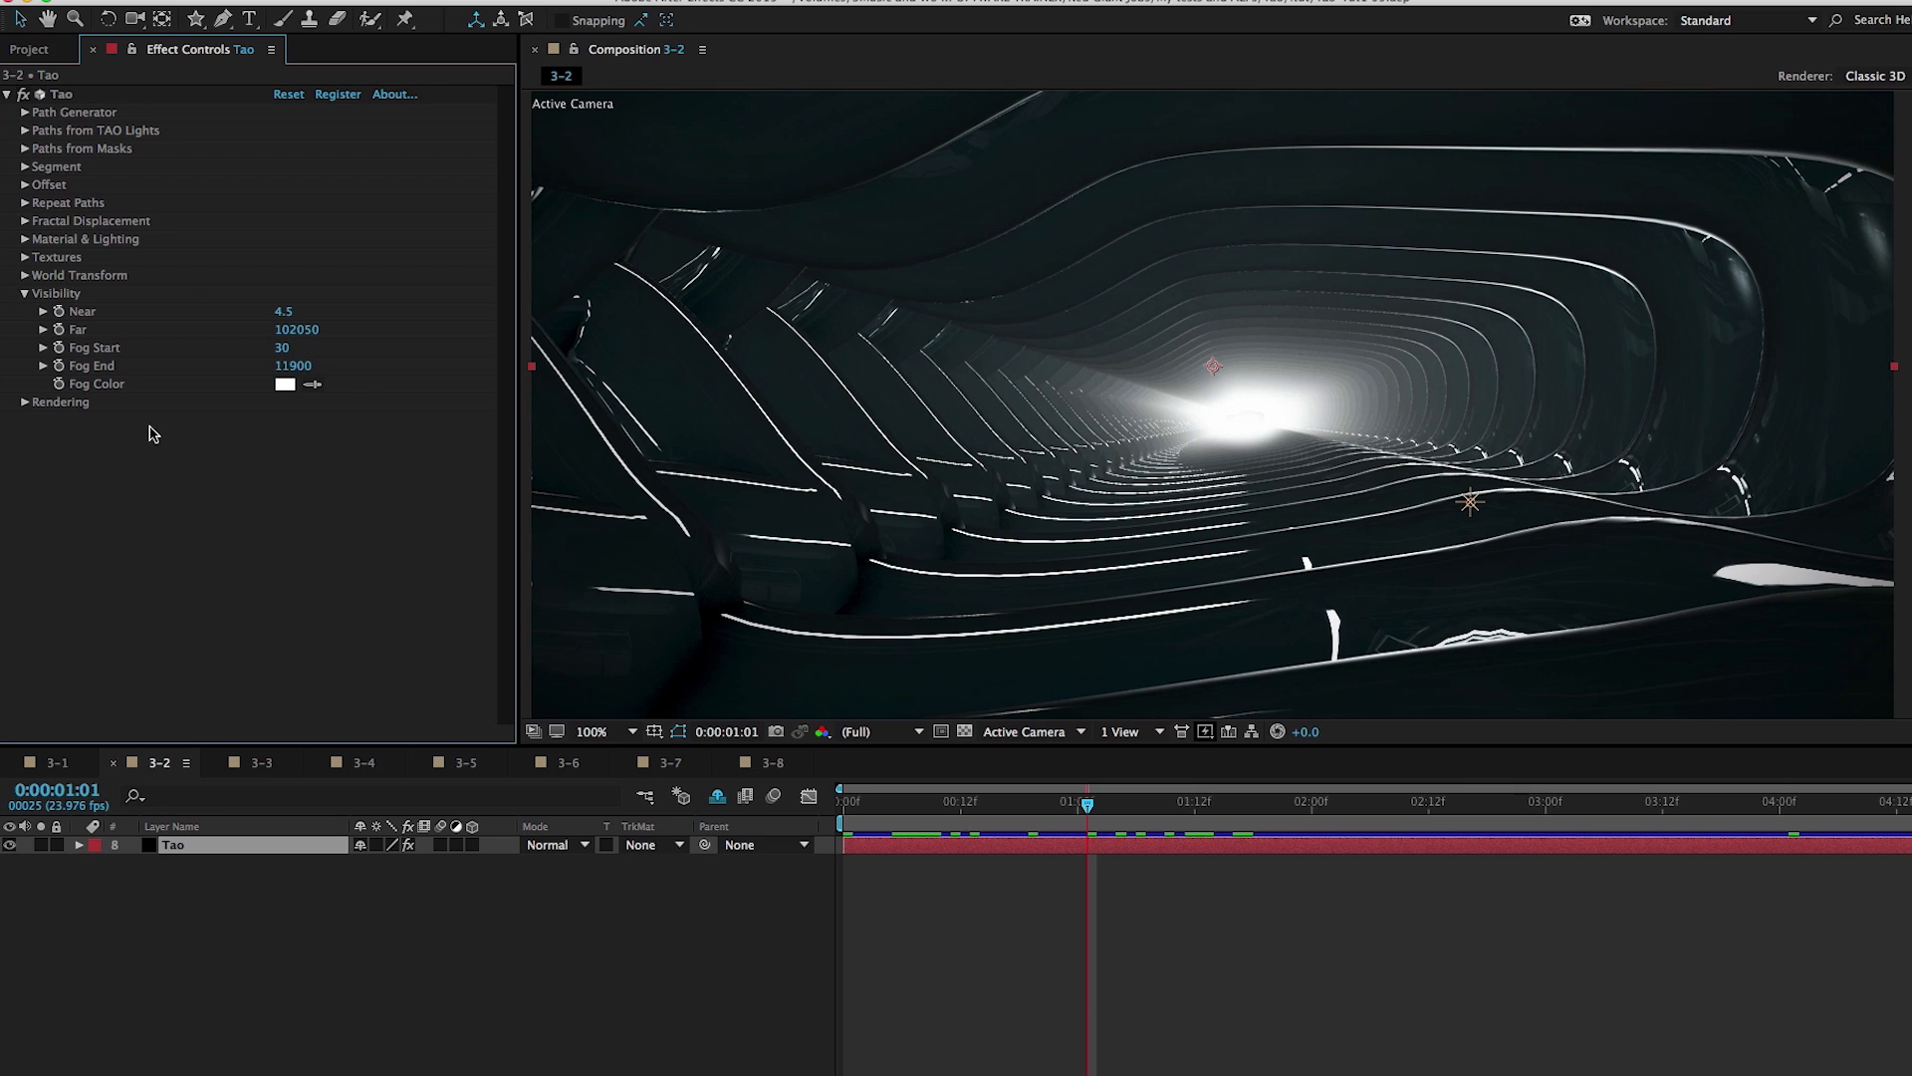
mouse_move(114, 391)
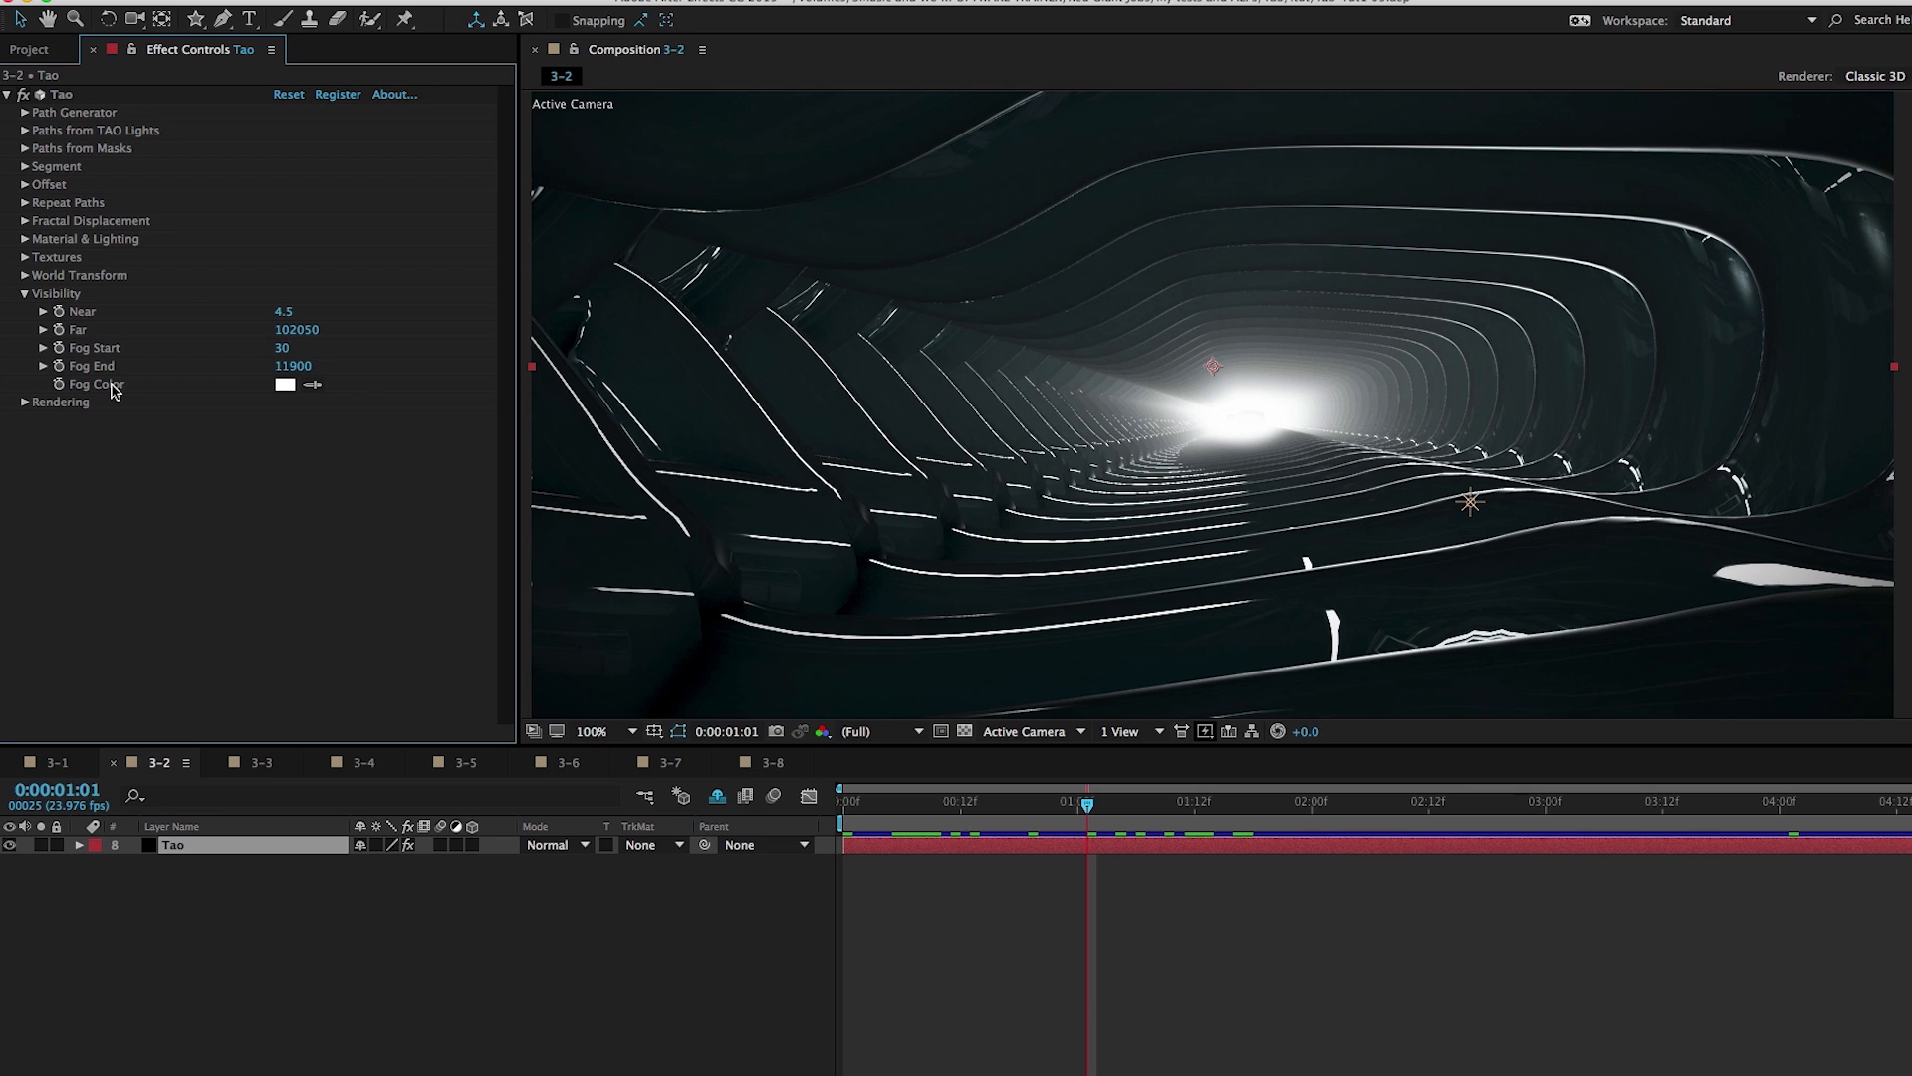
mouse_move(110, 359)
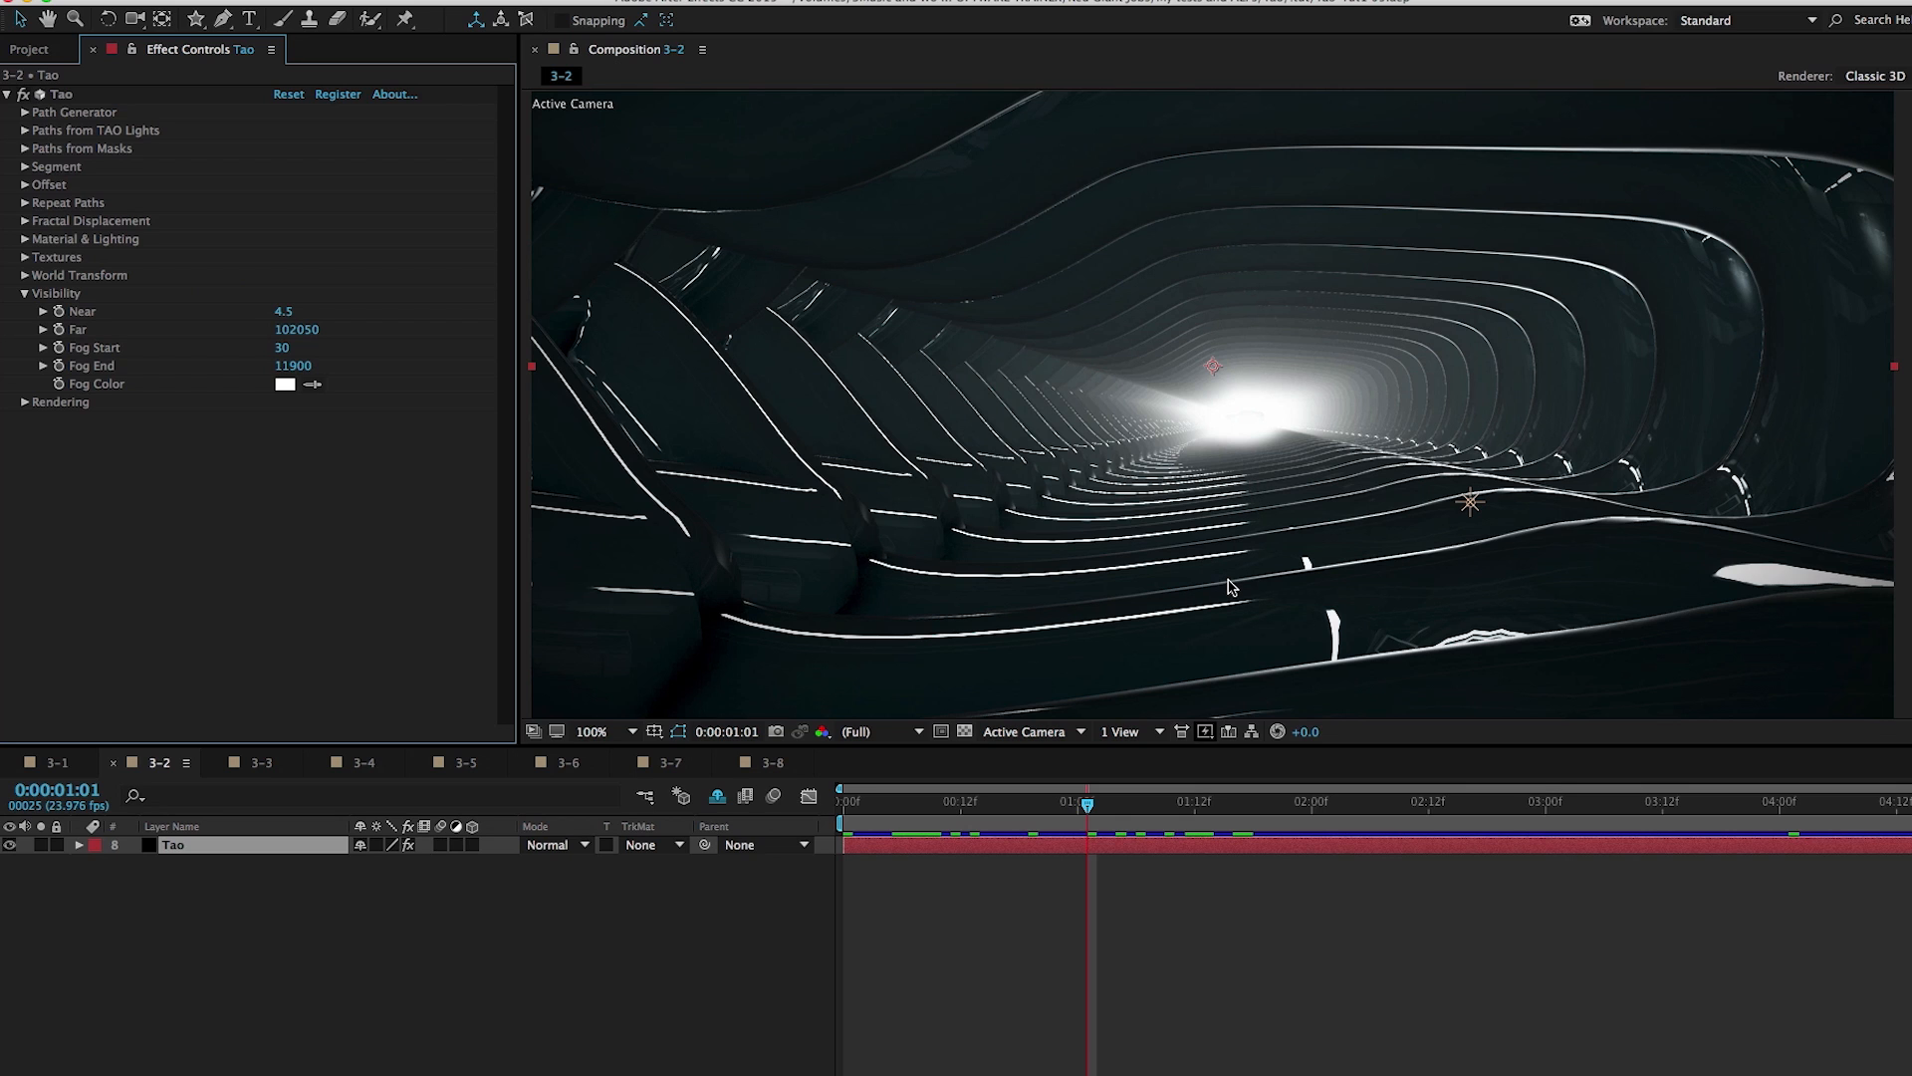
mouse_move(102, 355)
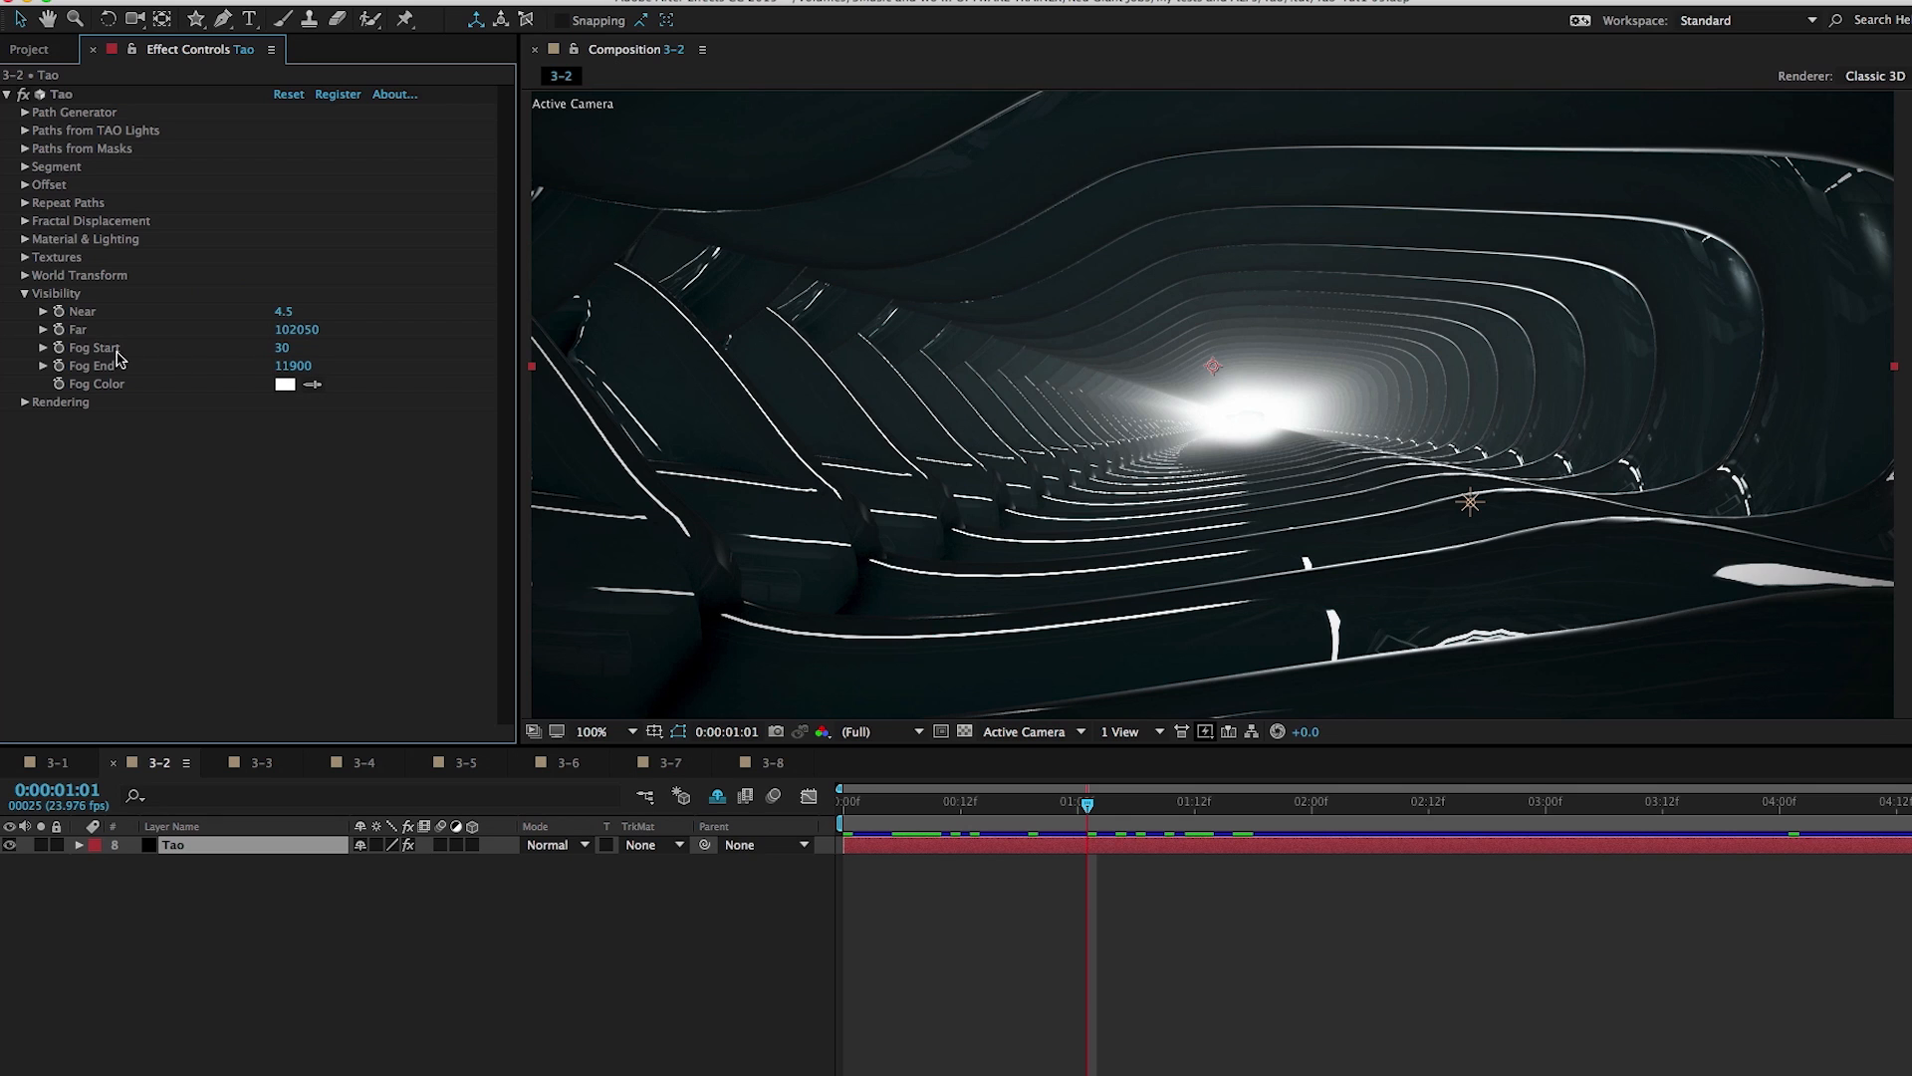
mouse_move(116, 357)
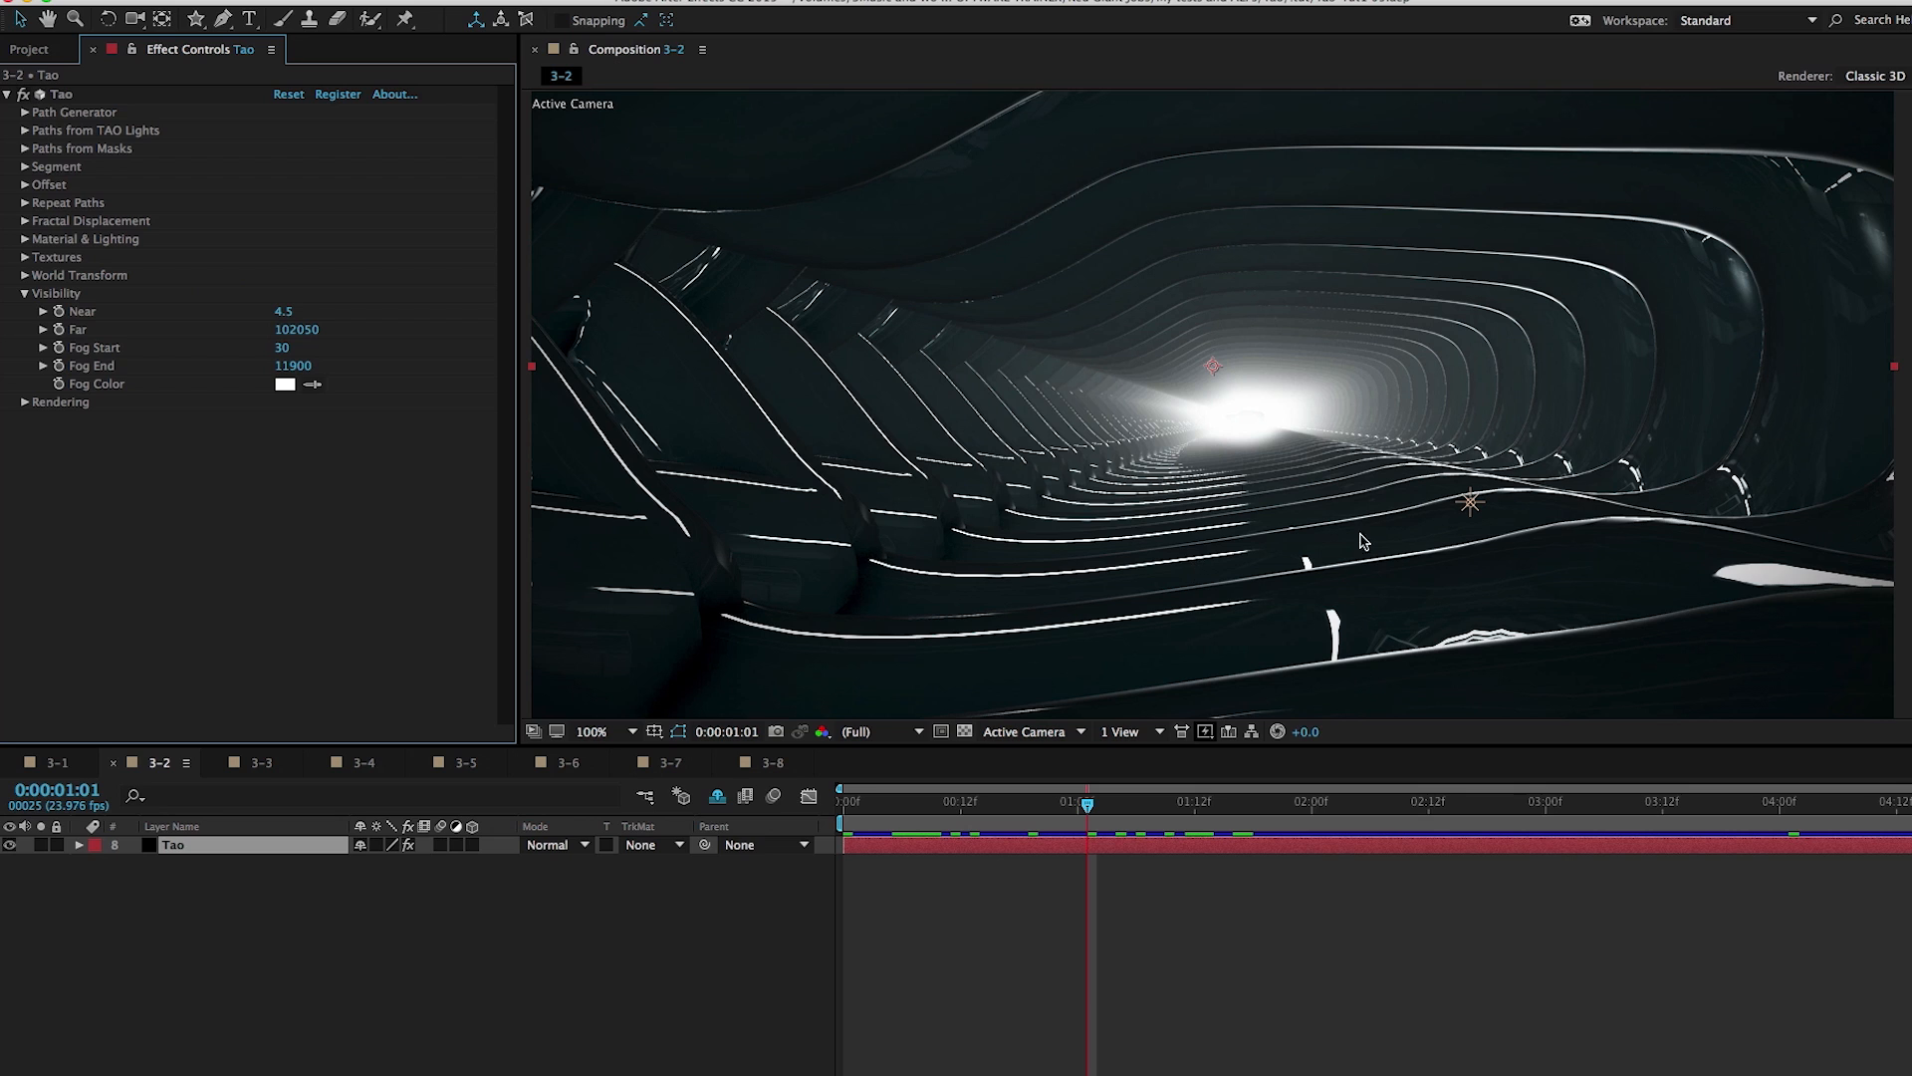
mouse_move(815, 548)
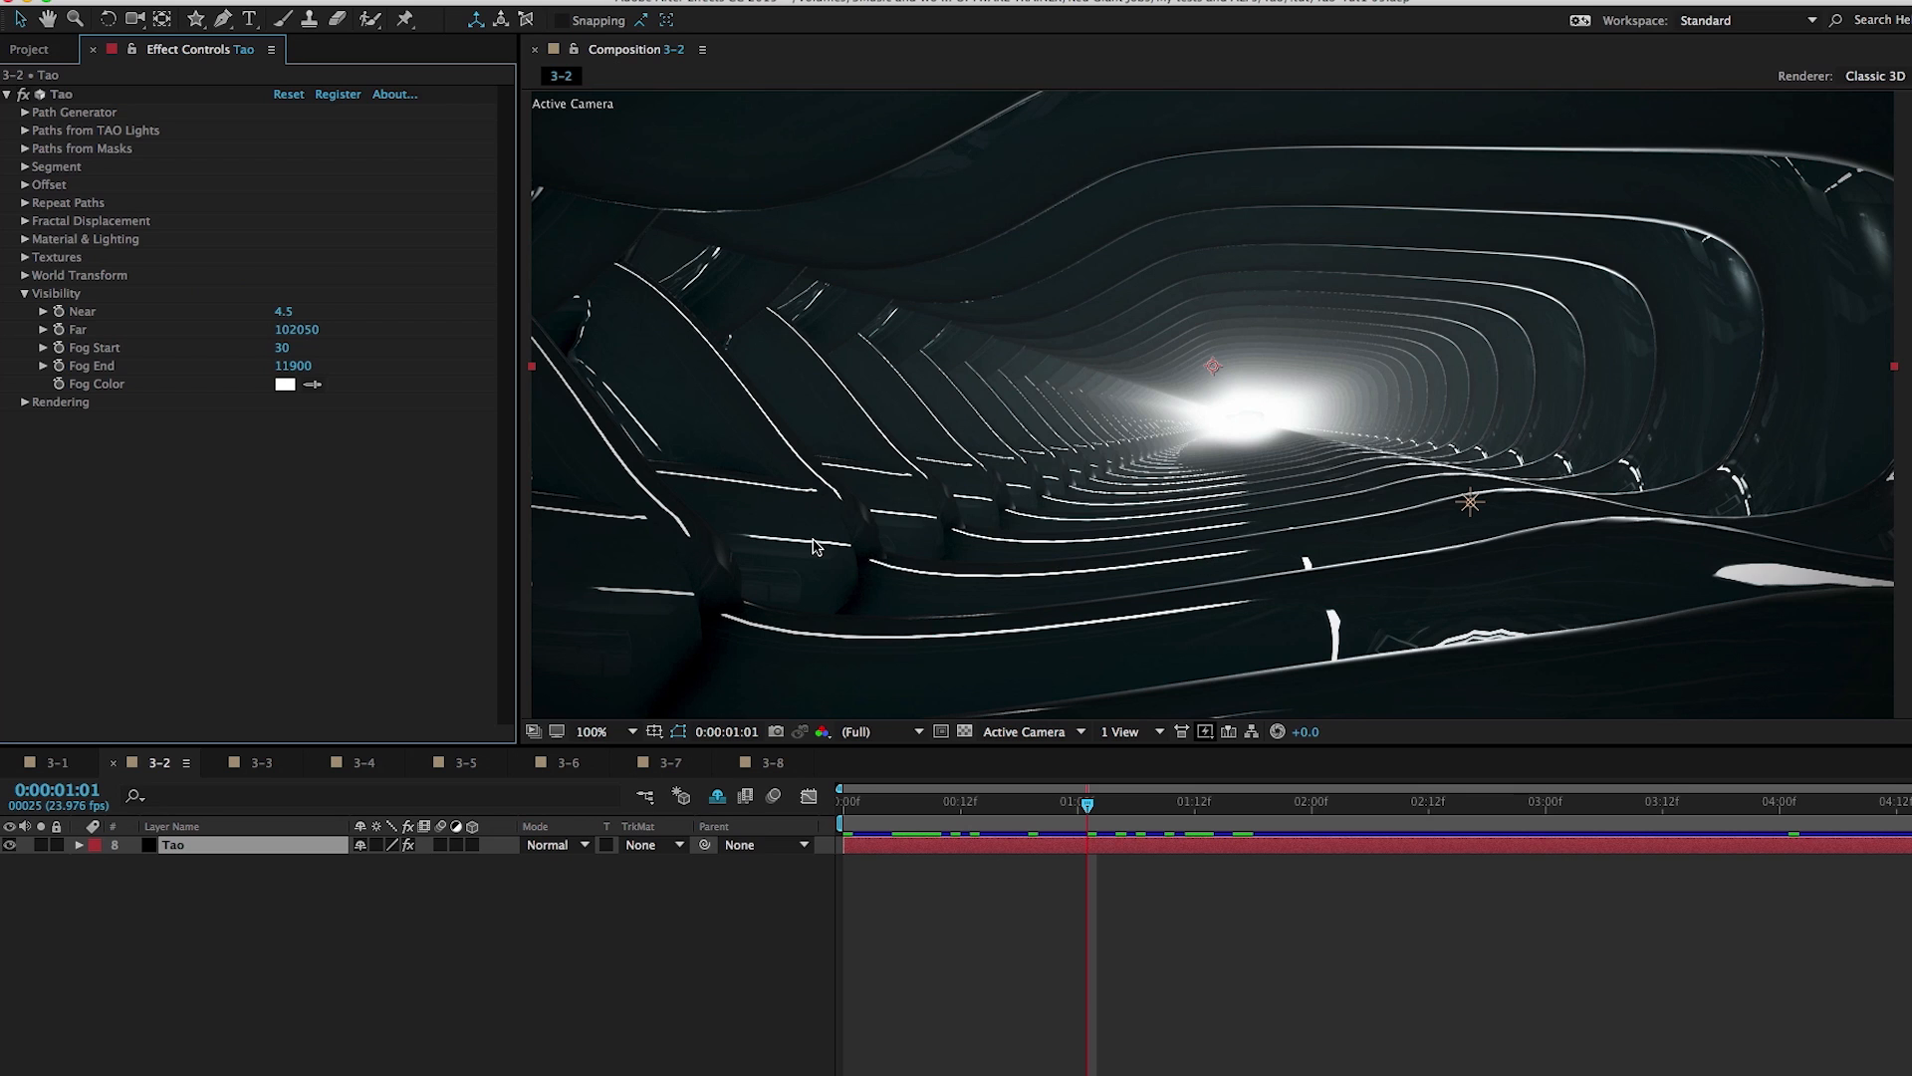
double_click(290, 348)
type("2000")
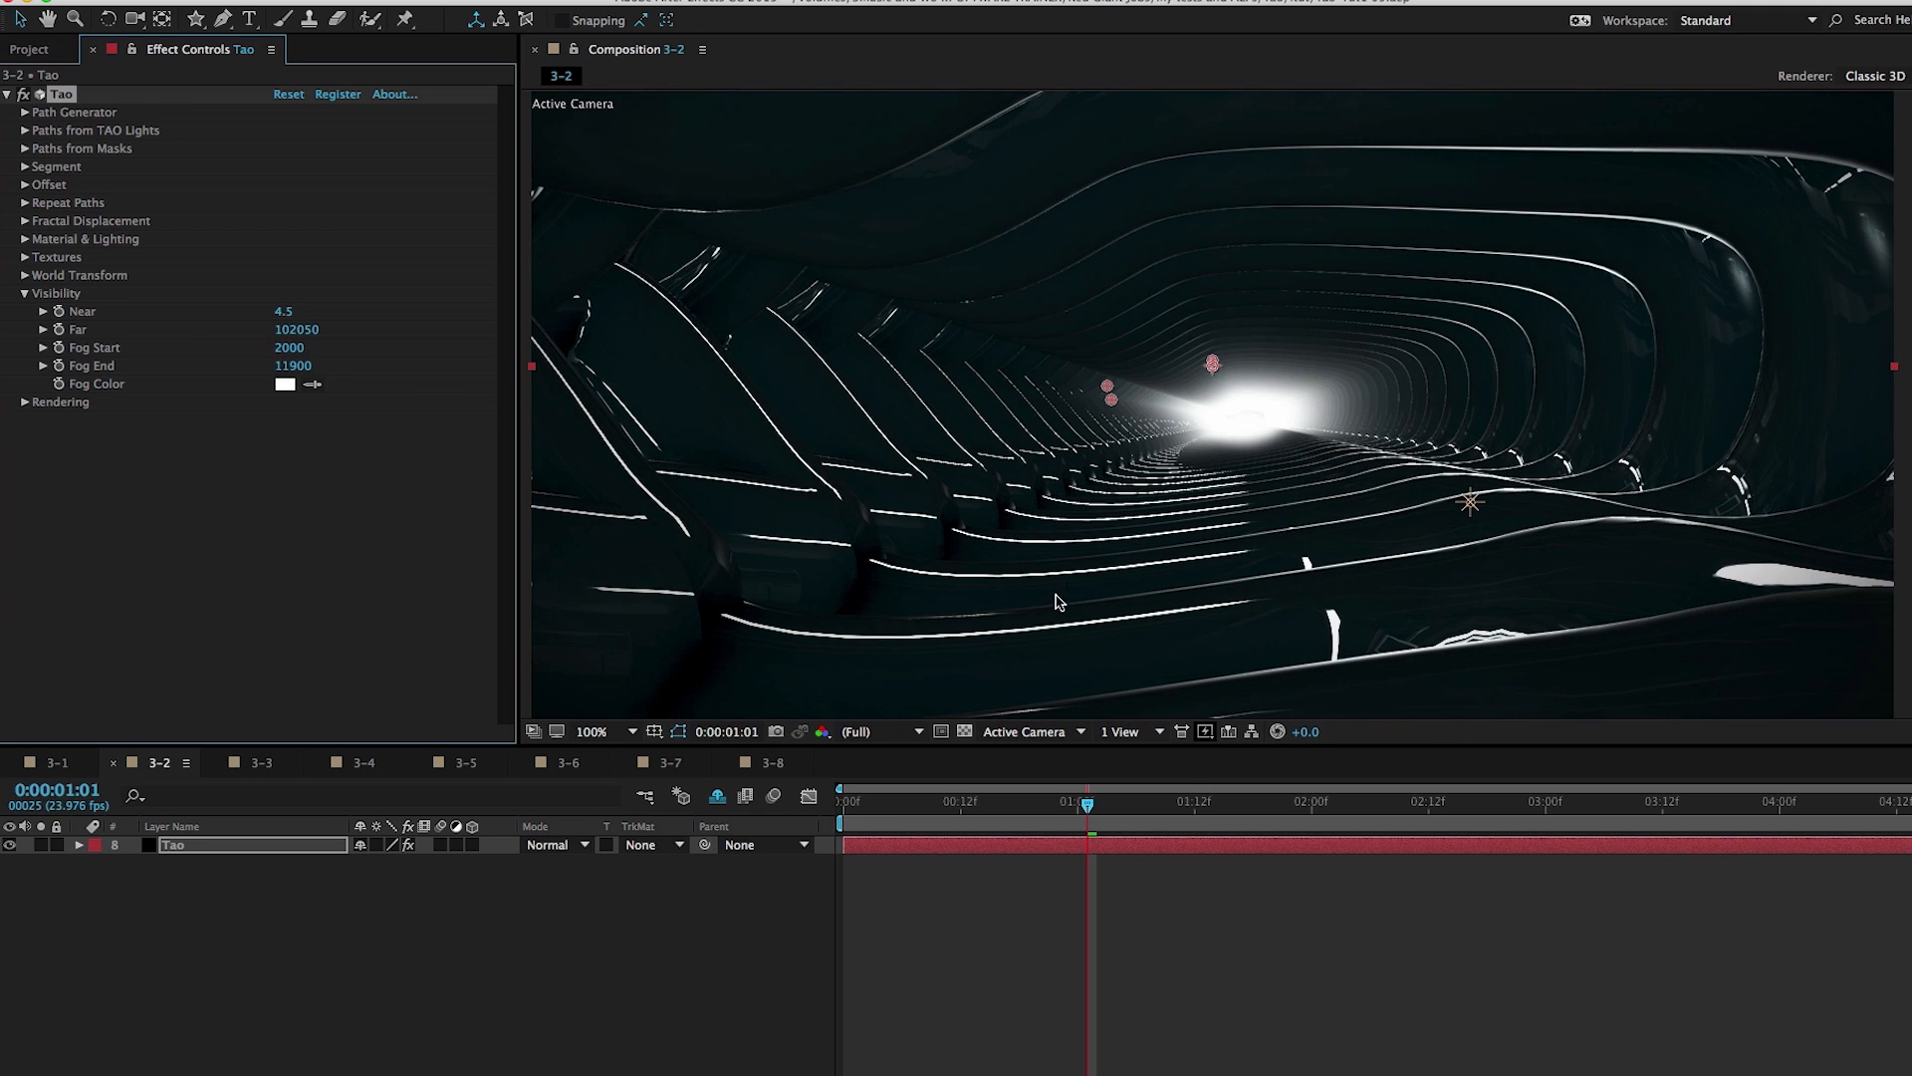
mouse_move(1199, 430)
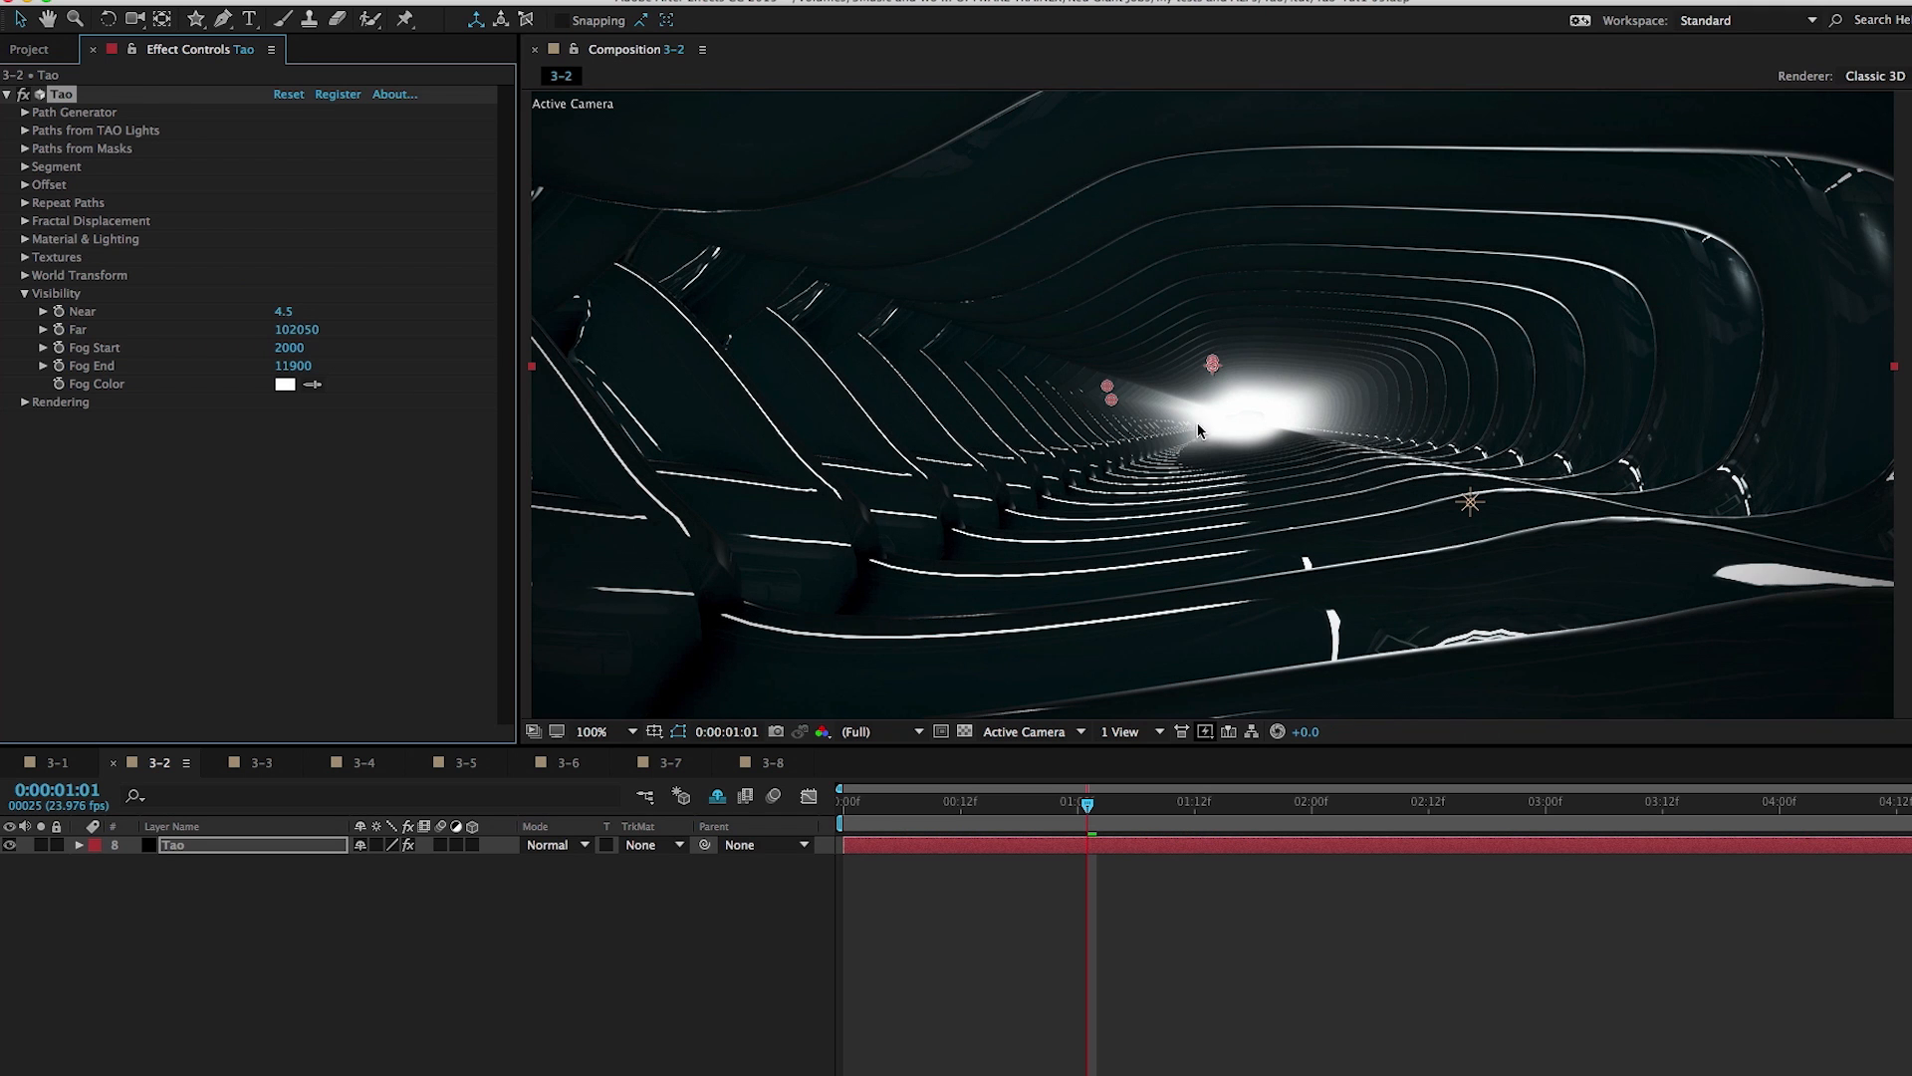
mouse_move(1449, 315)
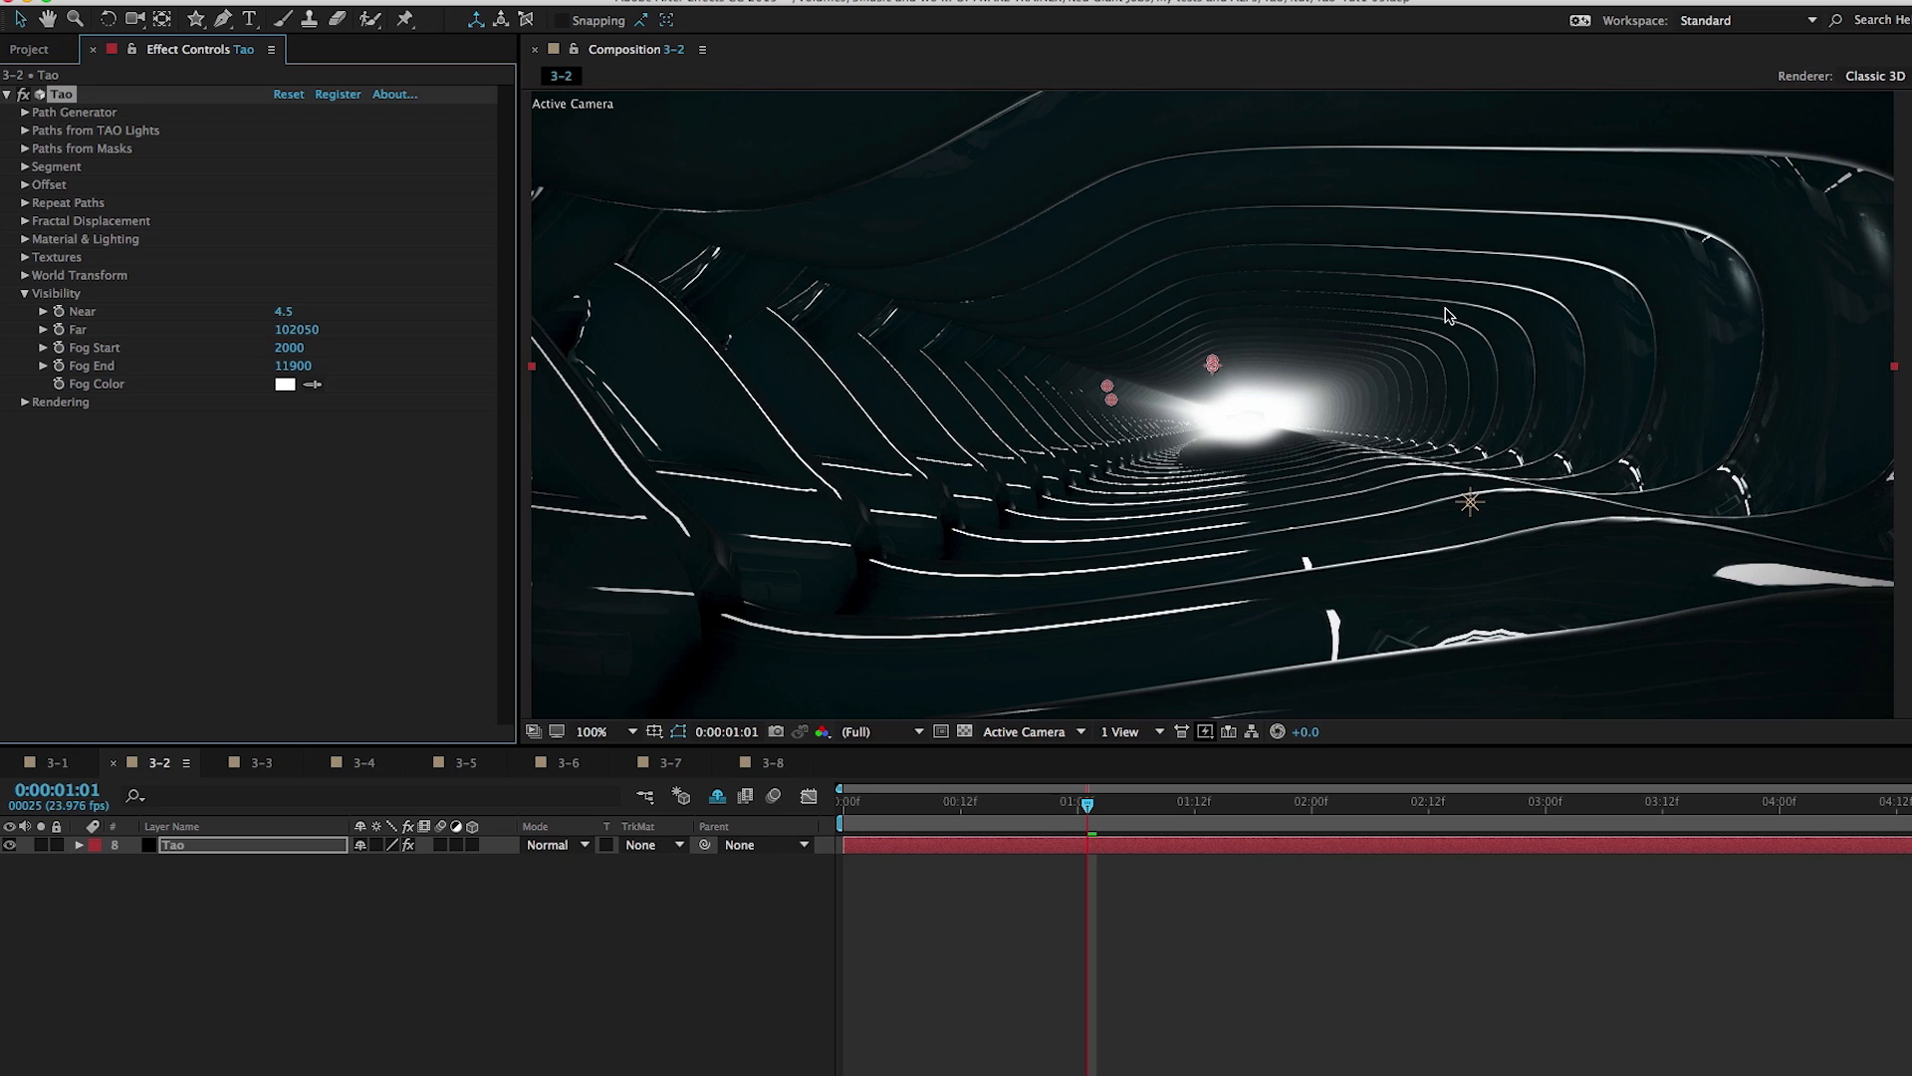
mouse_move(1326, 525)
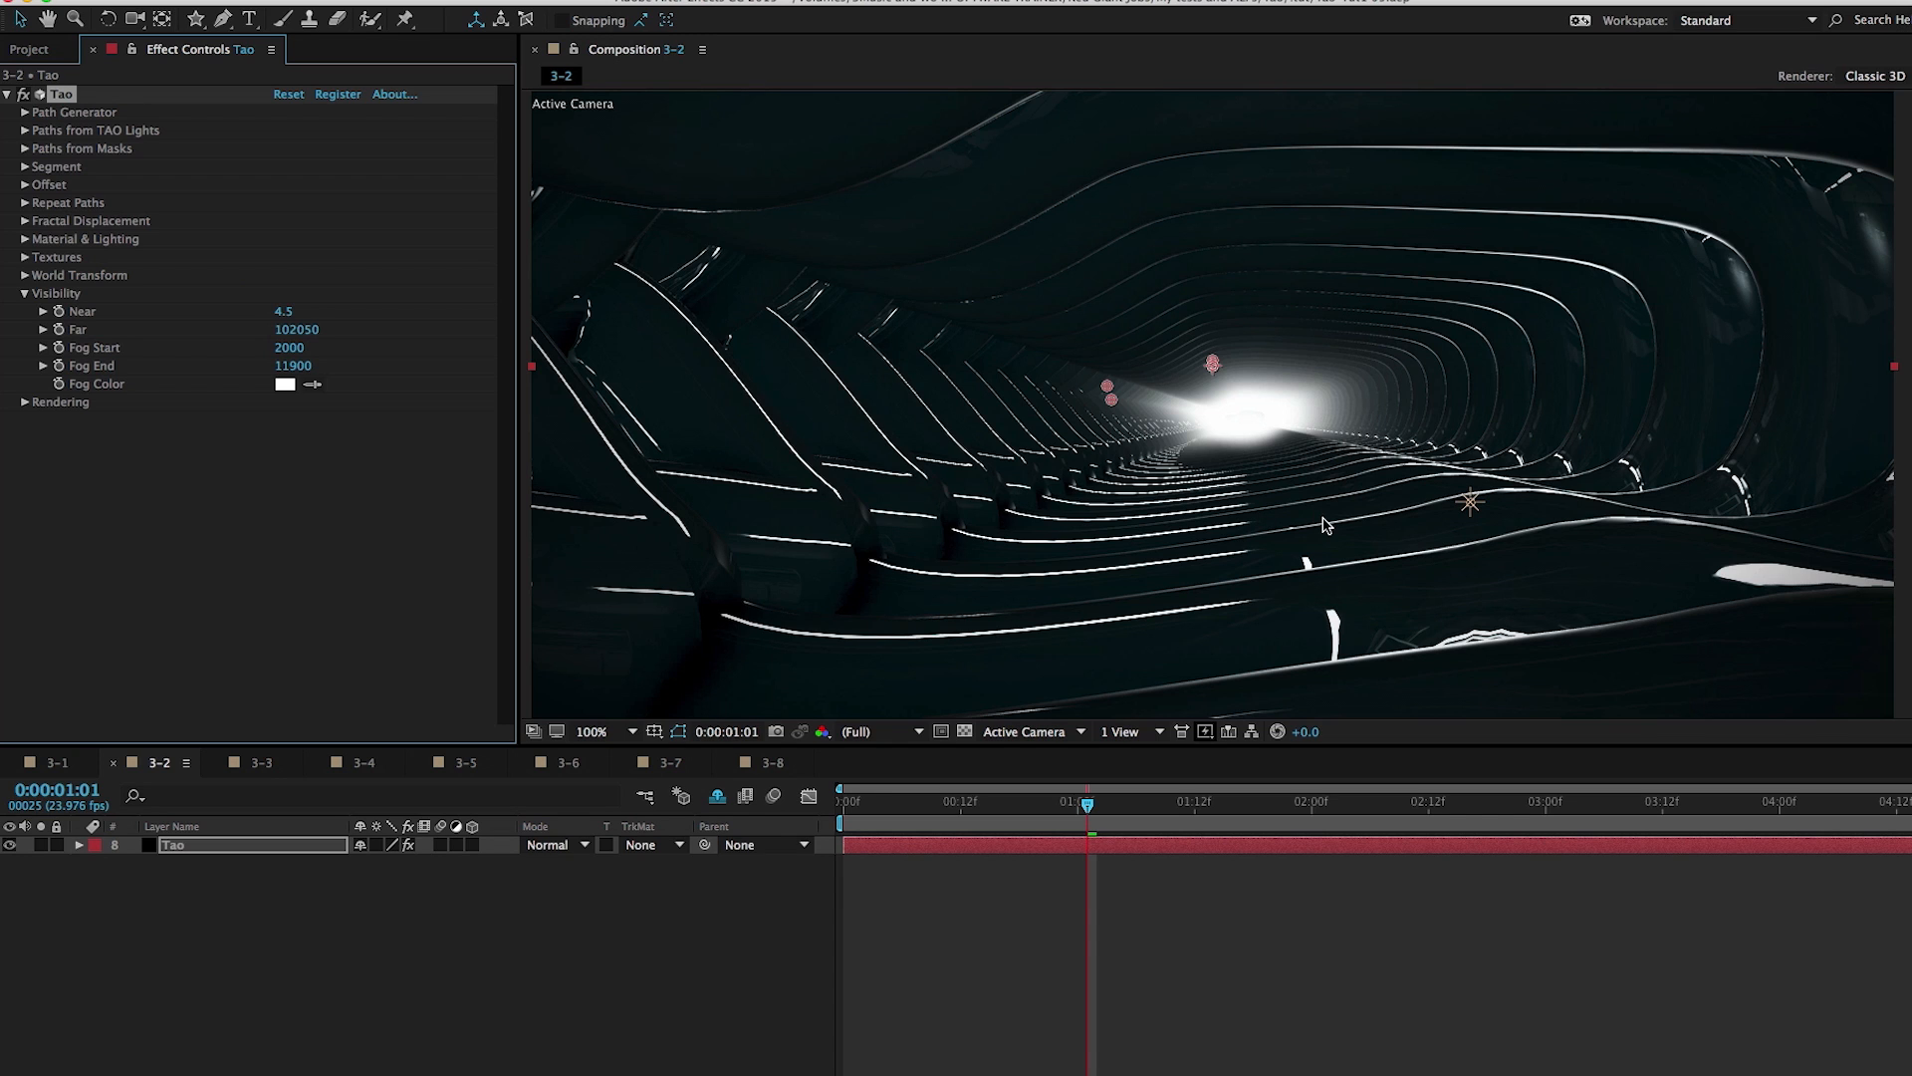
mouse_move(1299, 511)
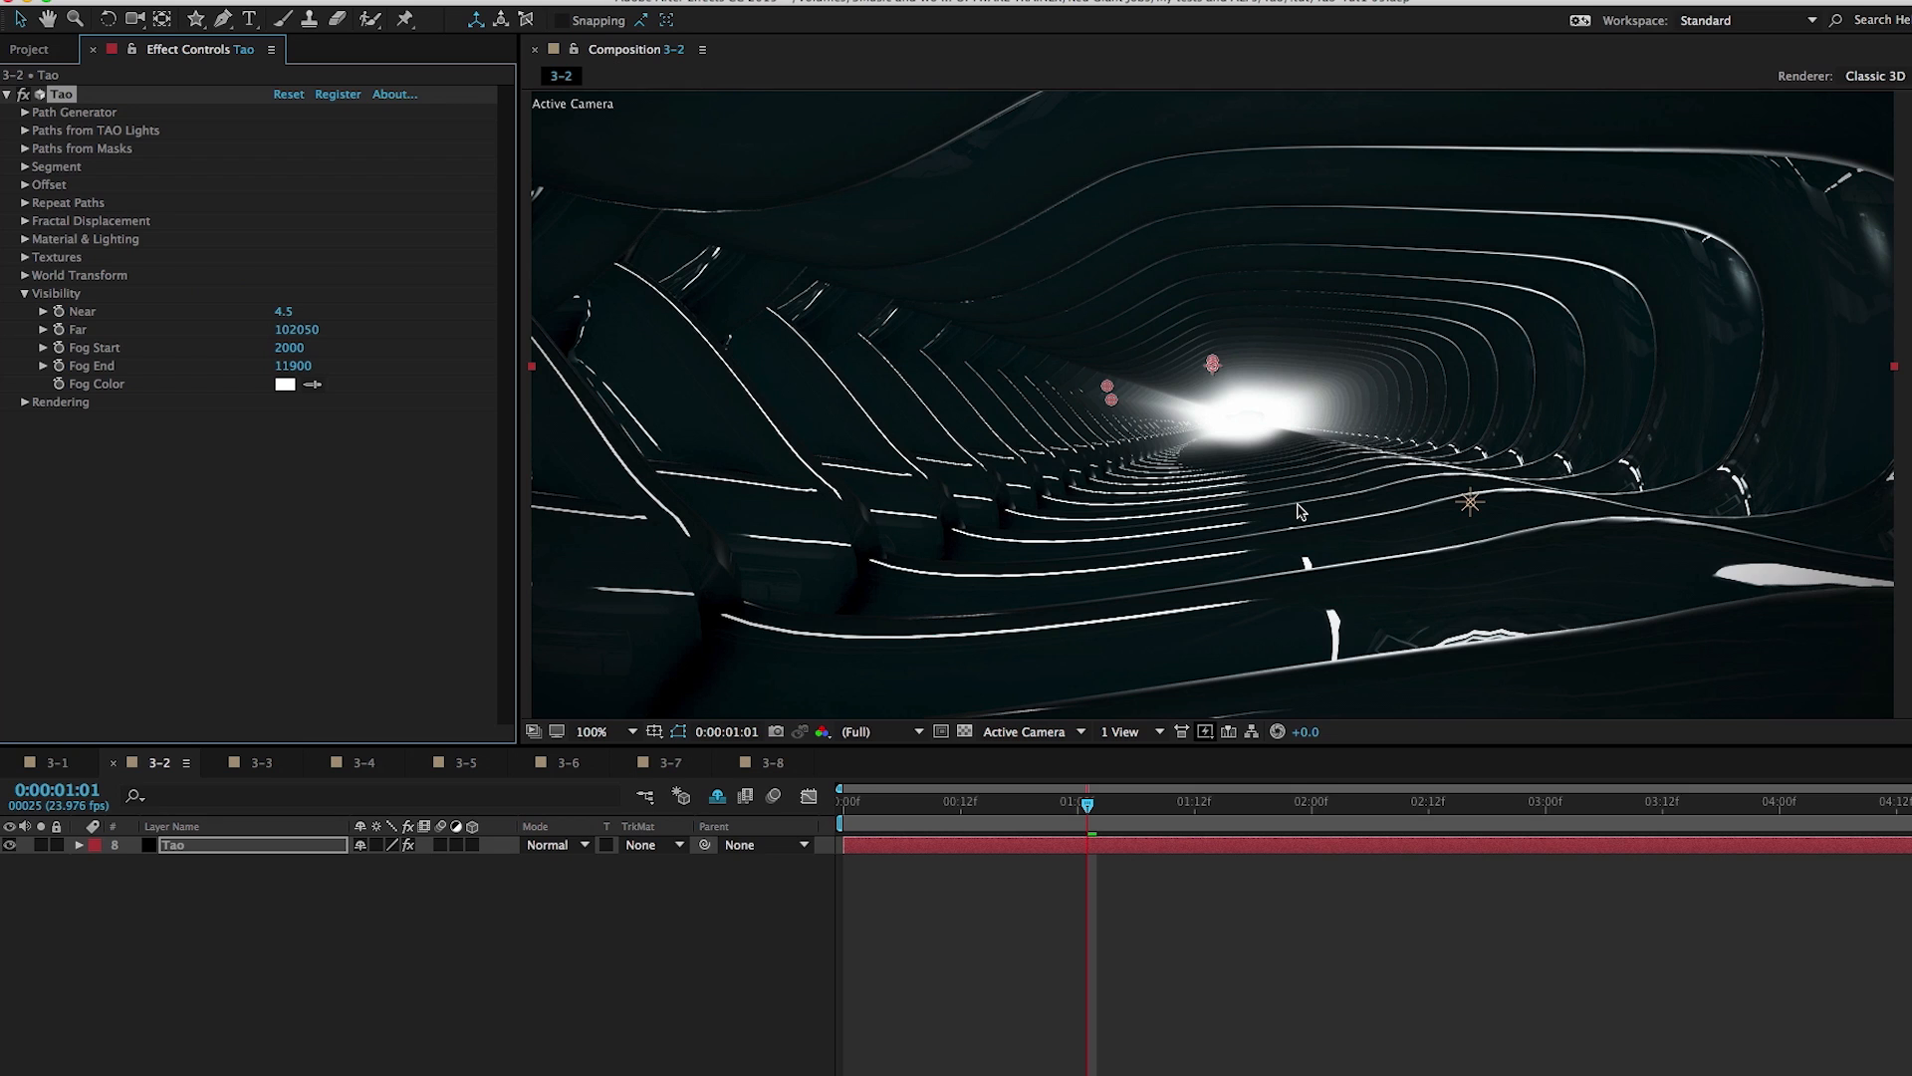
mouse_move(1299, 409)
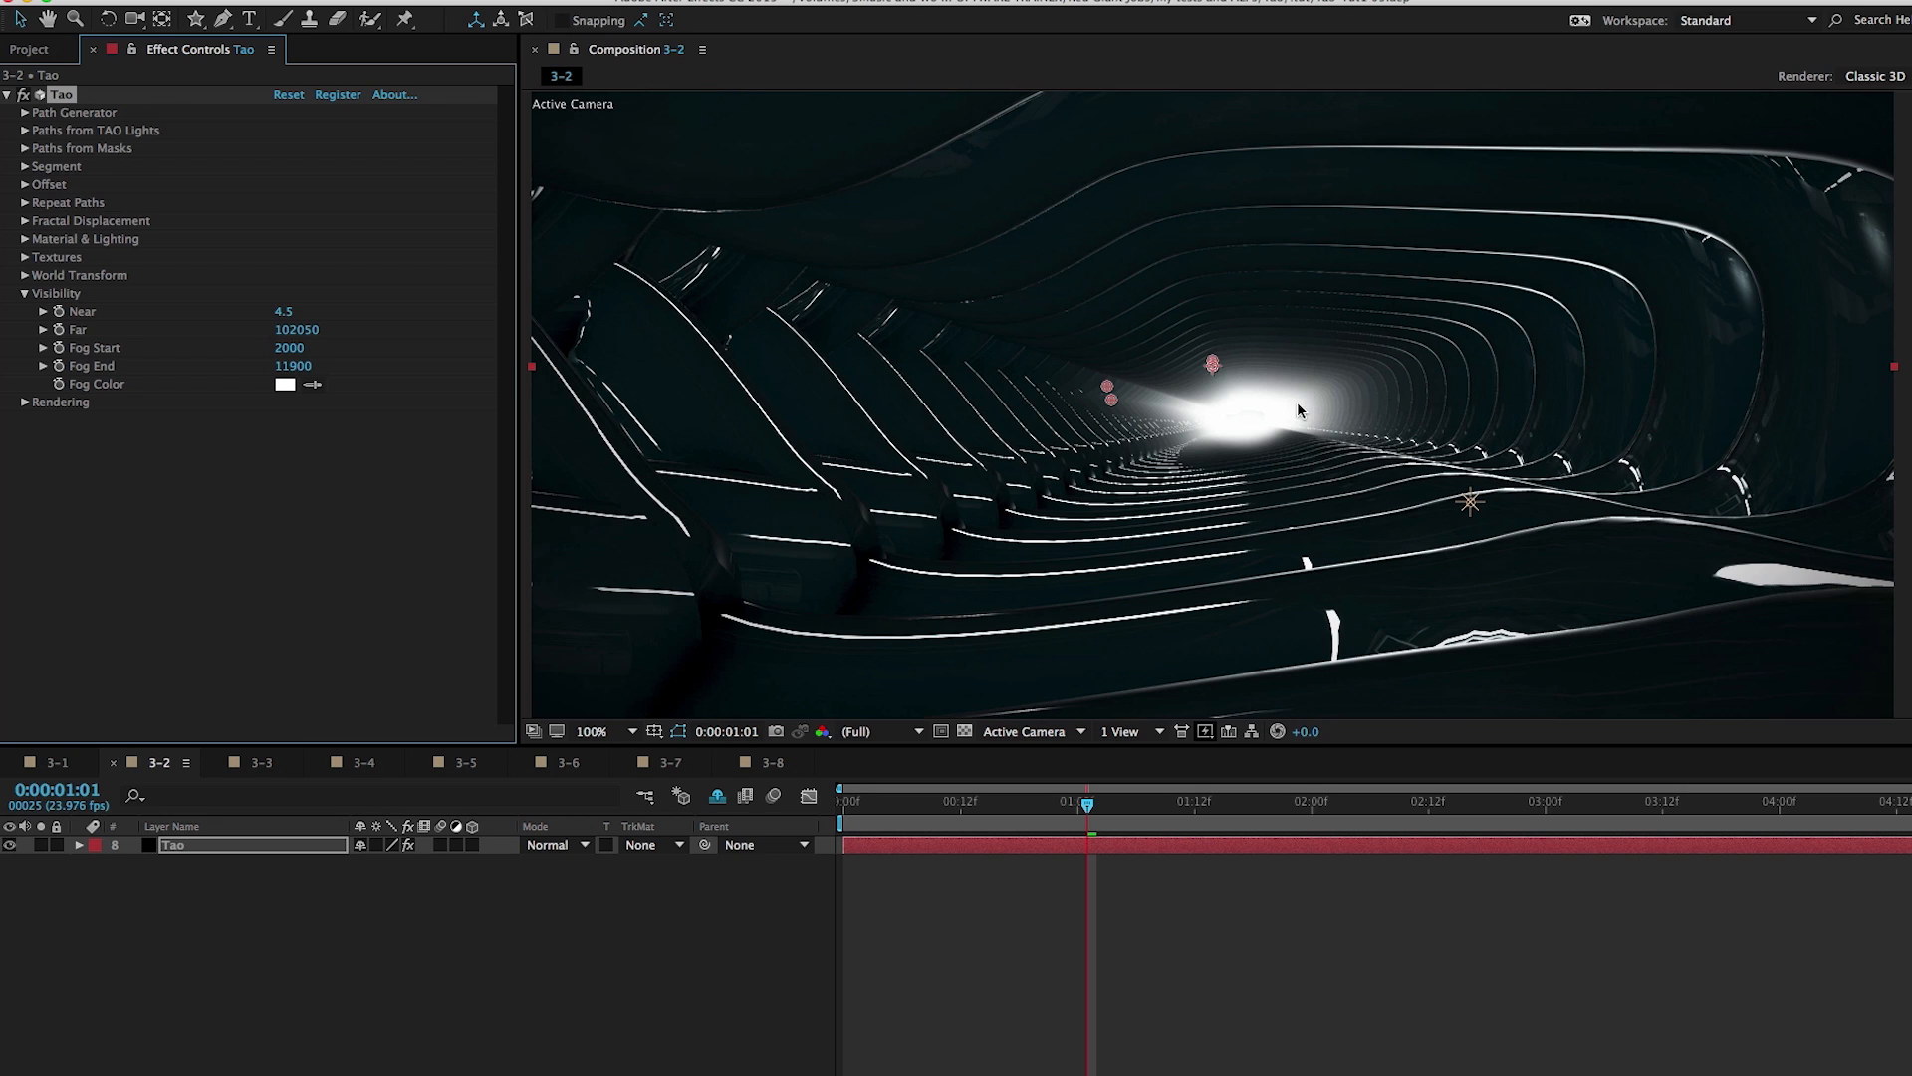
mouse_move(1259, 452)
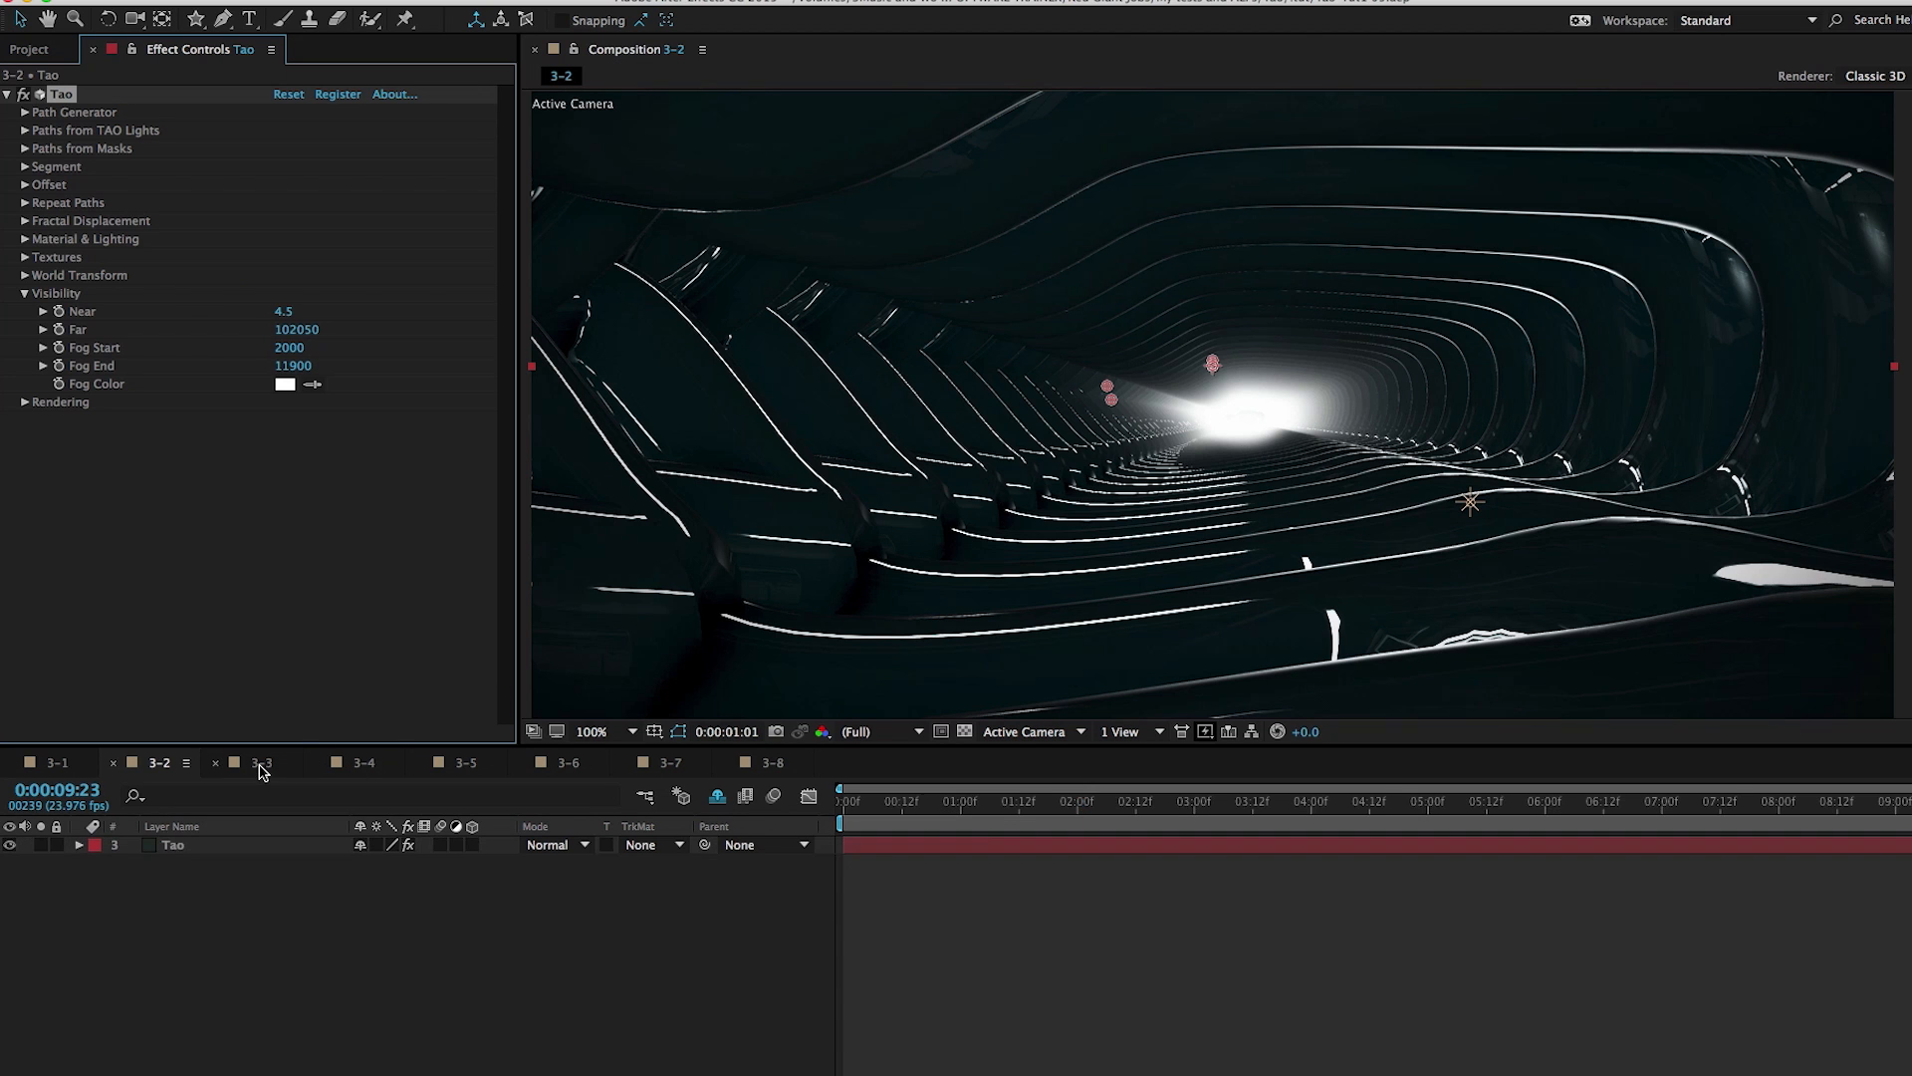
Switch to composition 3-3 and select its Tao layer
left_click(260, 761)
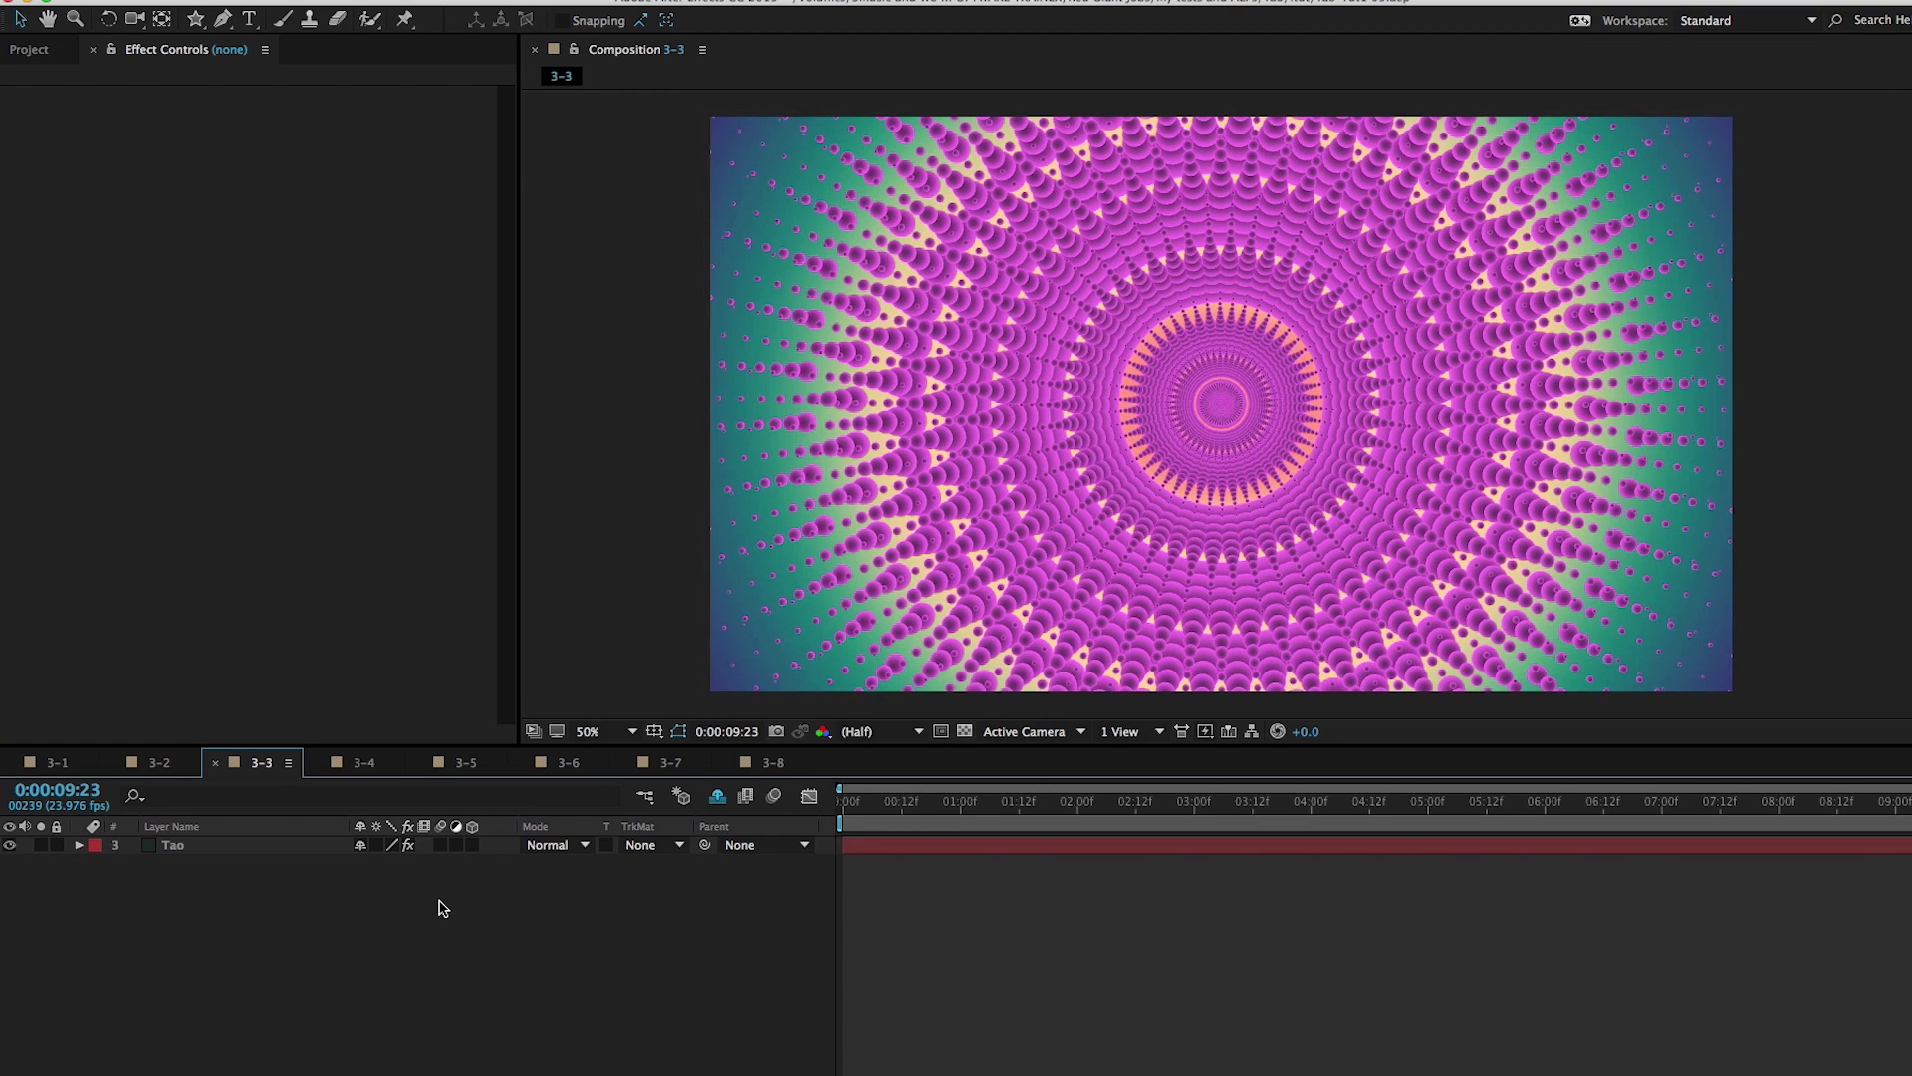
mouse_move(1131, 378)
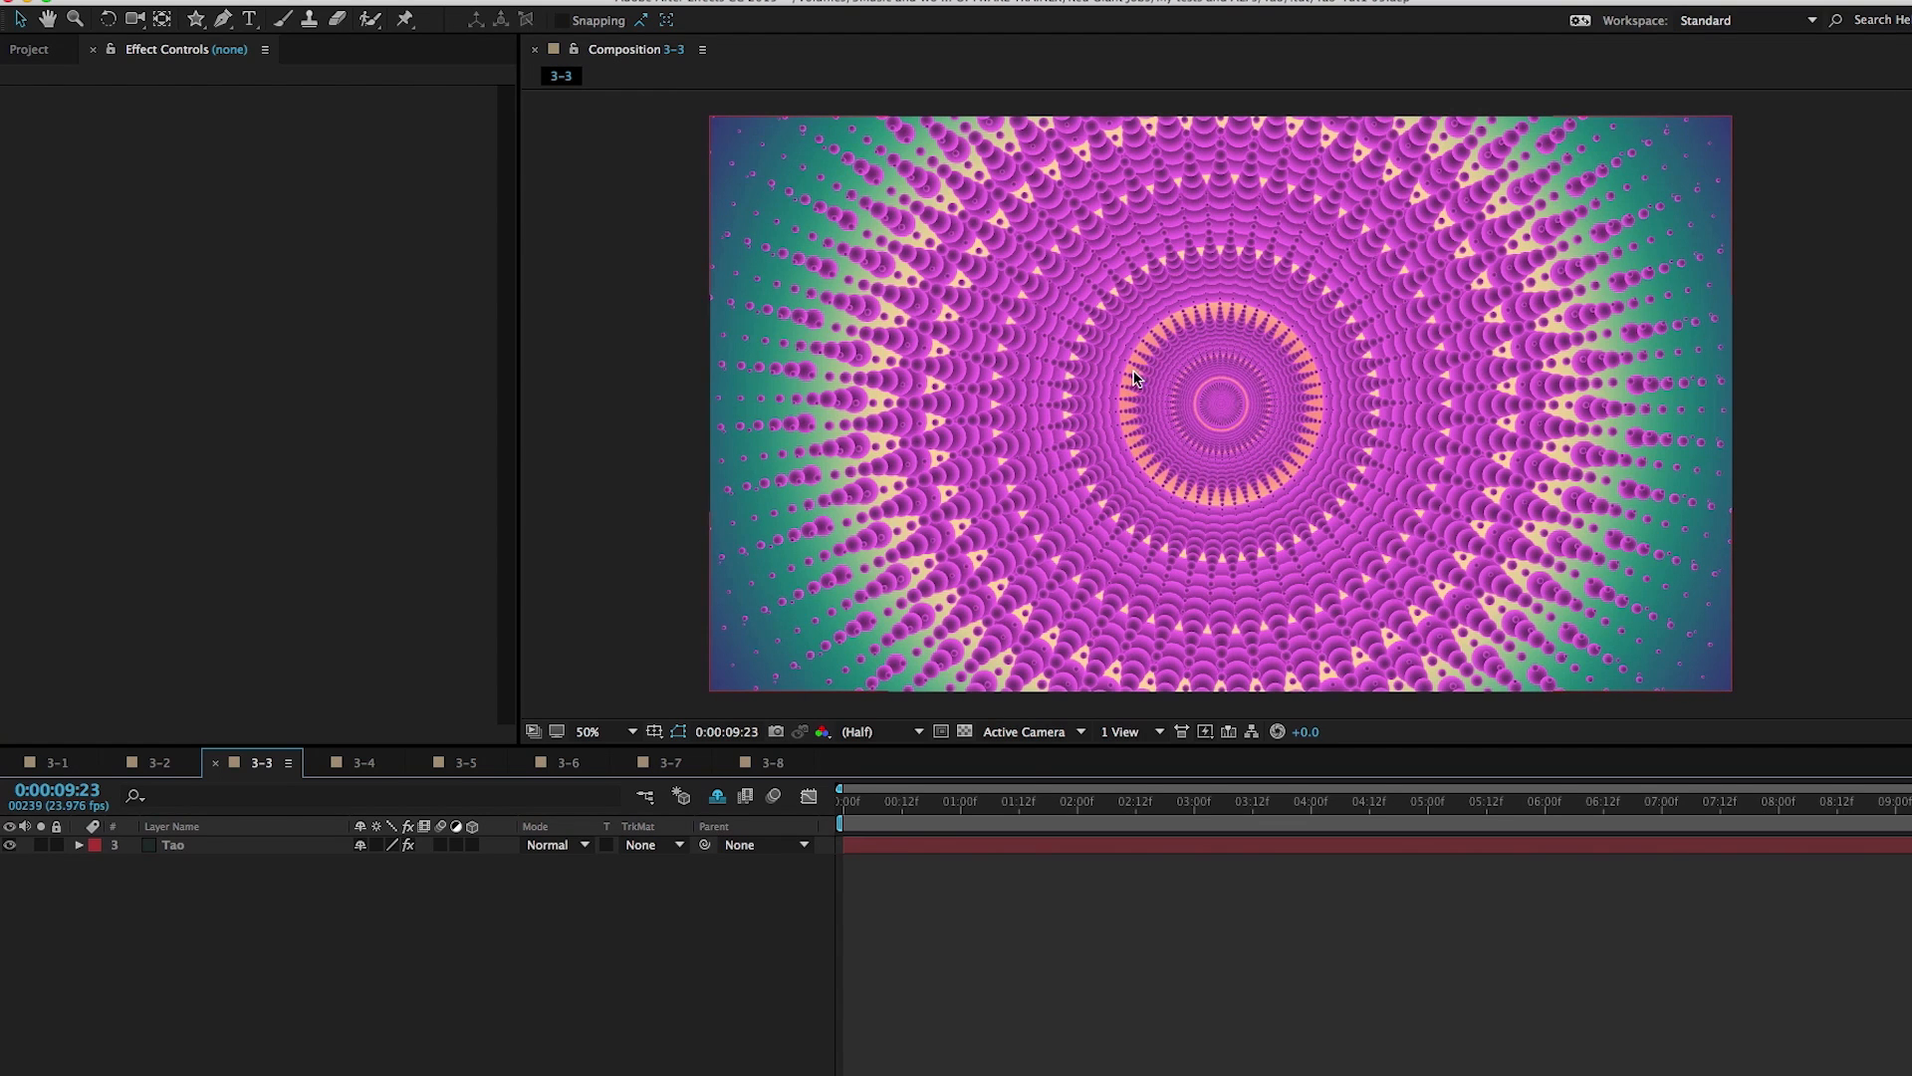
mouse_move(1212, 311)
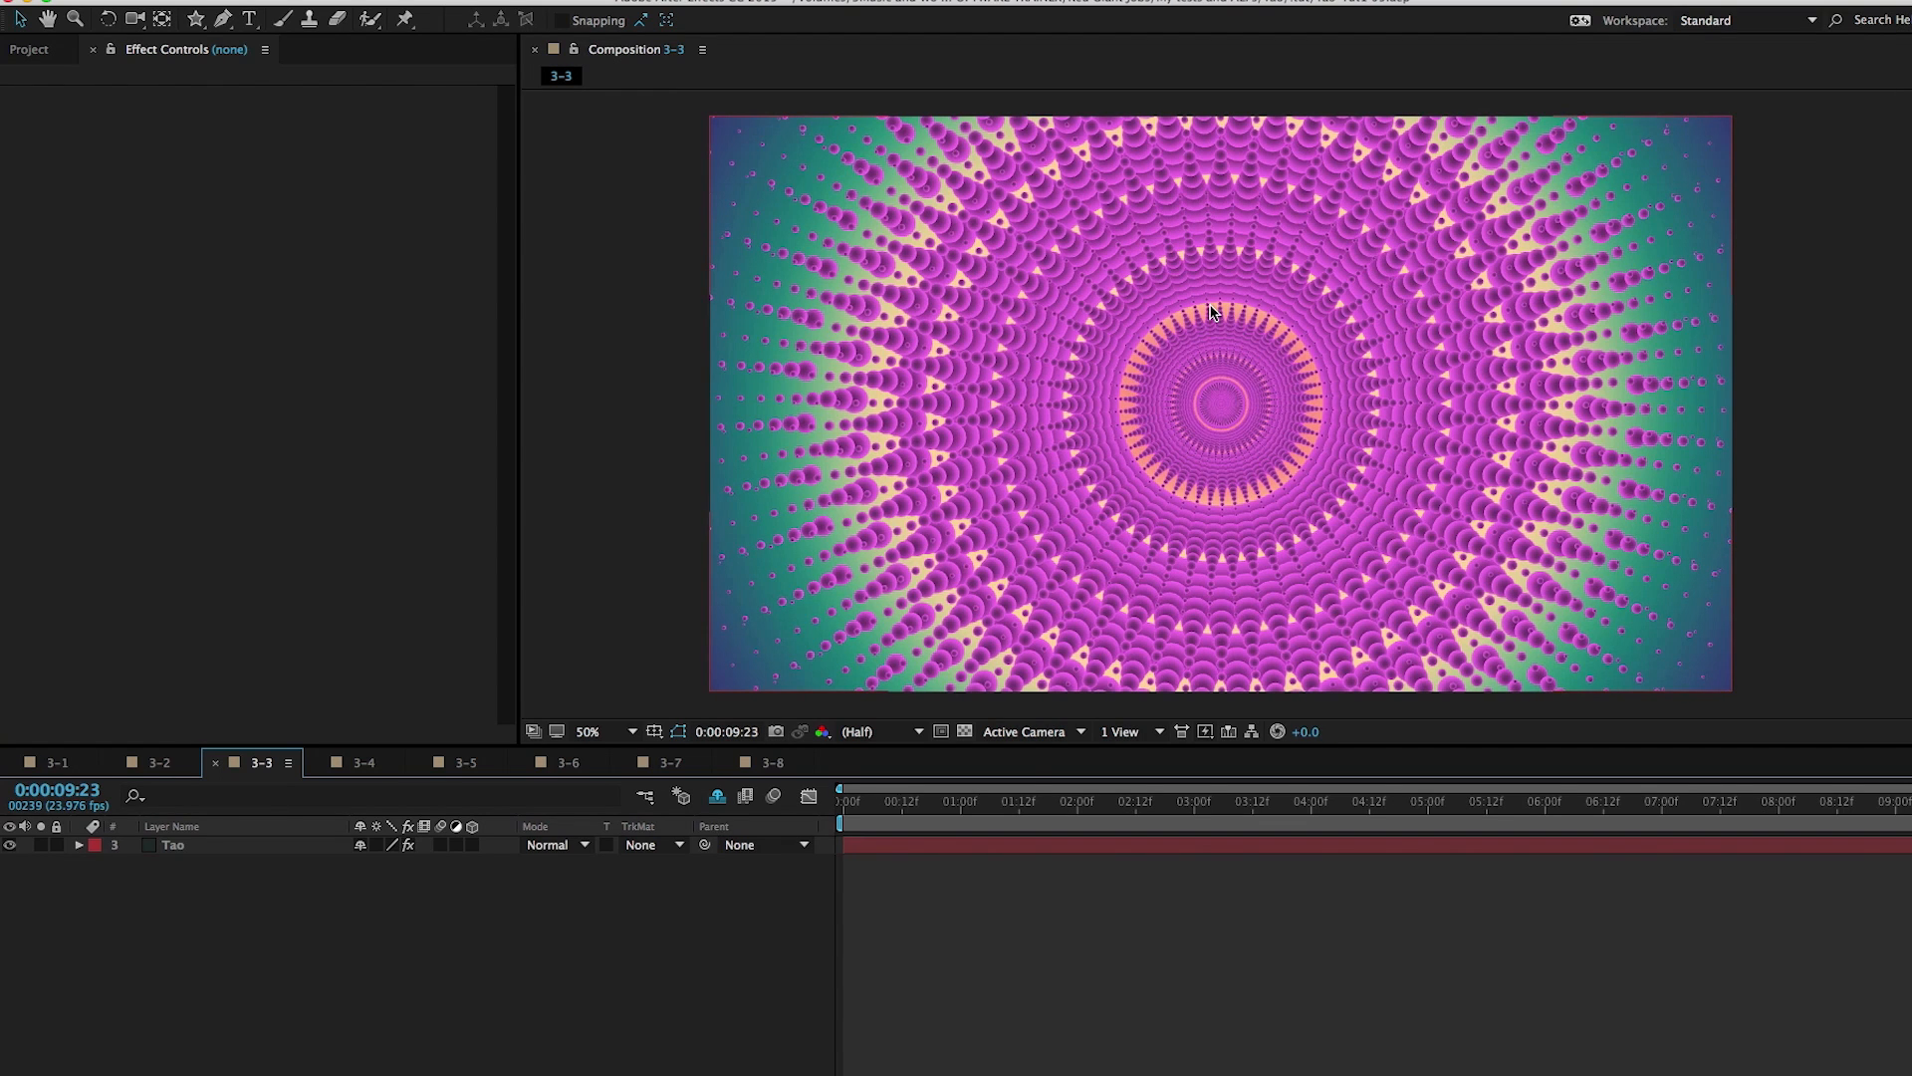
mouse_move(997, 257)
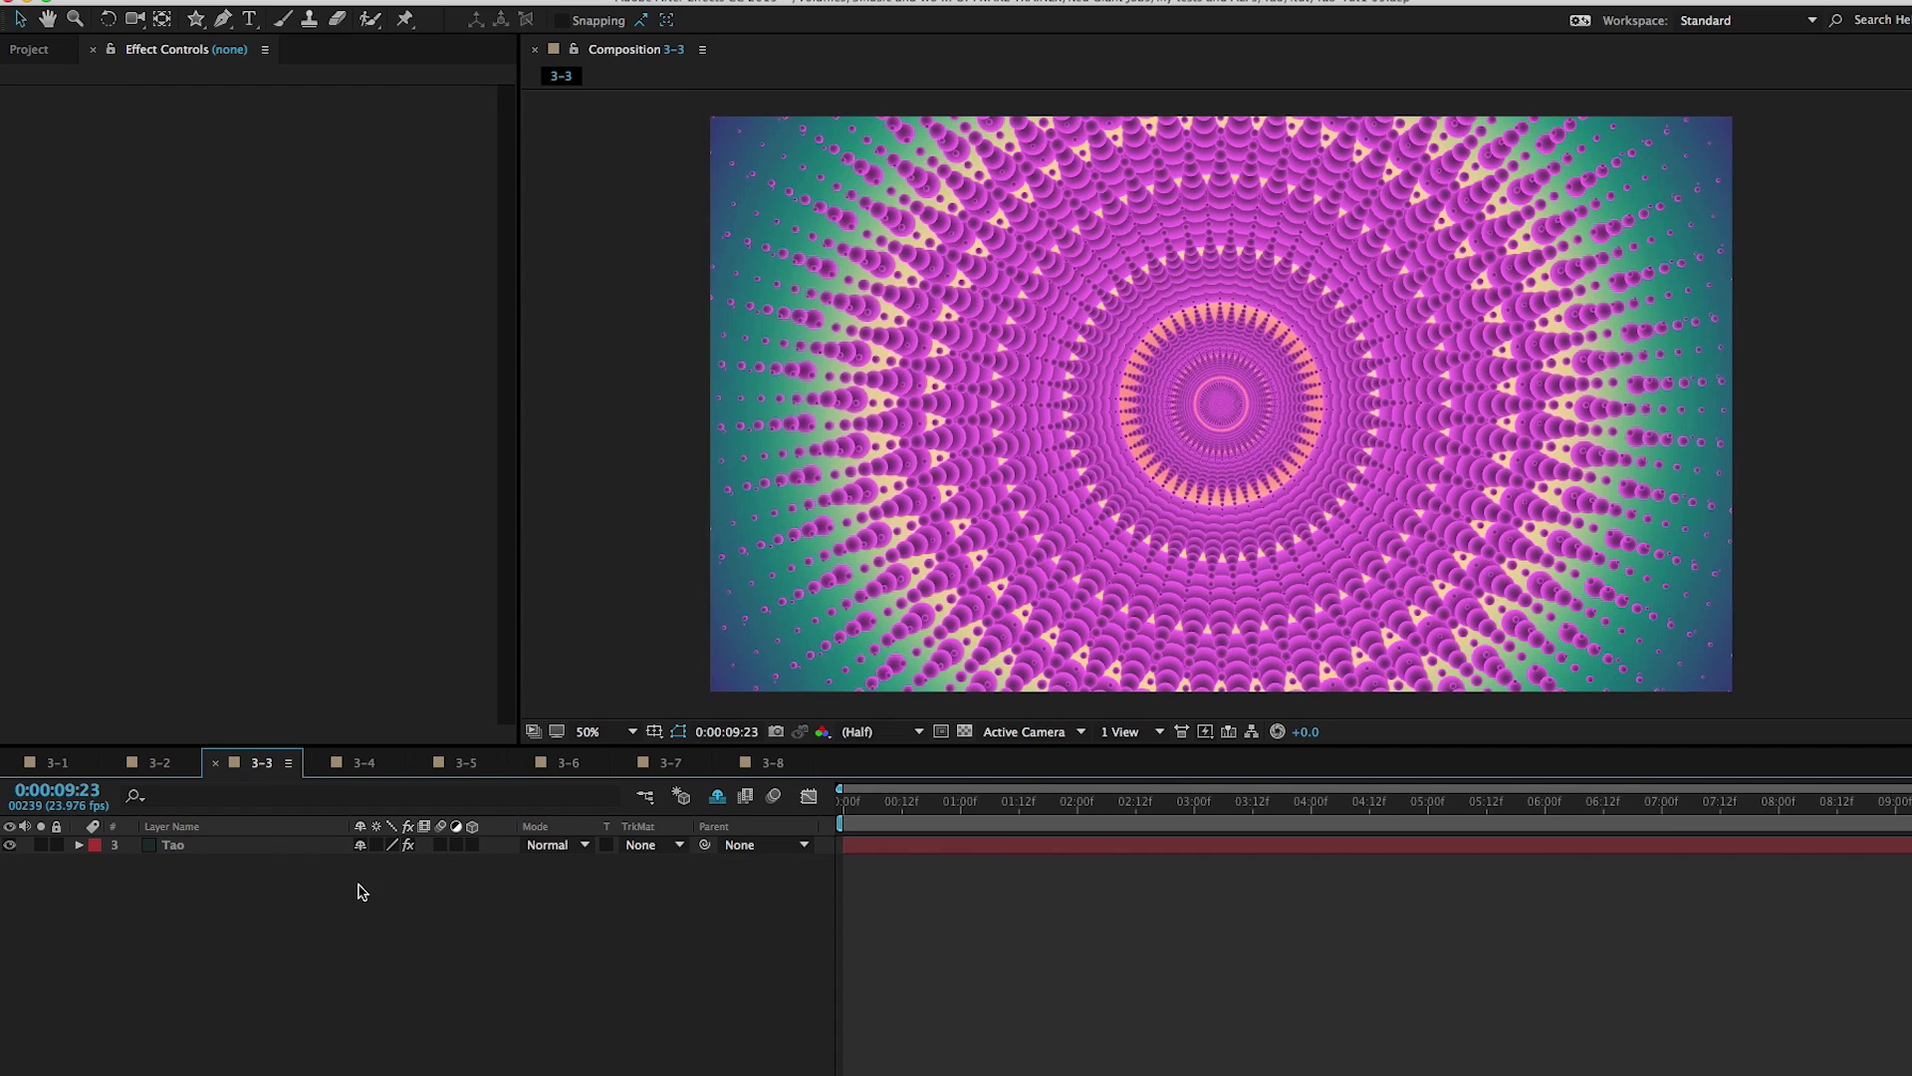
left_click(174, 843)
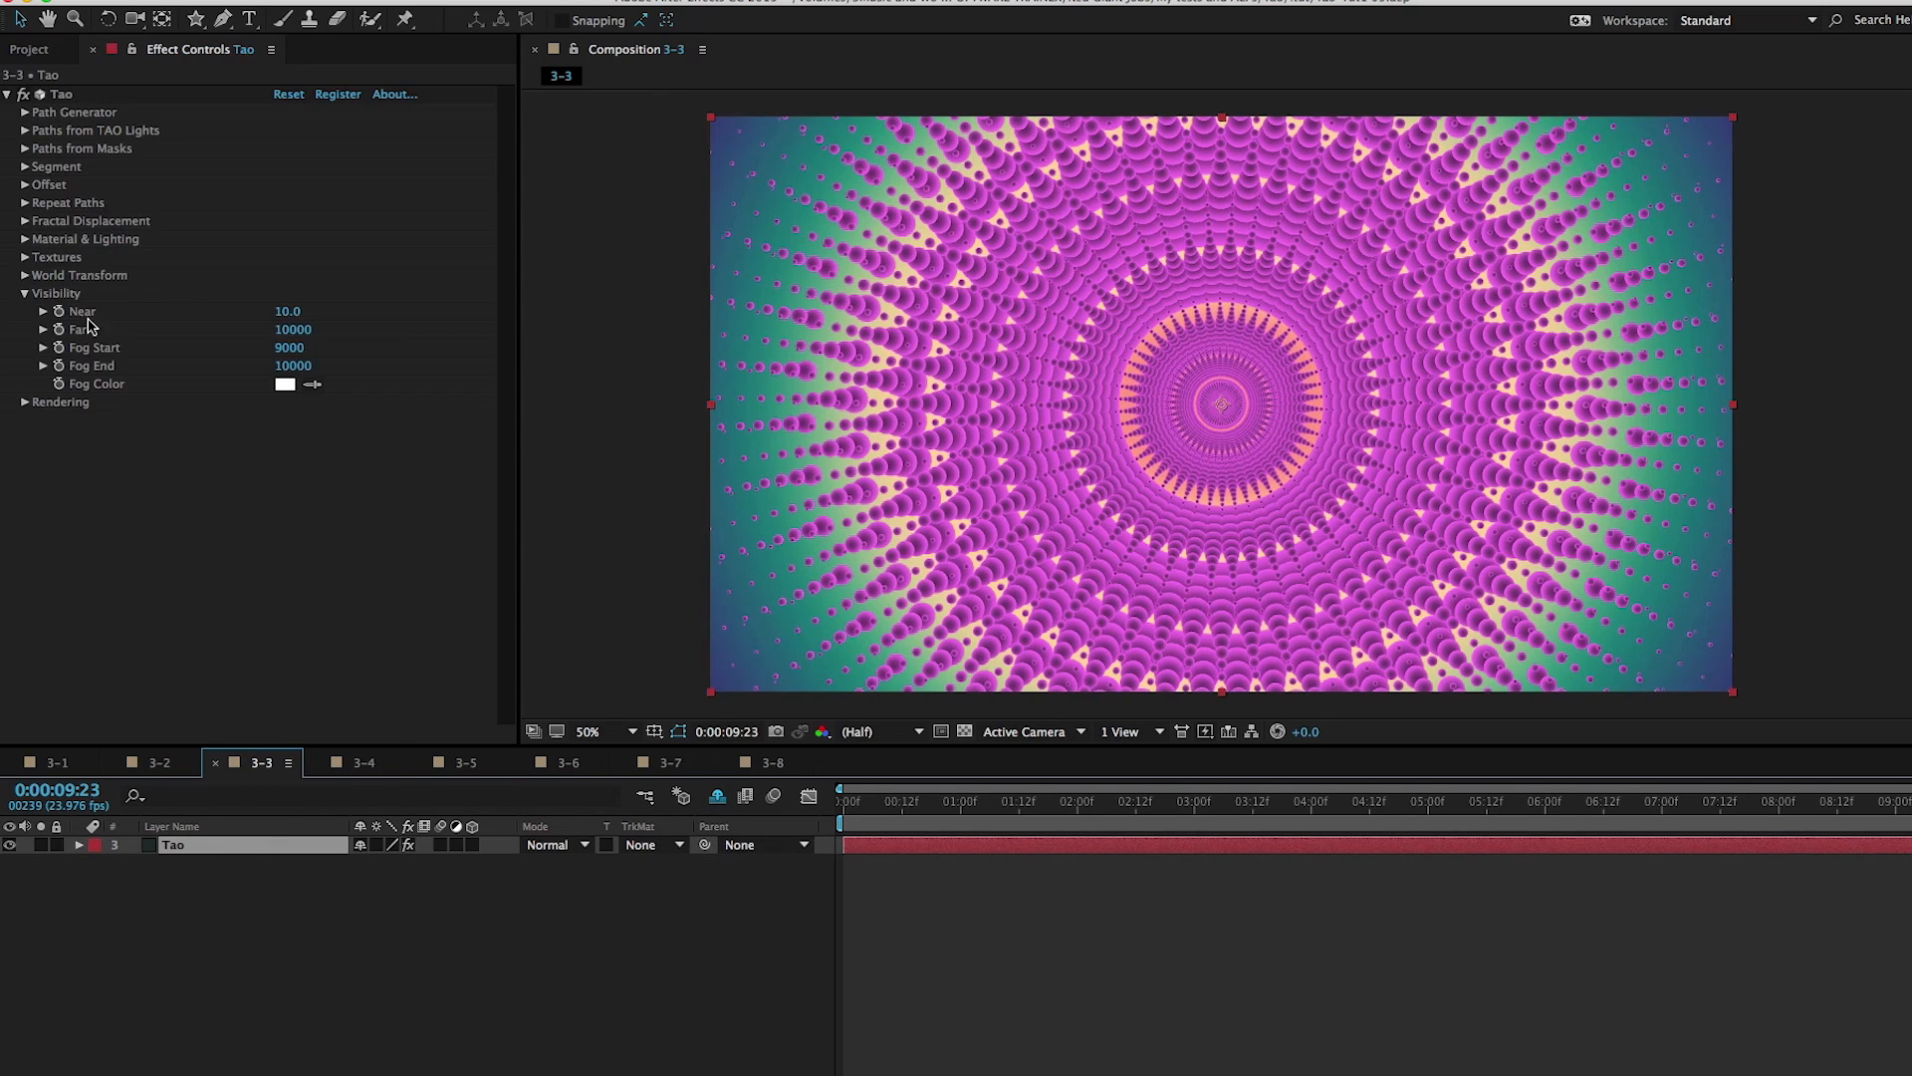
mouse_move(197, 406)
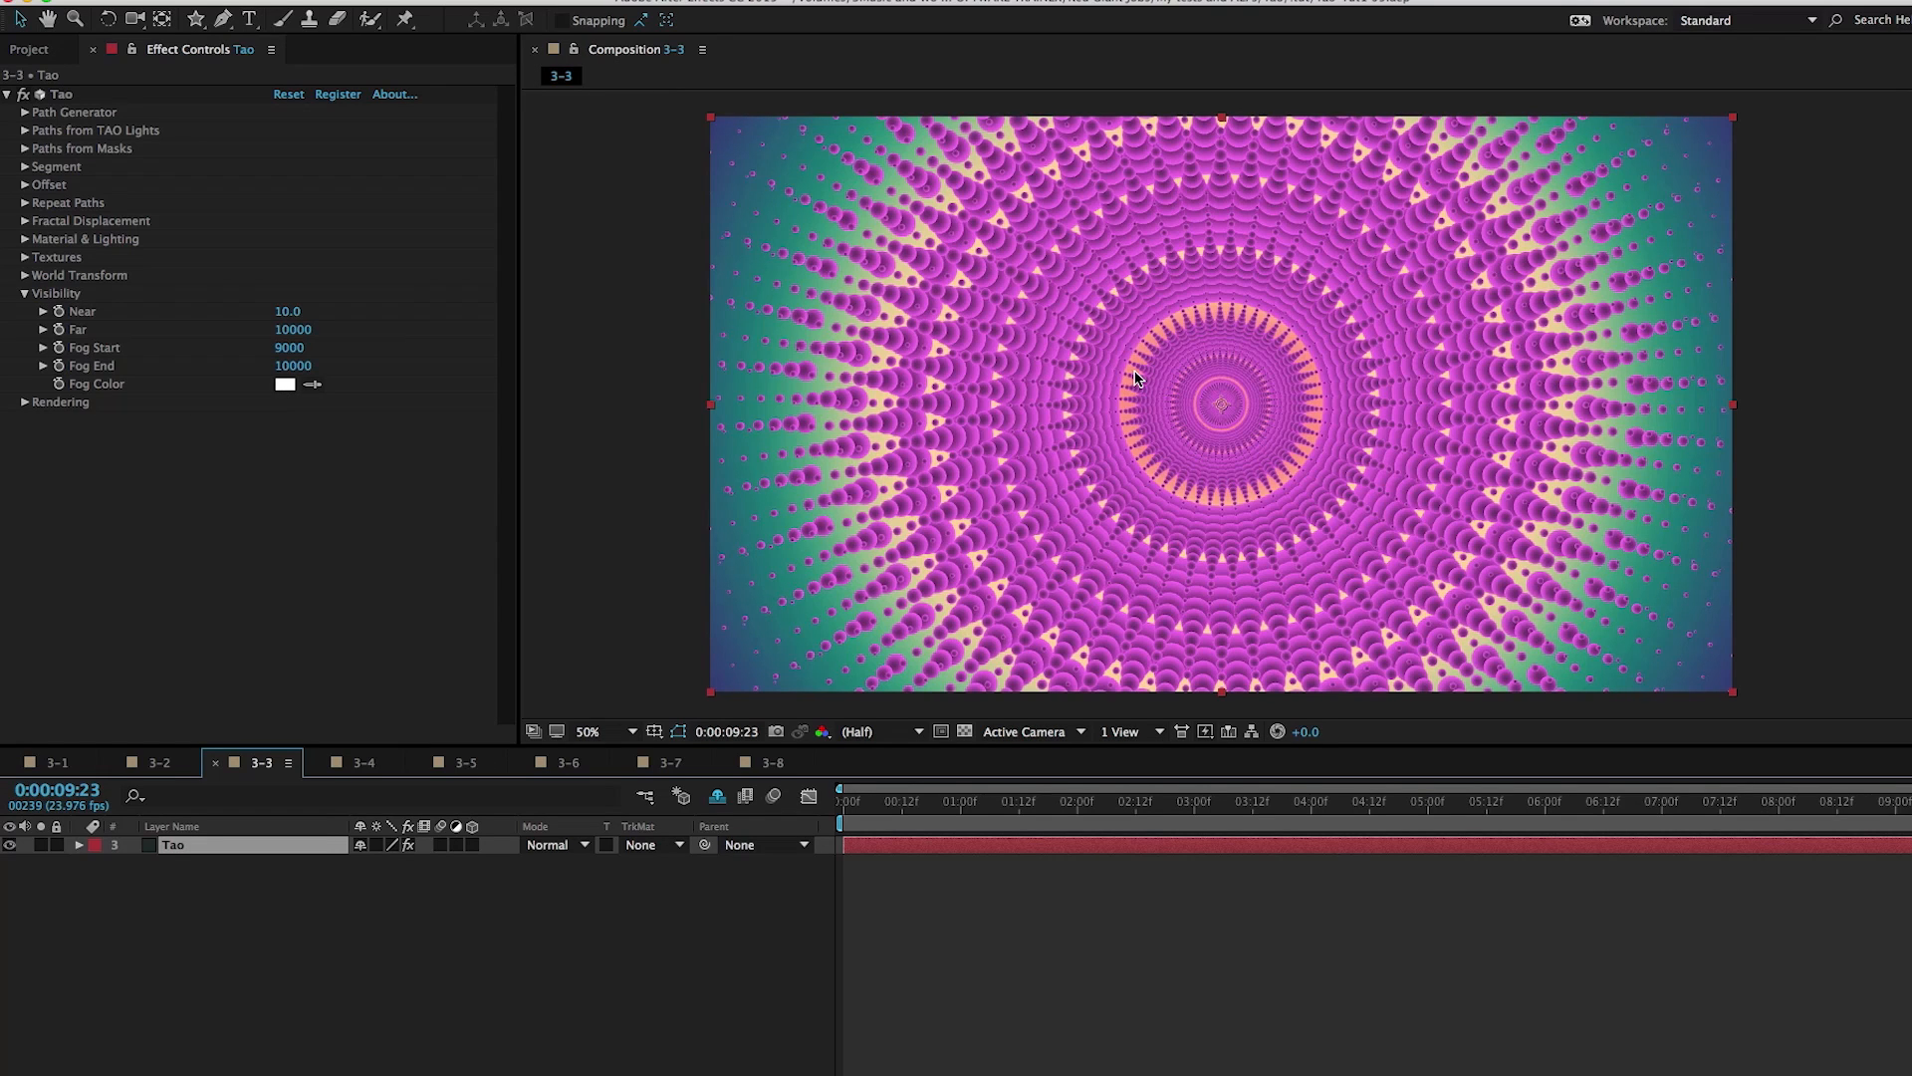
Set the mandala's fog colour to orange FFAE3D and Fog Start to 2200
left_click(286, 383)
type("76")
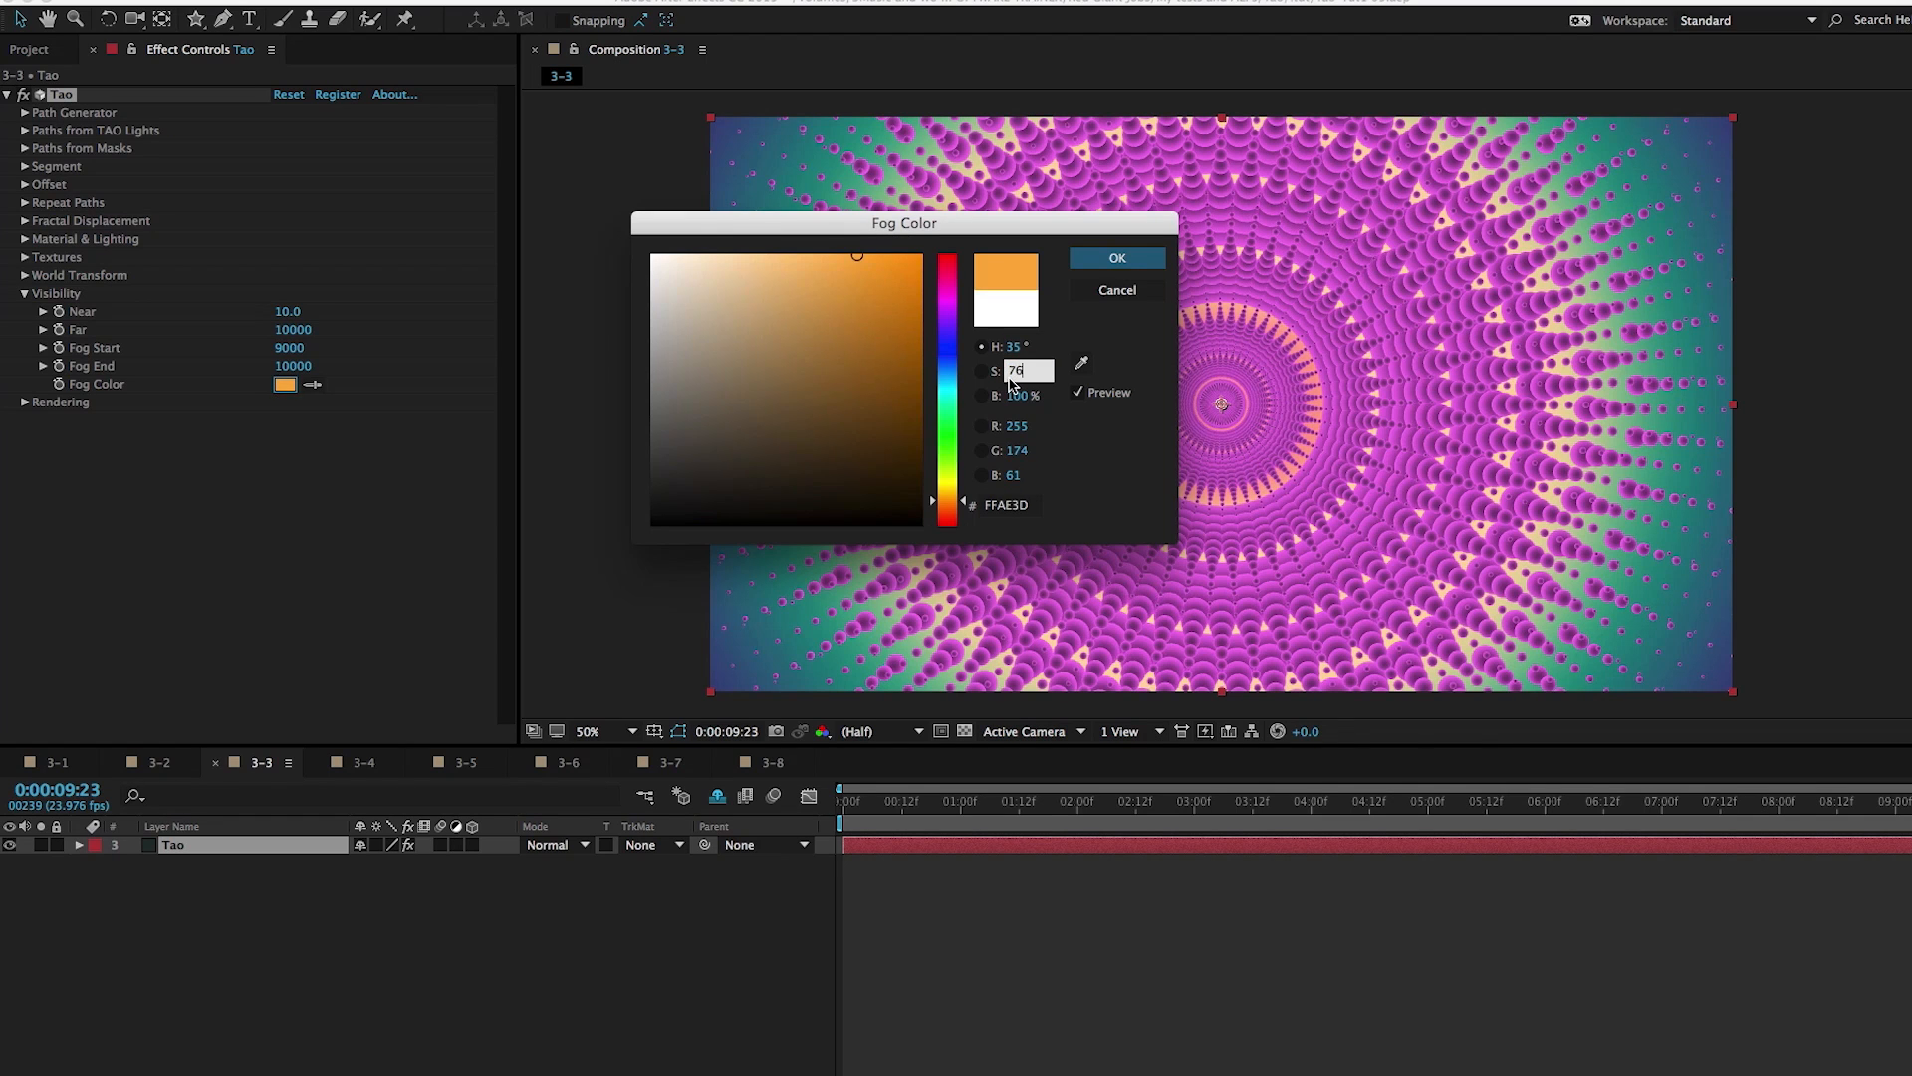
left_click(1115, 257)
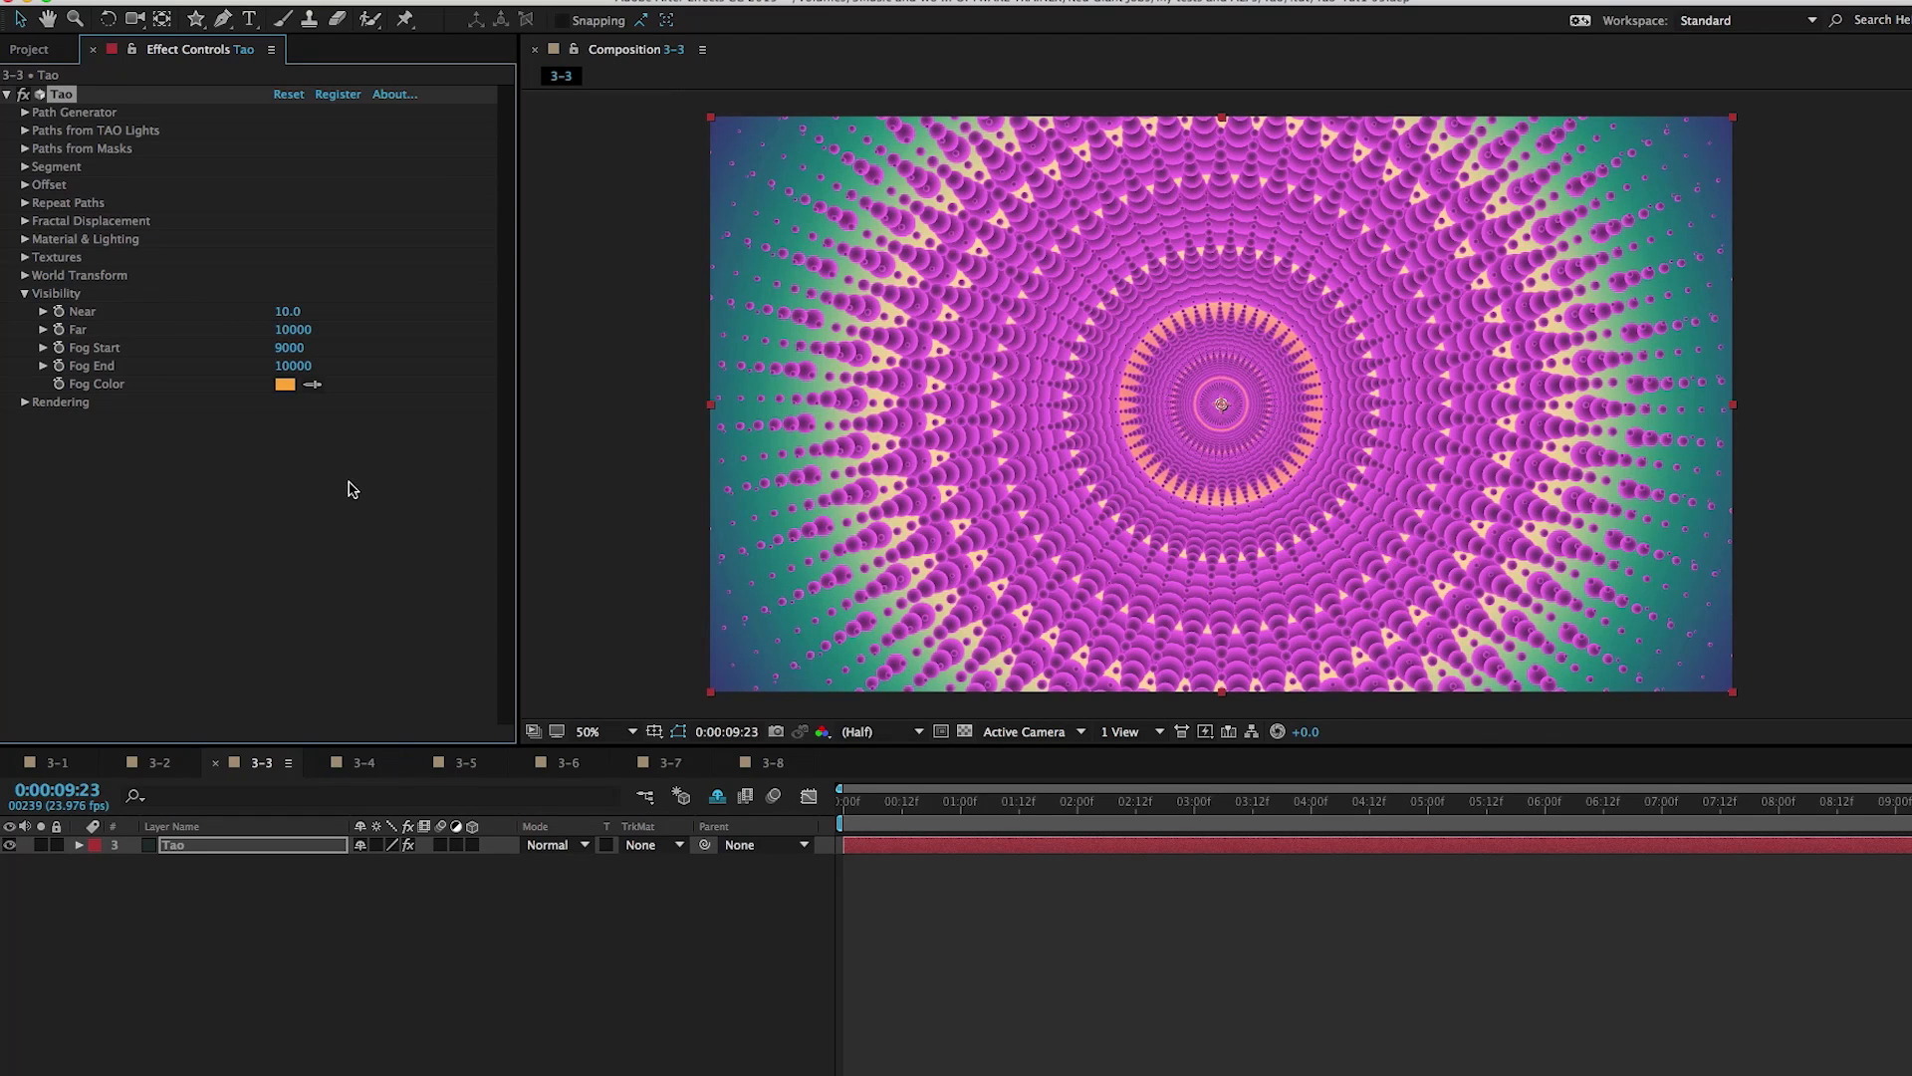
mouse_move(112, 374)
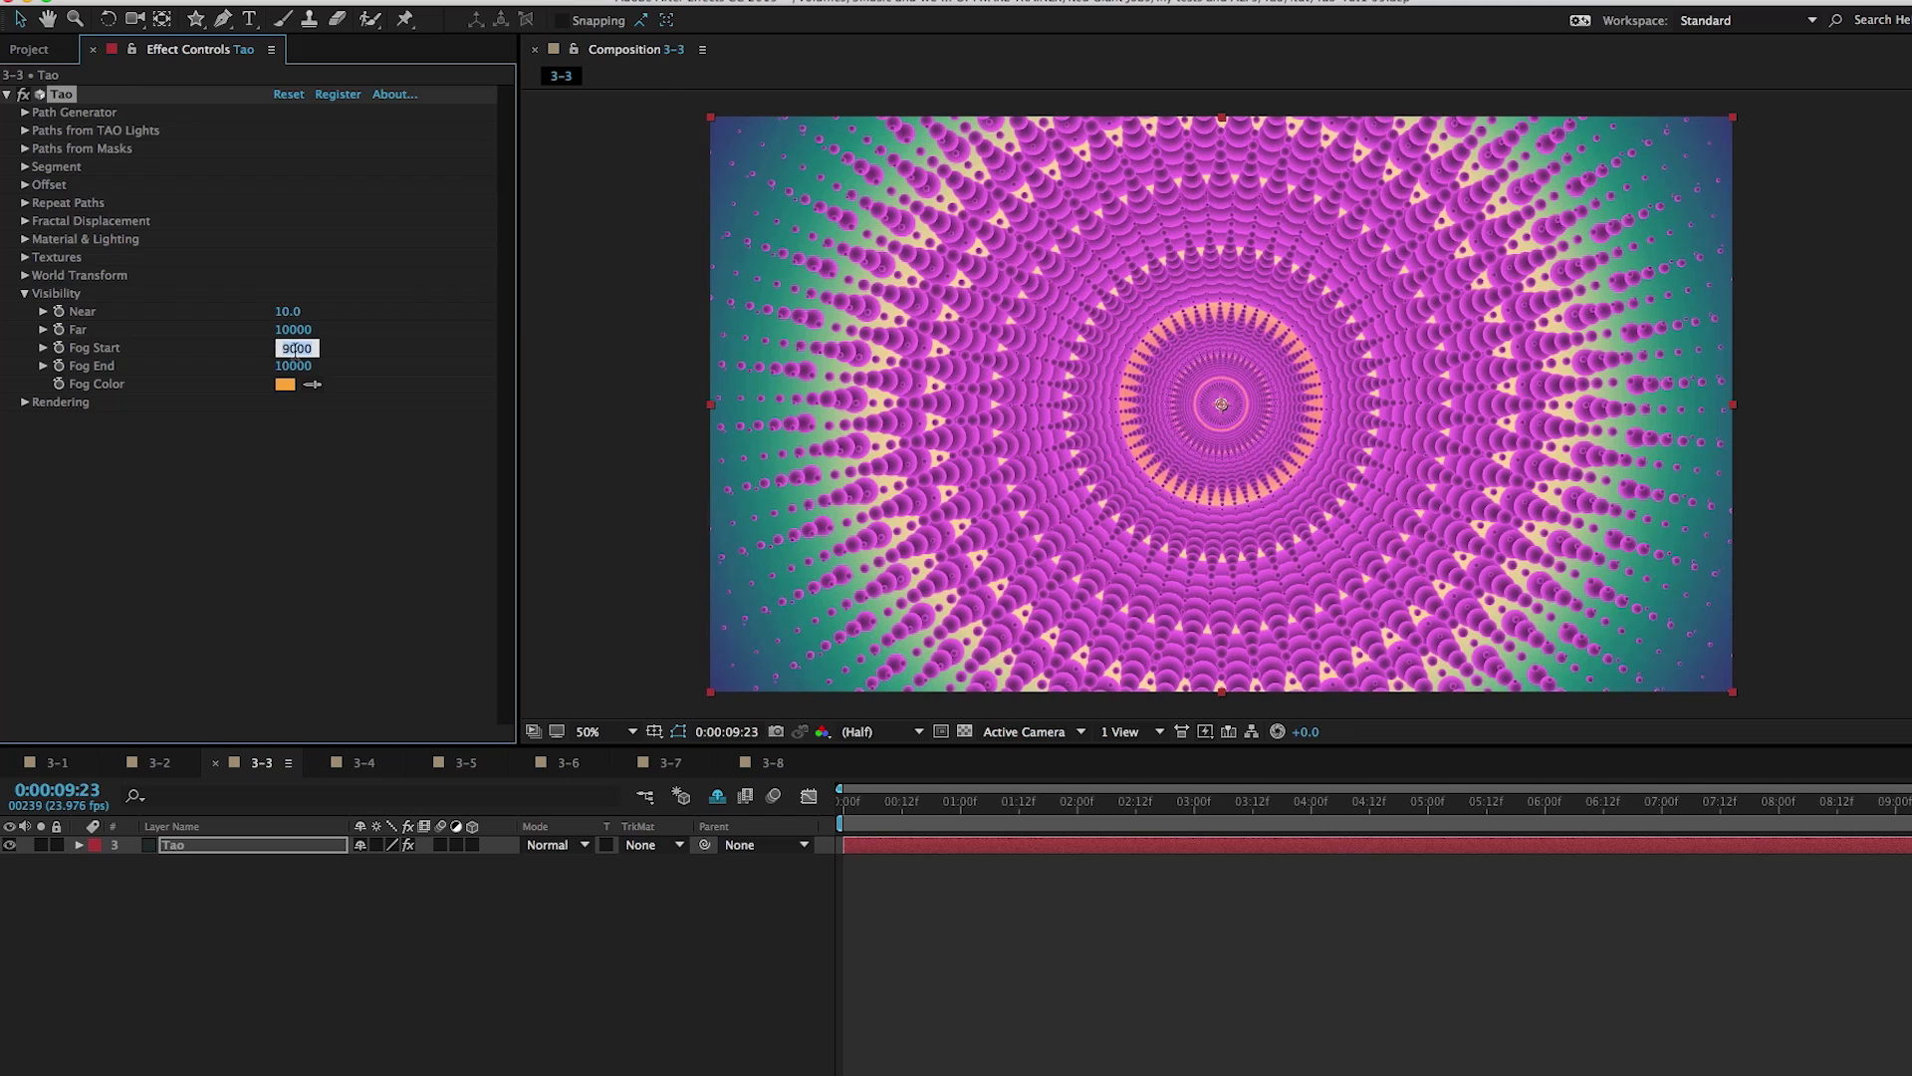
type("200")
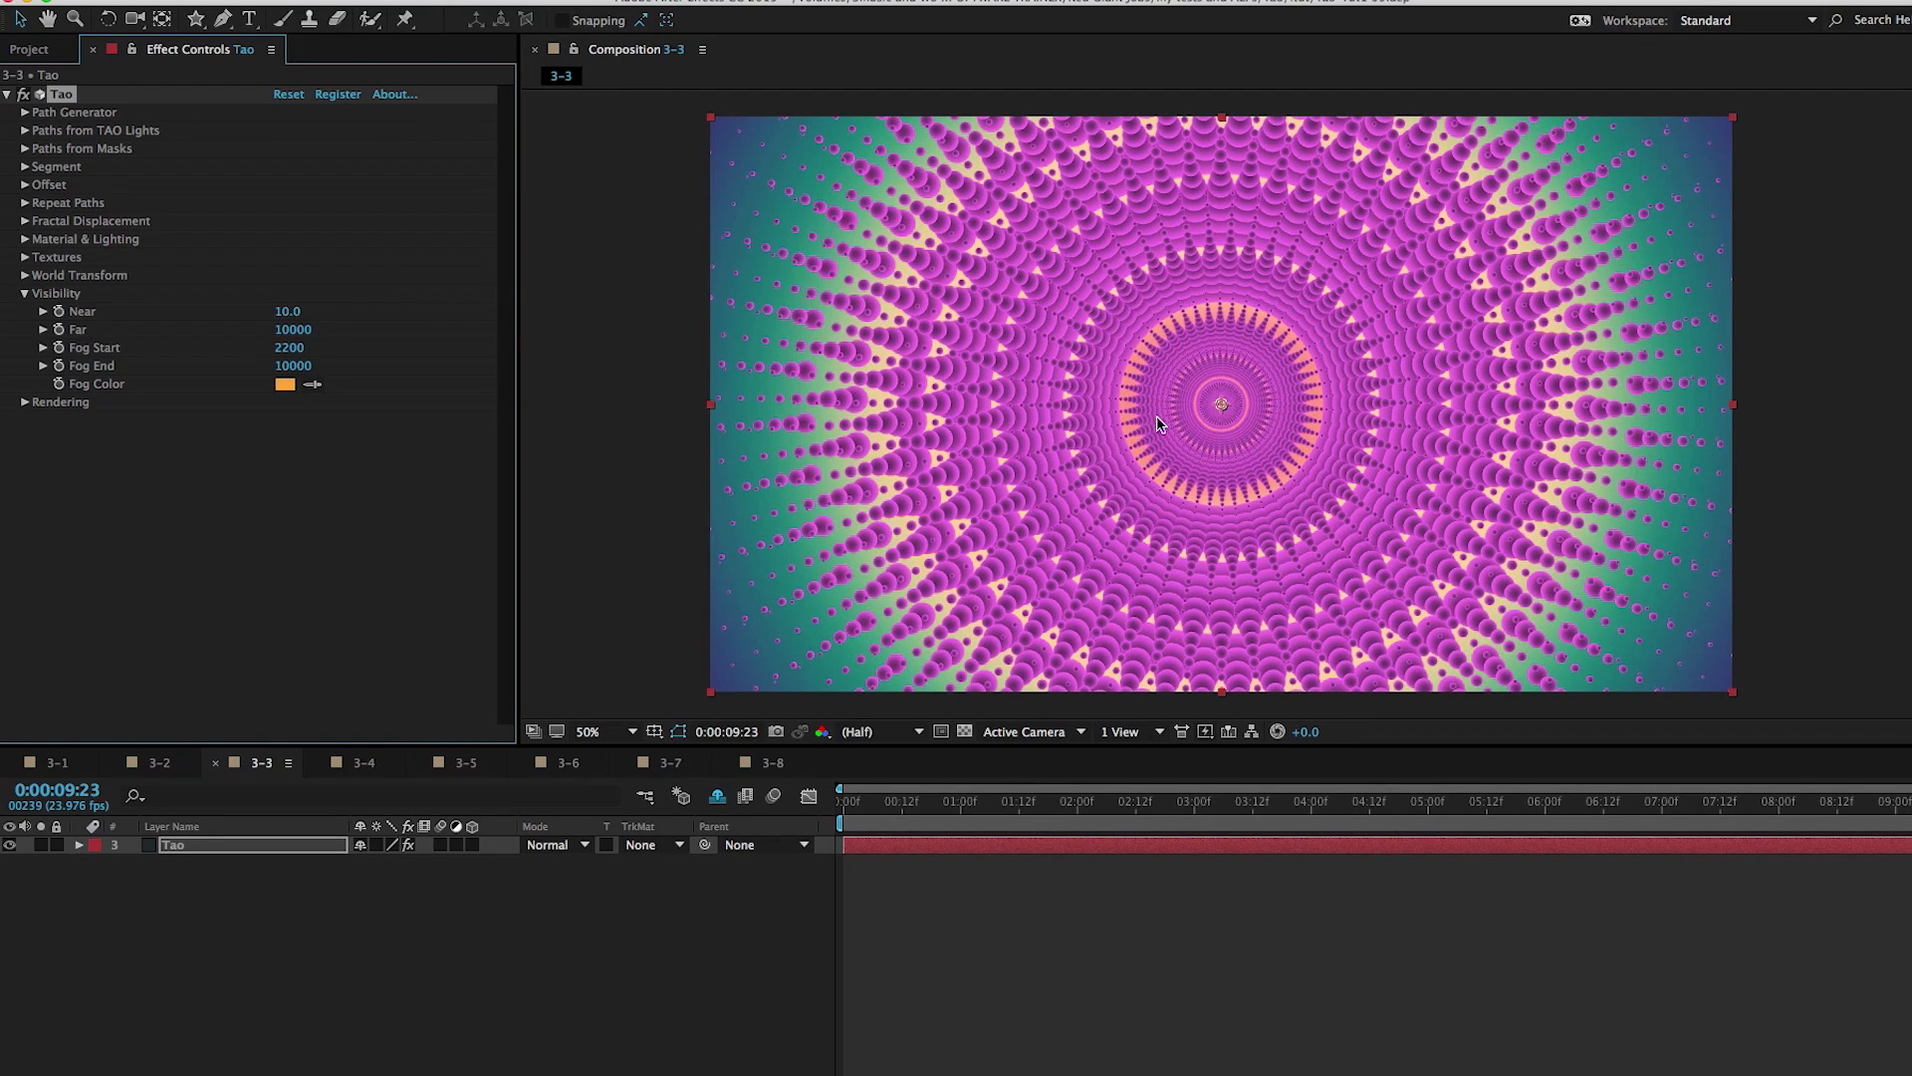
mouse_move(1130, 326)
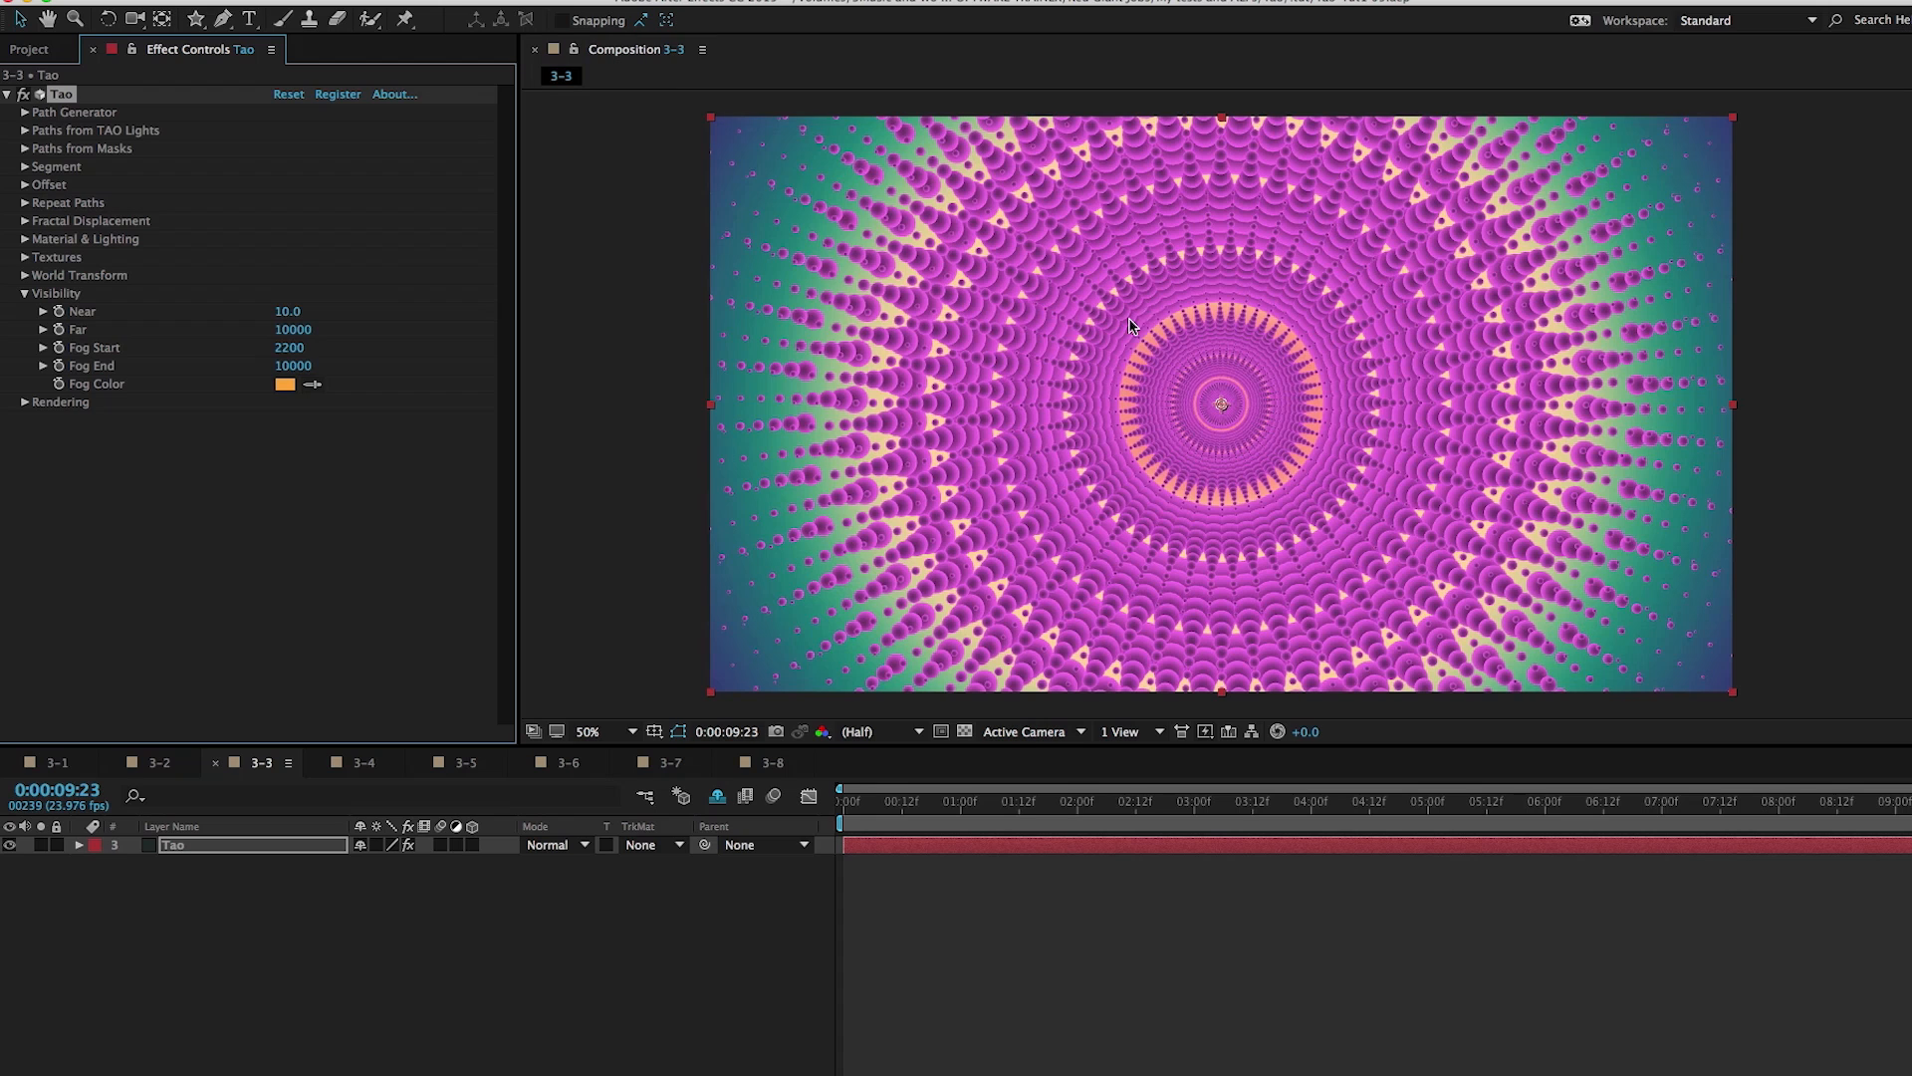
Change the mandala's Tao Fog End to 3500
double_click(294, 366)
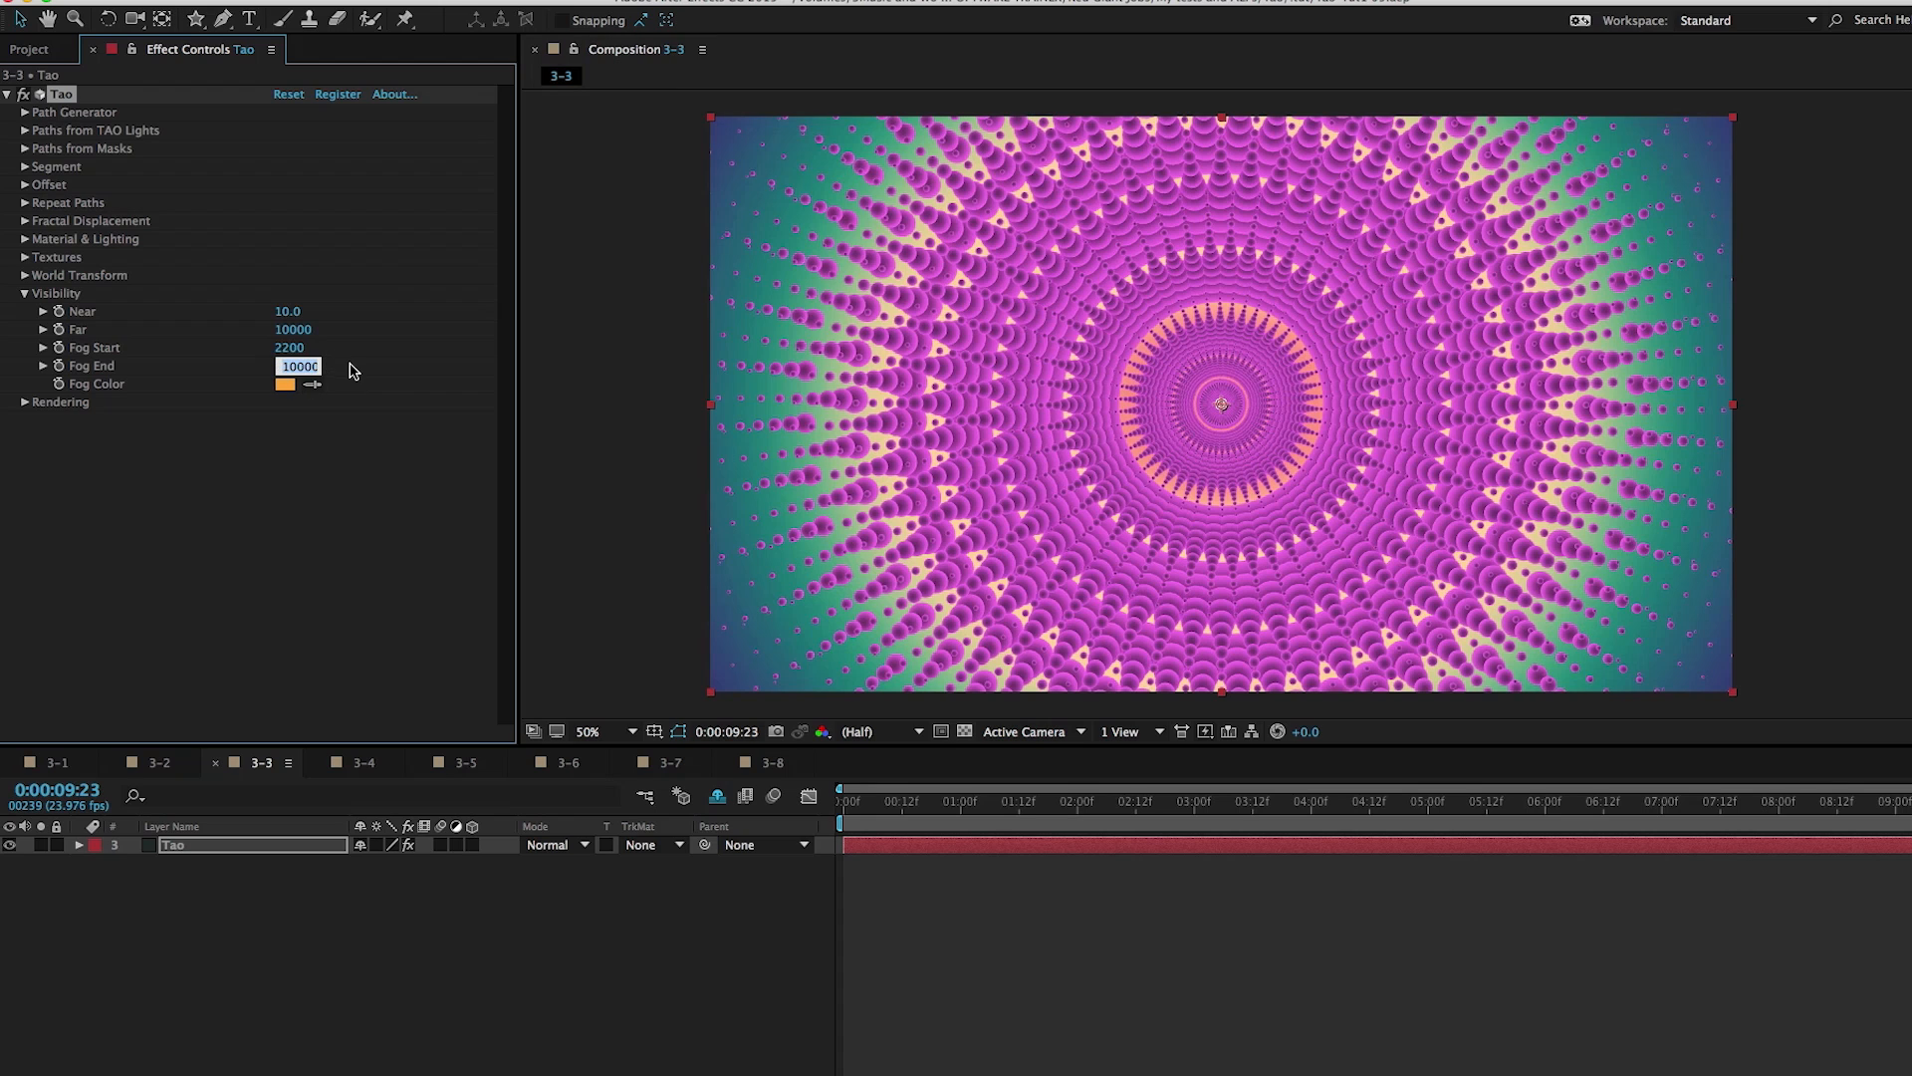
type("35000")
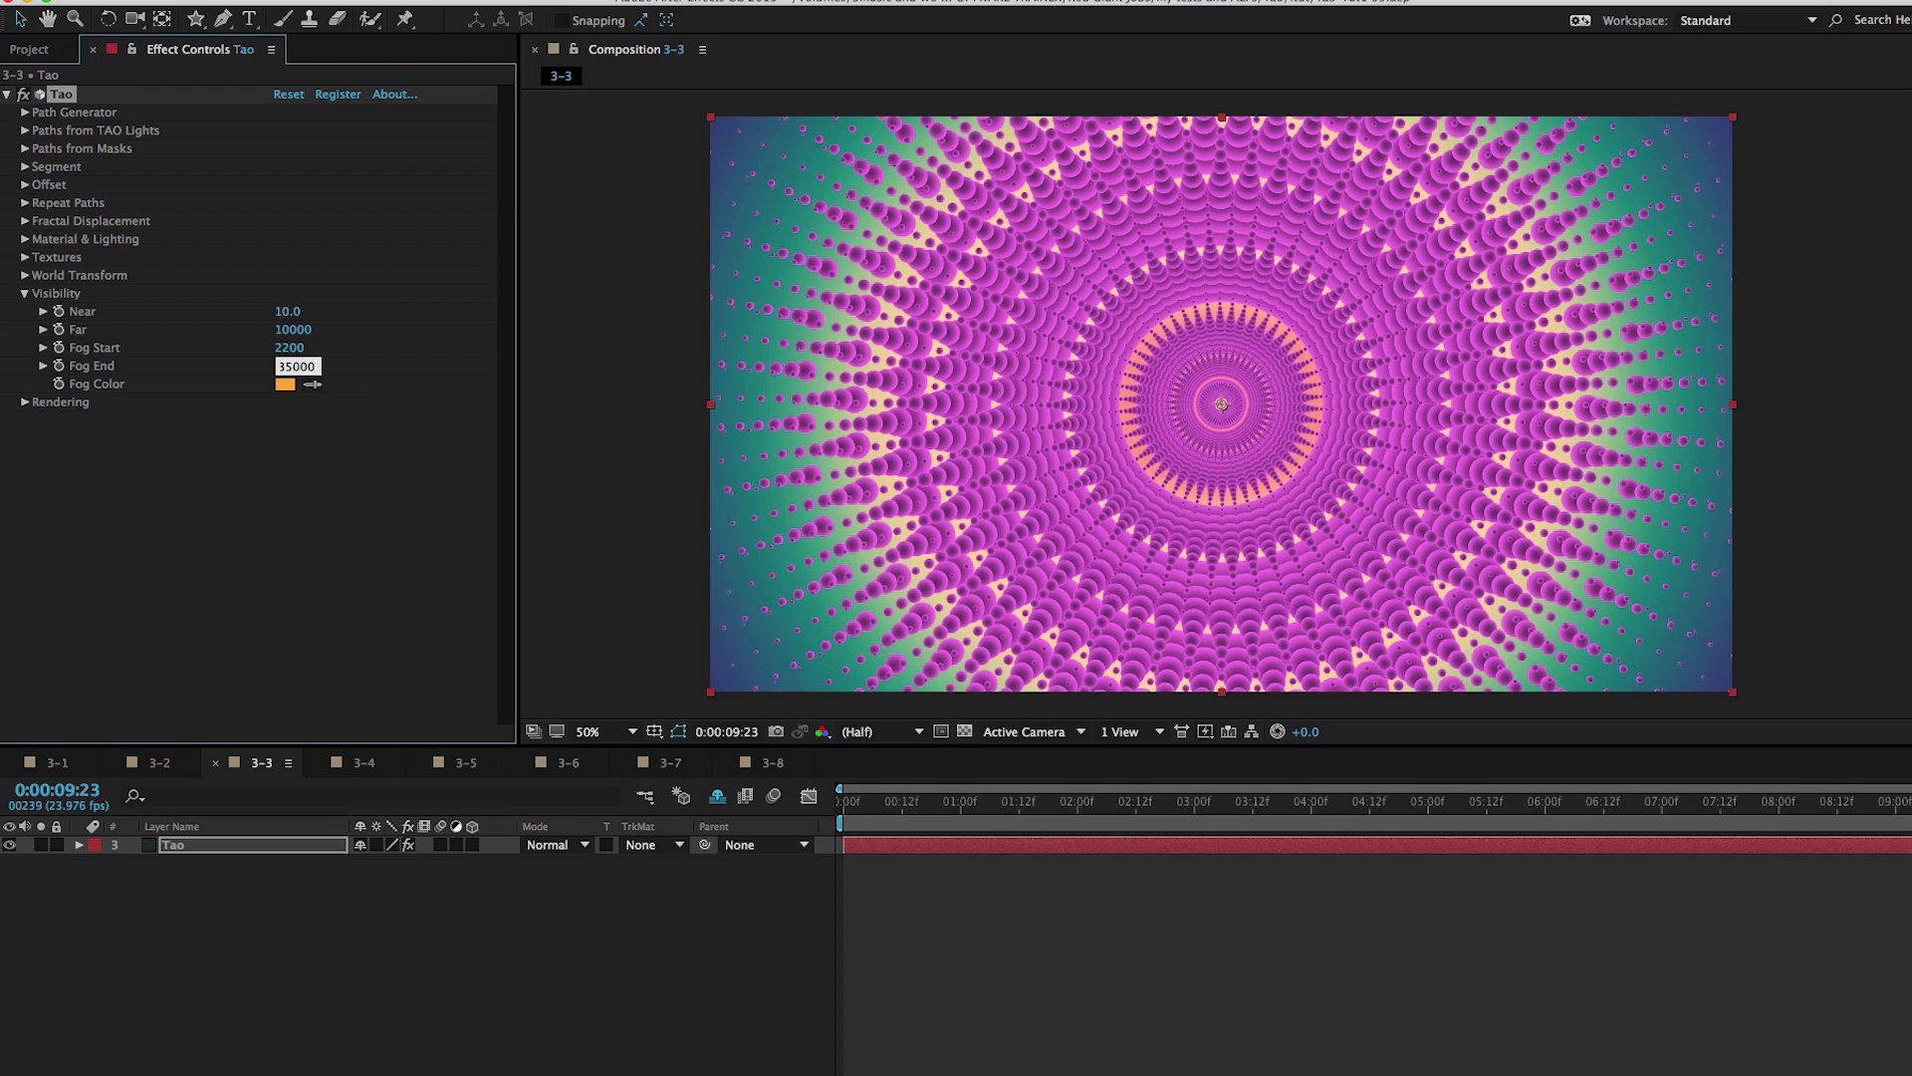
type("3500")
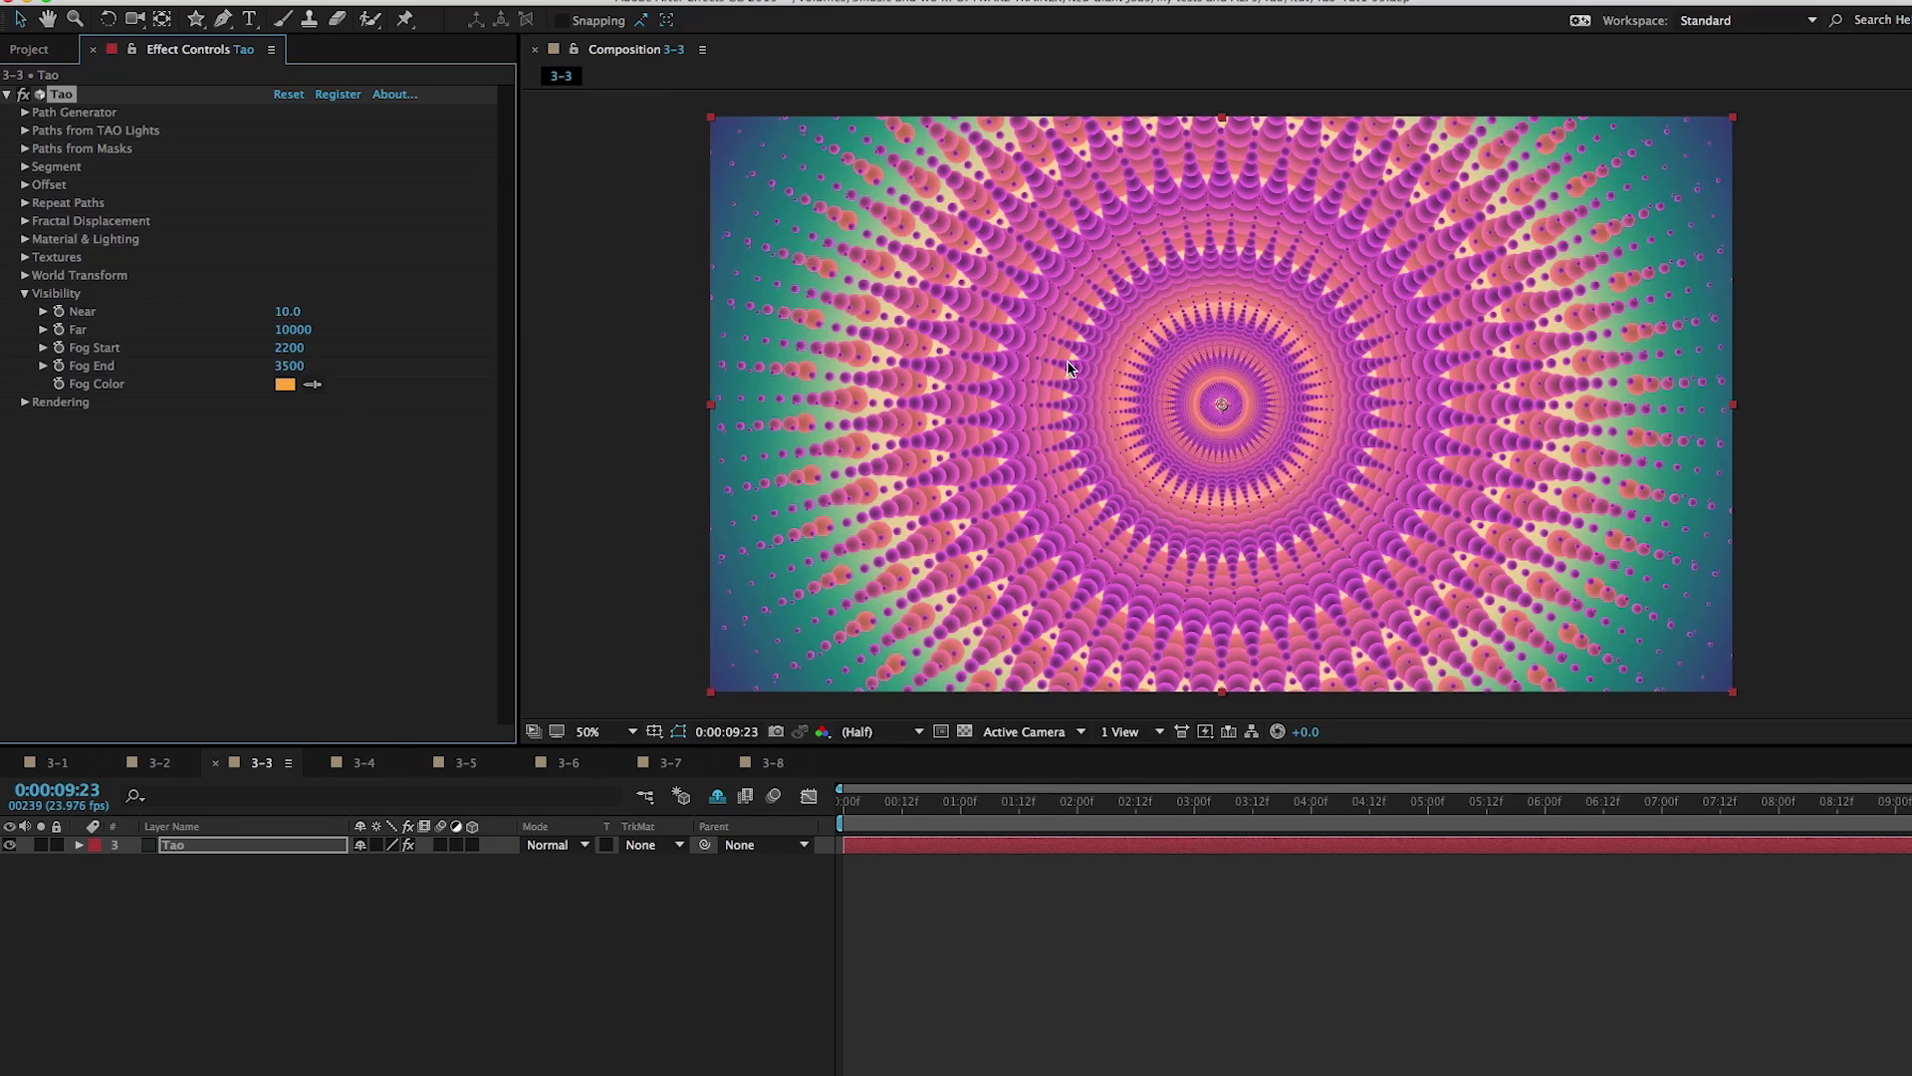
mouse_move(1086, 512)
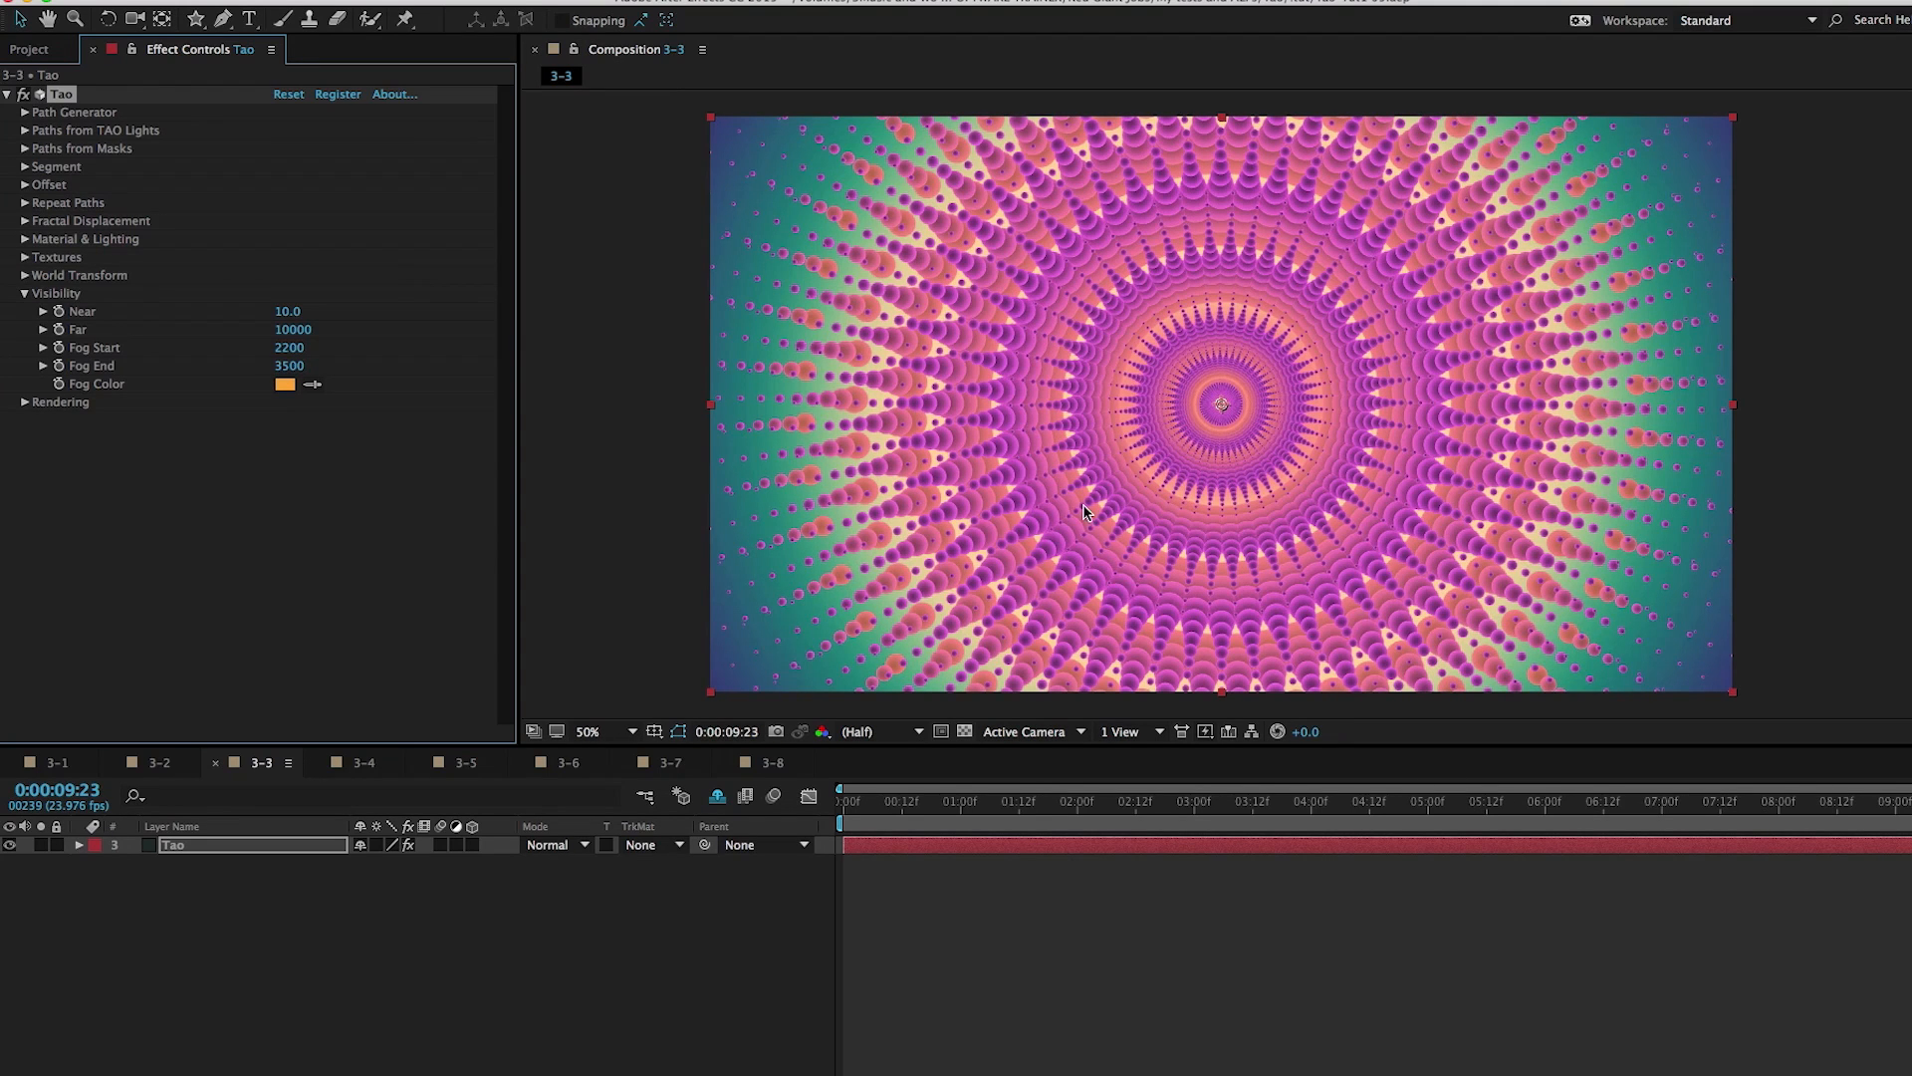
mouse_move(1097, 306)
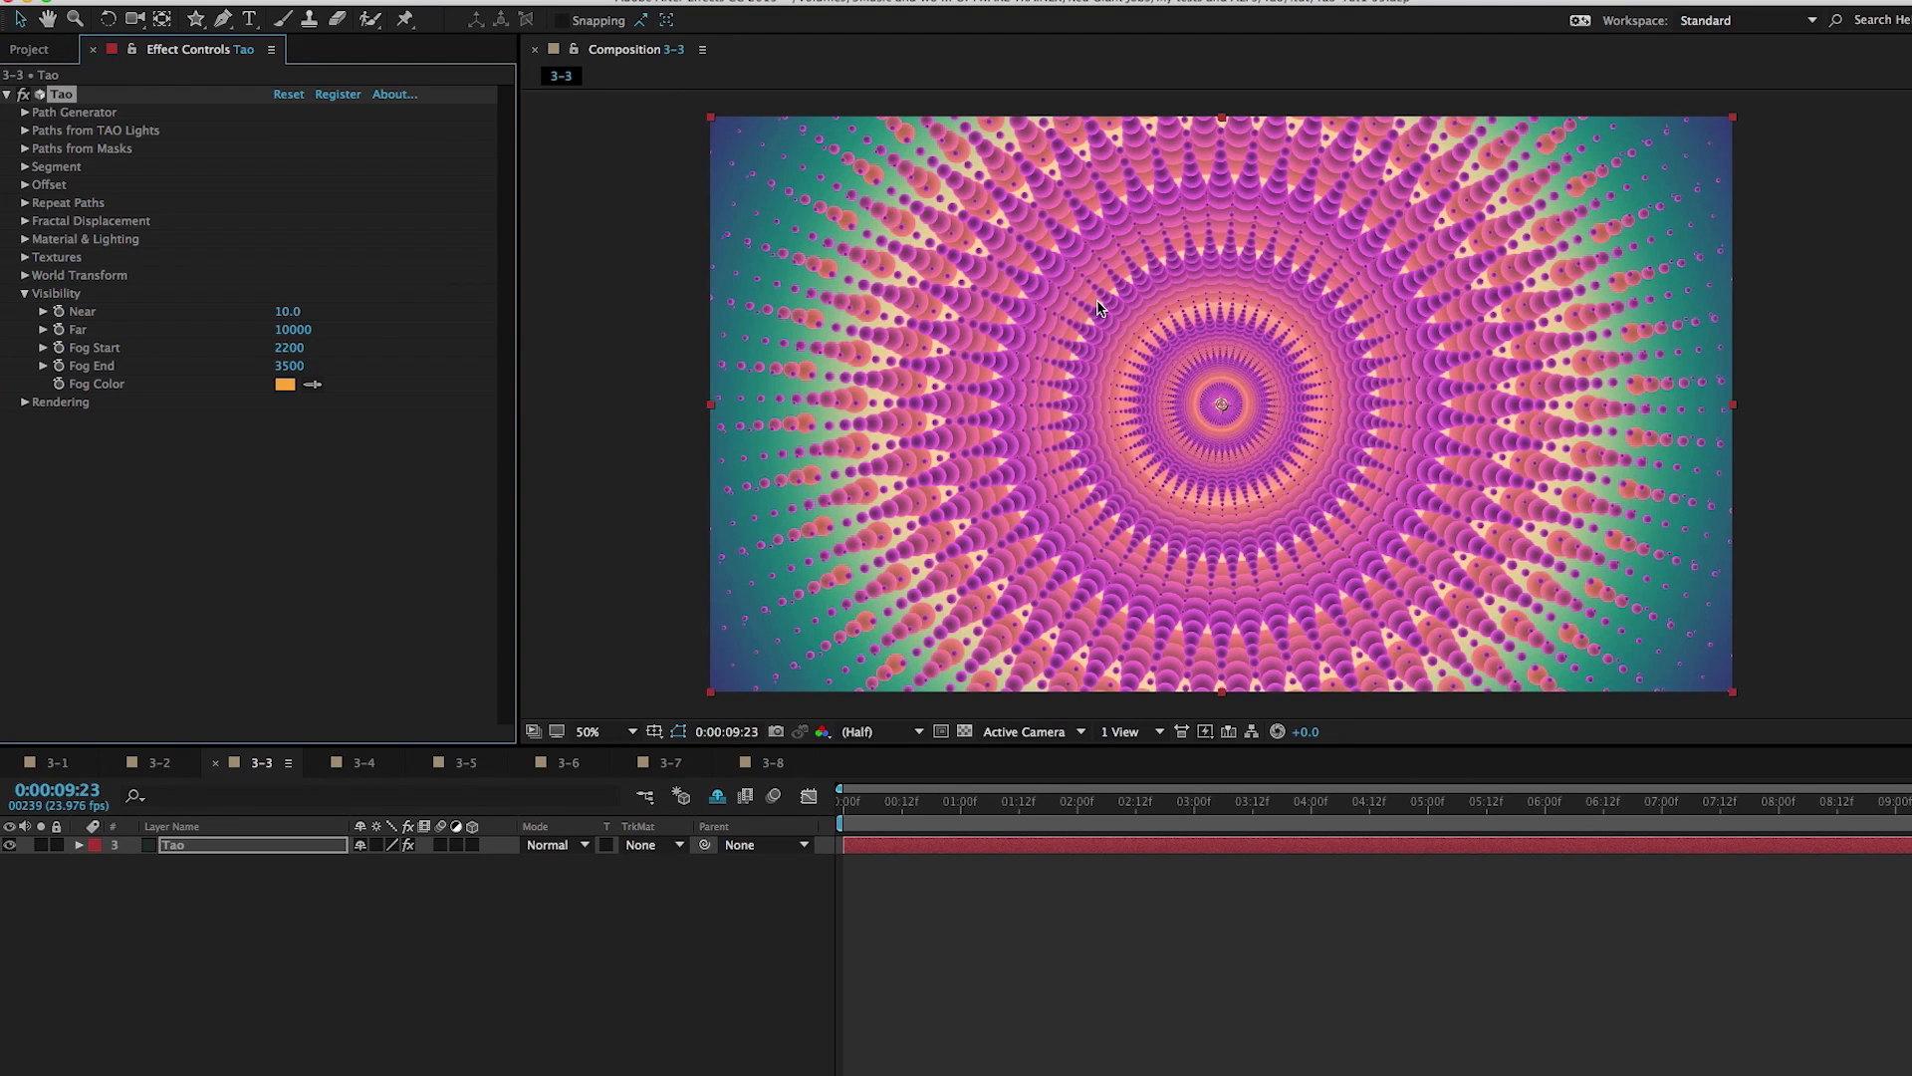
mouse_move(1107, 411)
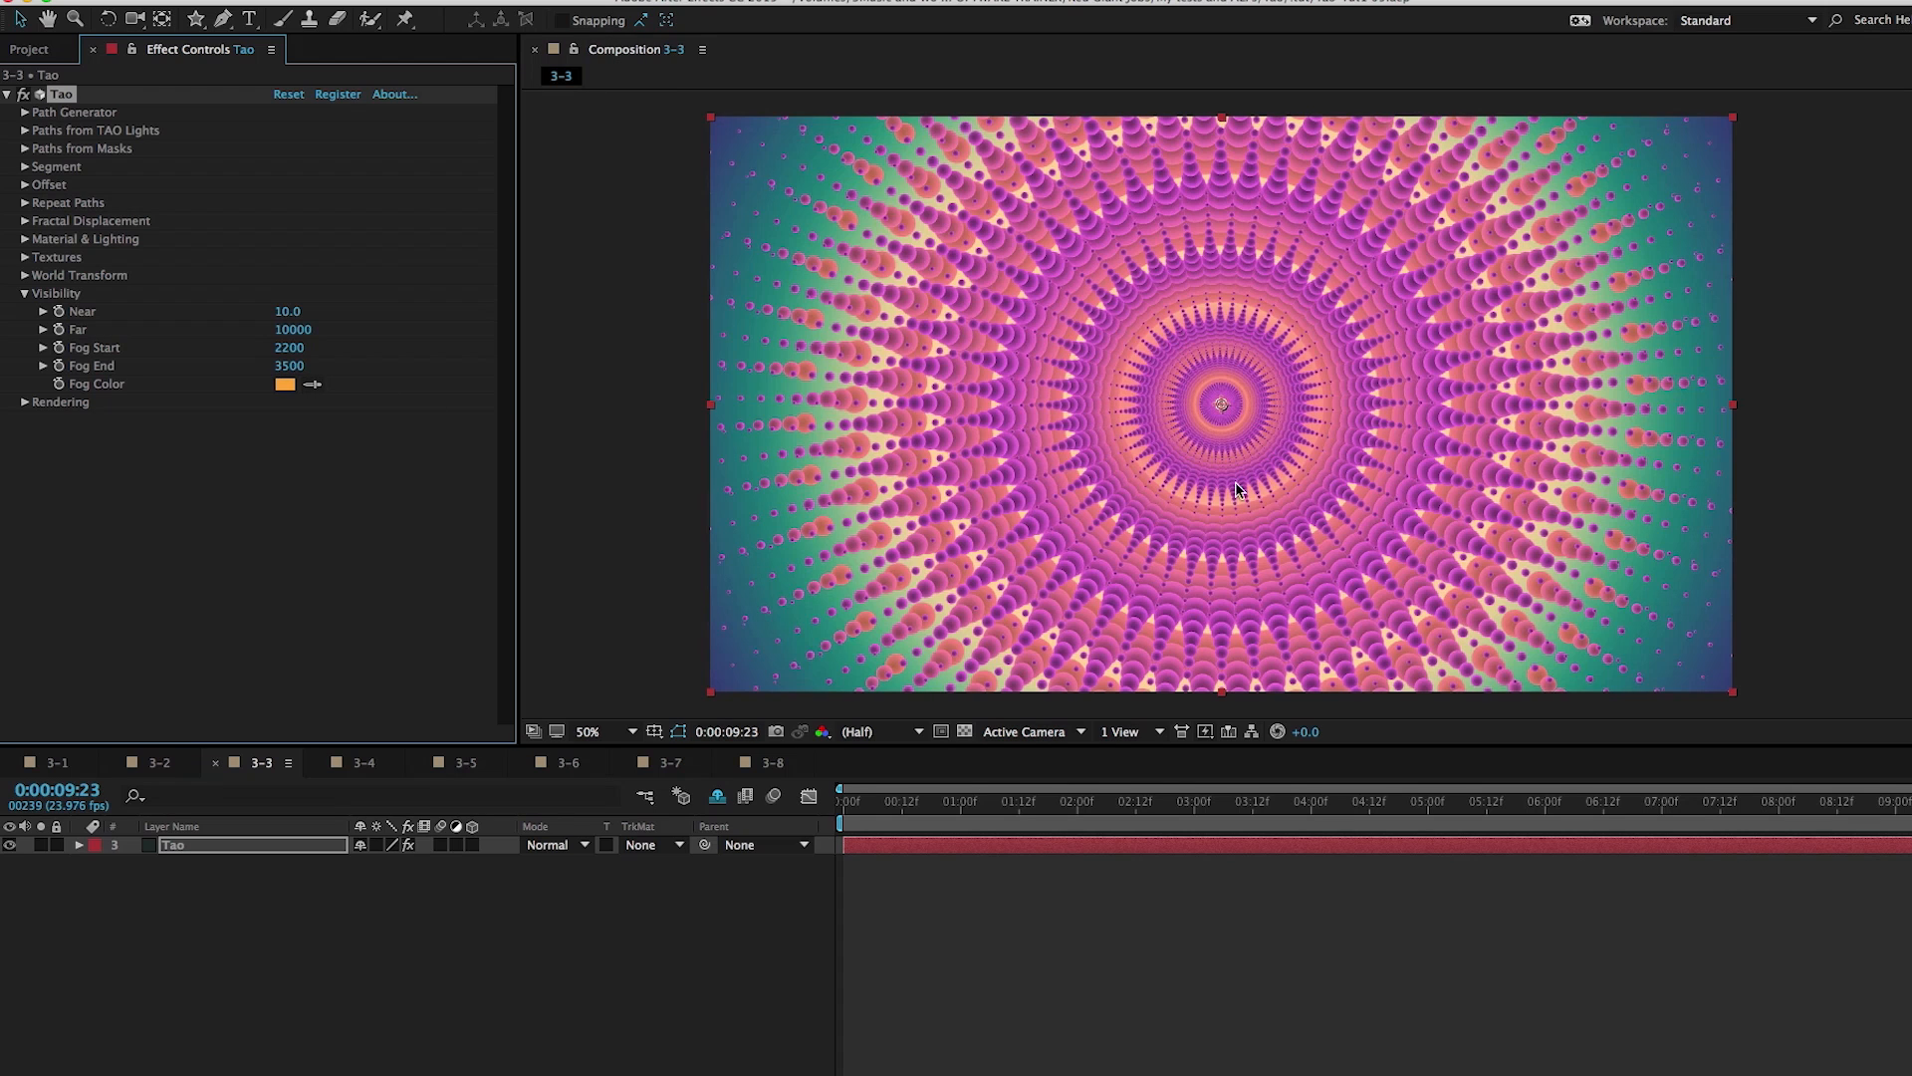
mouse_move(1271, 460)
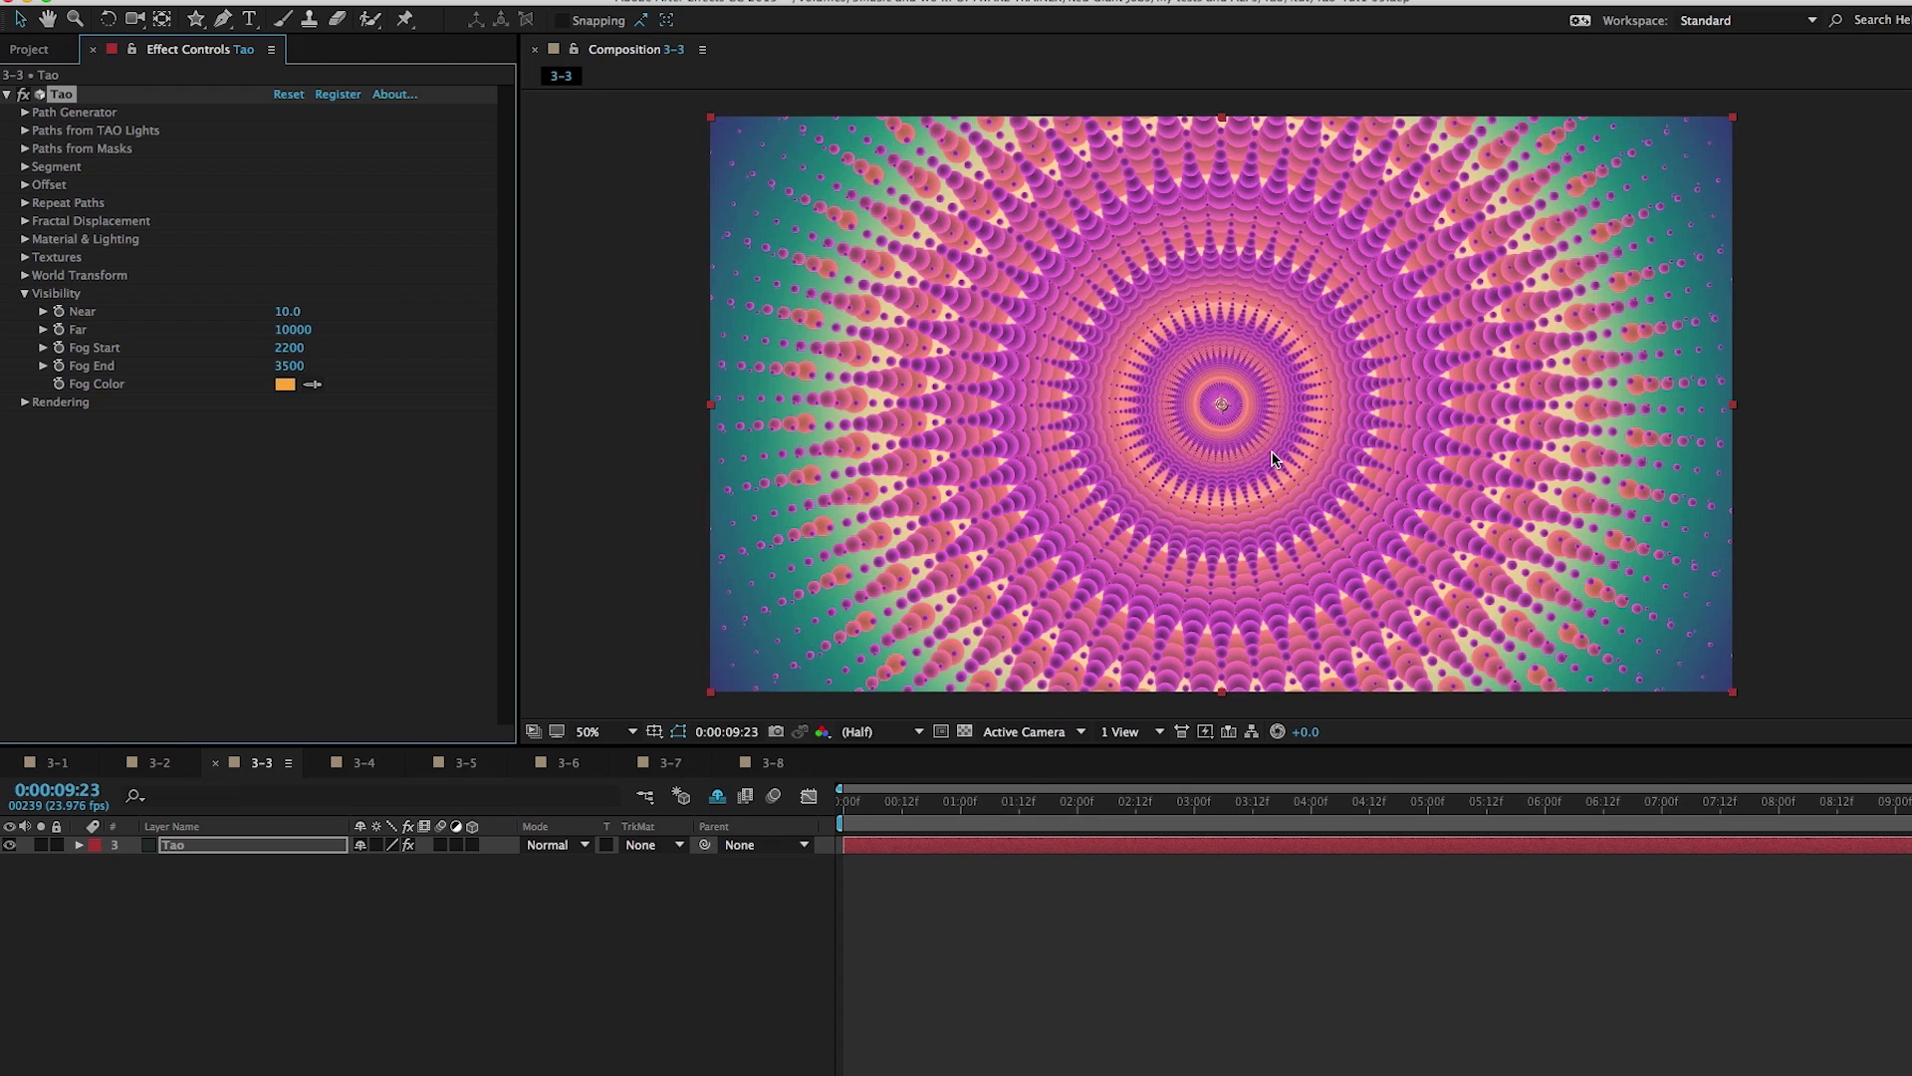
mouse_move(1101, 308)
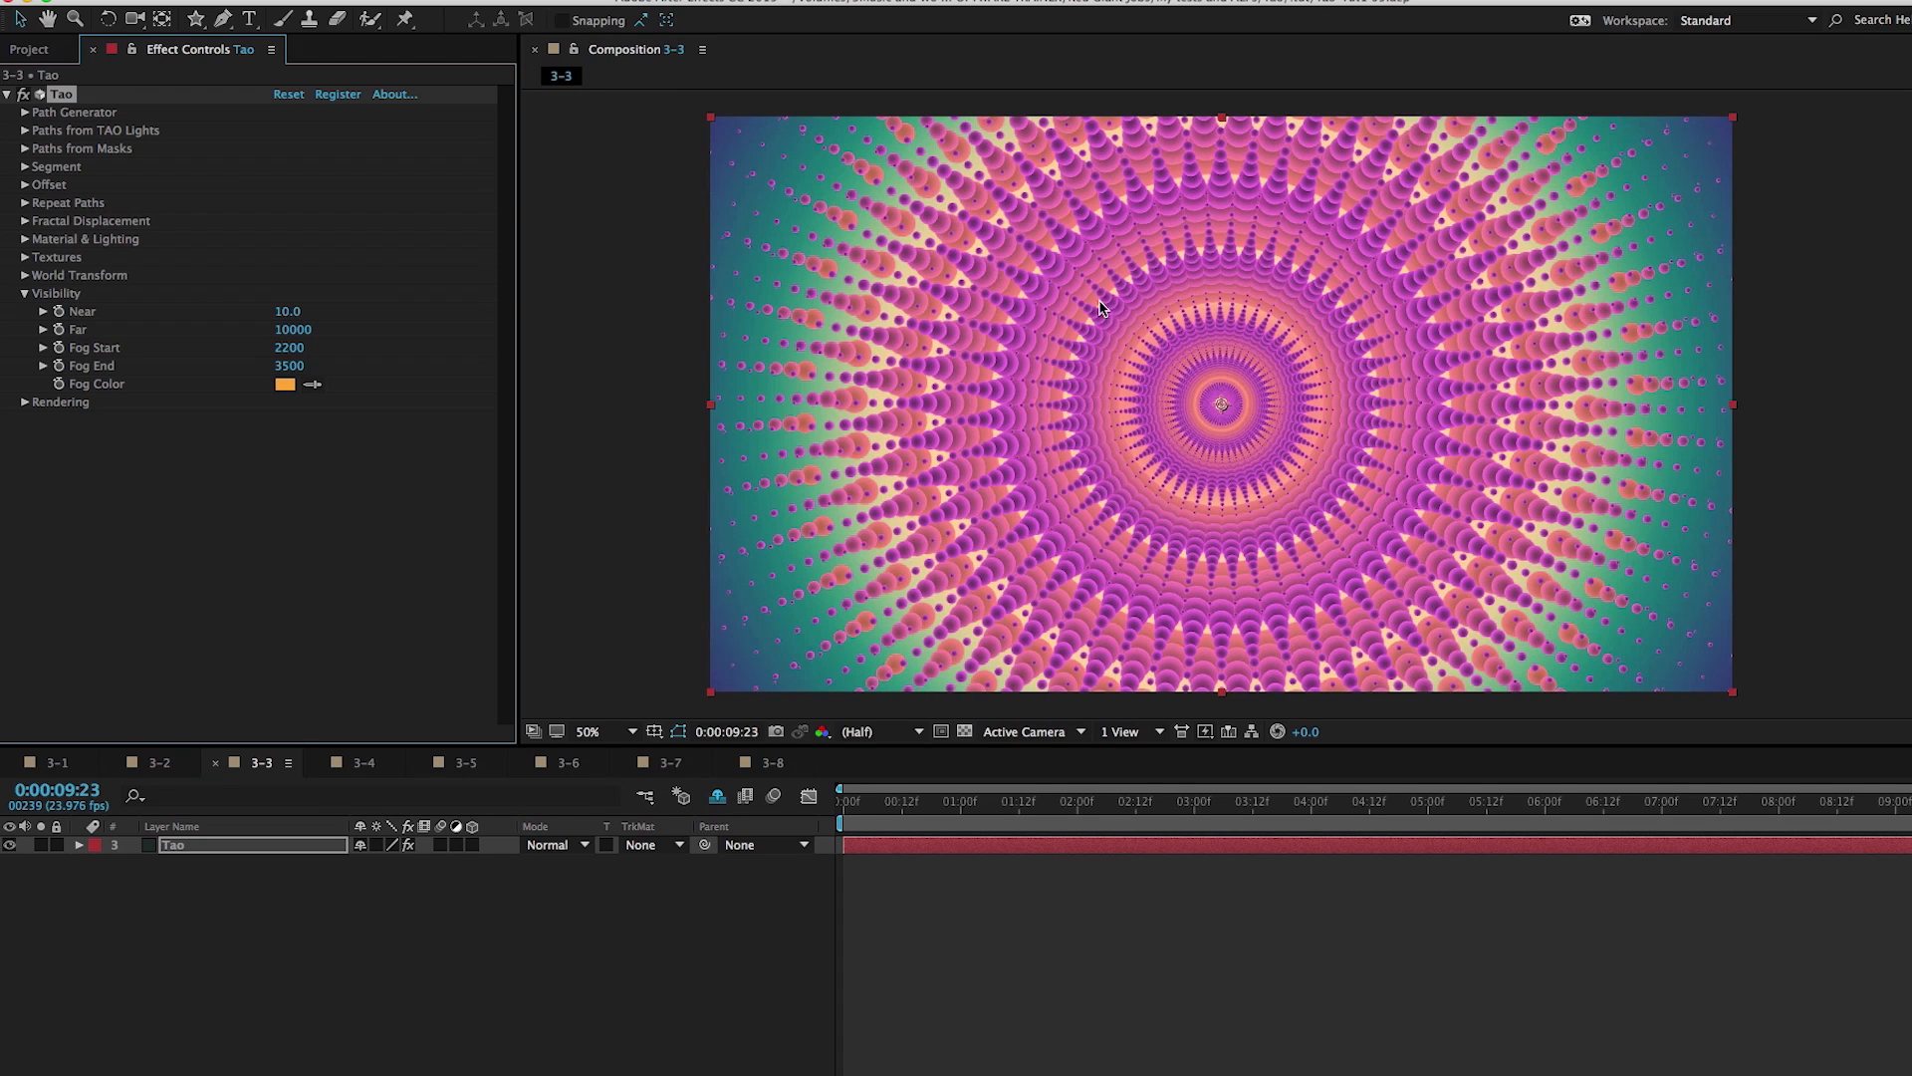
mouse_move(1107, 293)
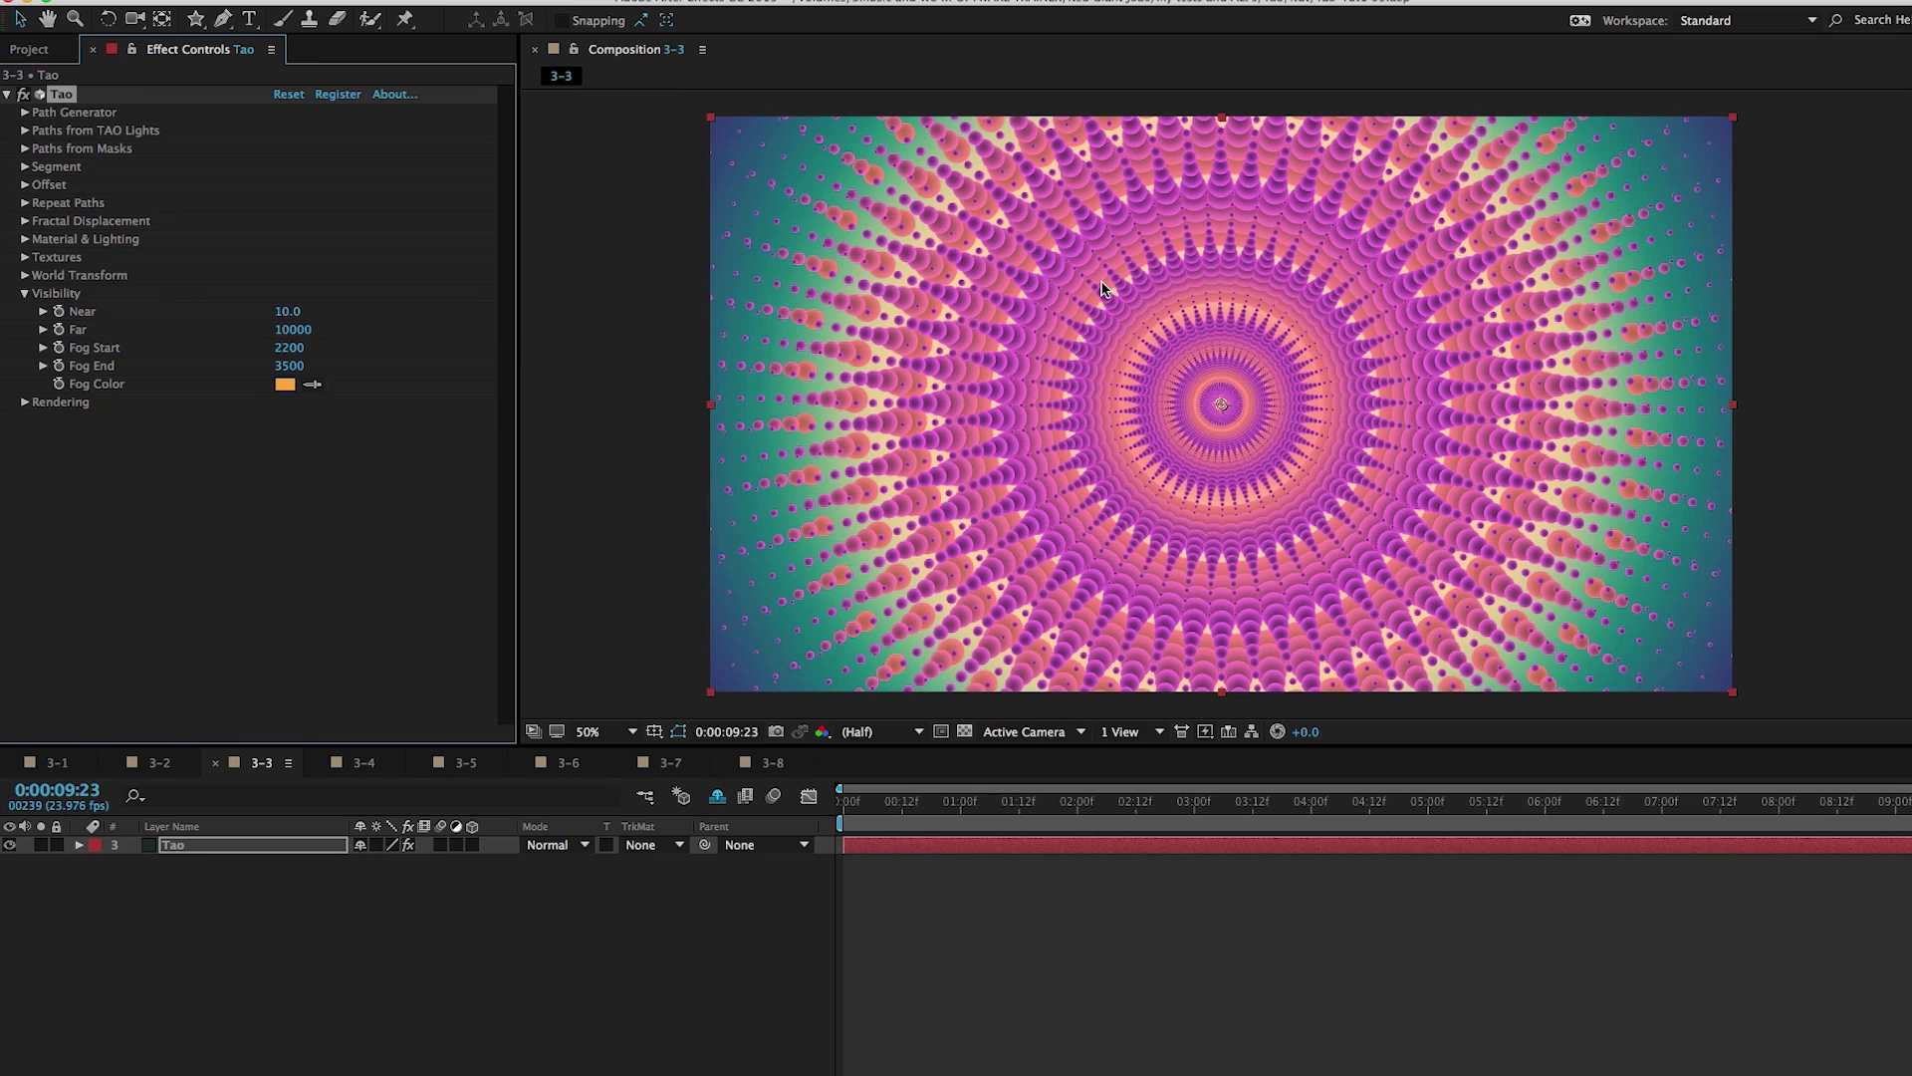
Switch to composition 3-4 and select the tao layer to show its settings
left_click(362, 761)
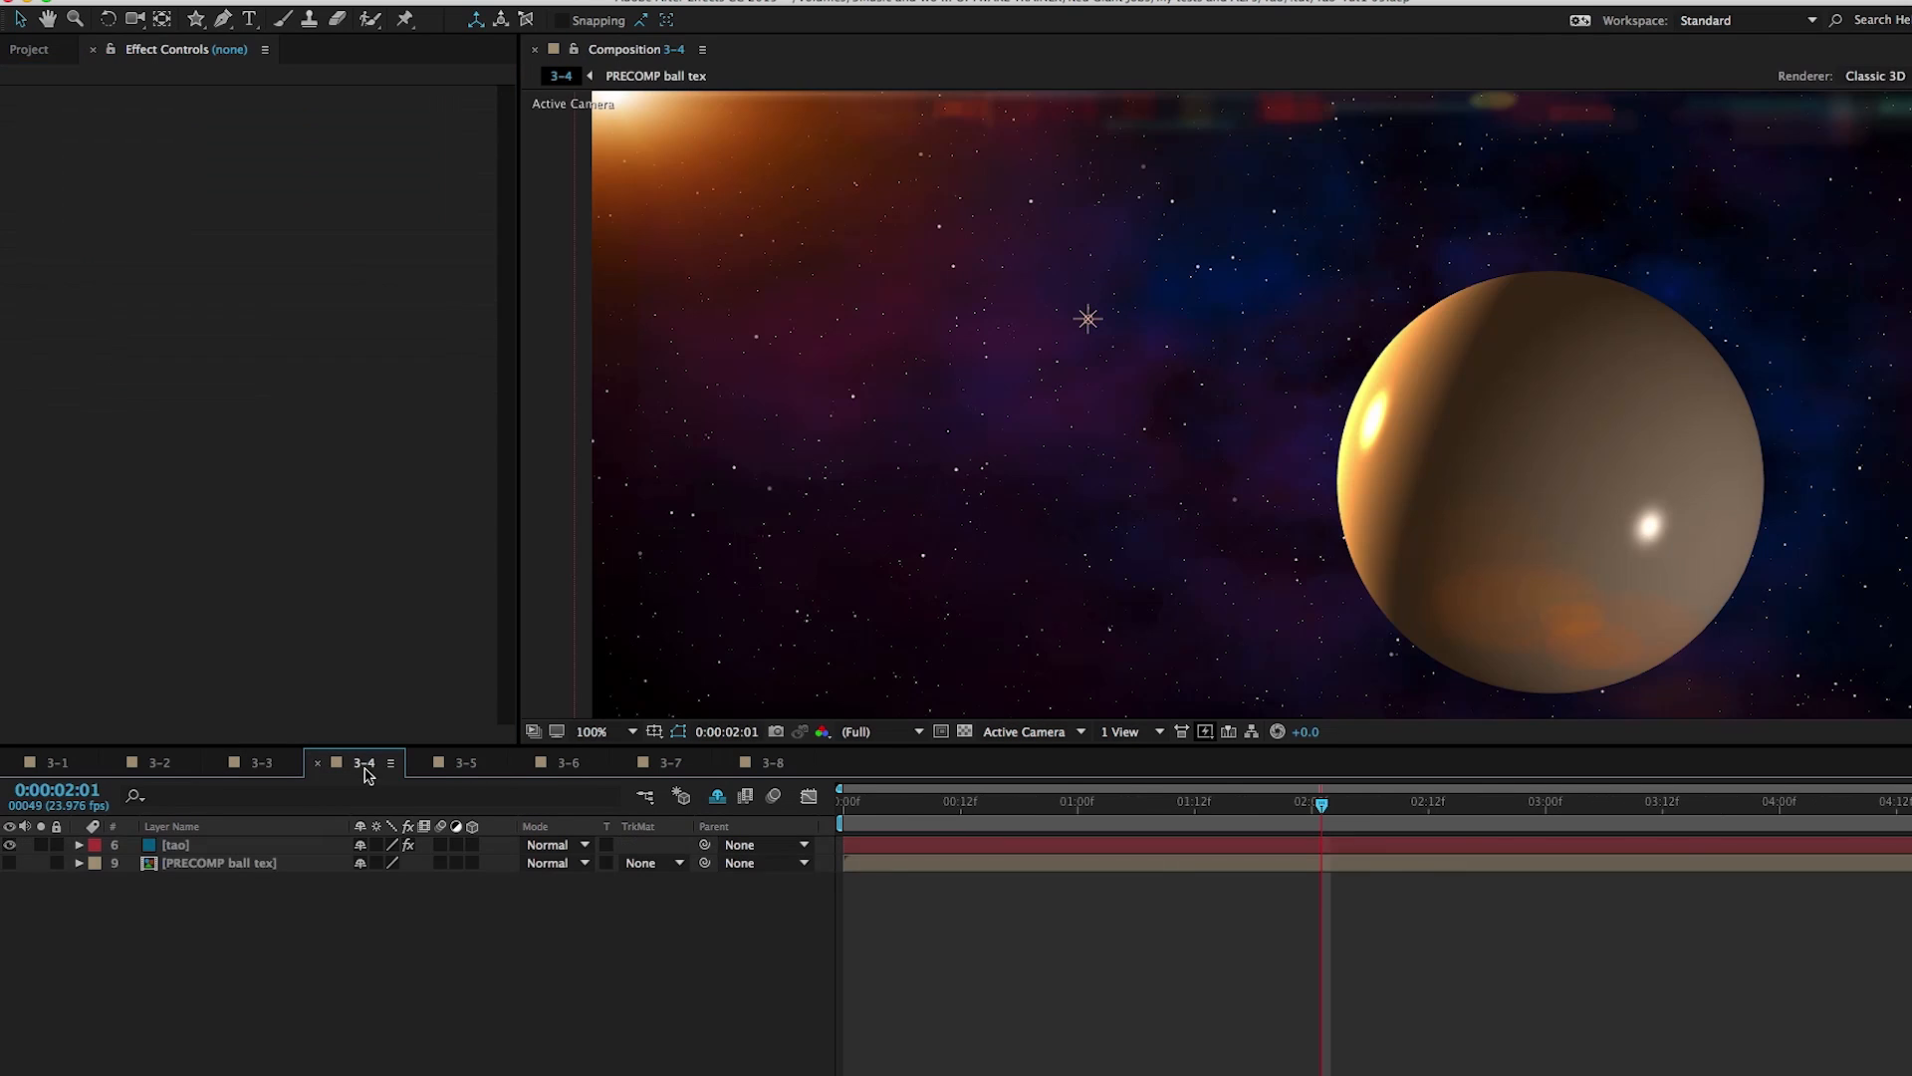
mouse_move(1164, 695)
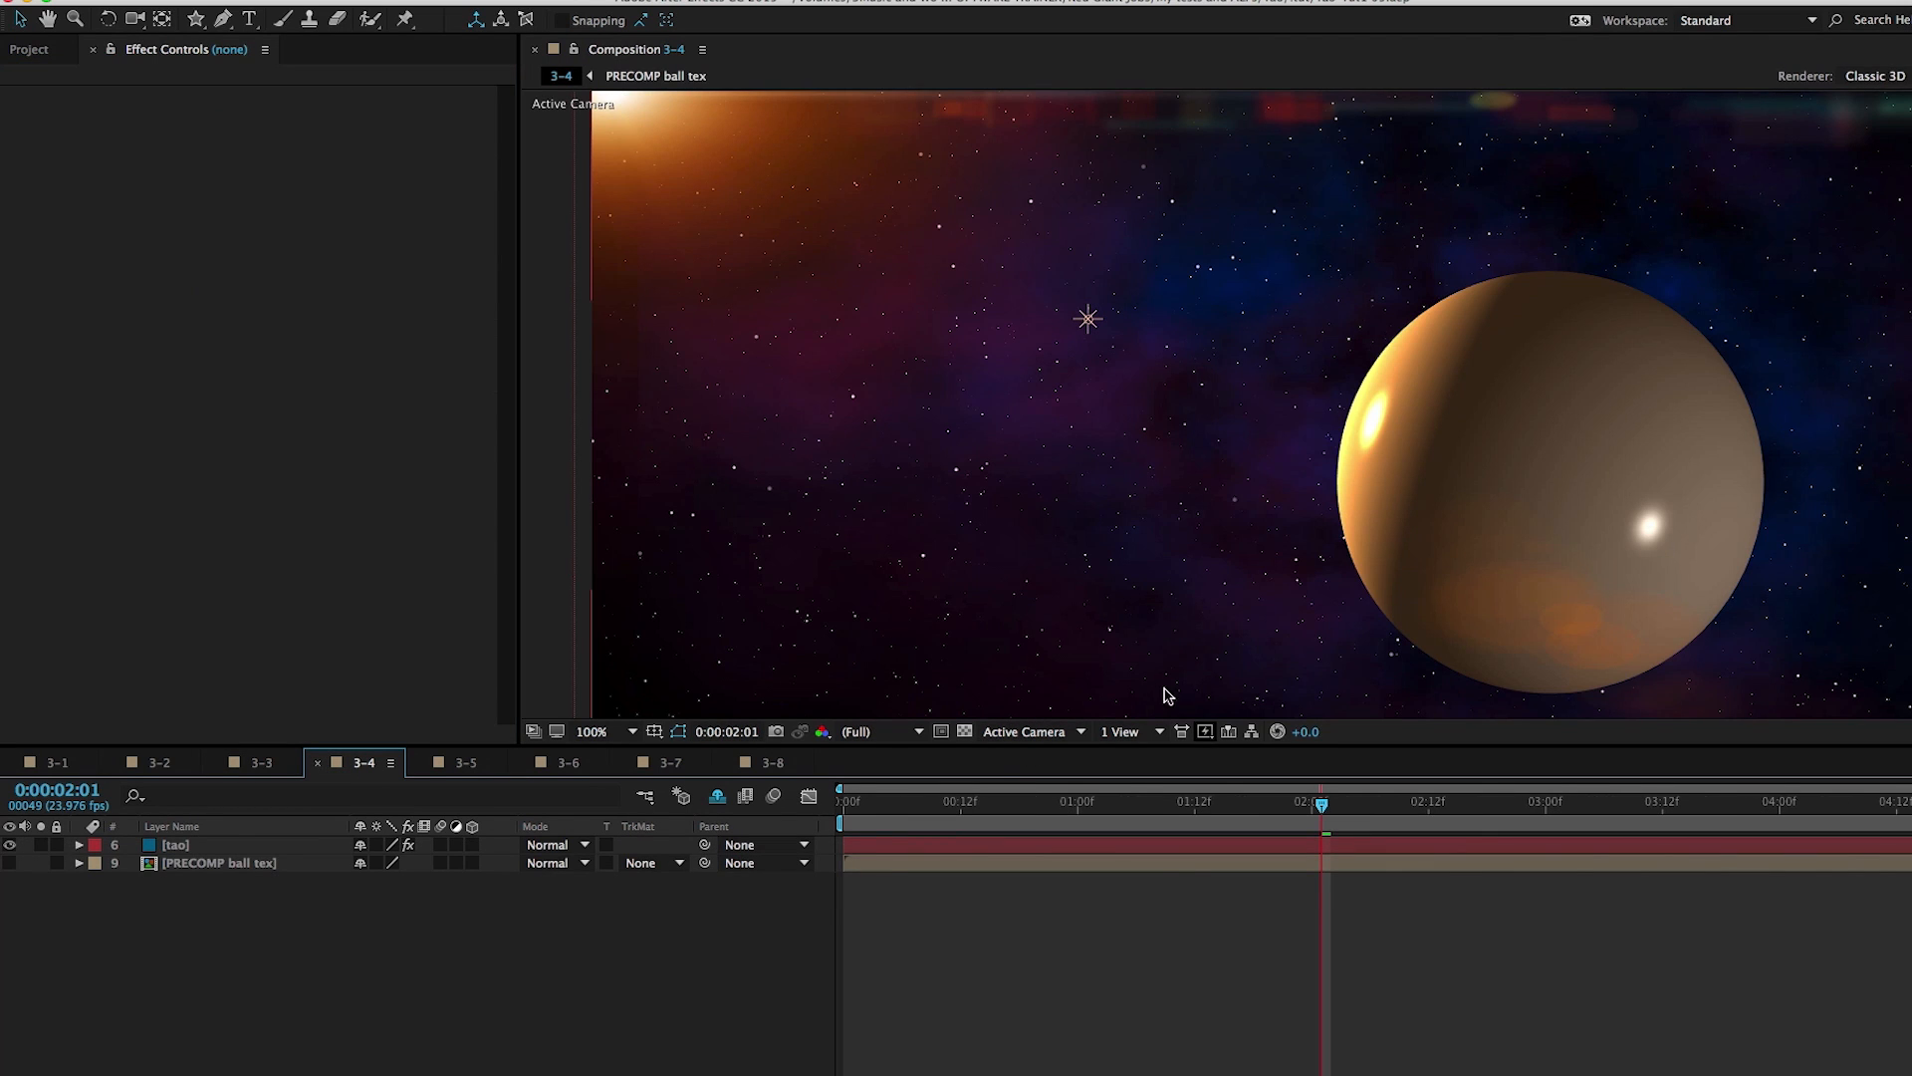
mouse_move(1004, 330)
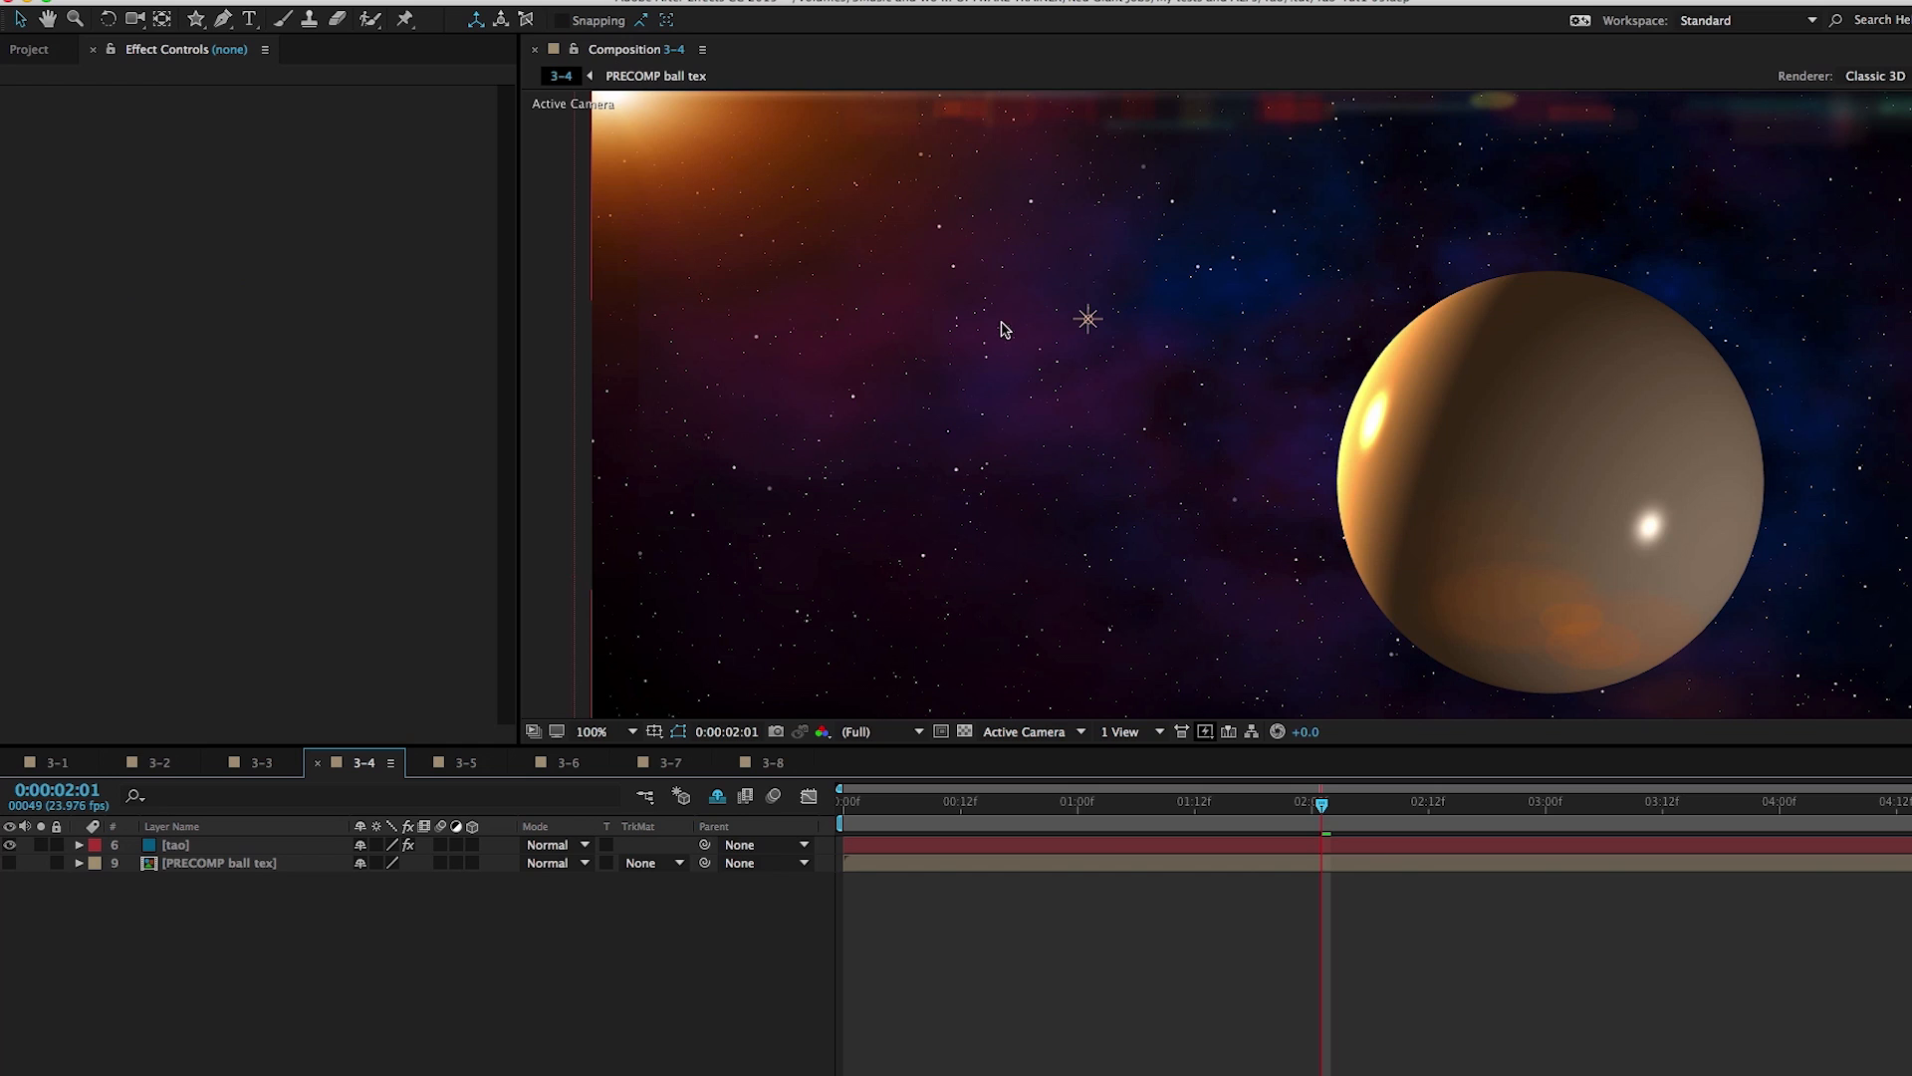
mouse_move(1514, 394)
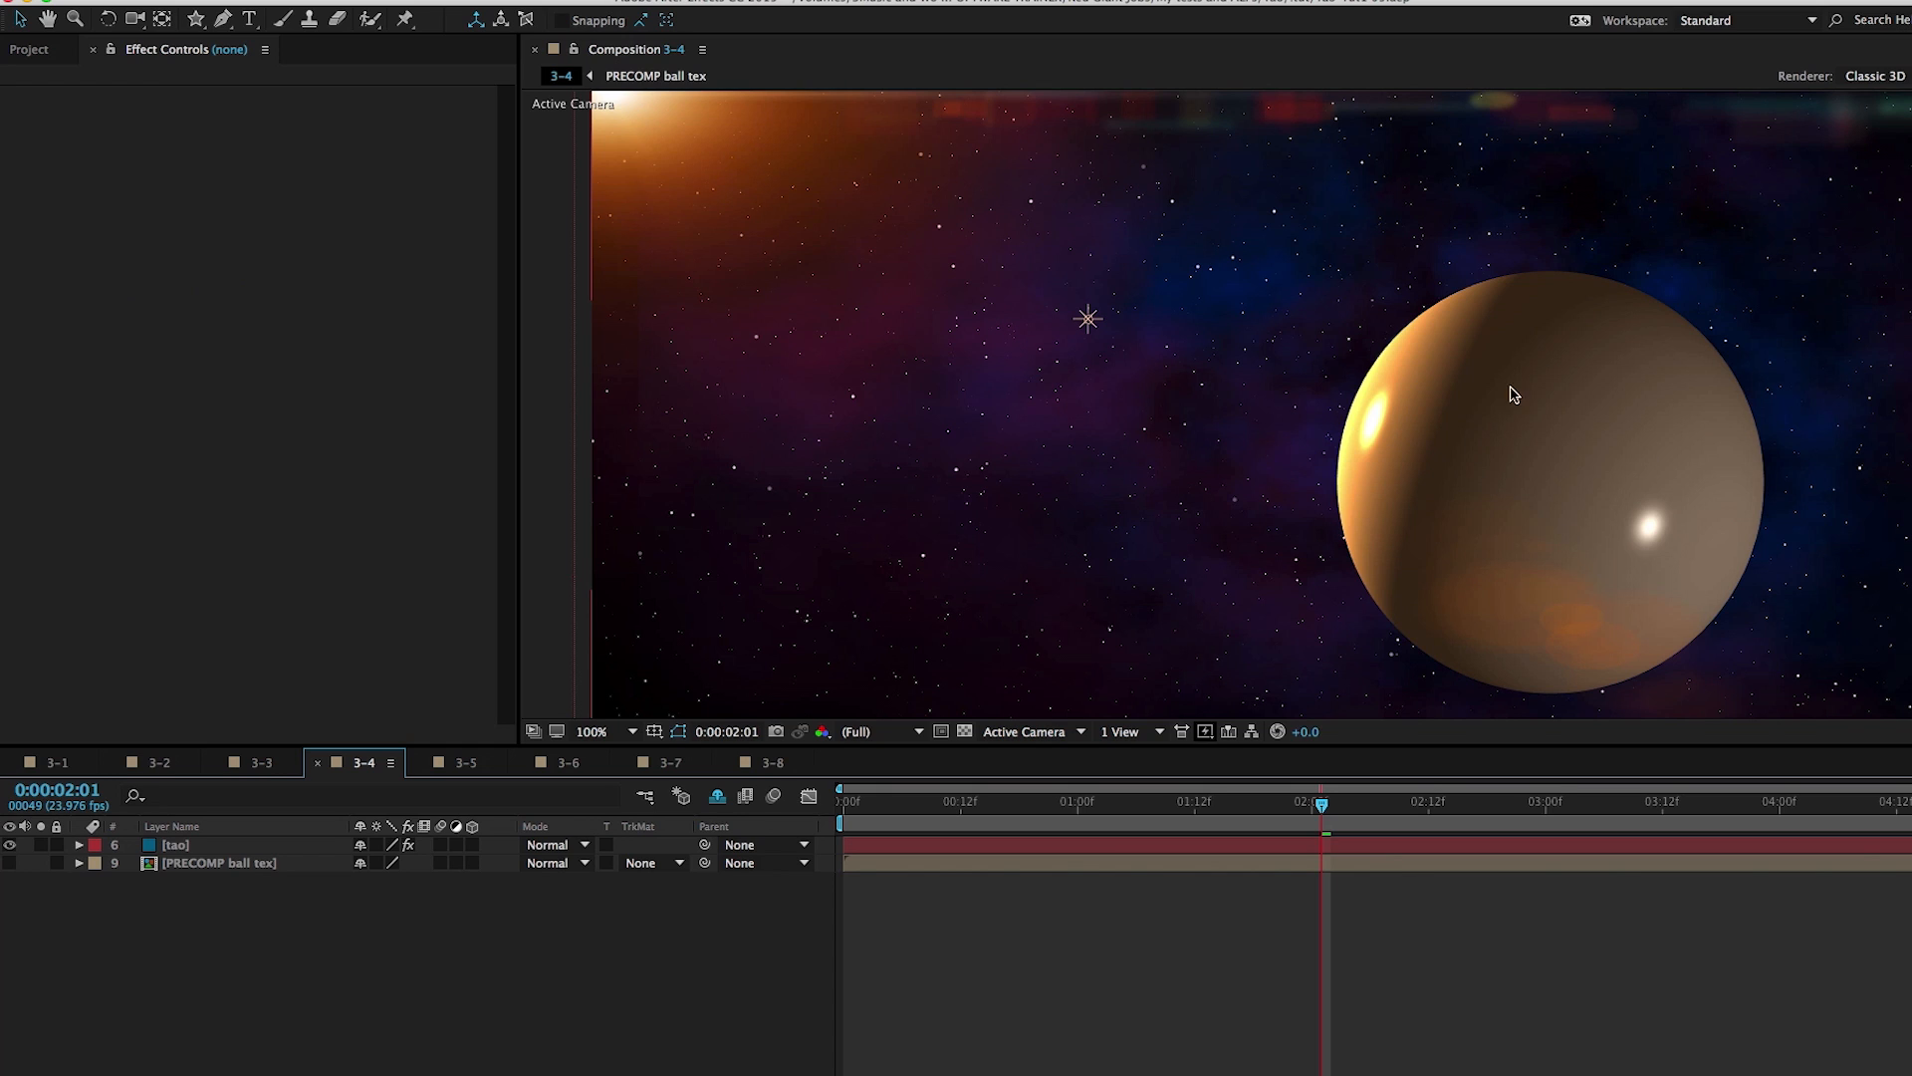
mouse_move(1623, 463)
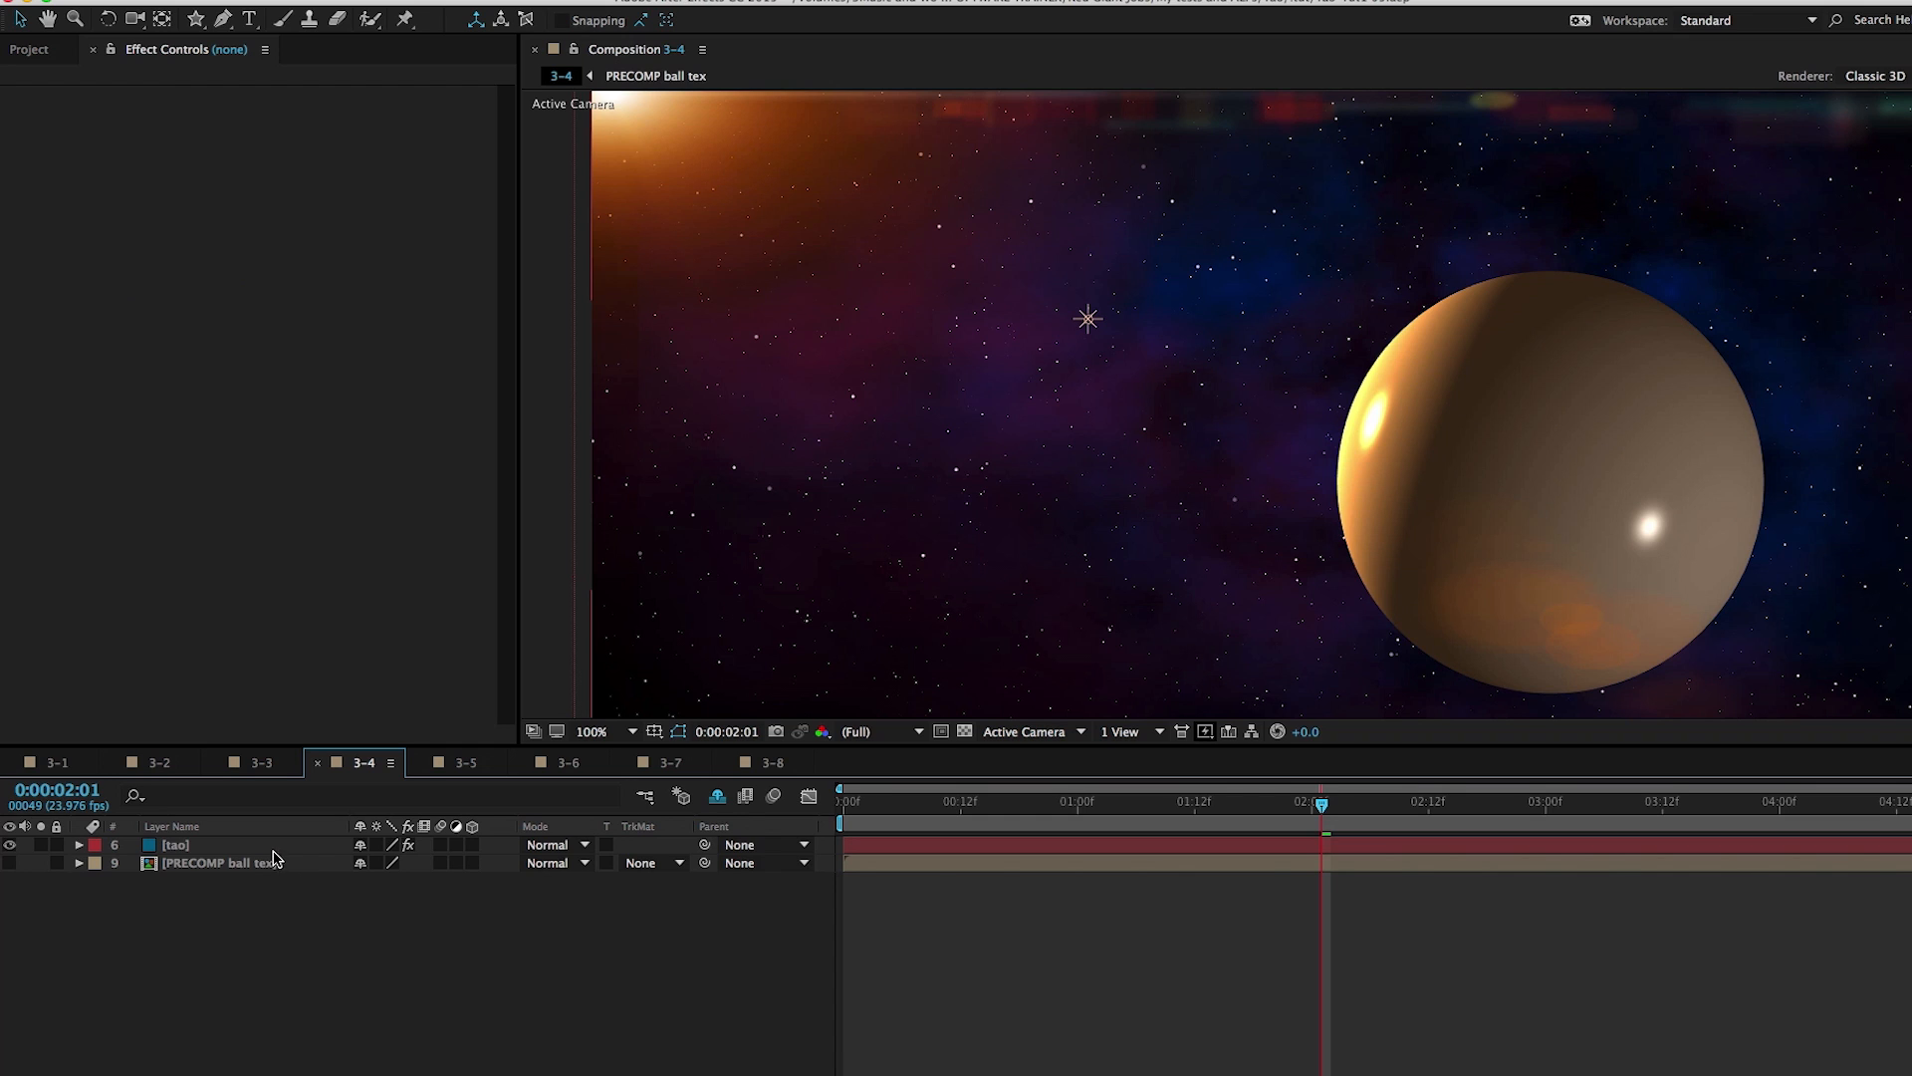
left_click(174, 843)
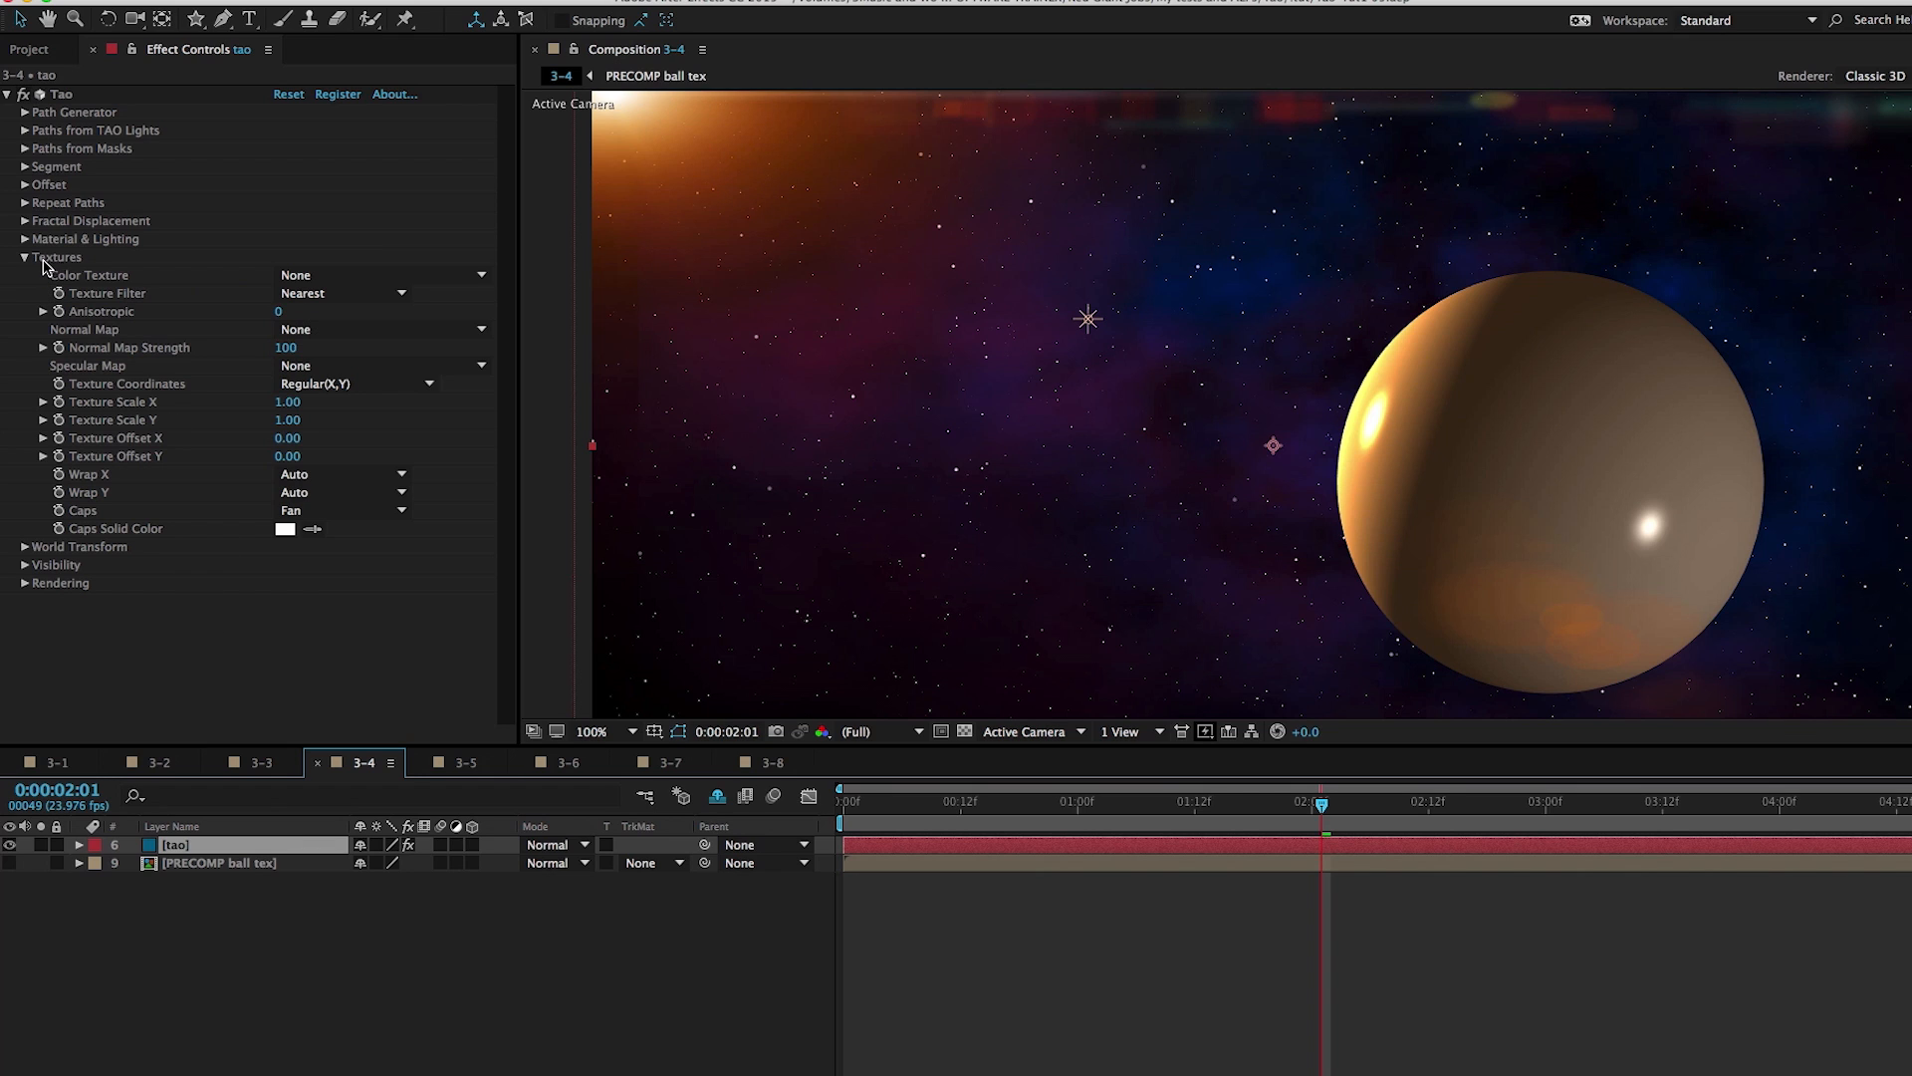
mouse_move(96, 286)
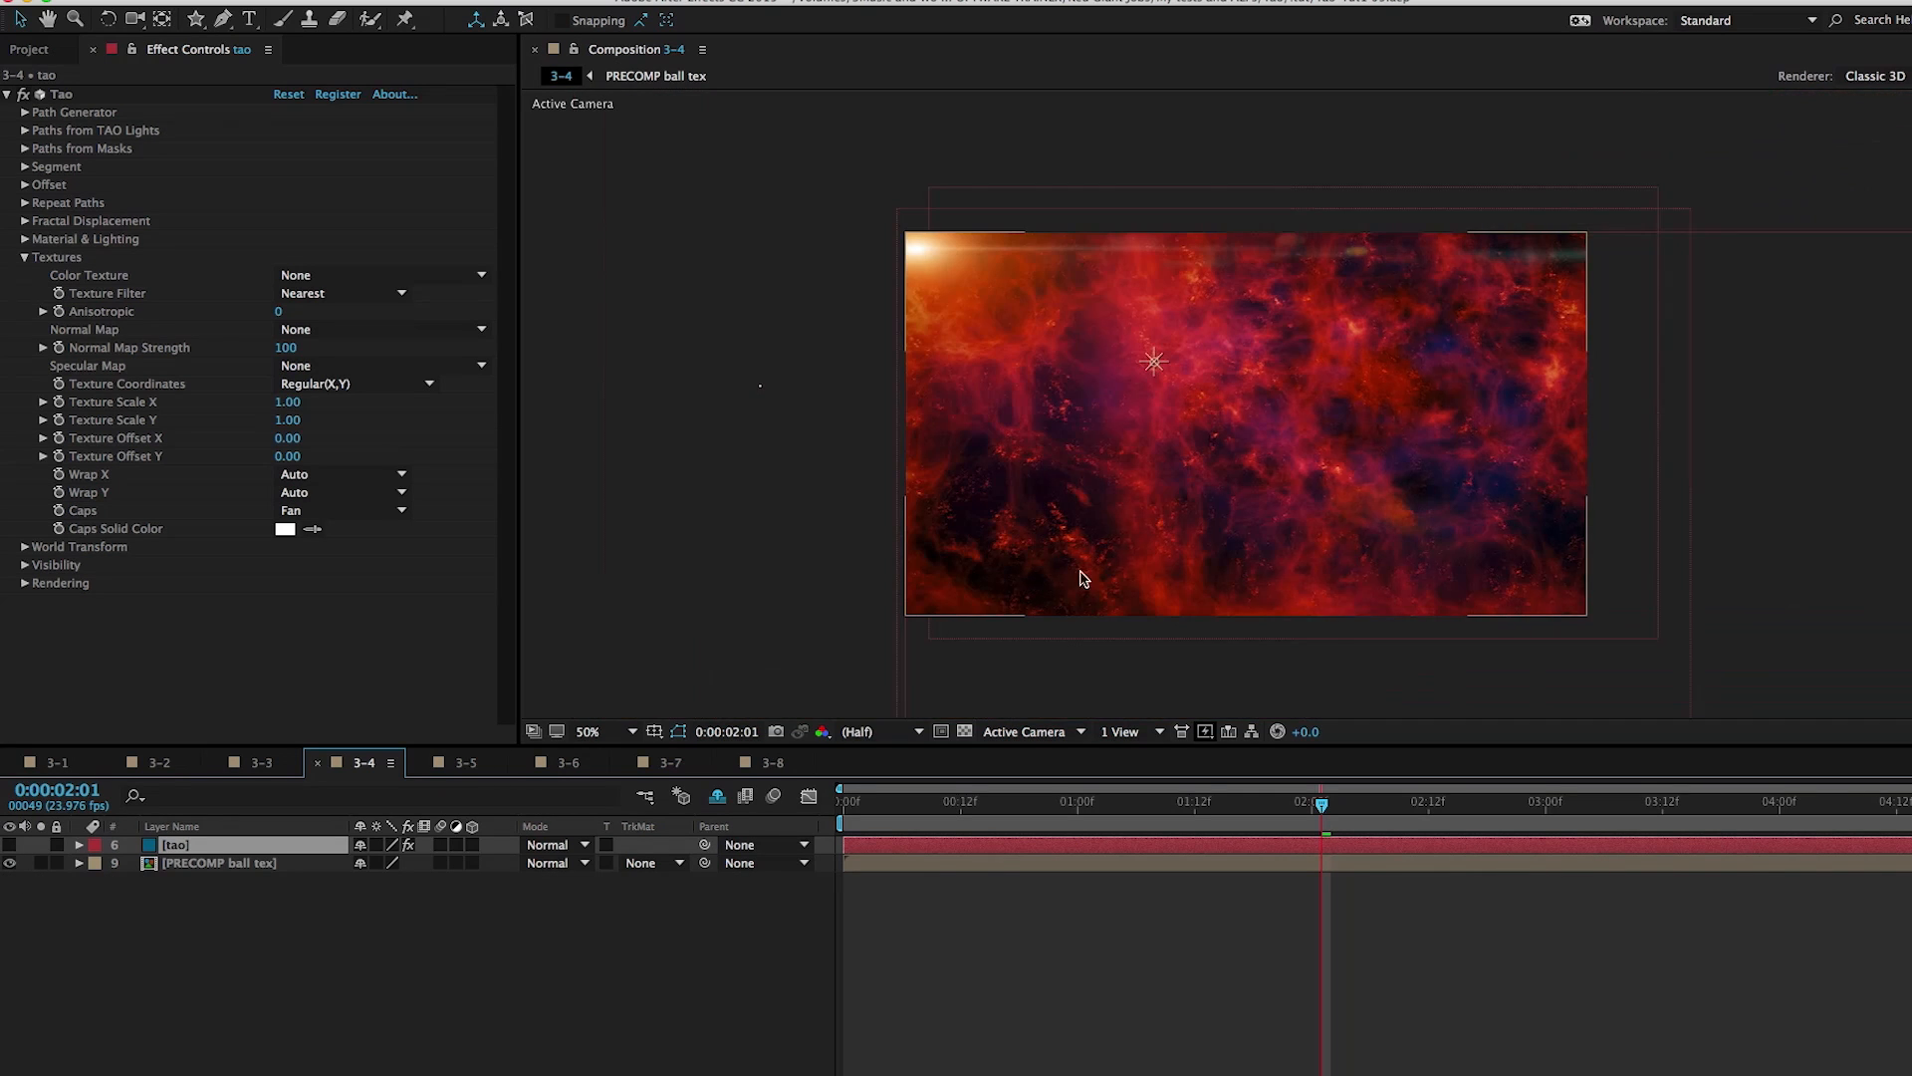
mouse_move(1134, 359)
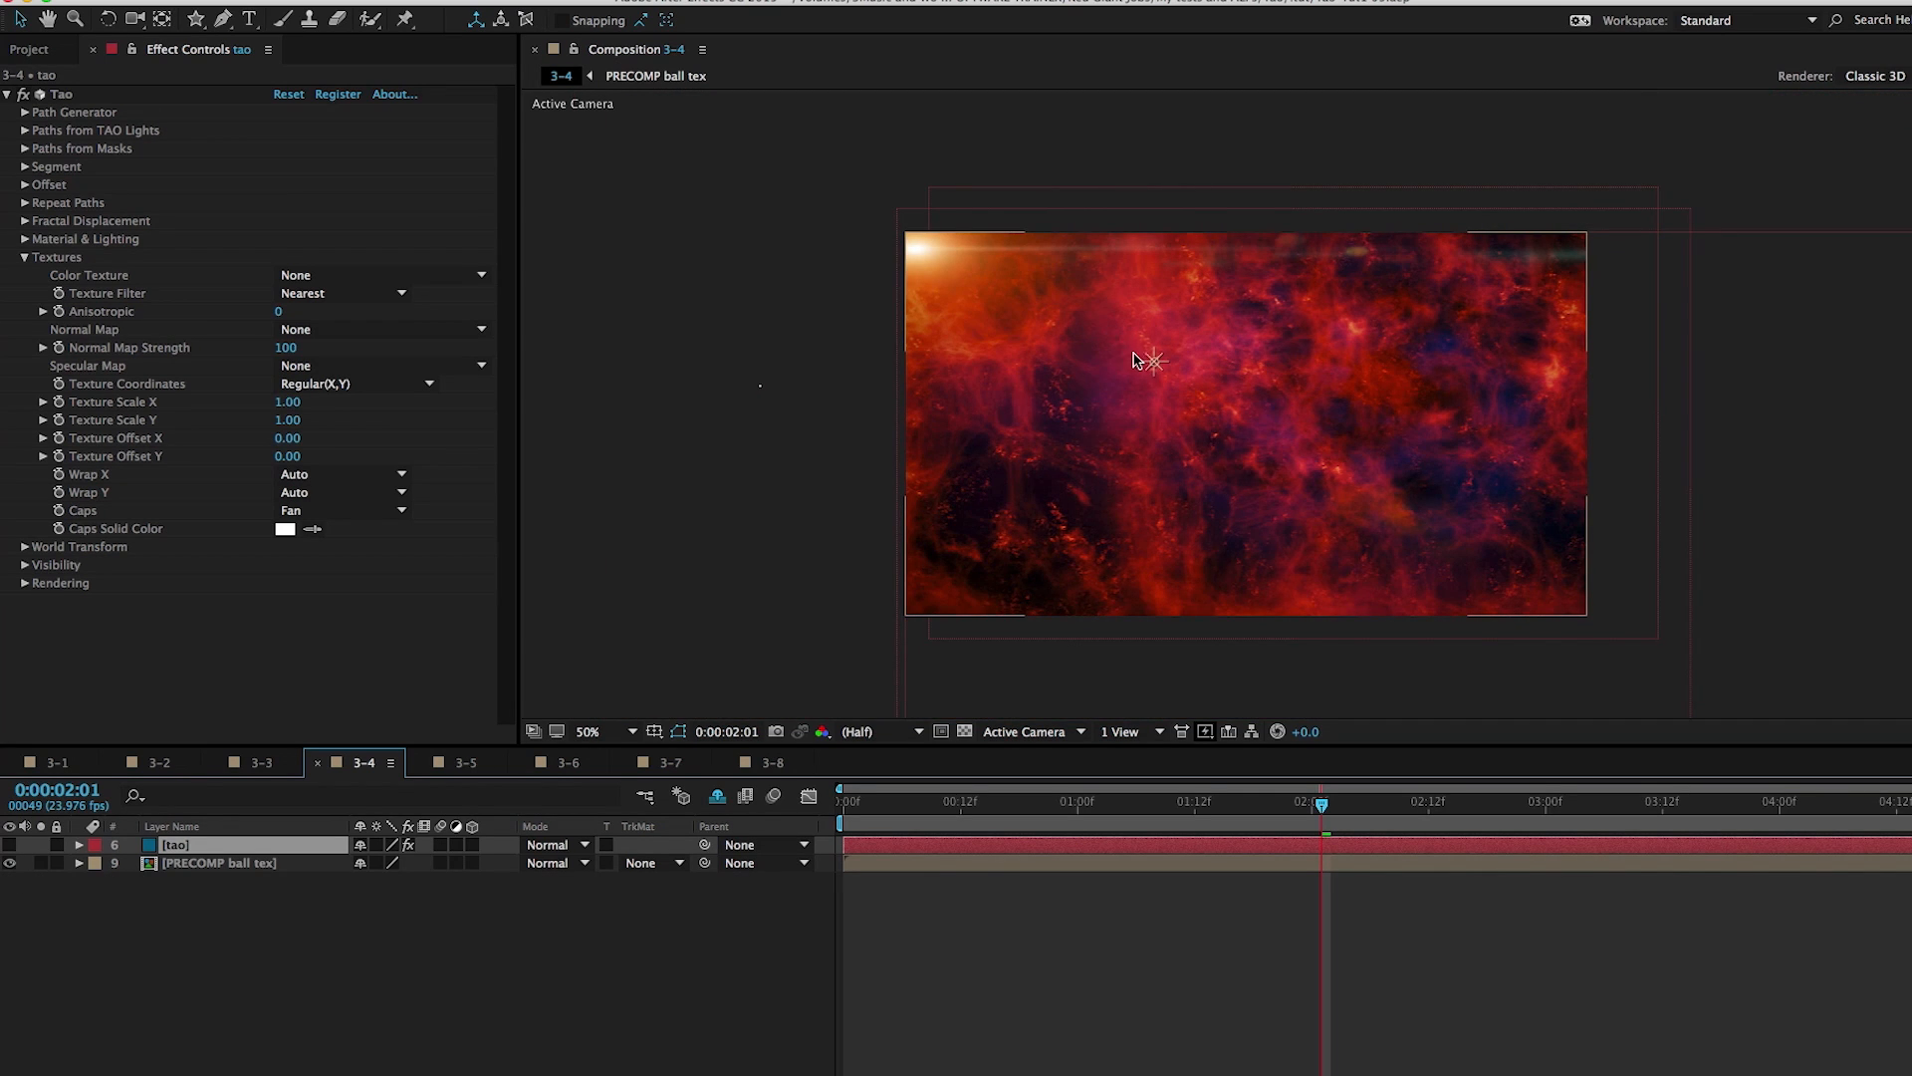
mouse_move(1375, 332)
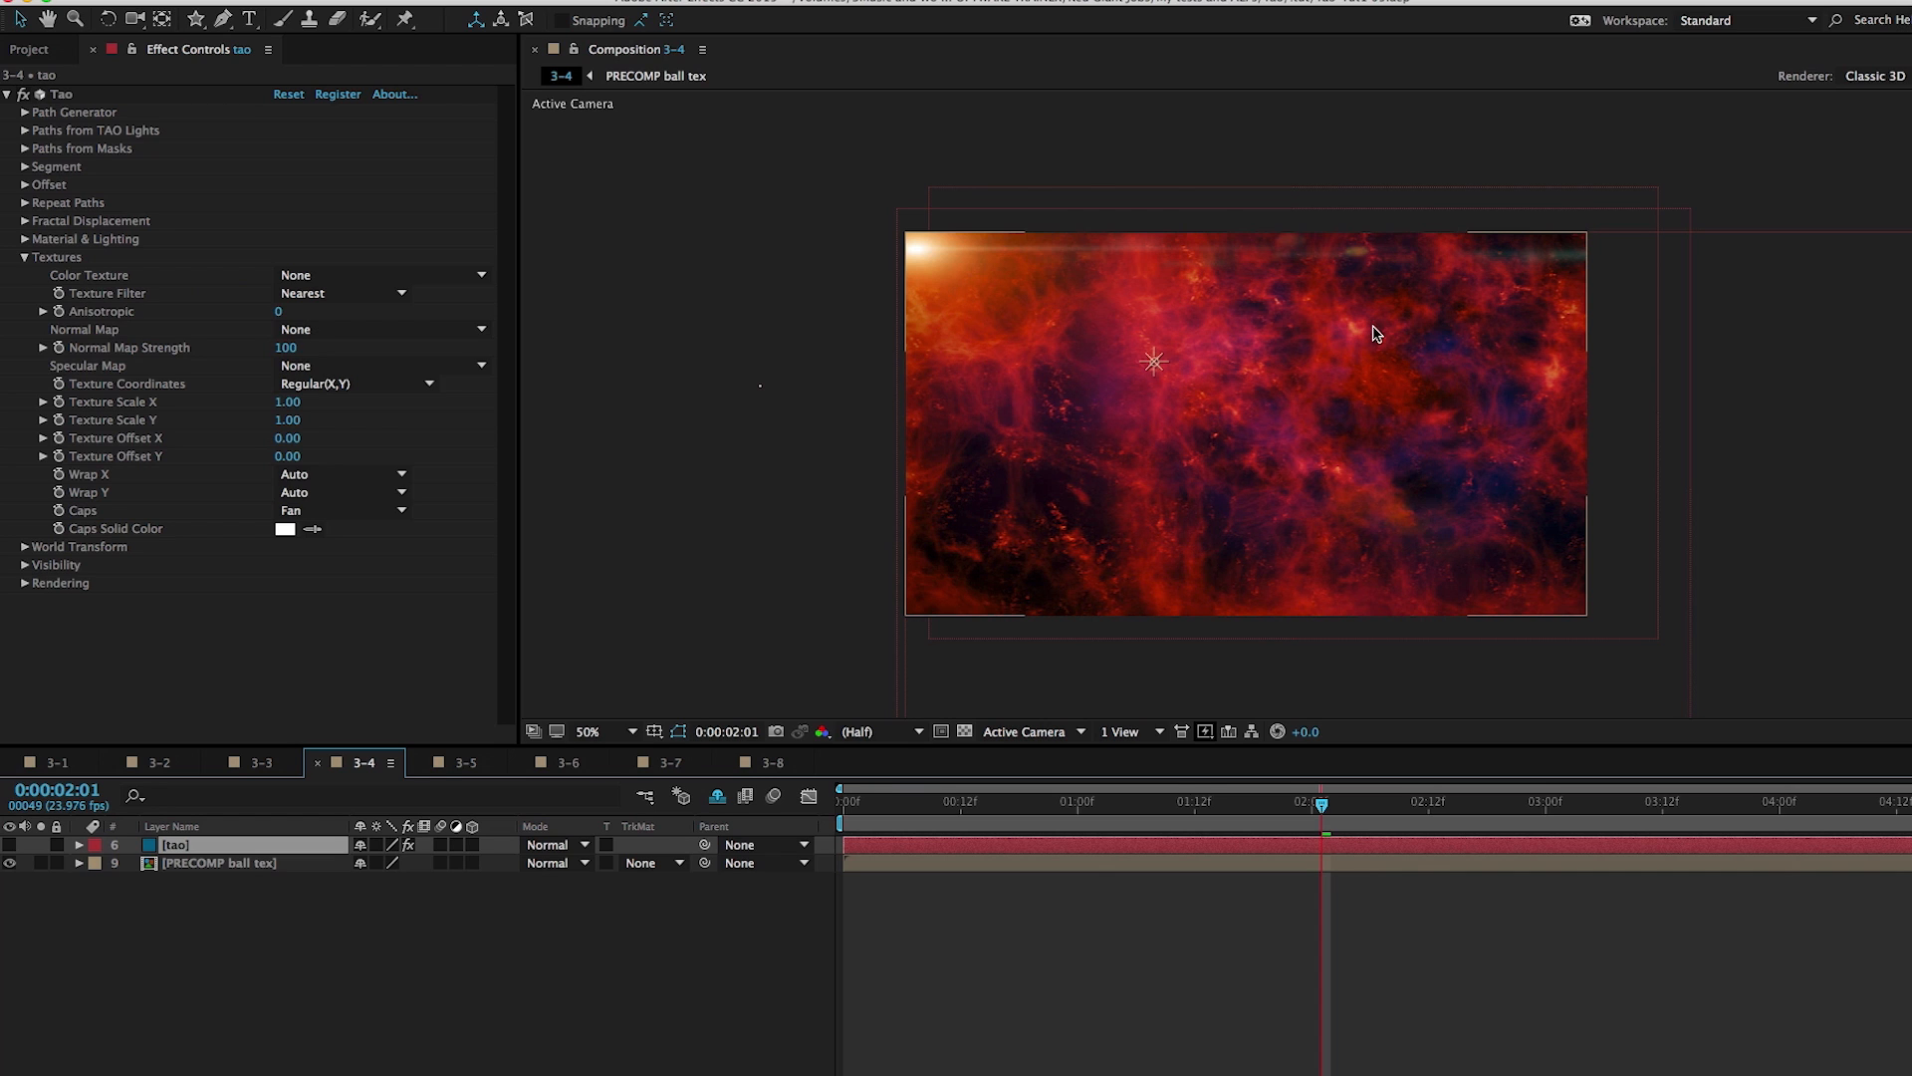
mouse_move(1308, 455)
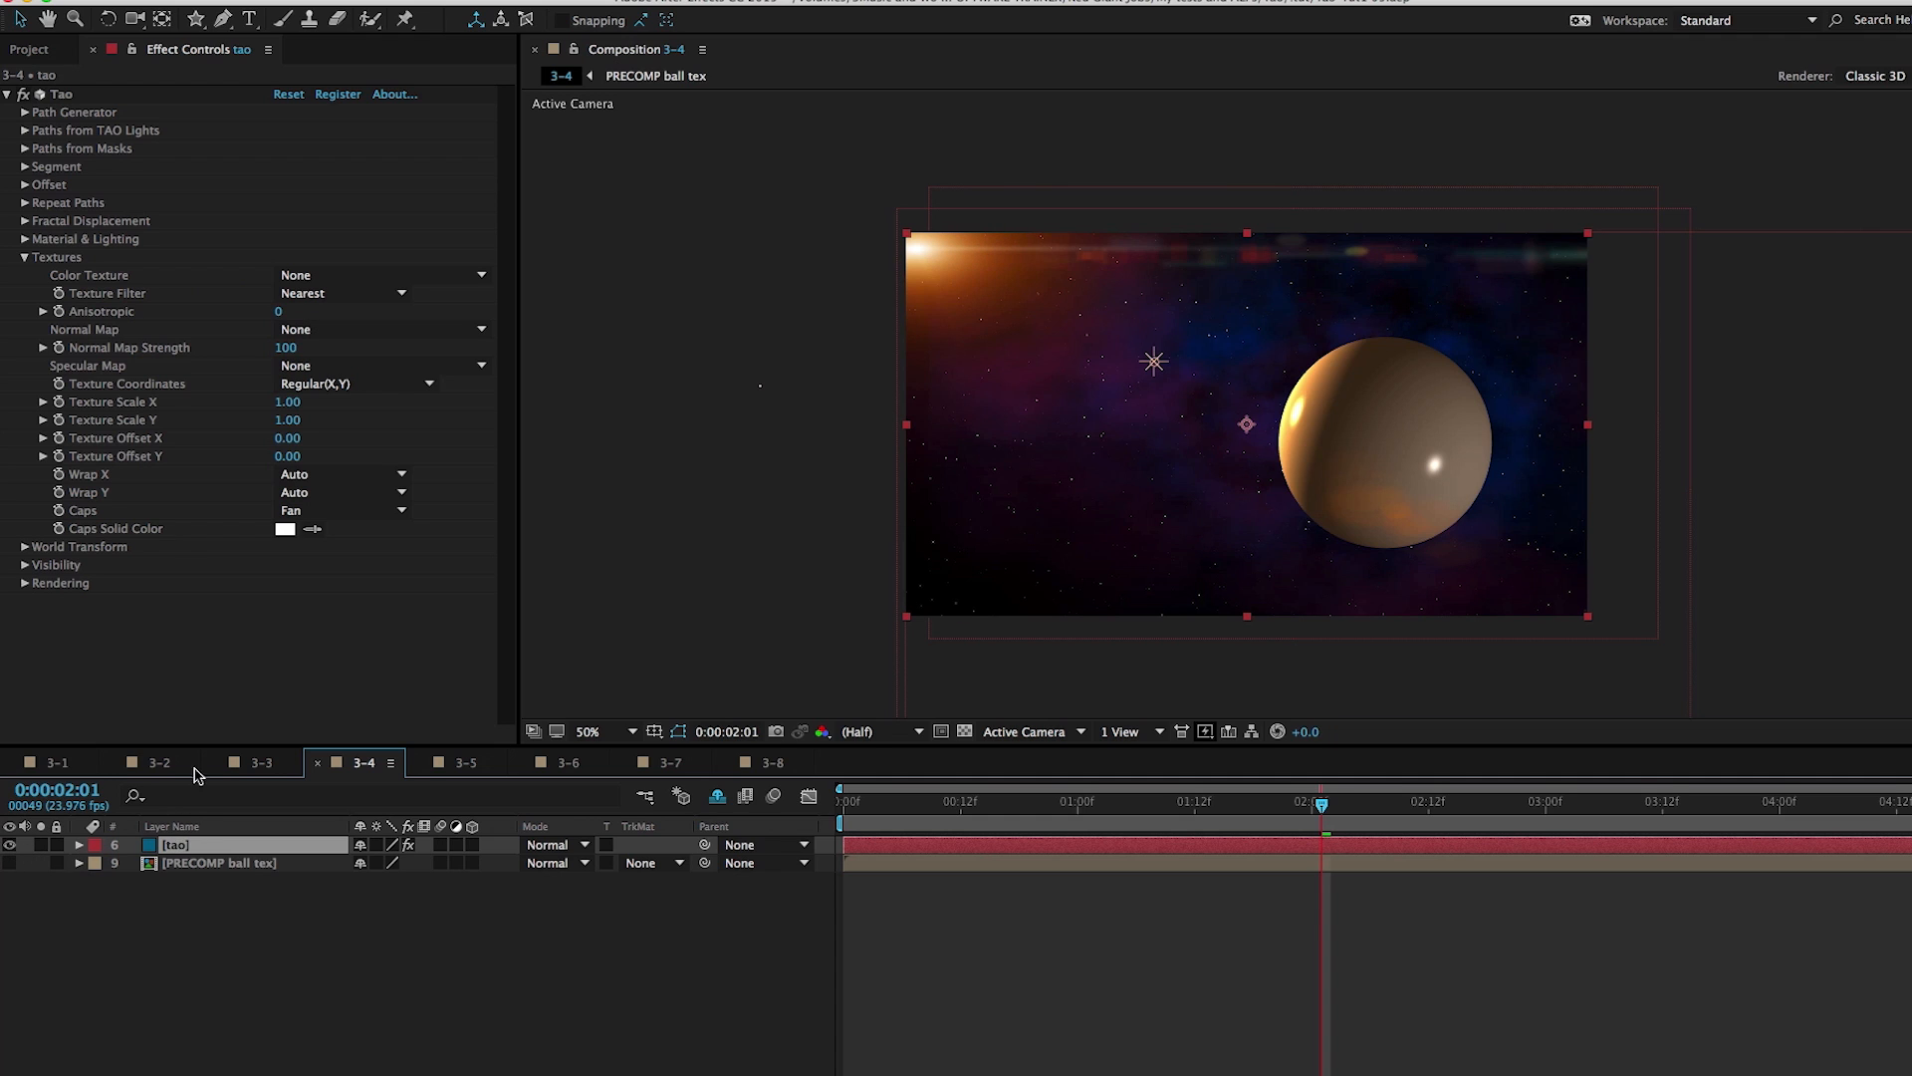
Set Tao's Color Texture to '9. PRECOMP ball tex' and collapse the Textures group
left_click(380, 275)
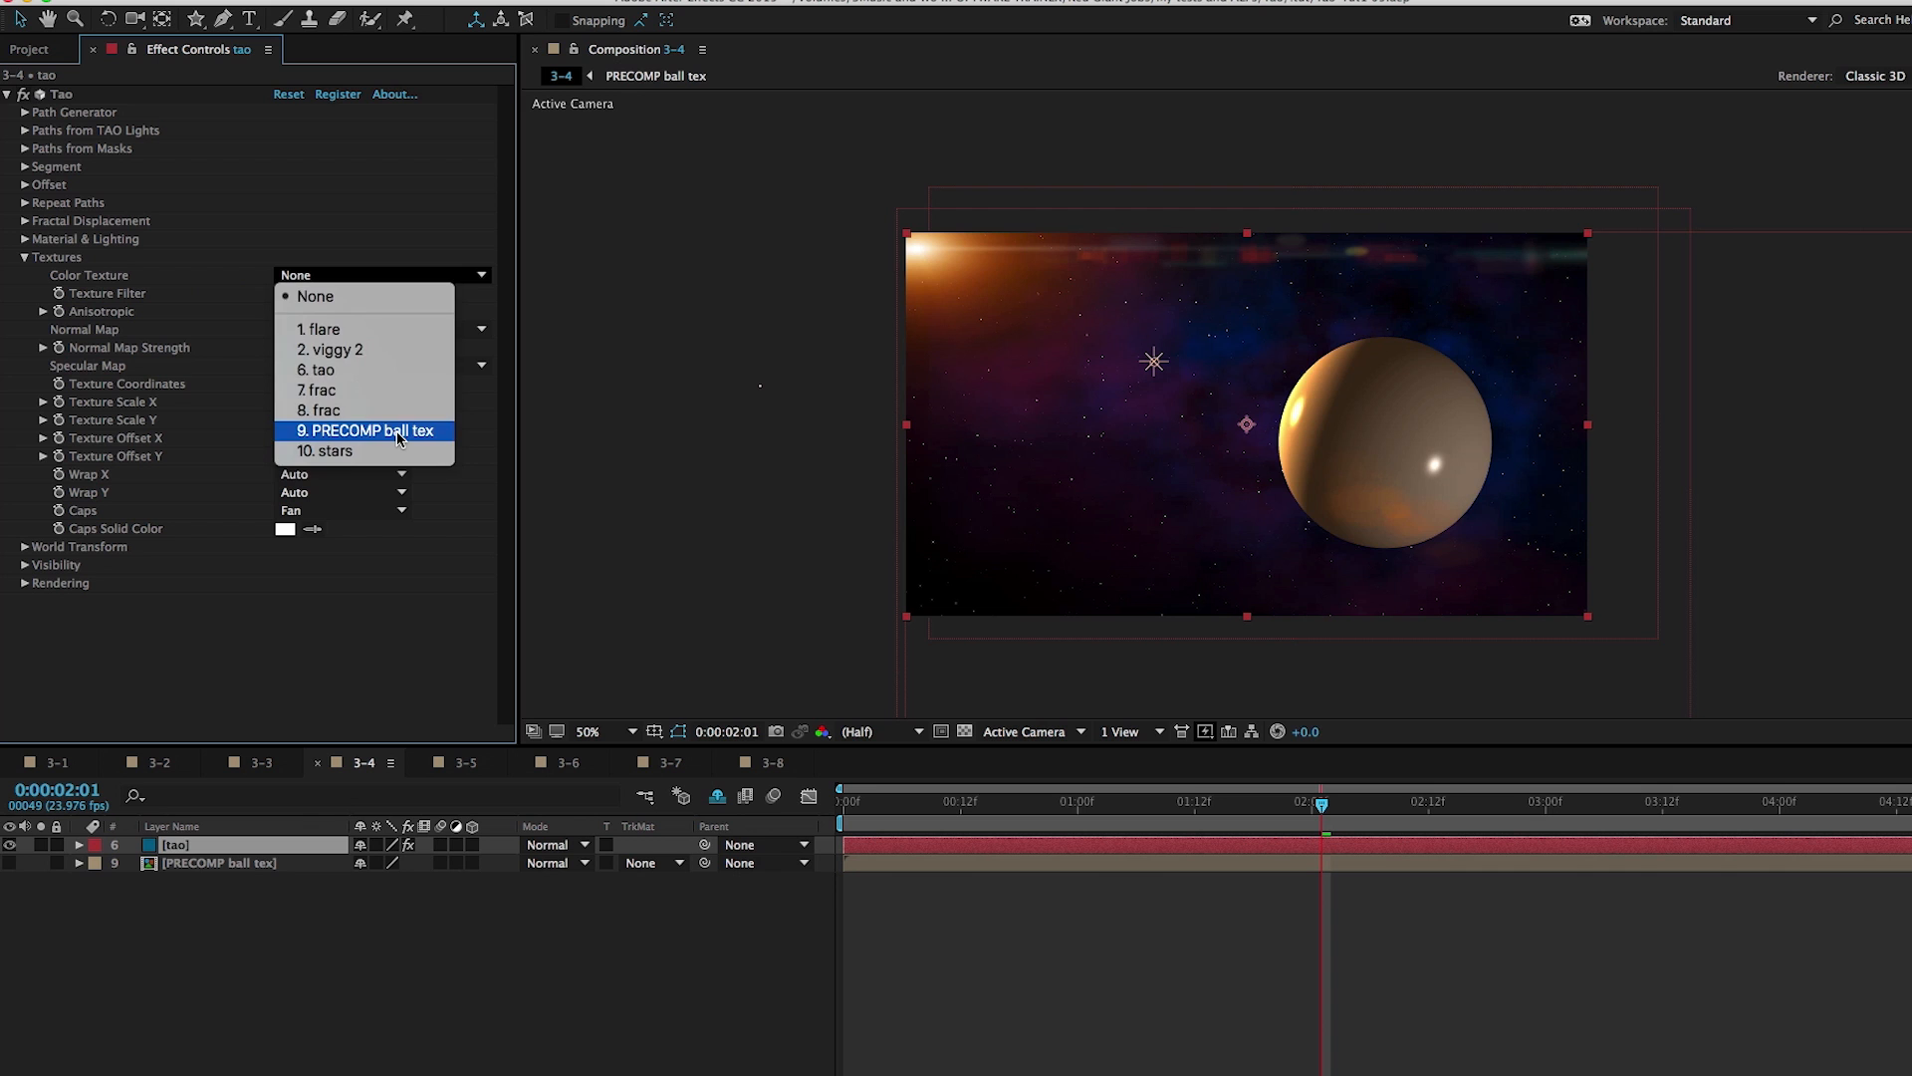
left_click(365, 431)
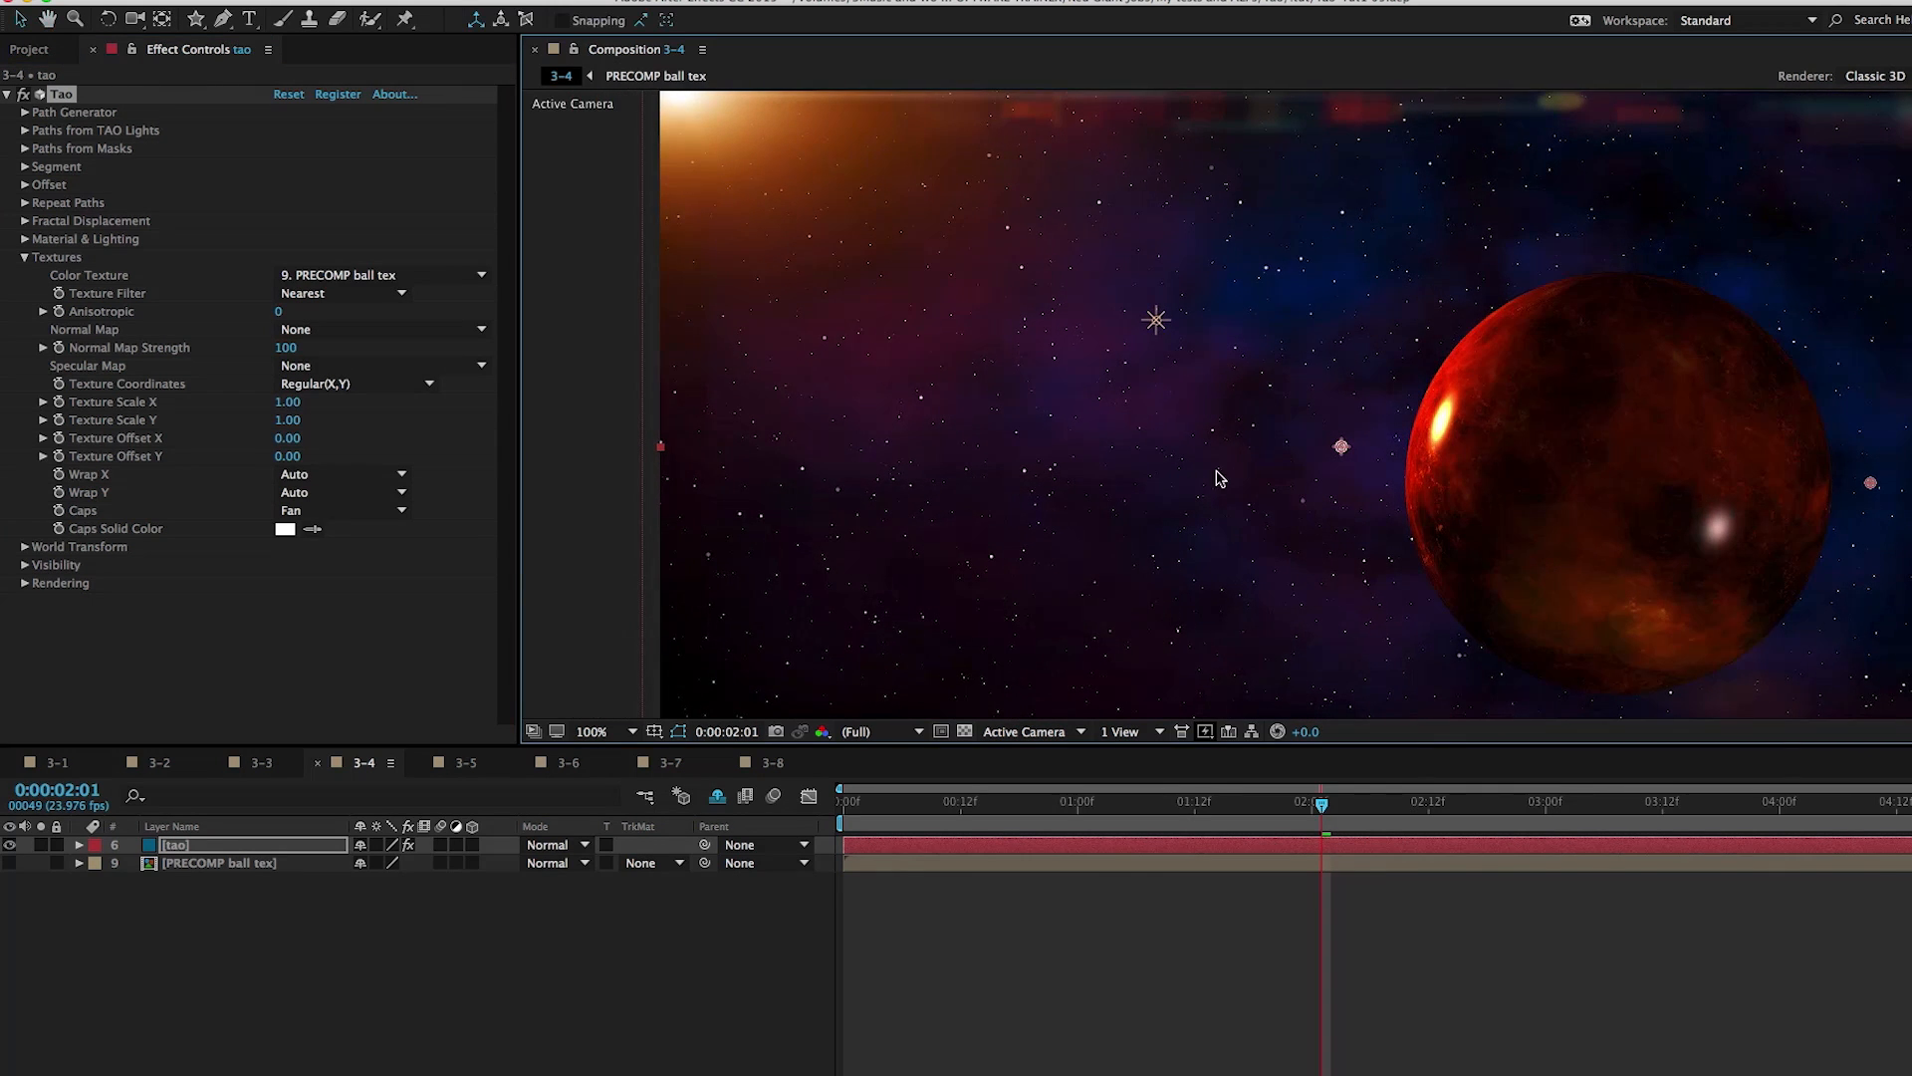
mouse_move(1467, 436)
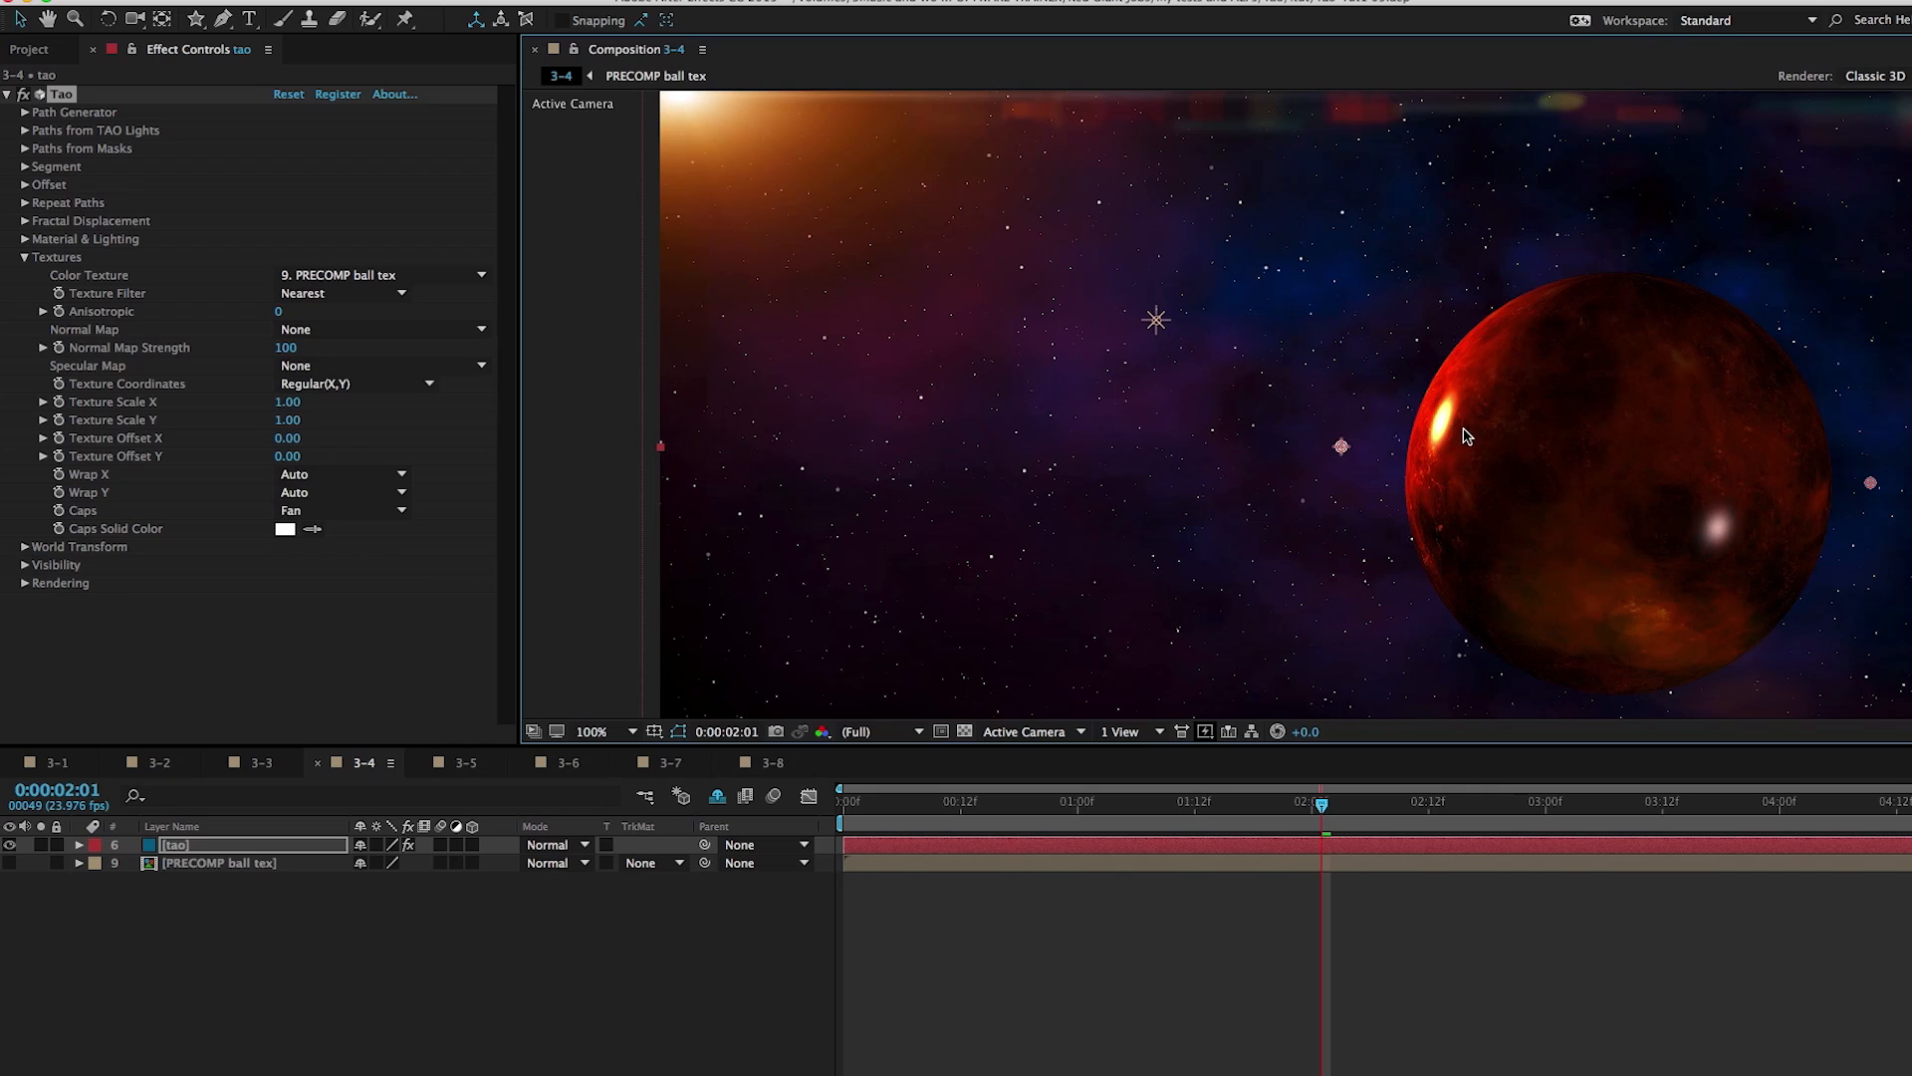
mouse_move(1667, 520)
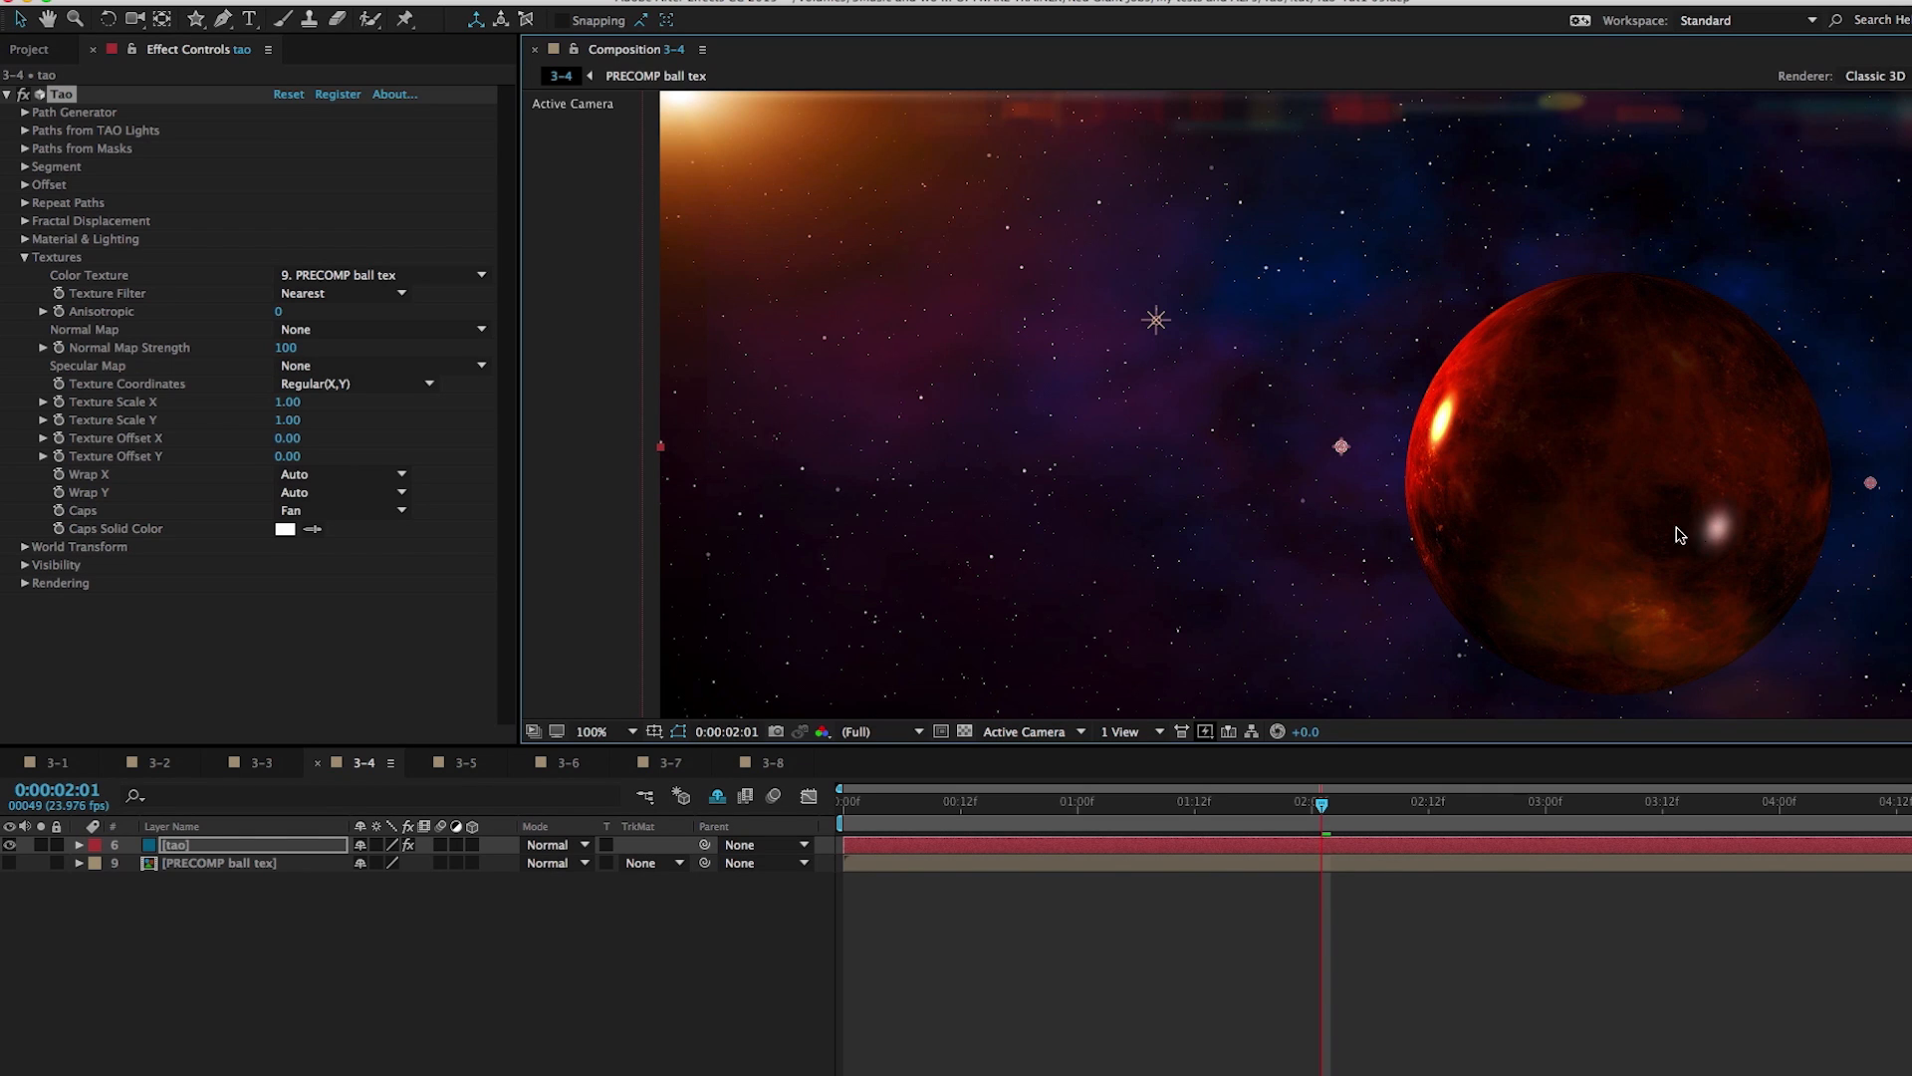
mouse_move(1688, 510)
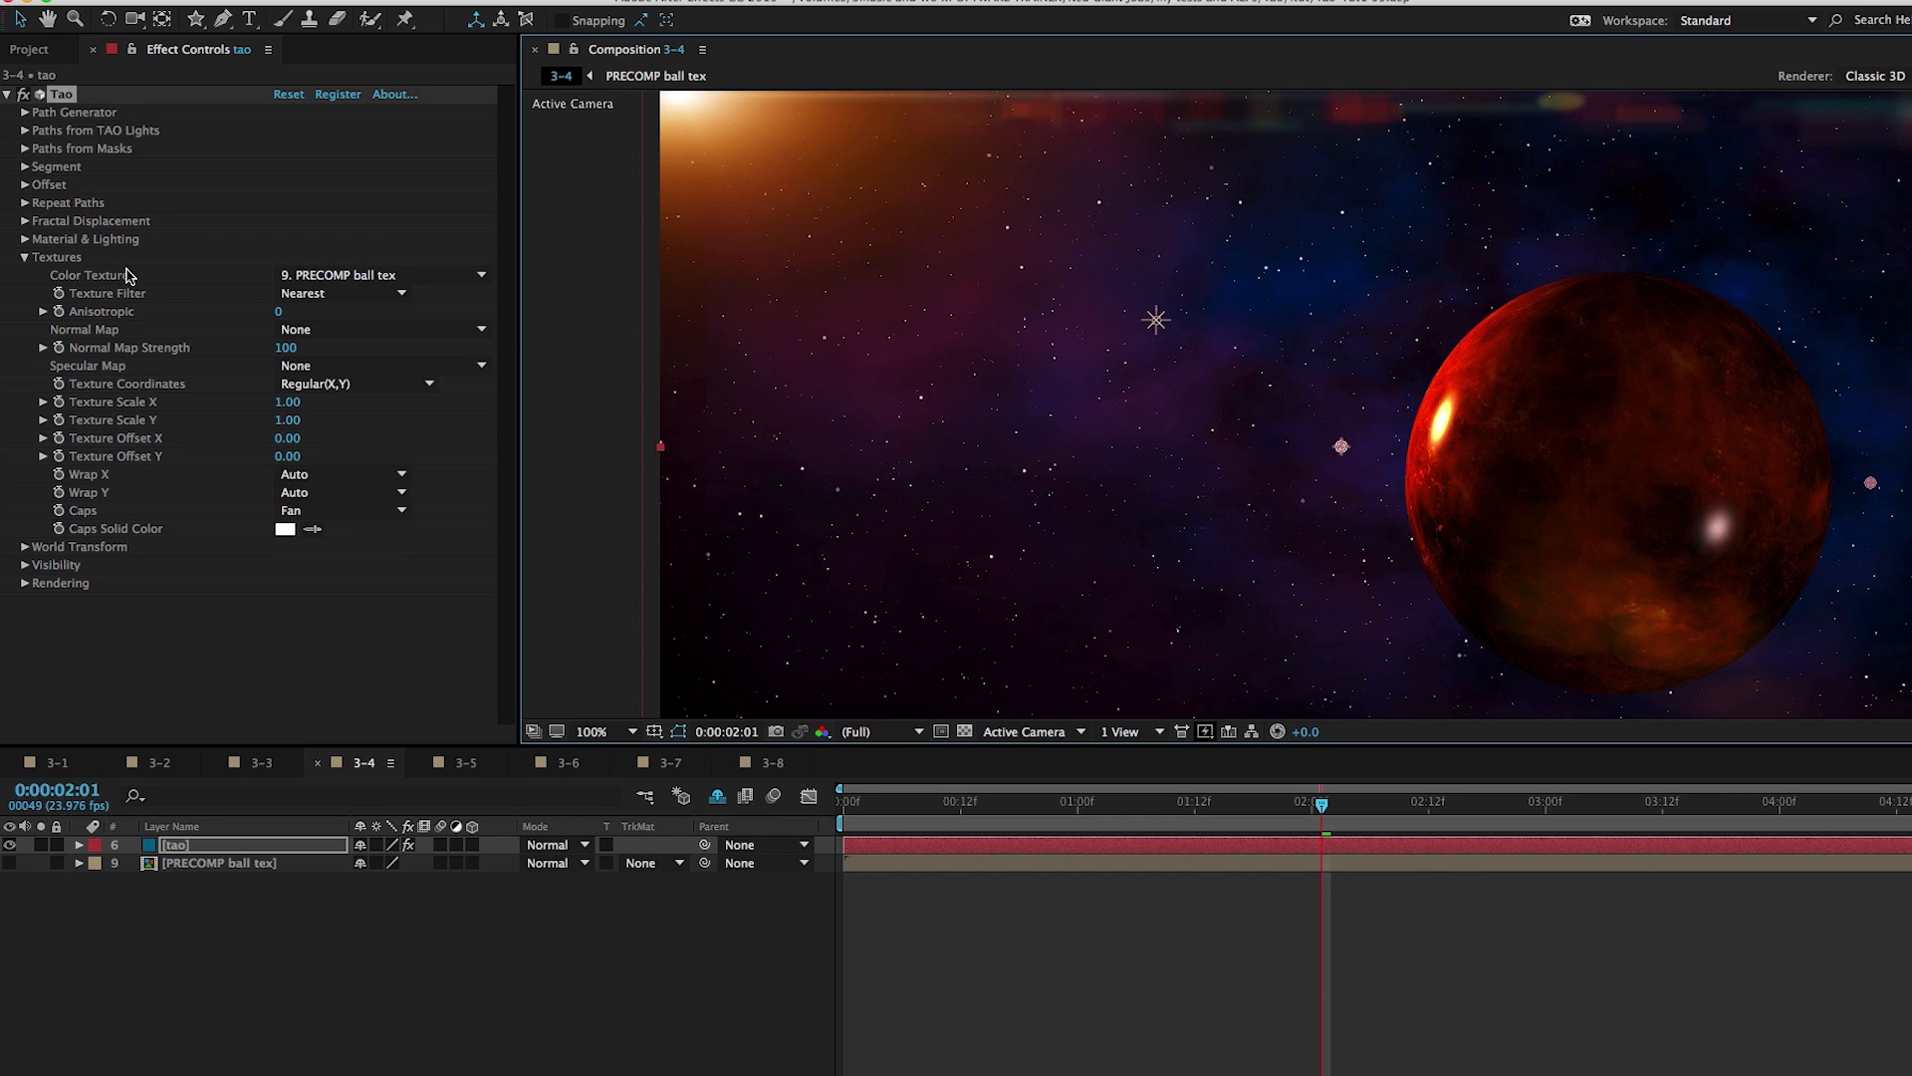
left_click(22, 257)
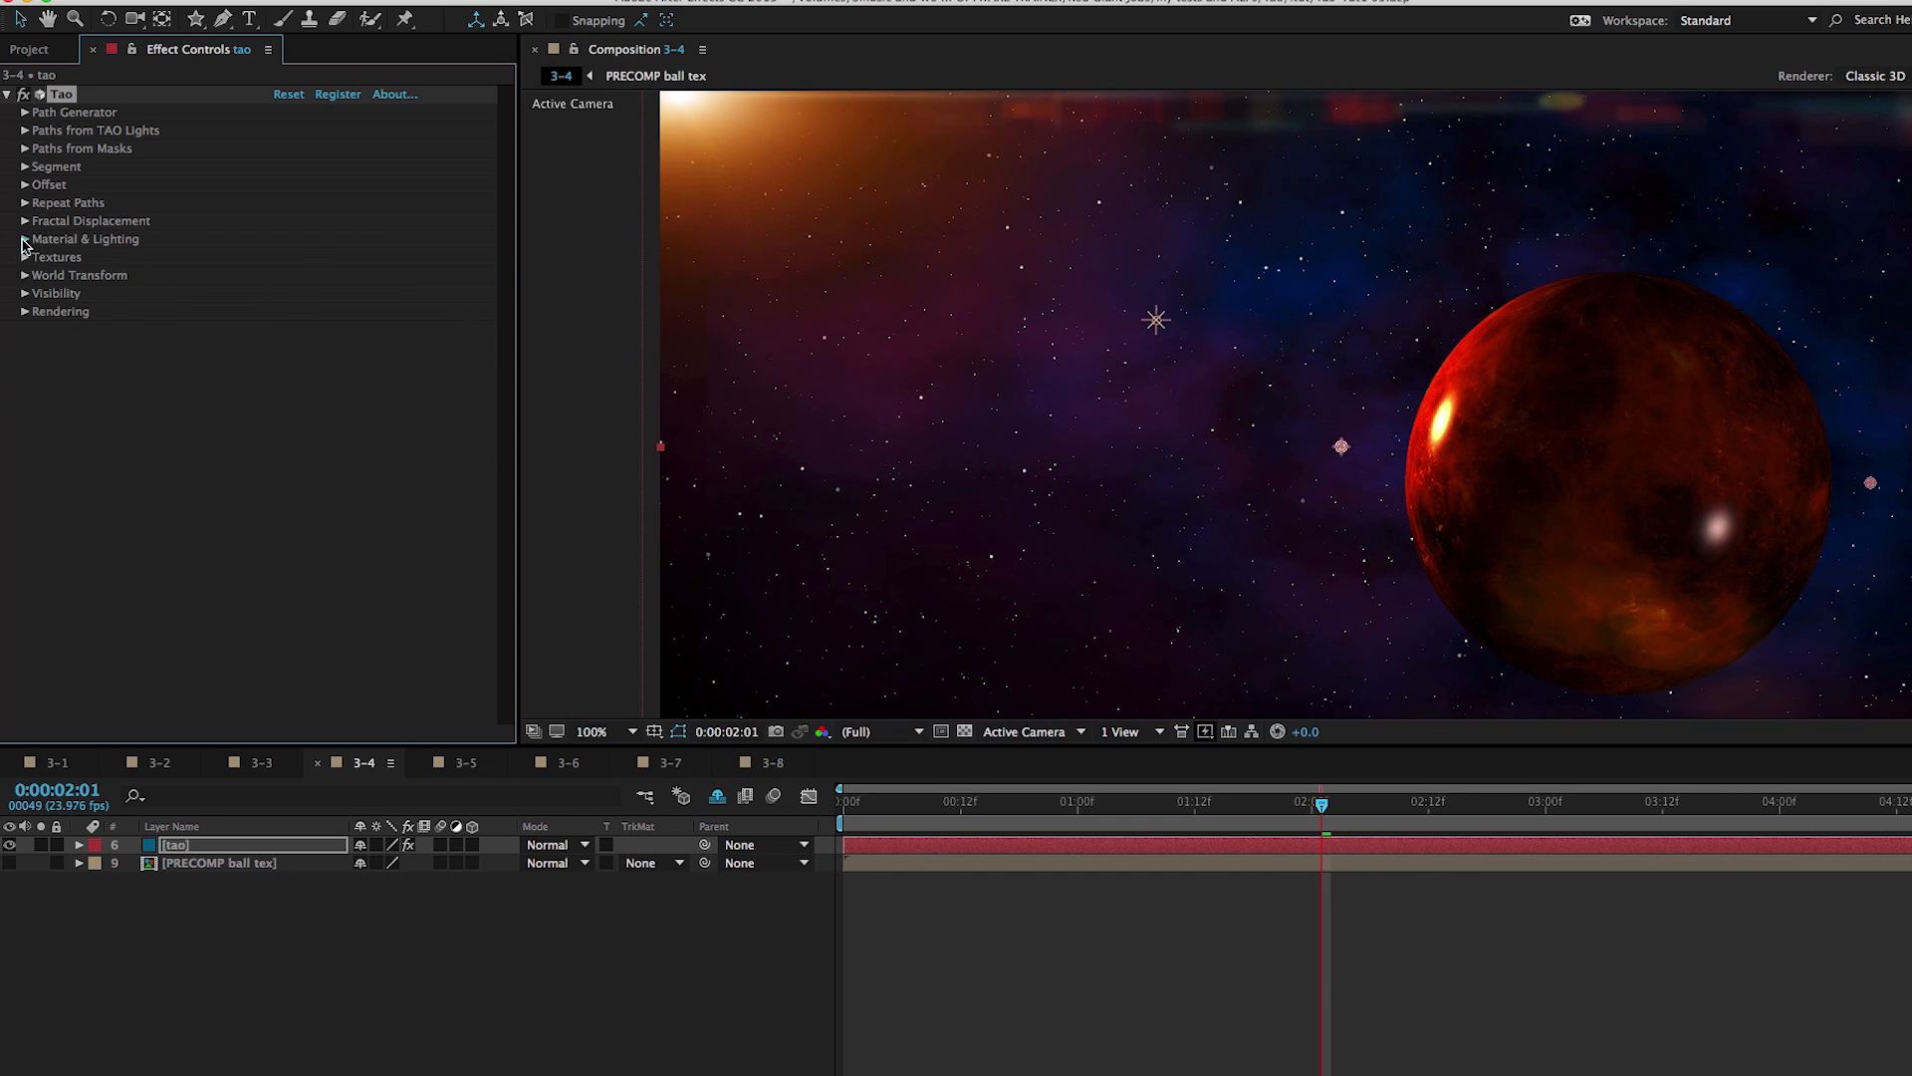
Switch off a scene light to remove the sphere's highlights, then open composition 3-5
left_click(23, 239)
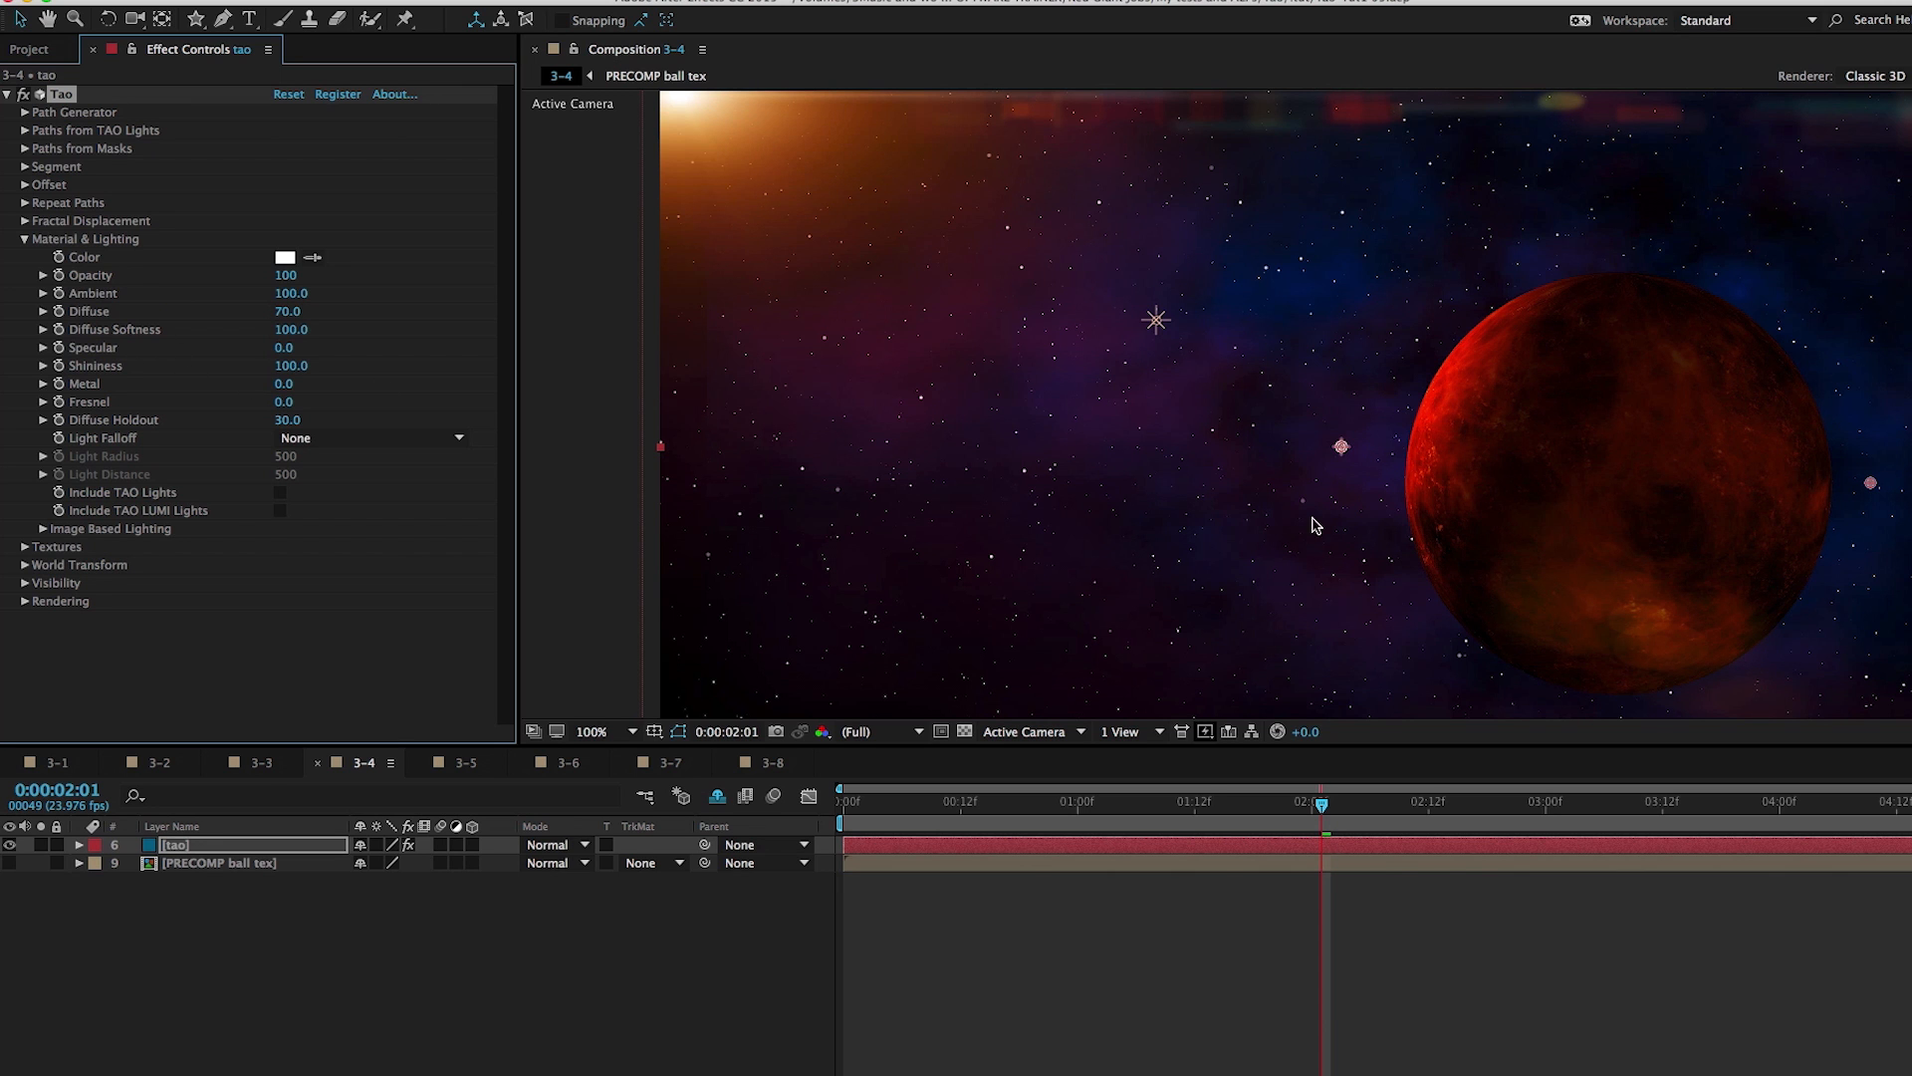
mouse_move(1615, 537)
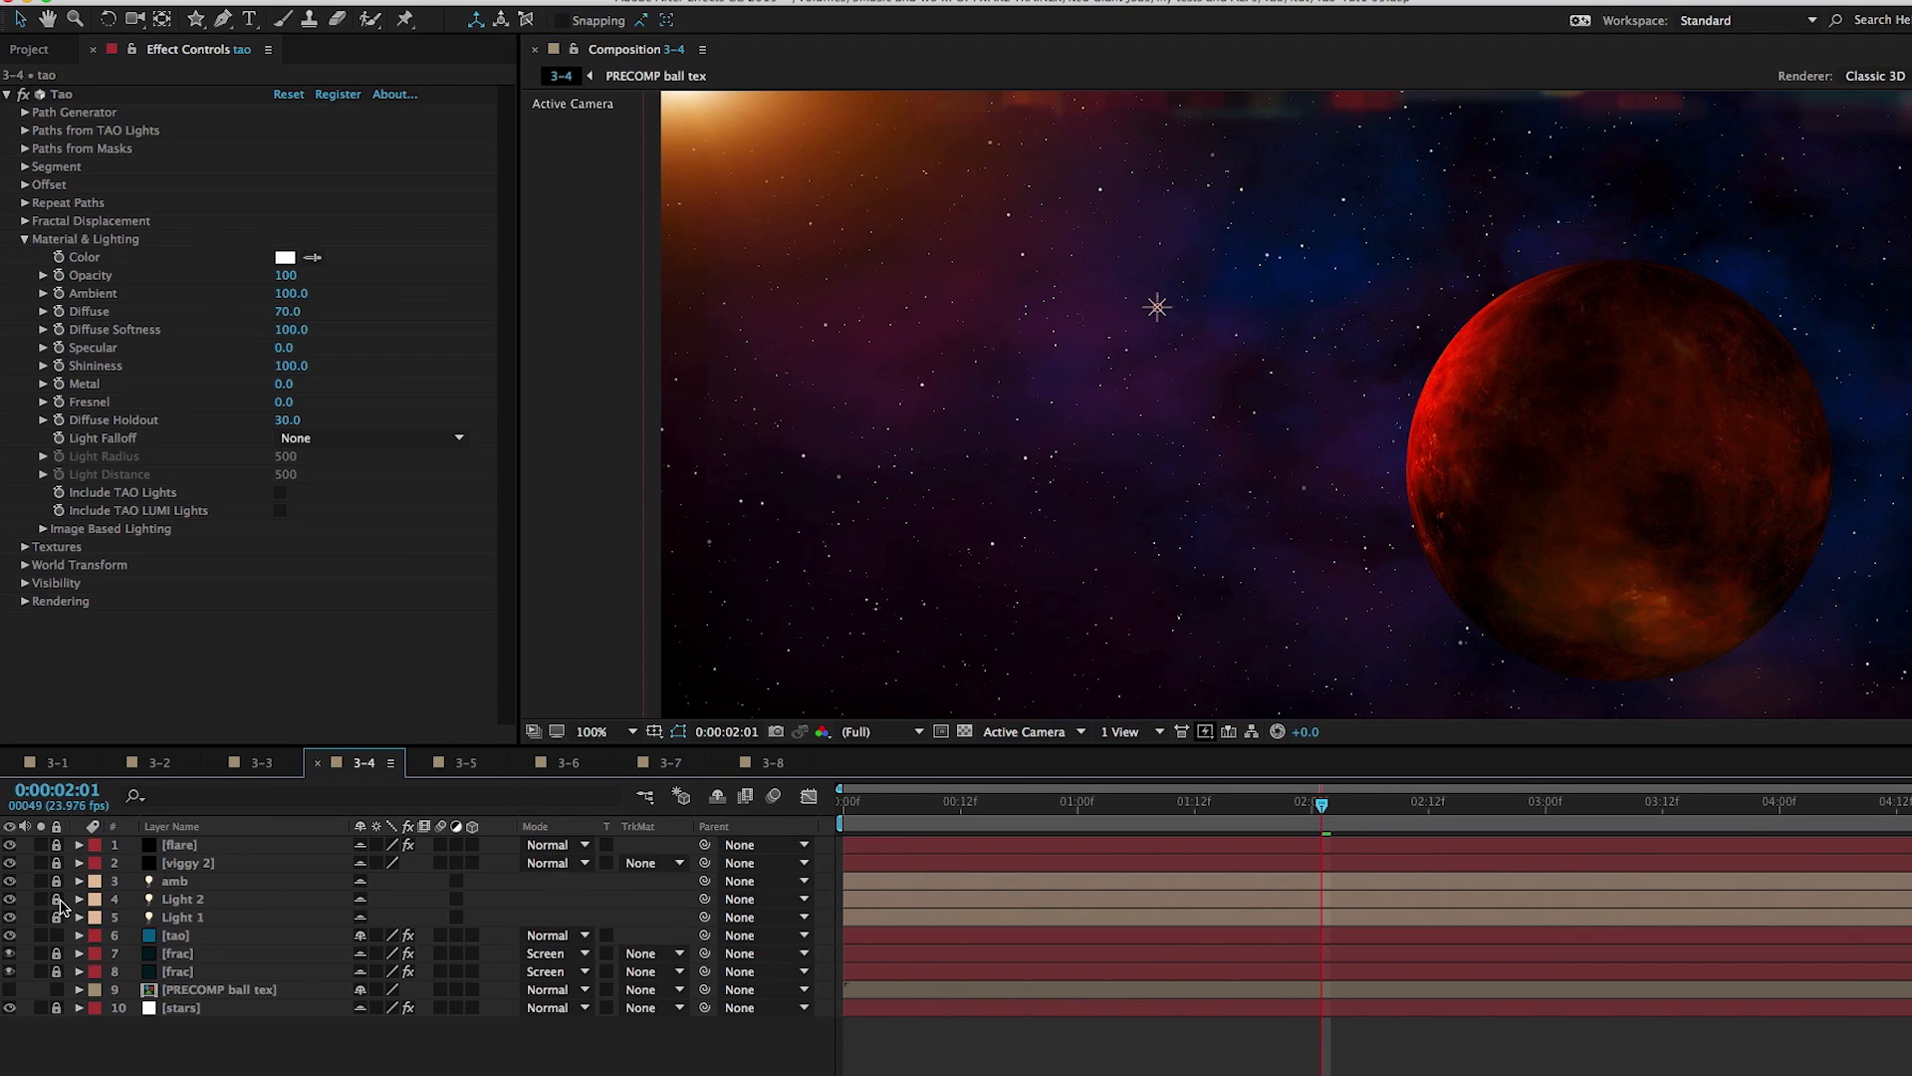
left_click(180, 917)
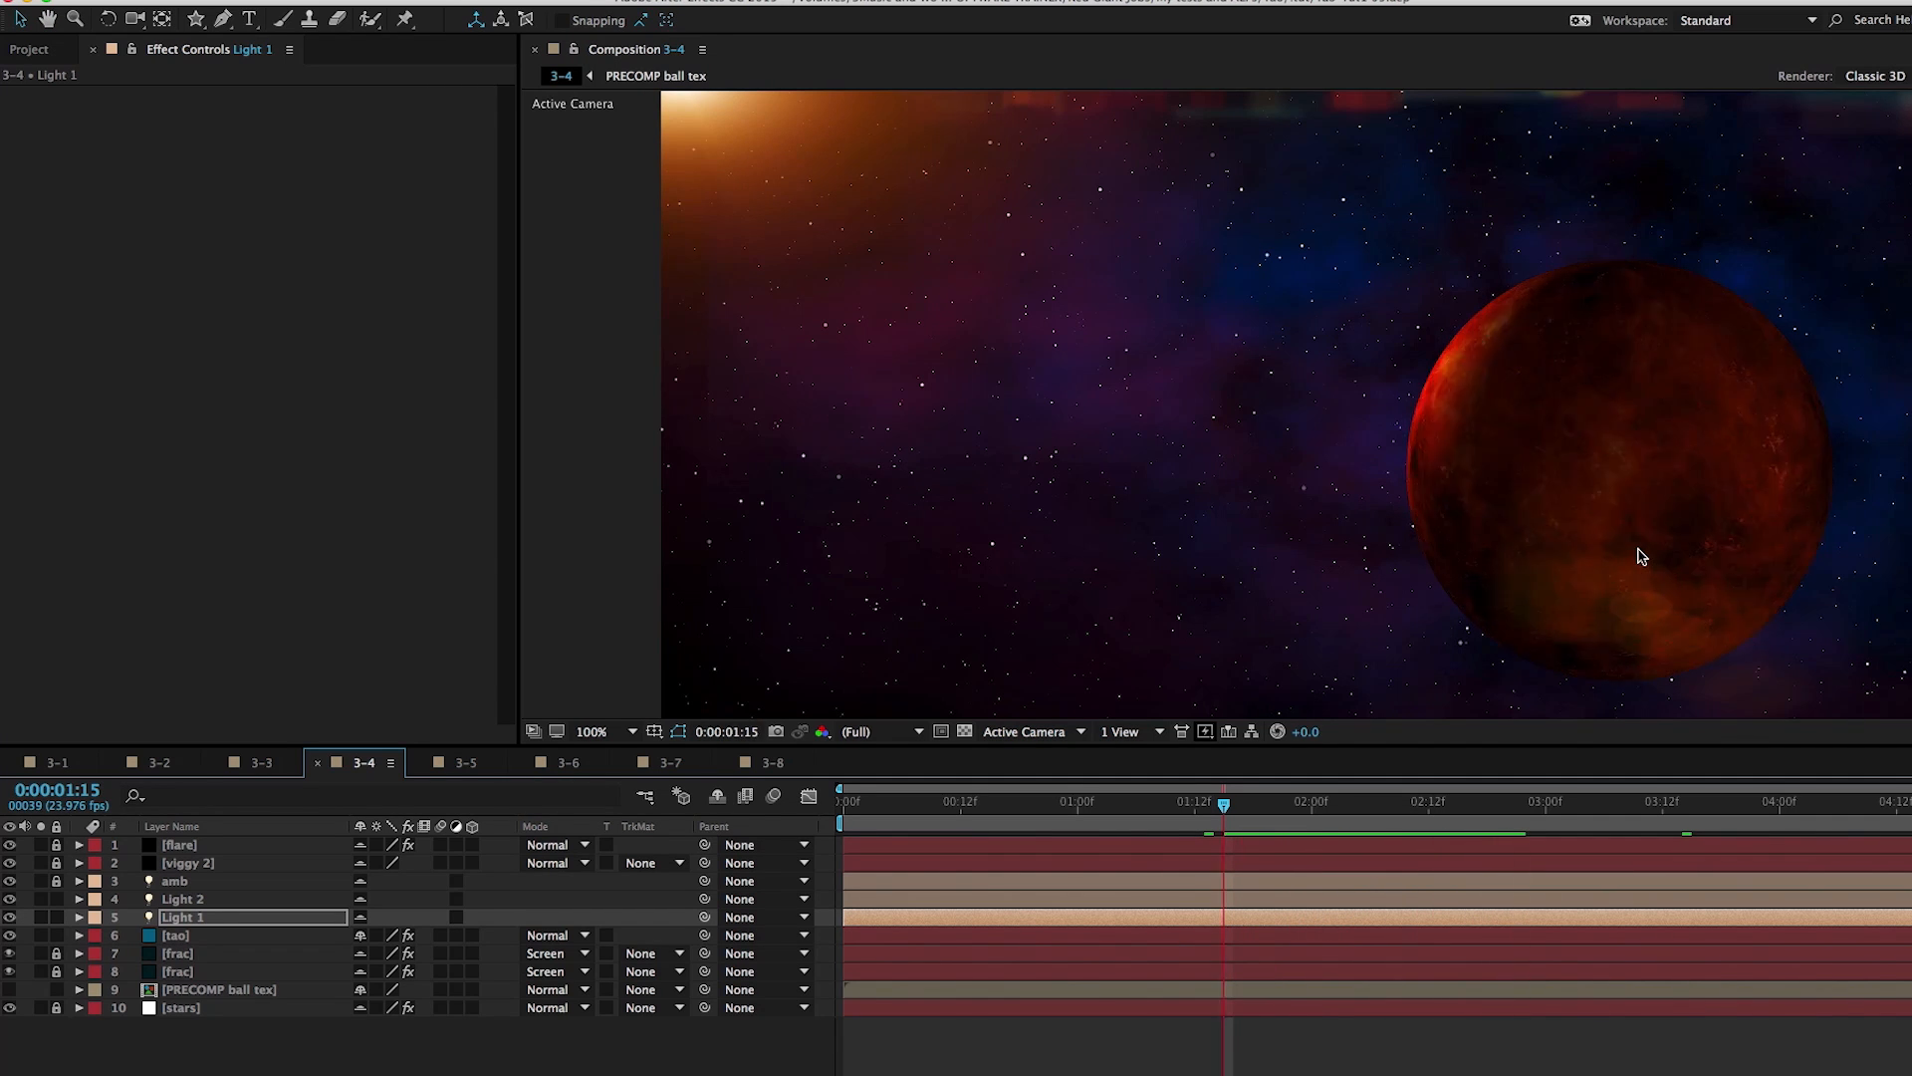
left_click(467, 762)
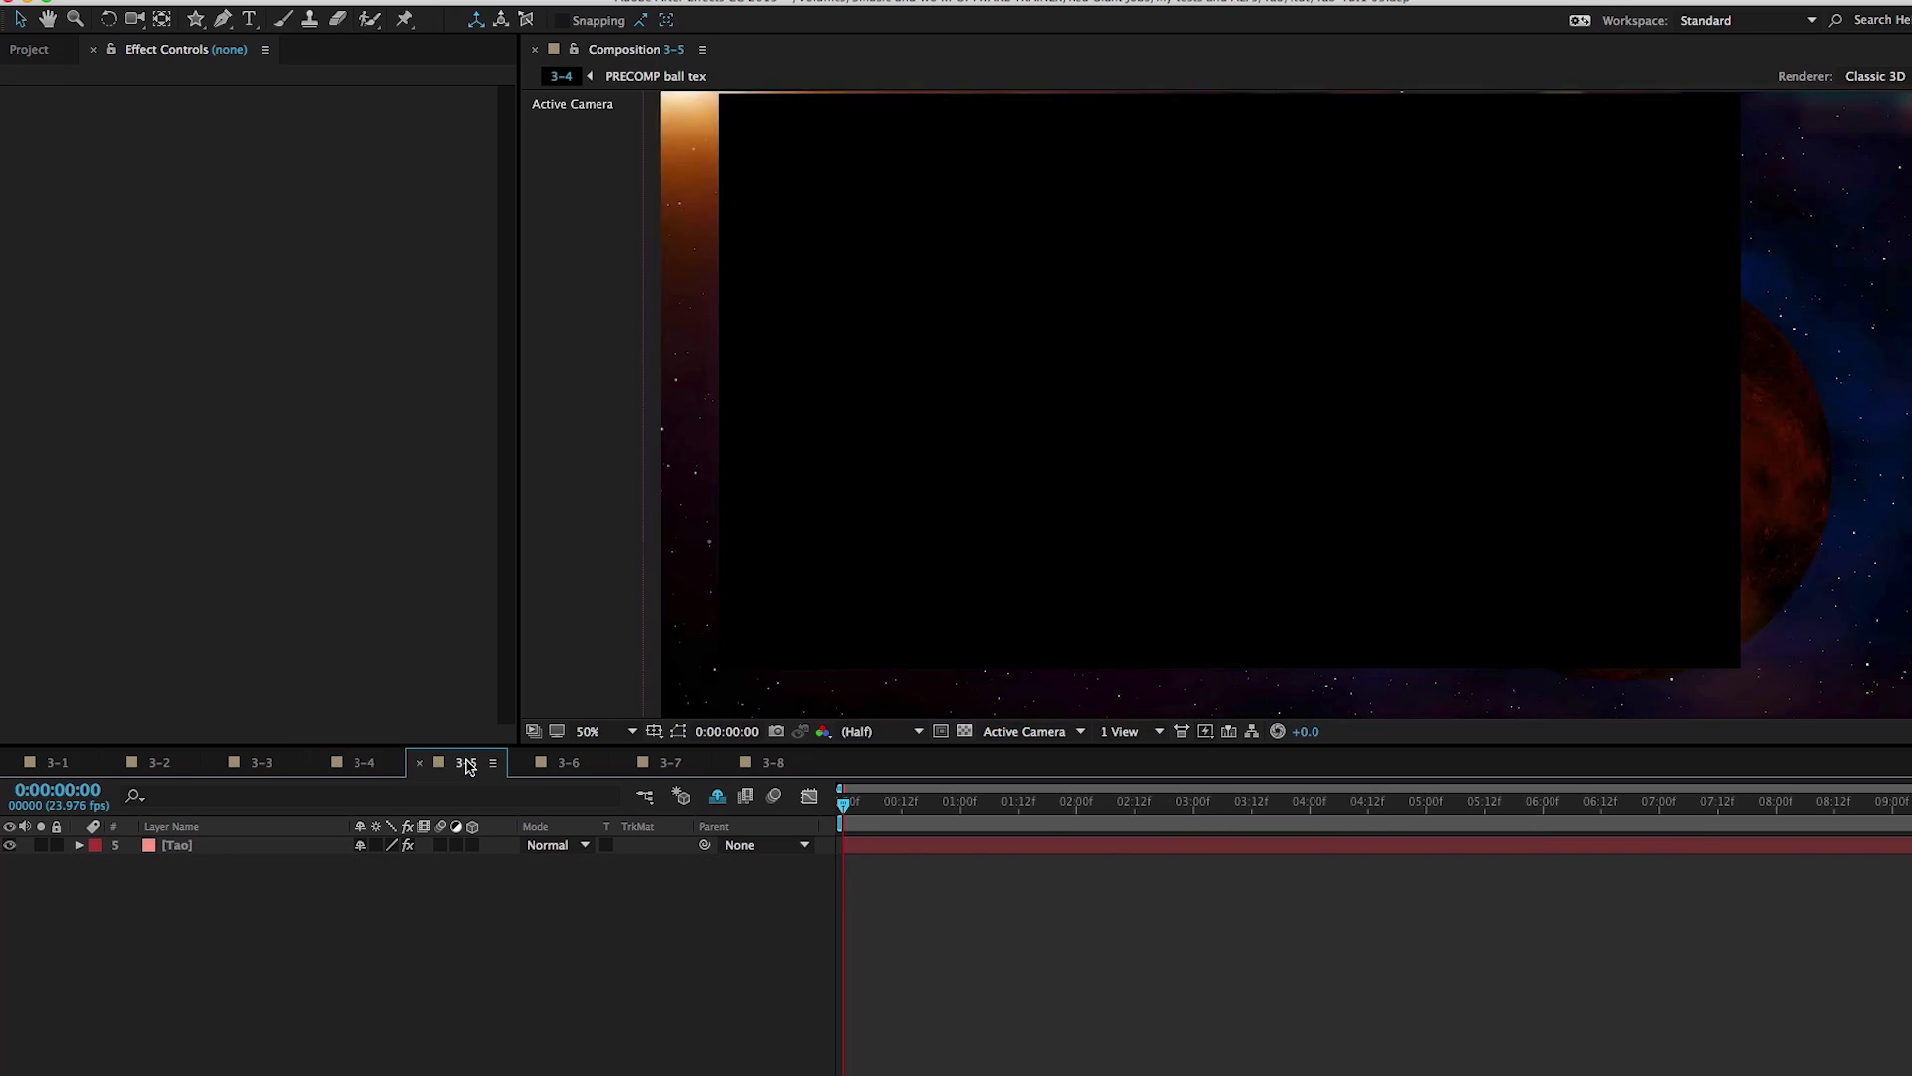
Keep Ambient Occlusion on with AO intensity 137 and radius 71
left_click(467, 761)
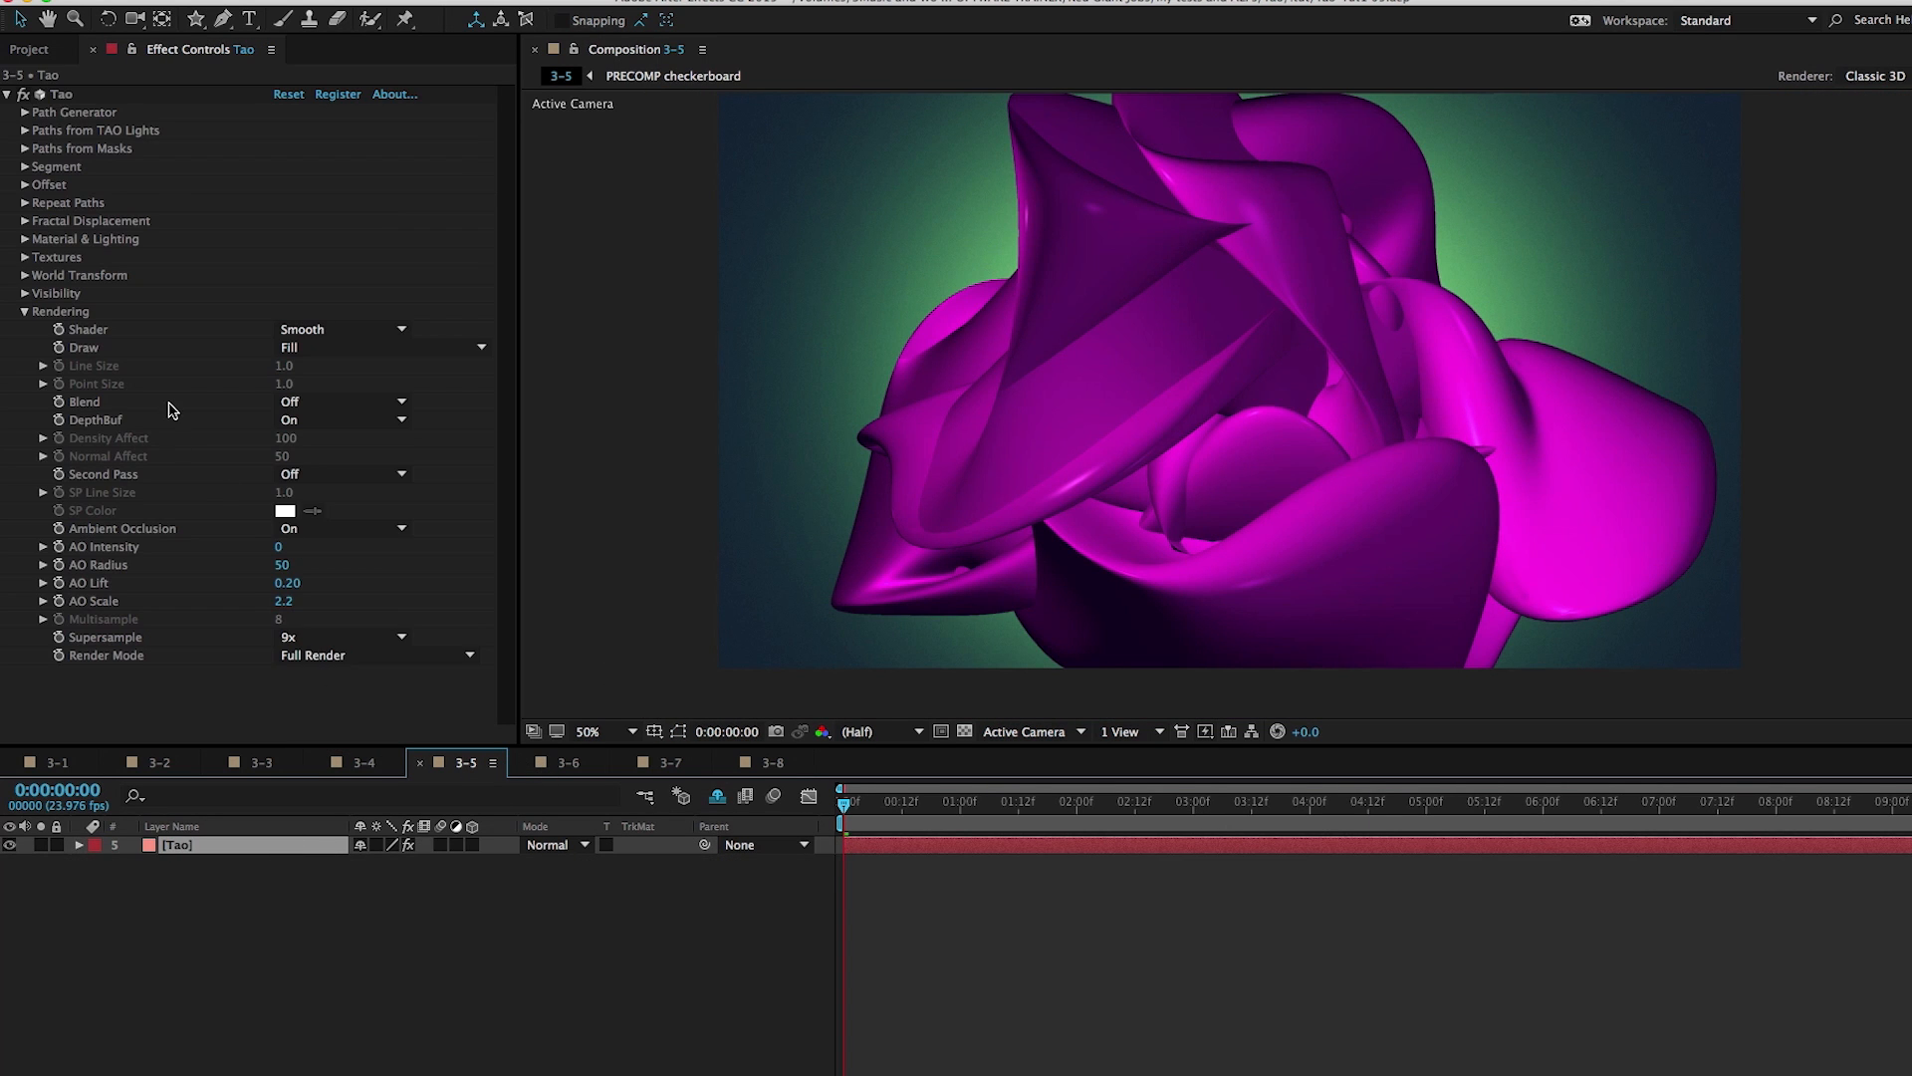
mouse_move(60, 316)
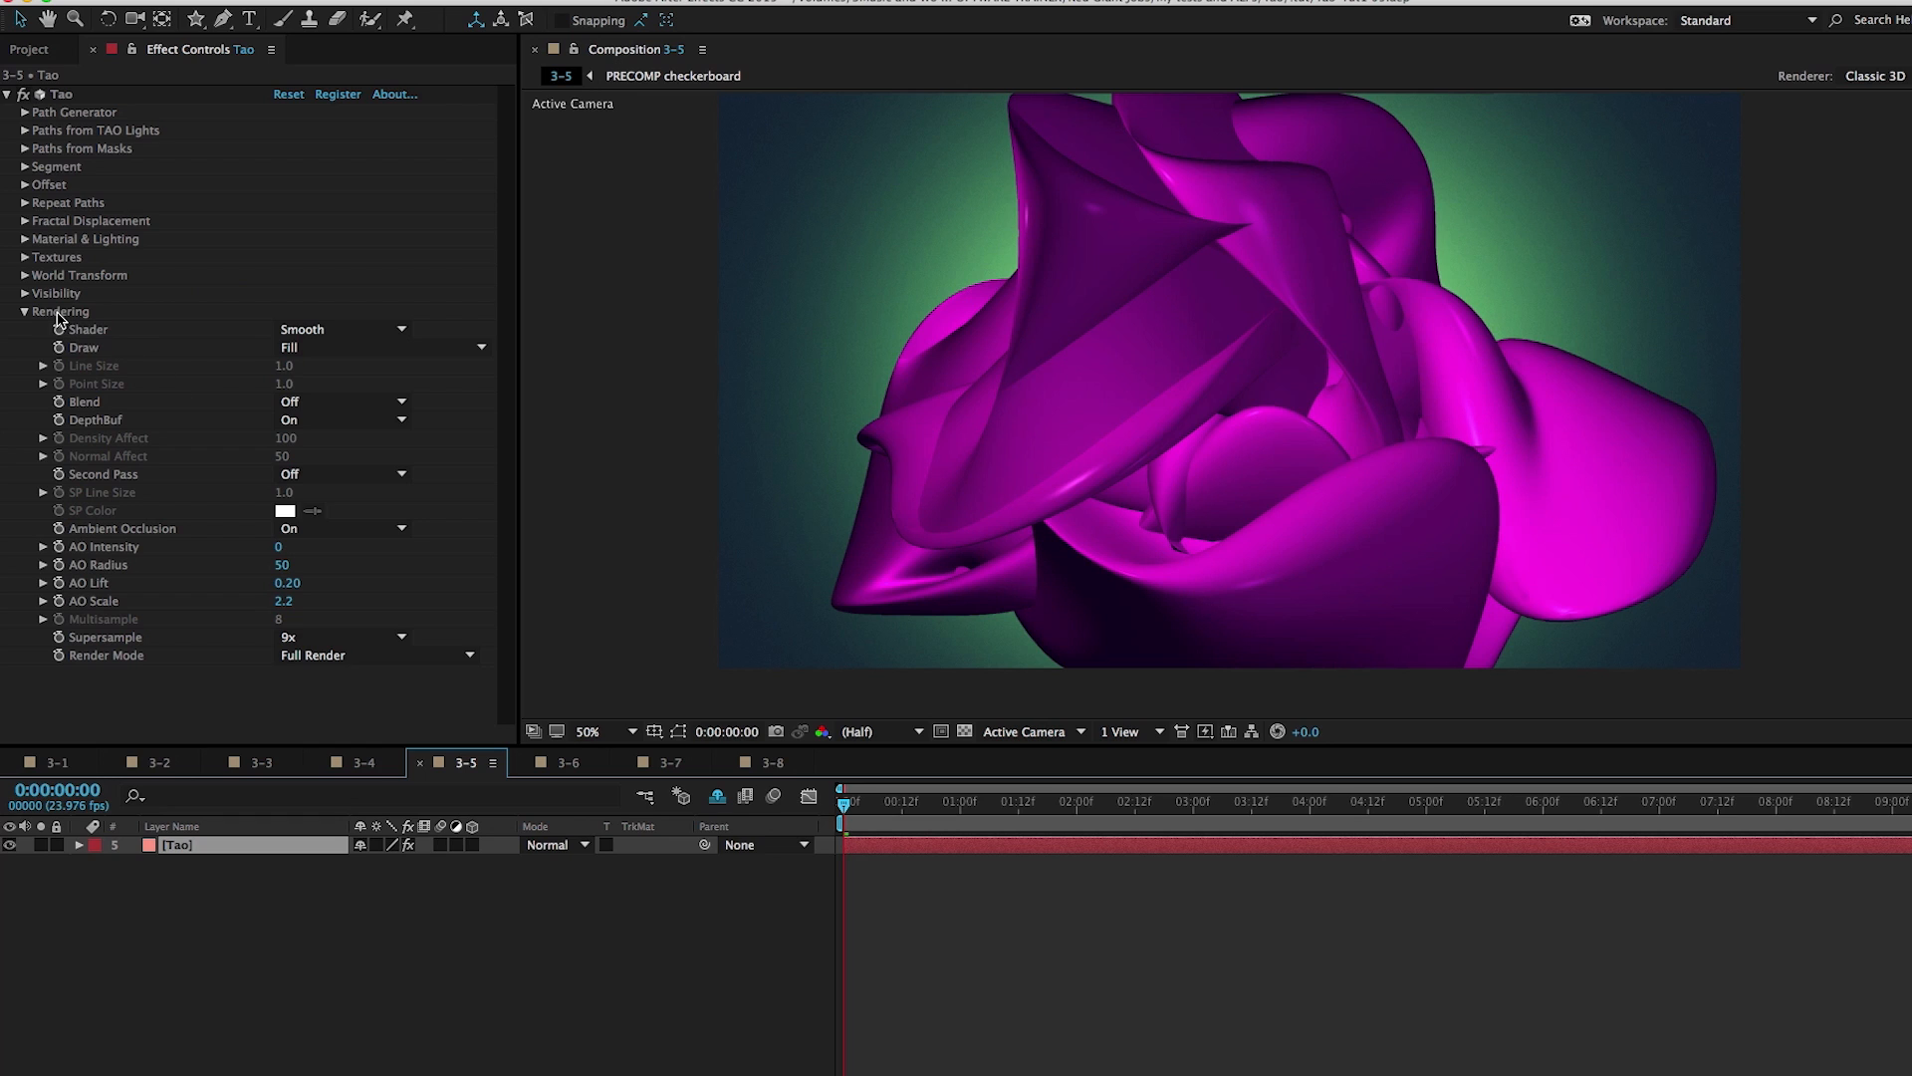
mouse_move(81, 185)
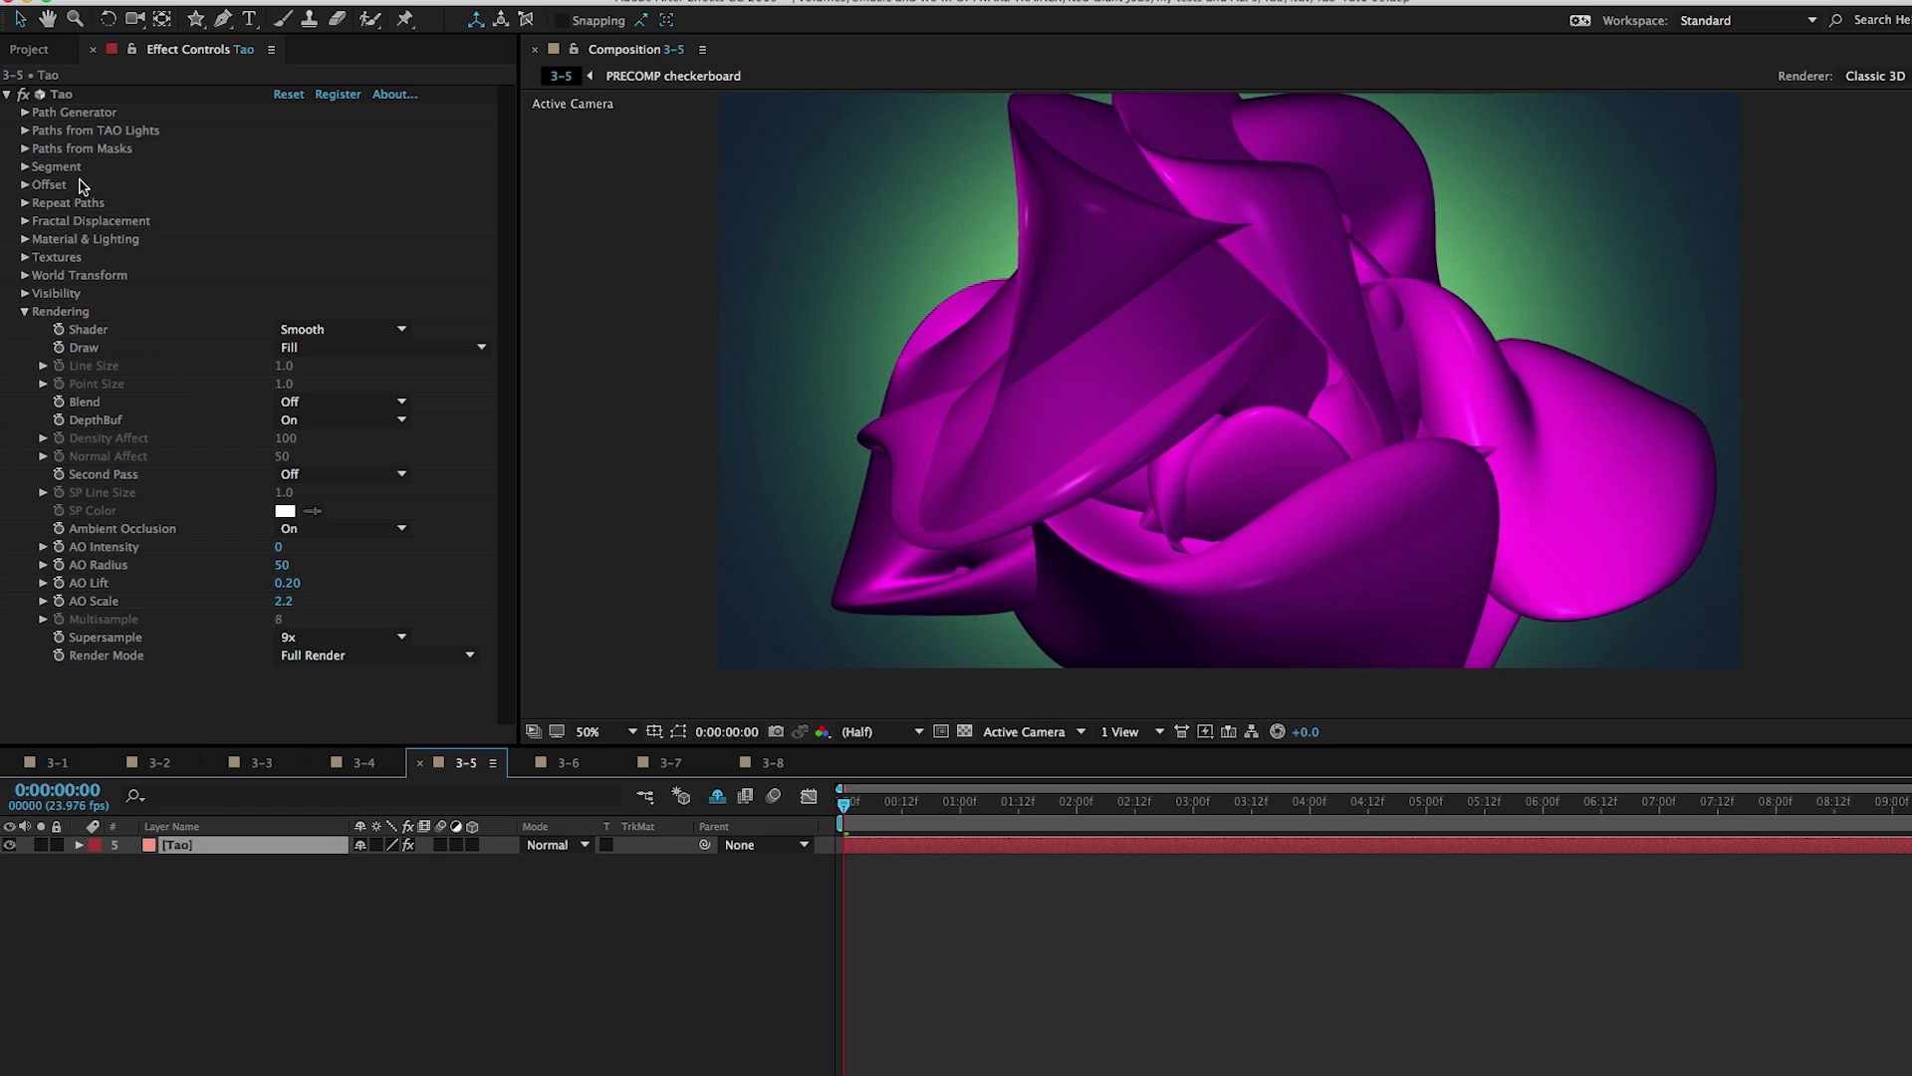
mouse_move(57, 321)
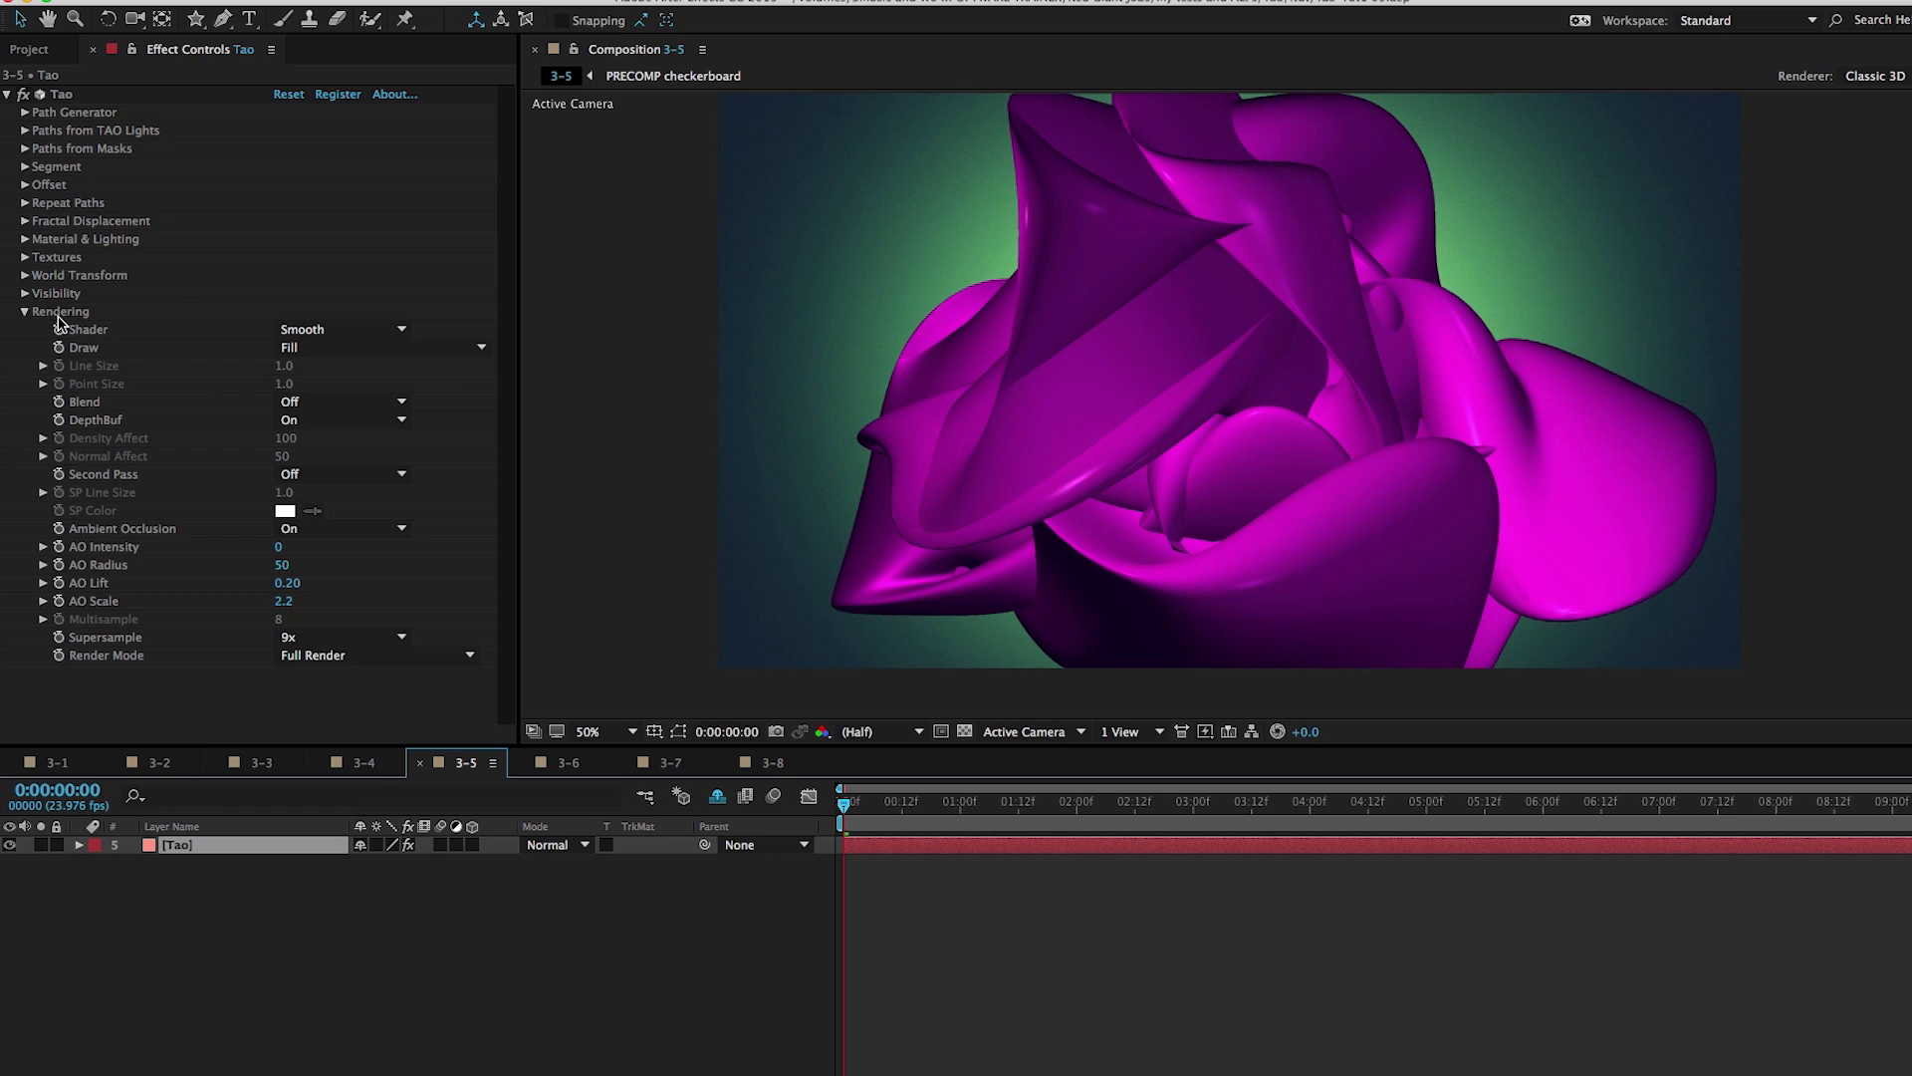
mouse_move(79, 436)
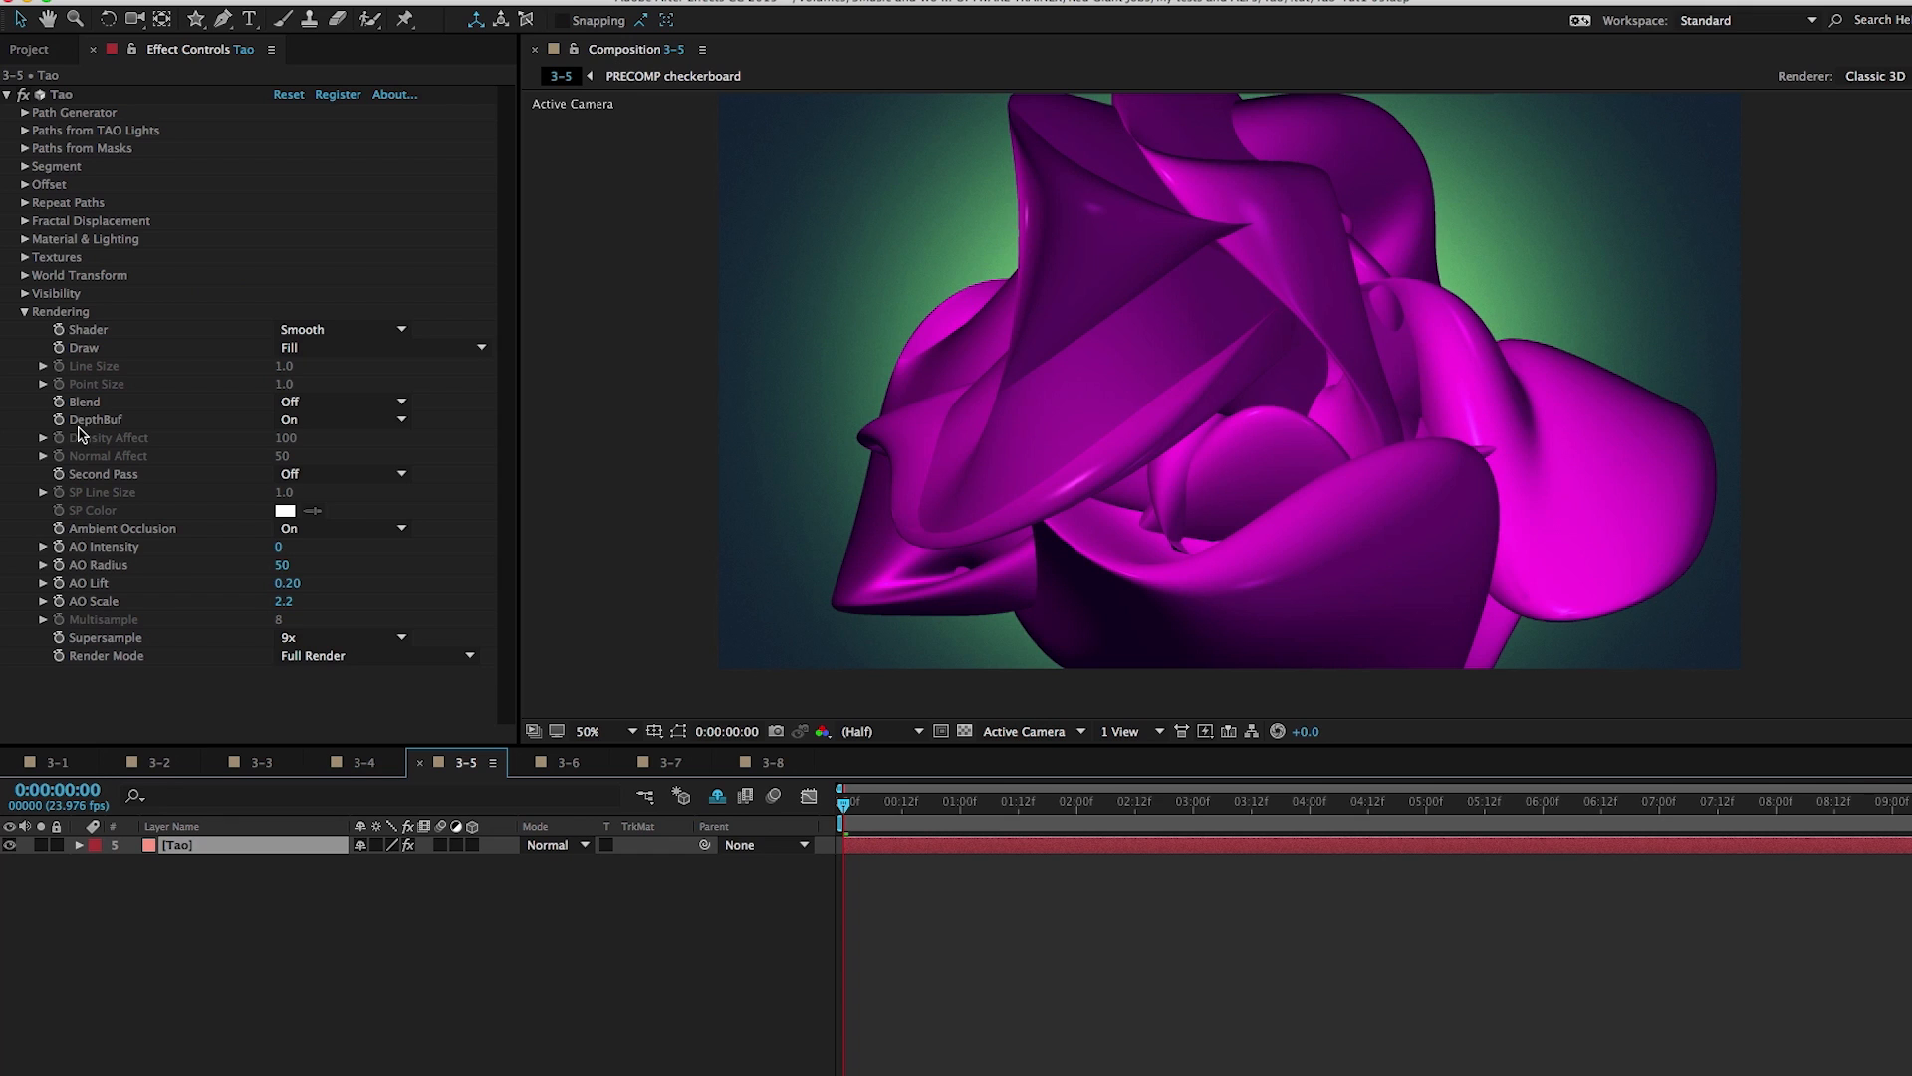
mouse_move(1243, 357)
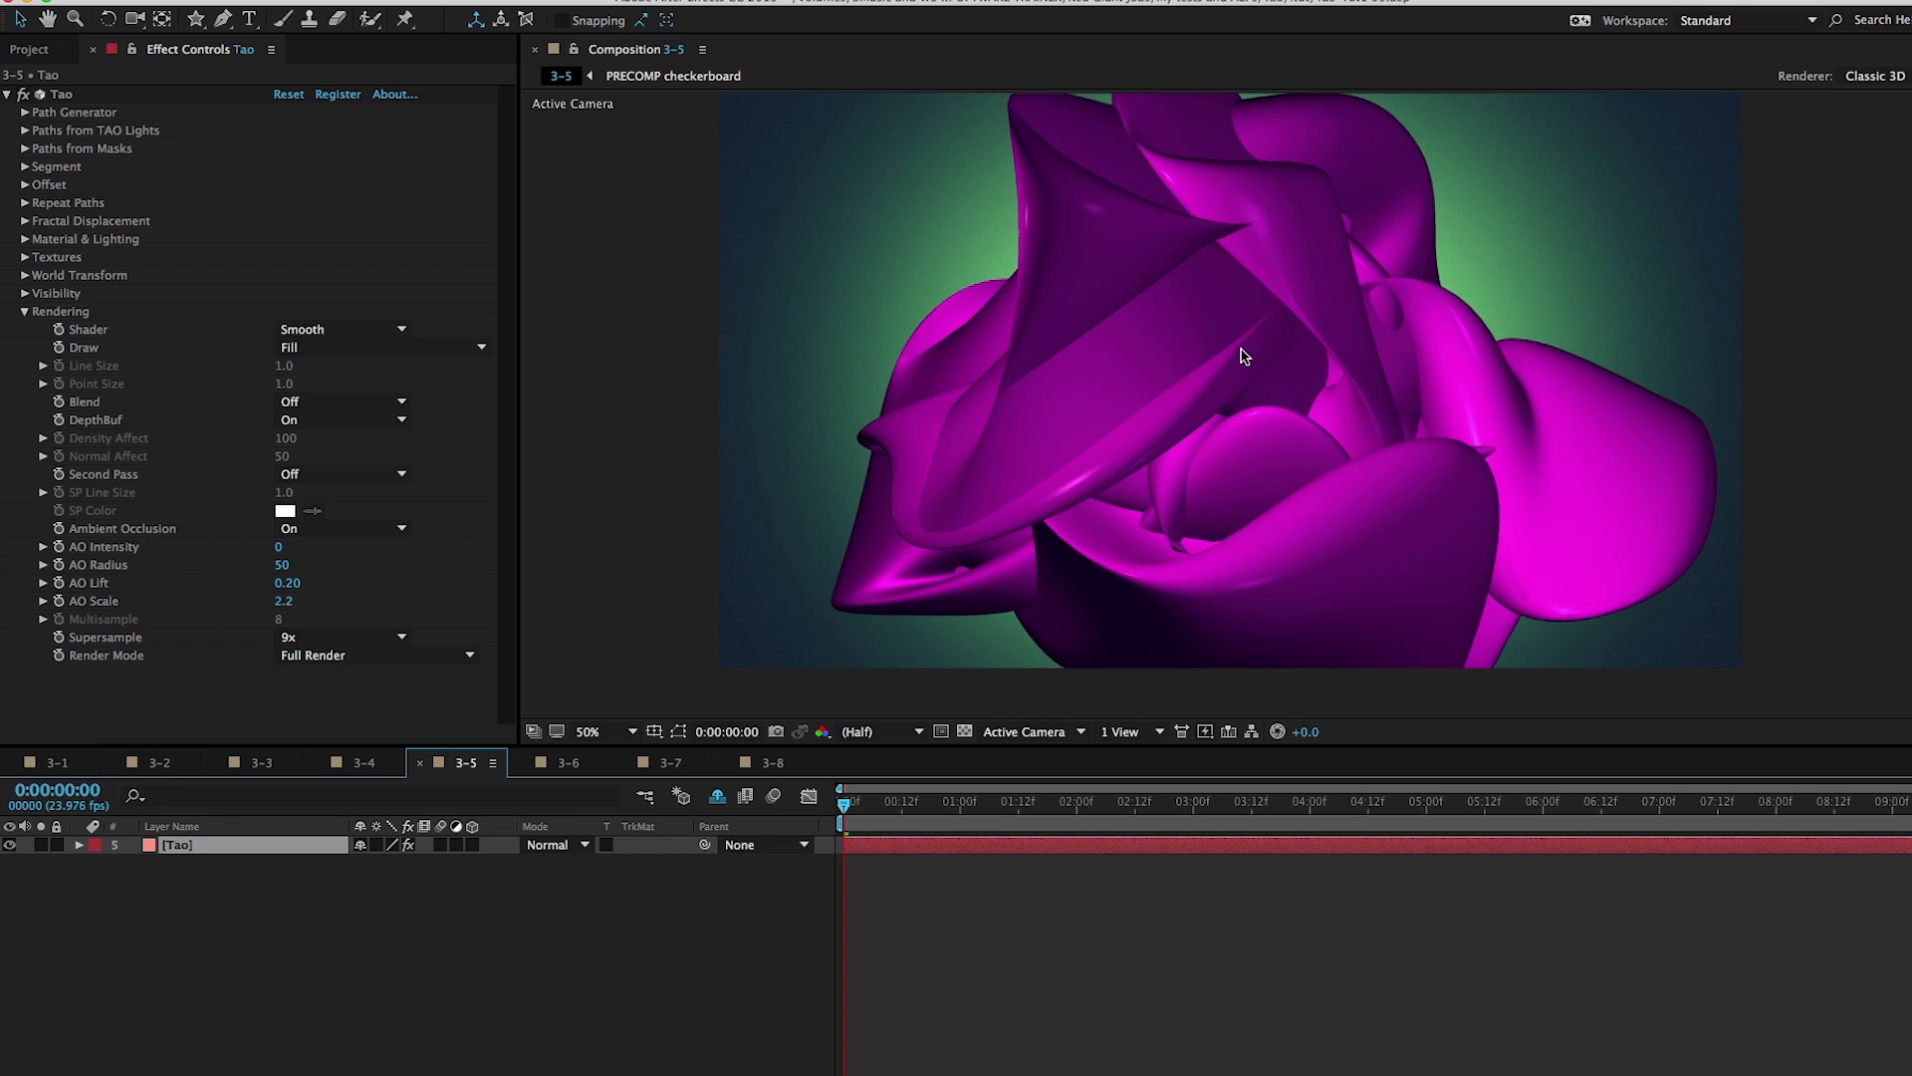
mouse_move(1169, 413)
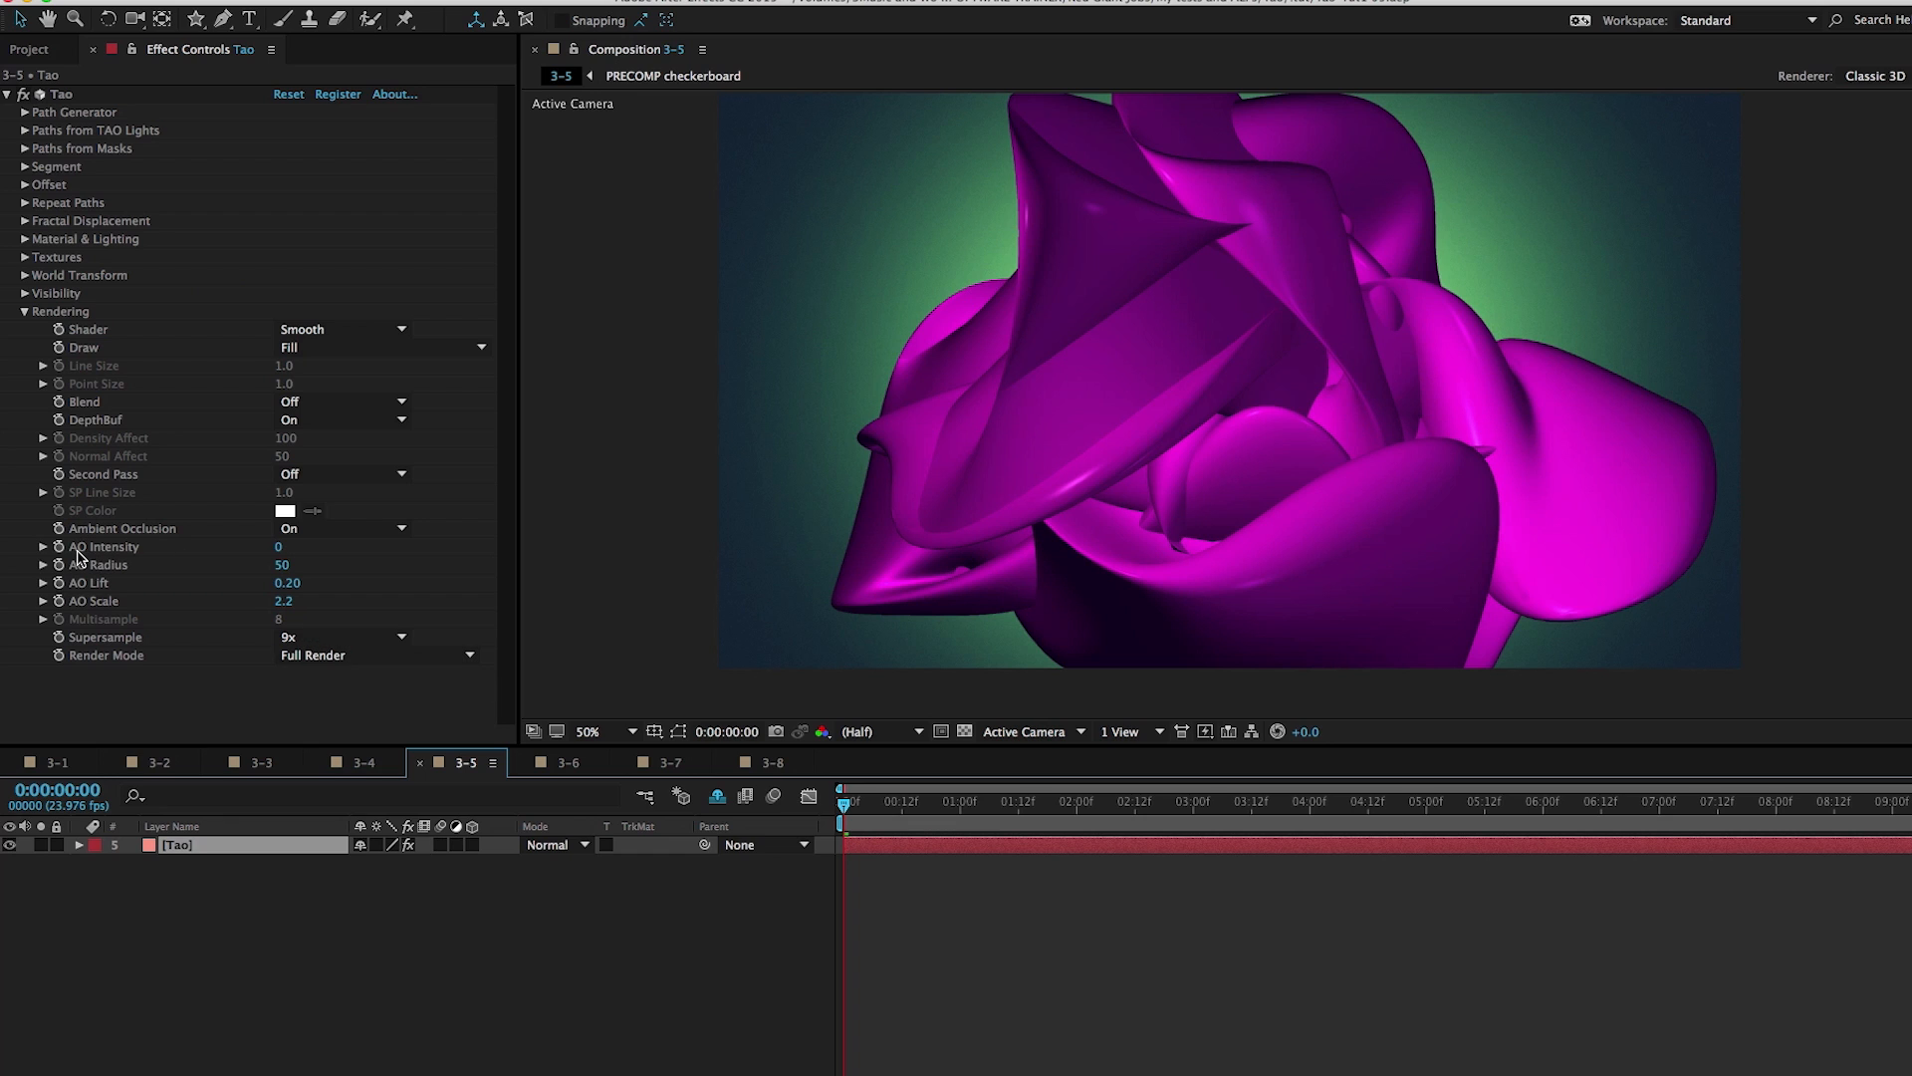
mouse_move(164, 537)
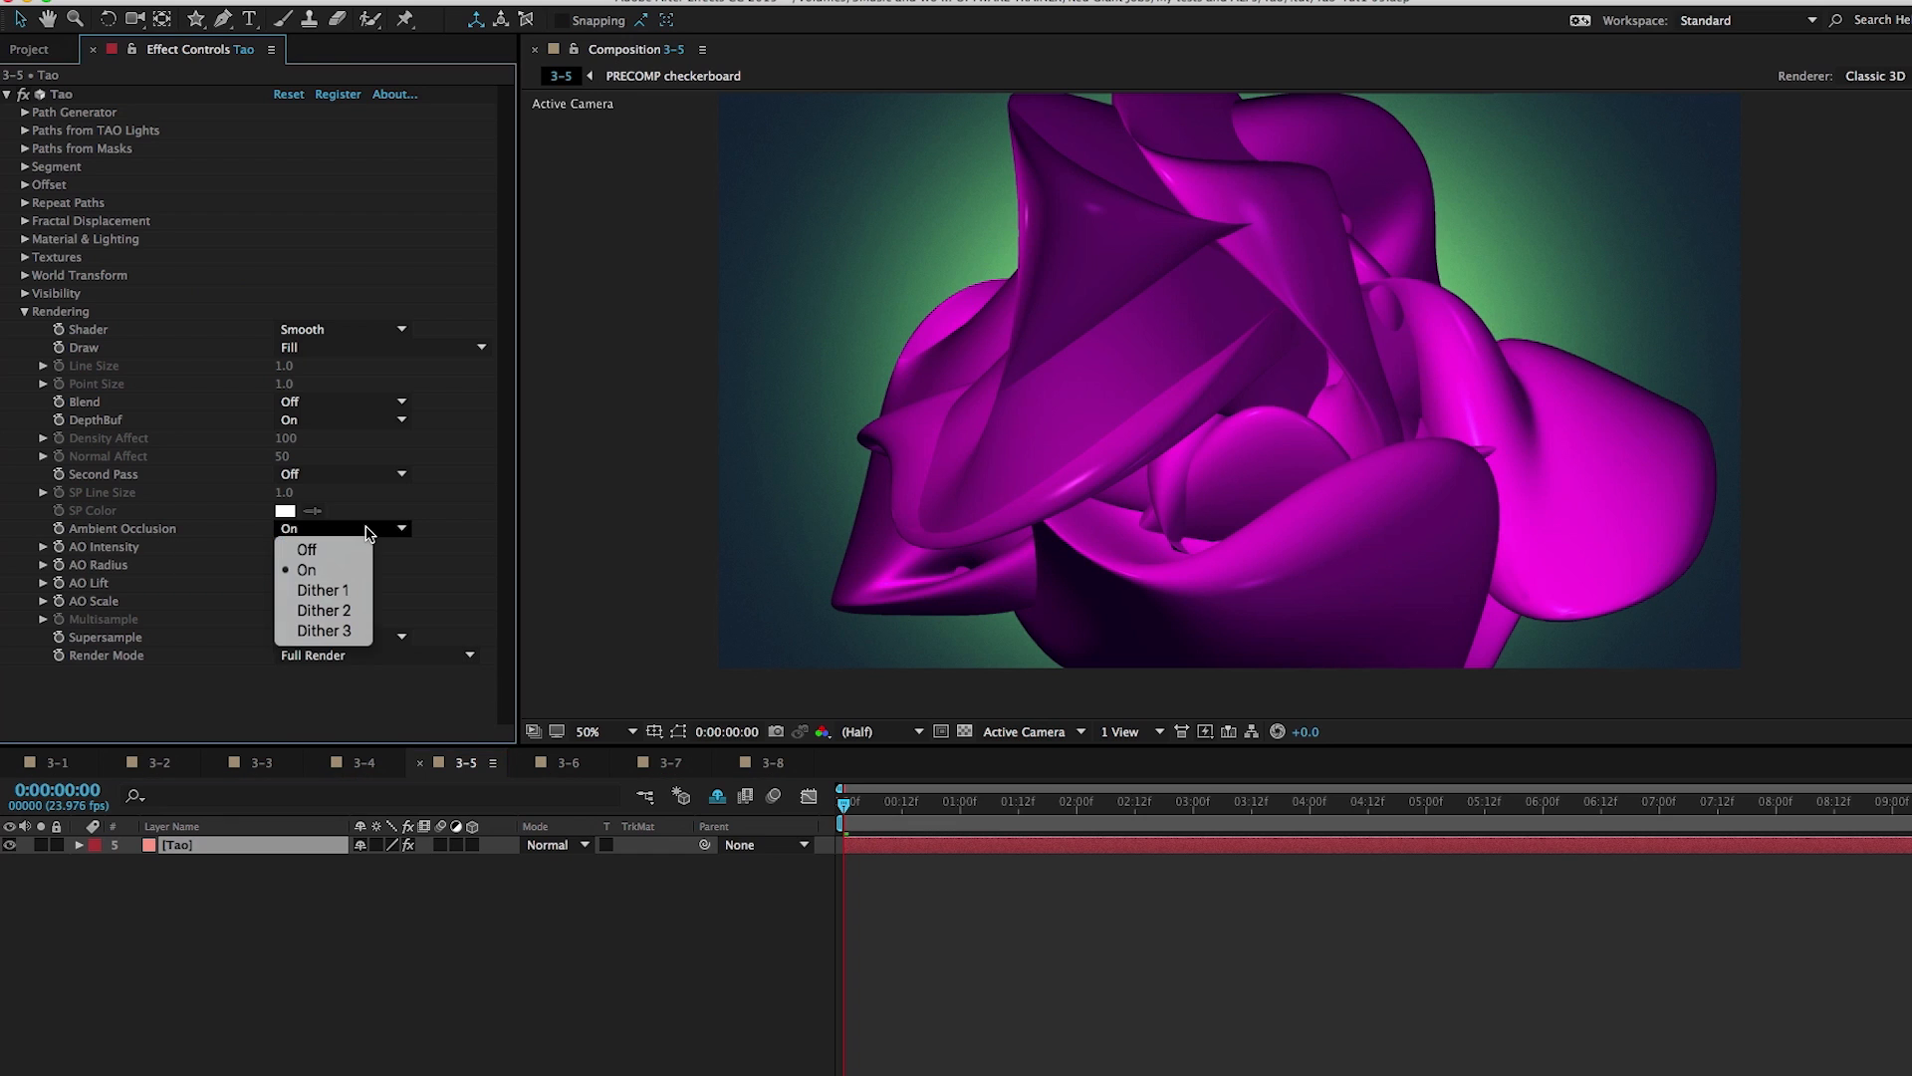
mouse_move(349, 570)
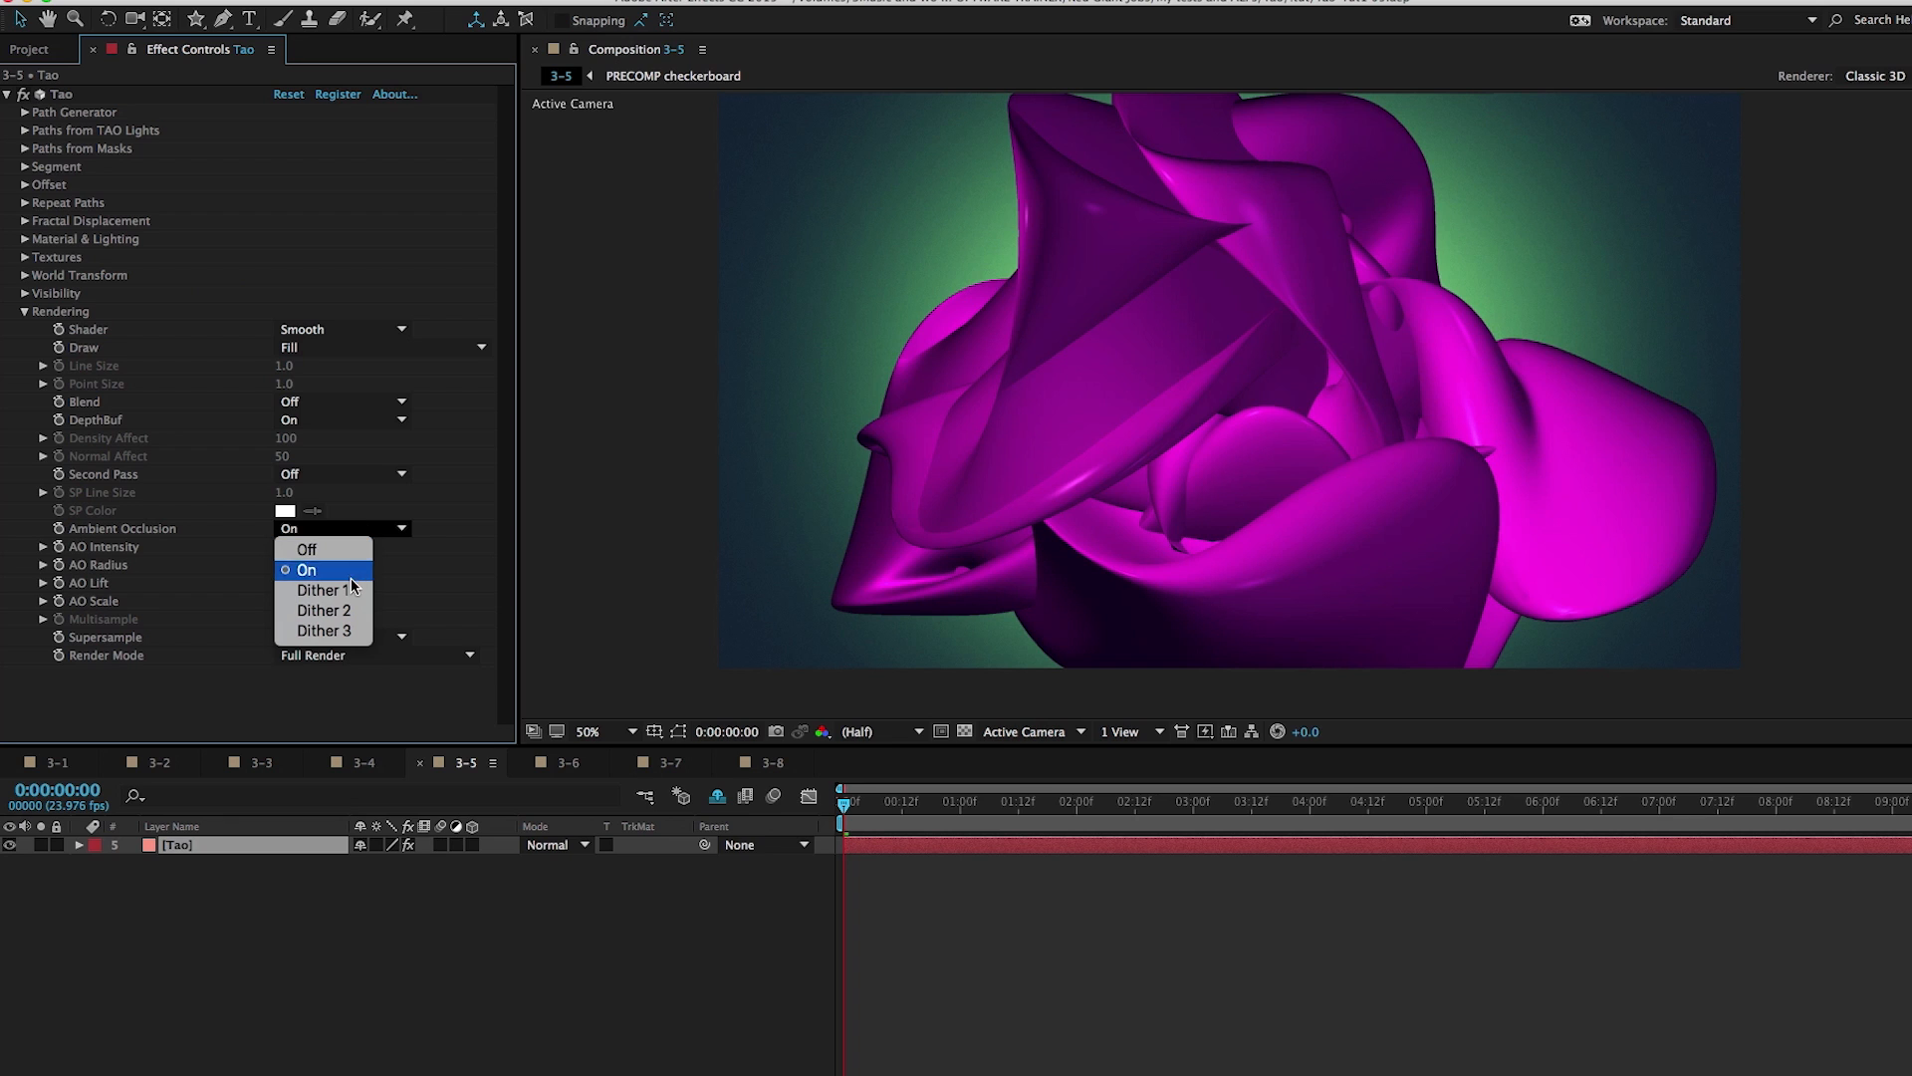
mouse_move(323, 630)
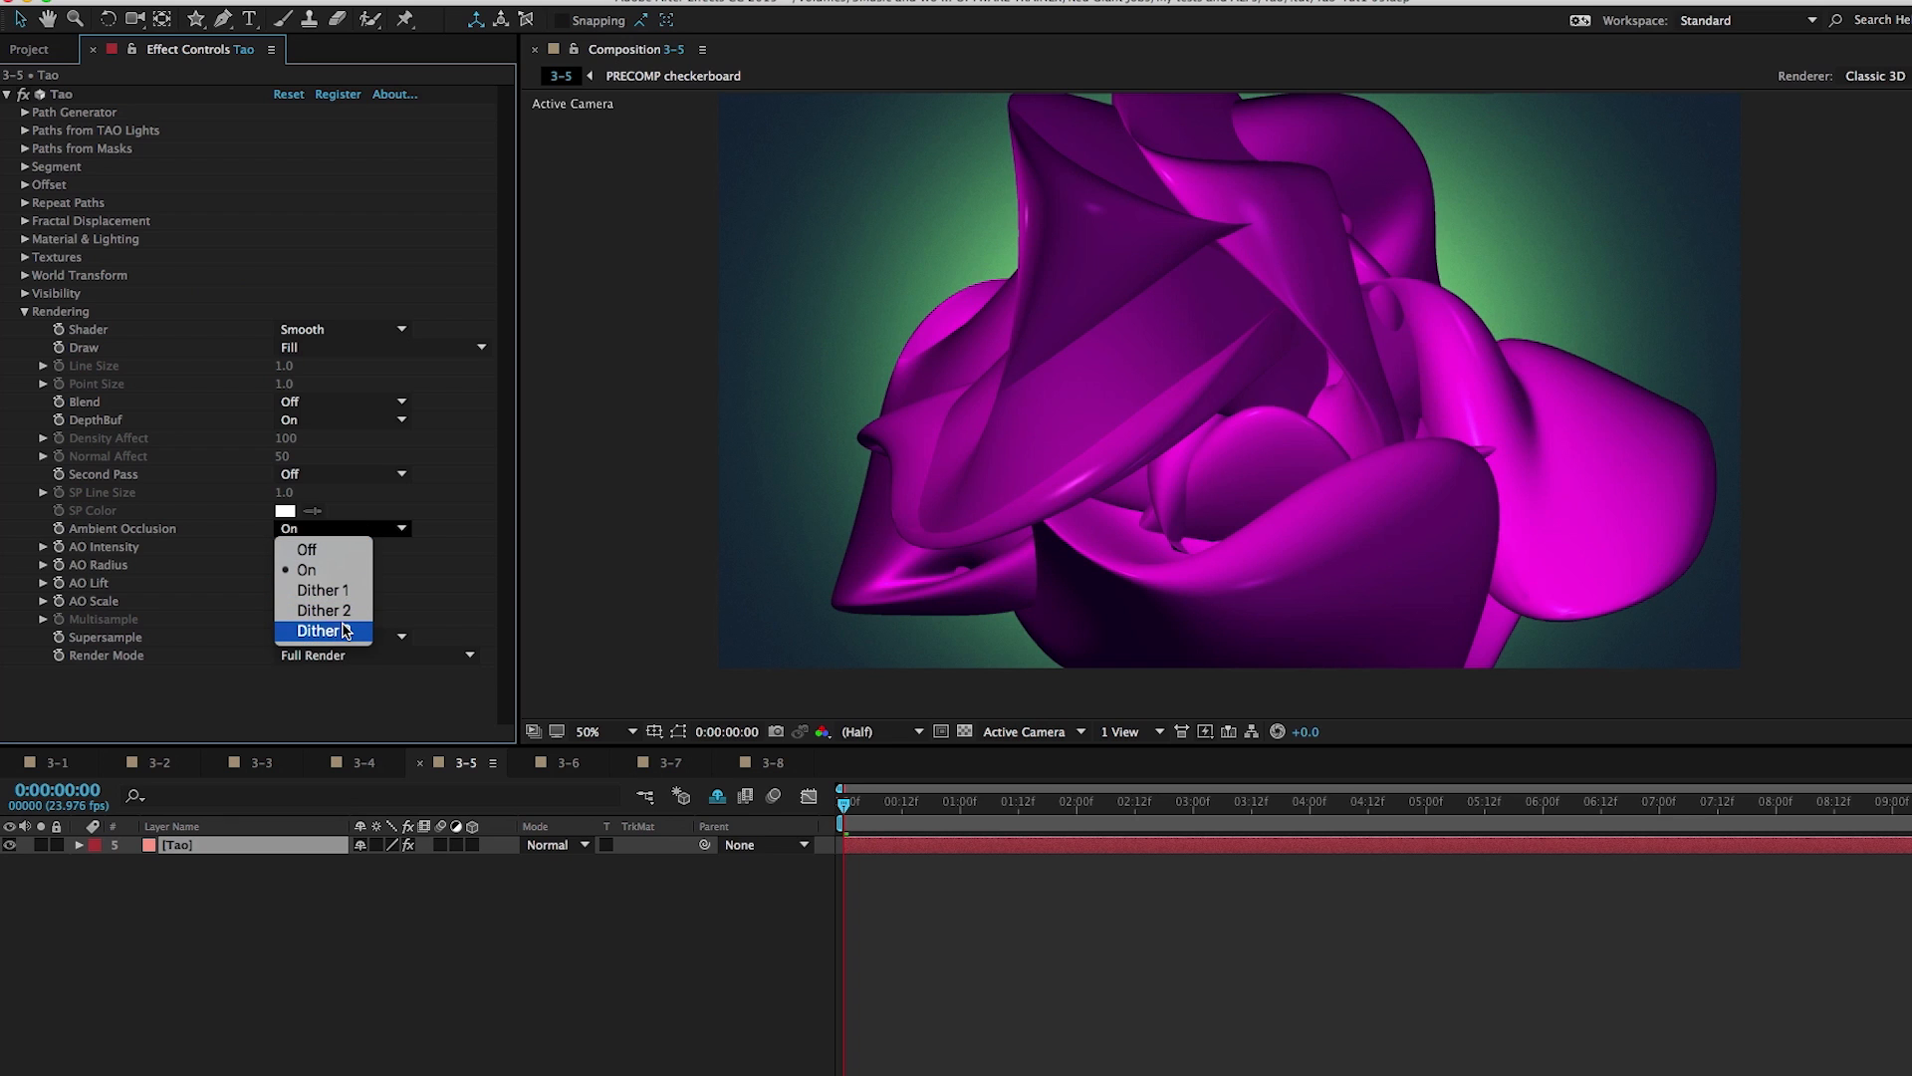
mouse_move(308, 549)
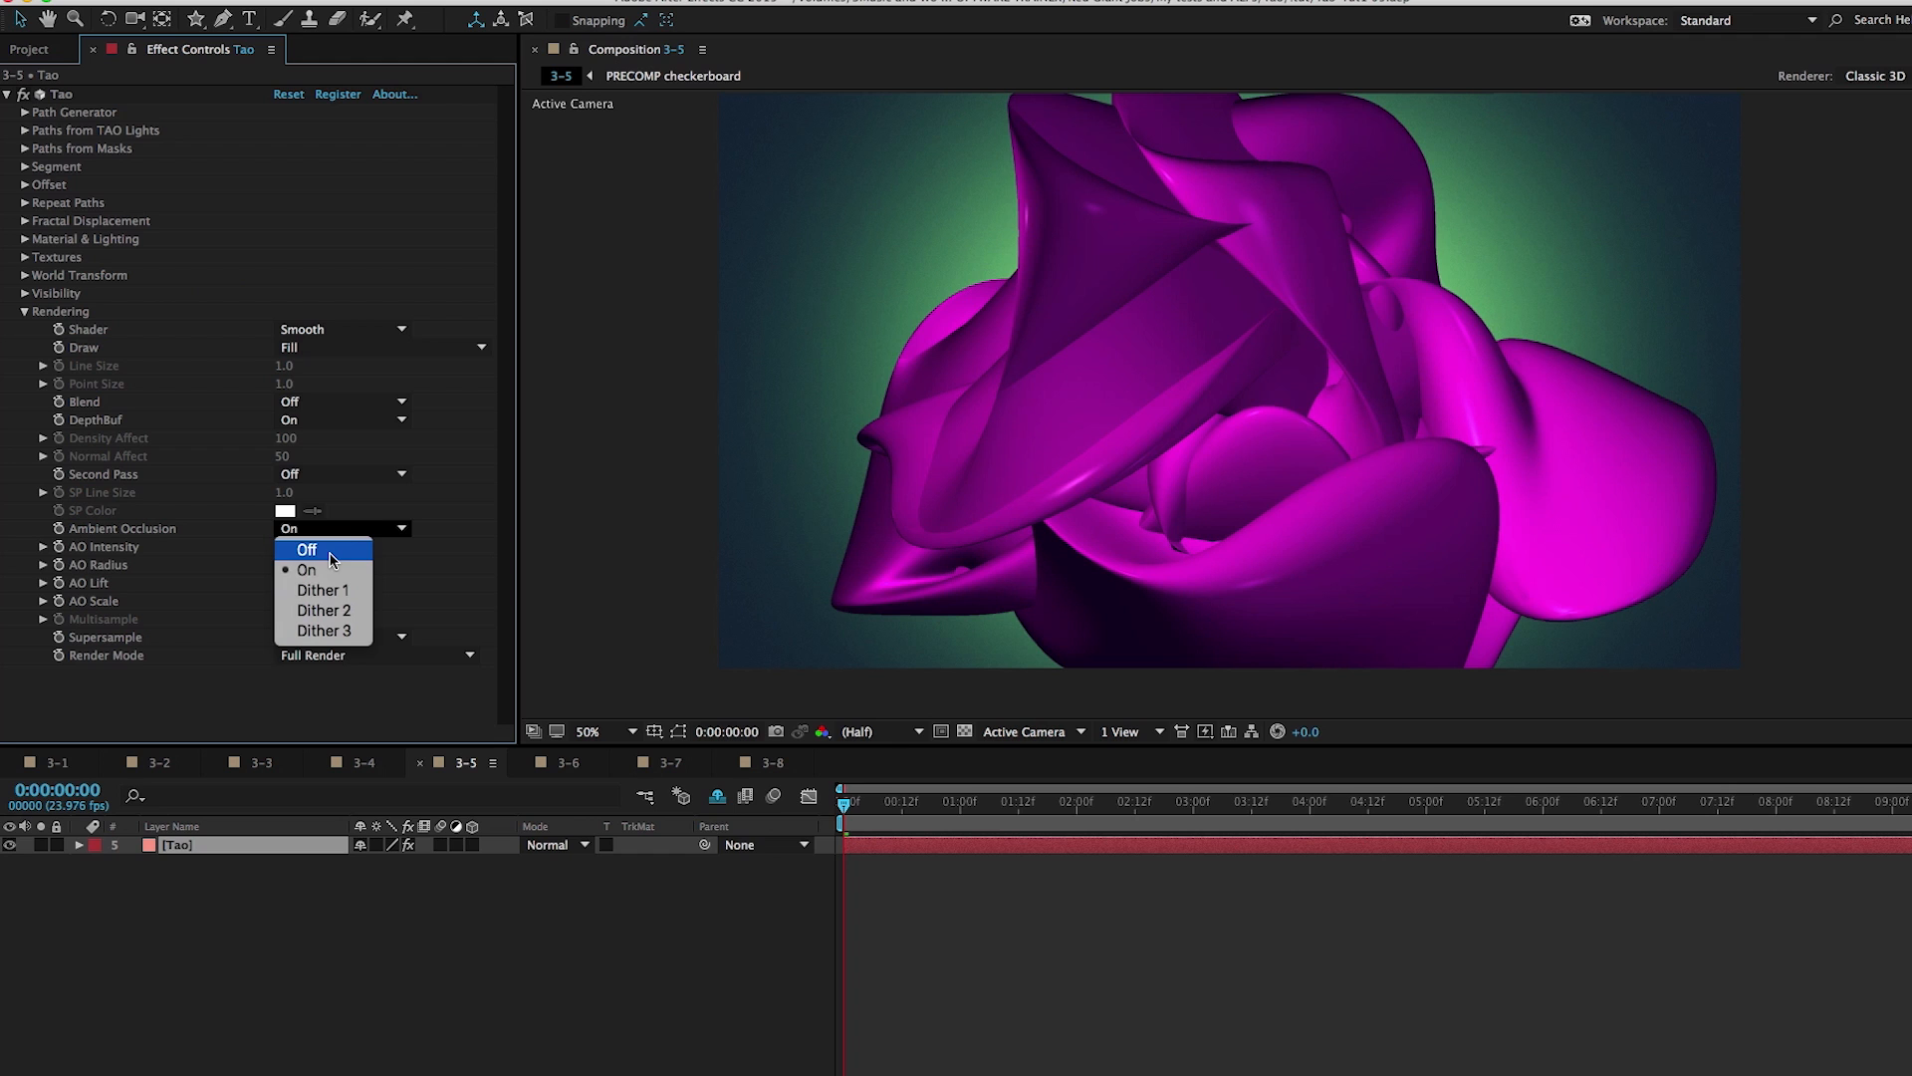
left_click(308, 568)
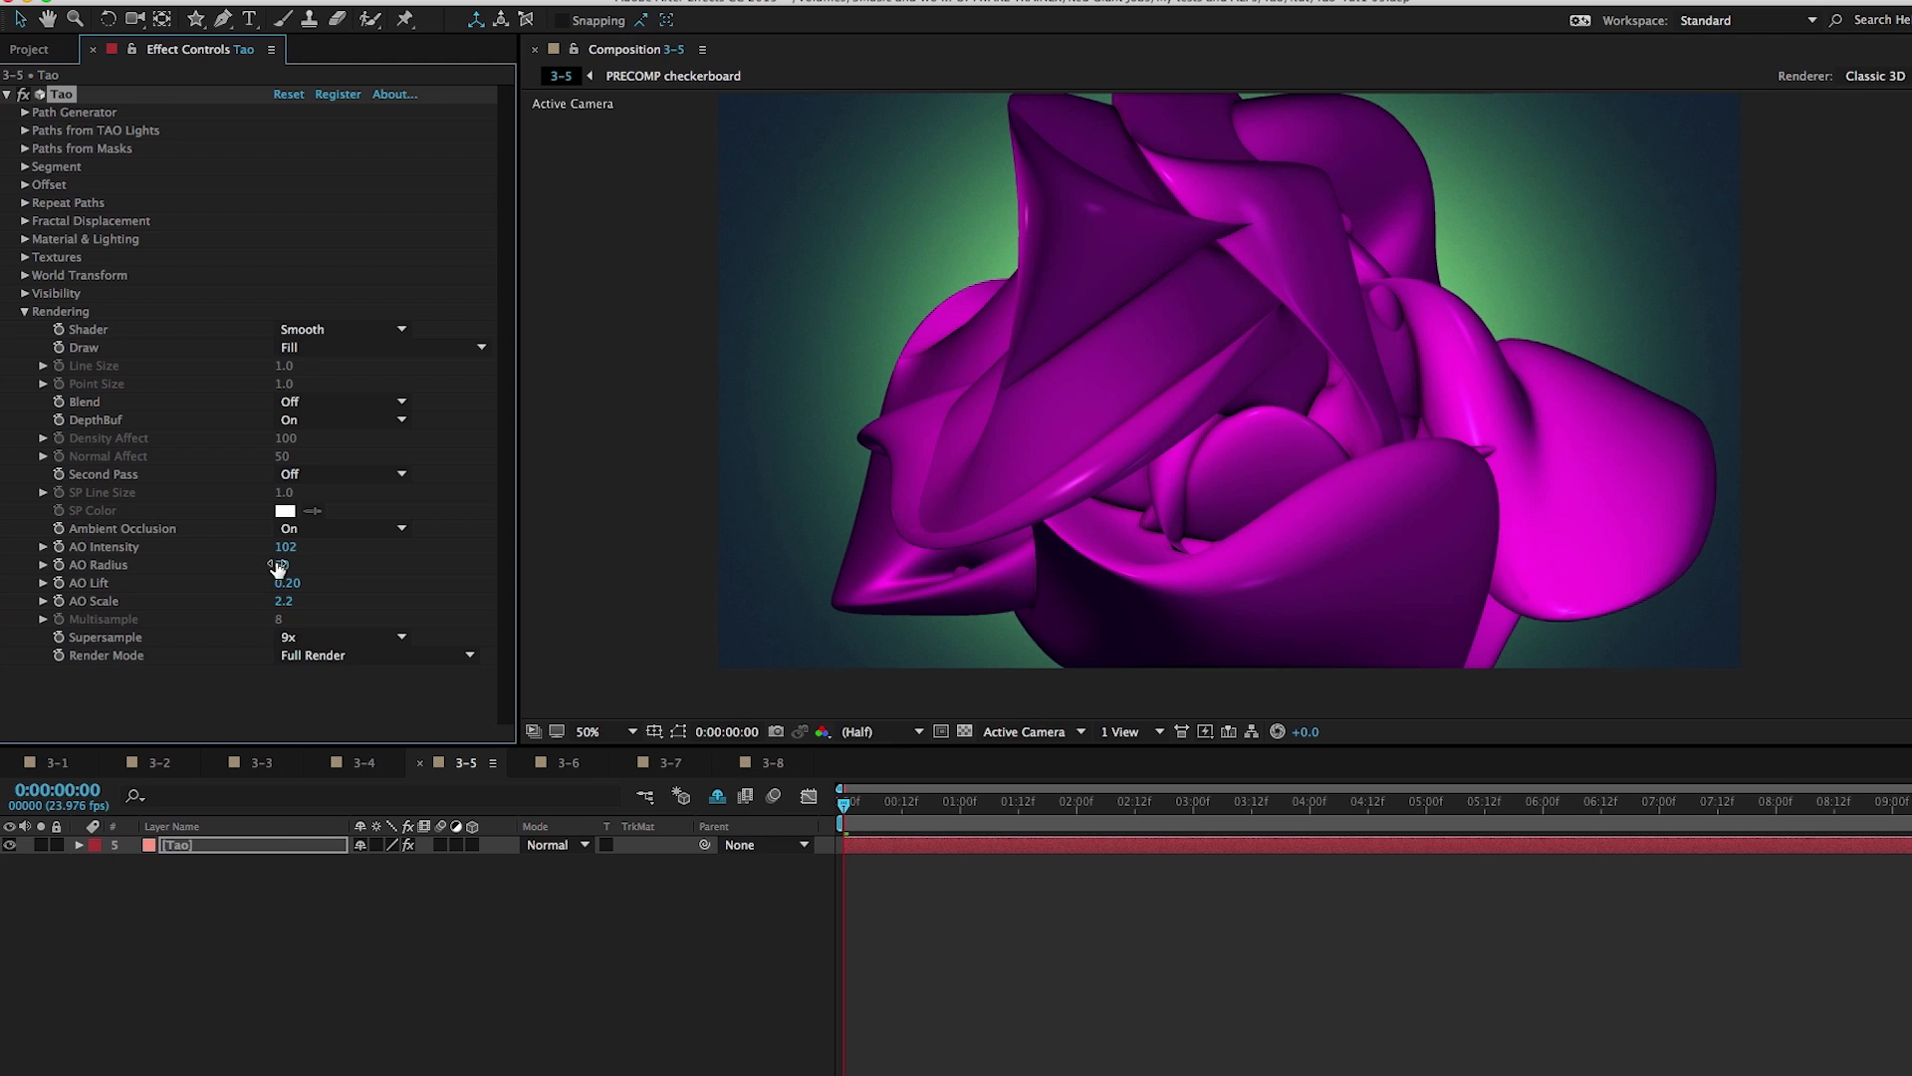
left_click_drag(285, 545, 315, 545)
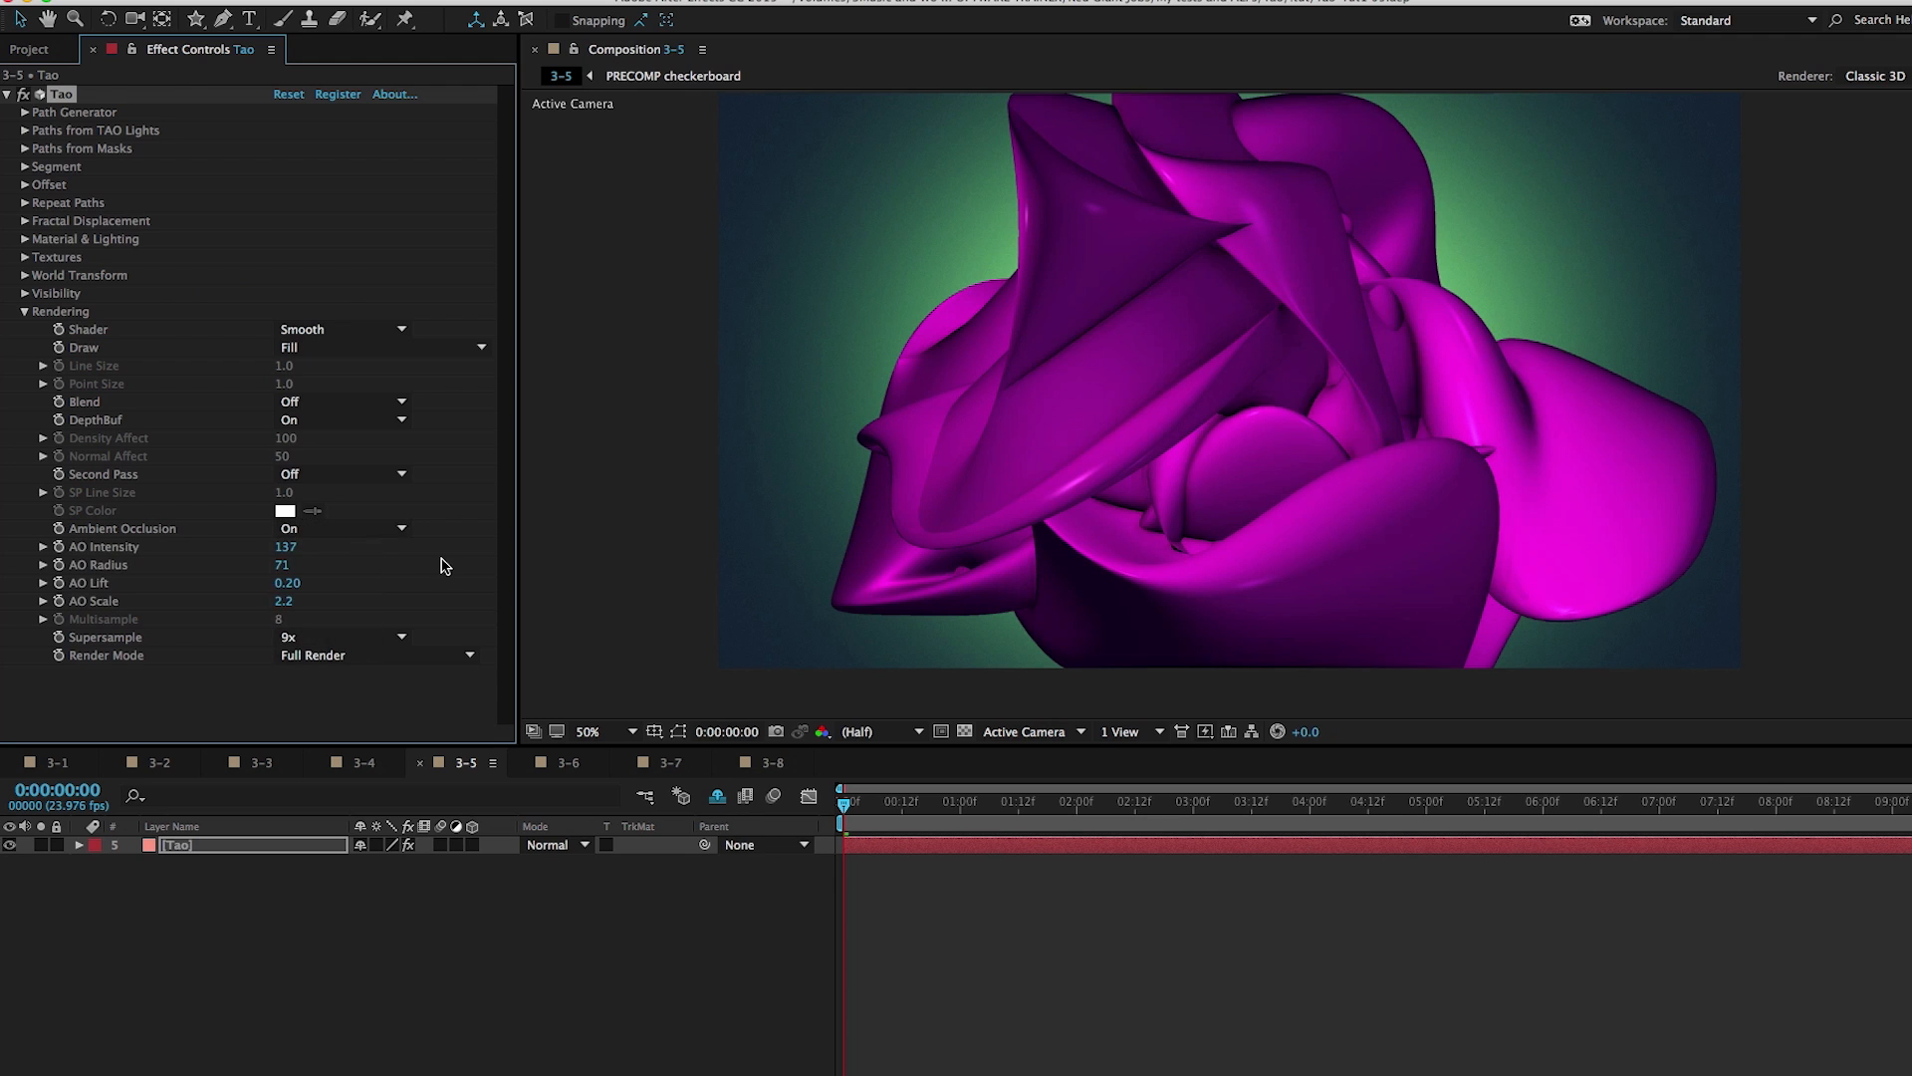
mouse_move(489, 765)
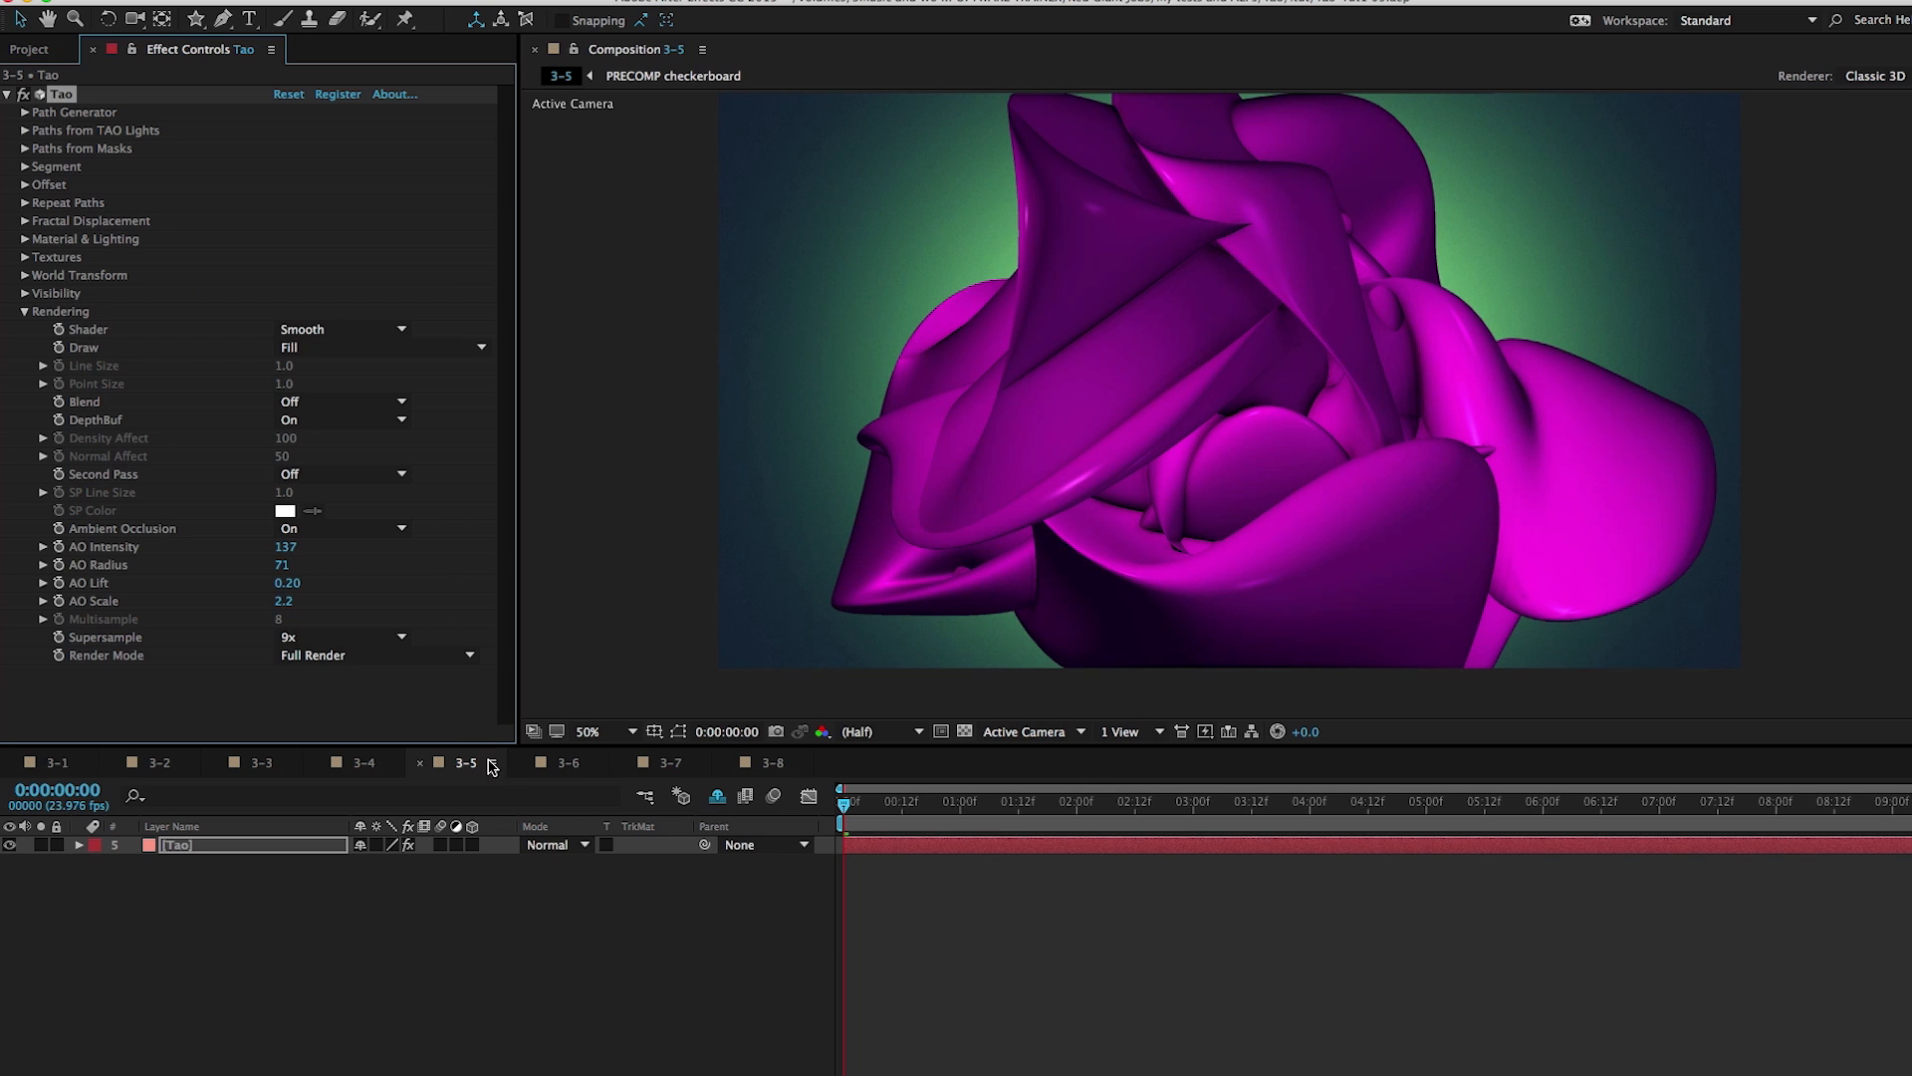
left_click(568, 762)
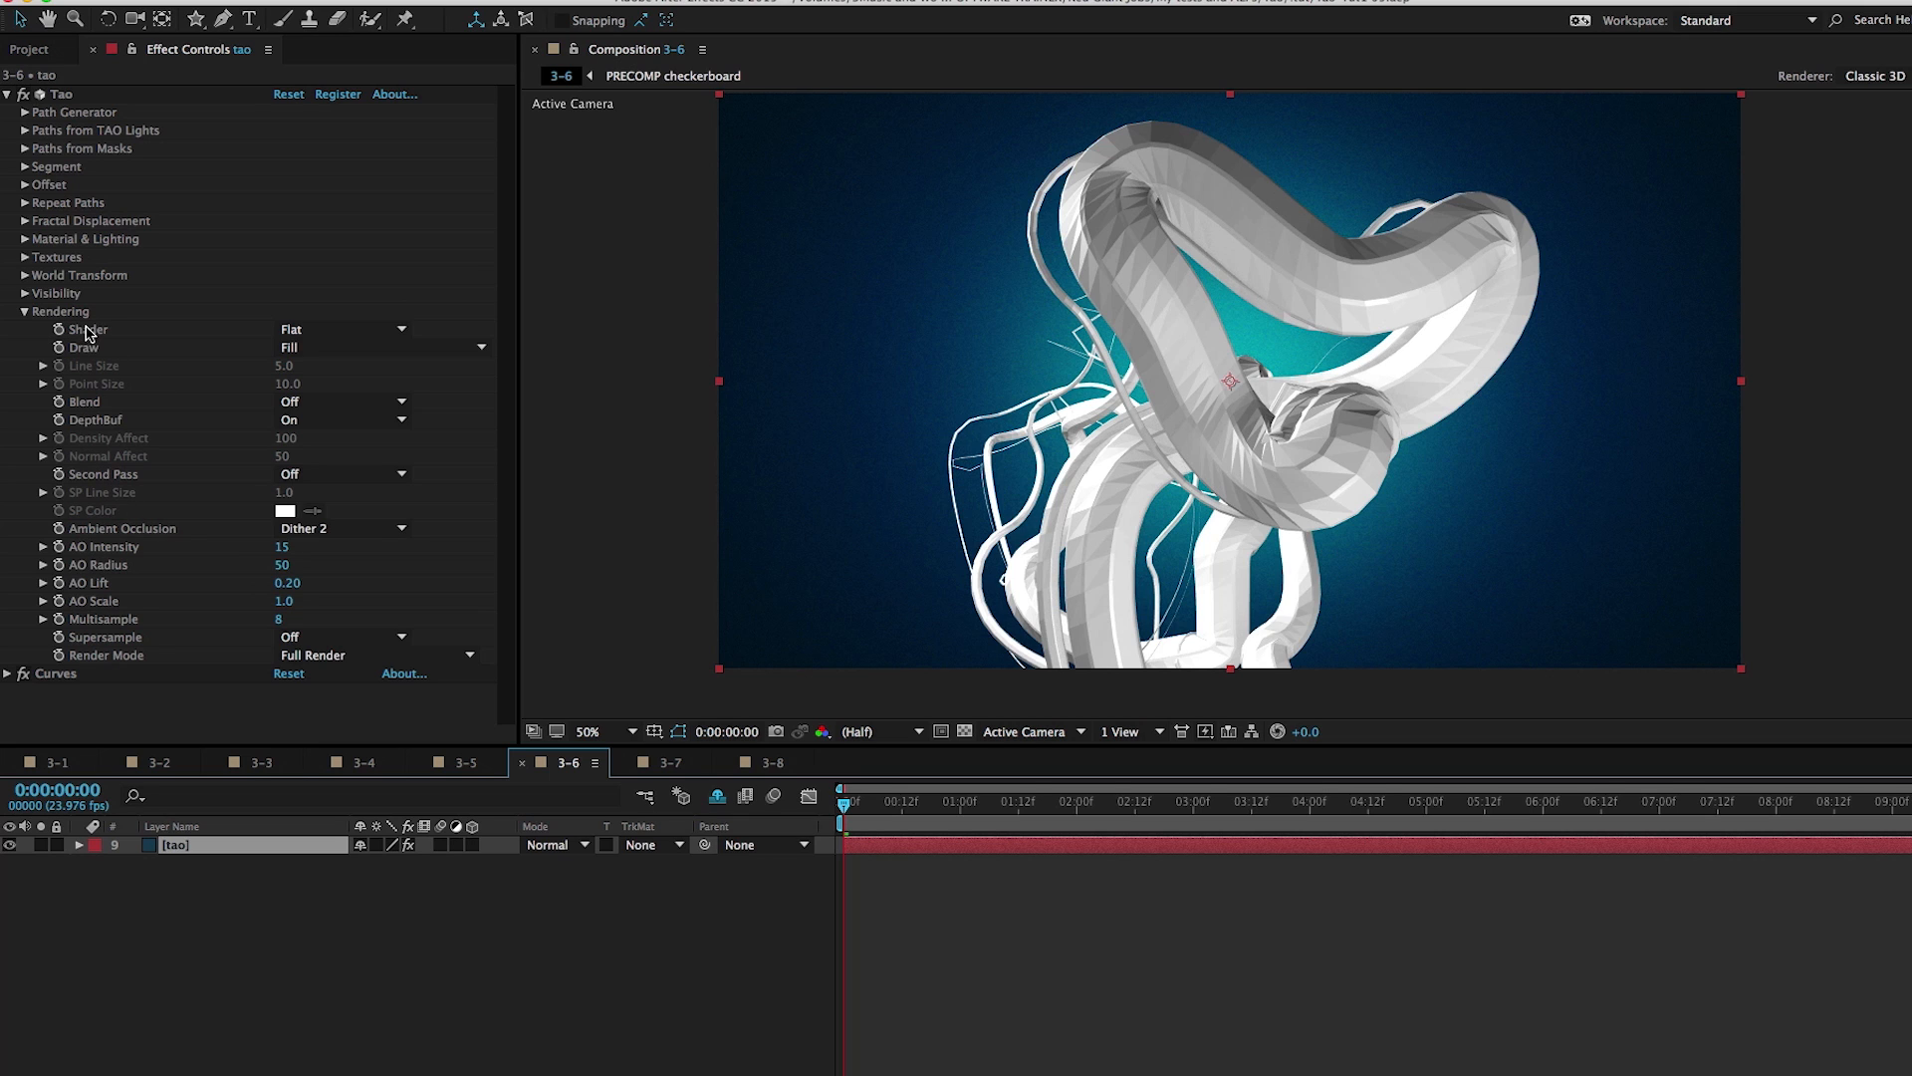
mouse_move(192, 356)
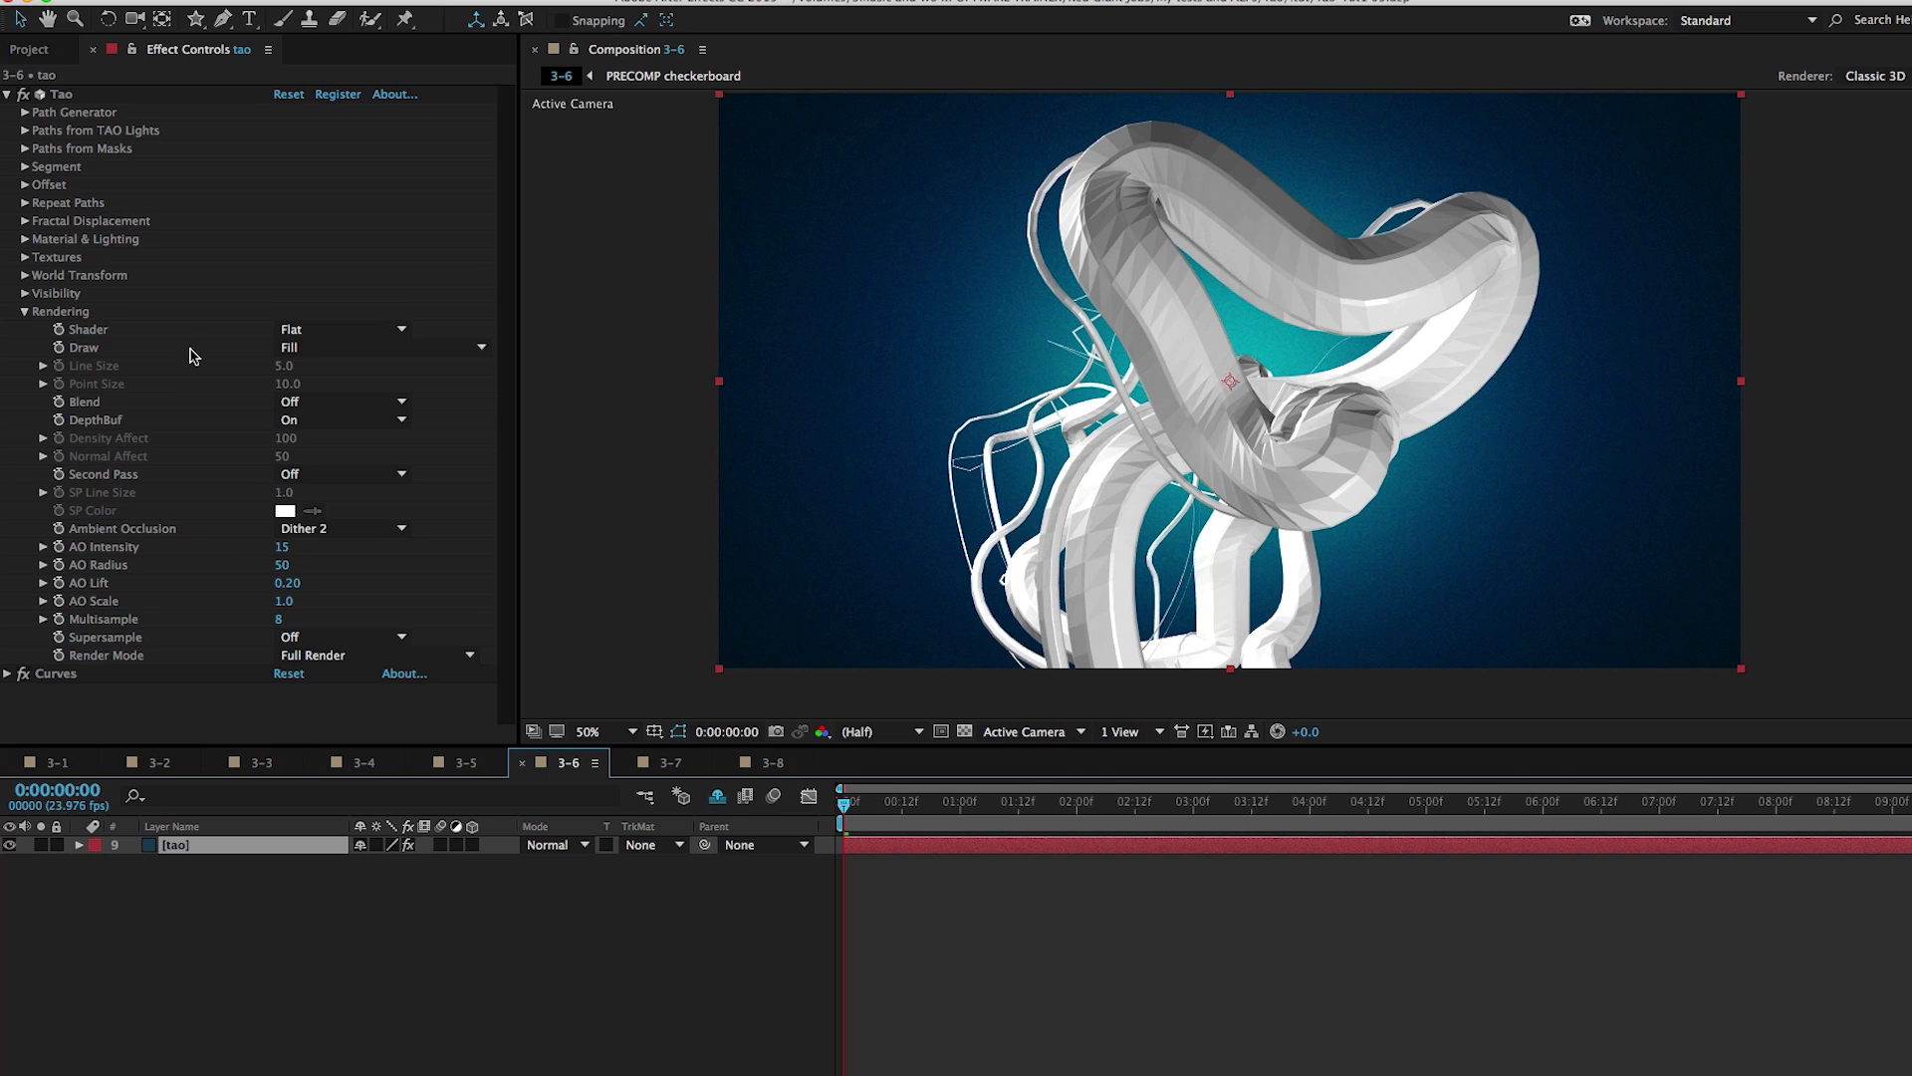
mouse_move(1216, 392)
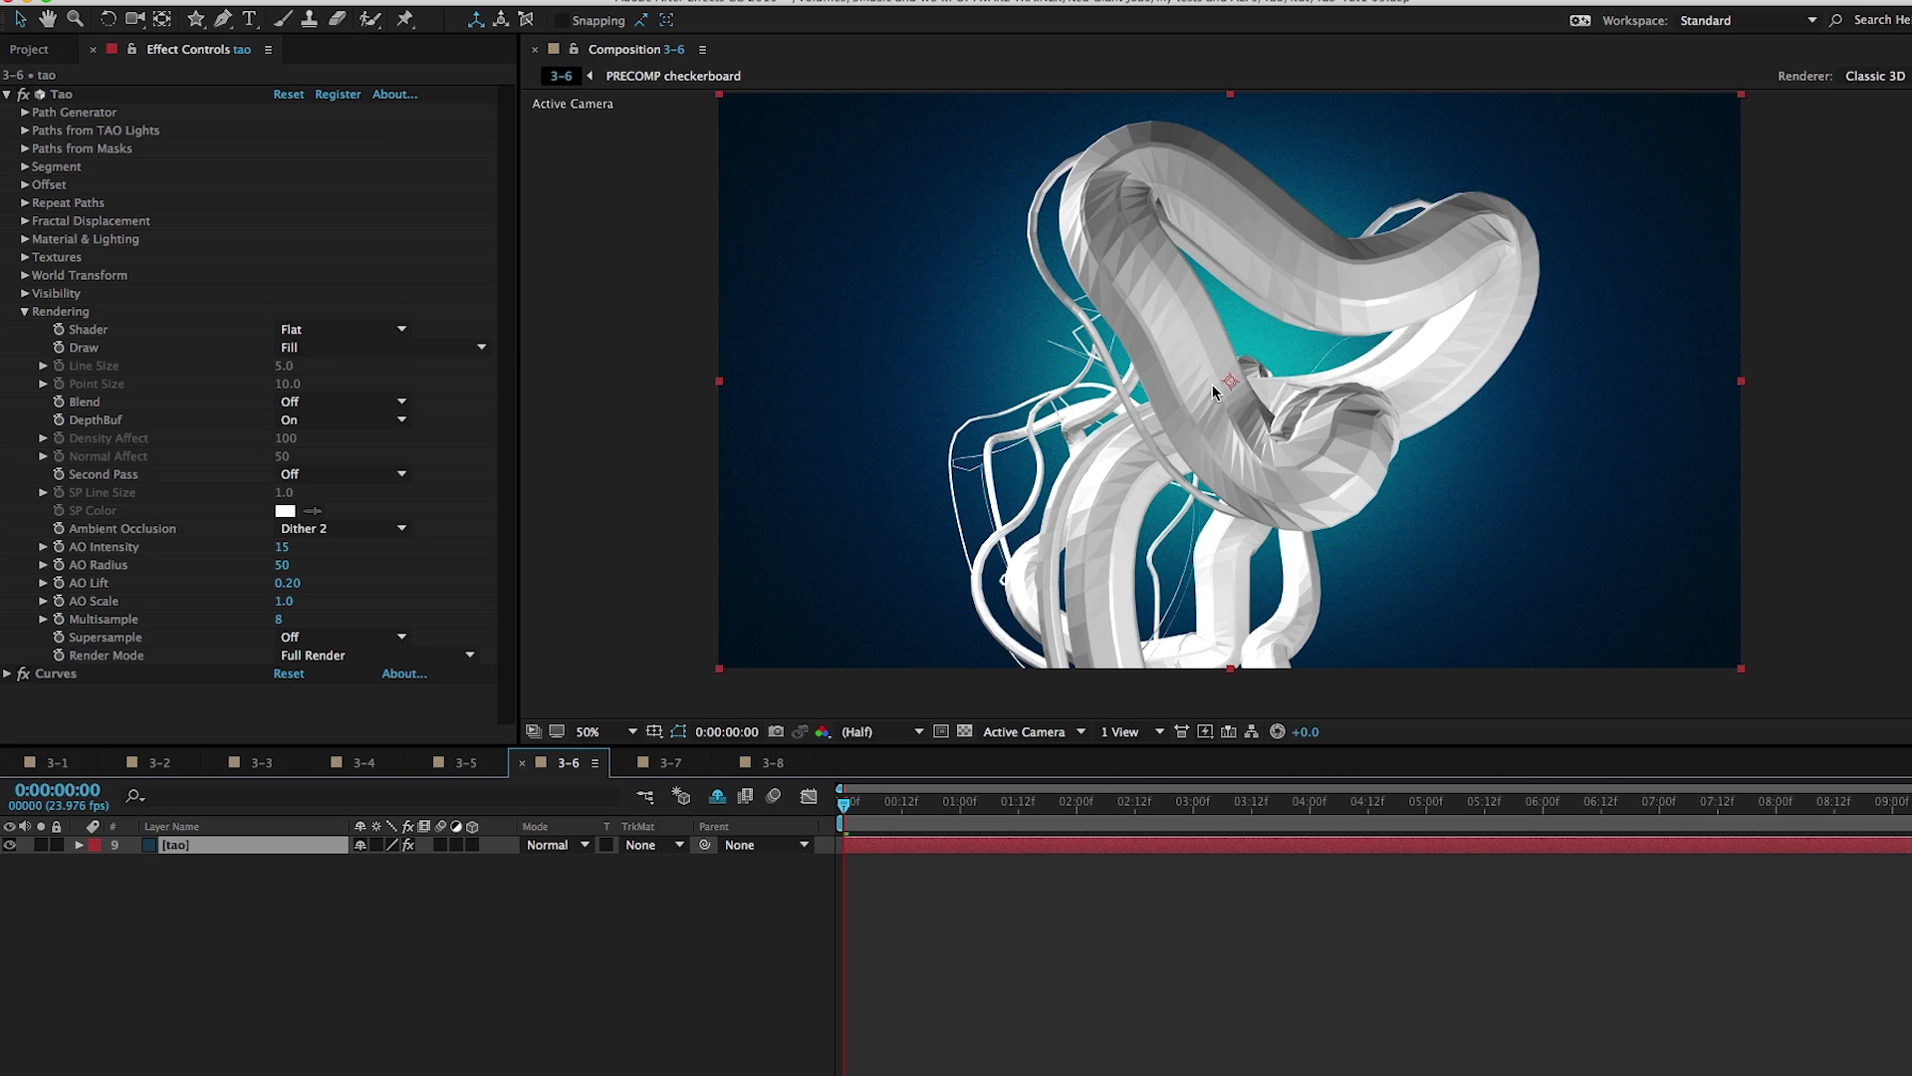
mouse_move(1313, 488)
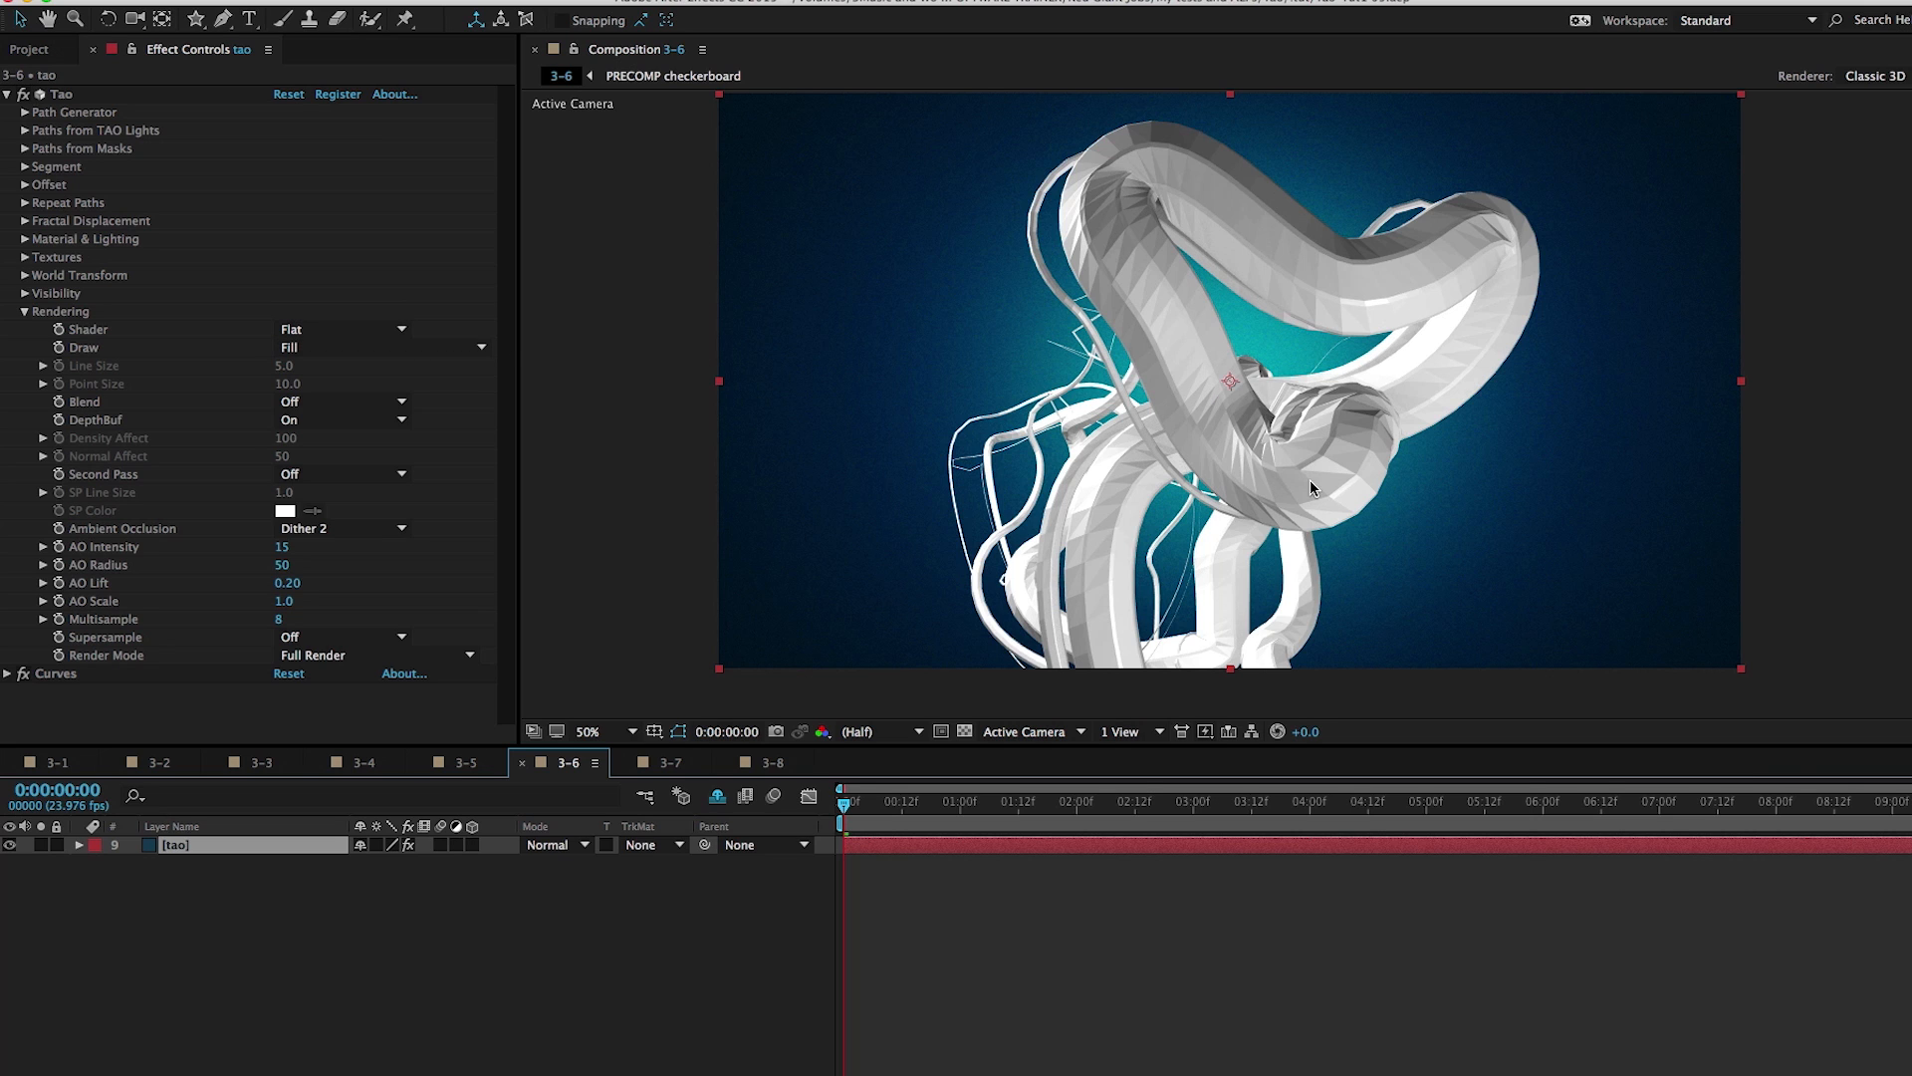
mouse_move(1323, 278)
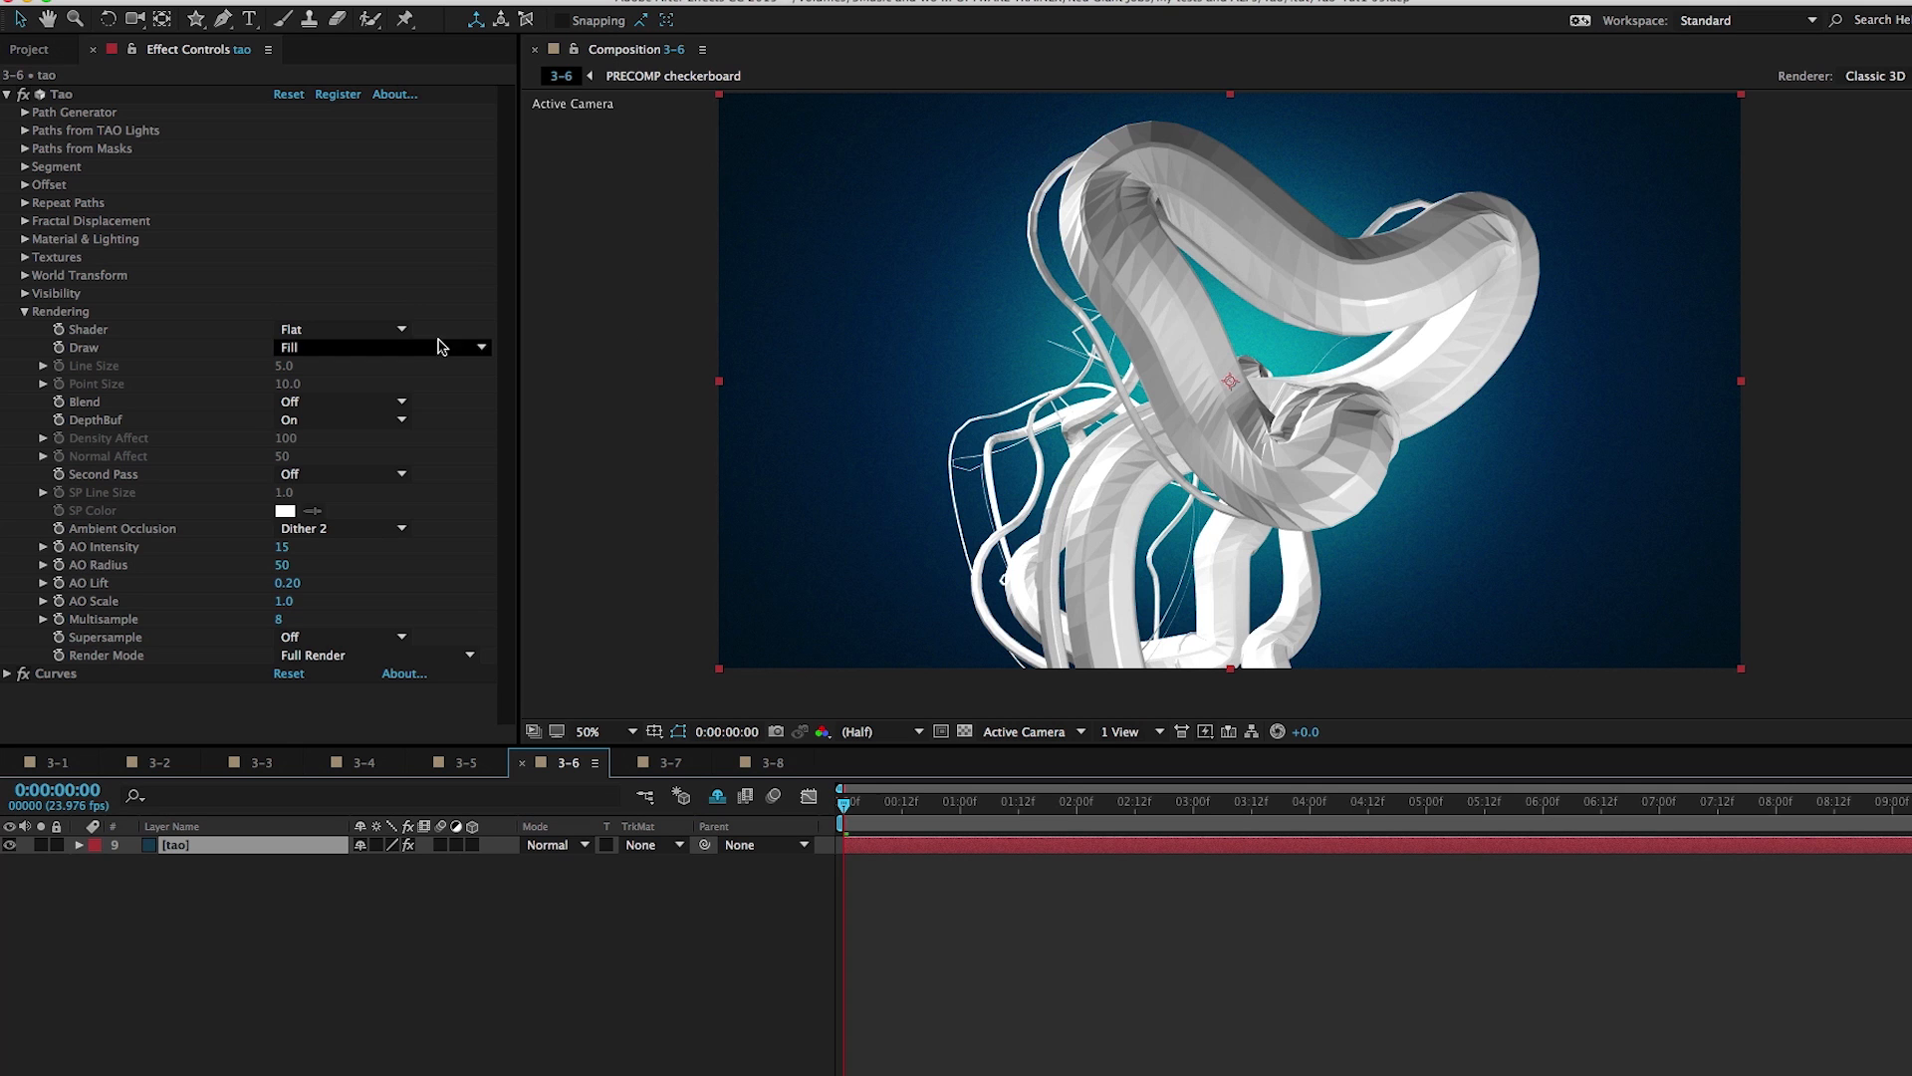
Change the Tao Shader from Flat to Smooth for the white tubes
left_click(342, 327)
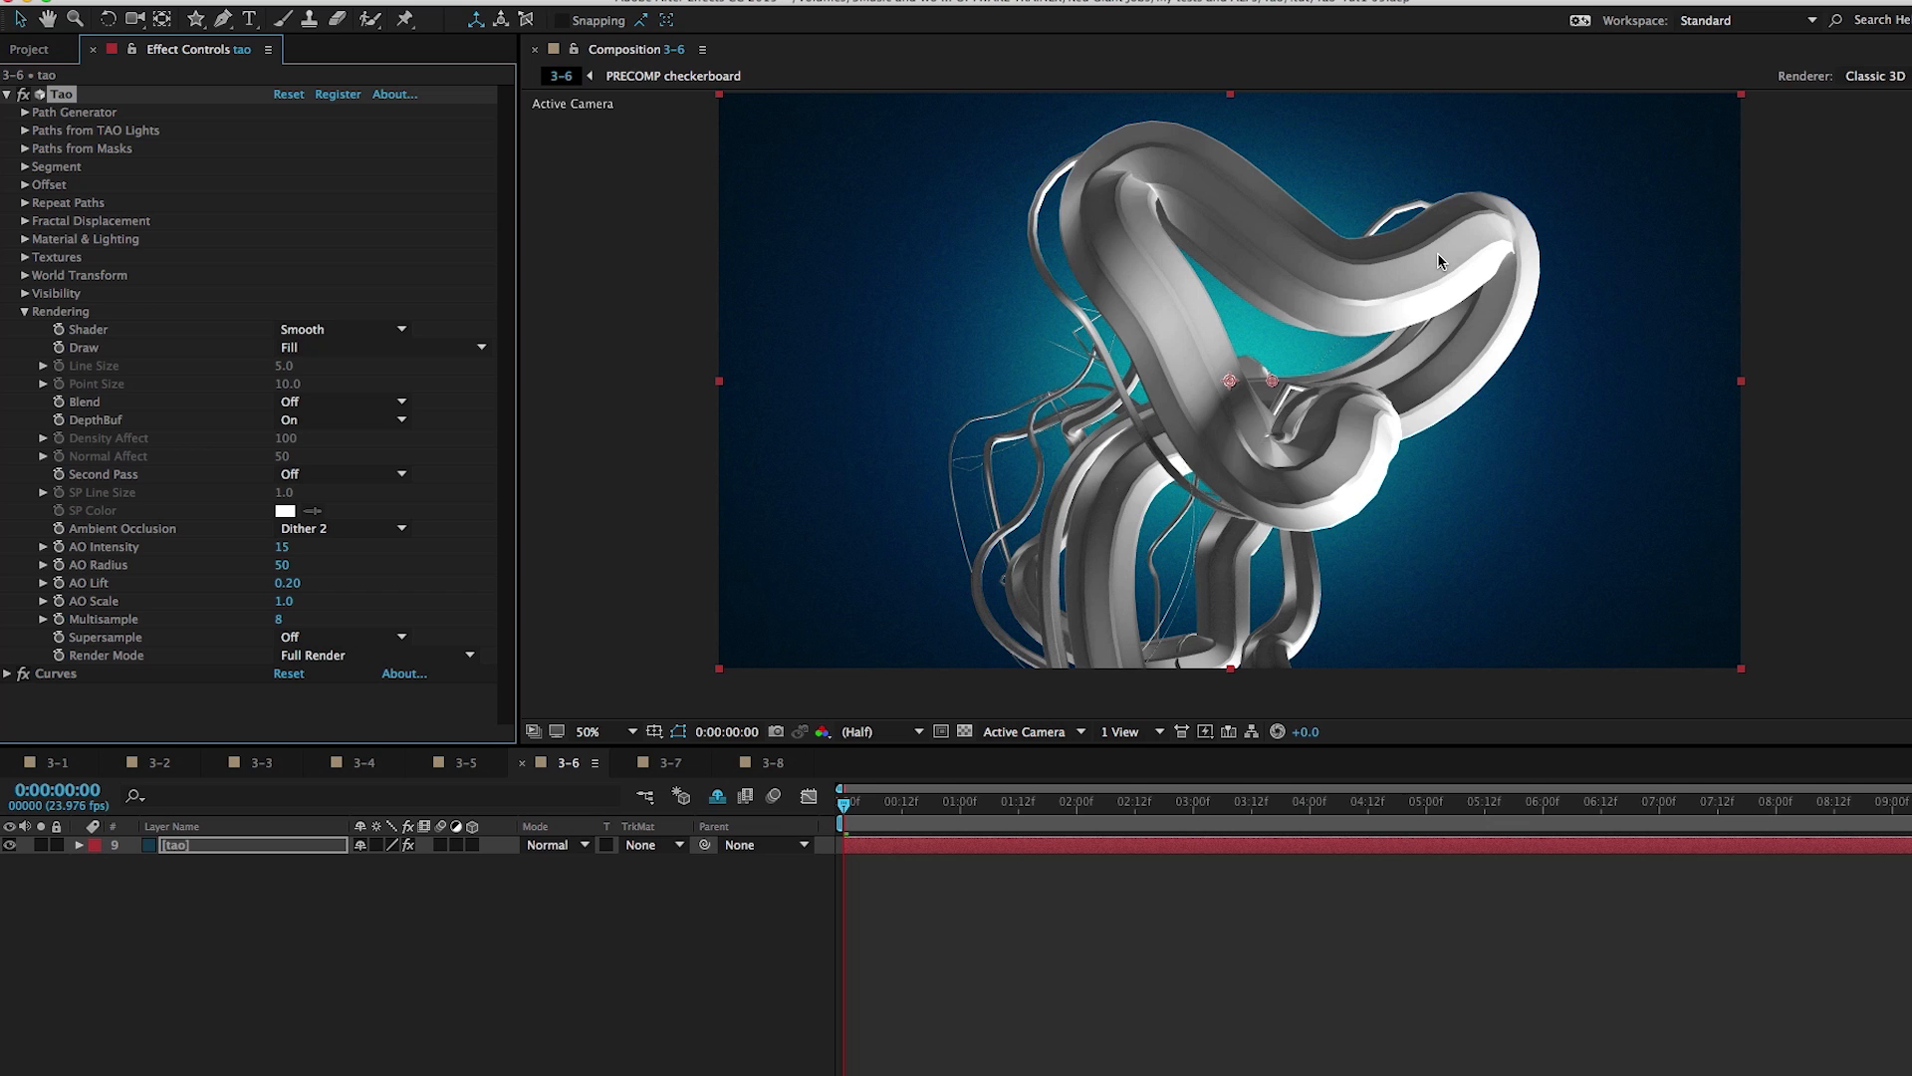
mouse_move(1357, 301)
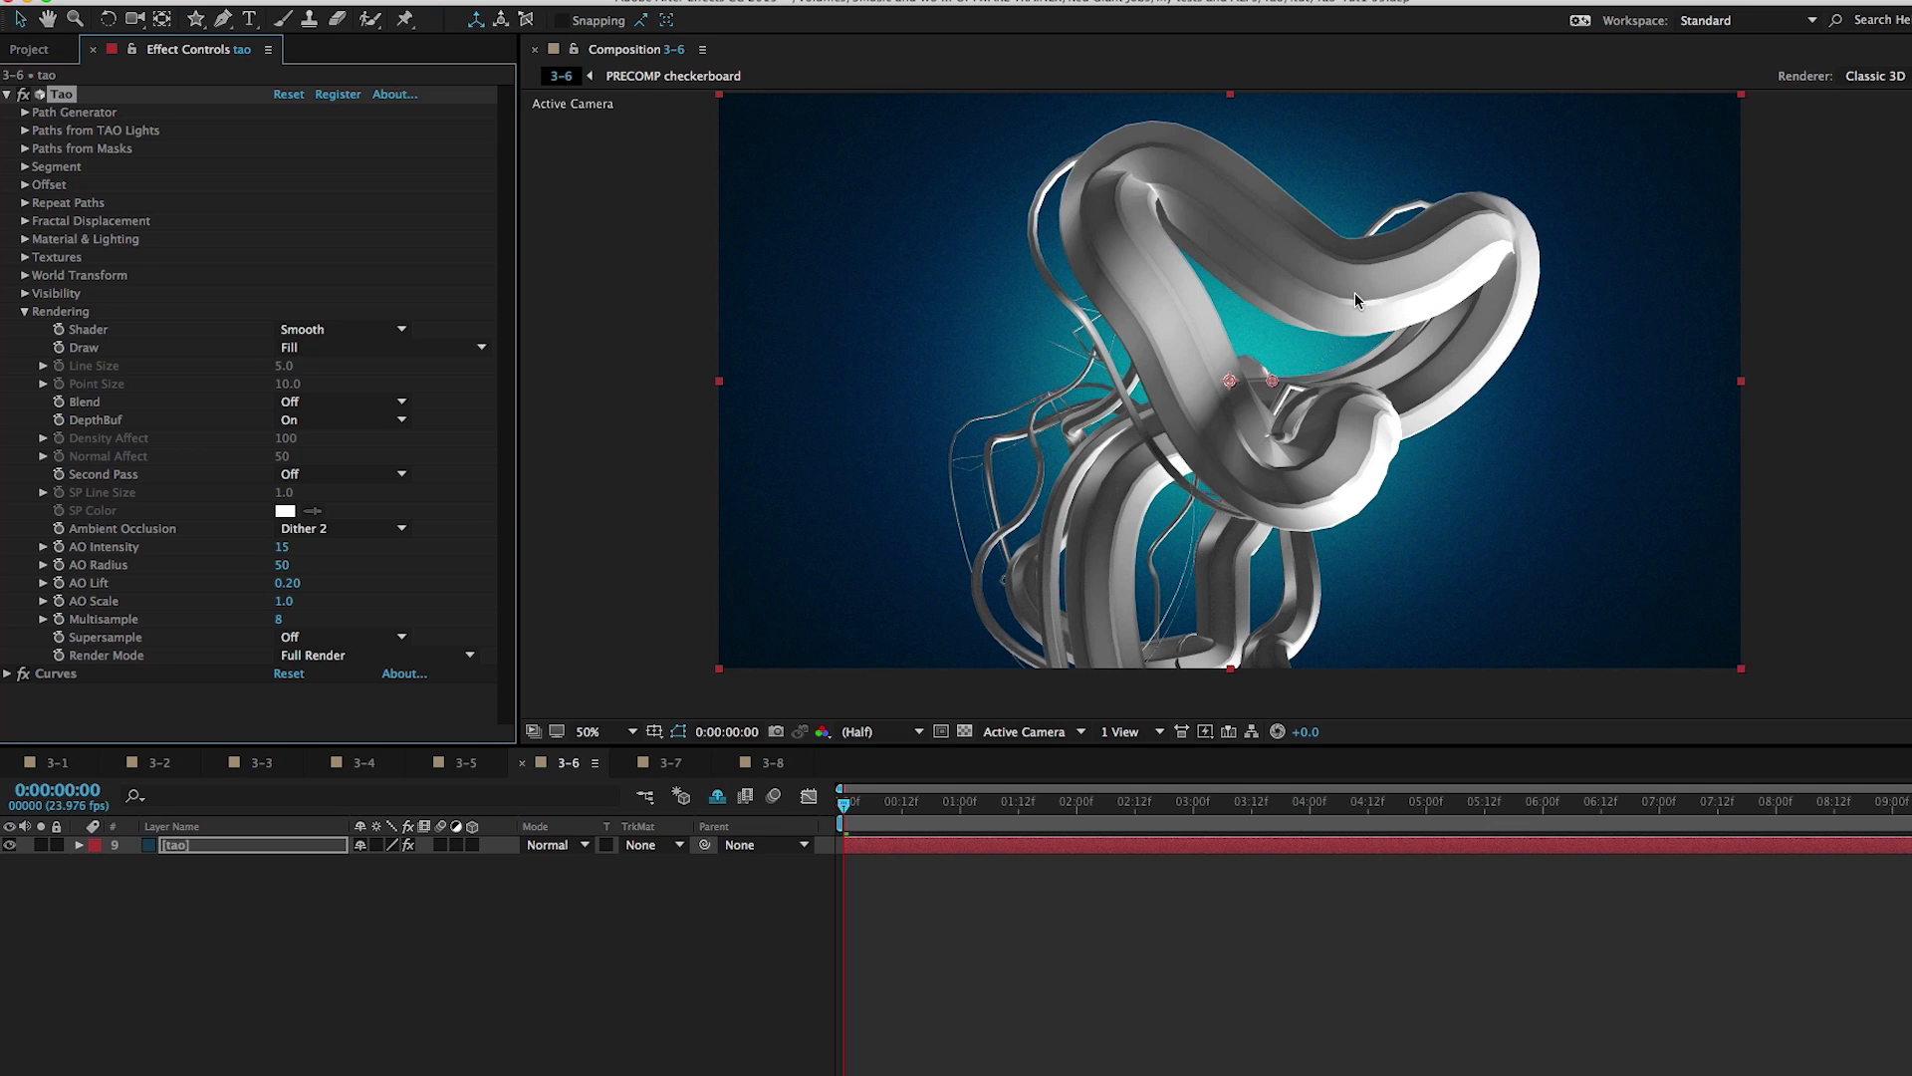
mouse_move(27, 170)
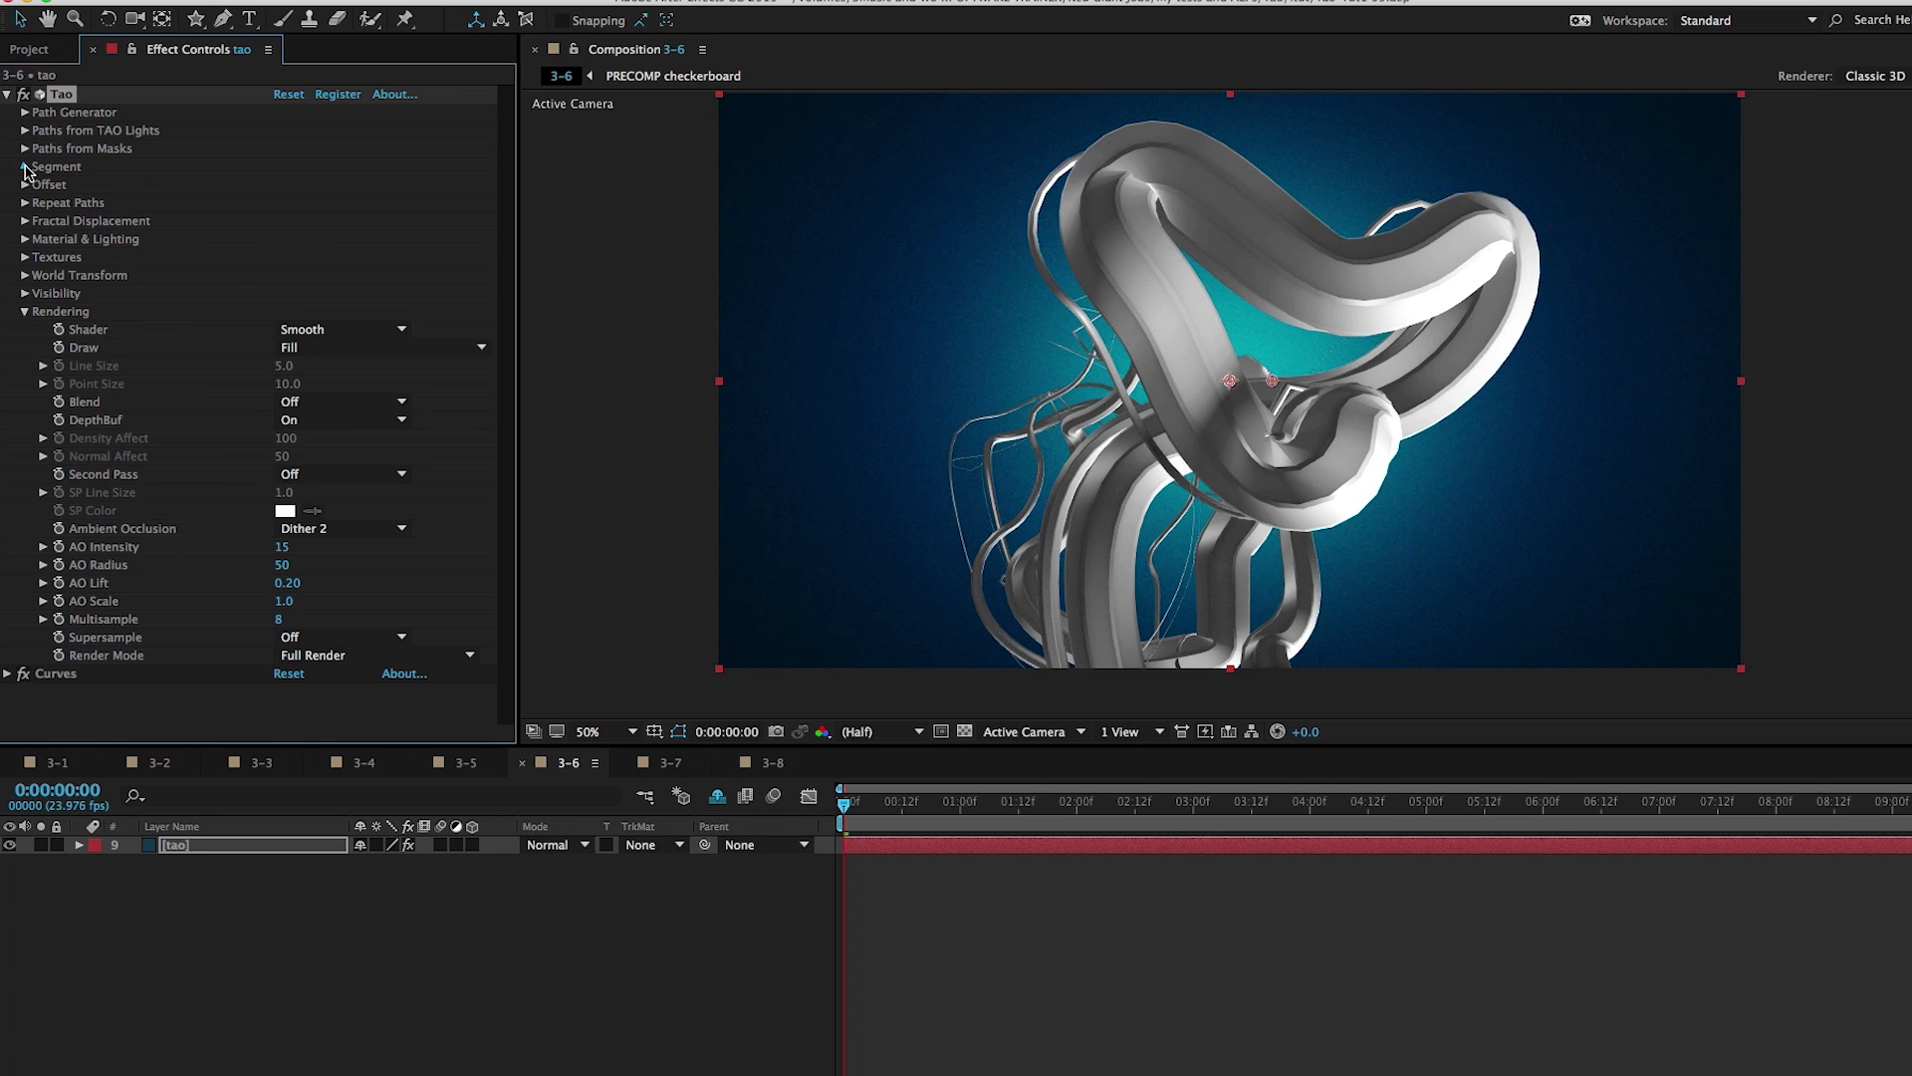
left_click(23, 166)
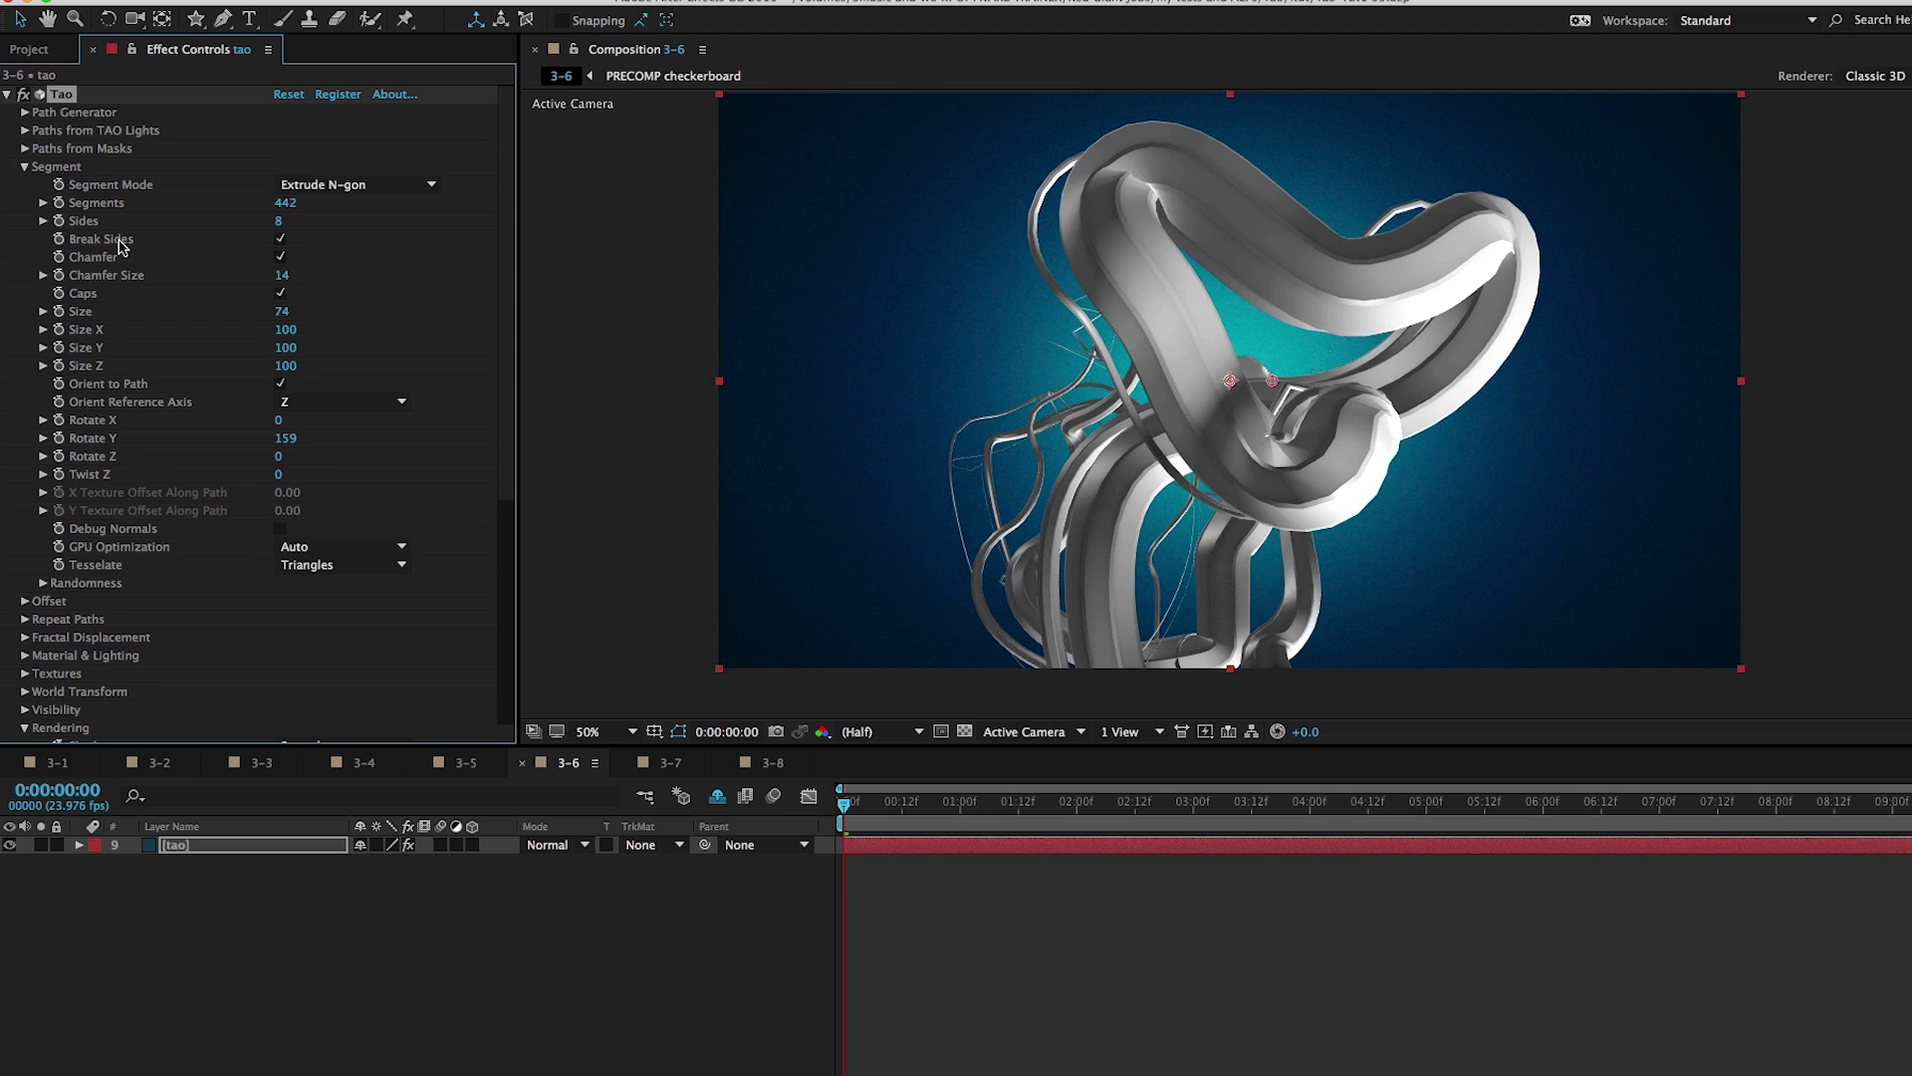
mouse_move(1123, 248)
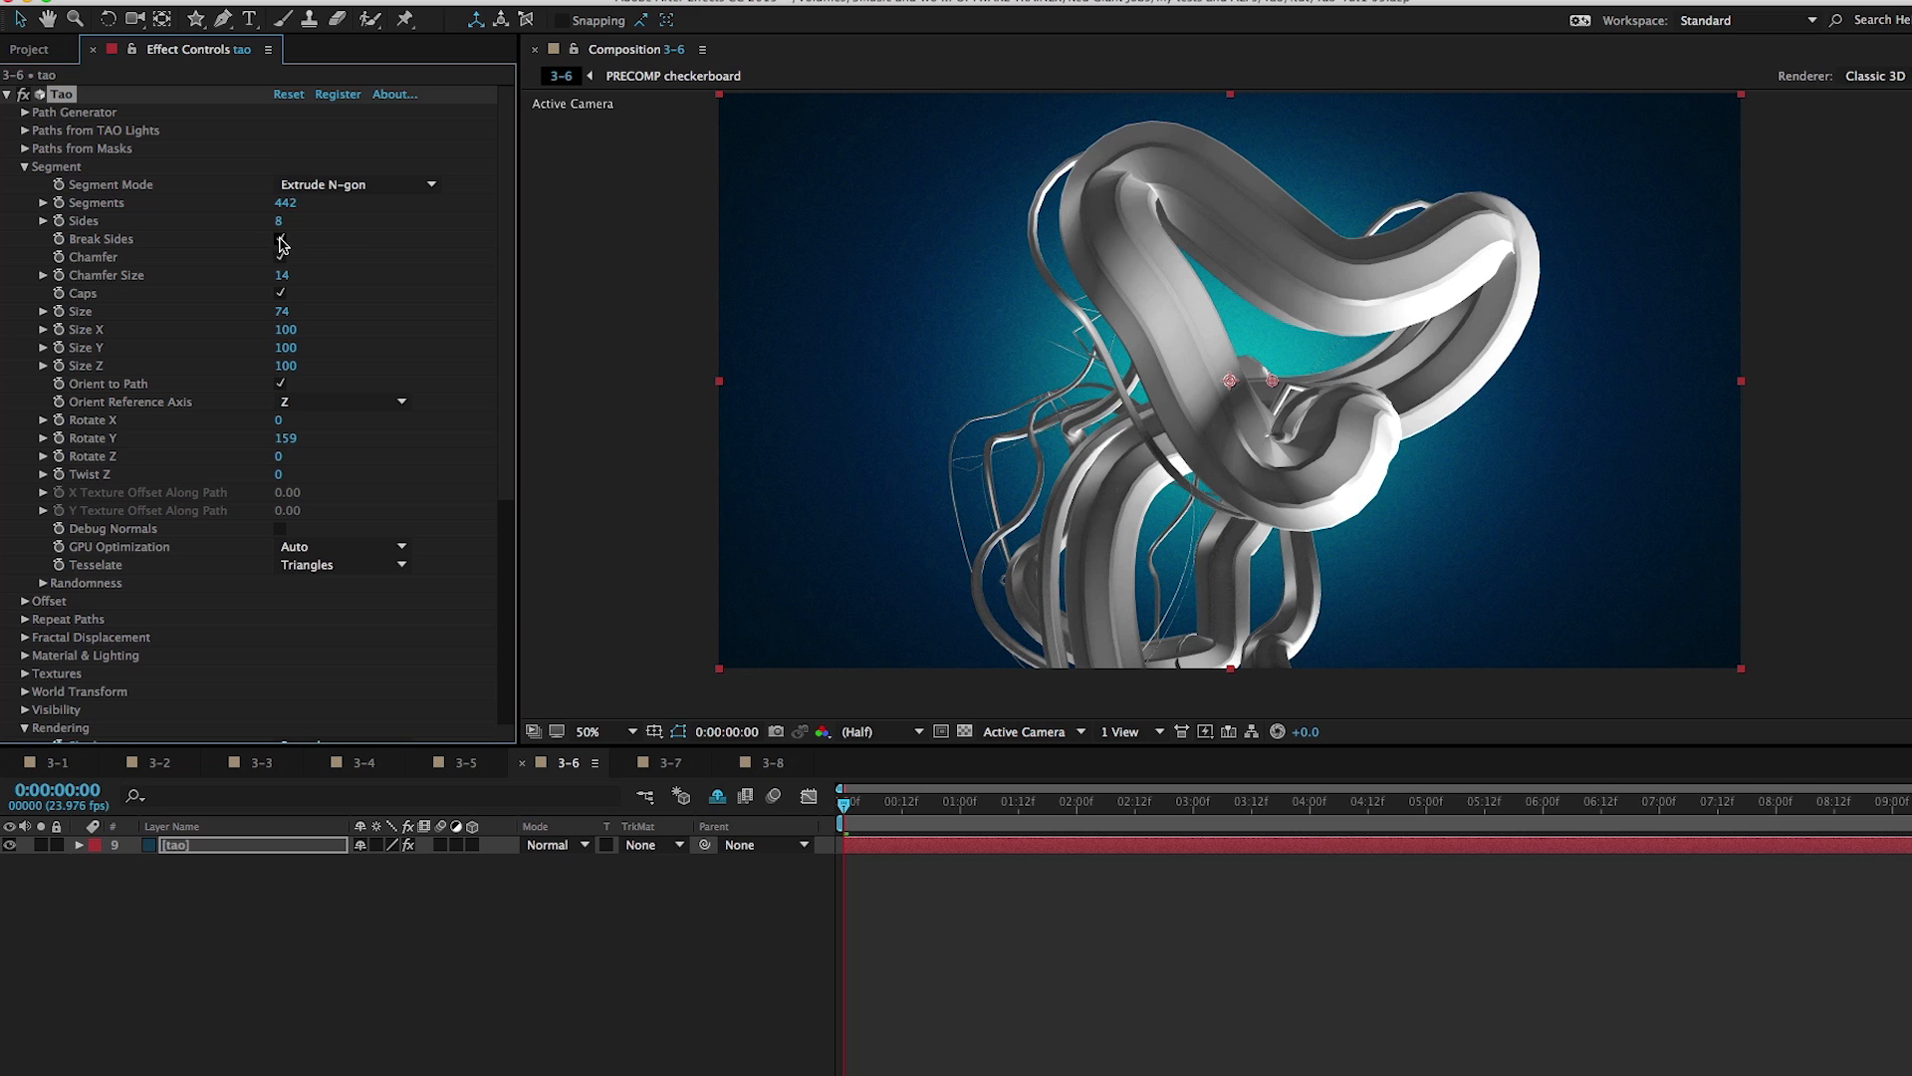
Turn off Break Sides, giving the tubes 1423 segments and 9 sides
left_click(281, 255)
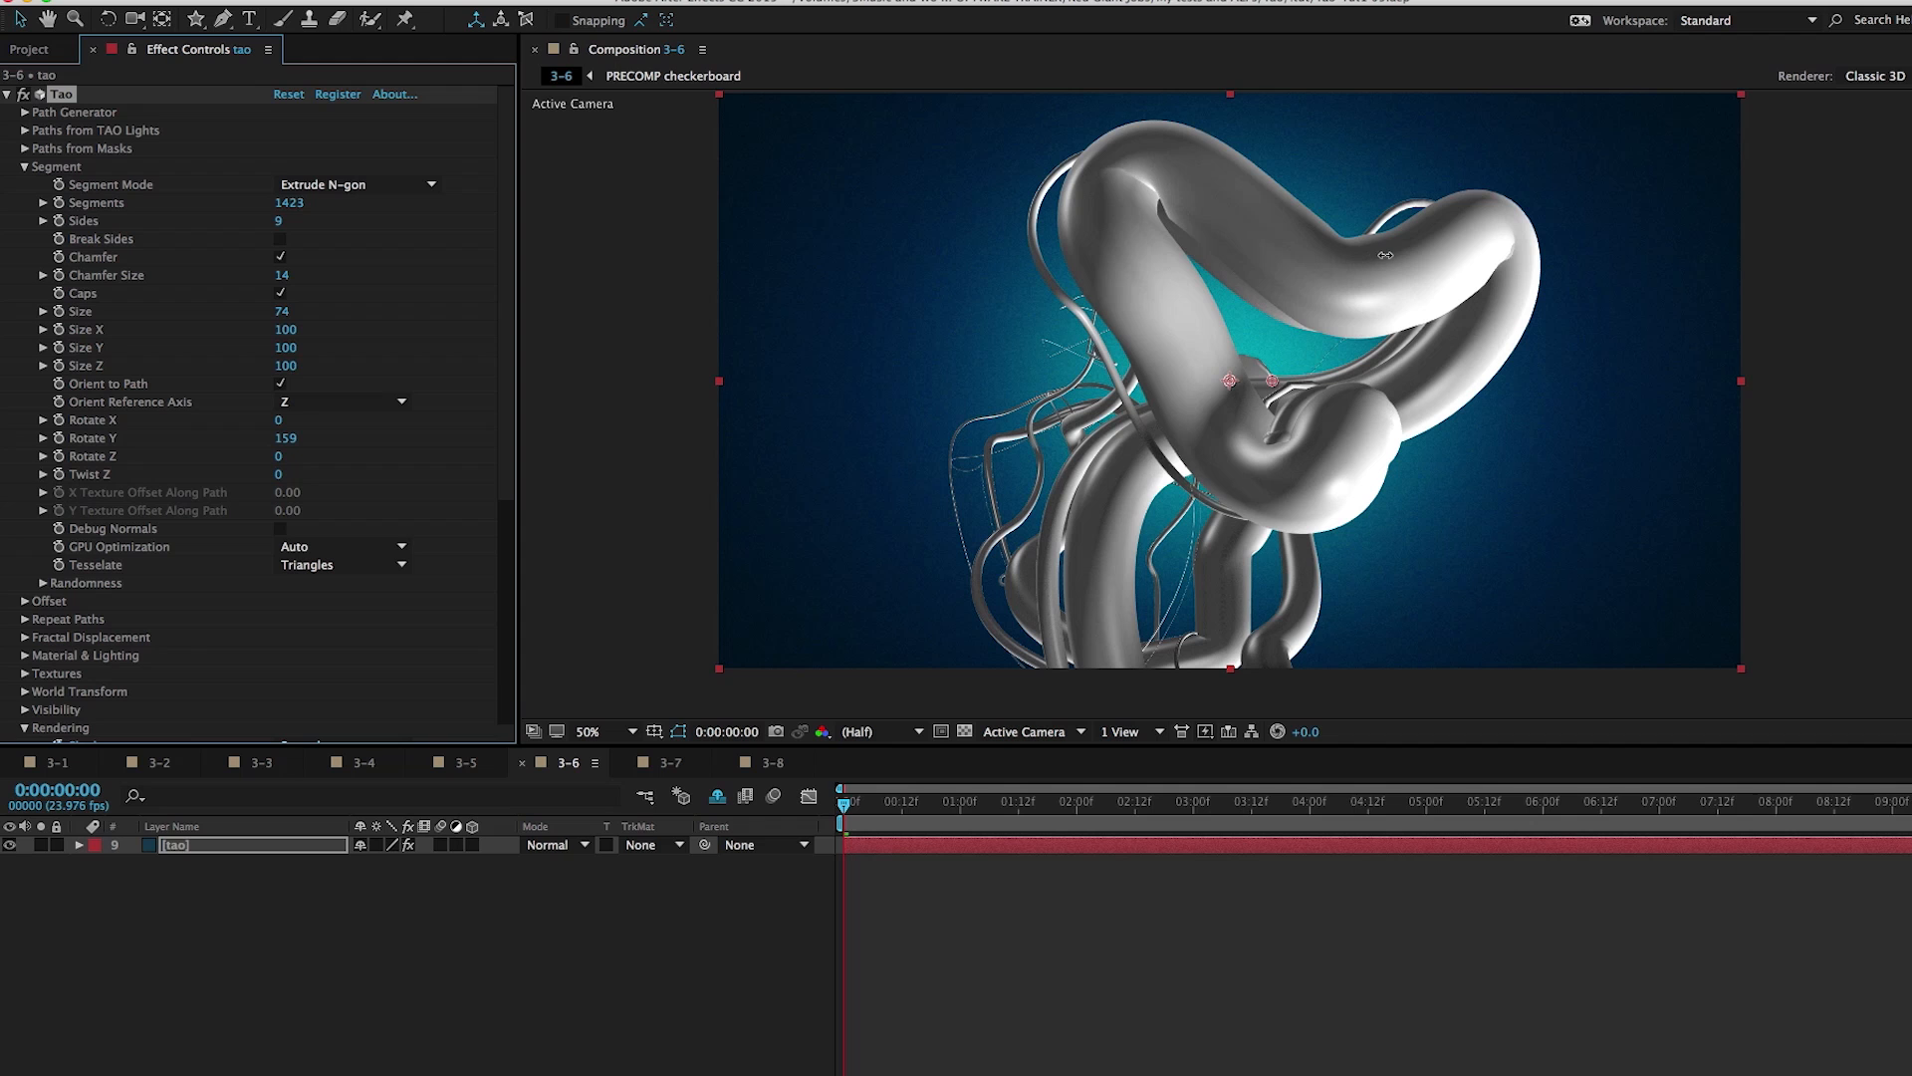
scroll("down", 3)
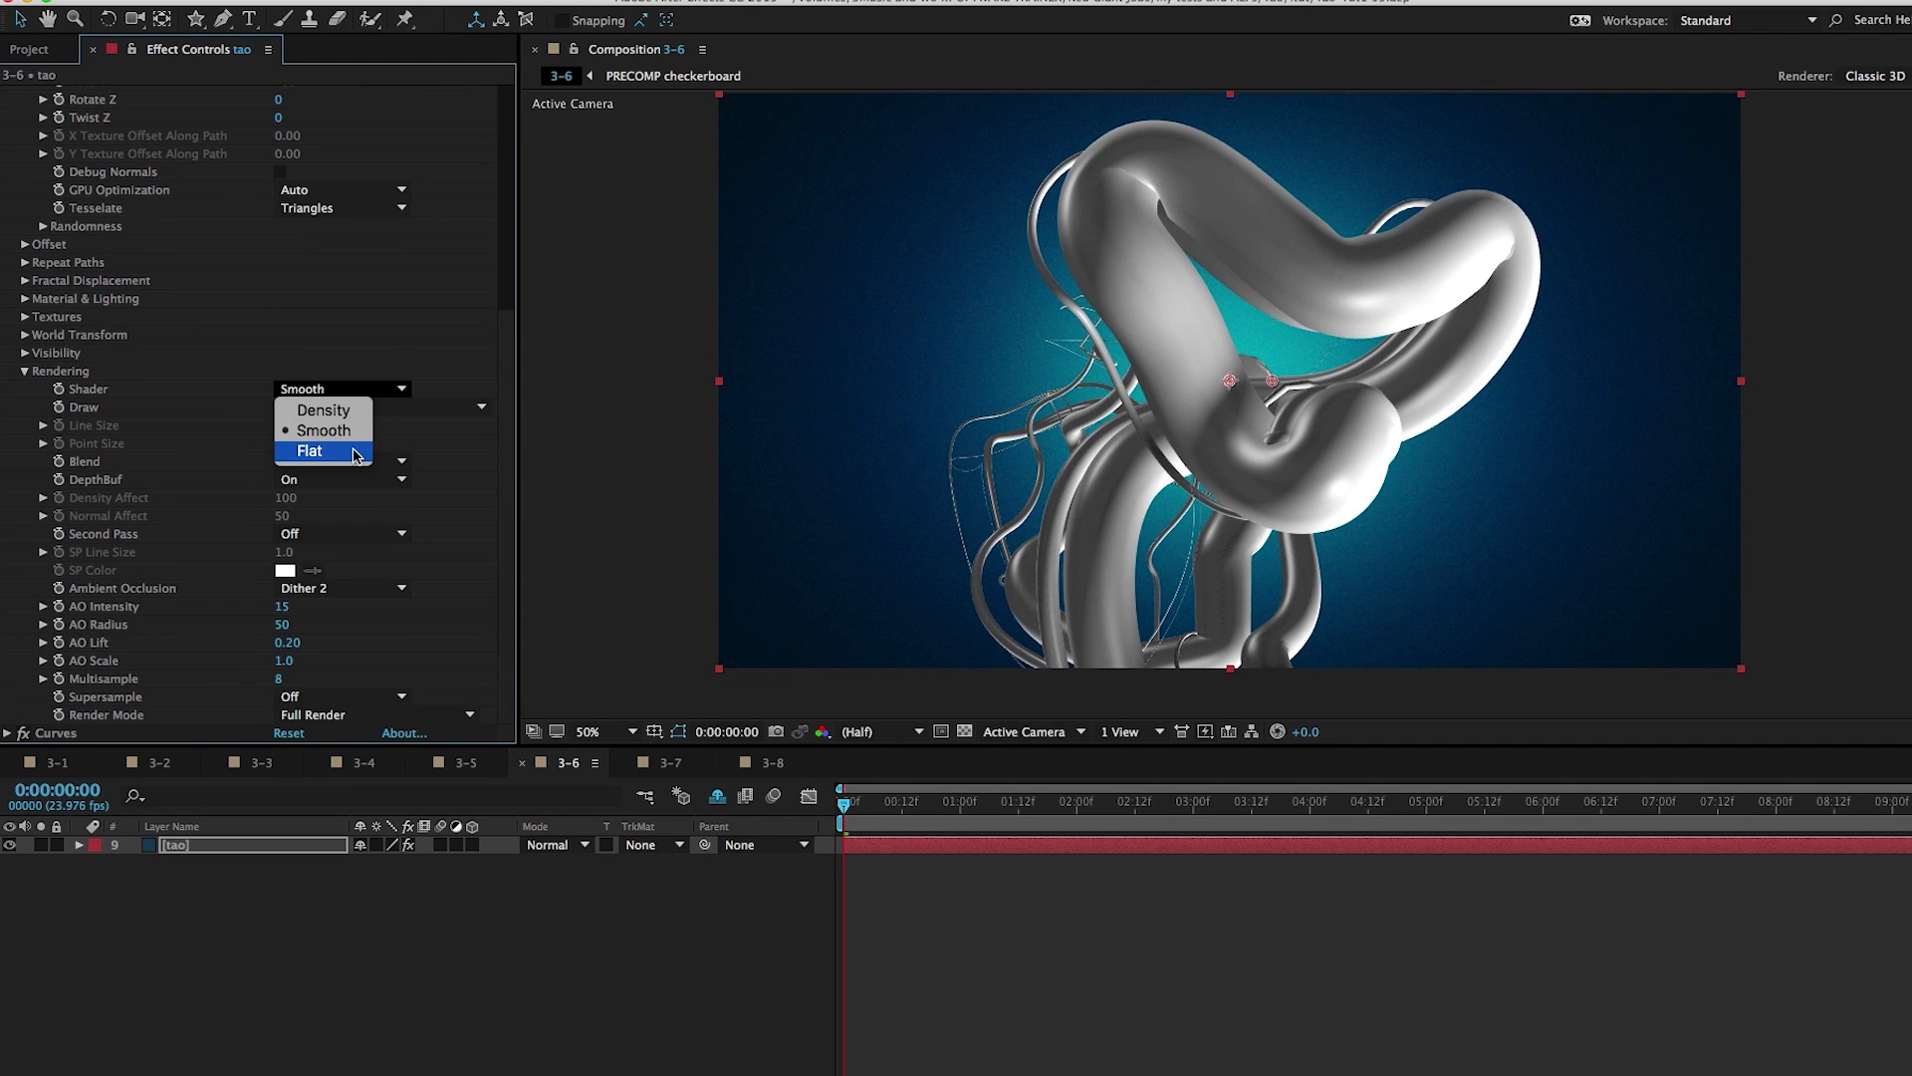
mouse_move(854, 343)
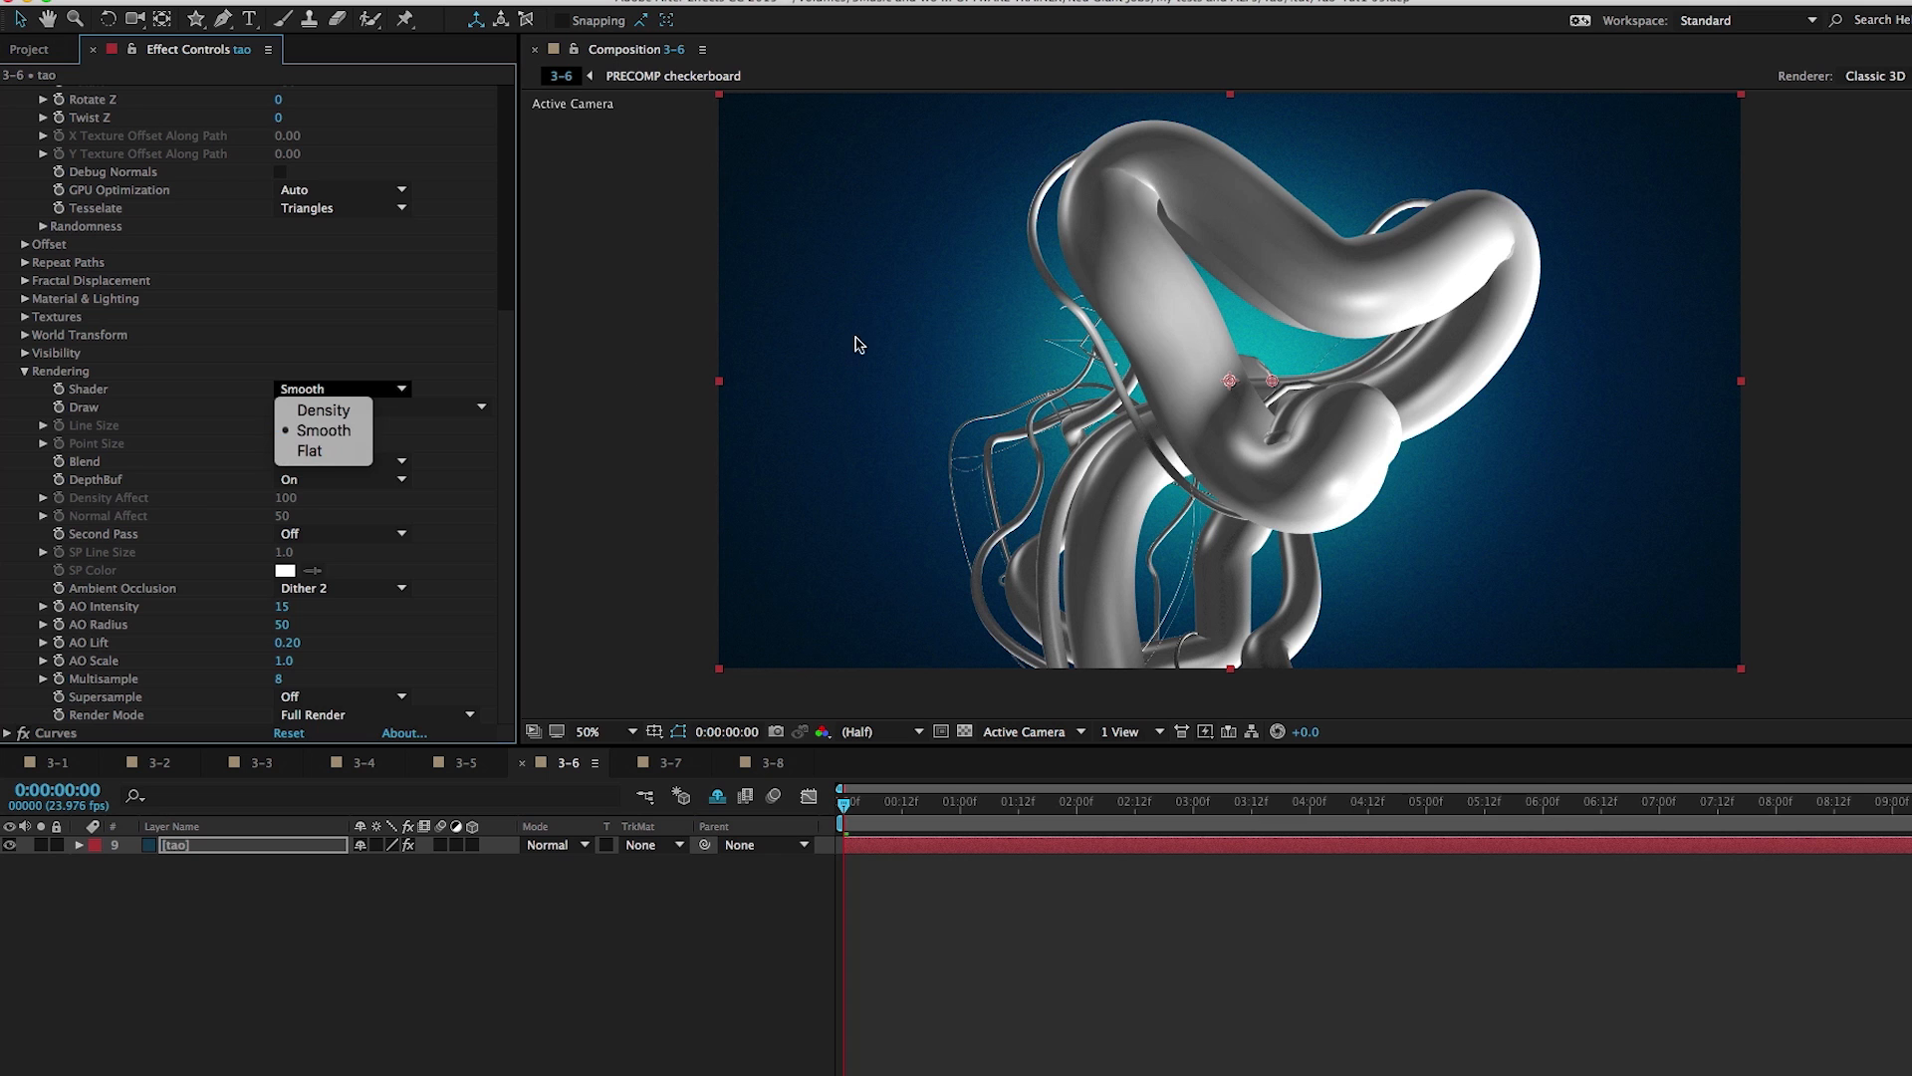
mouse_move(322, 410)
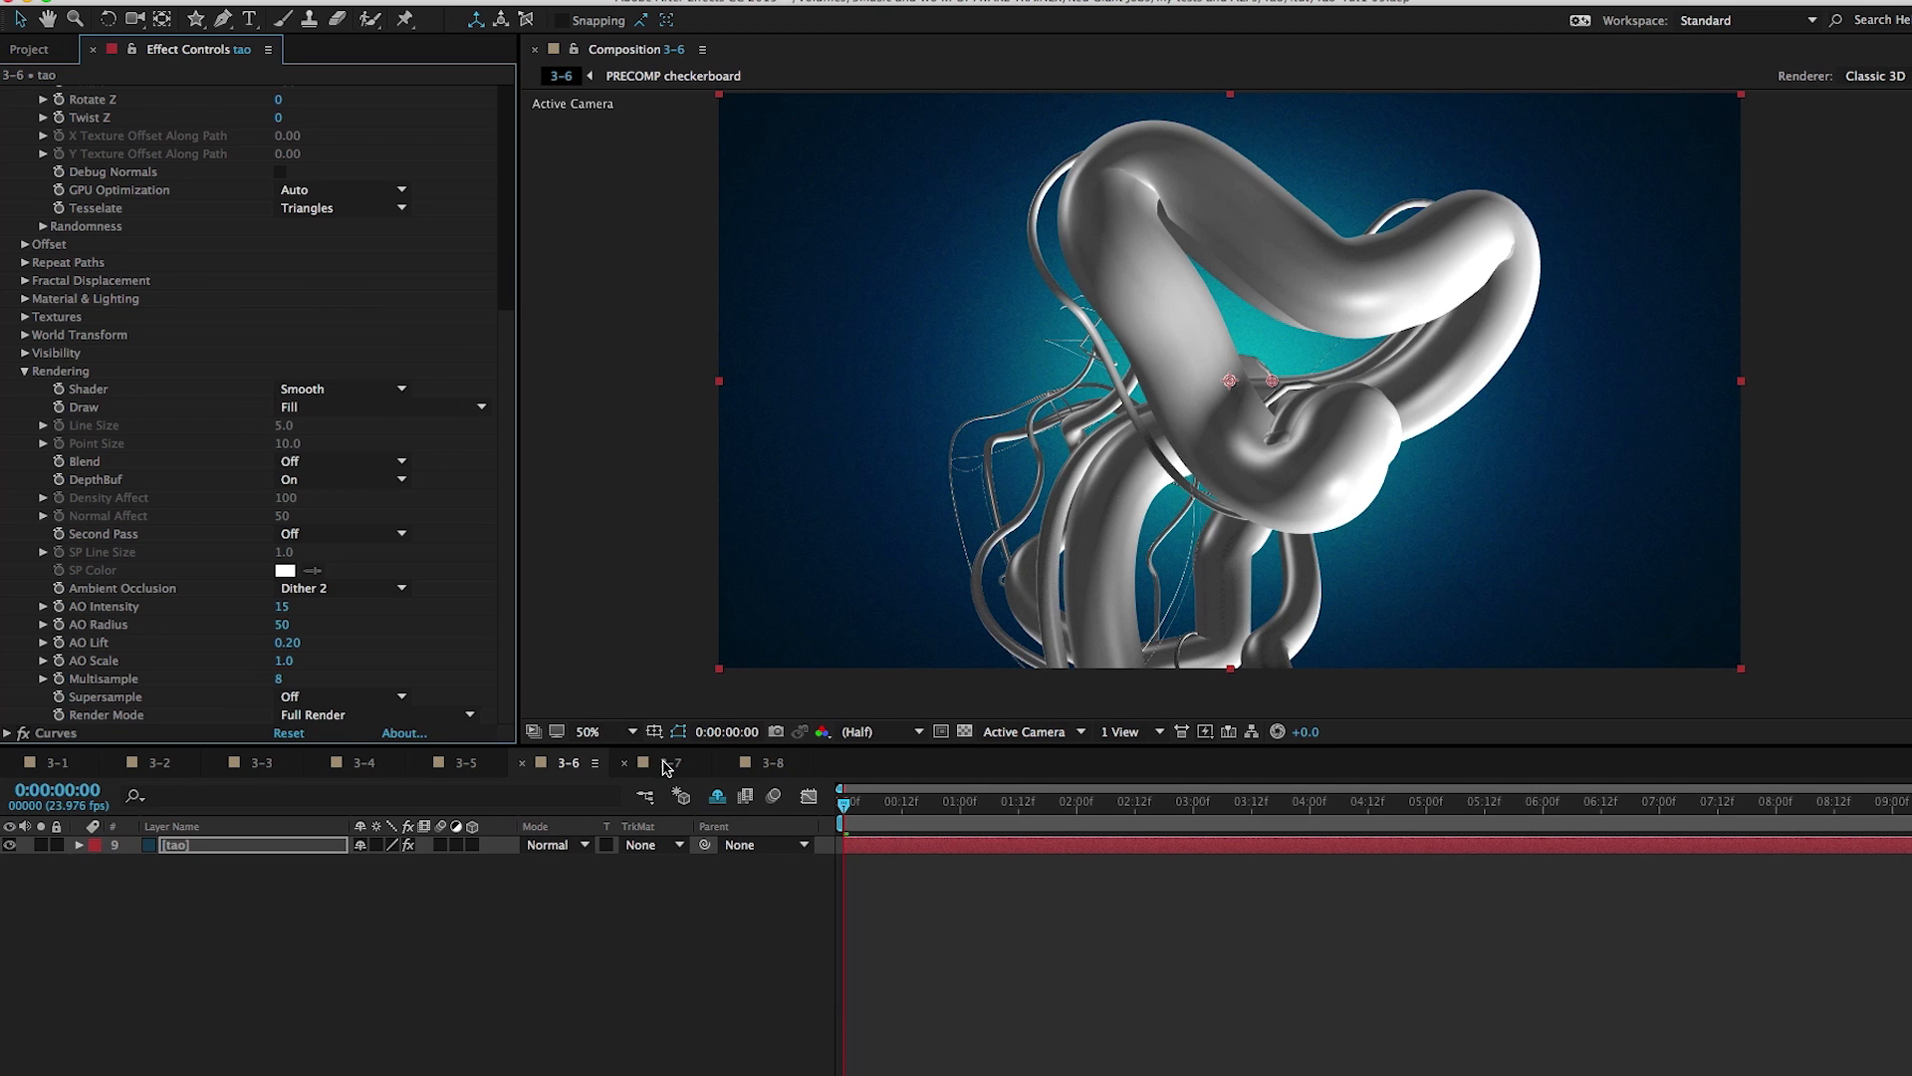
Switch to composition 3-7 with the orange 'PRESENTS A FILM BY' scene
left_click(668, 762)
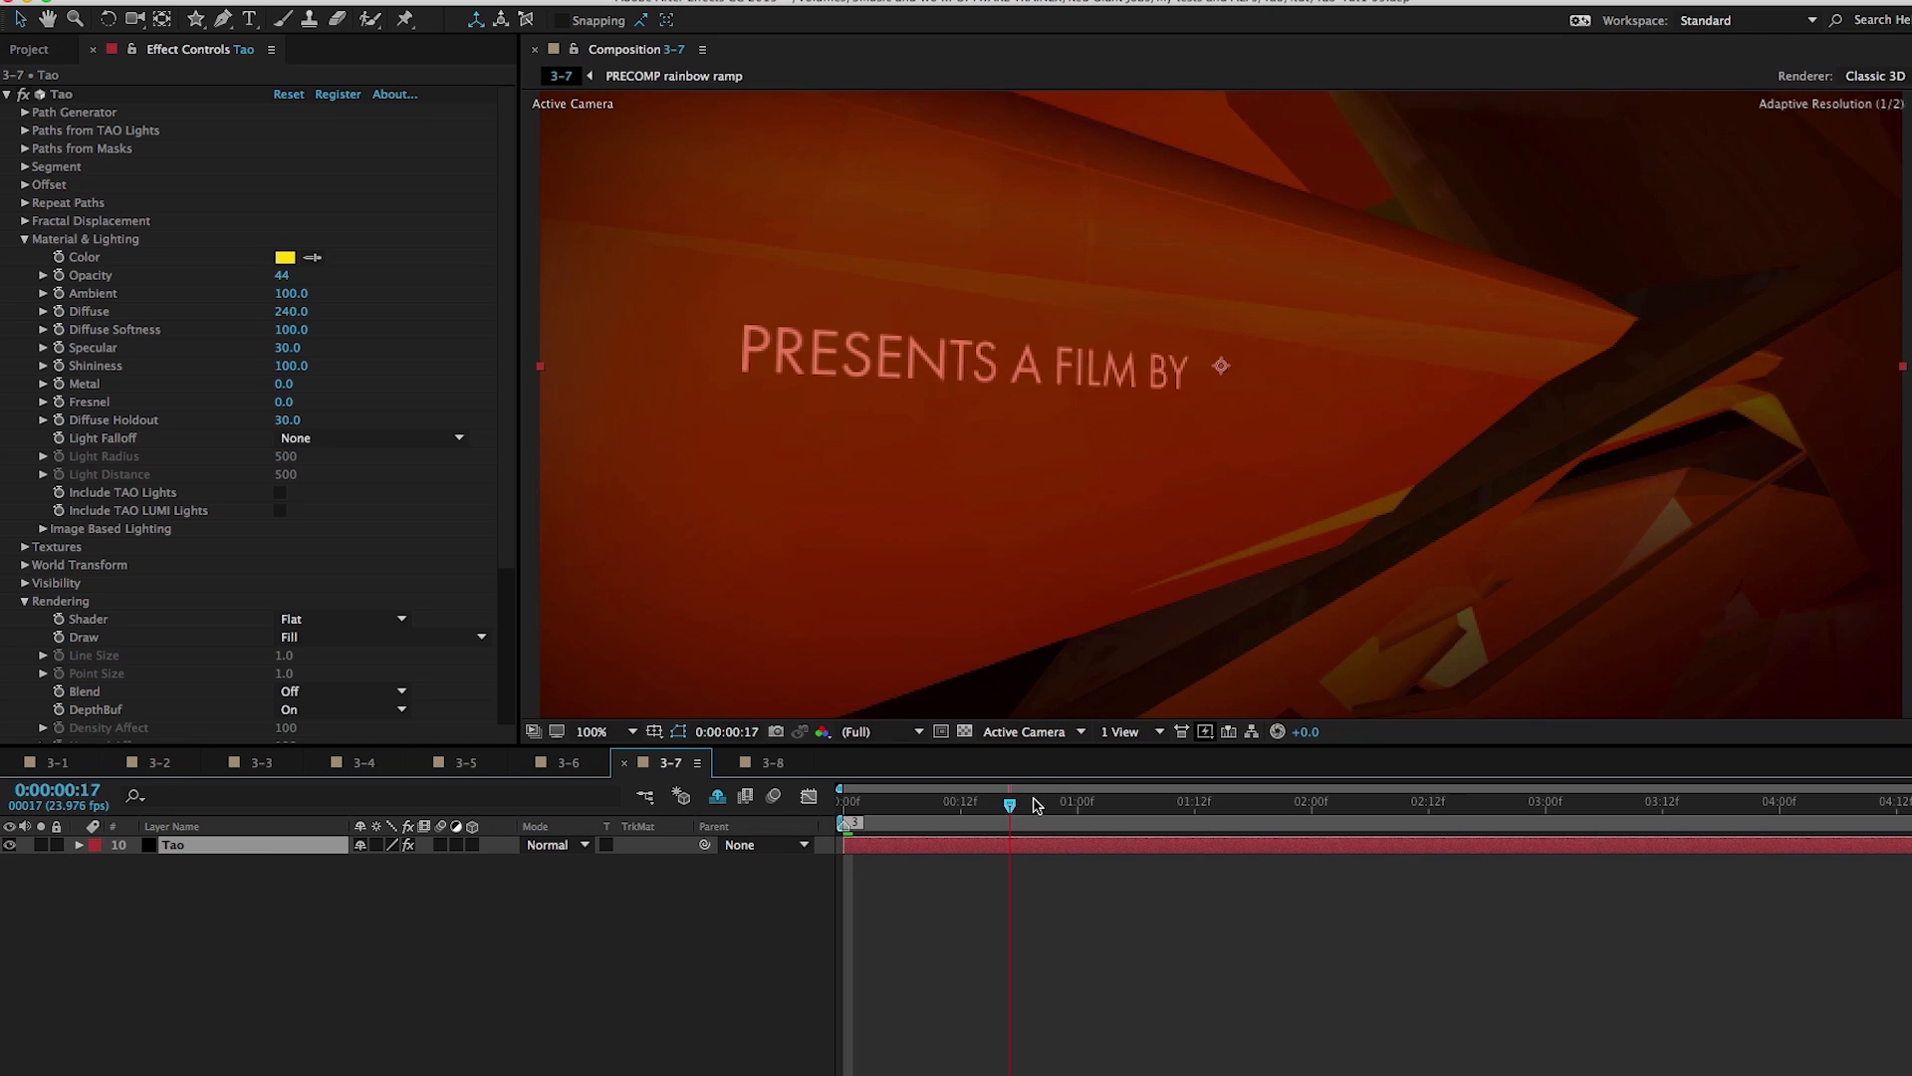
Move the 3-7 time indicator to 0:00:00:00 and set material opacity to 38
left_click(841, 800)
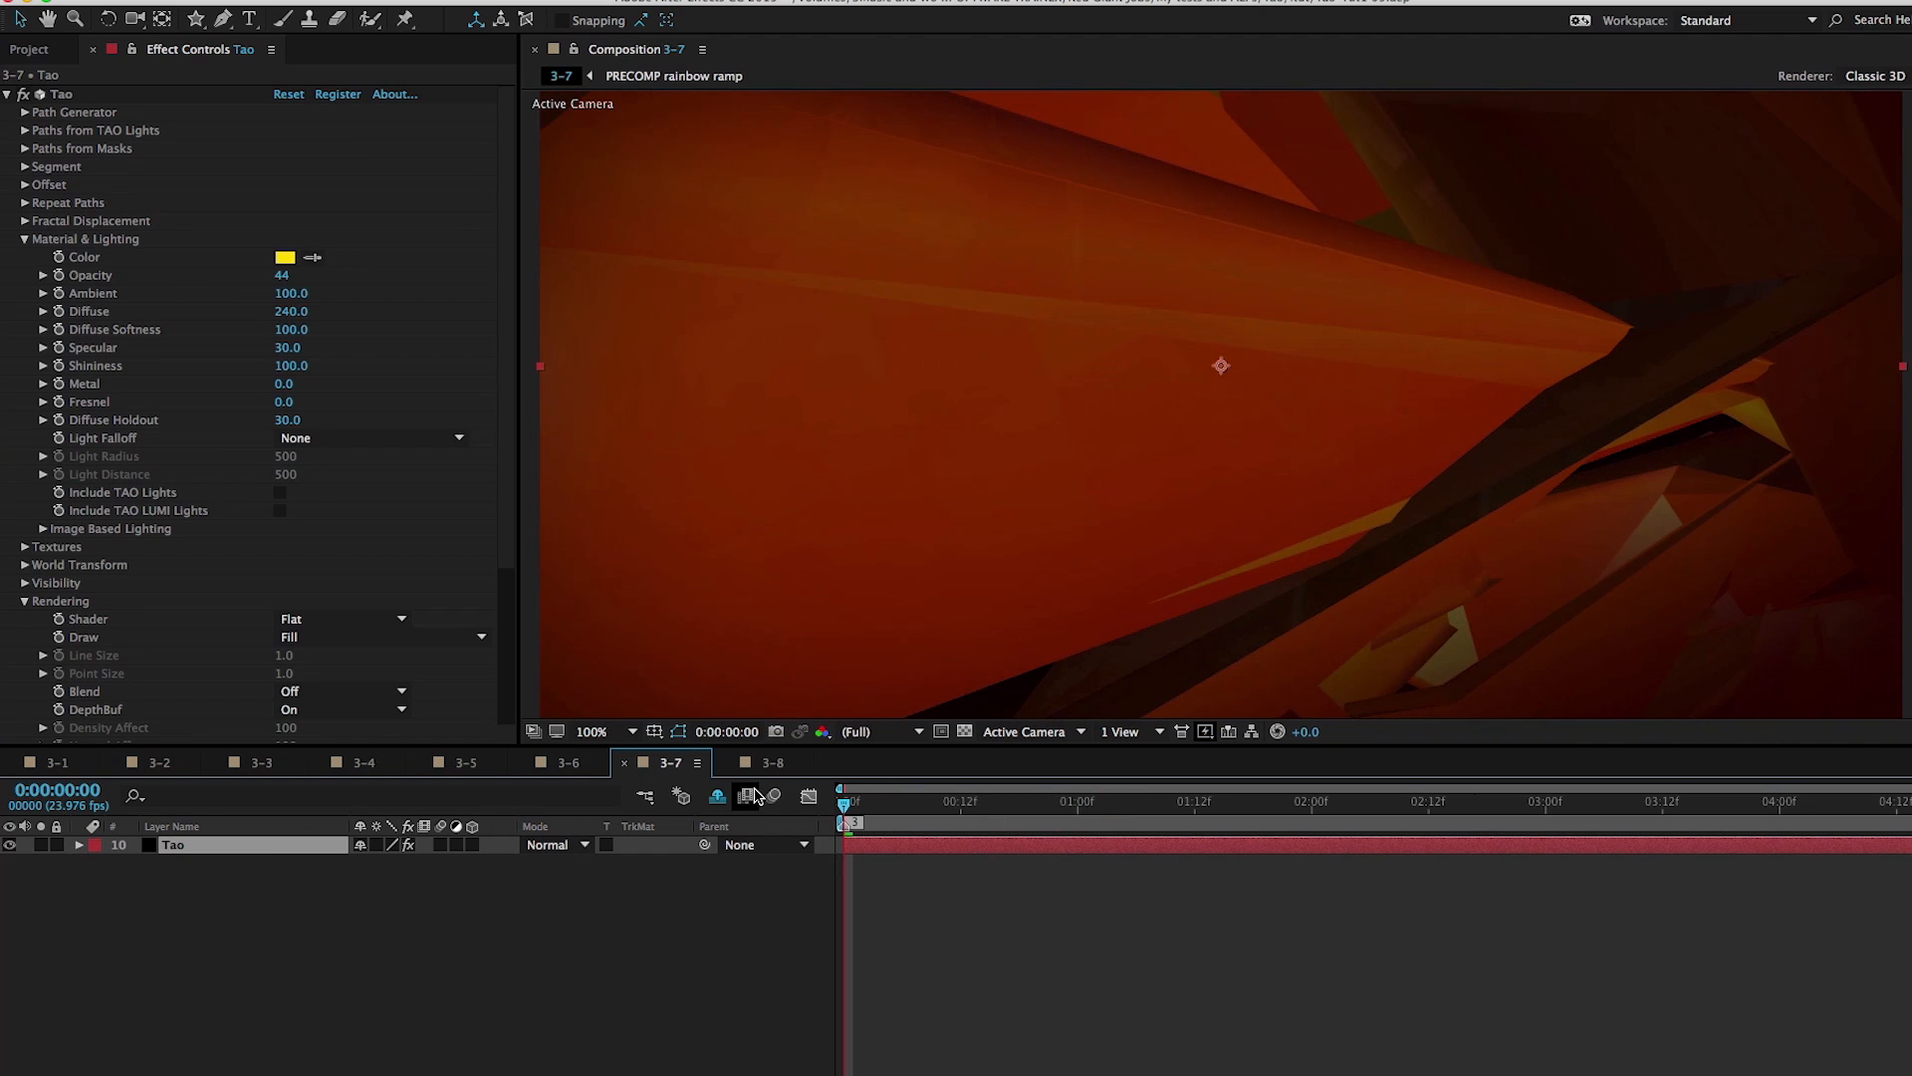
mouse_move(1216, 403)
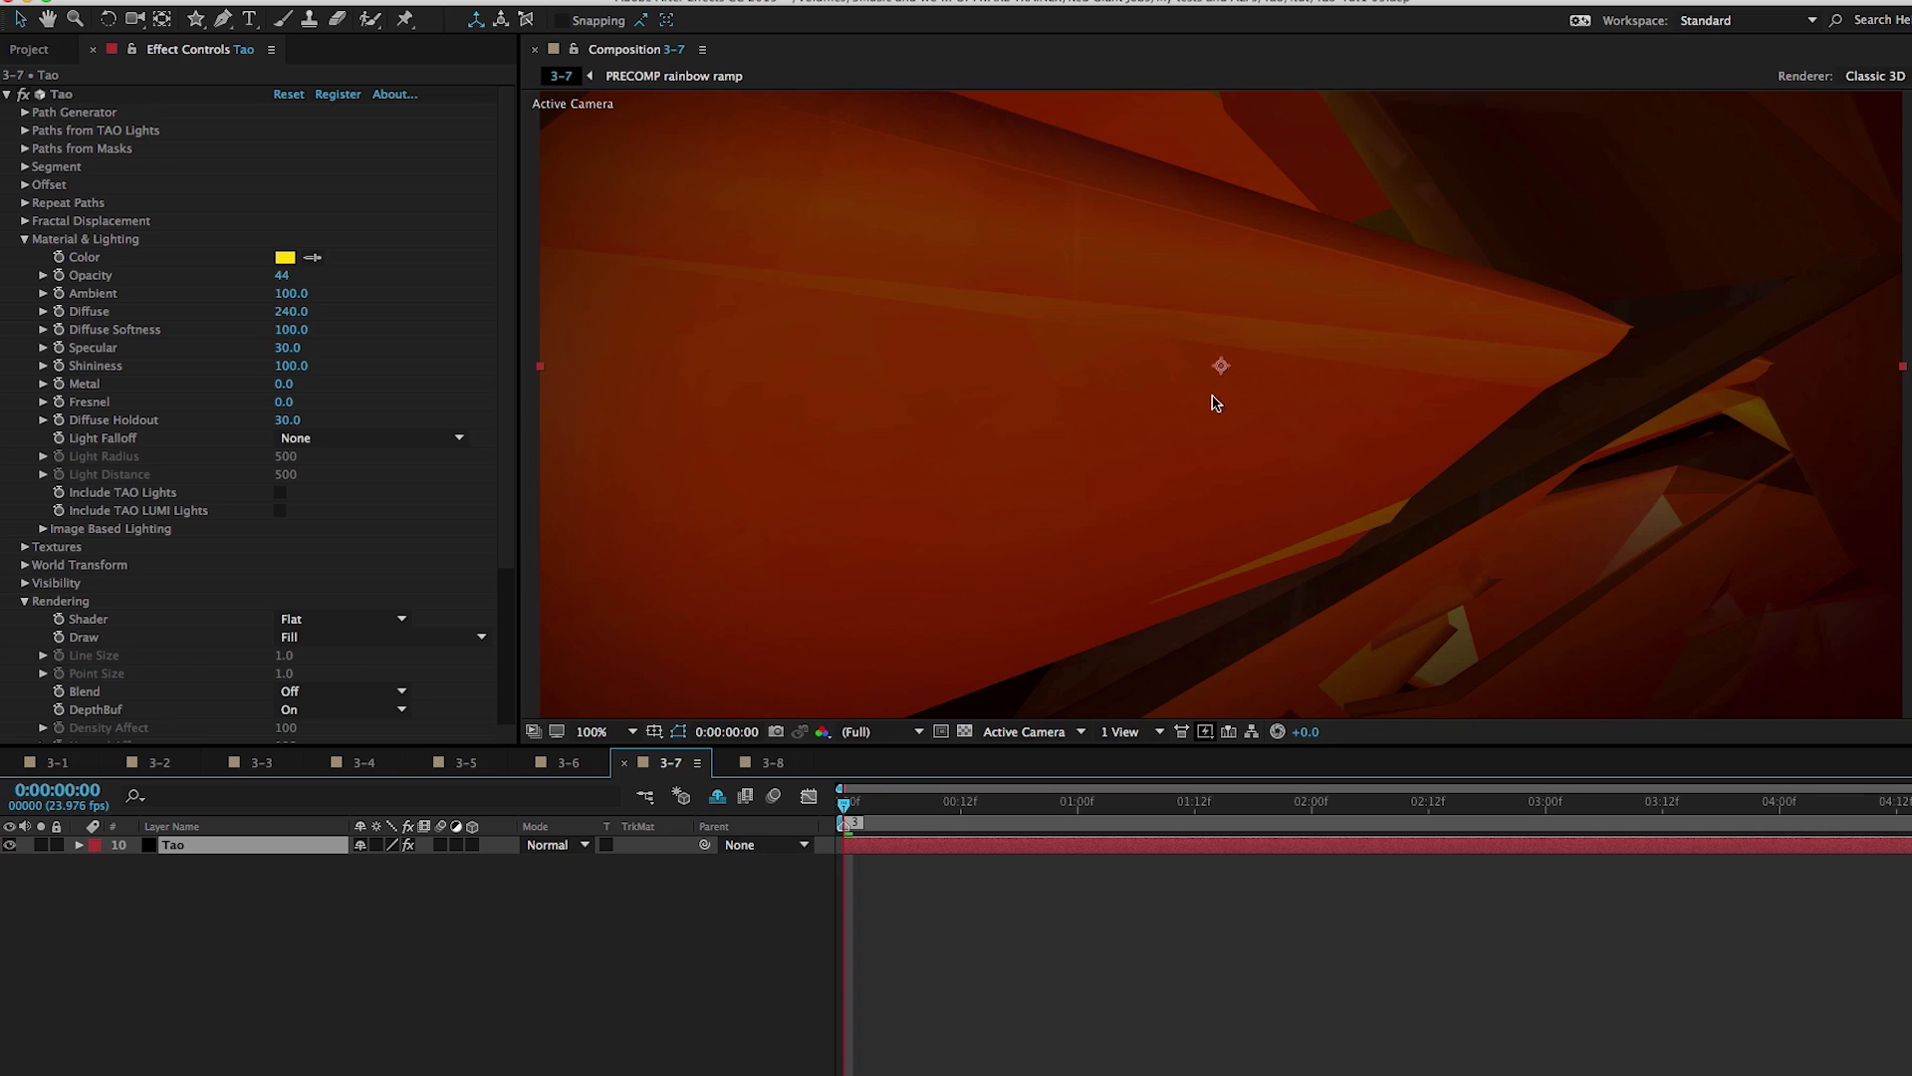
mouse_move(1329, 418)
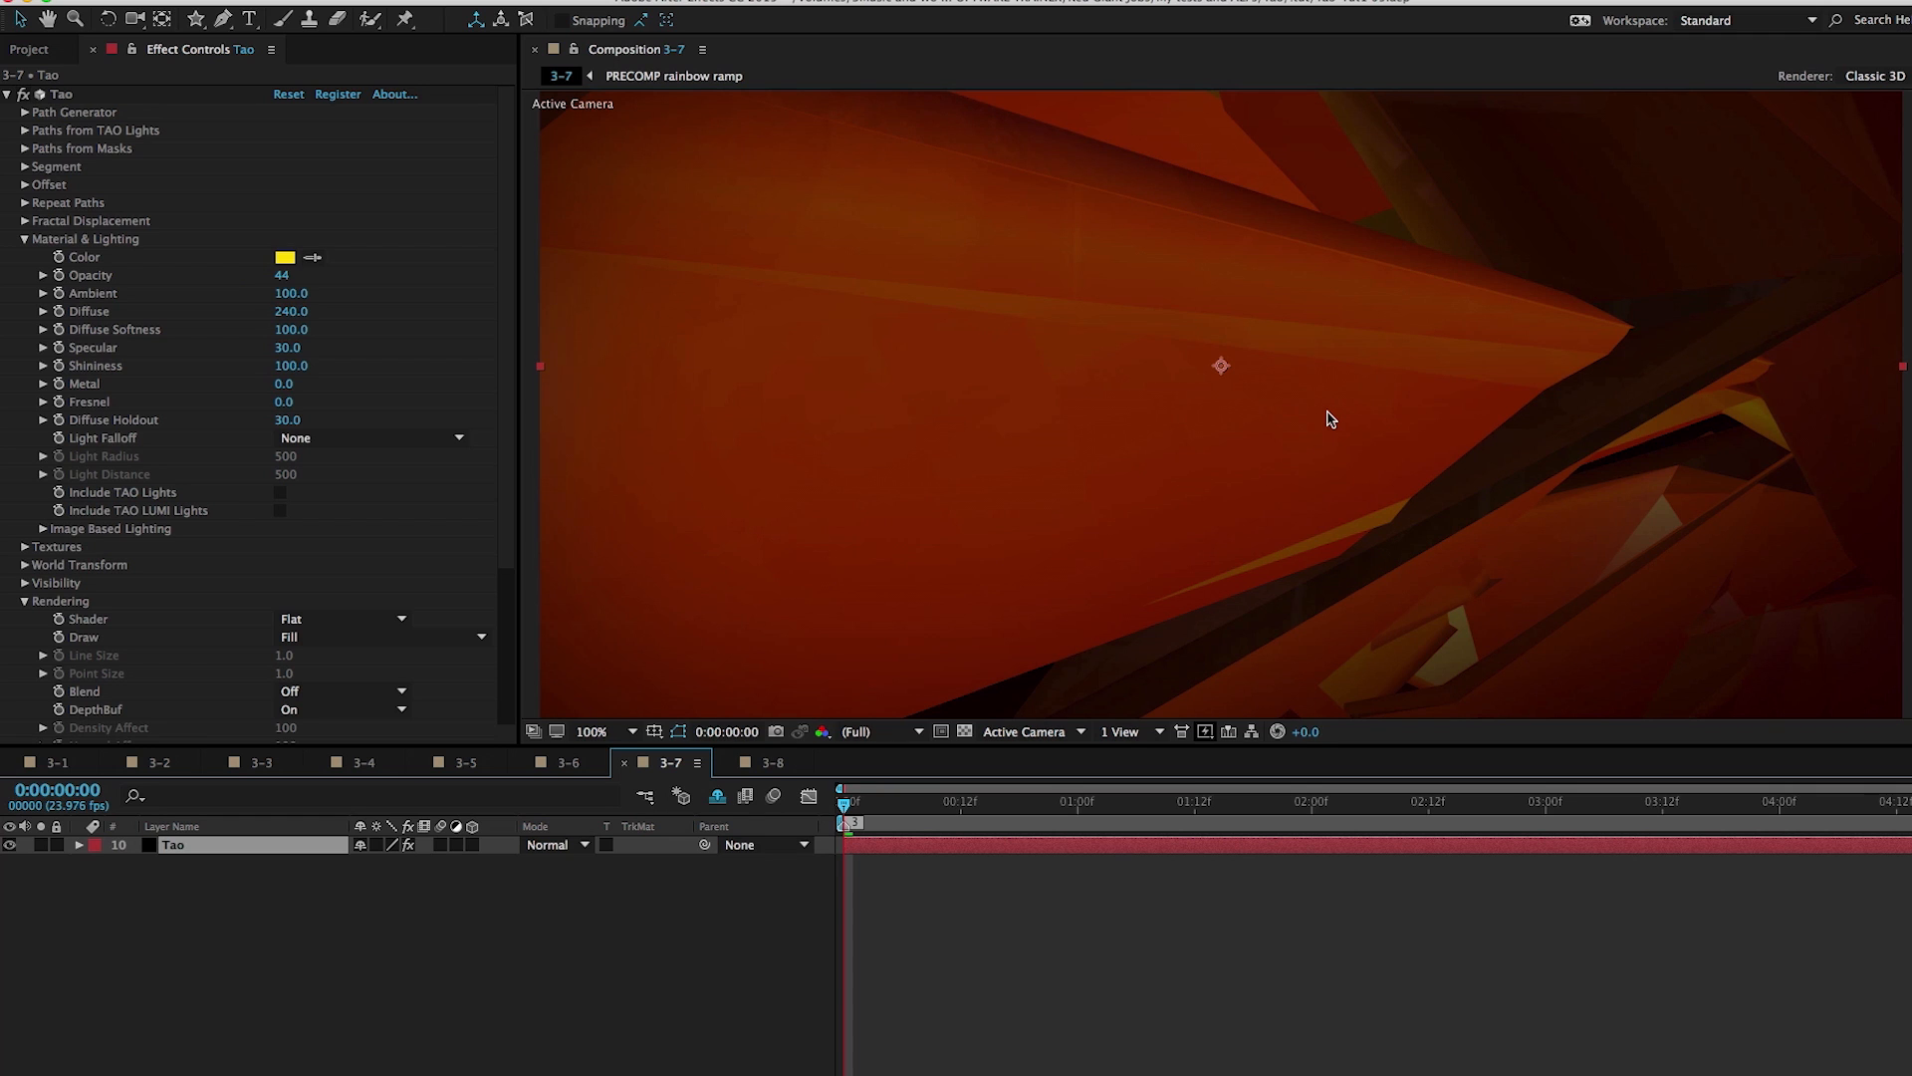
mouse_move(1237, 420)
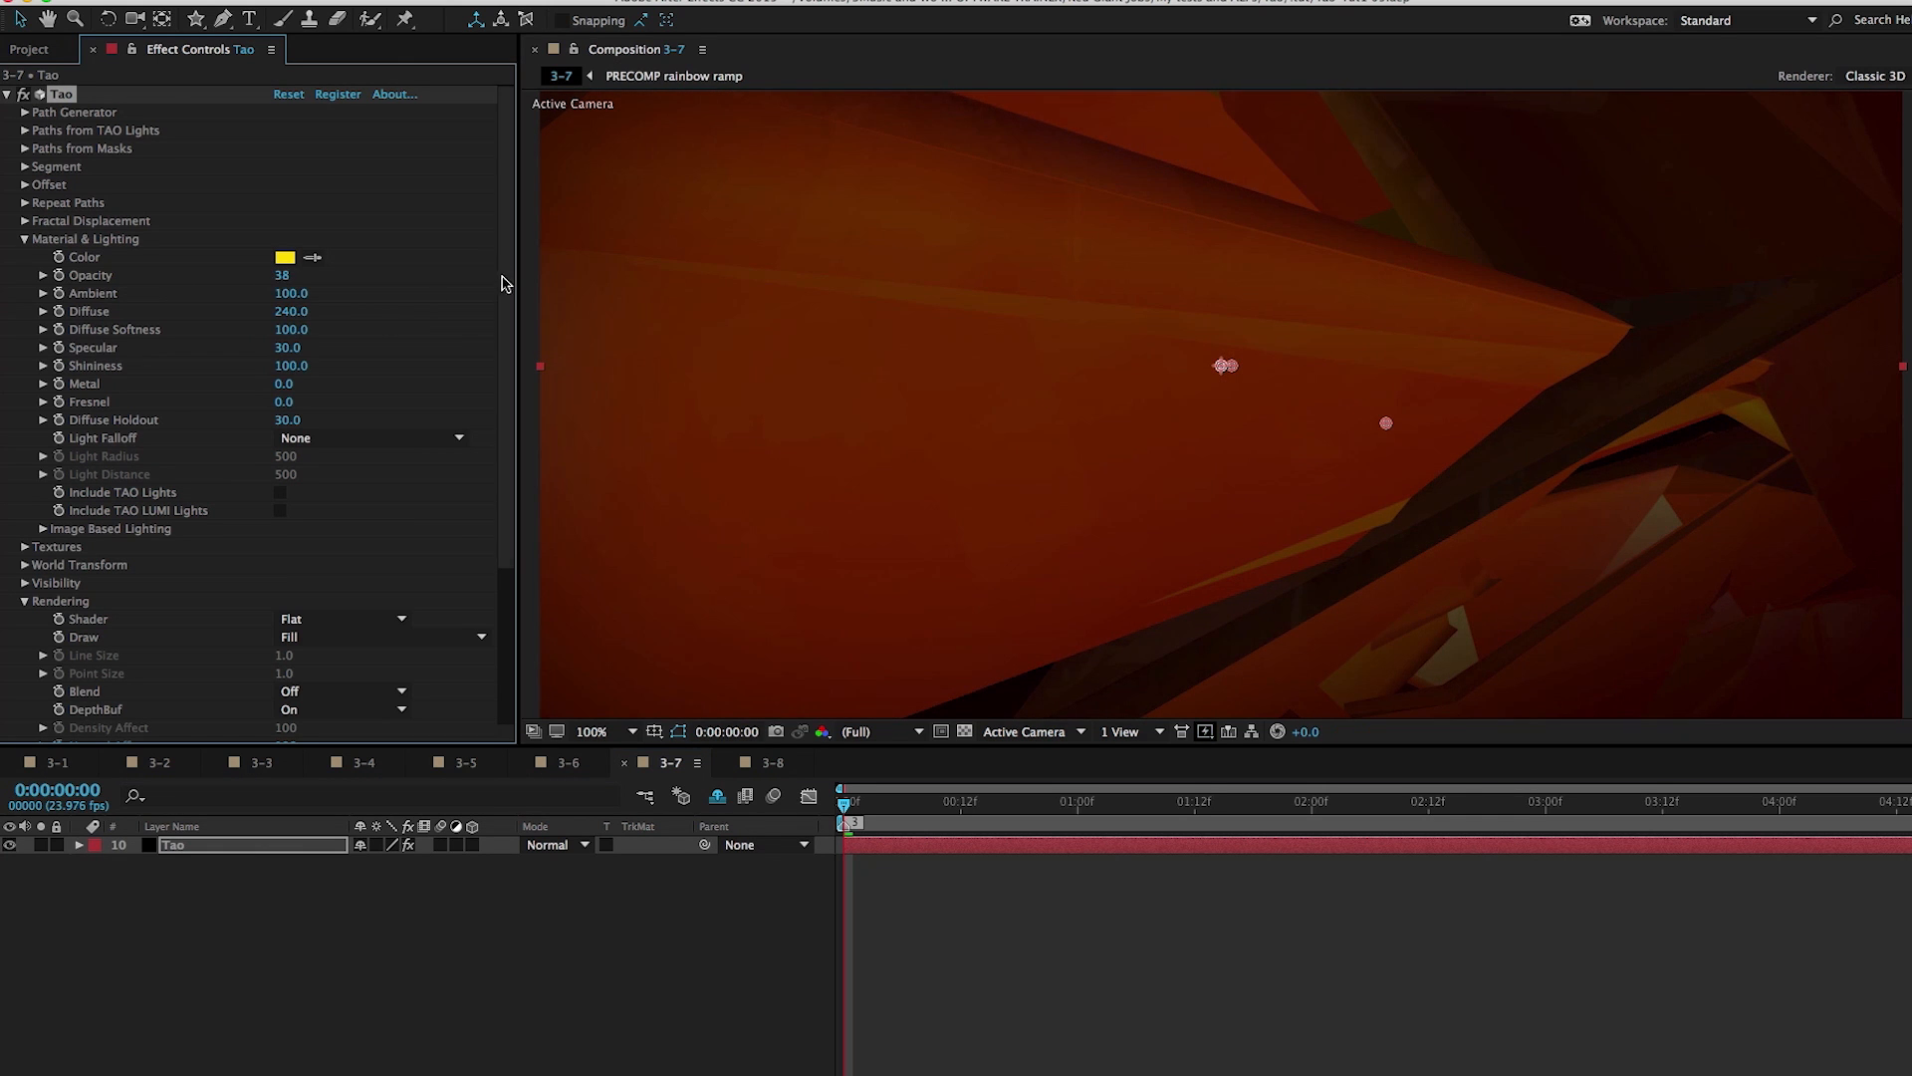
Set the Tao Shader to Density for the orange polygons
scroll("down", 3)
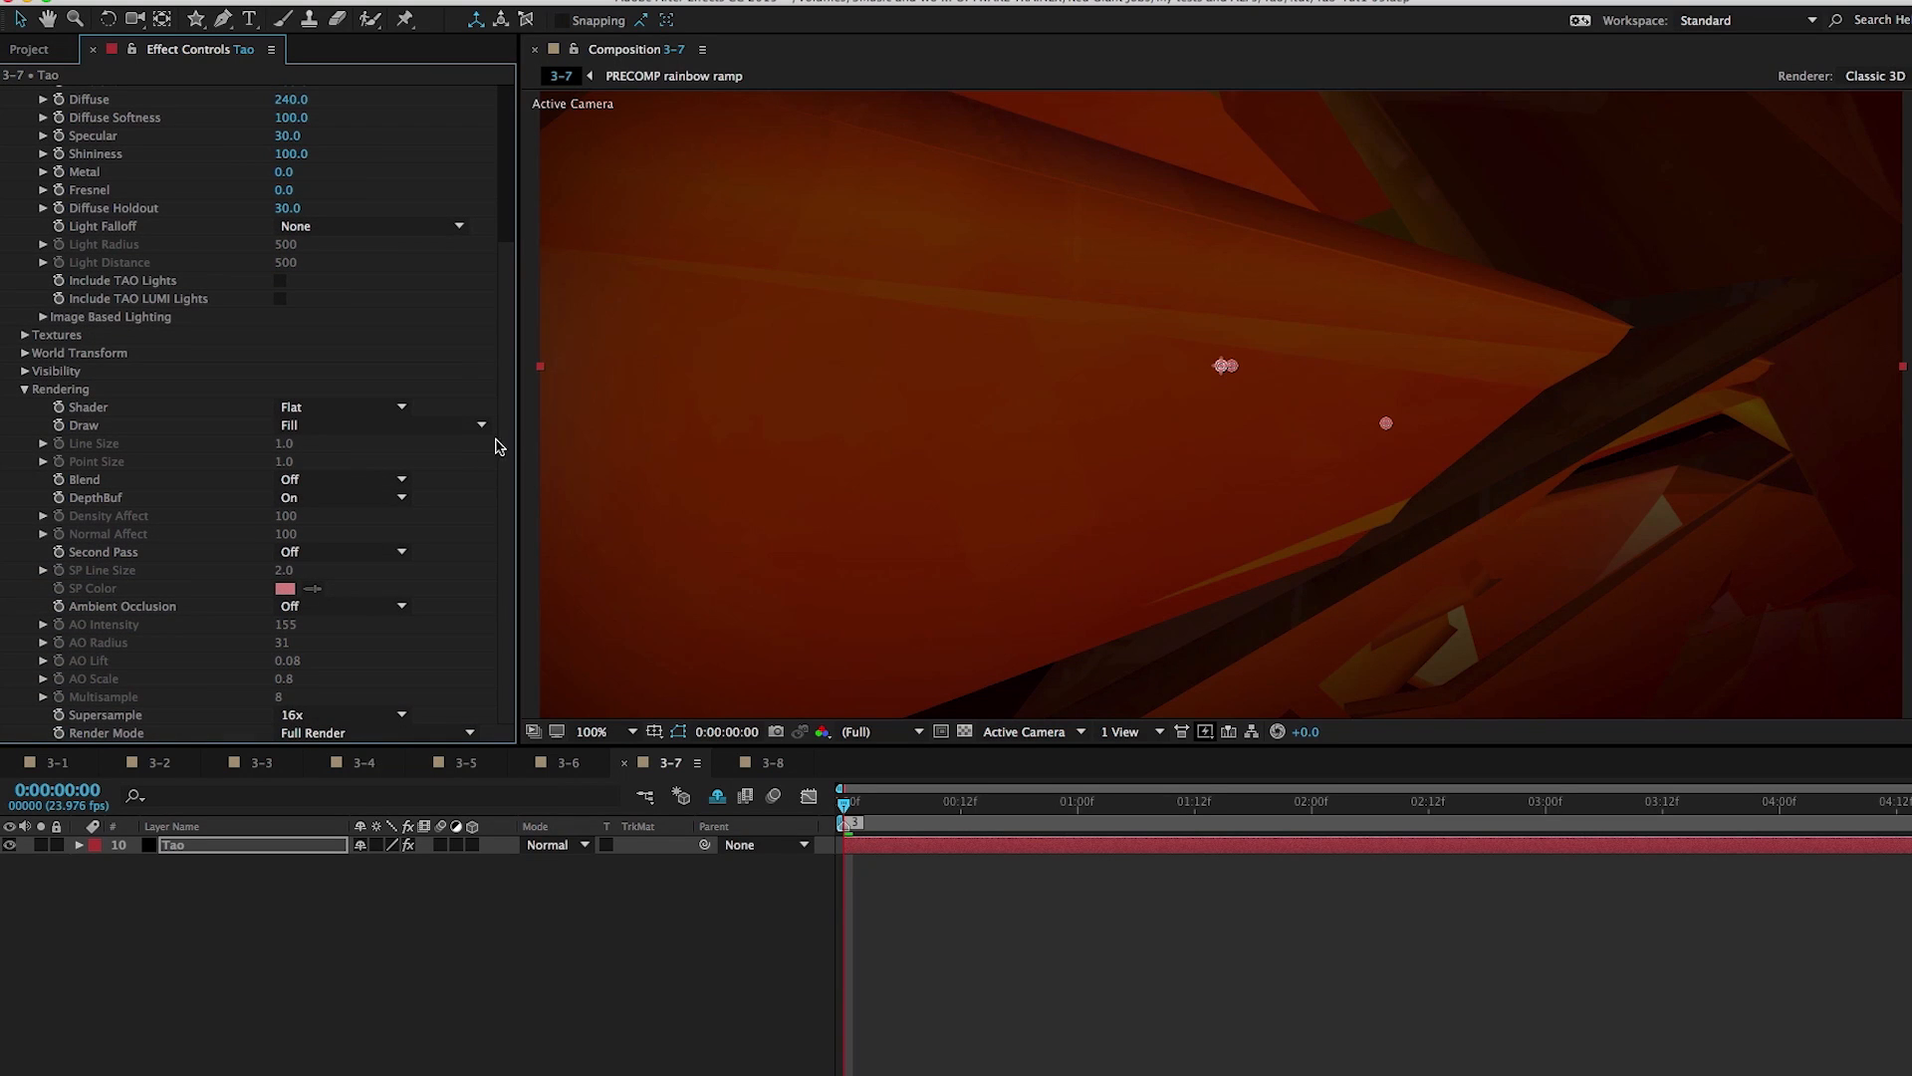
mouse_move(88, 399)
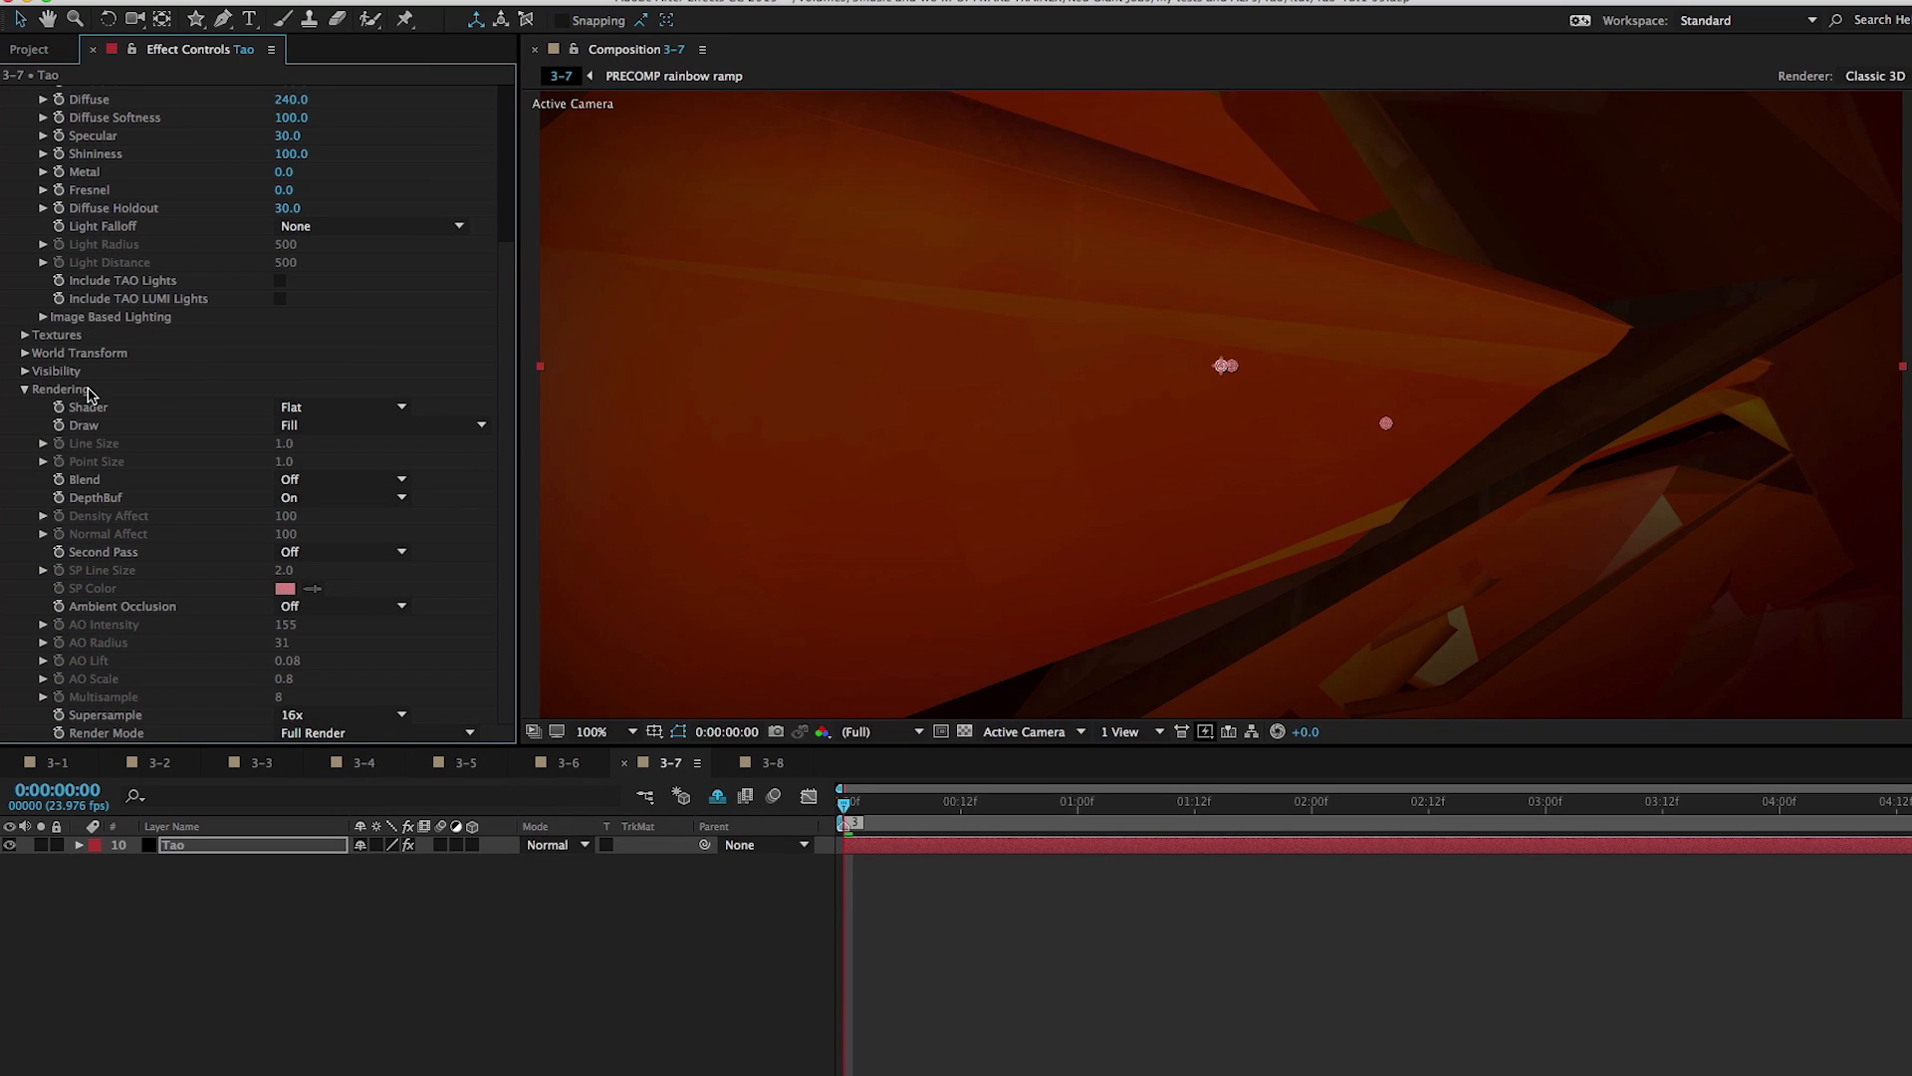
left_click(342, 406)
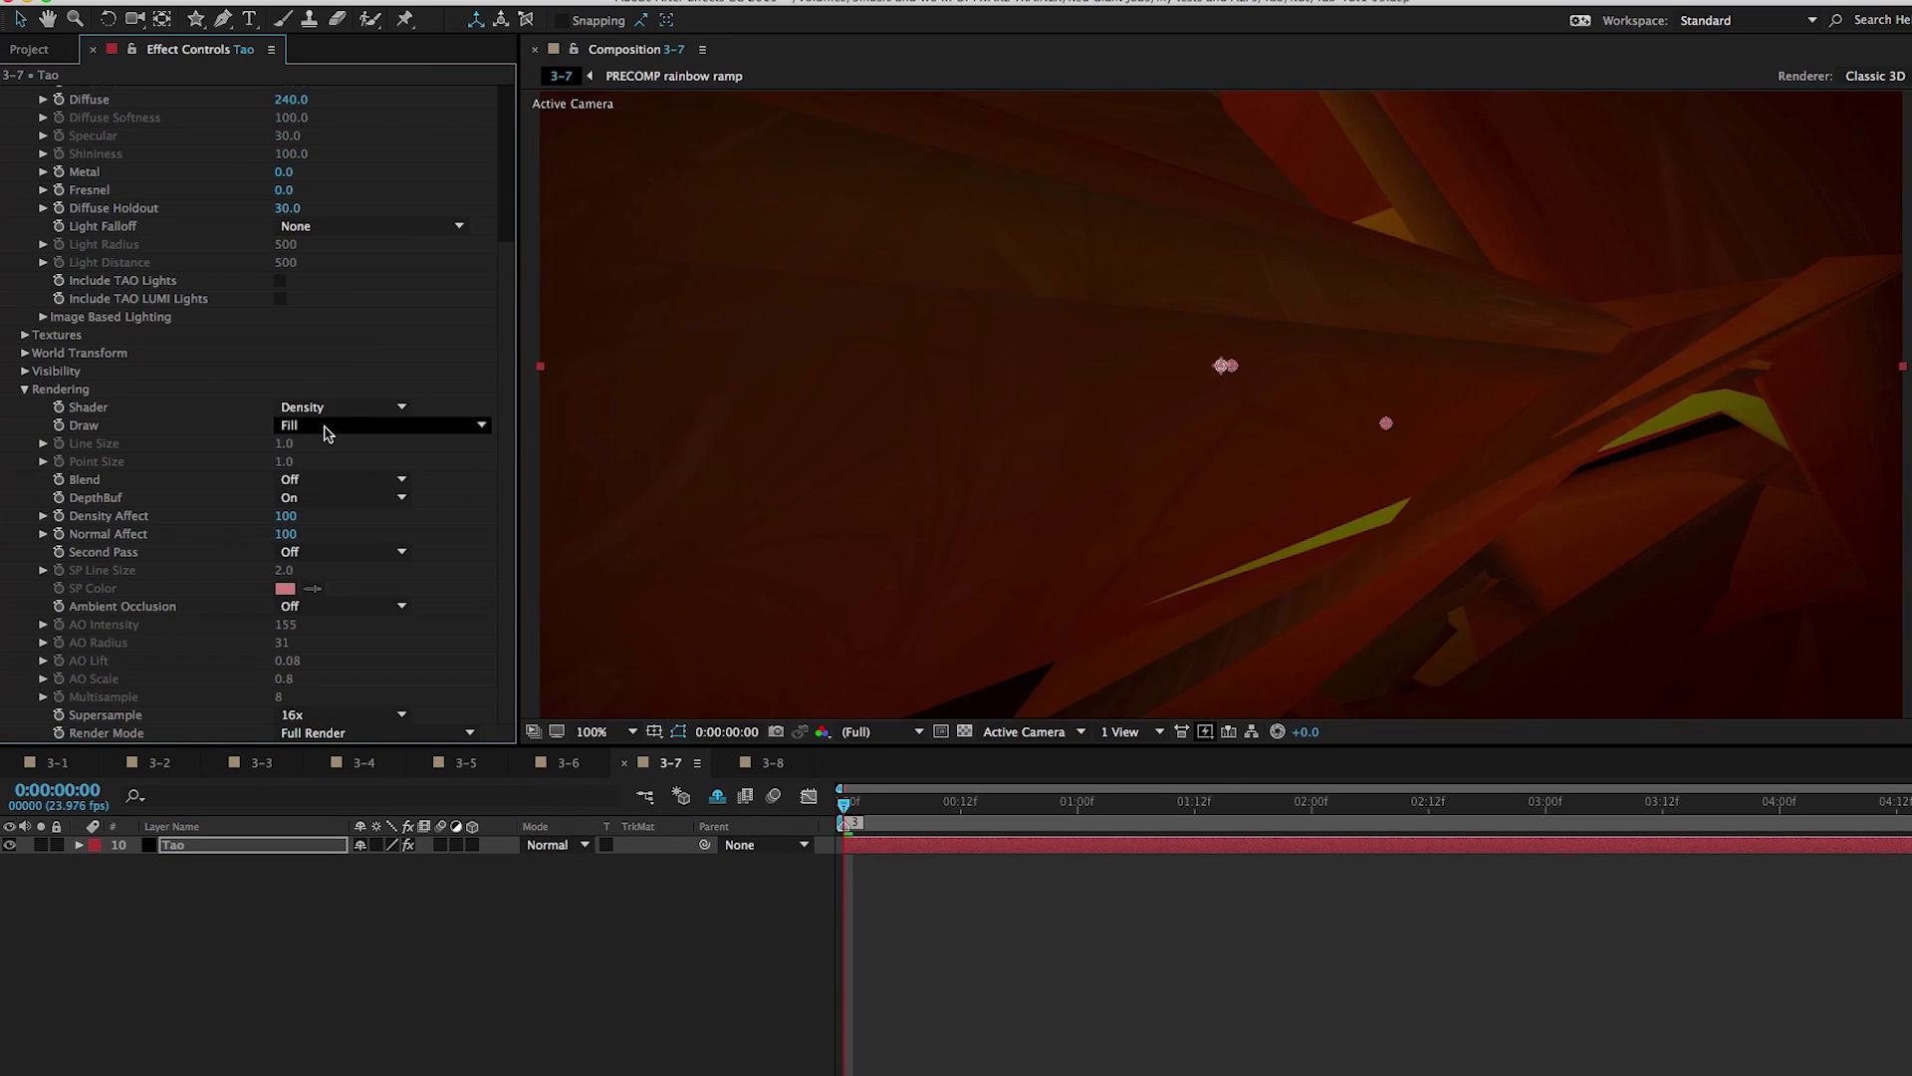
mouse_move(1277, 446)
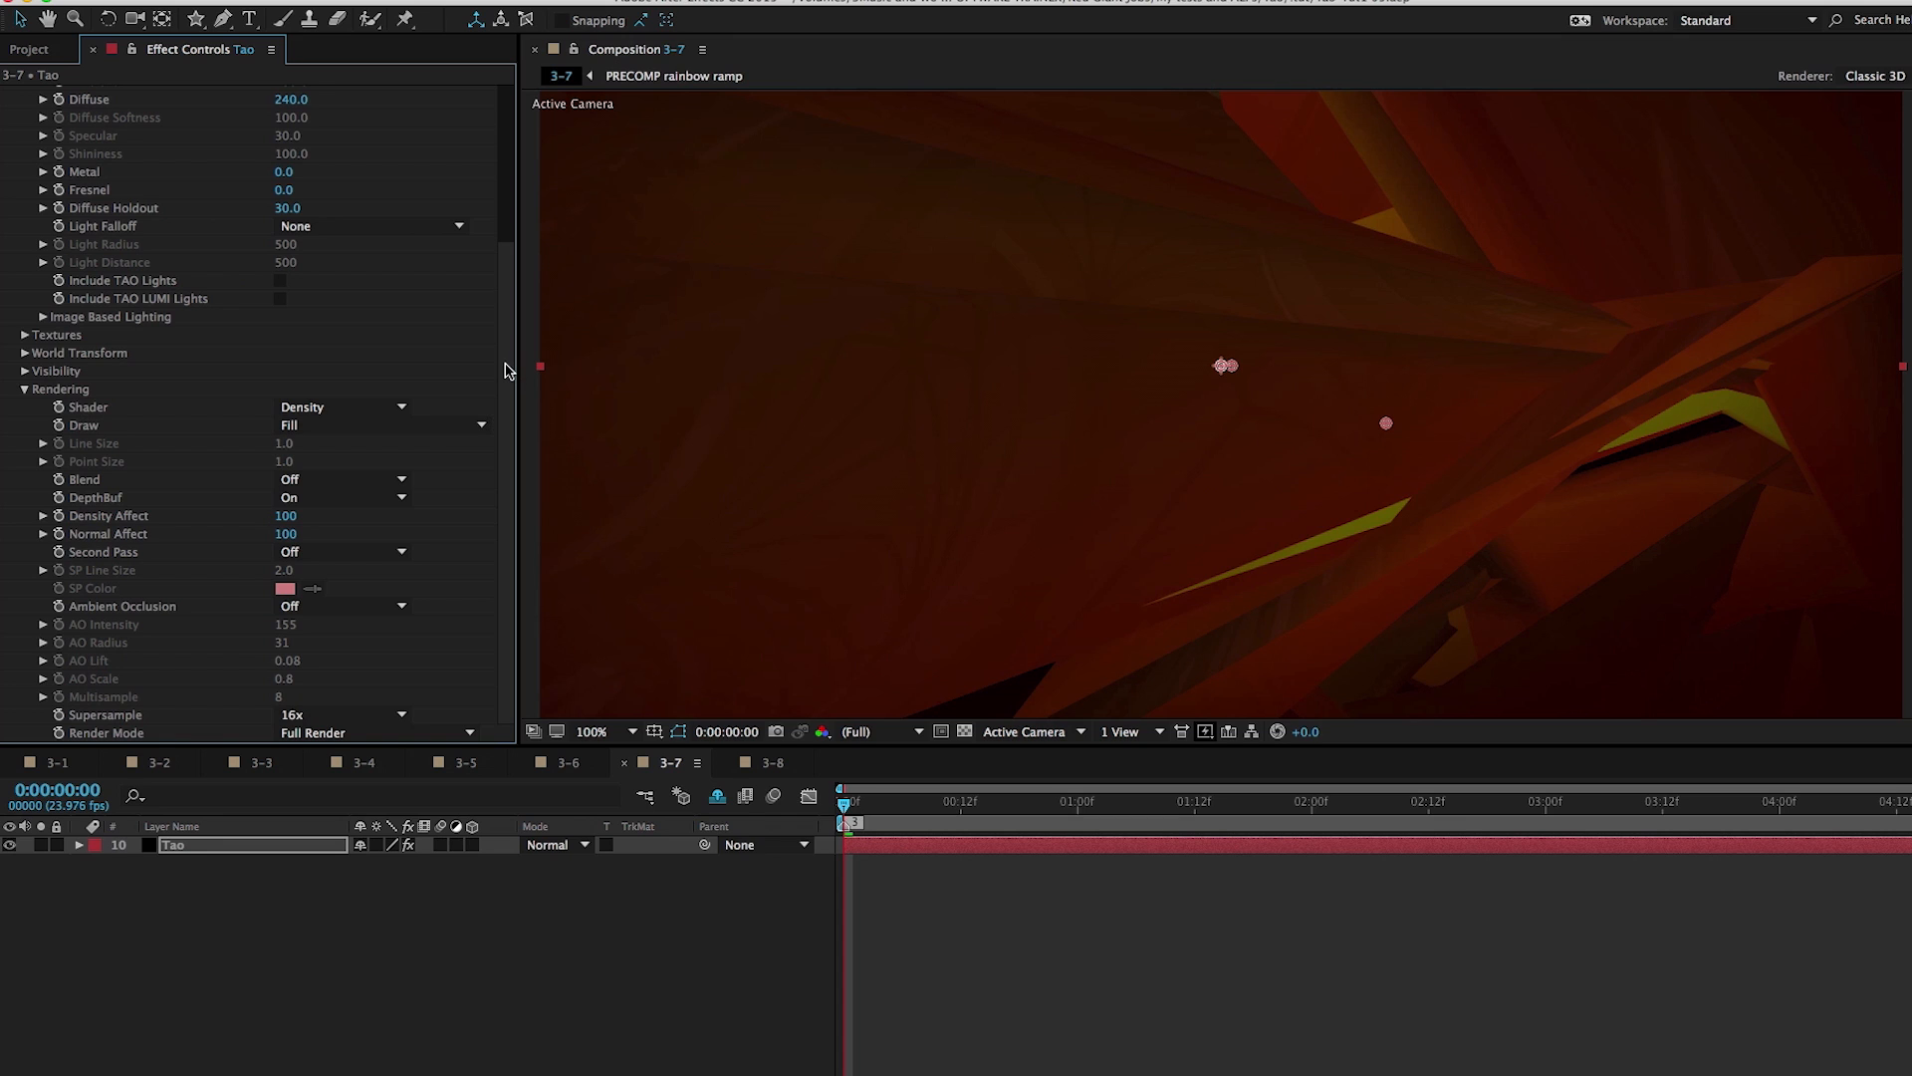
mouse_move(1162, 500)
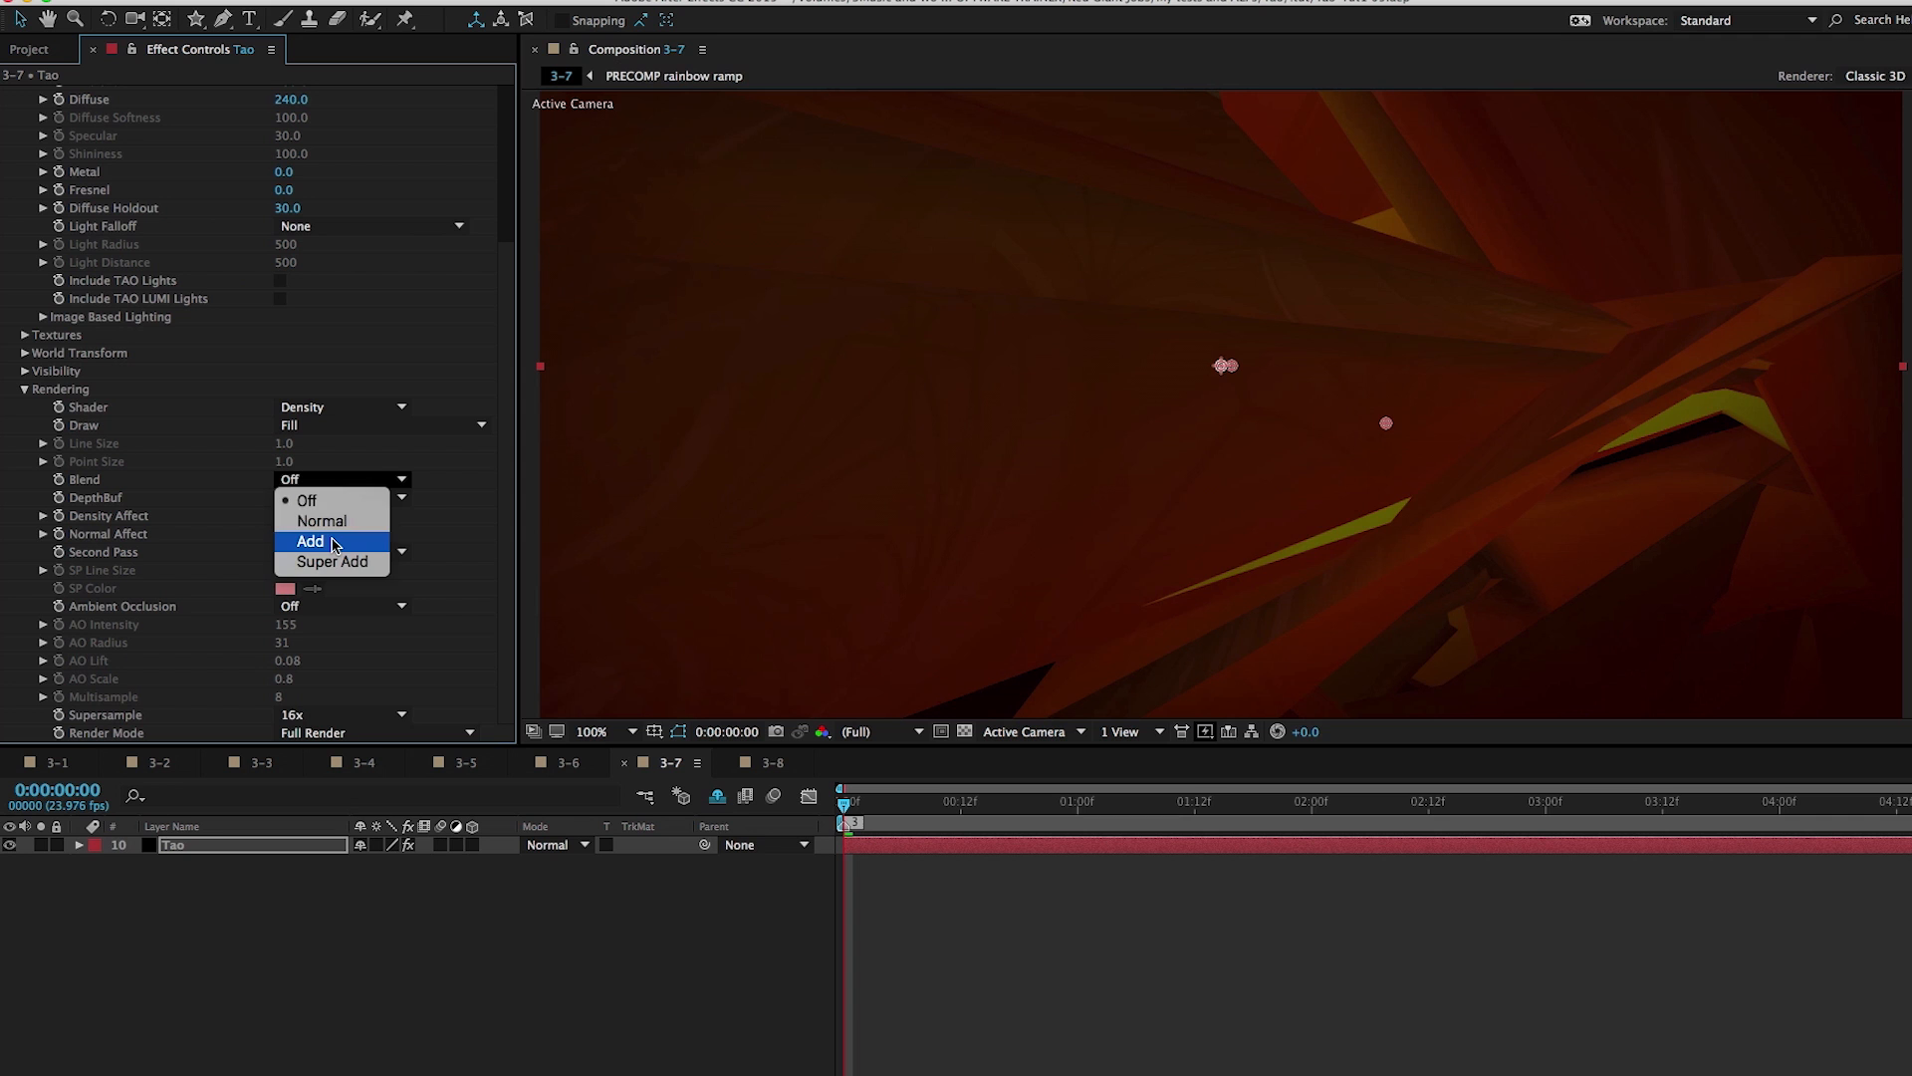
Set Blend to additive and lower material opacity to 33 so the polygons glow
left_click(312, 540)
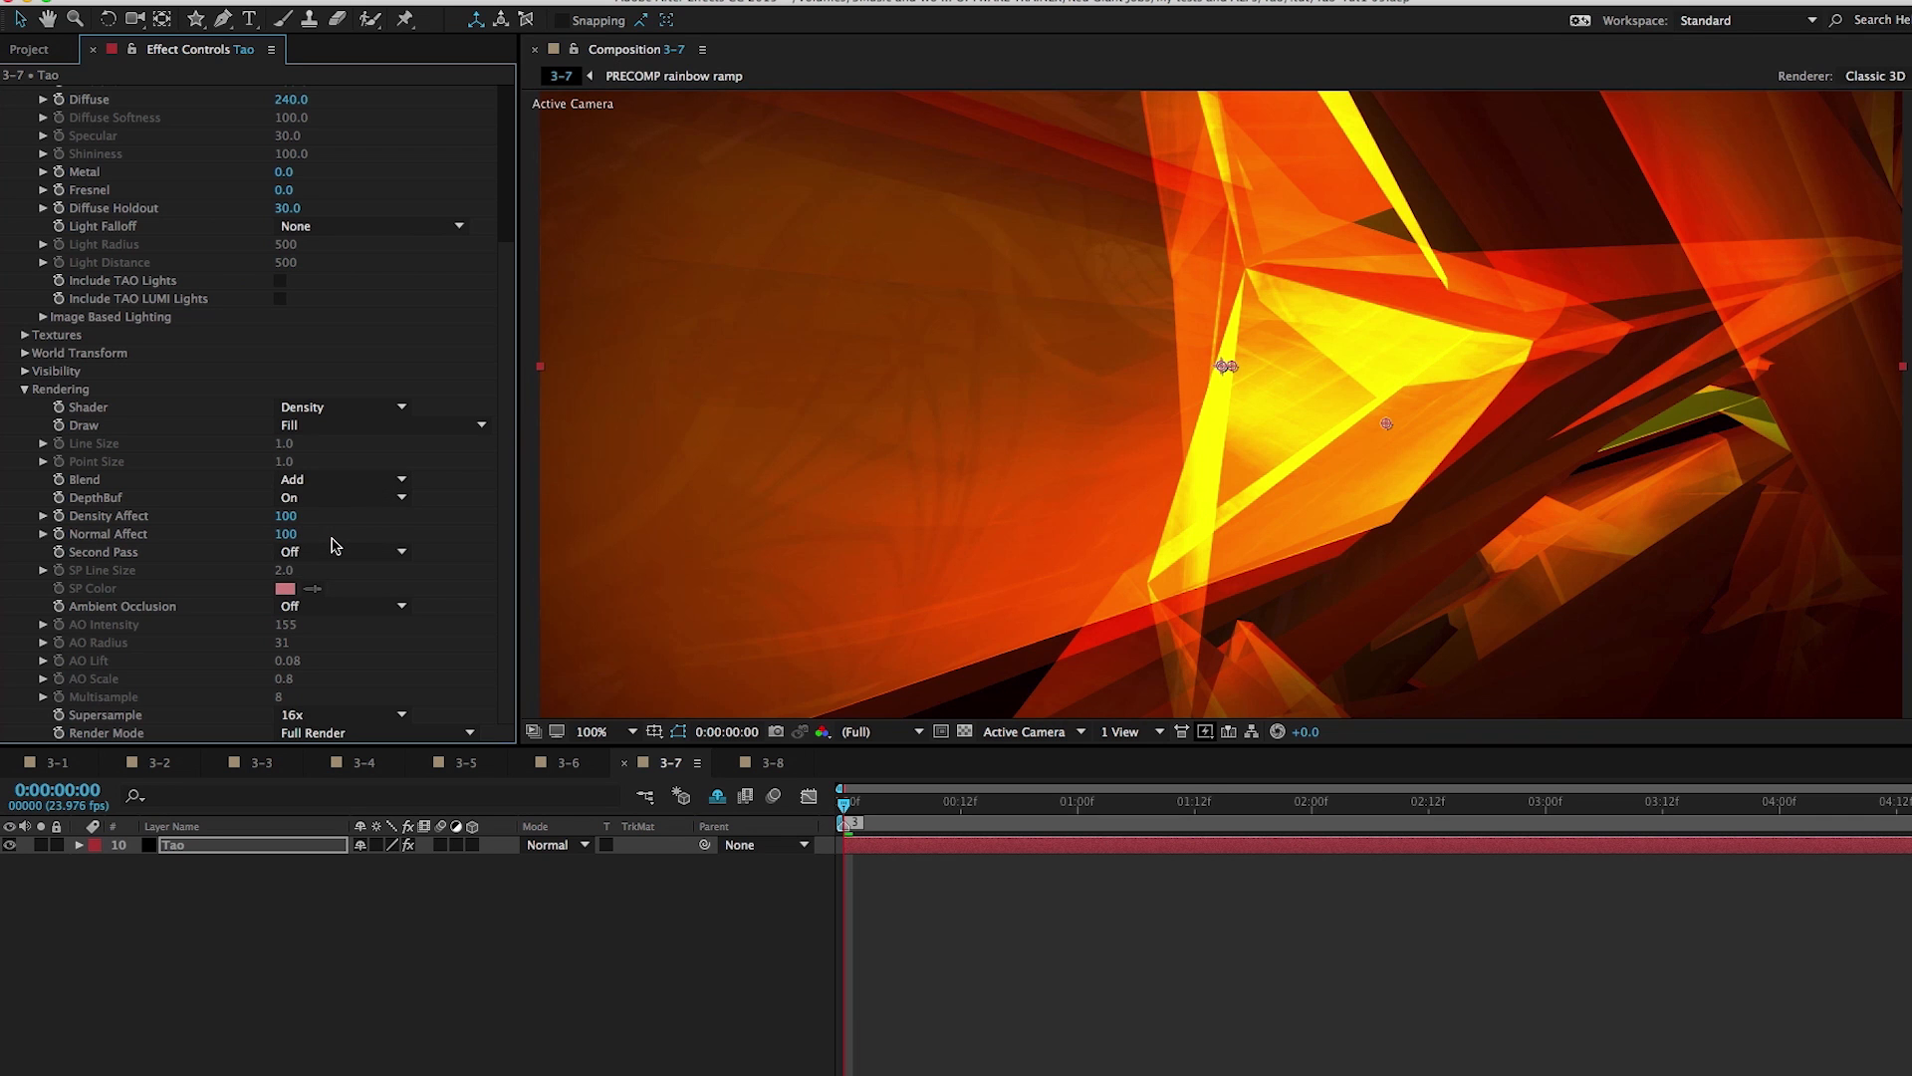
scroll("up", 3)
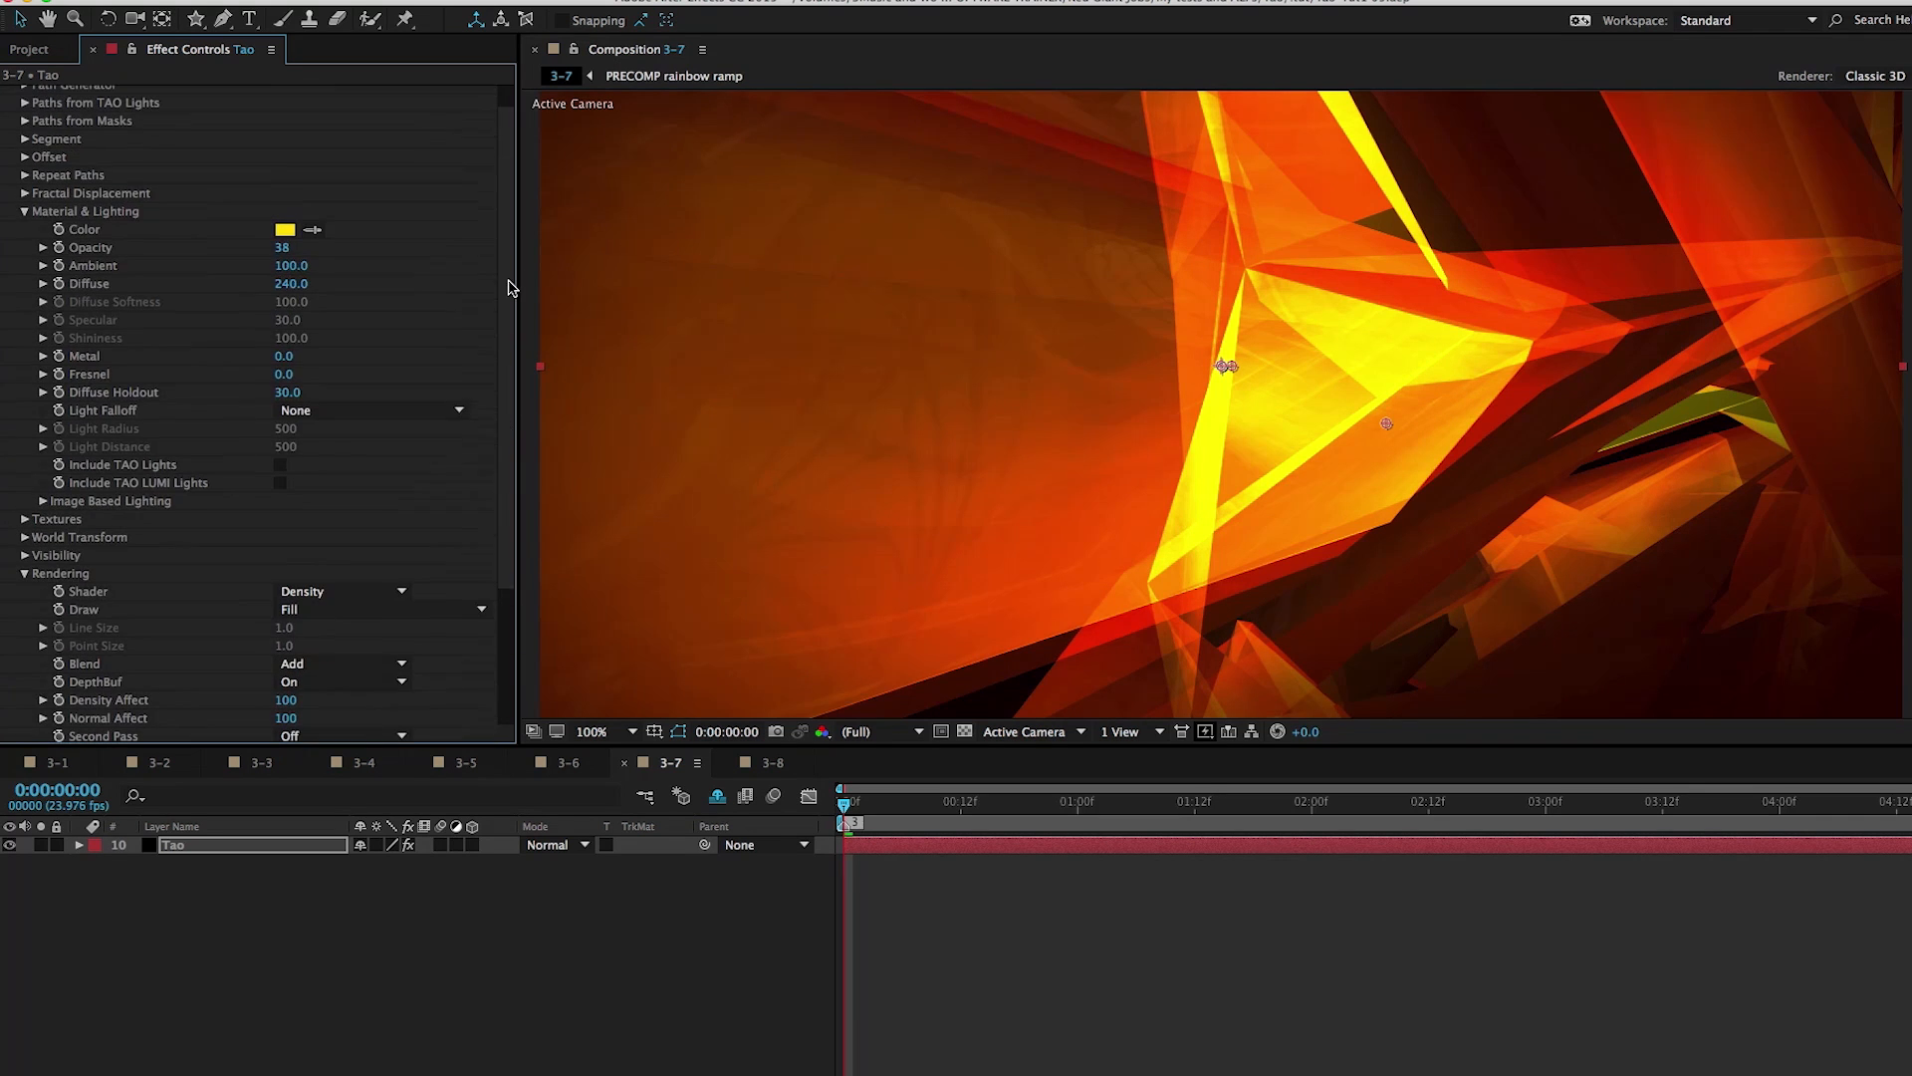
left_click_drag(282, 246, 275, 246)
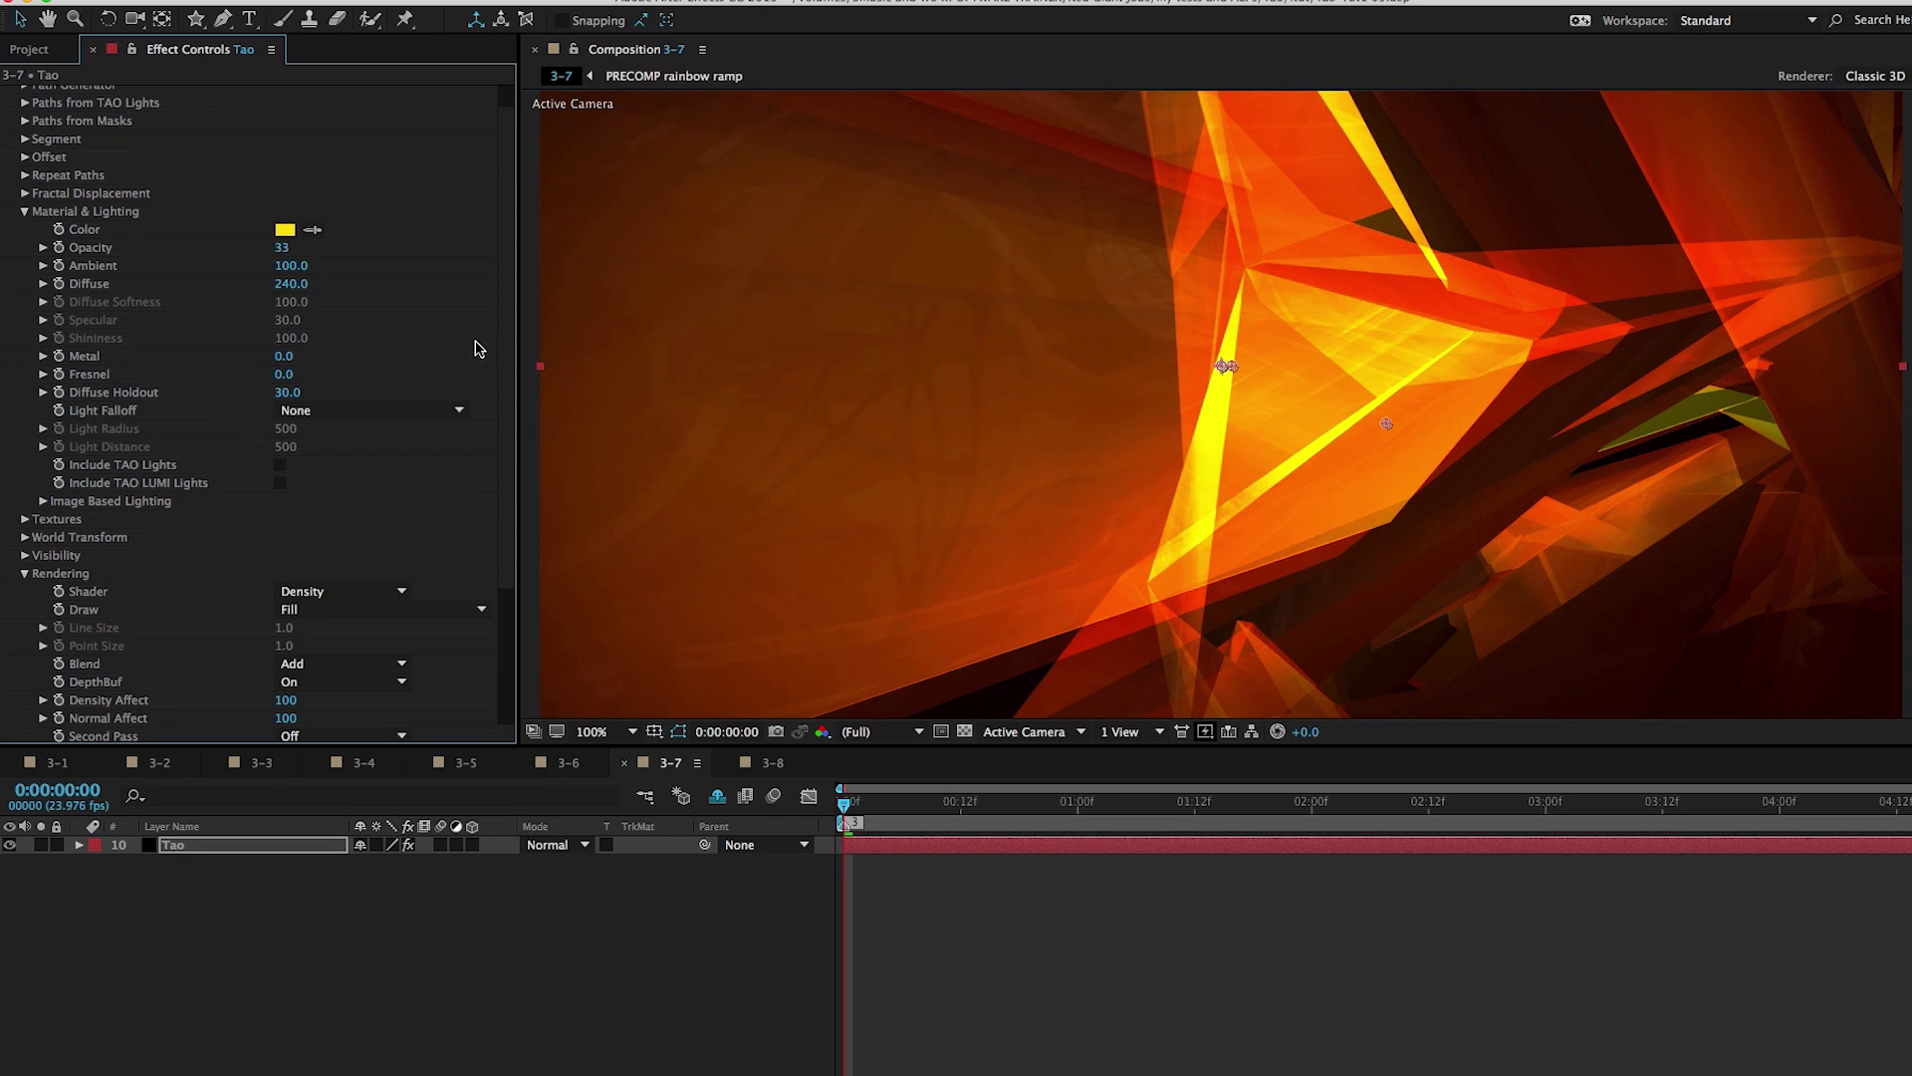
scroll("down", 3)
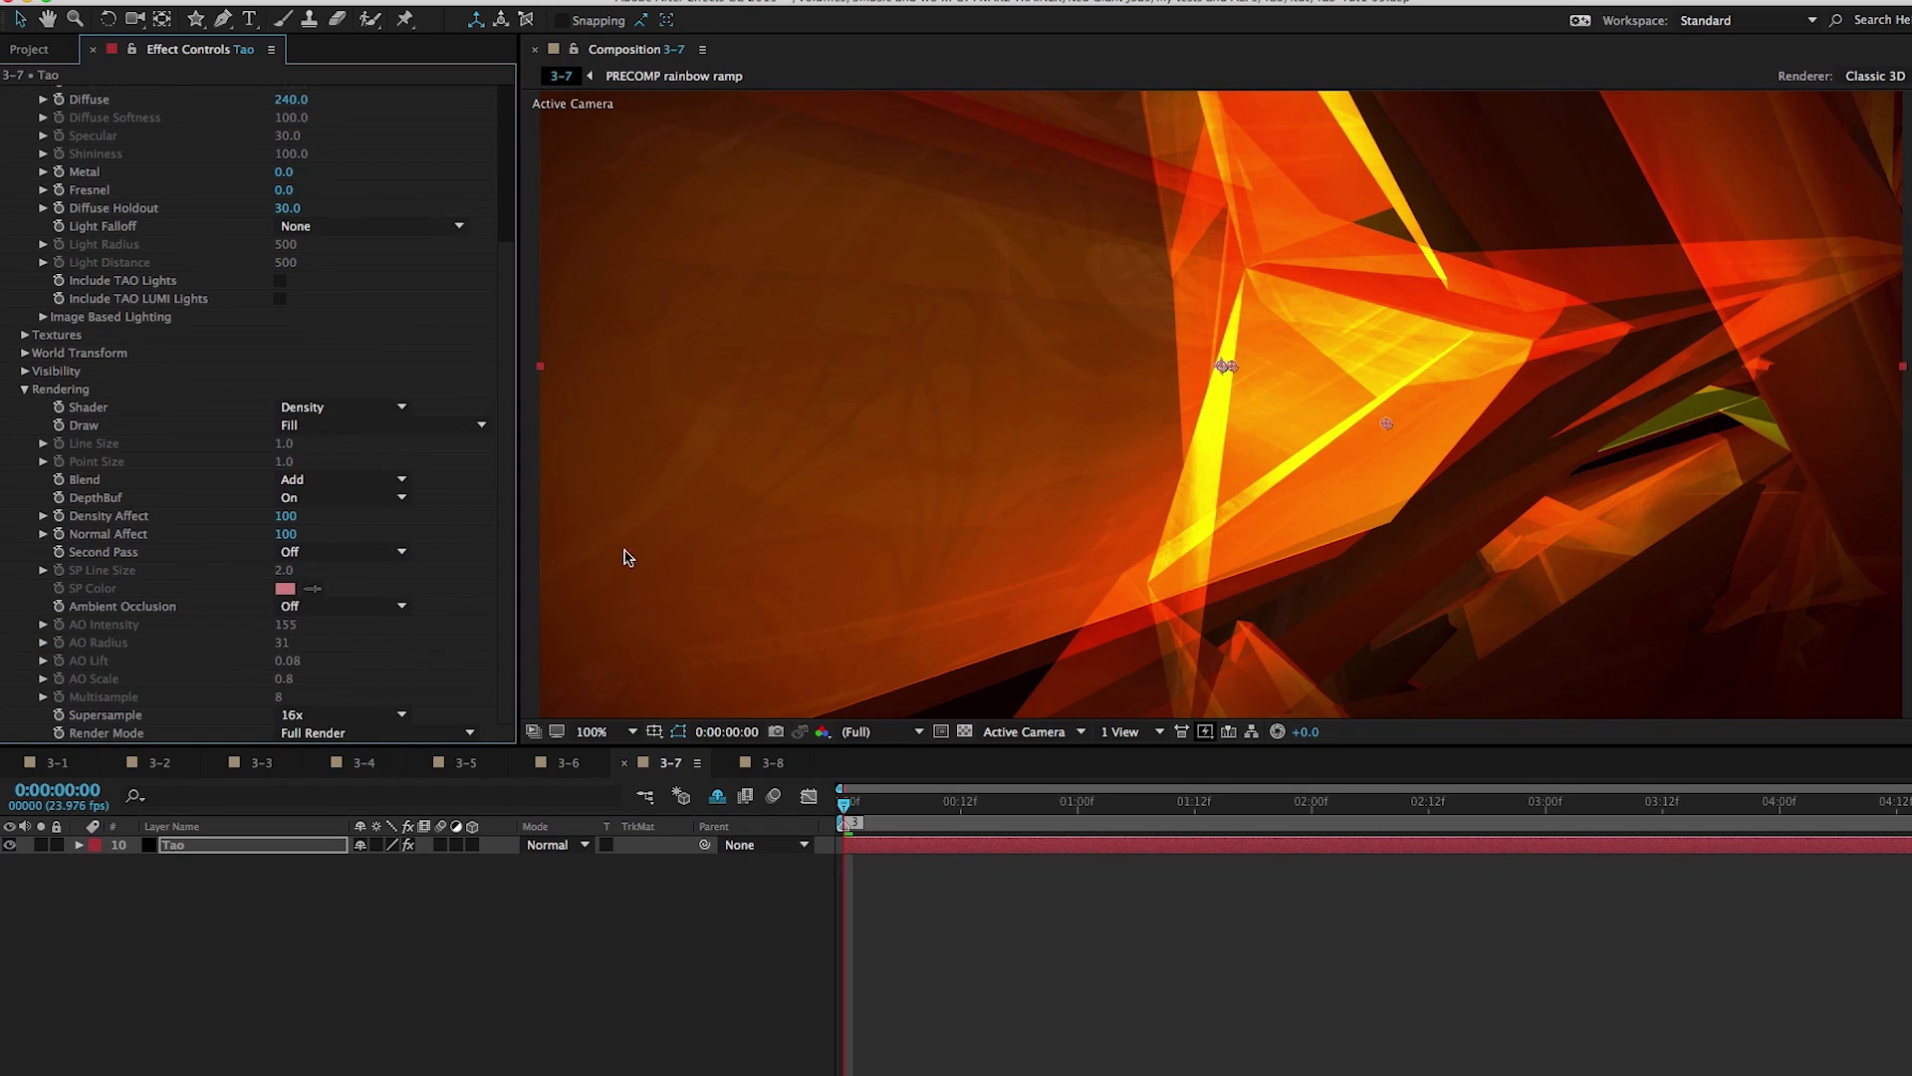
mouse_move(1434, 360)
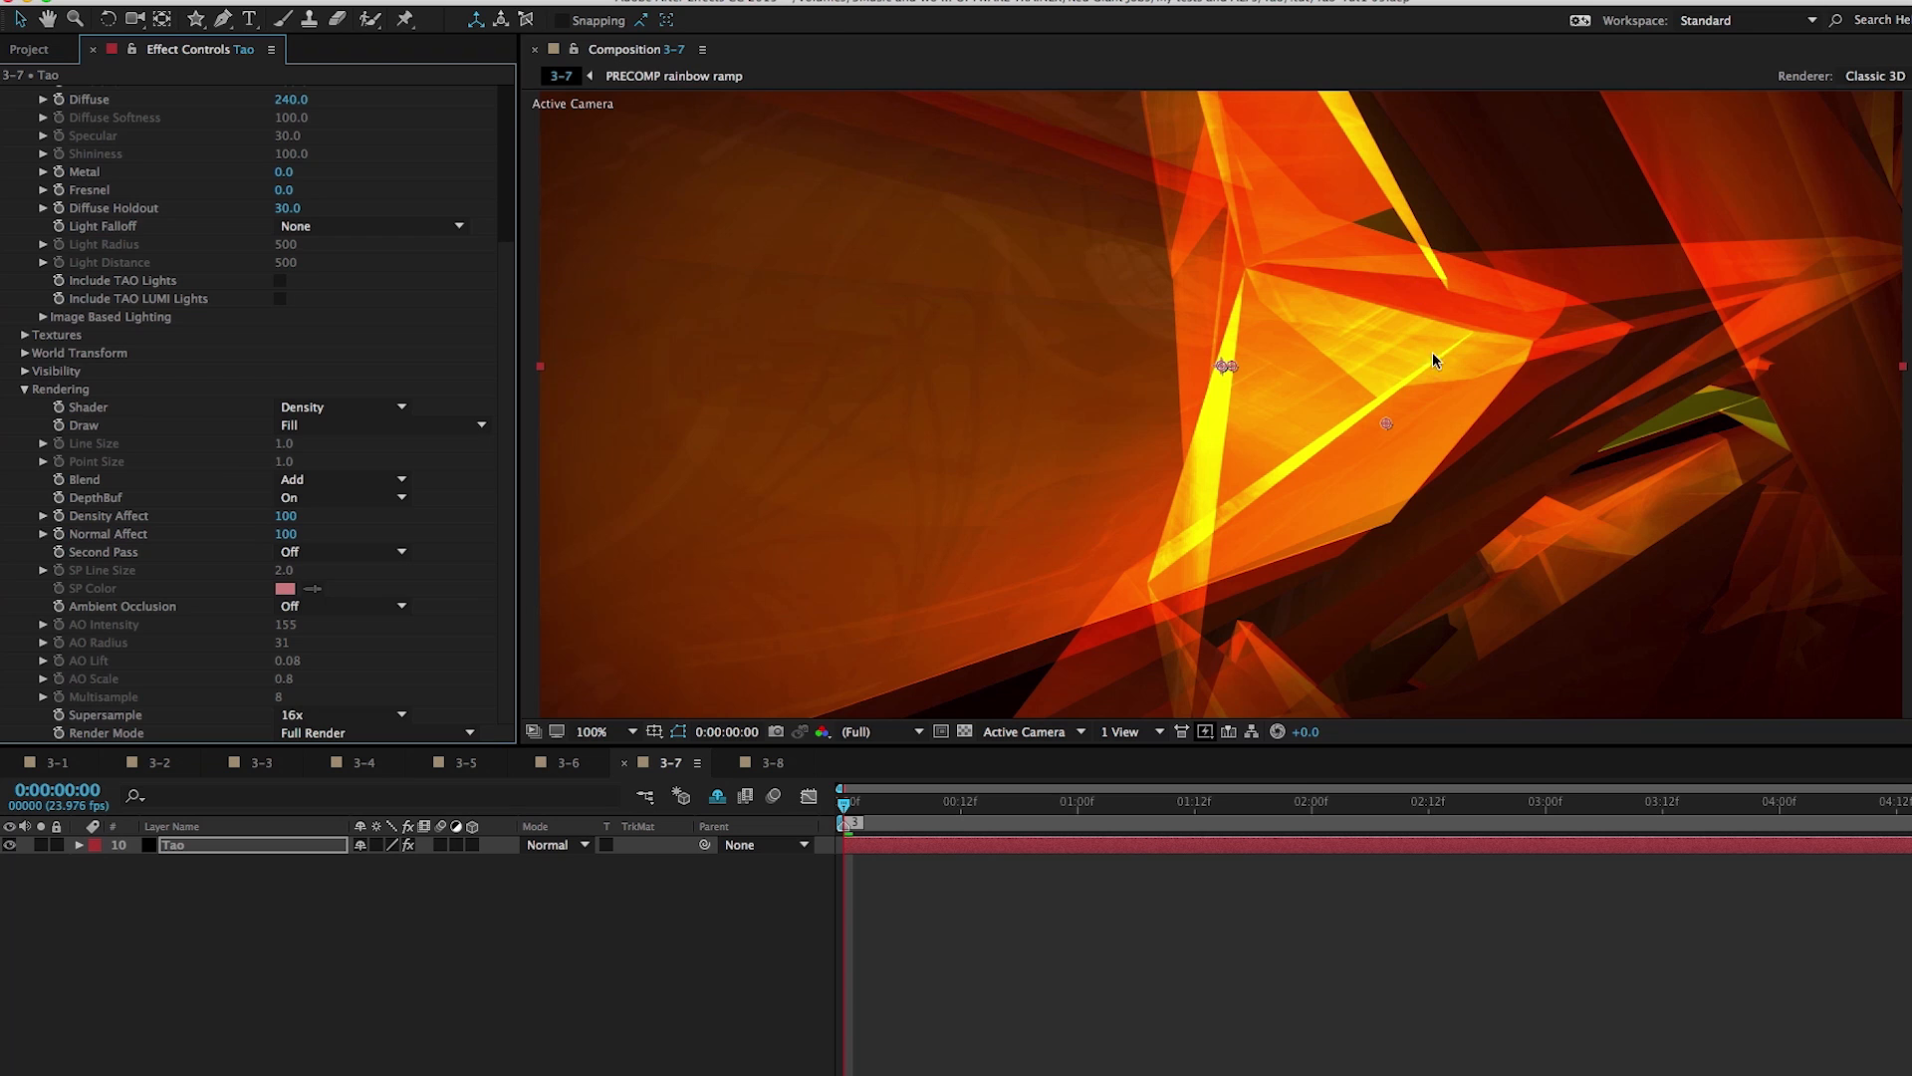
mouse_move(1601, 427)
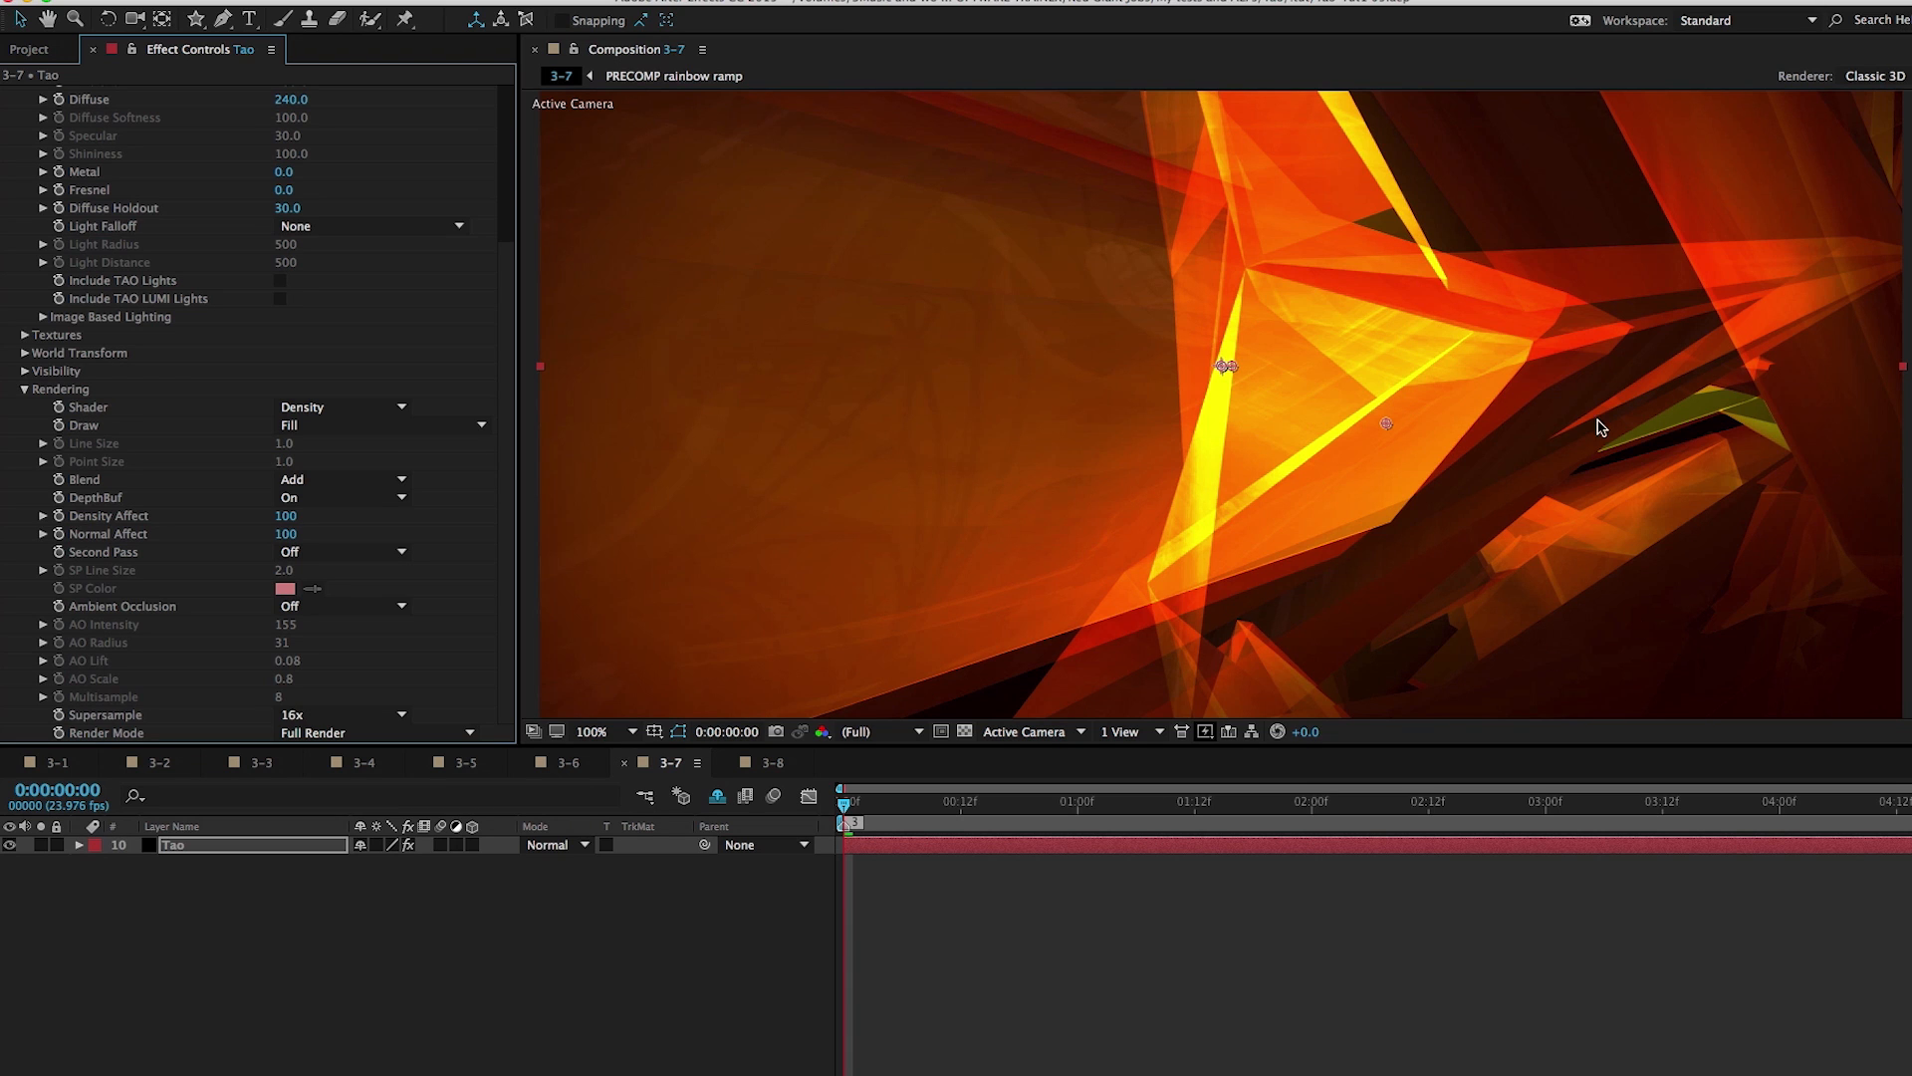
mouse_move(1534, 650)
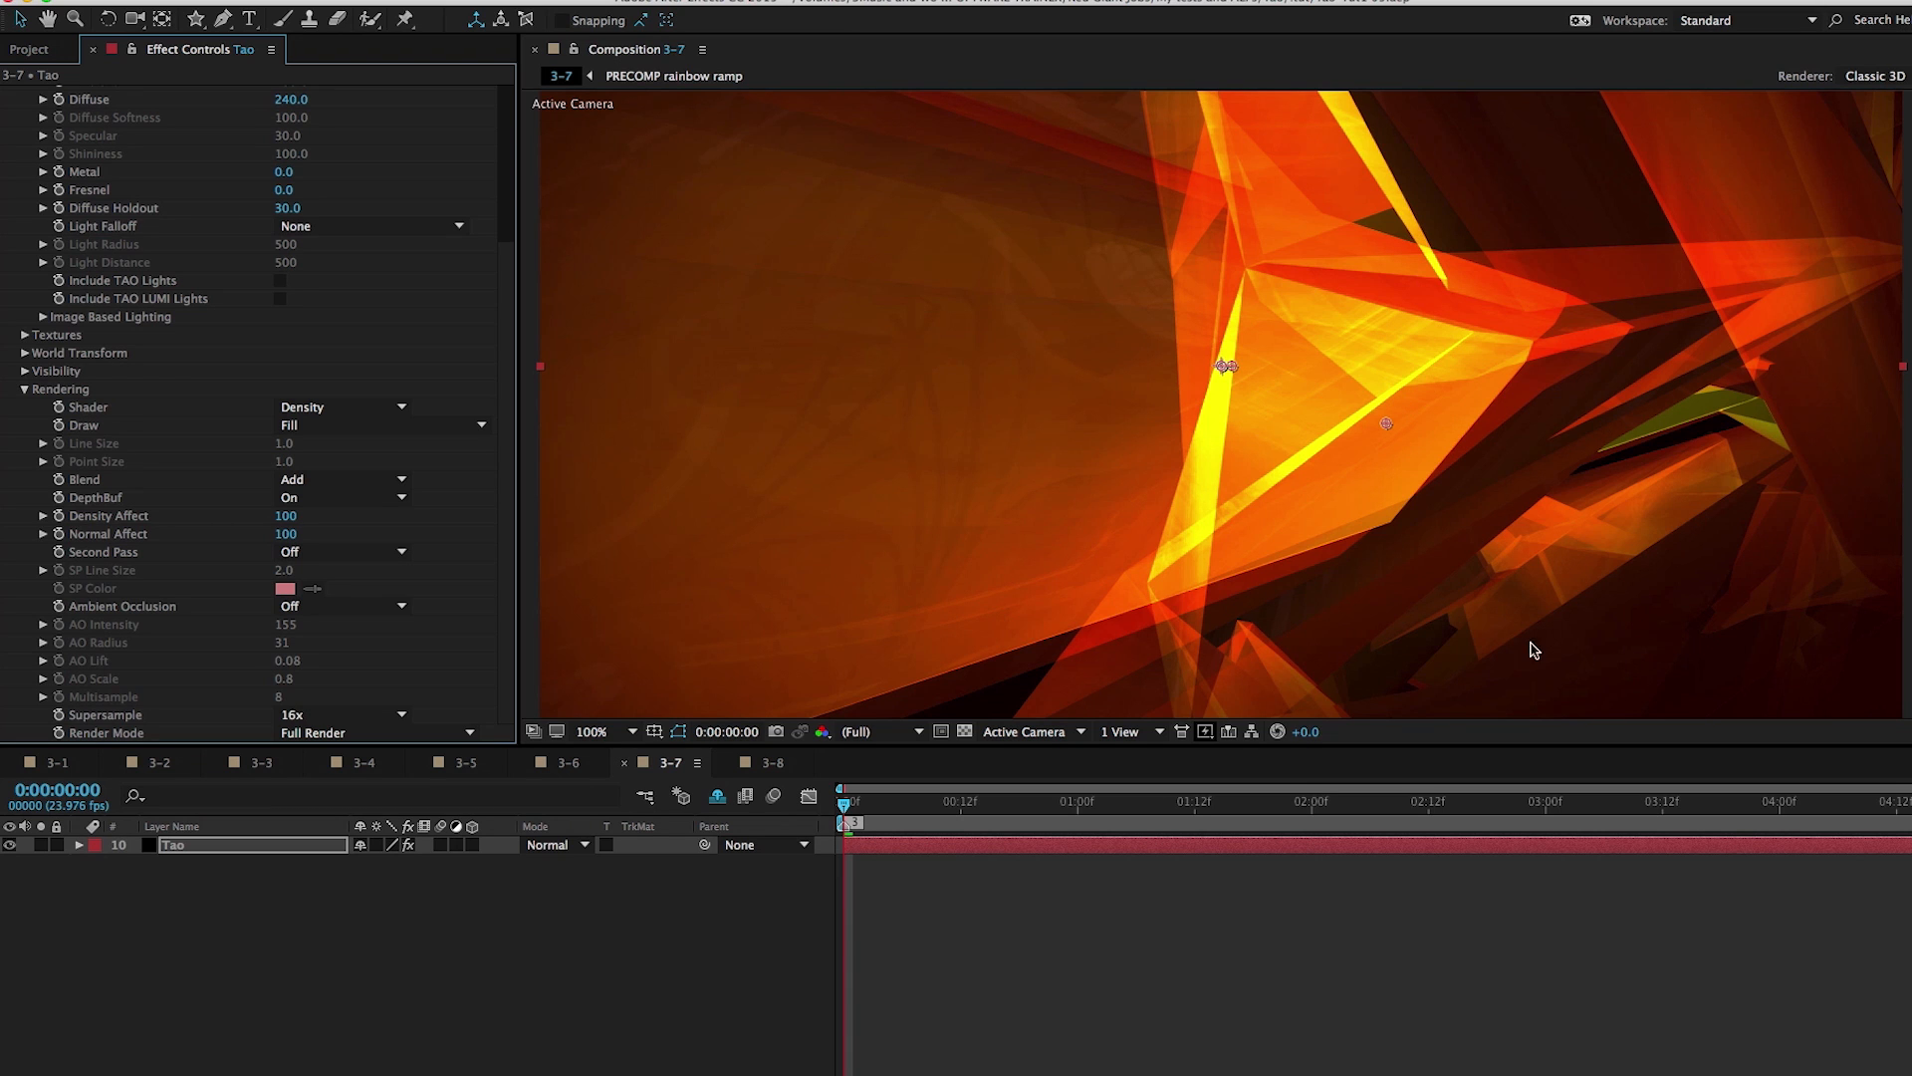
mouse_move(1294, 341)
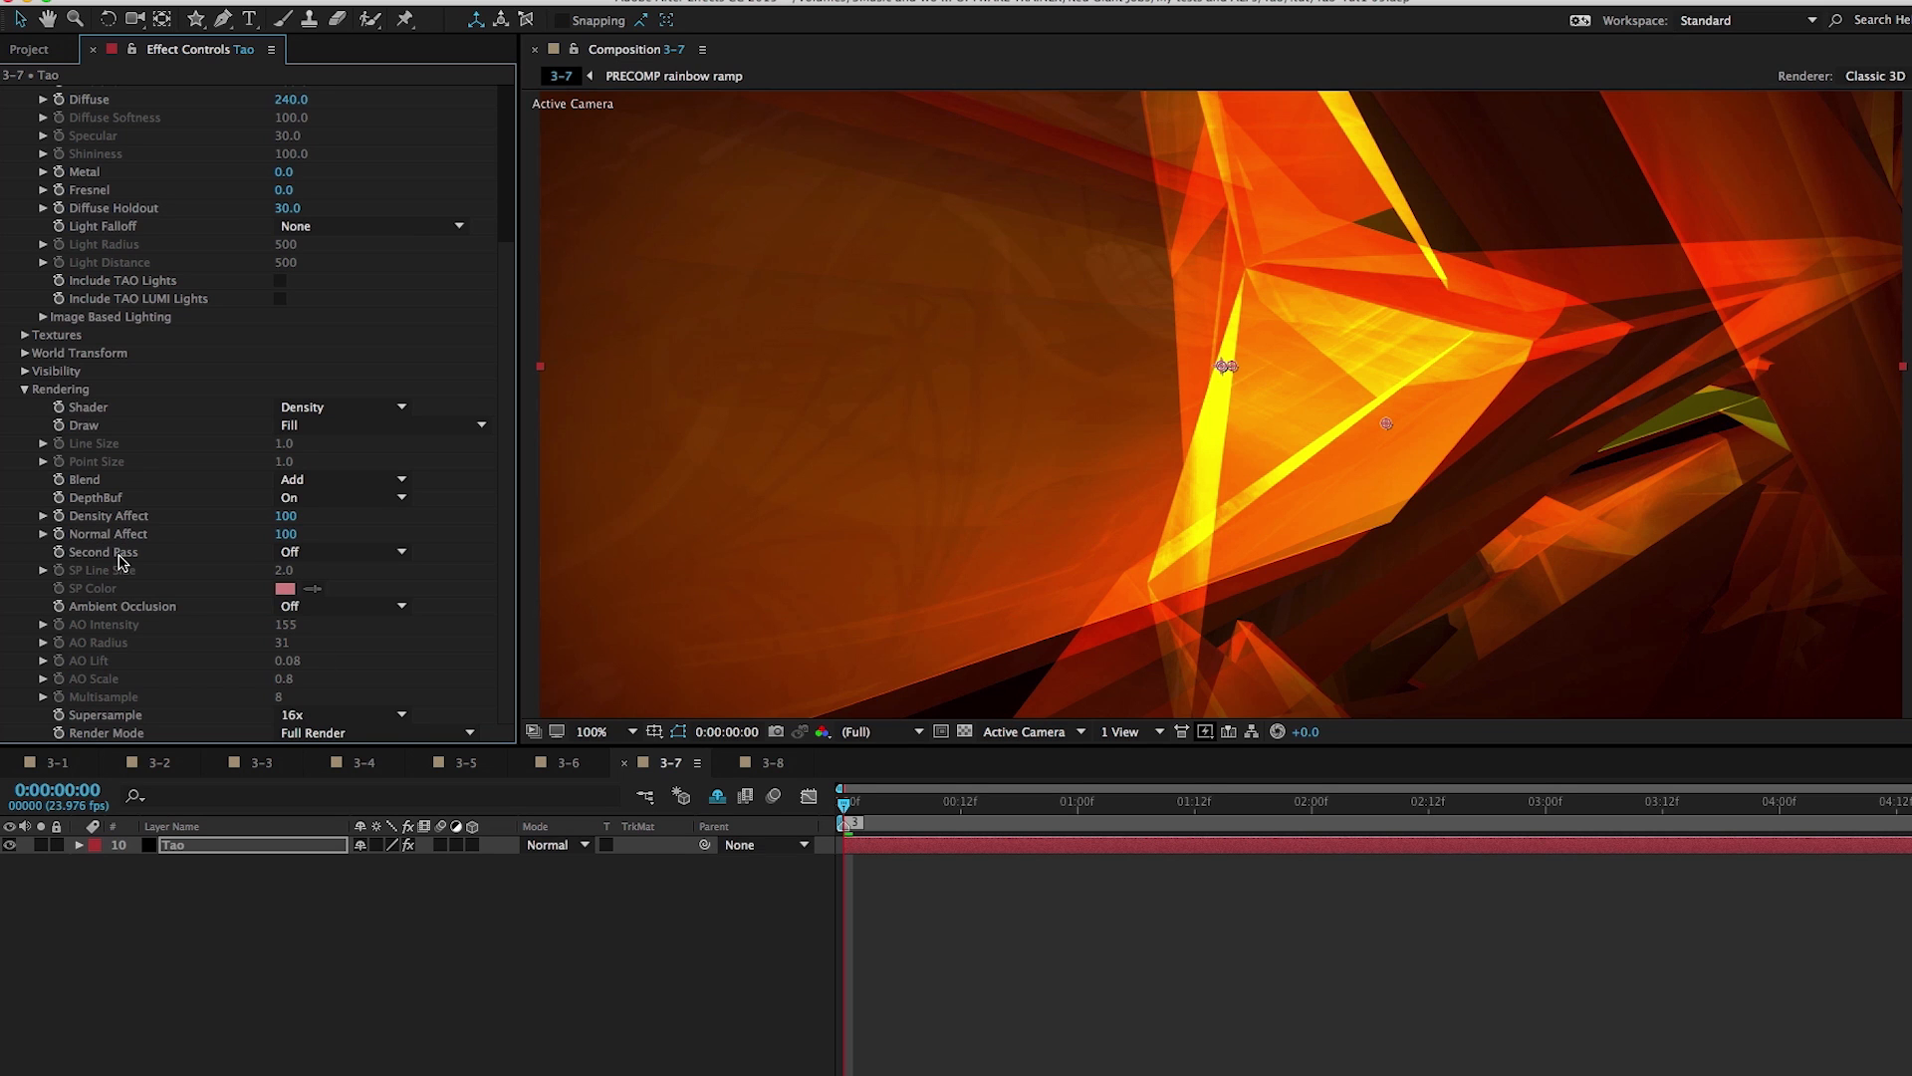
mouse_move(175, 585)
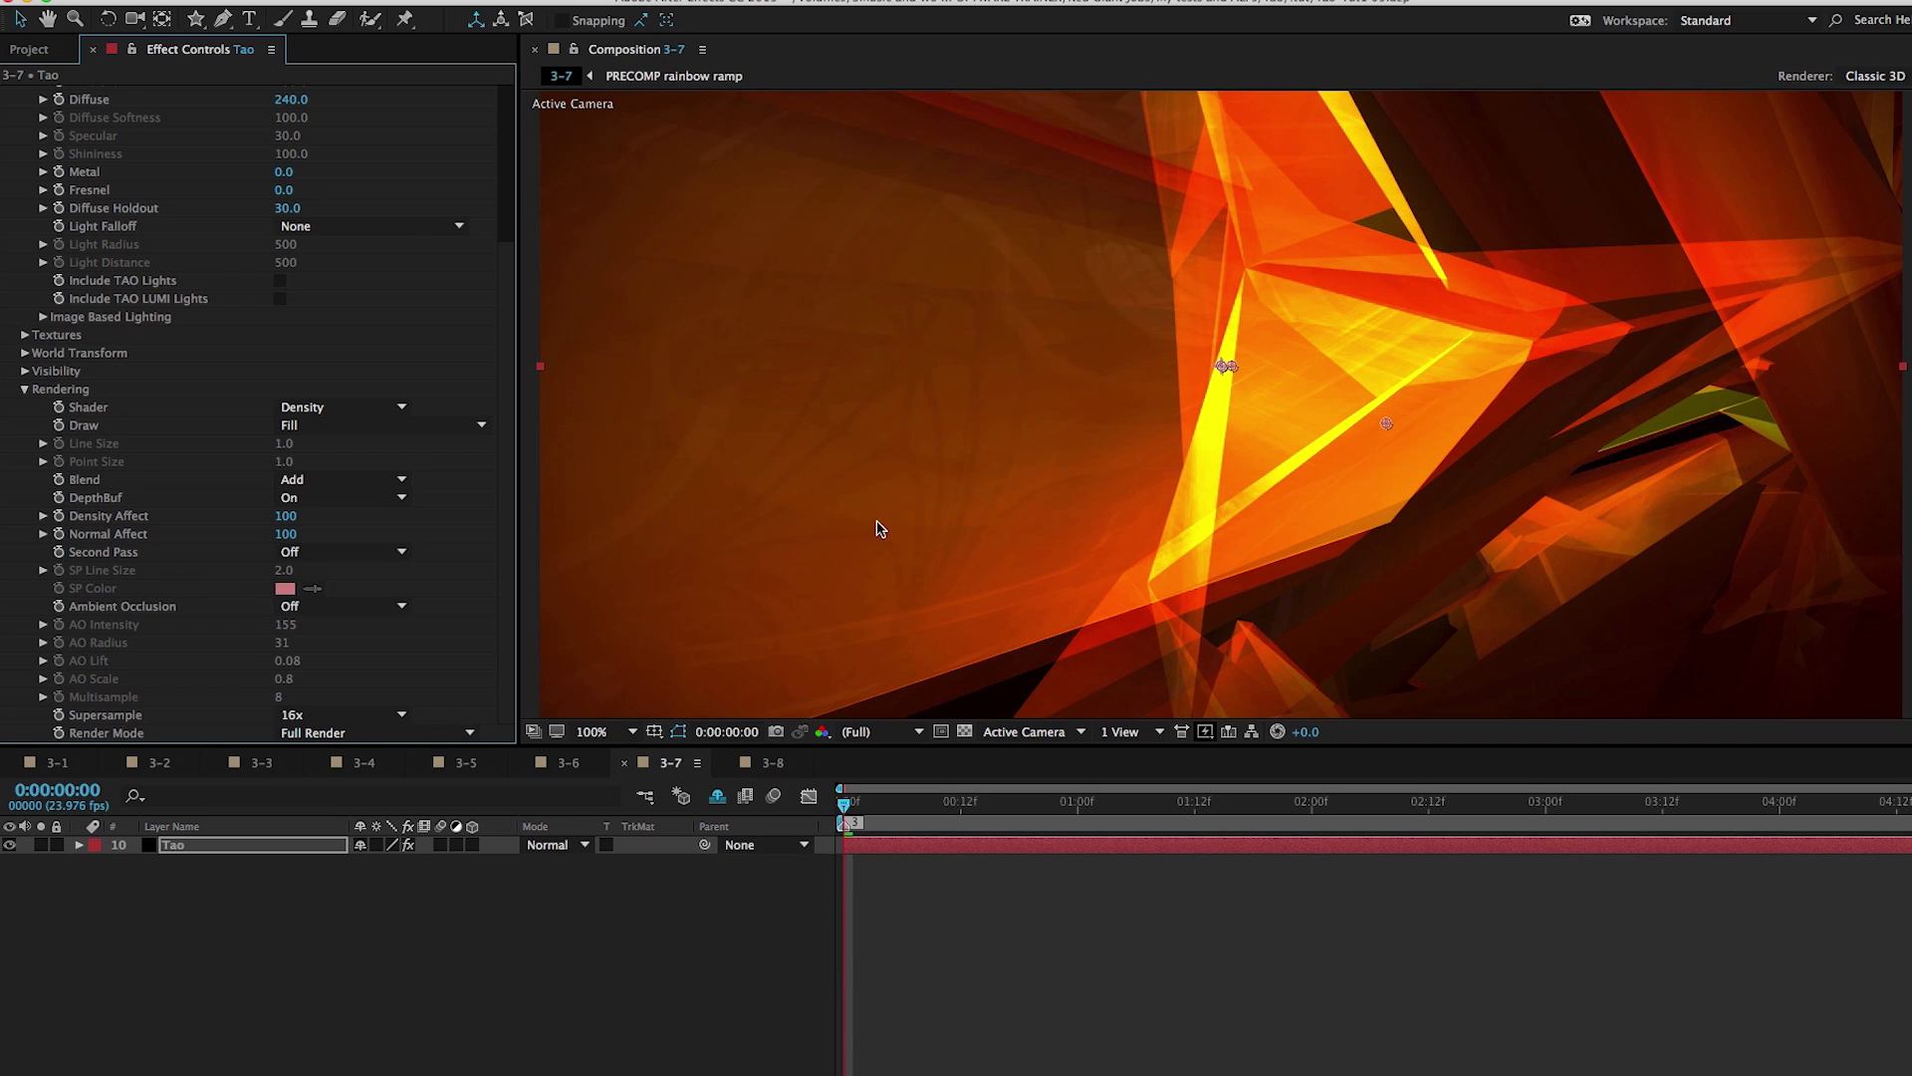
mouse_move(1216, 427)
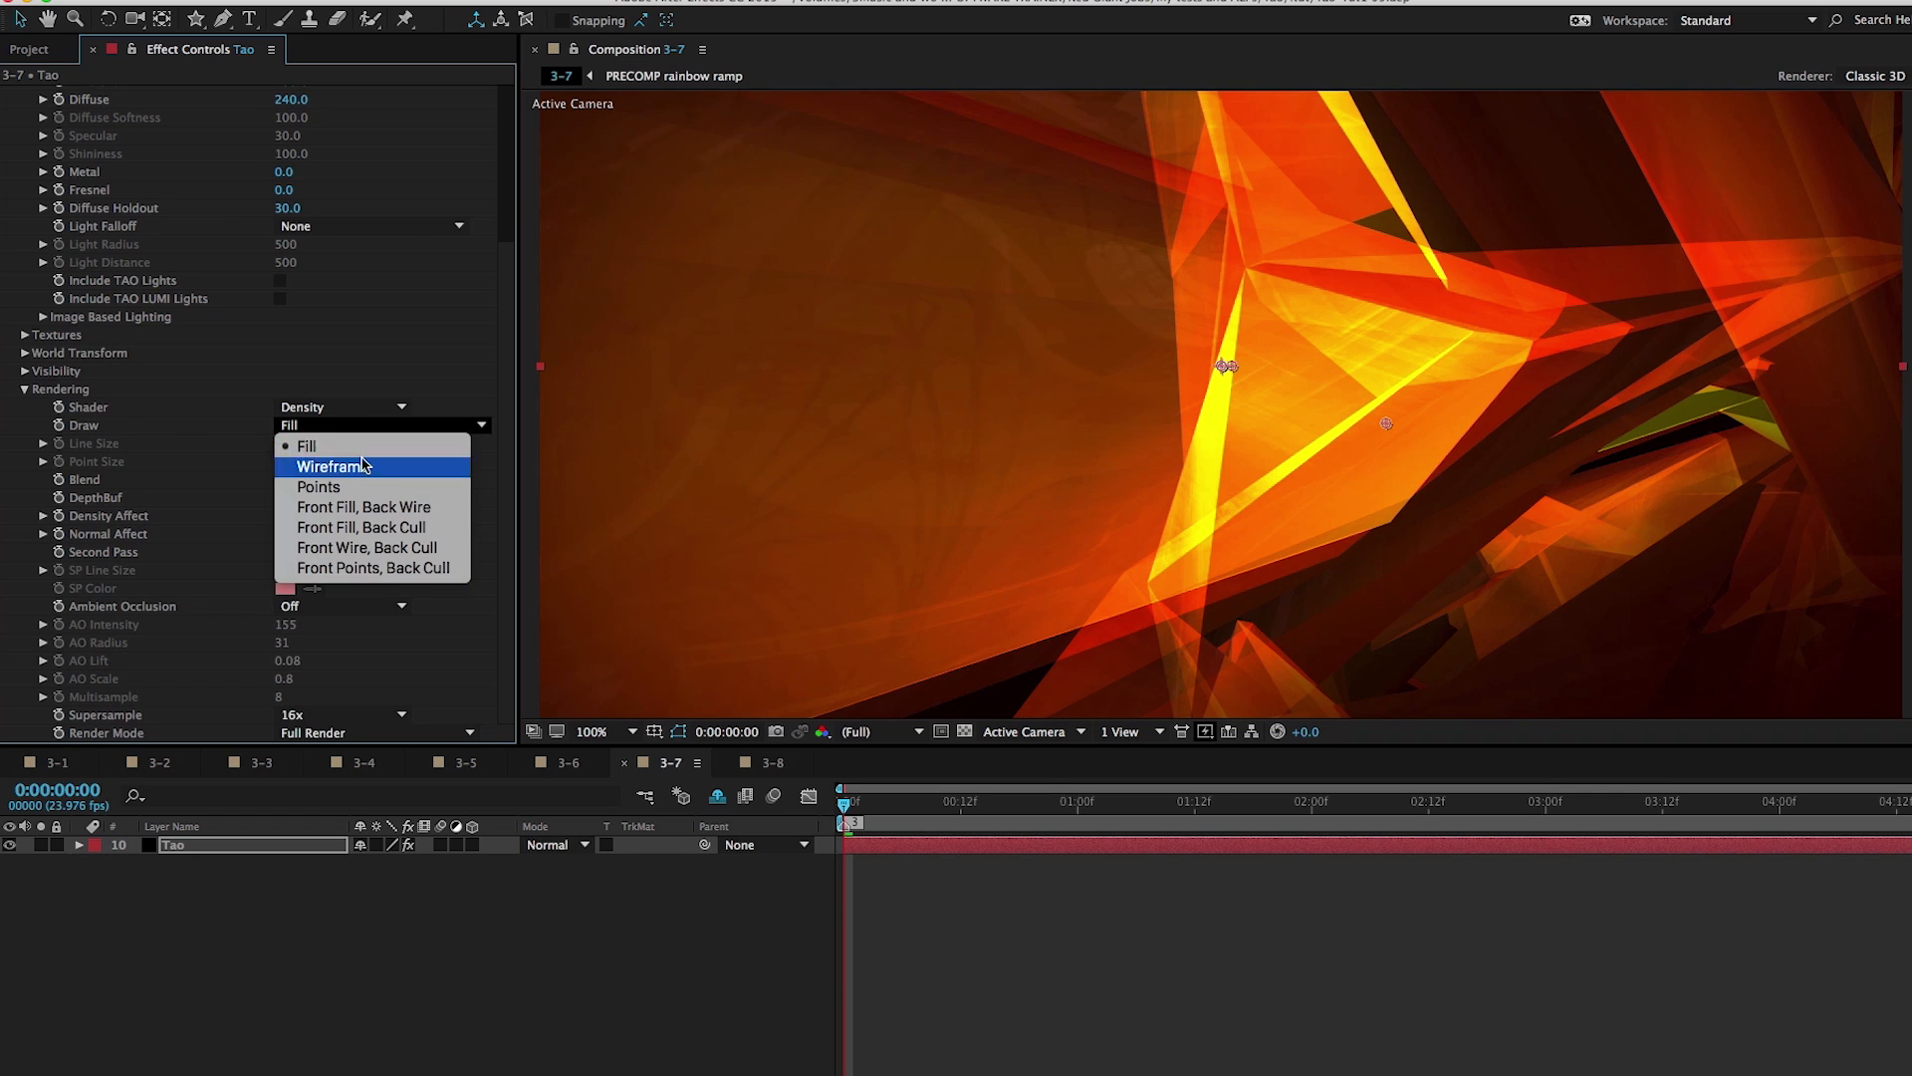
Preview the Tao polygons as wireframe, then return Draw to Fill
left_click(331, 466)
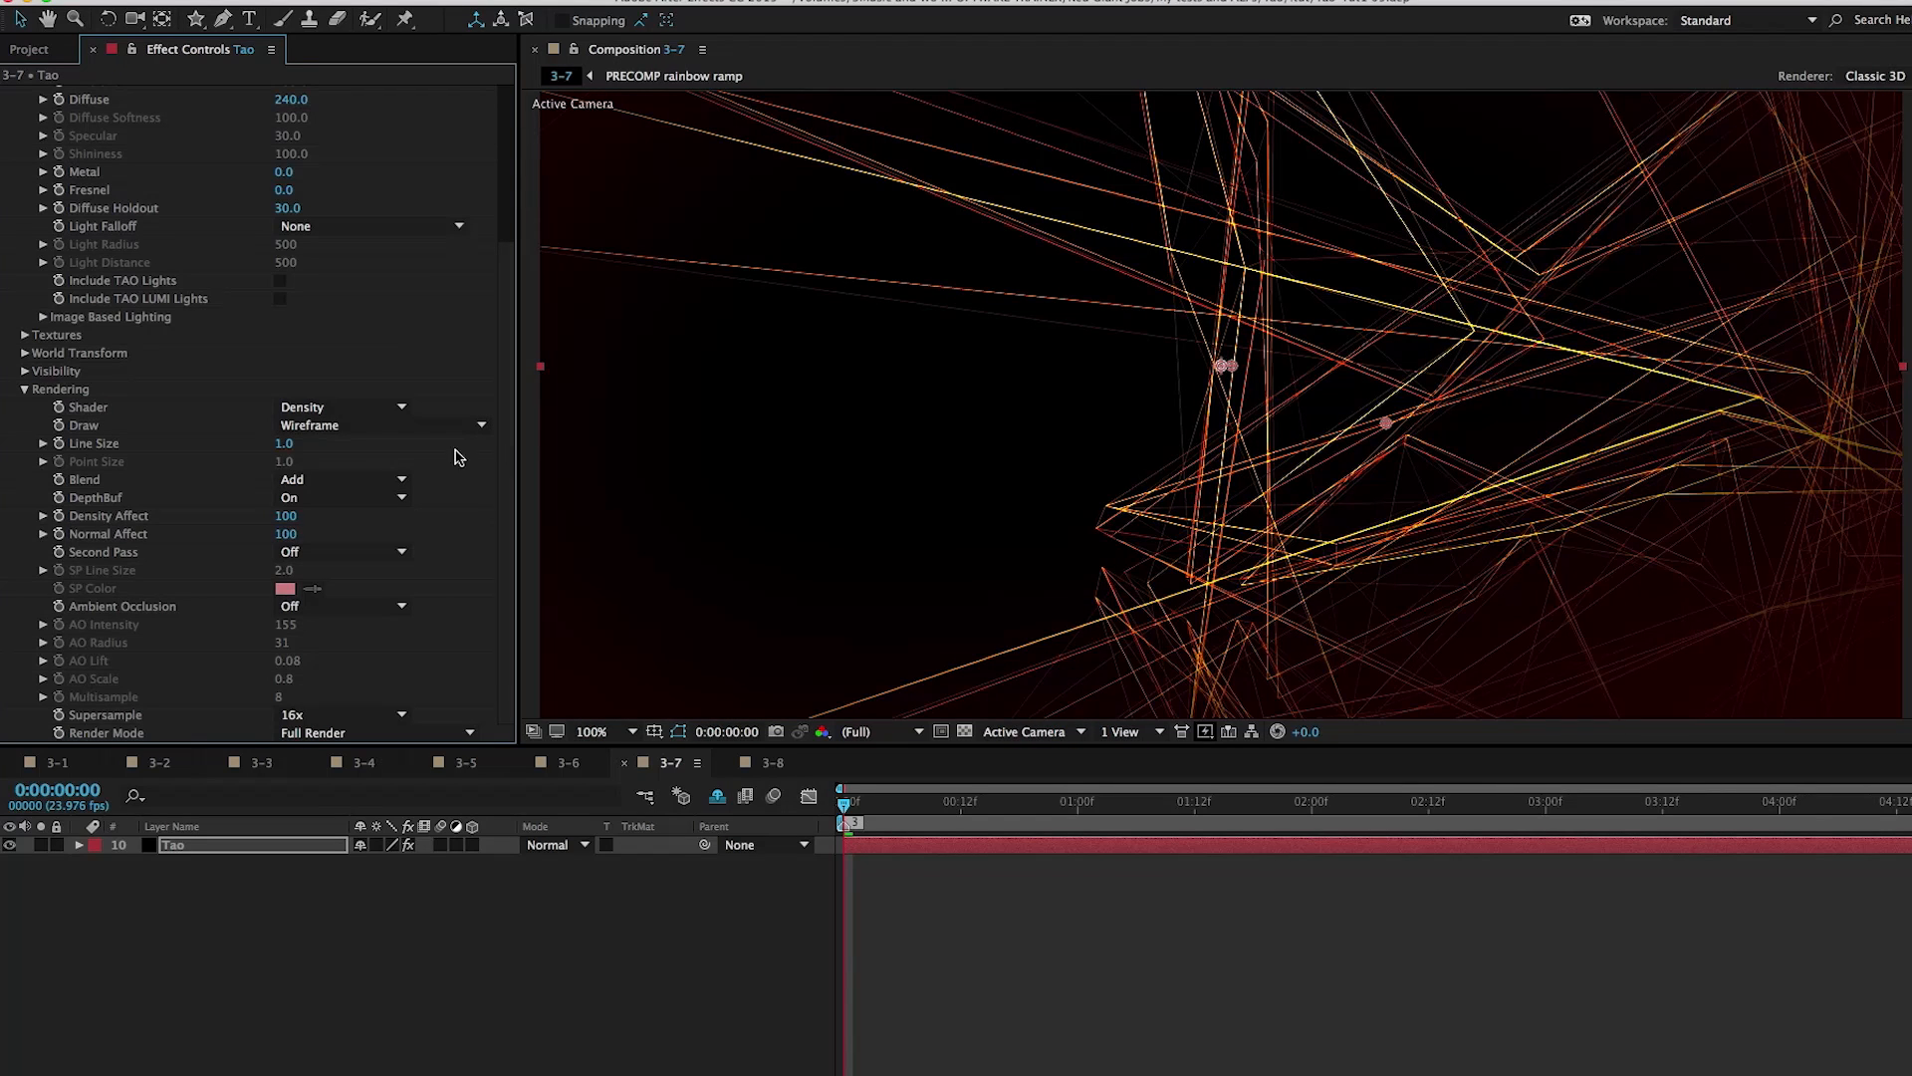
left_click(342, 424)
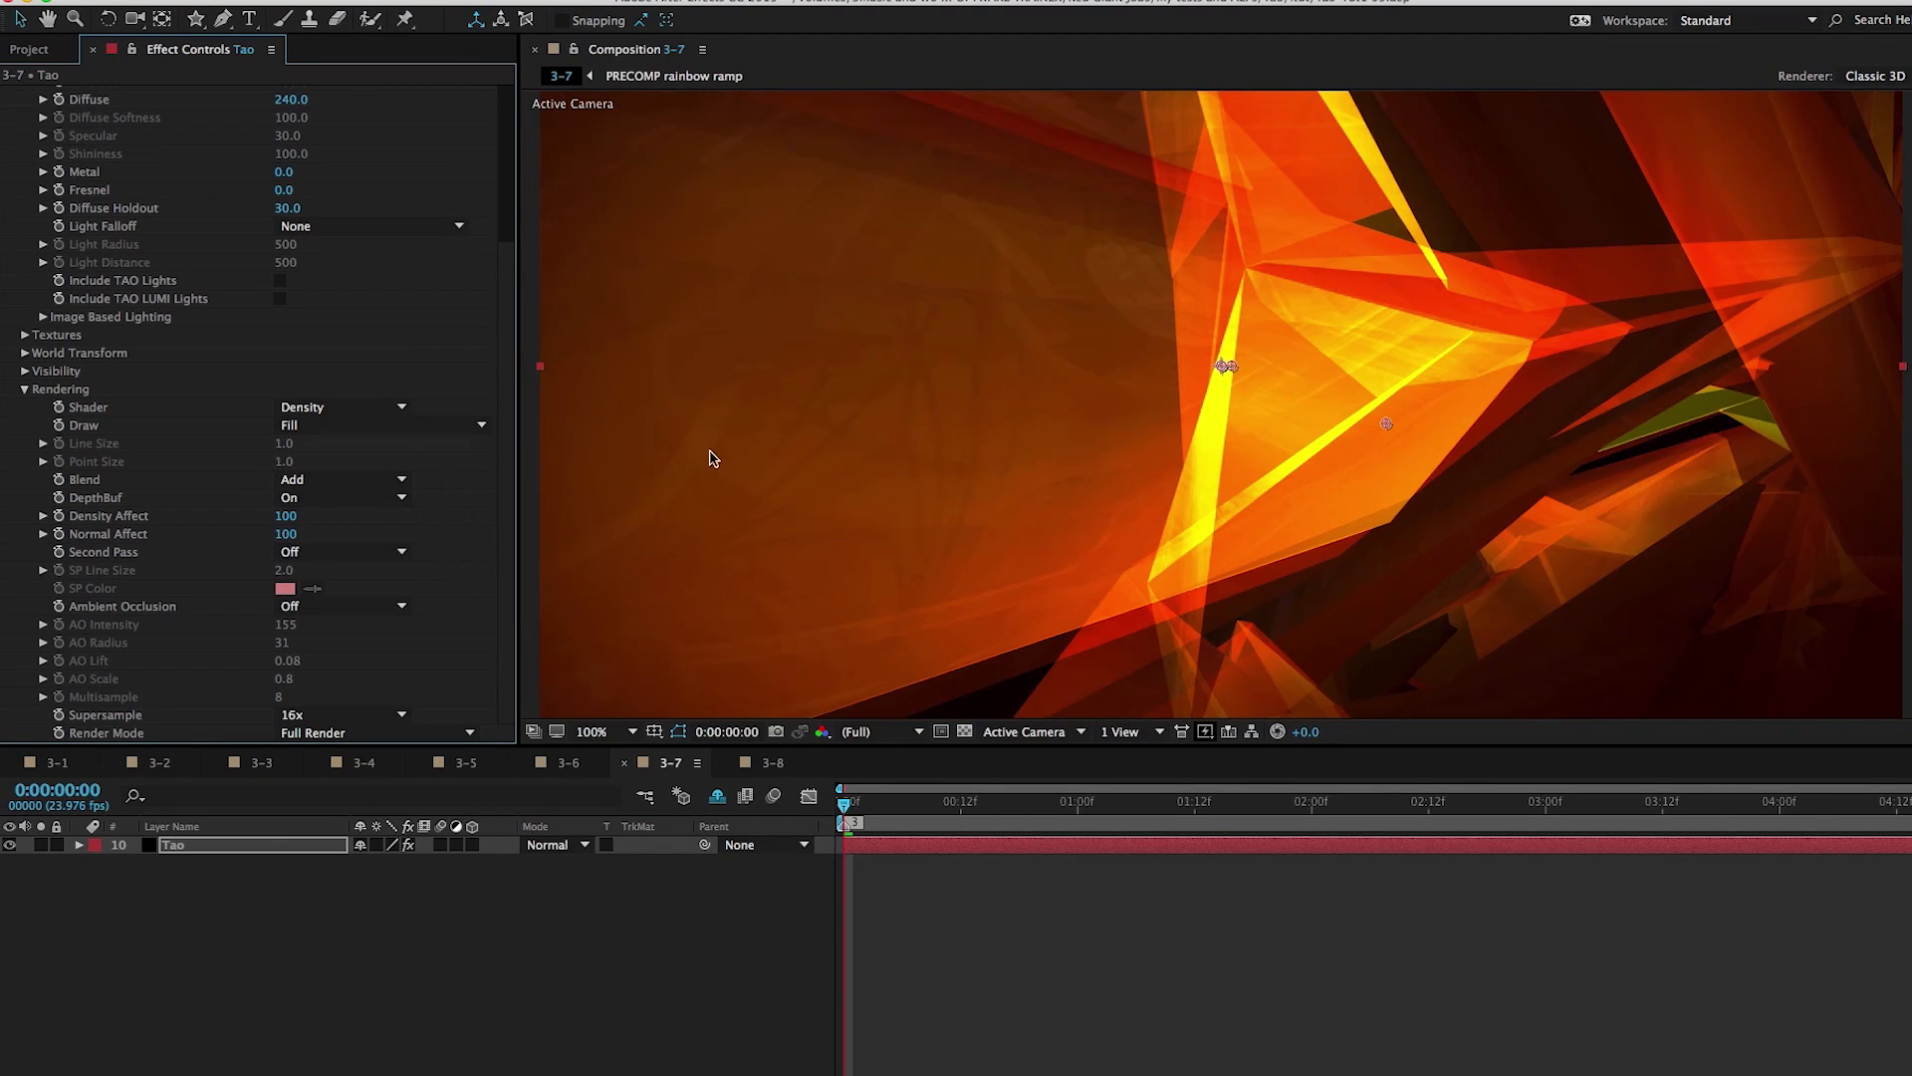
mouse_move(1009, 473)
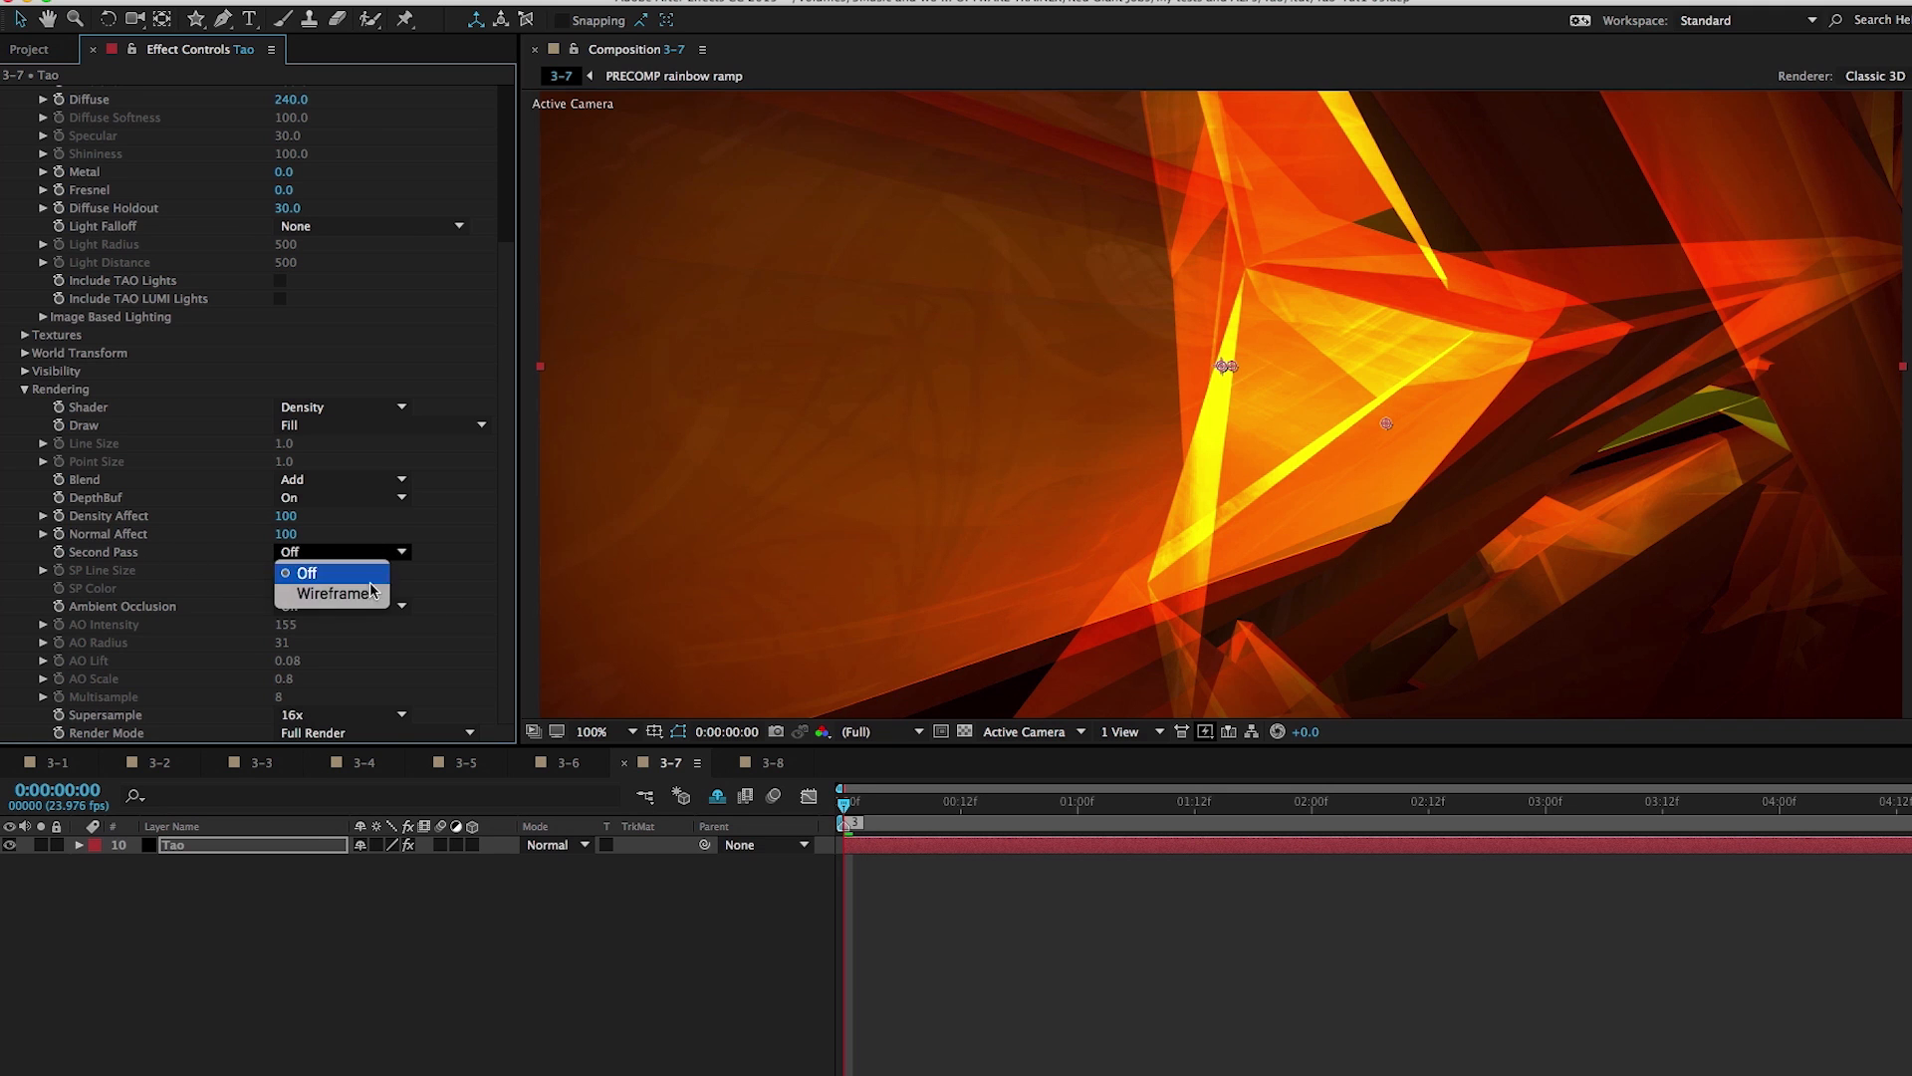
Set Second Pass to Wireframe and preview the red edges from near the start
left_click(333, 592)
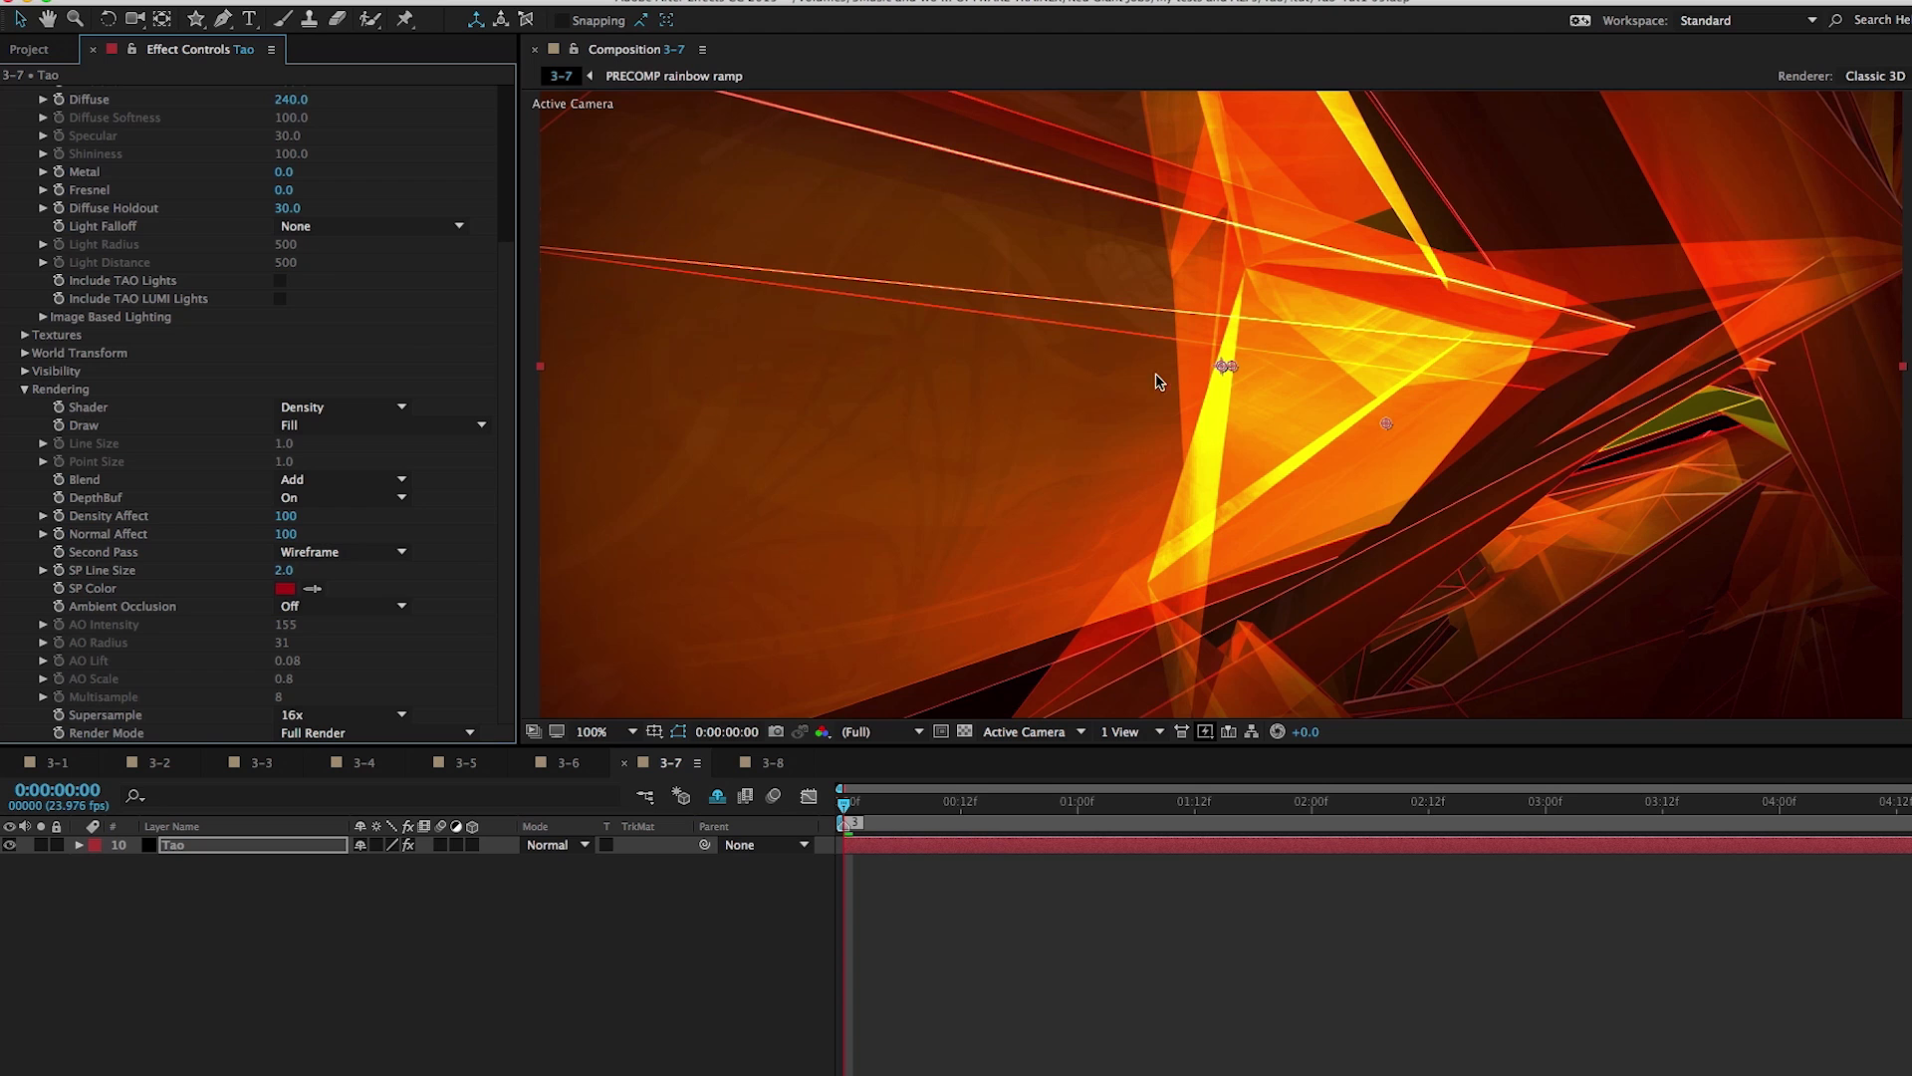
mouse_move(1328, 601)
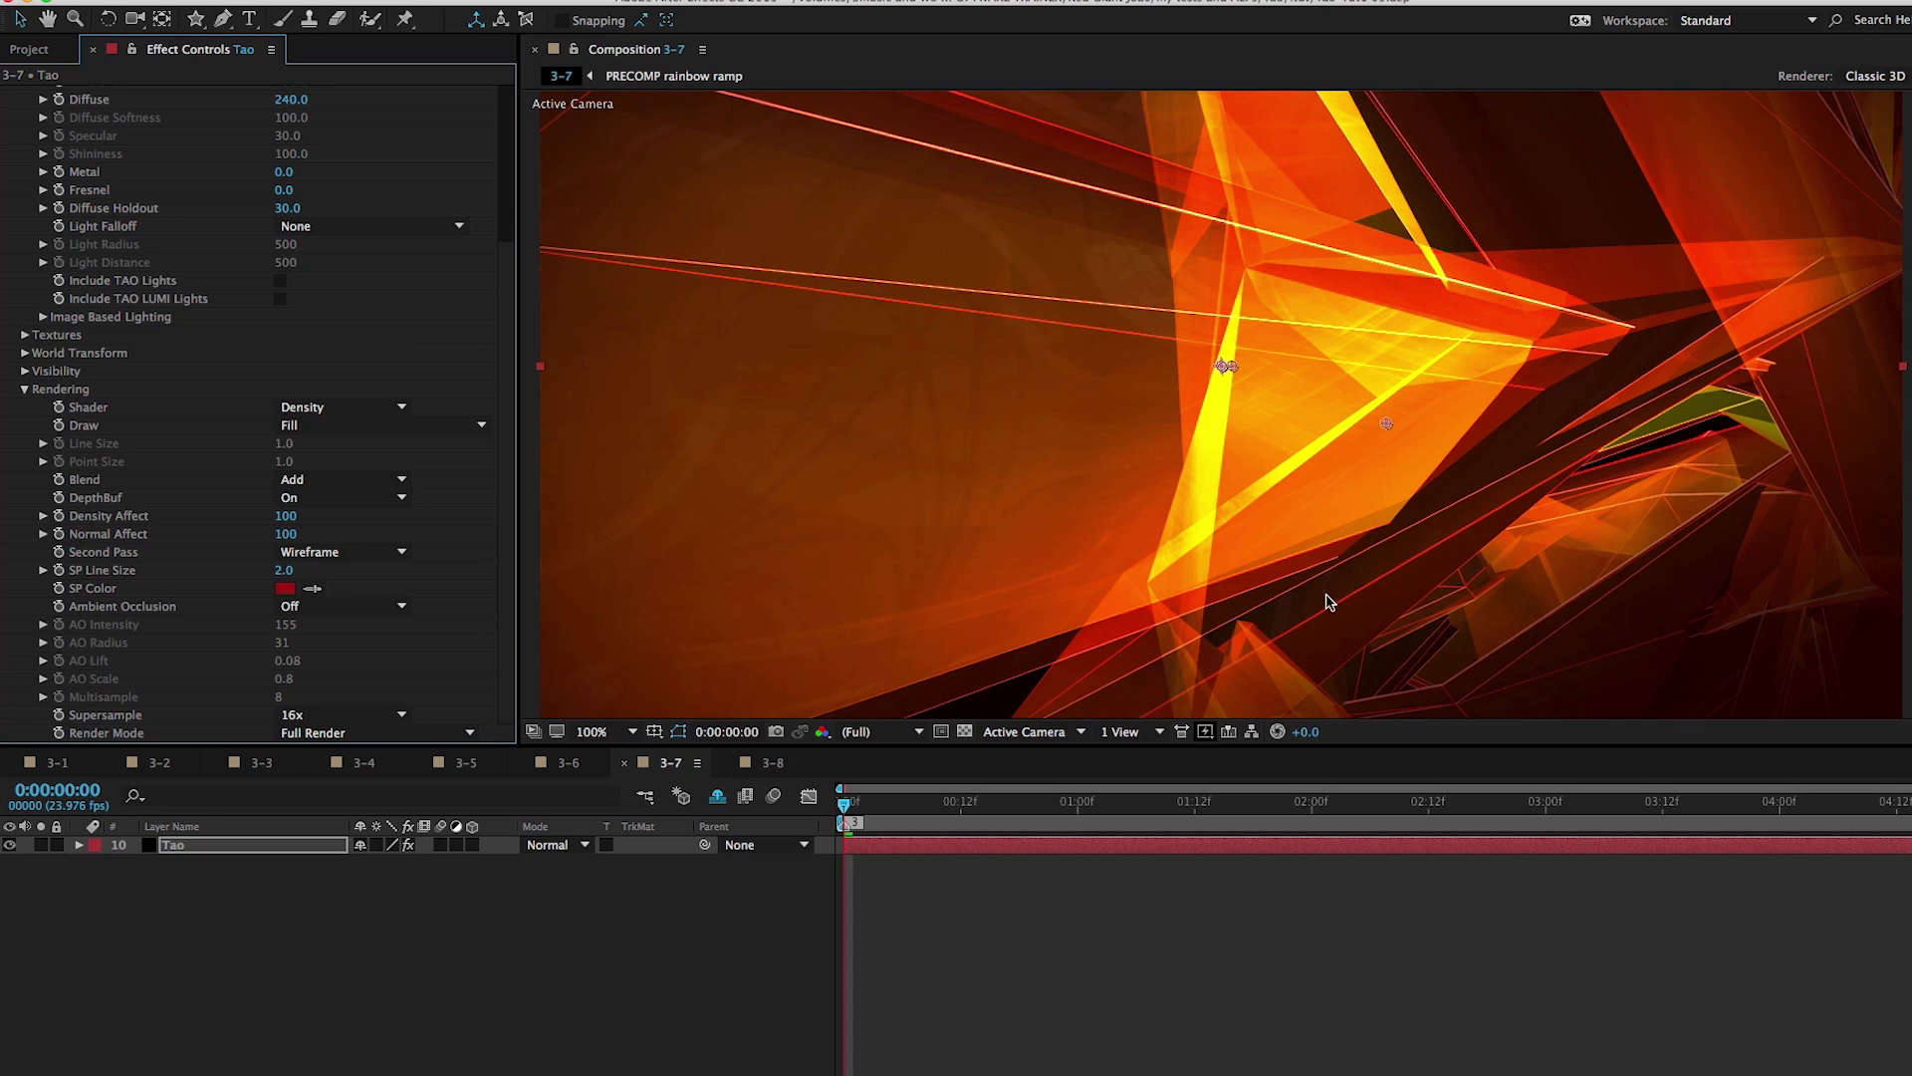
mouse_move(1064, 925)
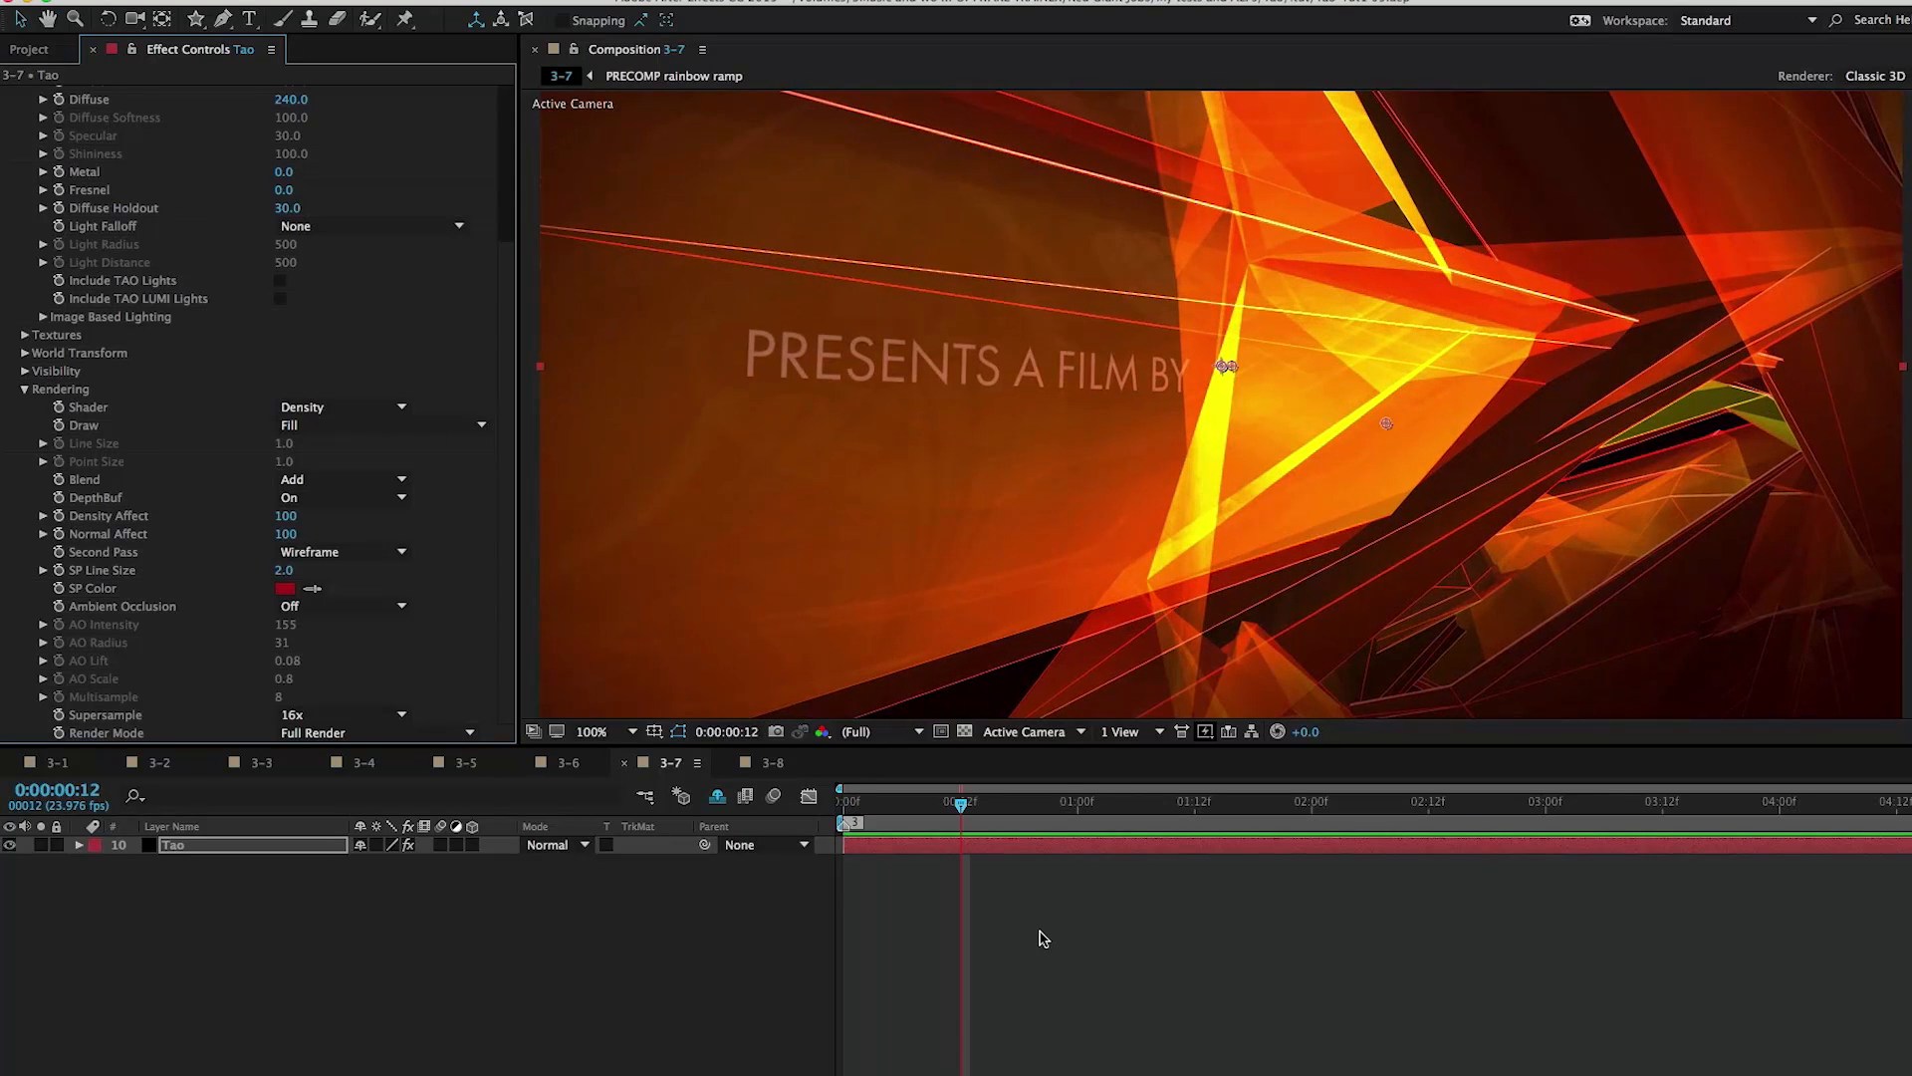
mouse_move(924, 805)
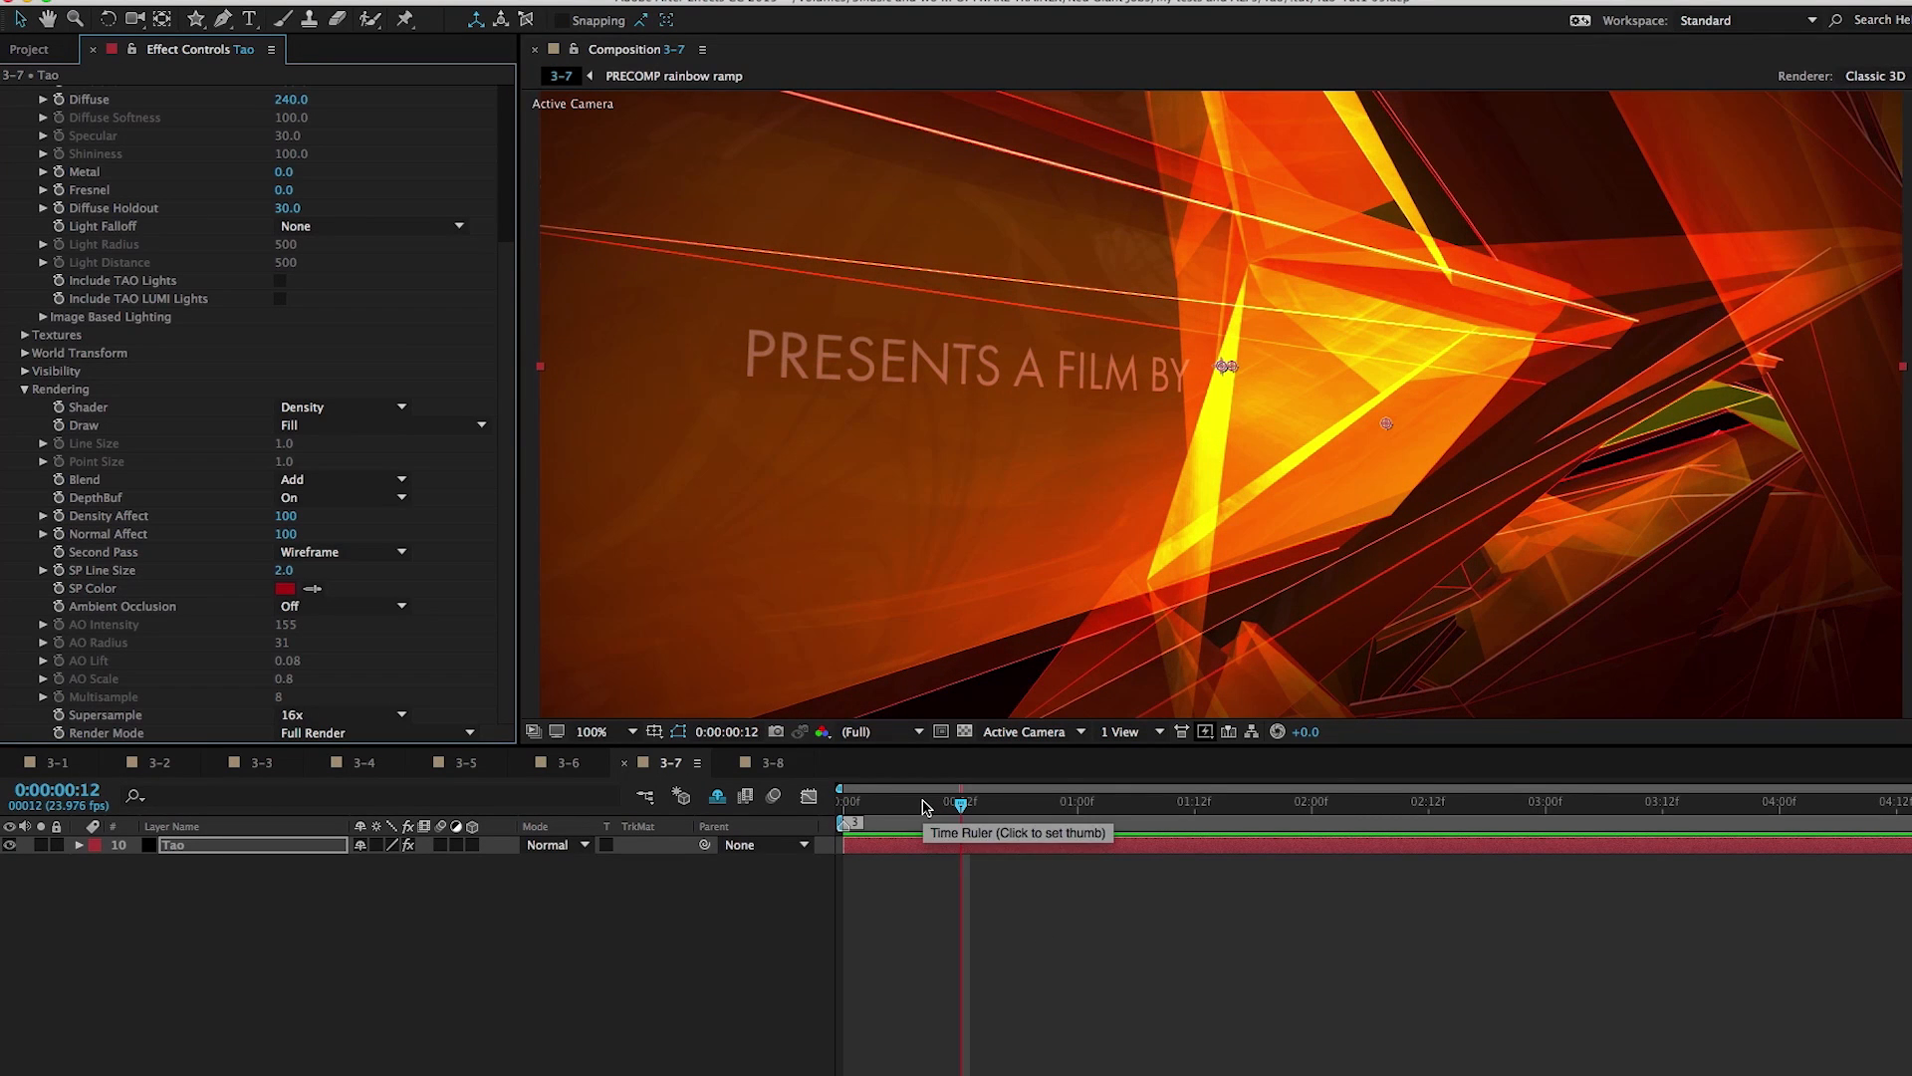
mouse_move(981, 799)
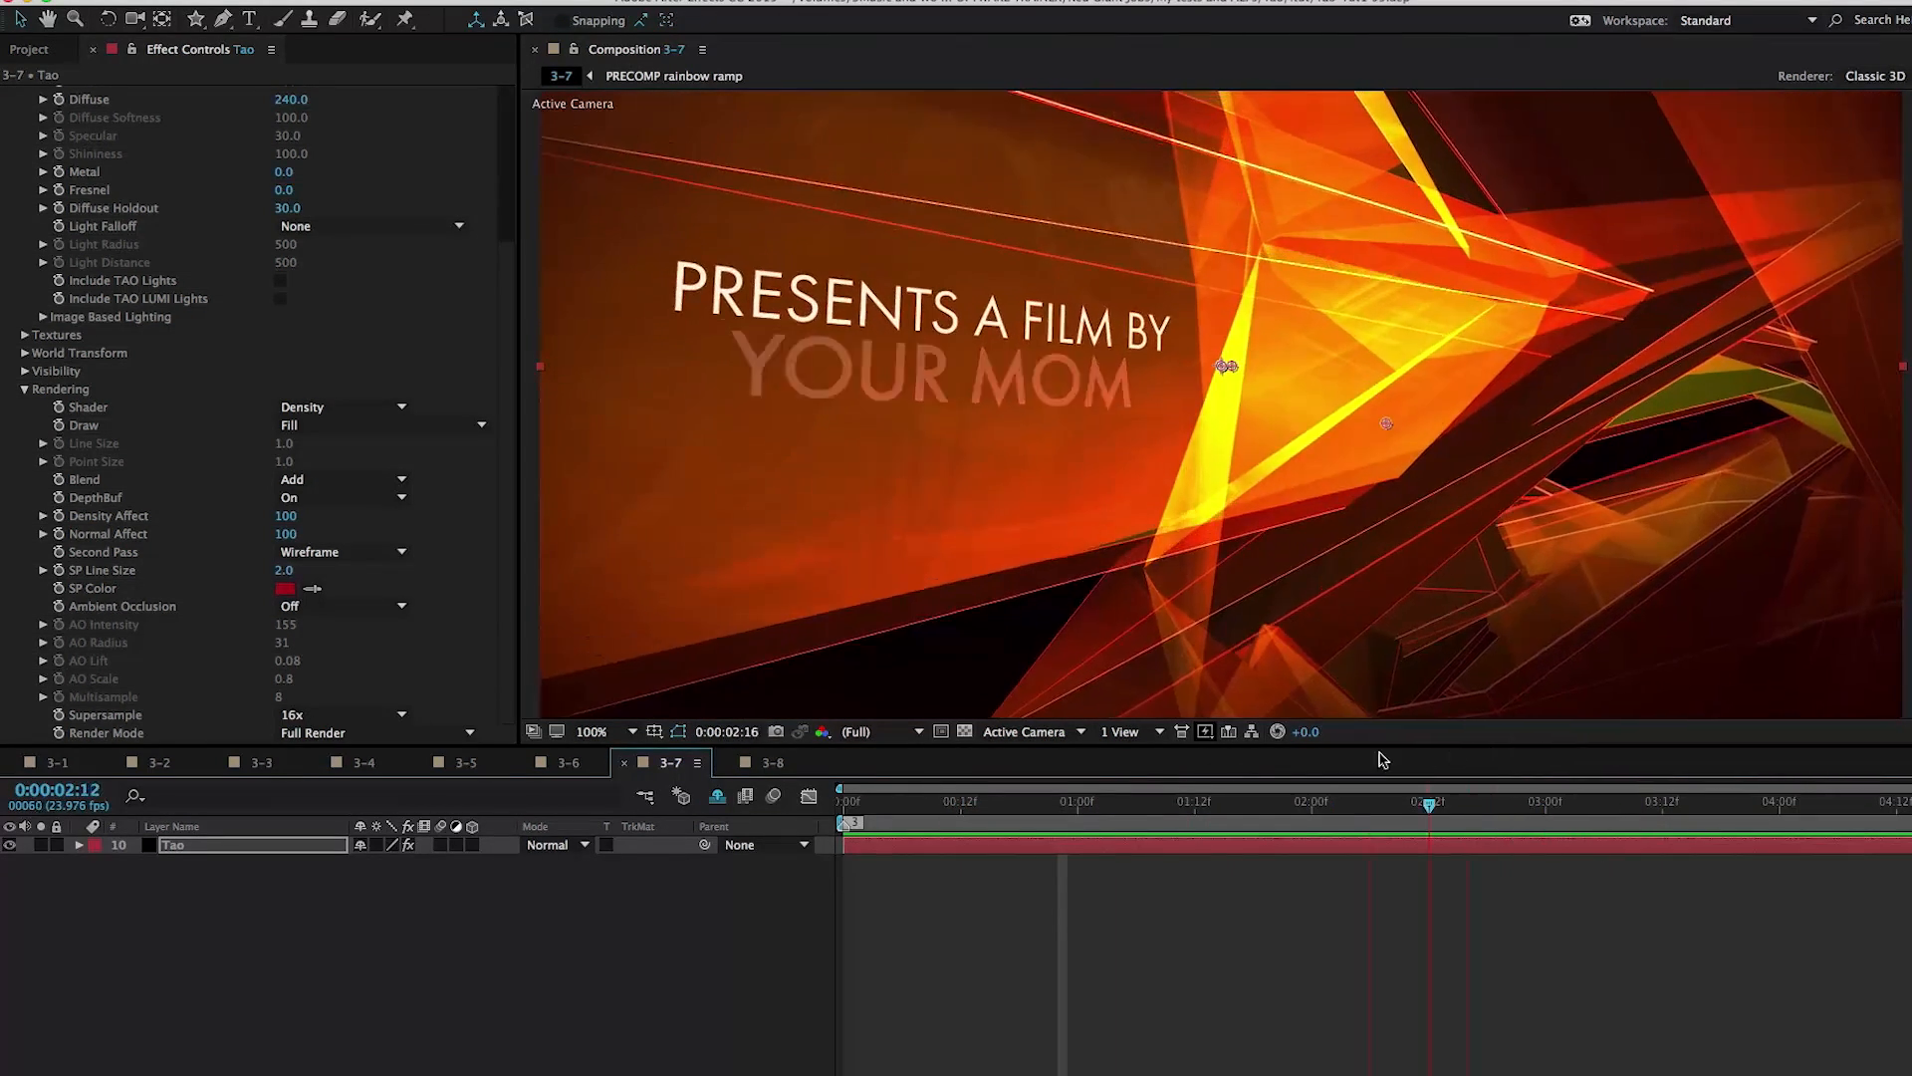
left_click(939, 800)
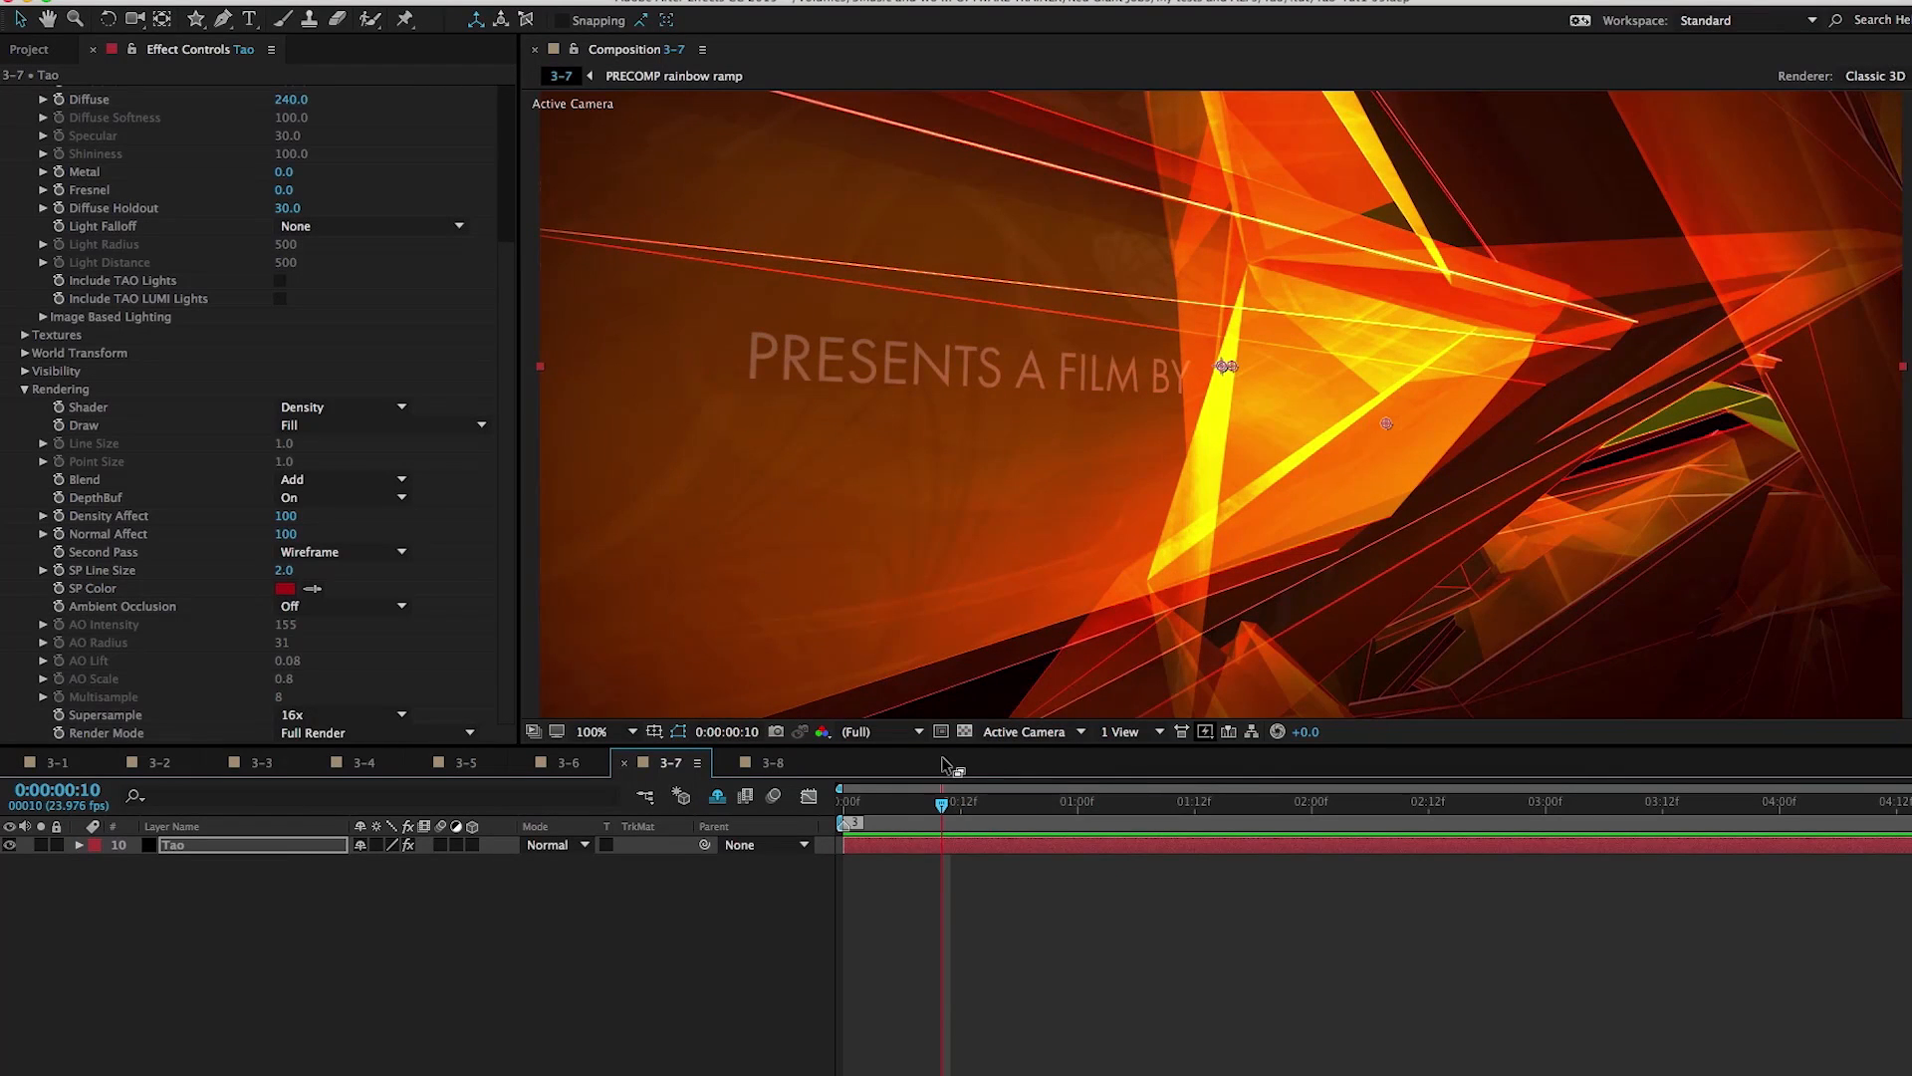
Open composition 3-8, select the TAO layer, expand Rendering, and toggle viewer zoom
left_click(775, 761)
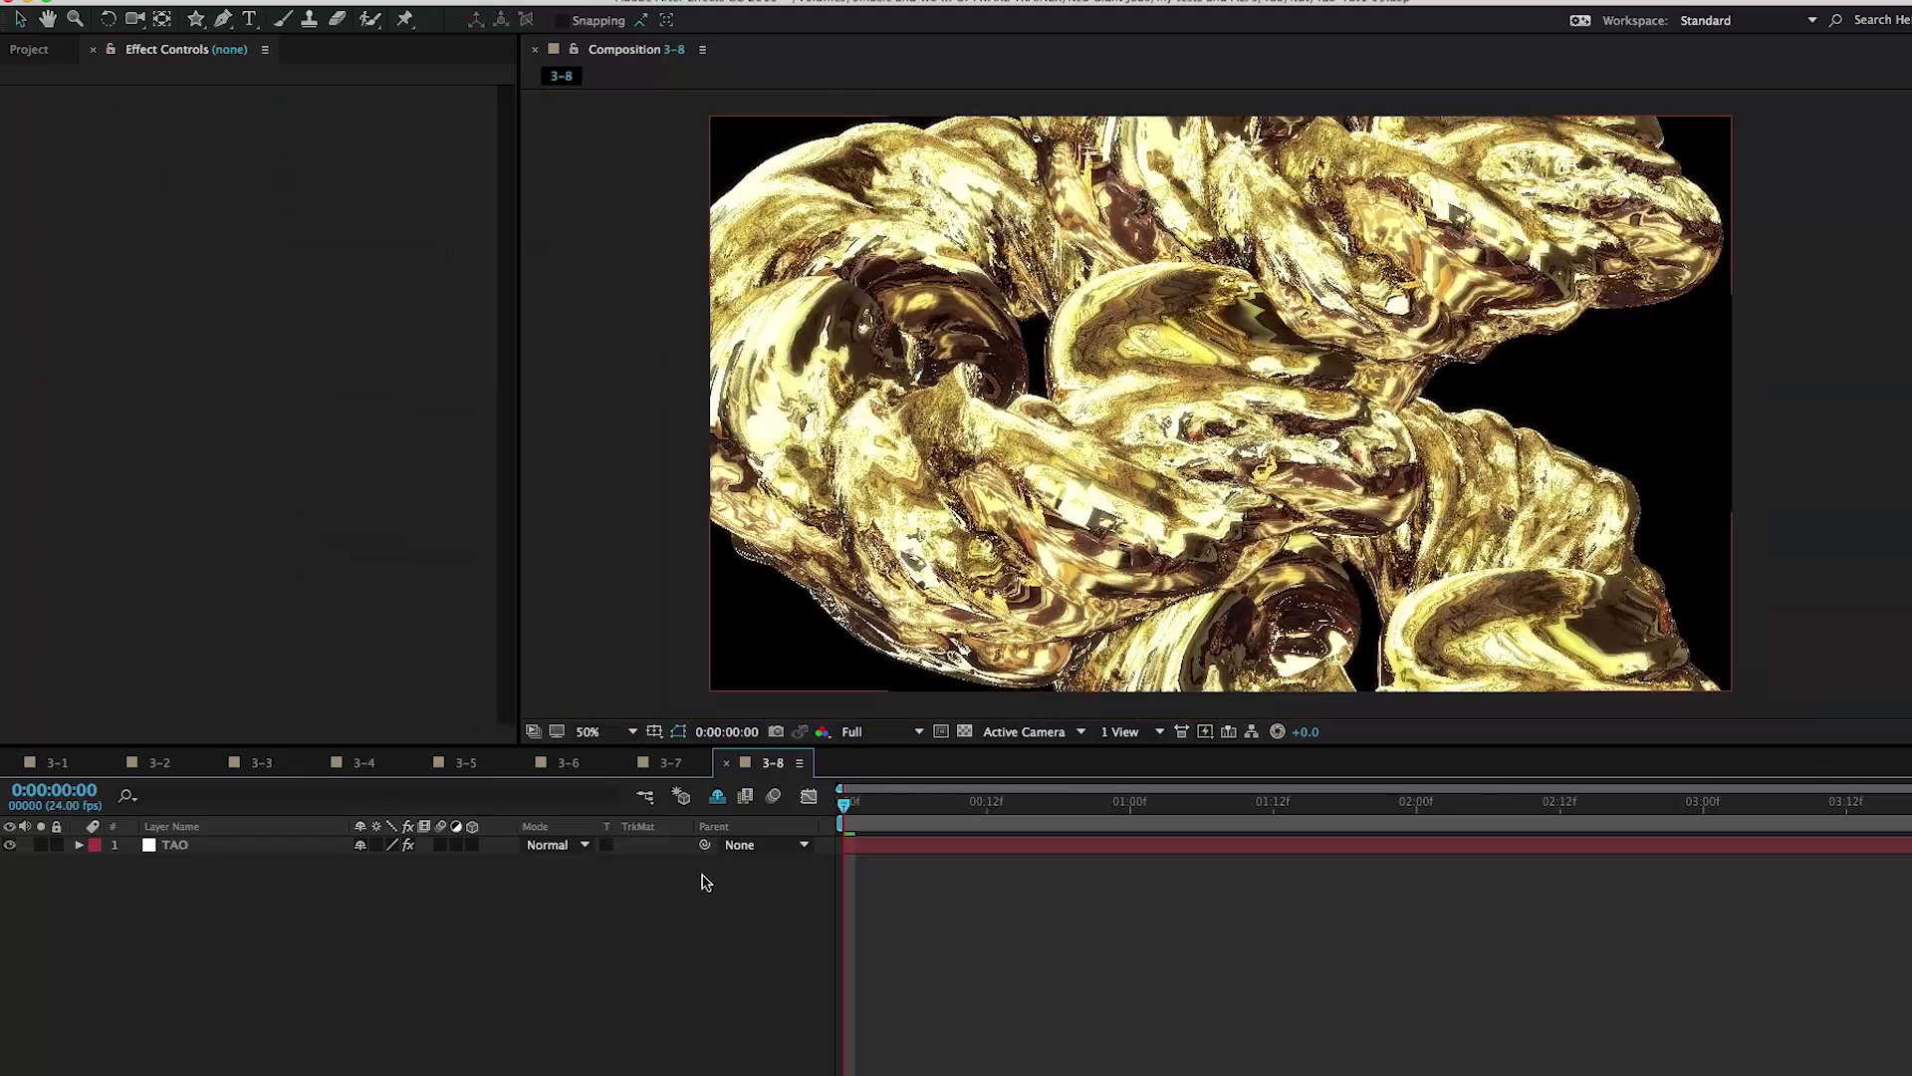
left_click(175, 844)
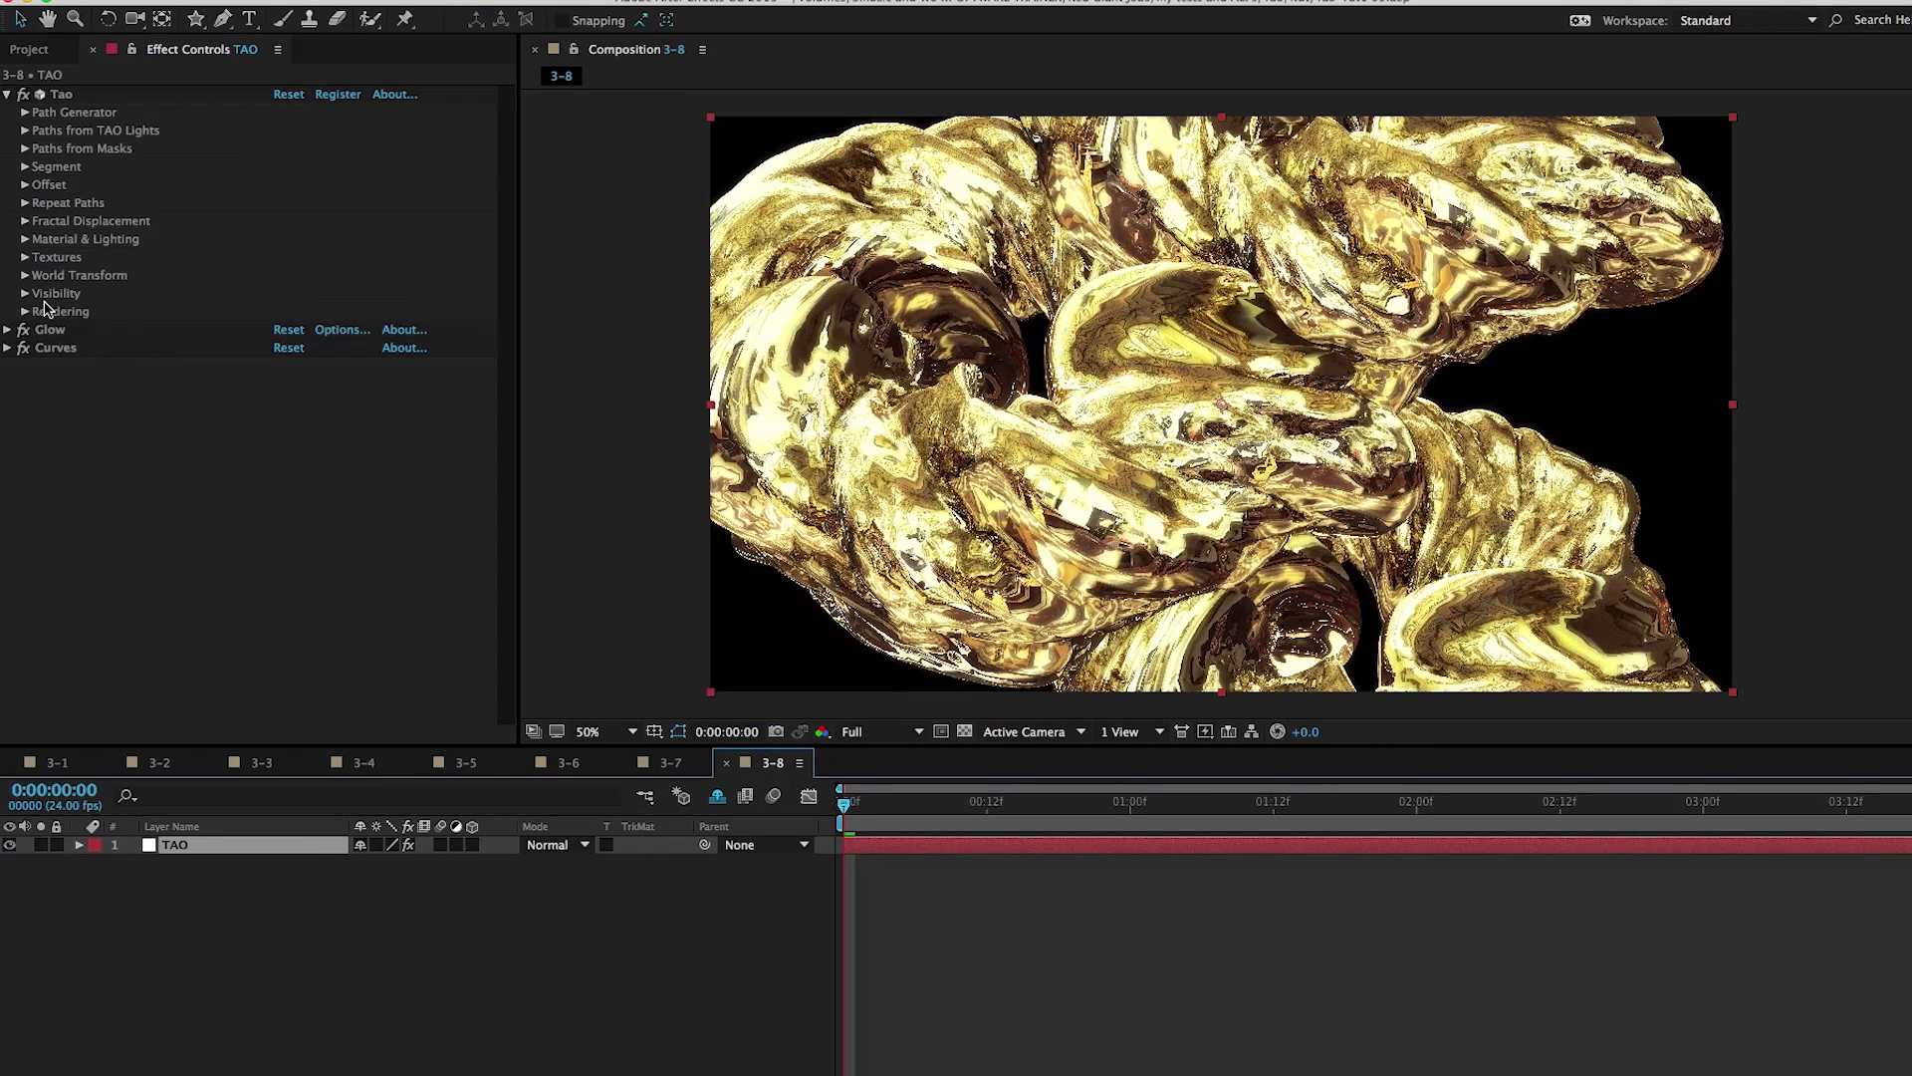
left_click(24, 310)
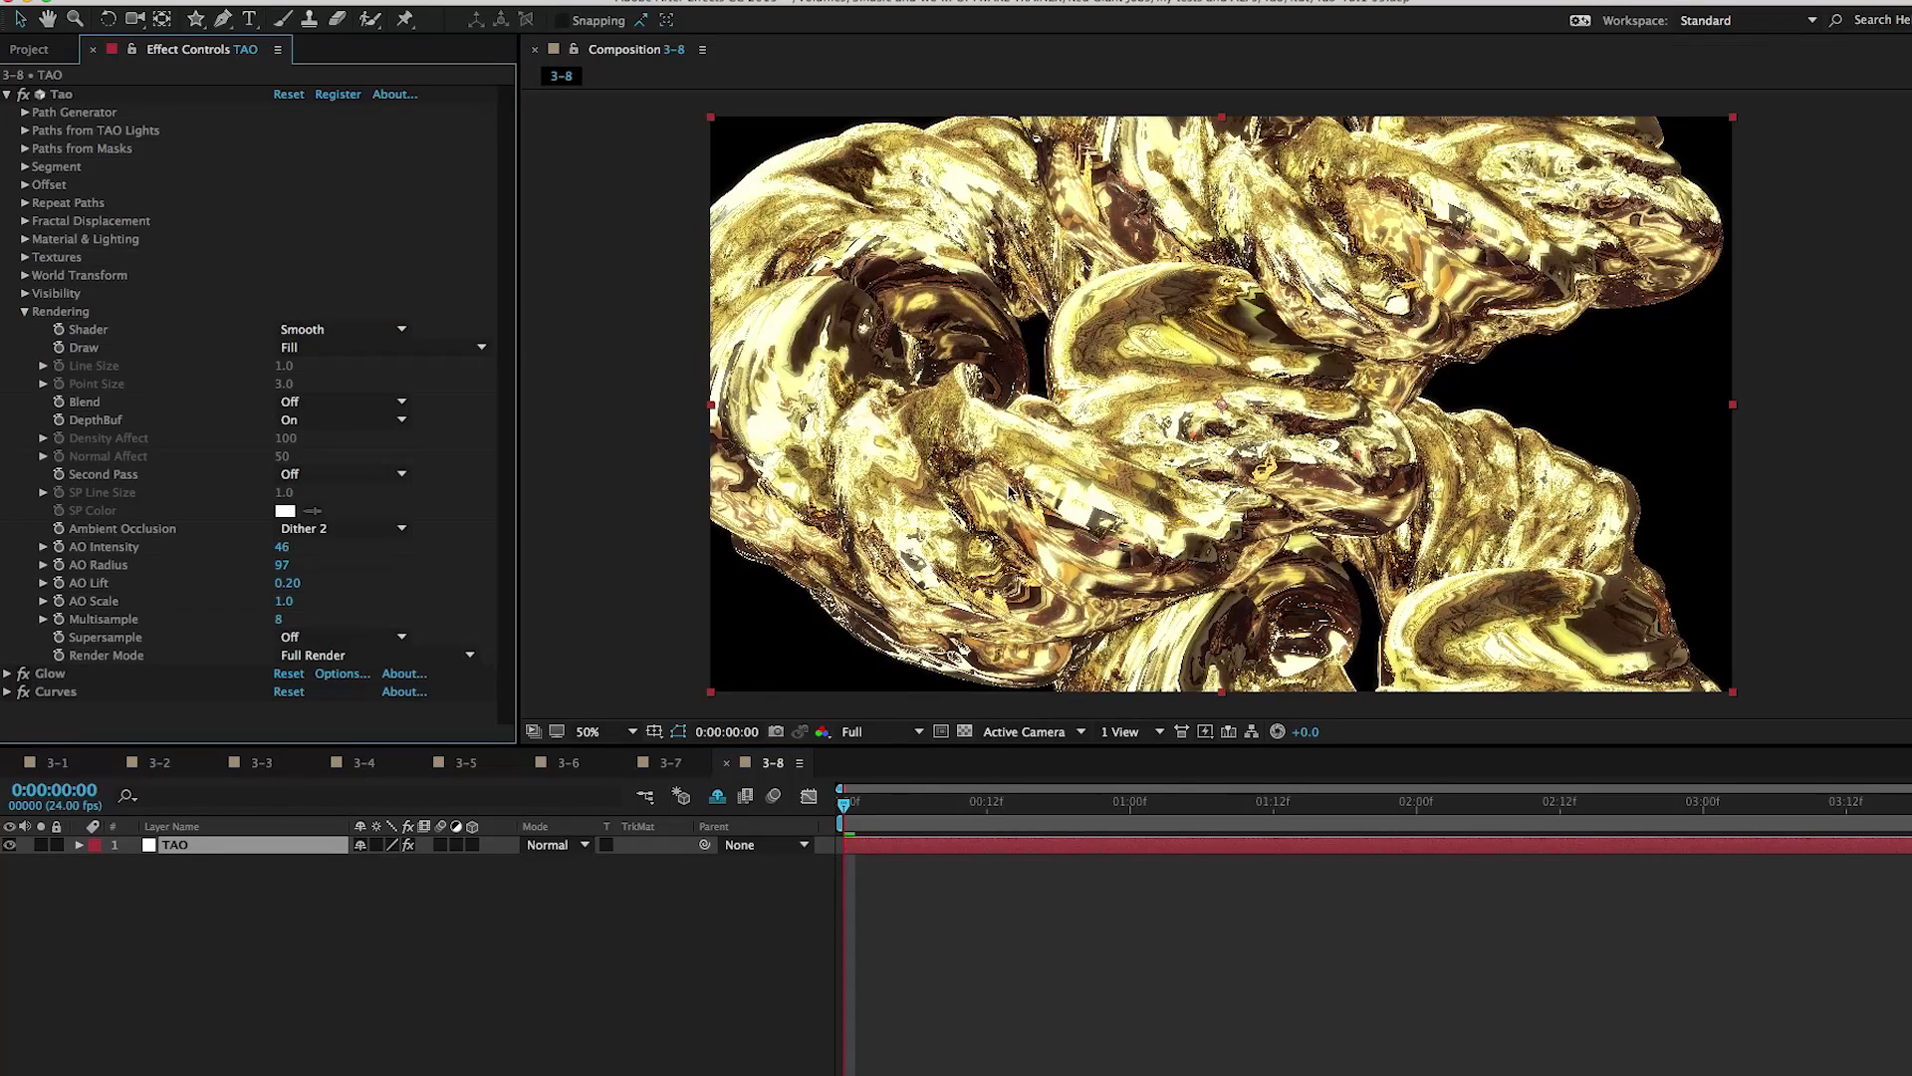
left_click(589, 730)
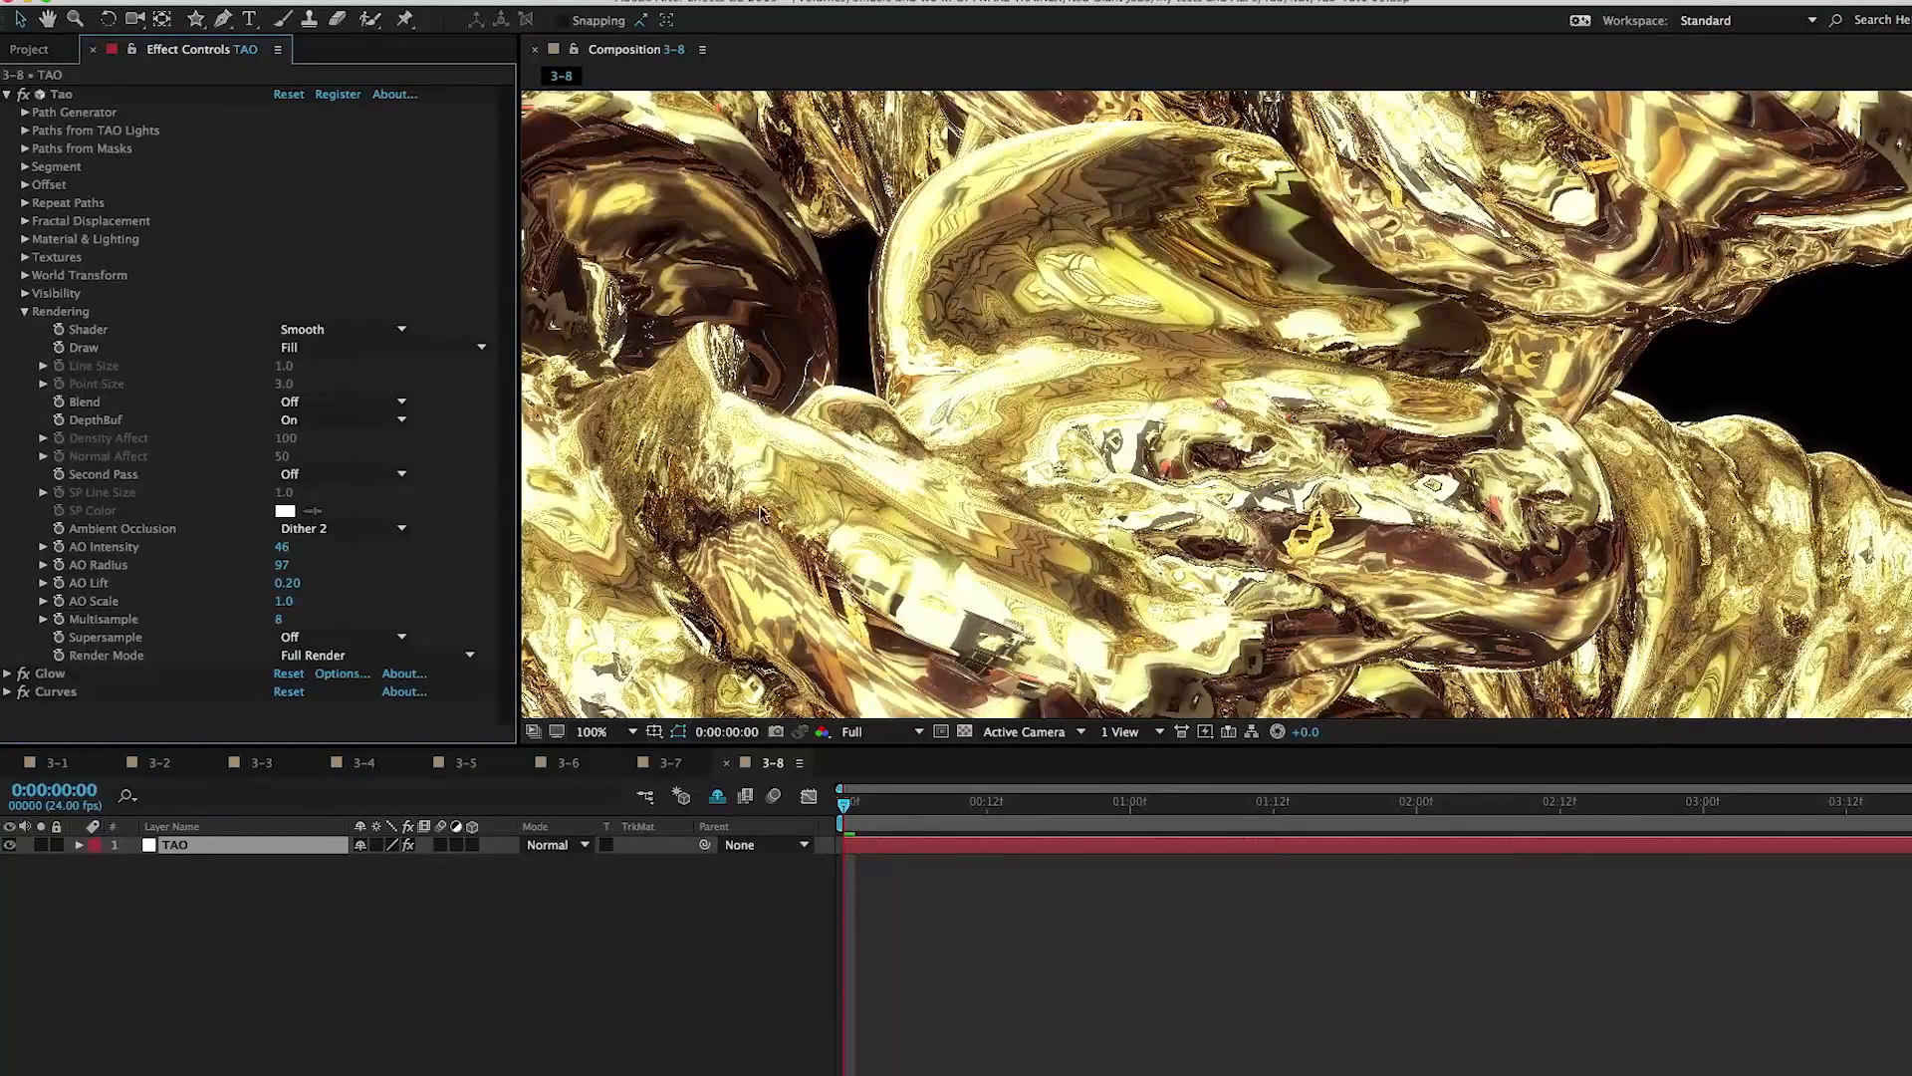
left_click(591, 730)
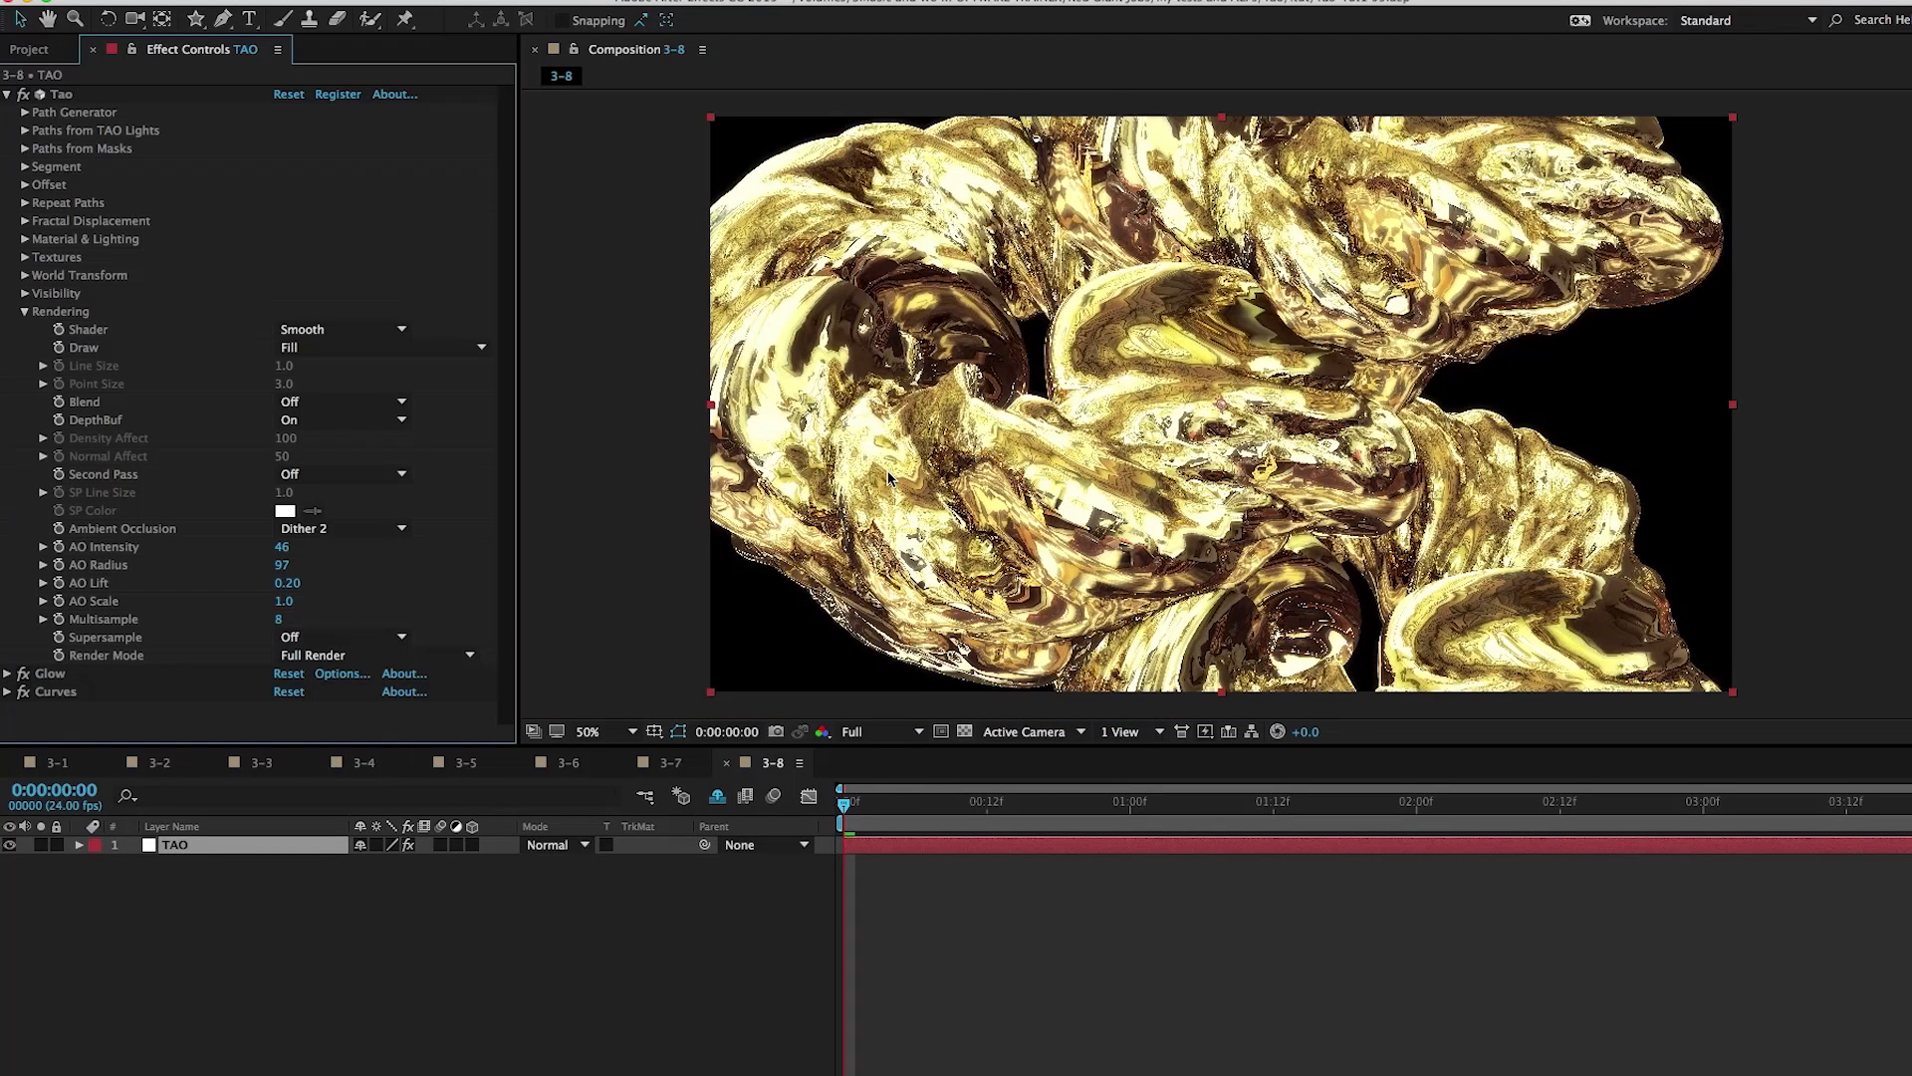
mouse_move(223, 635)
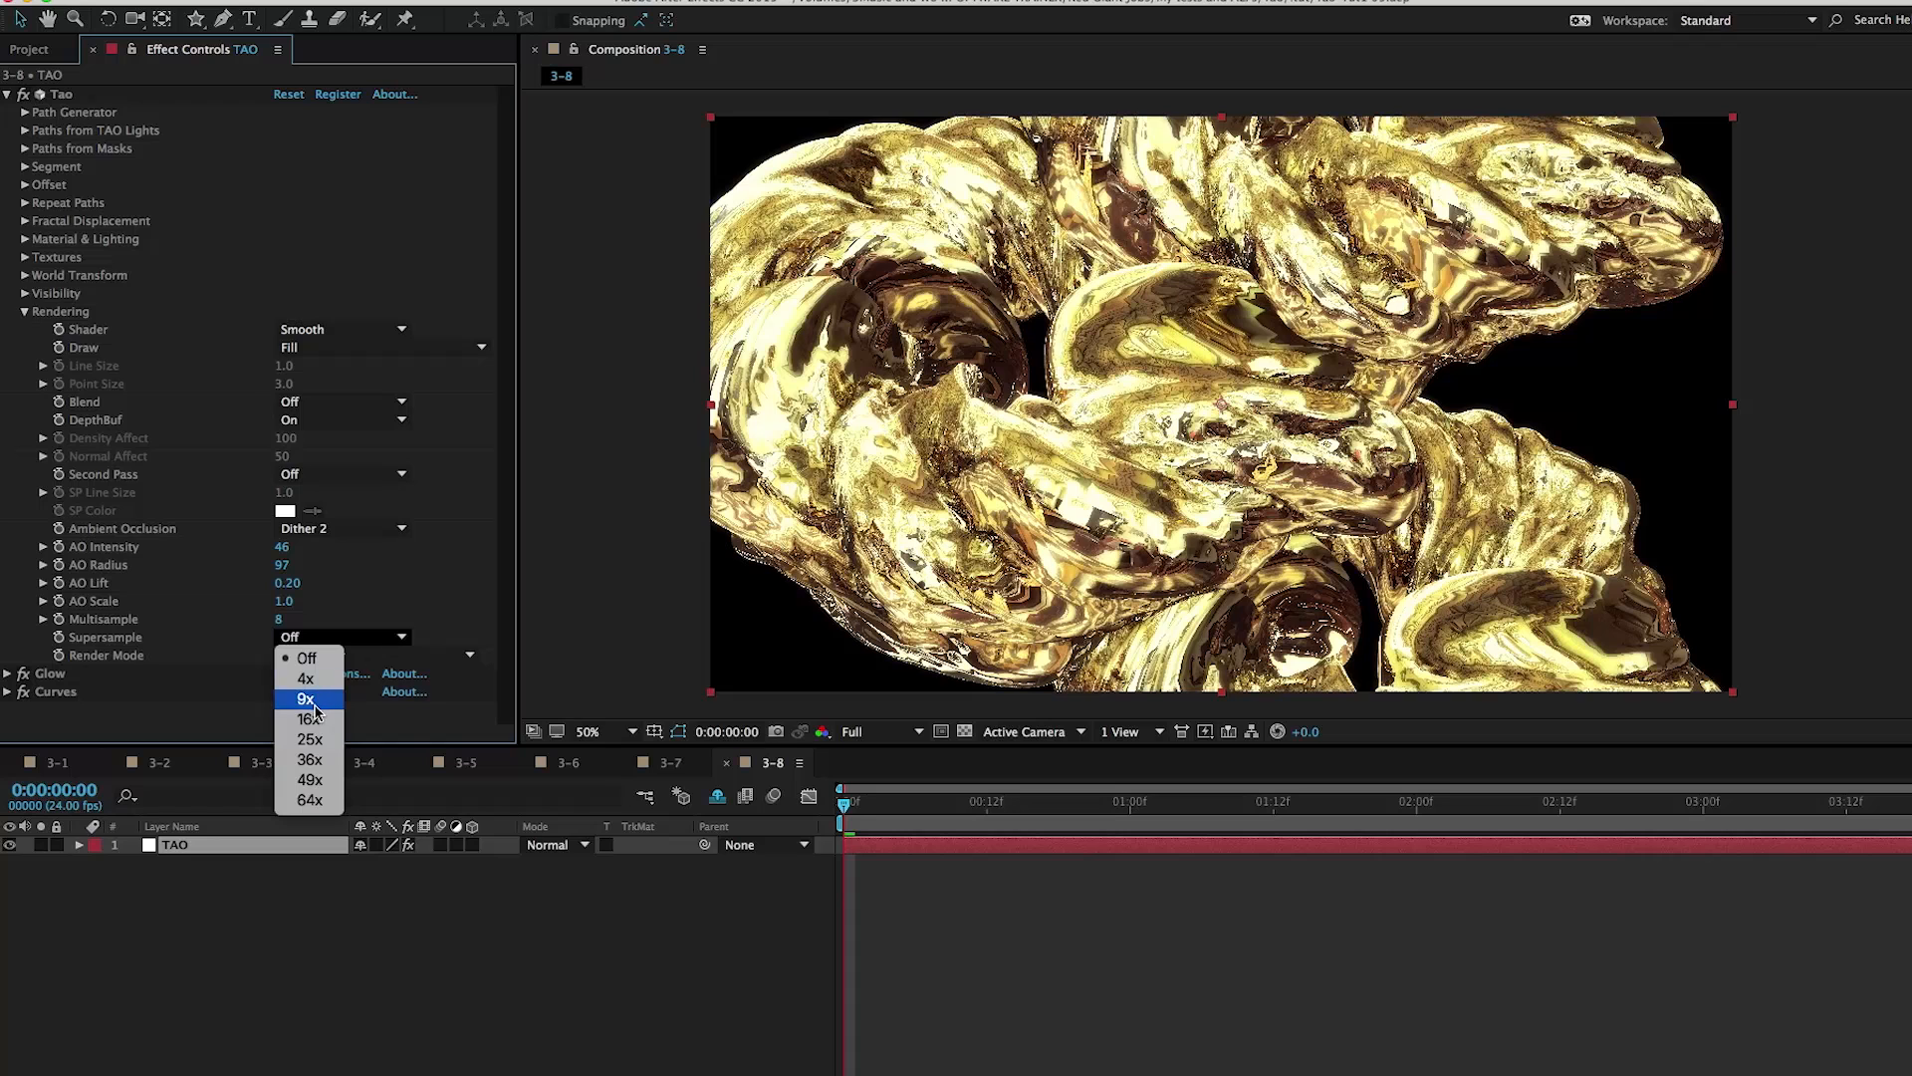
Set Supersample to 9x after briefly trying 16x, then click the timeline
left_click(306, 700)
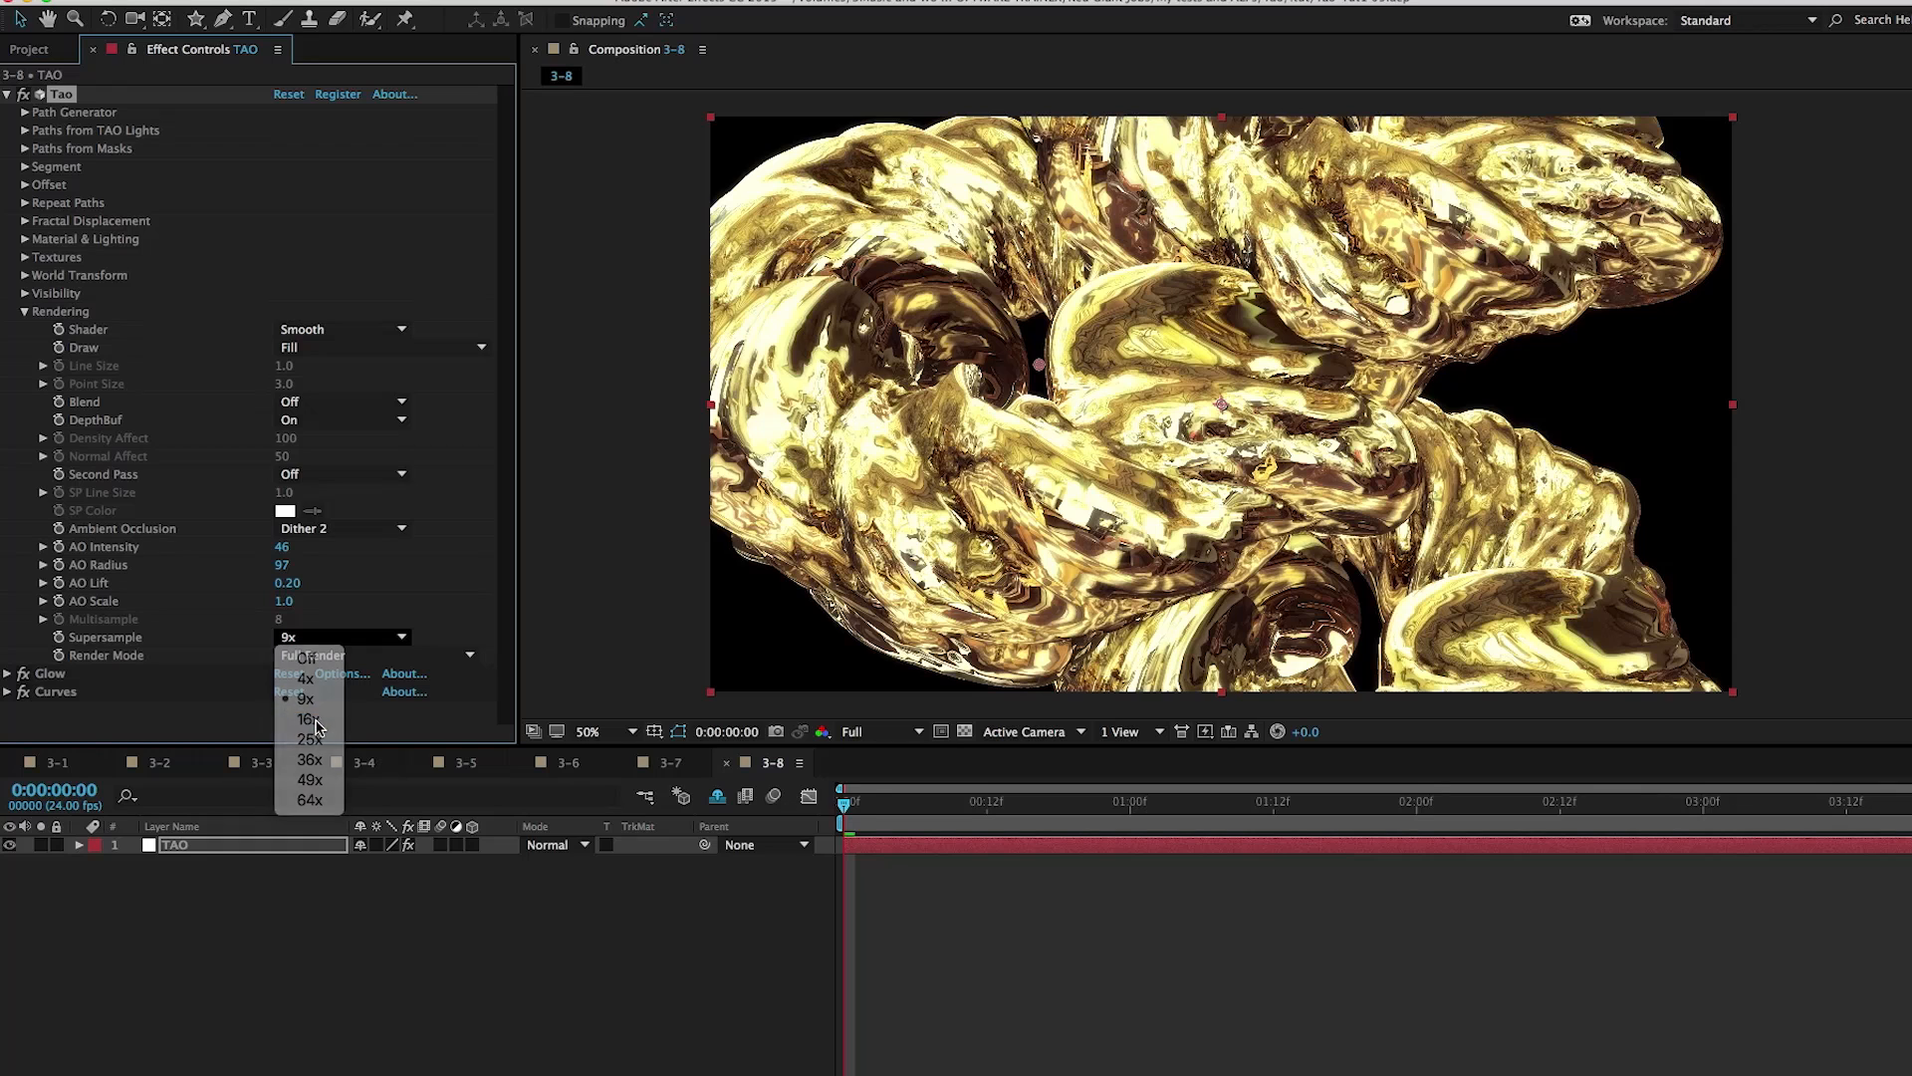
left_click(309, 718)
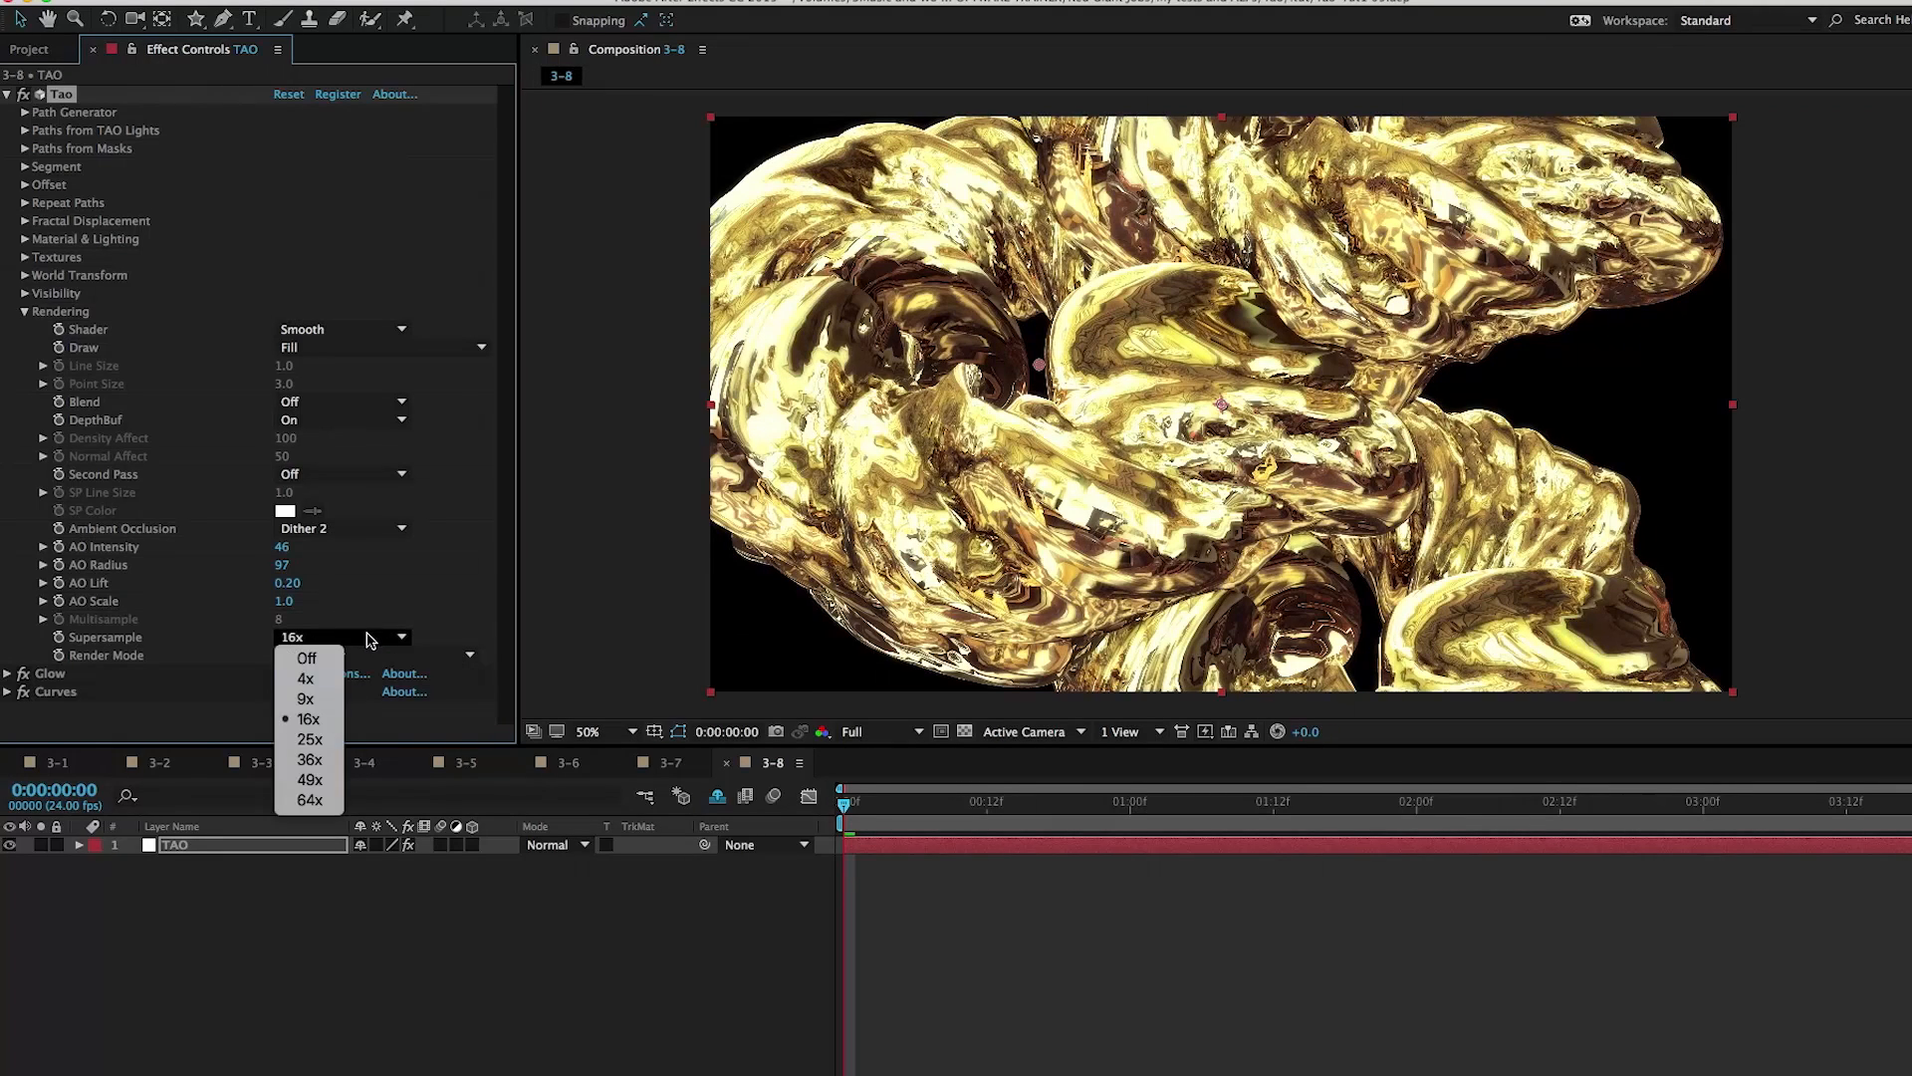
left_click(304, 697)
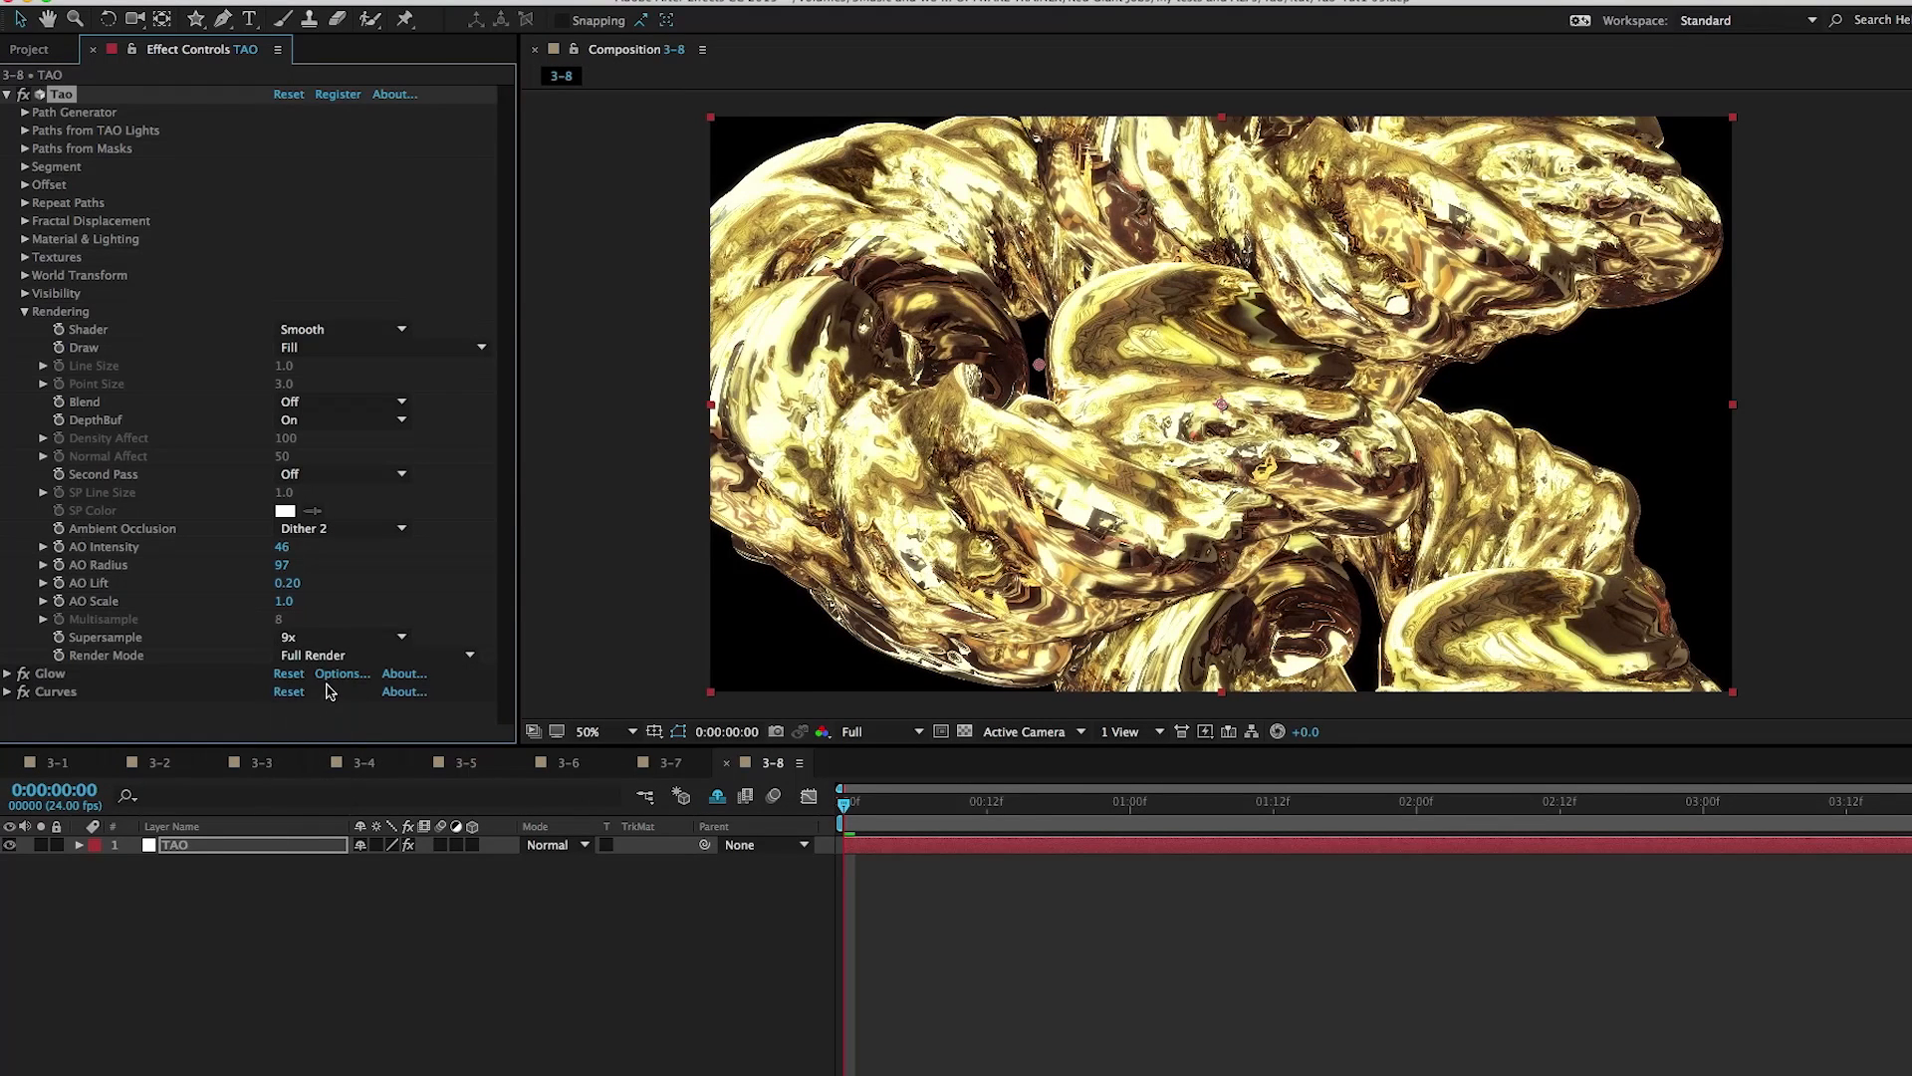
mouse_move(876, 500)
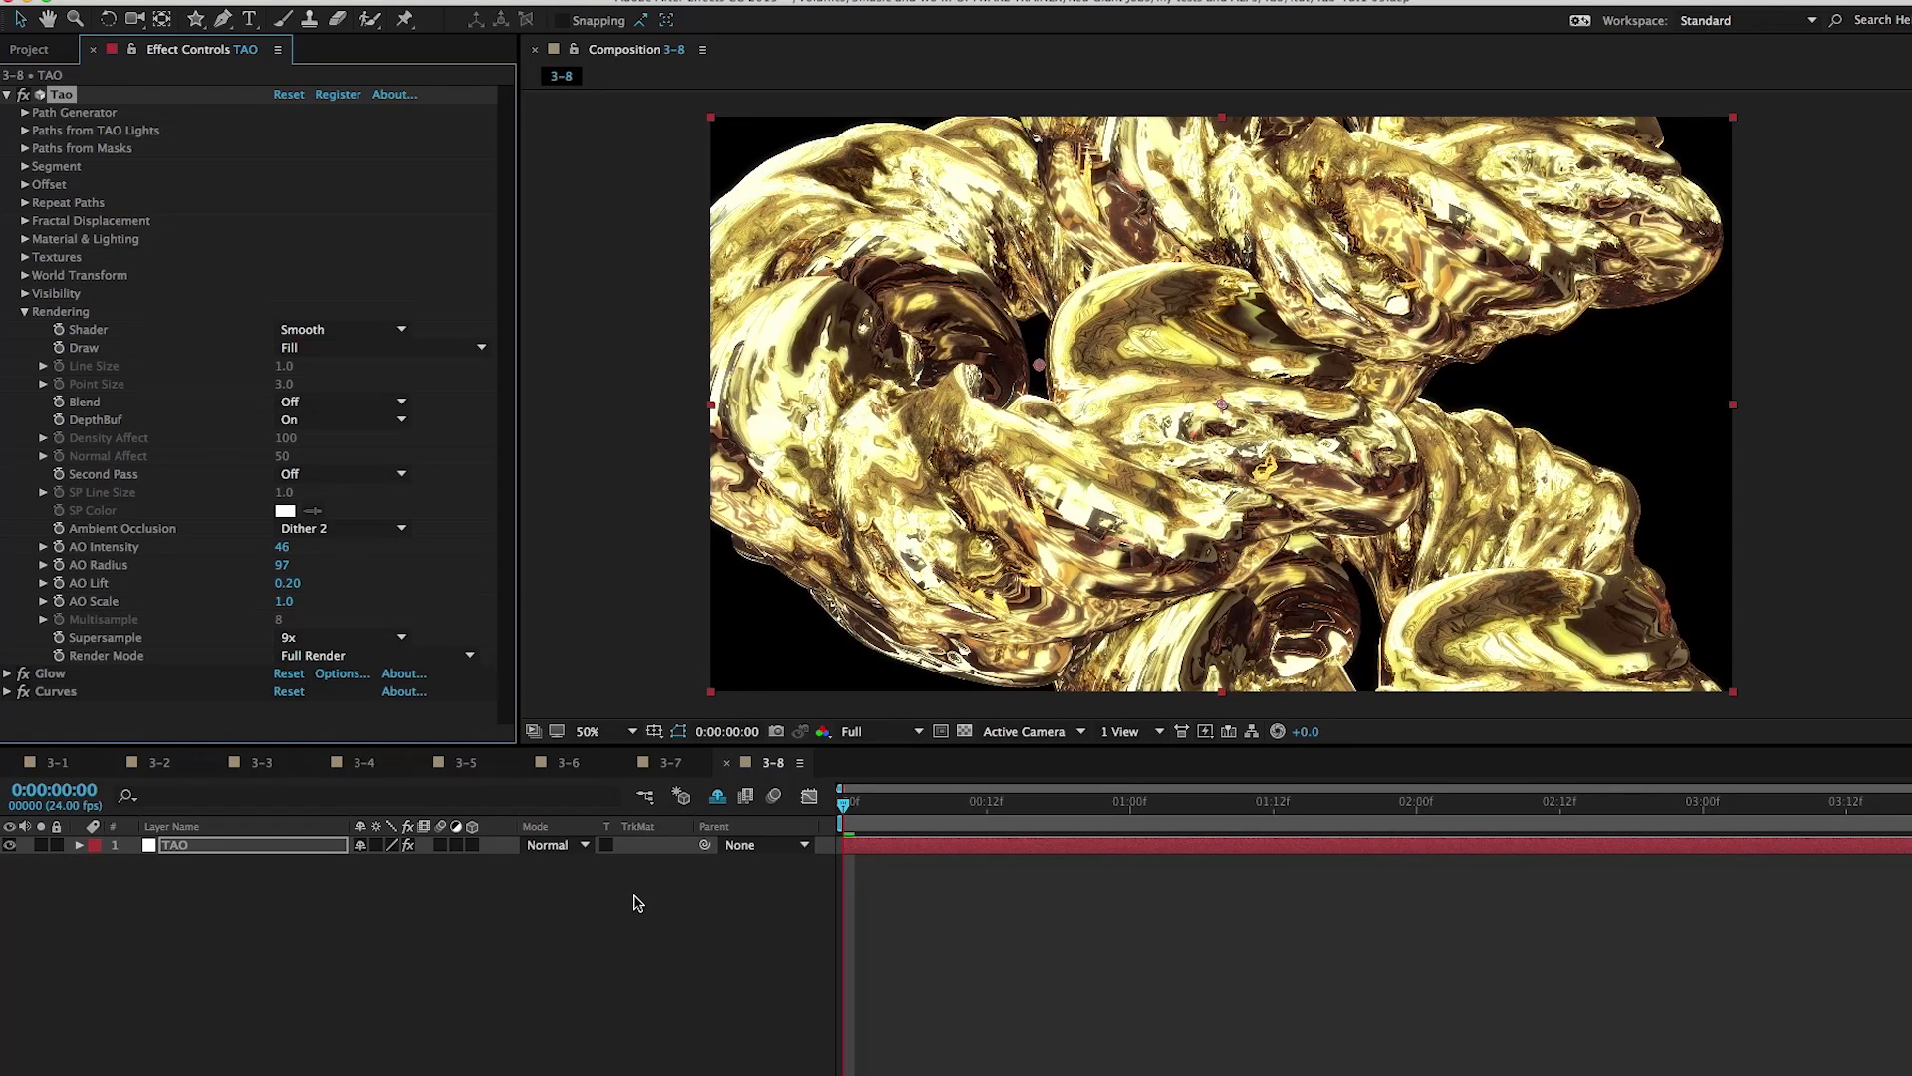
left_click(853, 800)
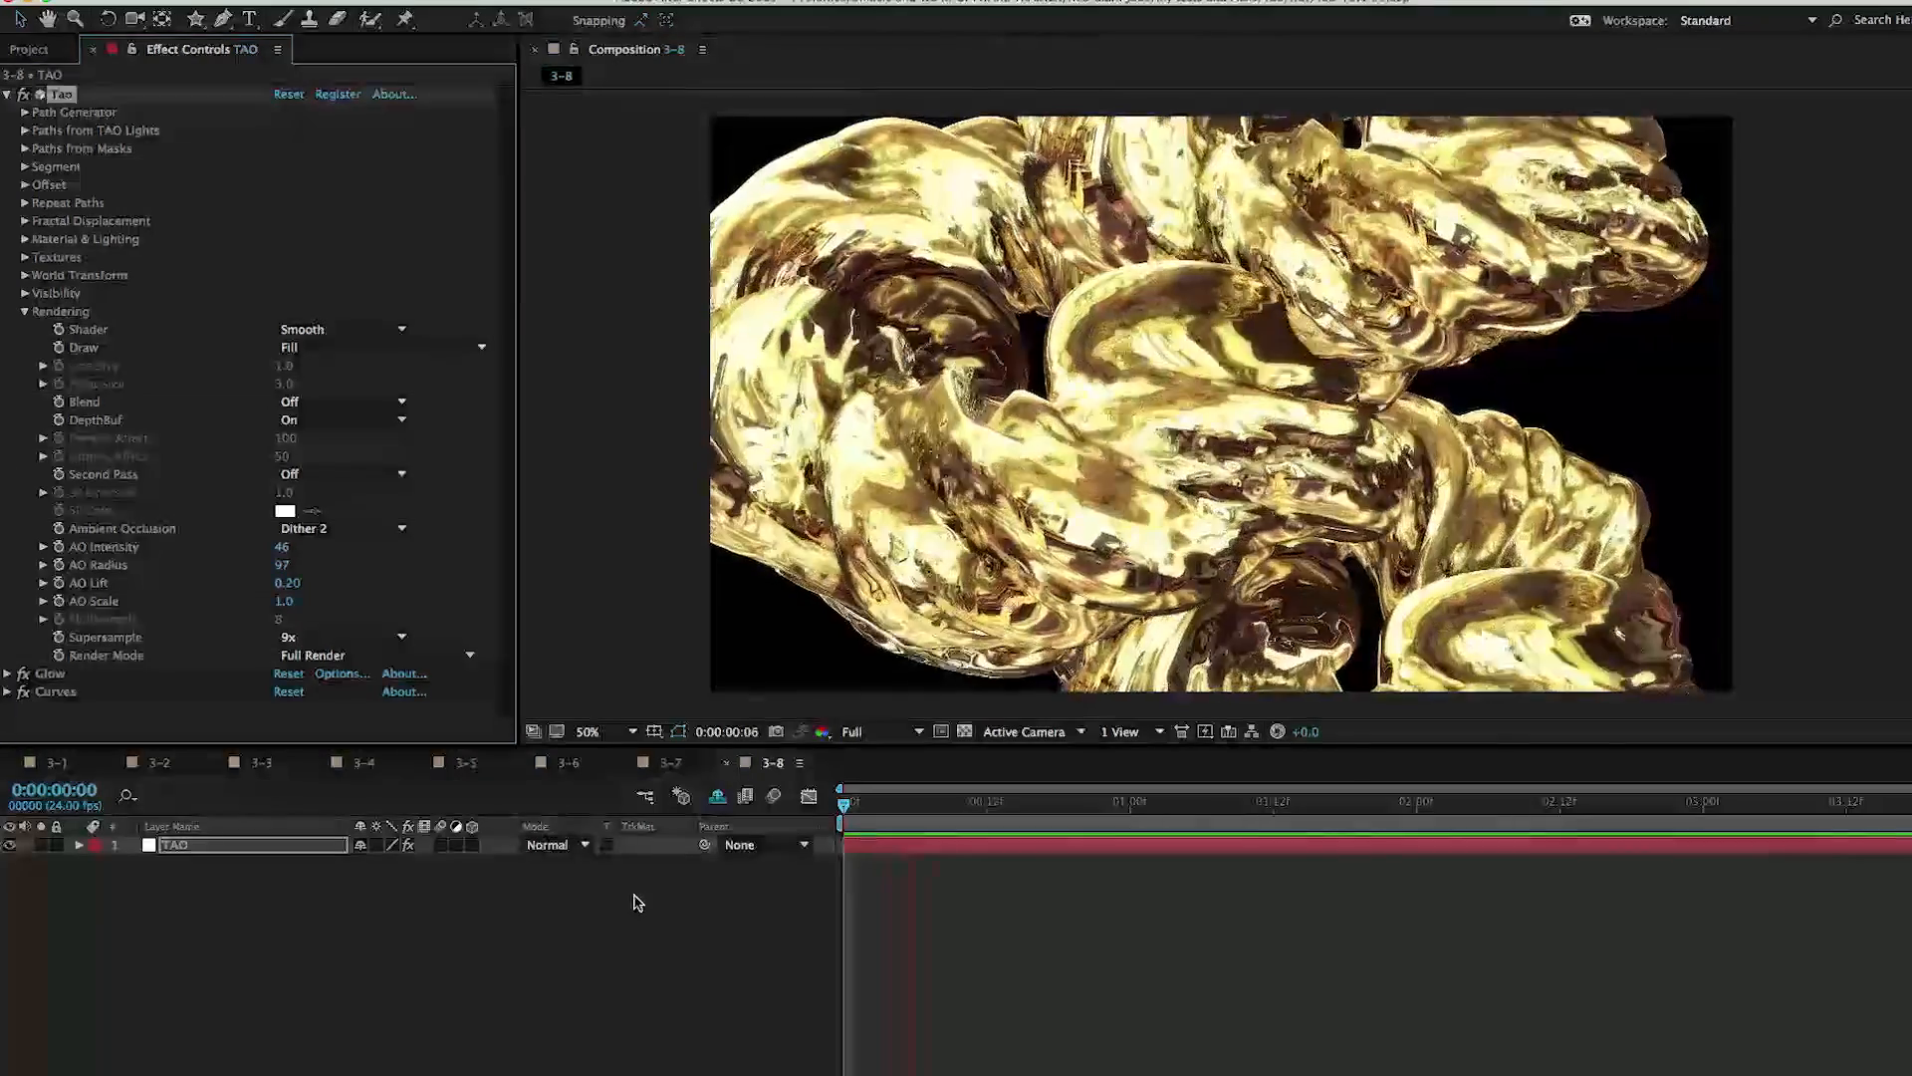